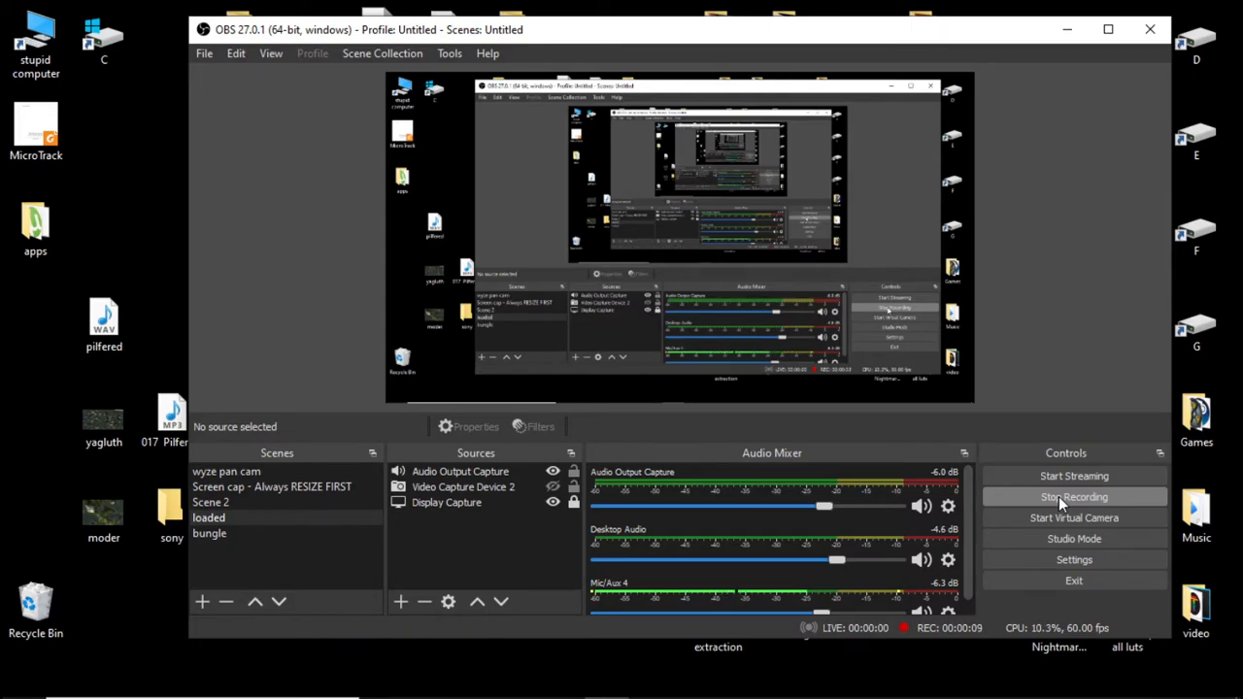
With OBS recording, bring forward Vivaldi showing the Wikipedia article on Elephant (2003)
{"action": "left_click", "coordinate": [1073, 496]}
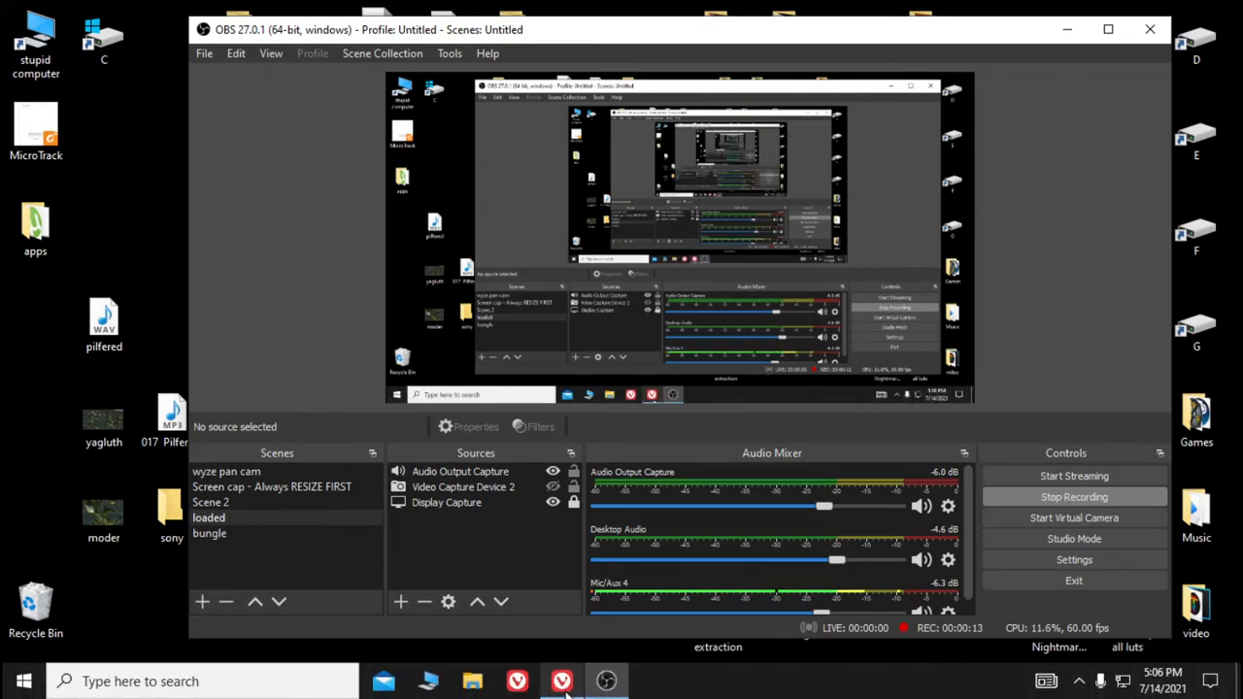
{"action": "left_click", "coordinate": [561, 681]}
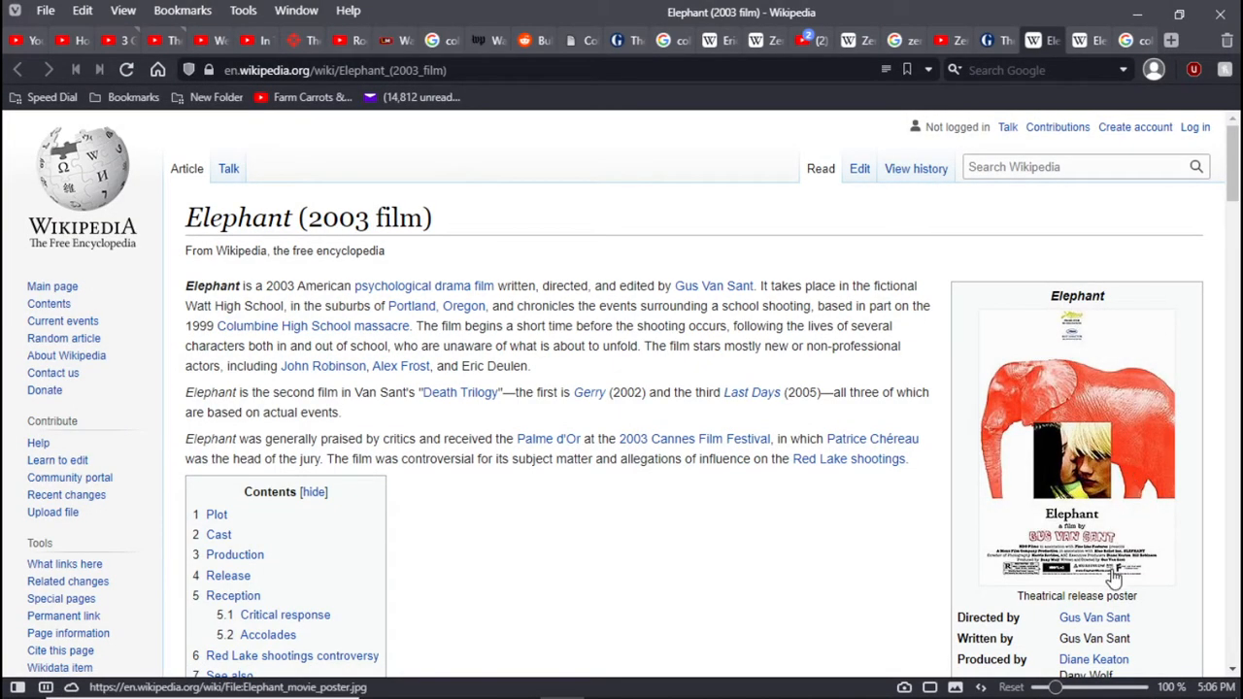
{"action": "mouse_move", "coordinate": [1201, 518]}
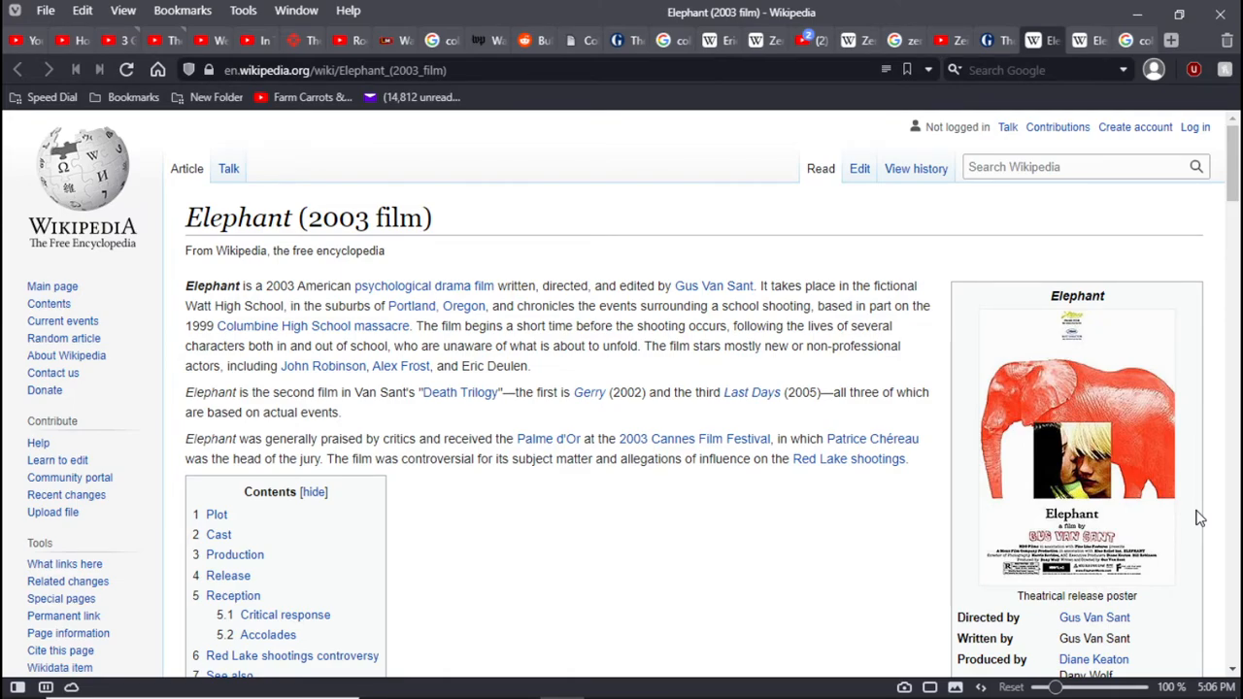
{"action": "mouse_move", "coordinate": [967, 539]}
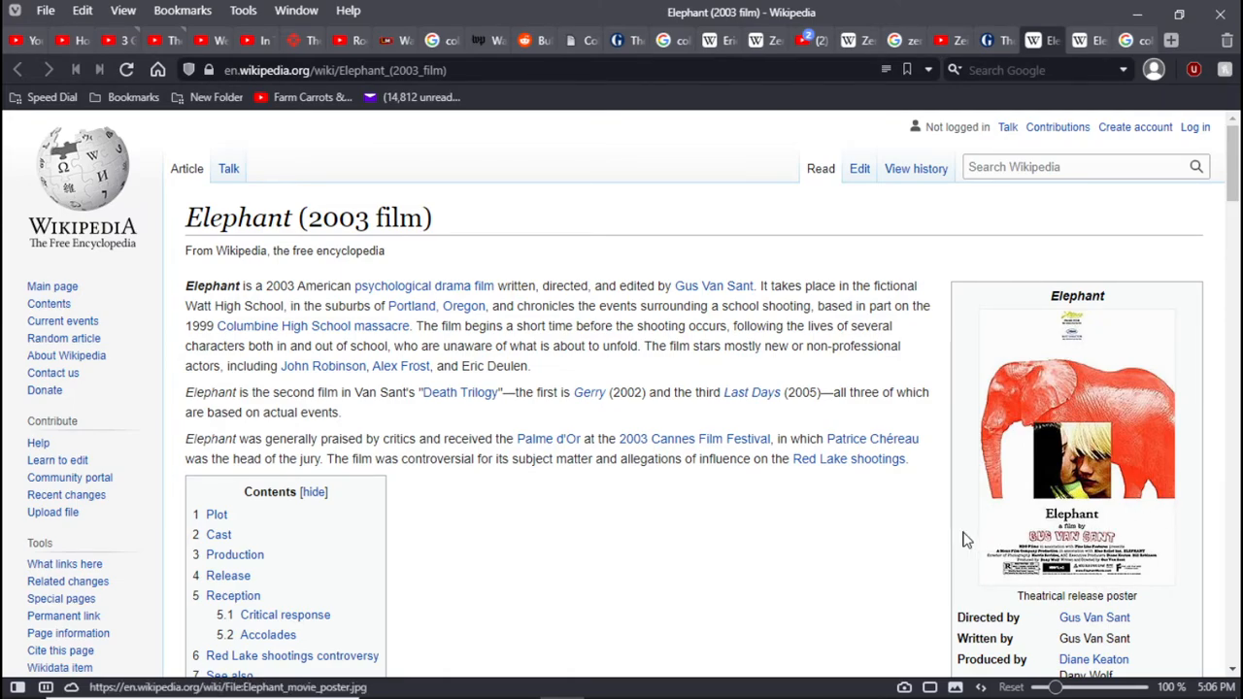
{"action": "mouse_move", "coordinate": [956, 540]}
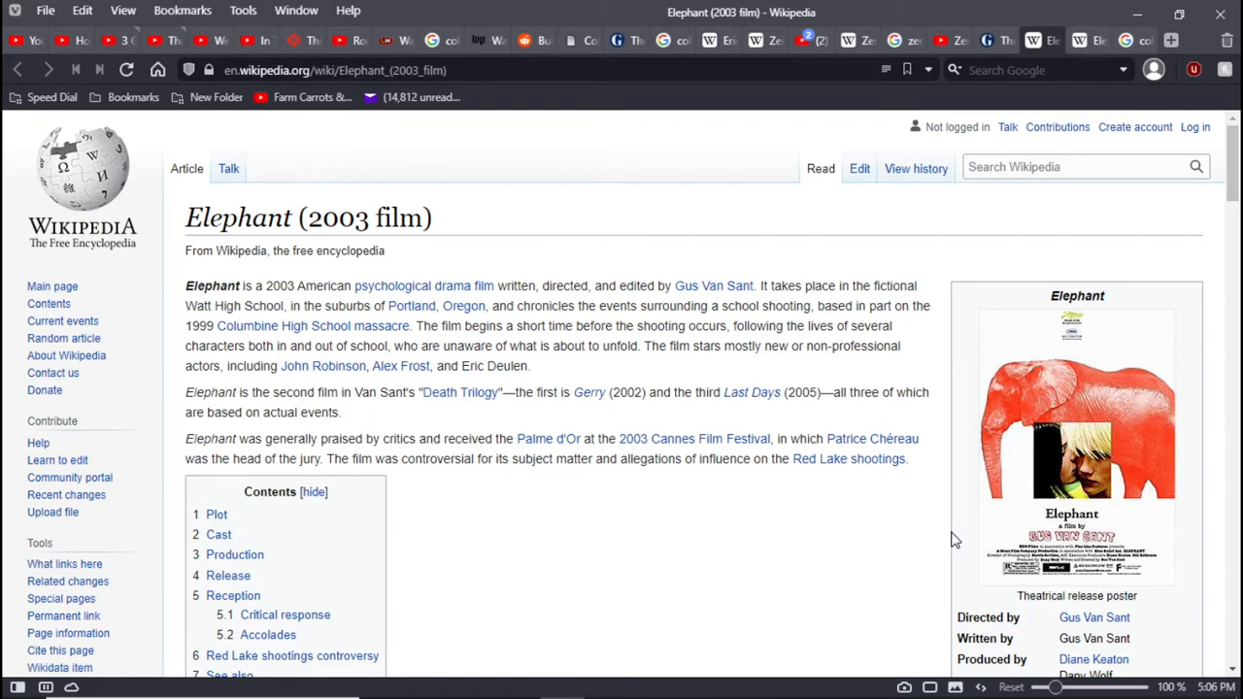
{"action": "mouse_move", "coordinate": [964, 505]}
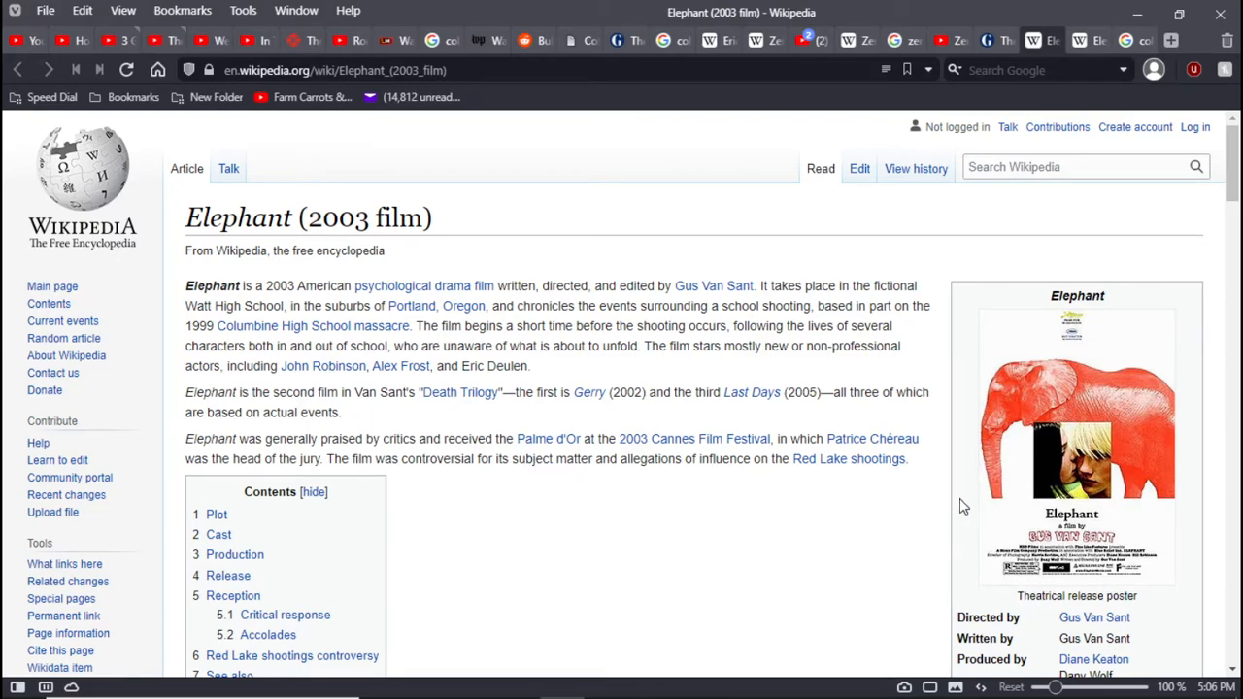
{"action": "mouse_move", "coordinate": [1184, 515]}
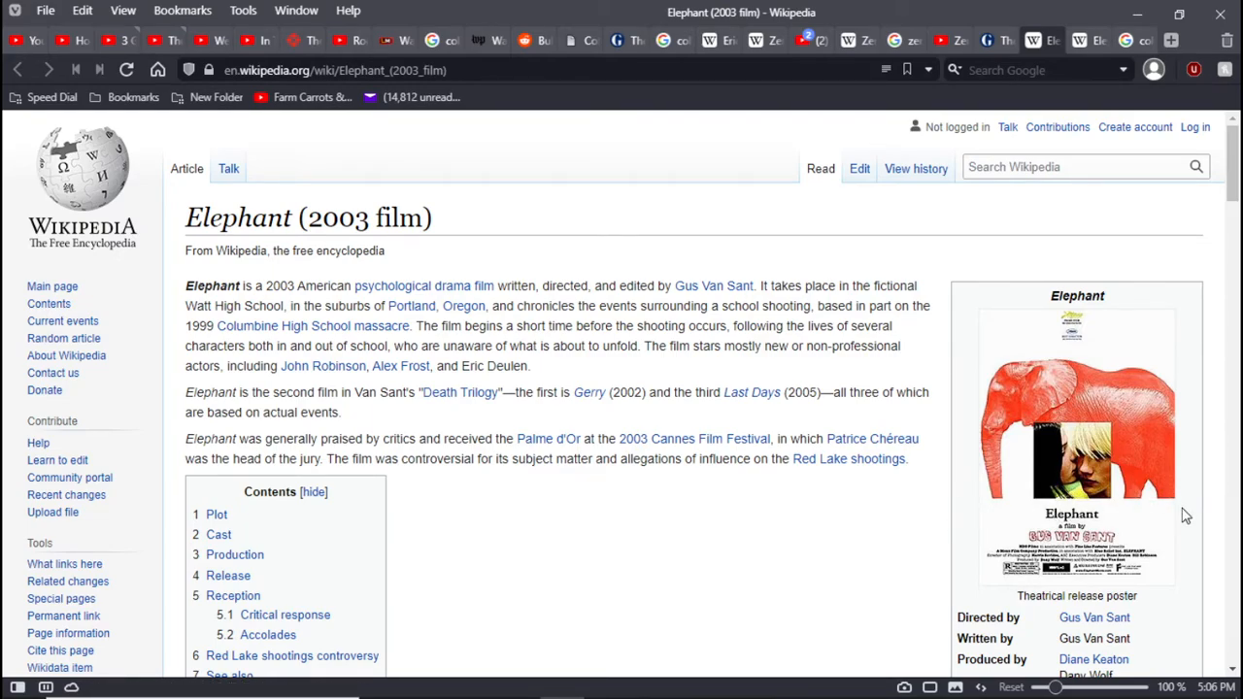
{"action": "mouse_move", "coordinate": [1208, 521]}
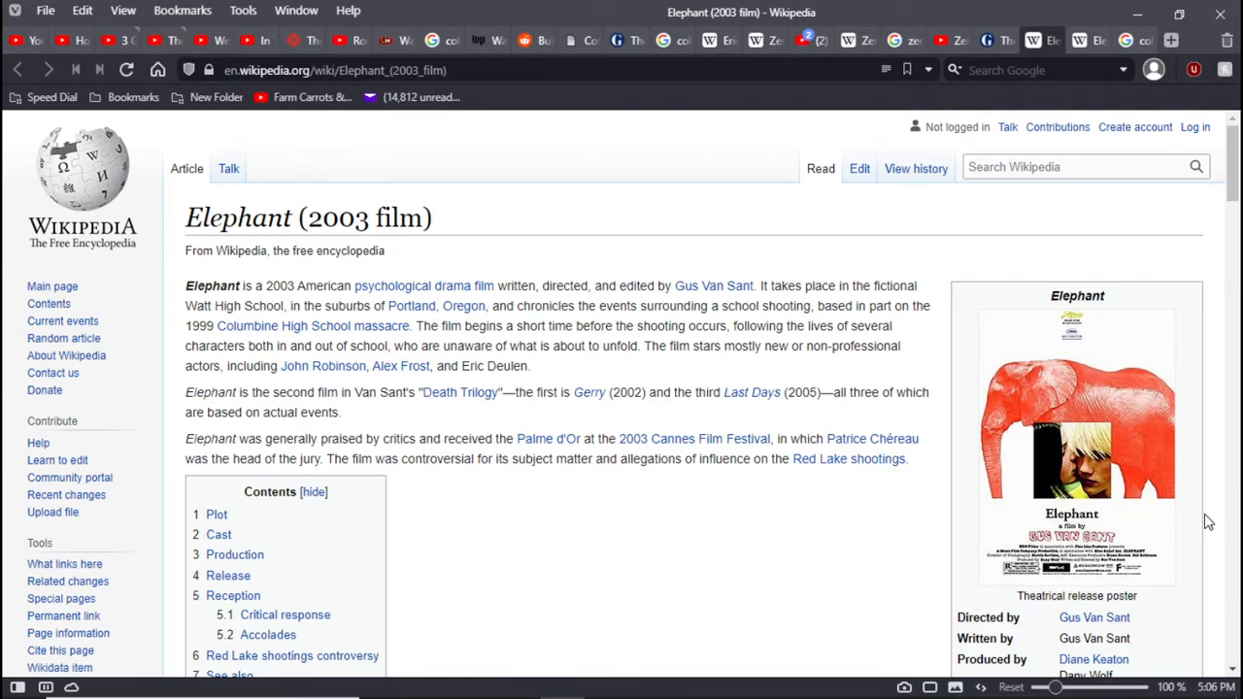
{"action": "mouse_move", "coordinate": [1209, 377]}
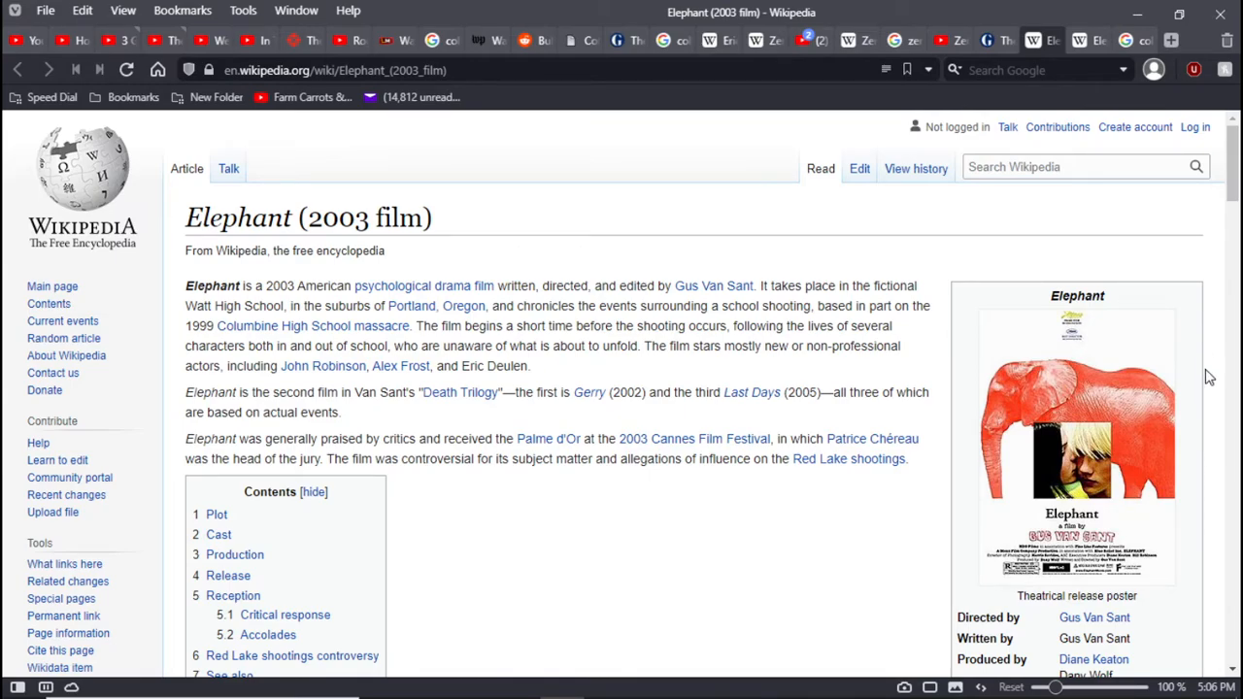
{"action": "mouse_move", "coordinate": [1100, 29]}
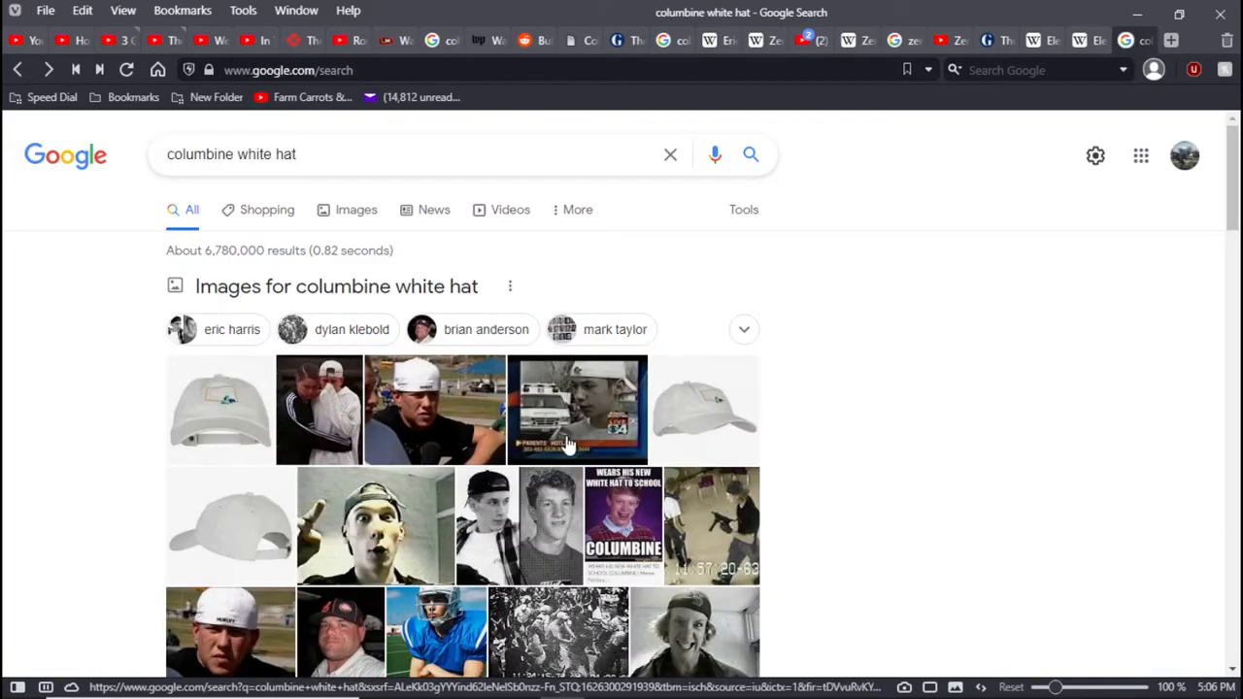
{"action": "mouse_move", "coordinate": [1088, 40]}
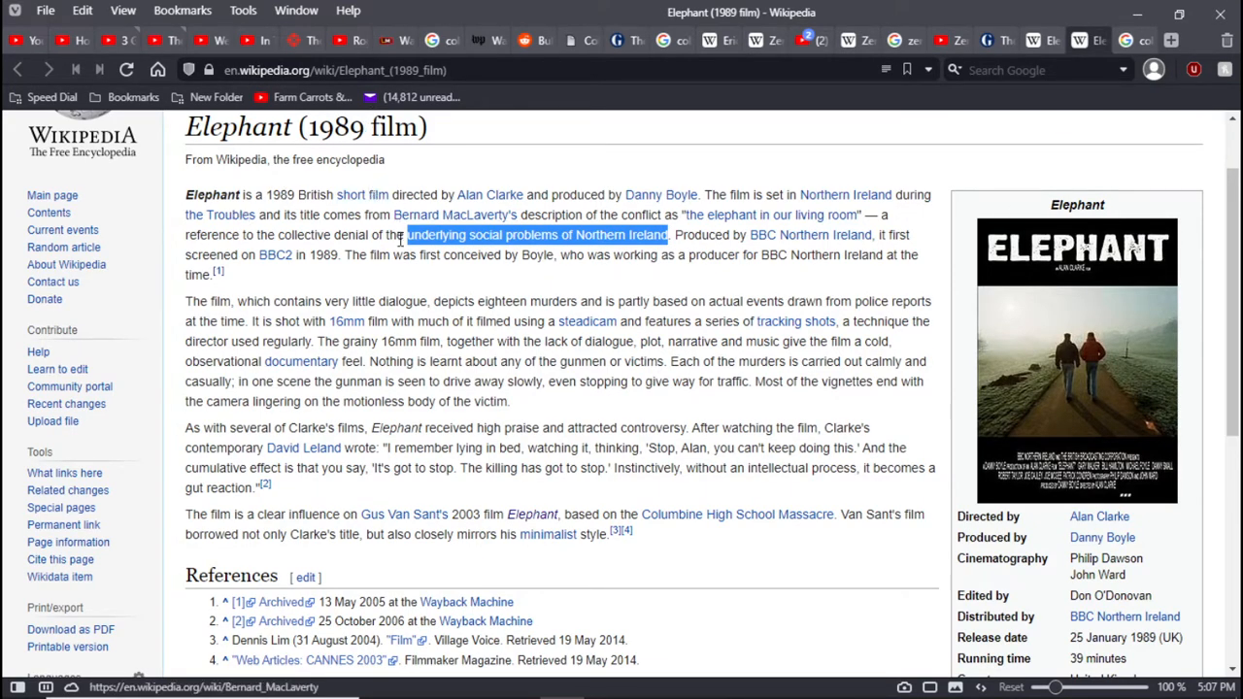
{"action": "mouse_move", "coordinate": [551, 250]}
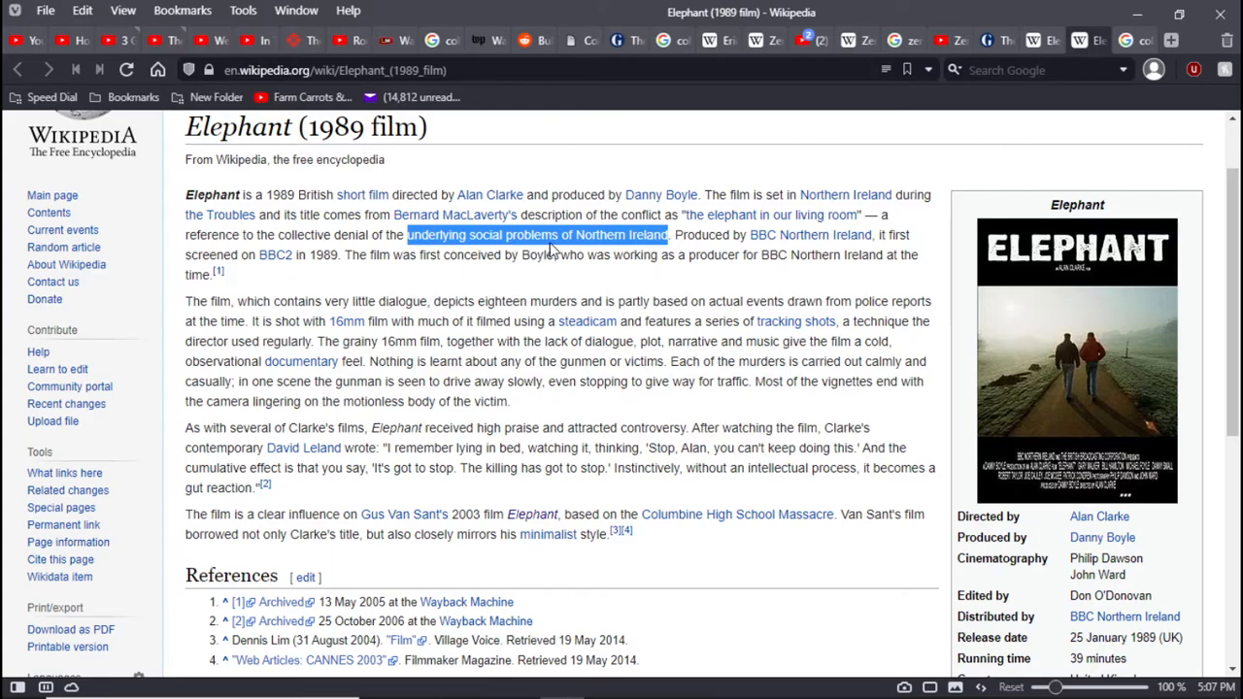
{"action": "mouse_move", "coordinate": [476, 320]}
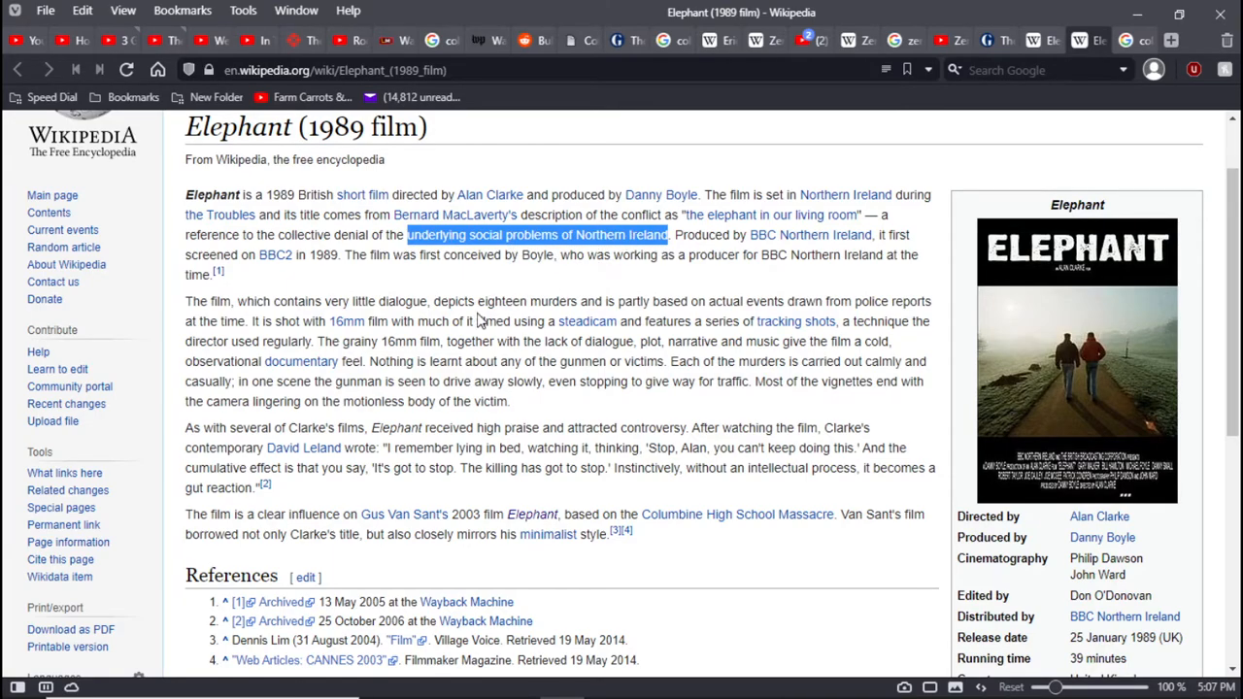
{"action": "mouse_move", "coordinate": [593, 296]}
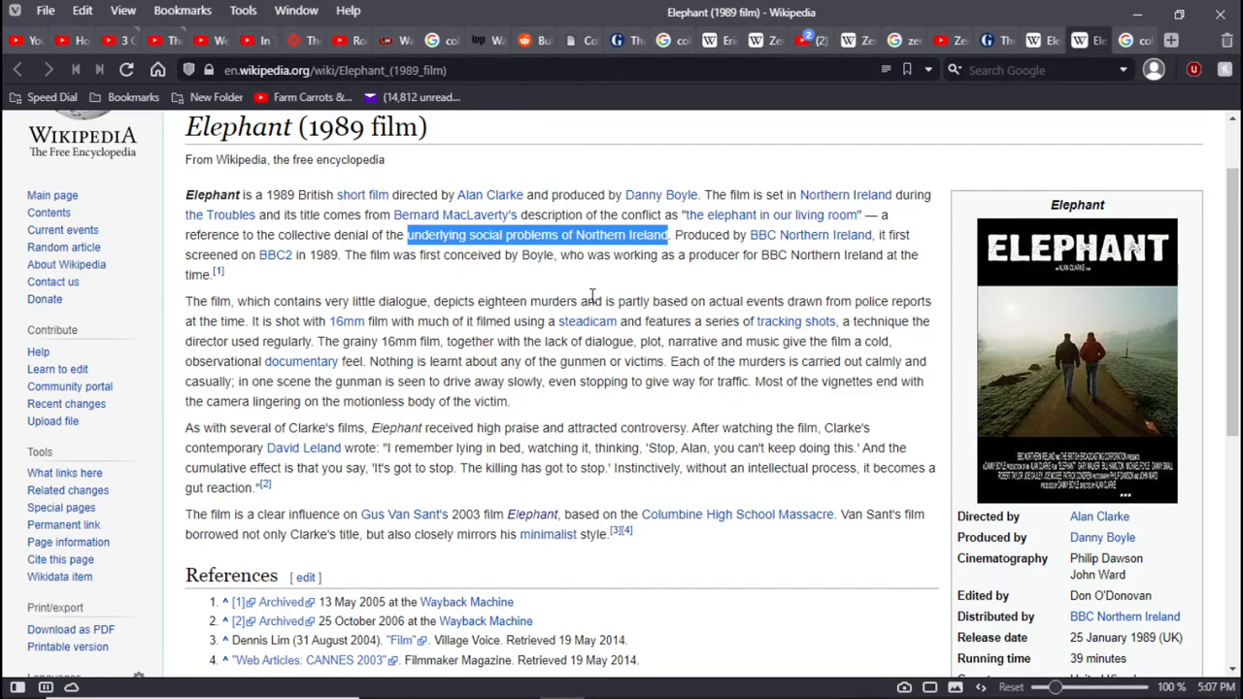
{"action": "mouse_move", "coordinate": [743, 340]}
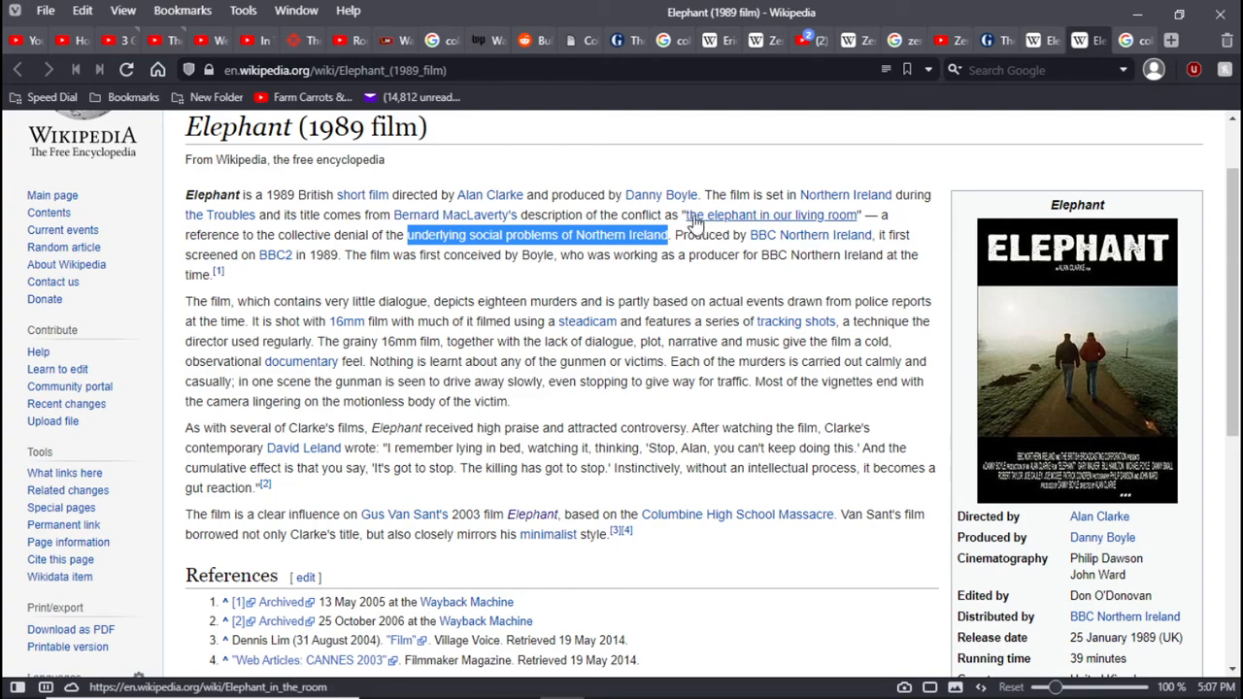
{"action": "mouse_move", "coordinate": [1049, 40]}
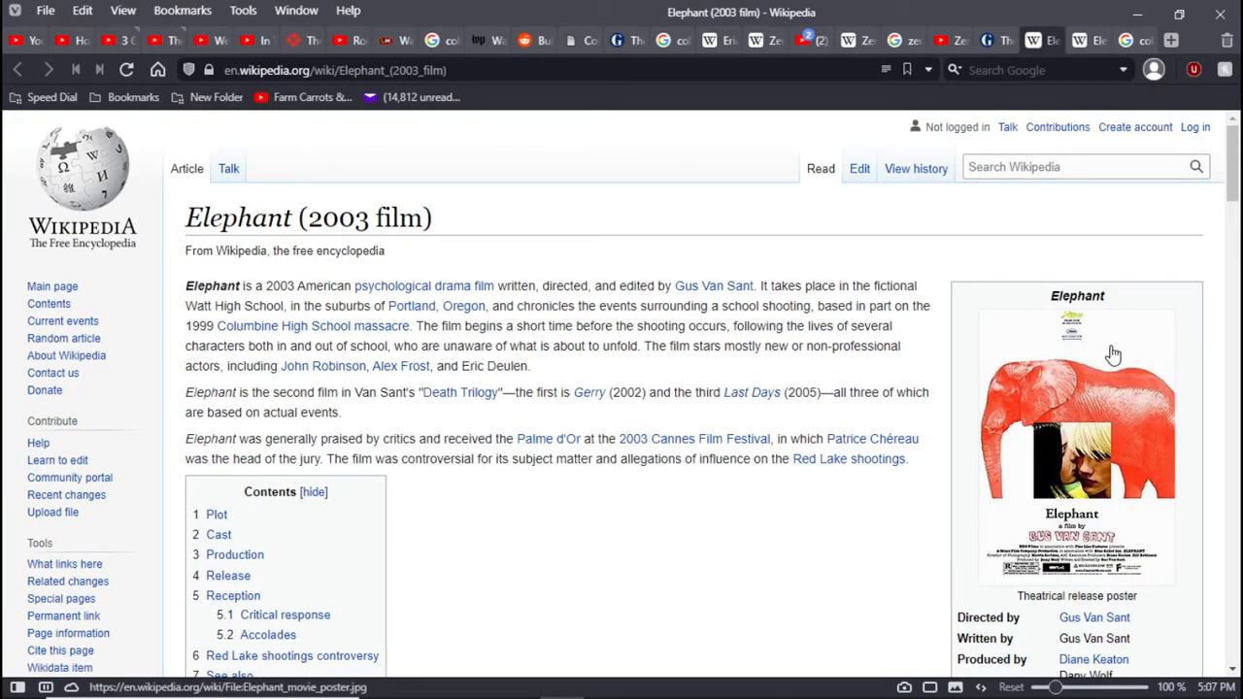
{"action": "mouse_move", "coordinate": [1149, 535]}
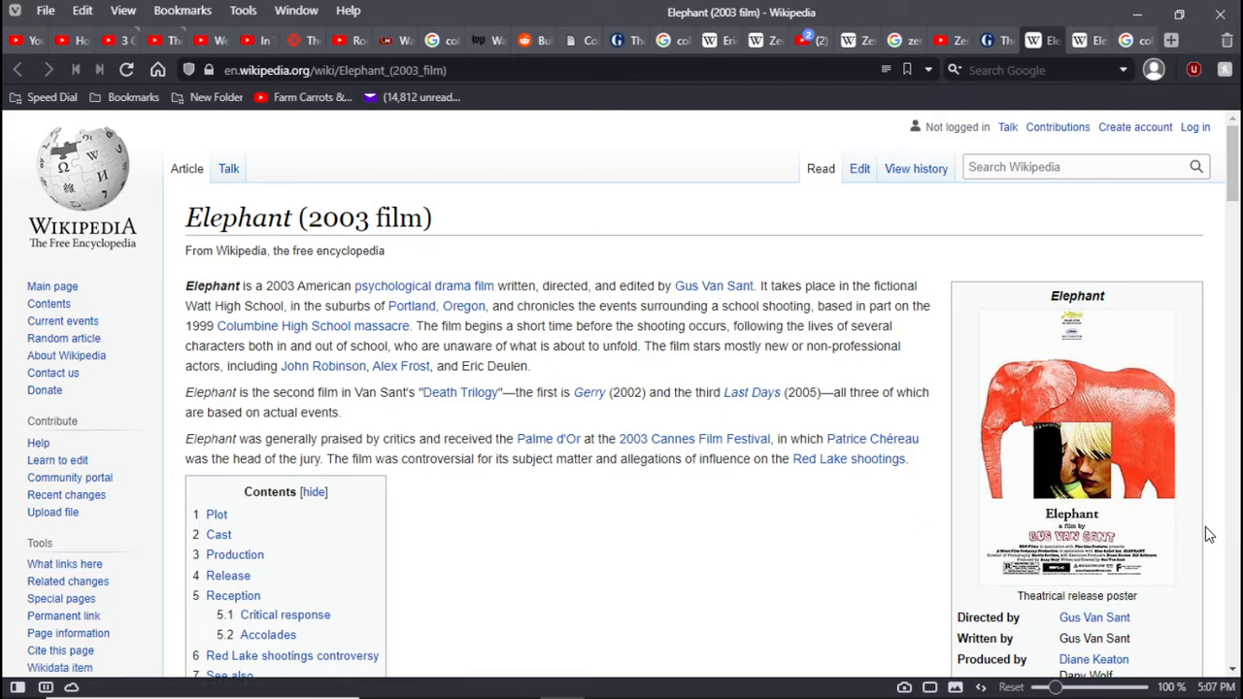
{"action": "mouse_move", "coordinate": [1139, 524]}
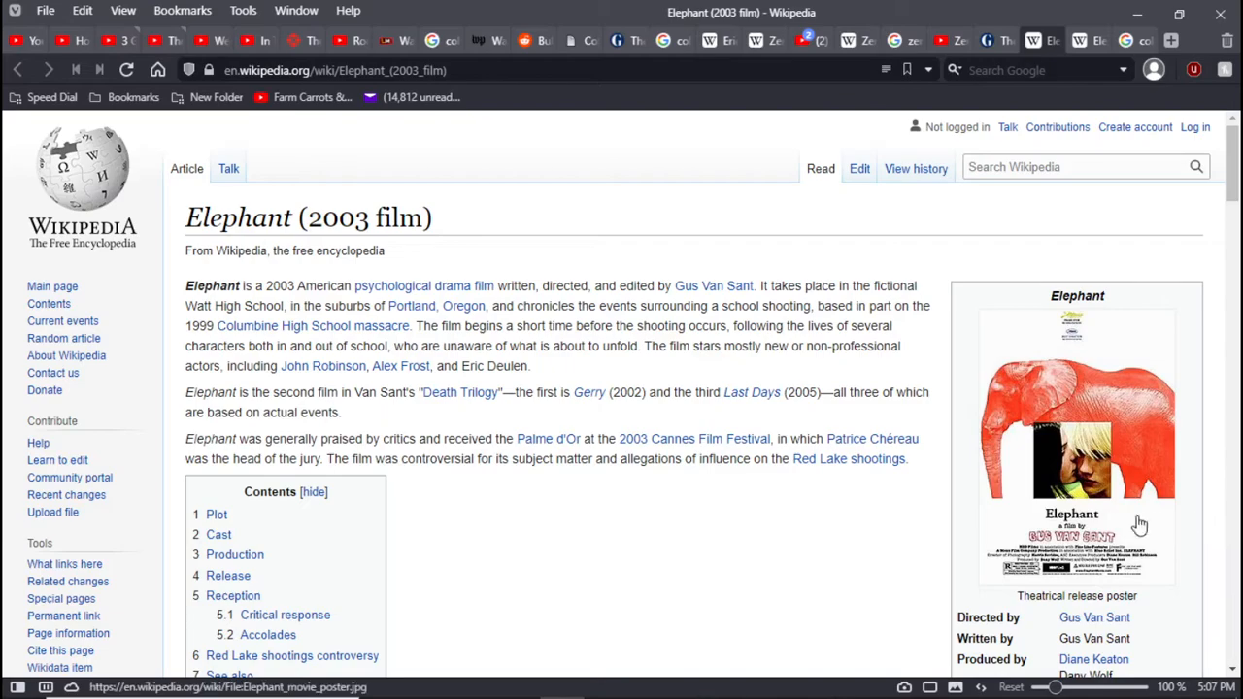
{"action": "mouse_move", "coordinate": [941, 519]}
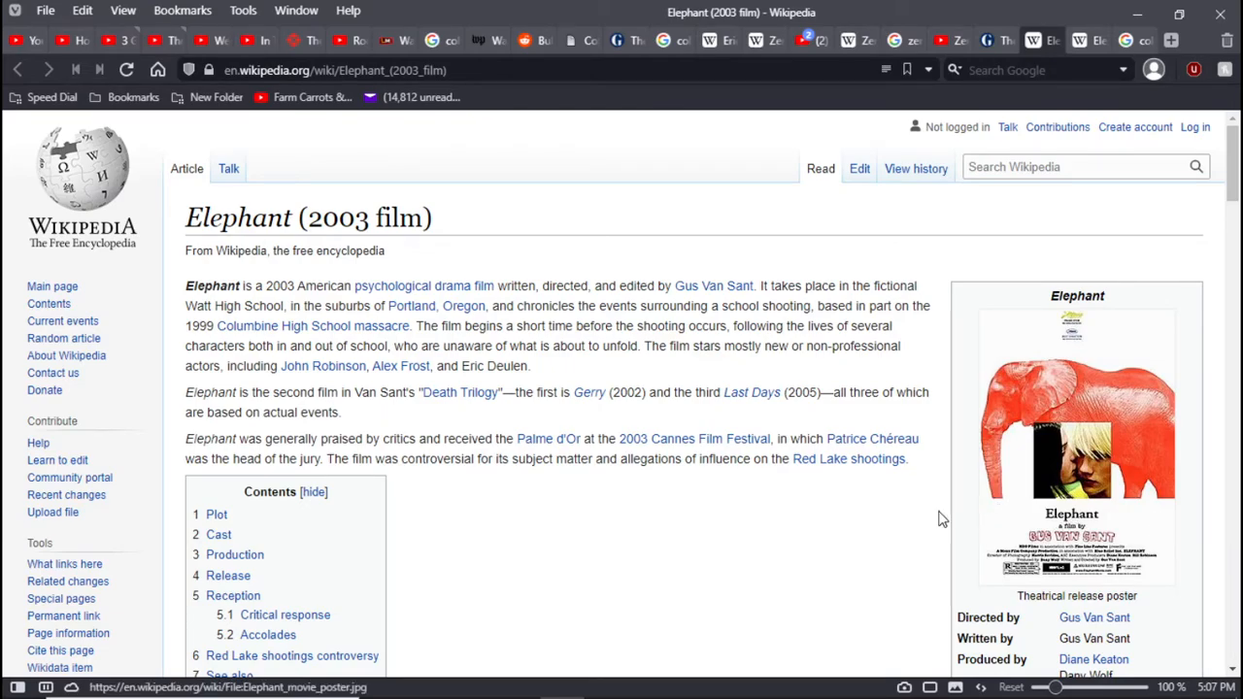
{"action": "mouse_move", "coordinate": [941, 518]}
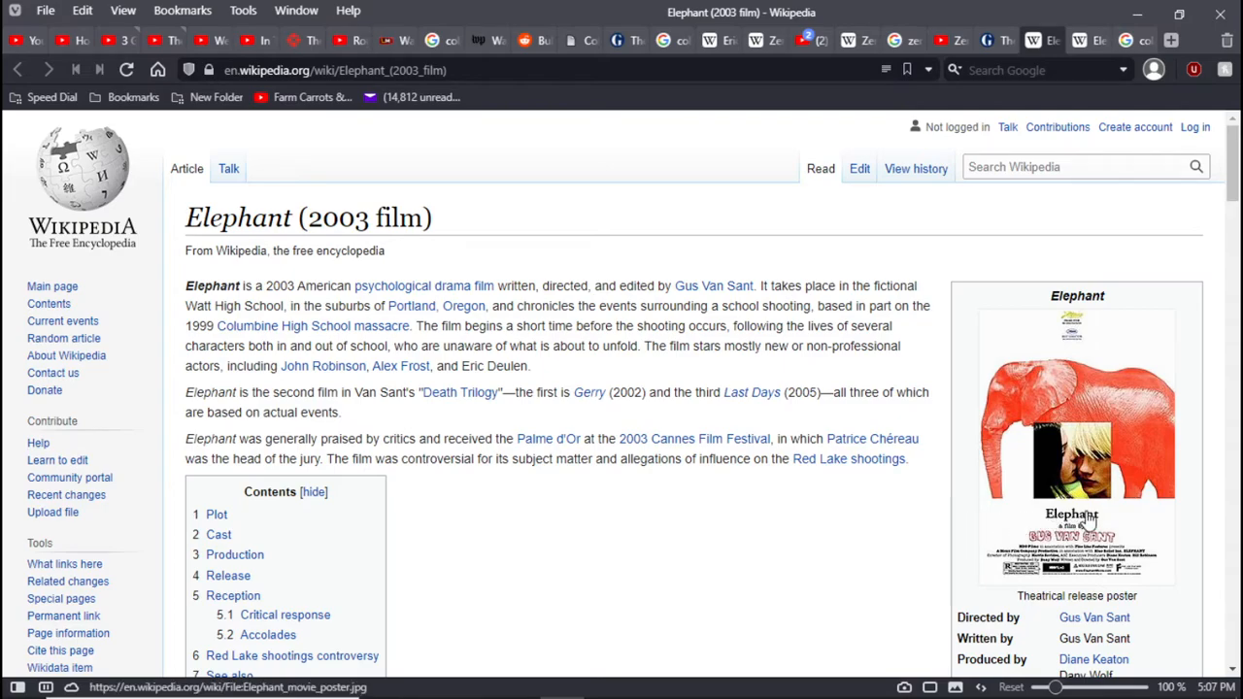
{"action": "mouse_move", "coordinate": [1155, 581]}
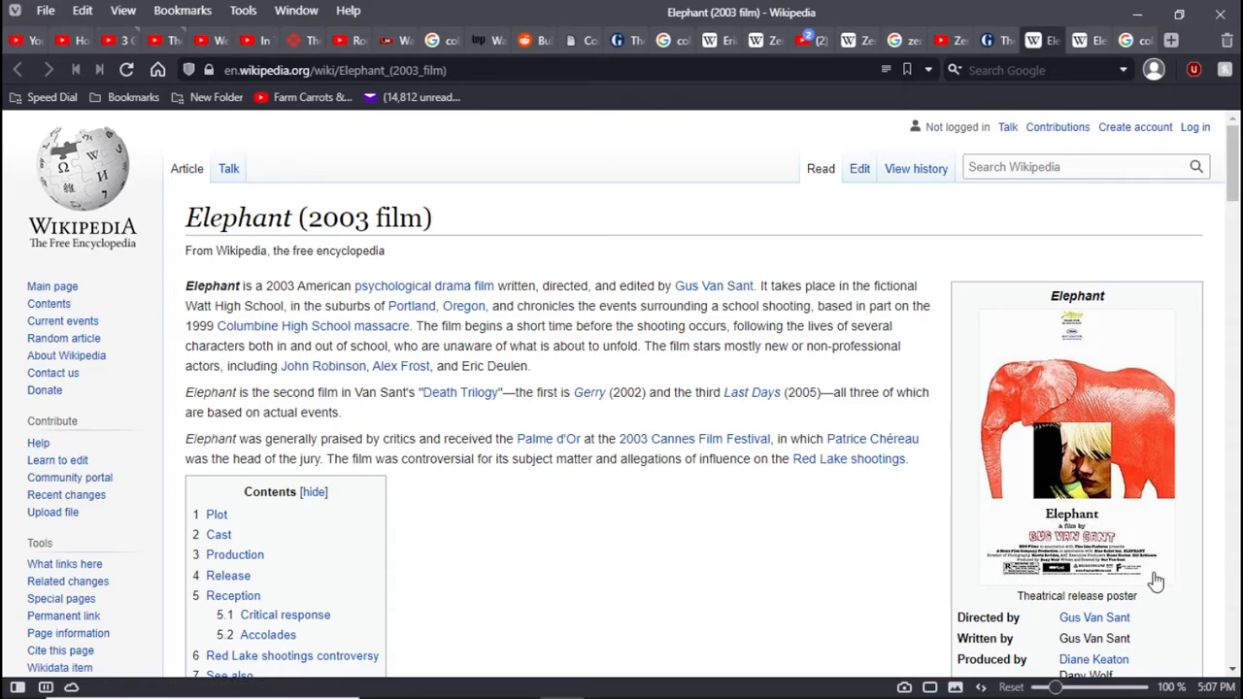
{"action": "mouse_move", "coordinate": [986, 342]}
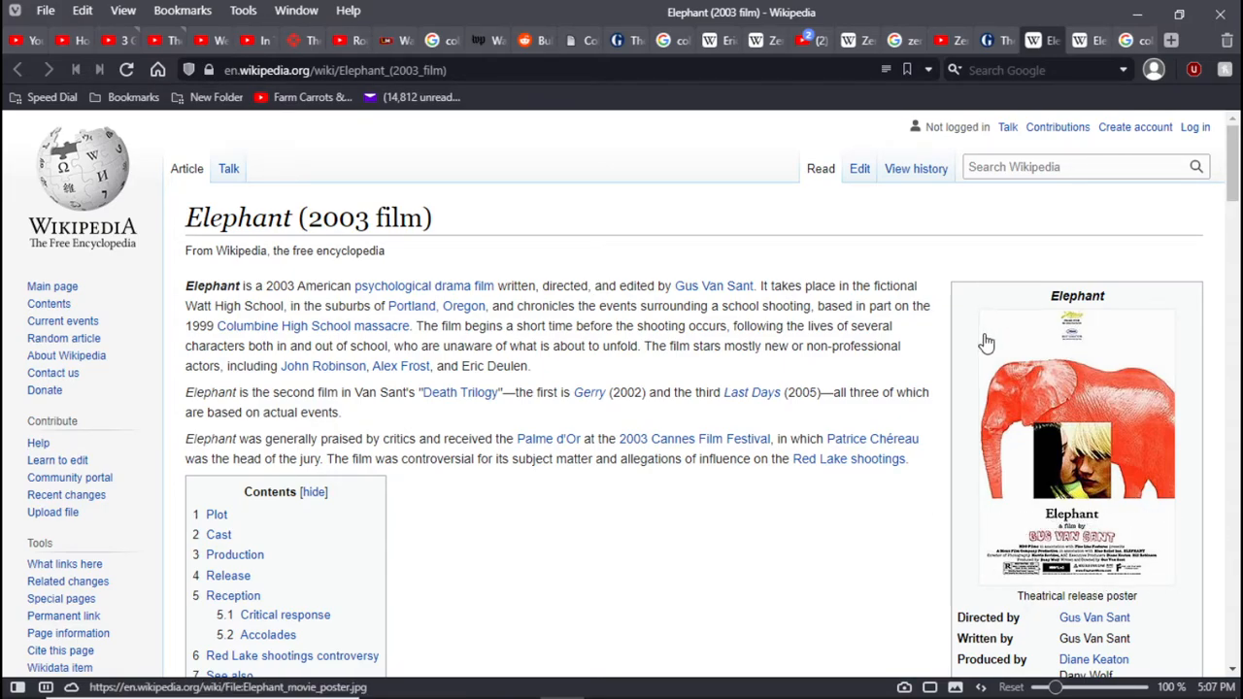
{"action": "mouse_move", "coordinate": [929, 283]}
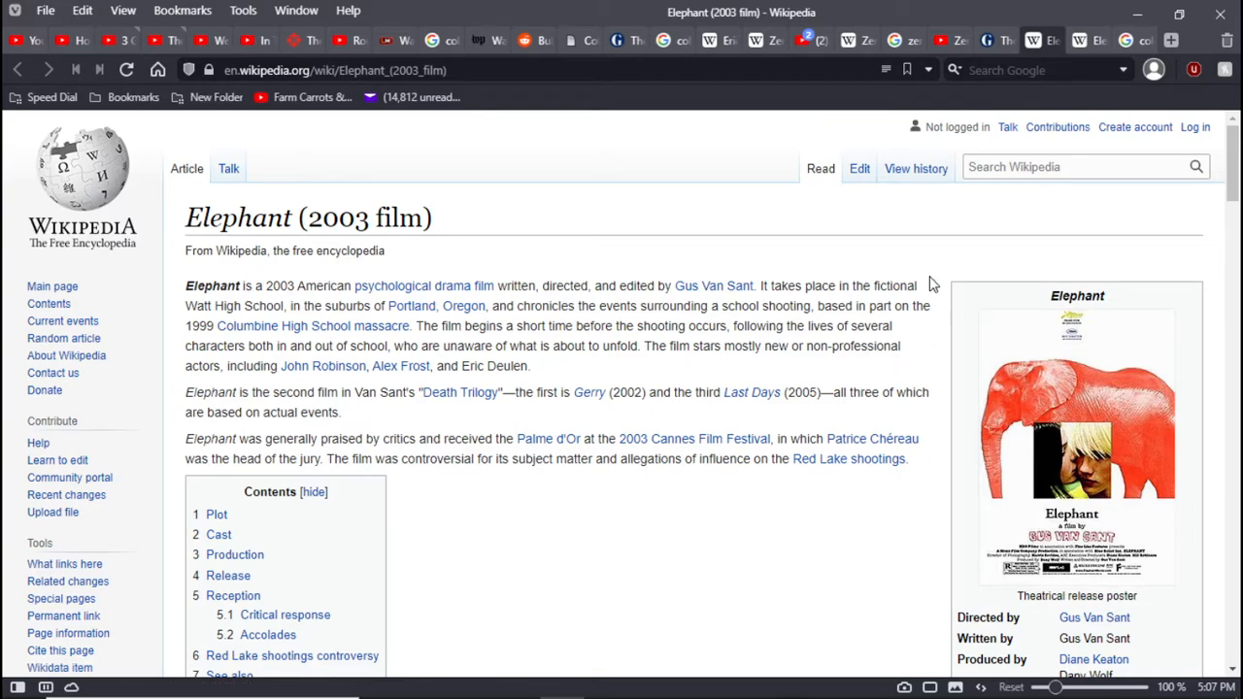
{"action": "mouse_move", "coordinate": [1068, 114]}
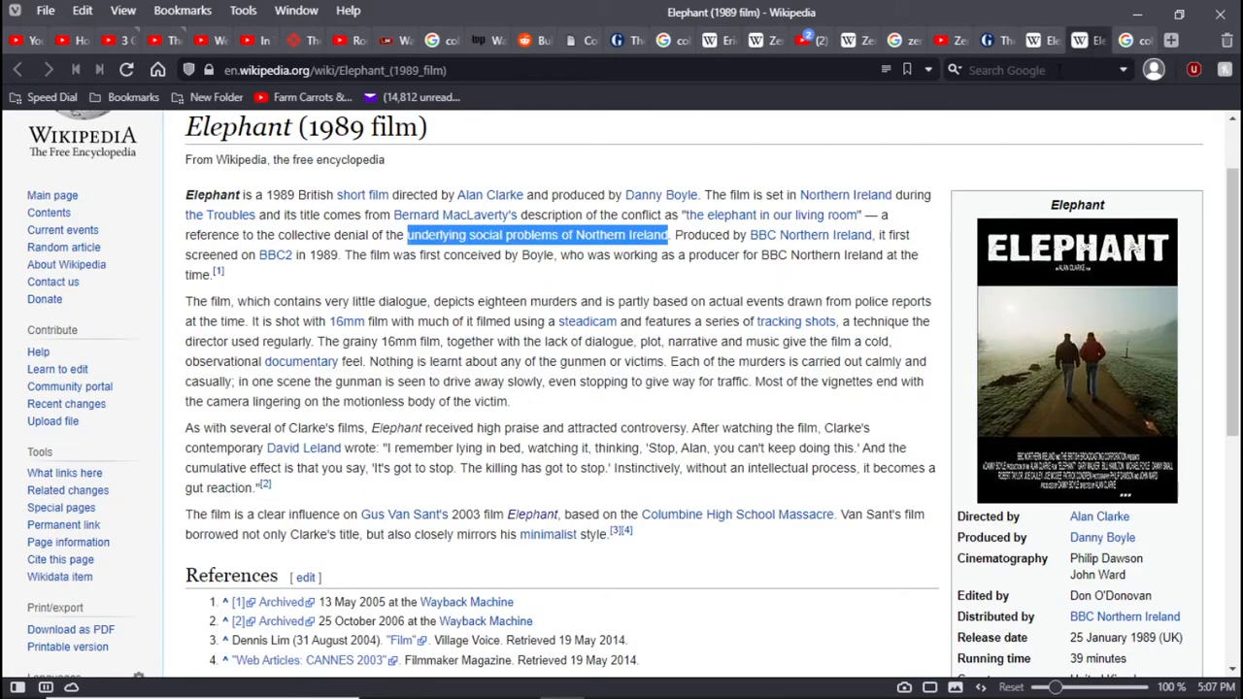
{"action": "mouse_move", "coordinate": [1051, 39]}
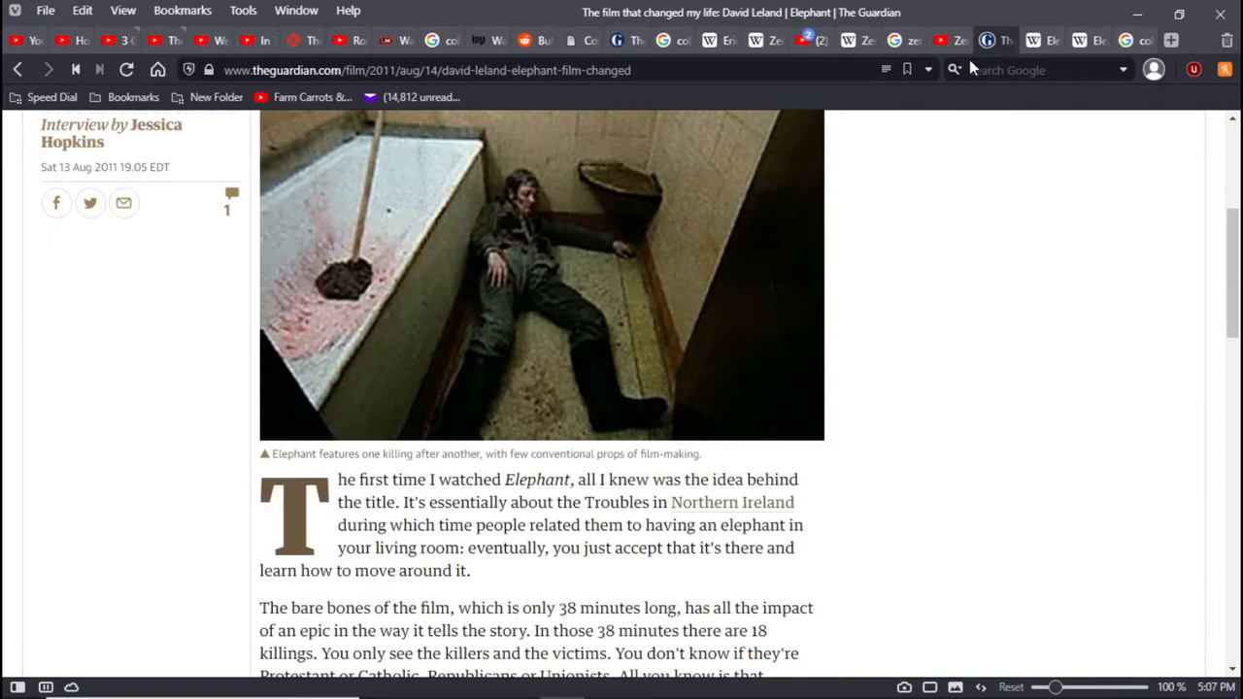
{"action": "mouse_move", "coordinate": [956, 41]}
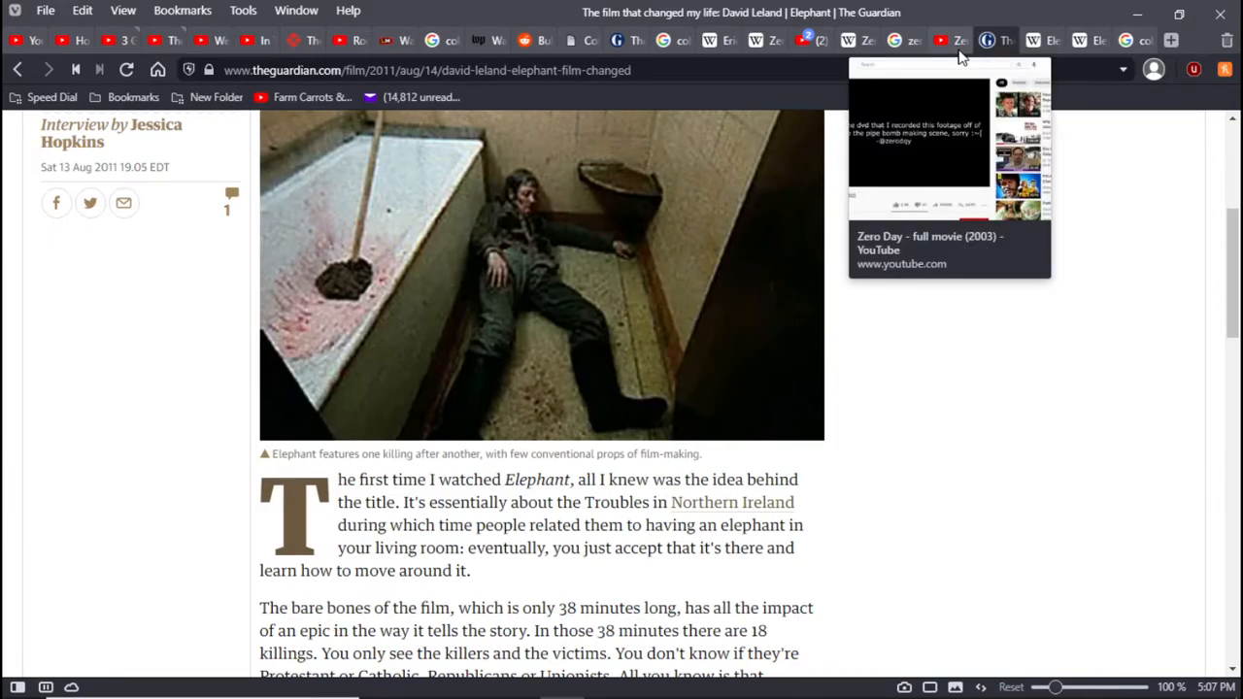
Scroll through David Leland's Guardian piece, then switch to YouTube's Zero Day (2003) full movie
{"action": "scroll", "scroll_direction": "up", "scroll_amount": 3}
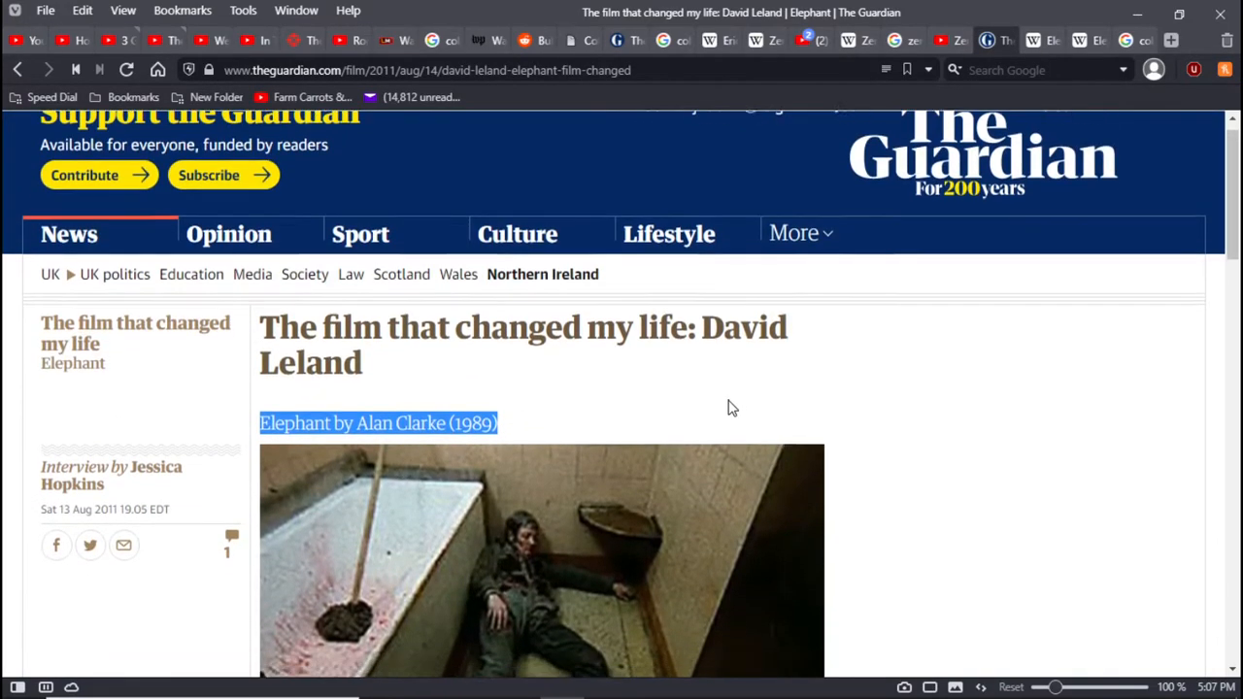
{"action": "scroll", "scroll_direction": "down", "scroll_amount": 3}
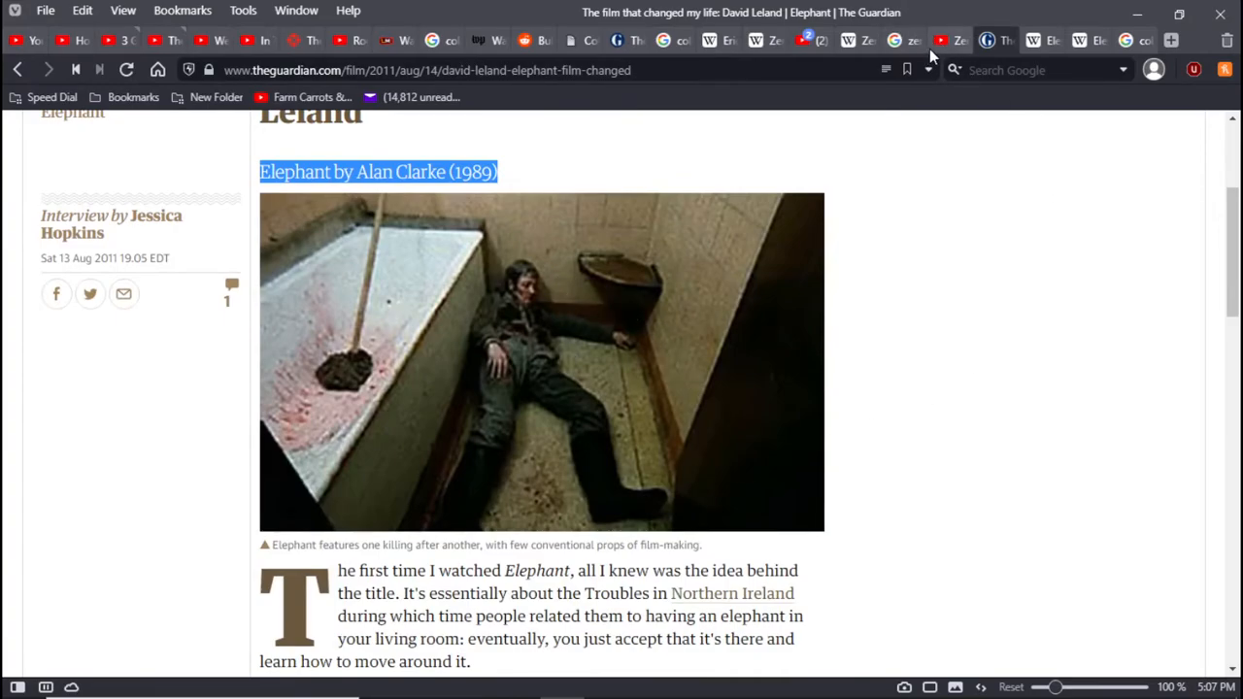
{"action": "left_click", "coordinate": [946, 39]}
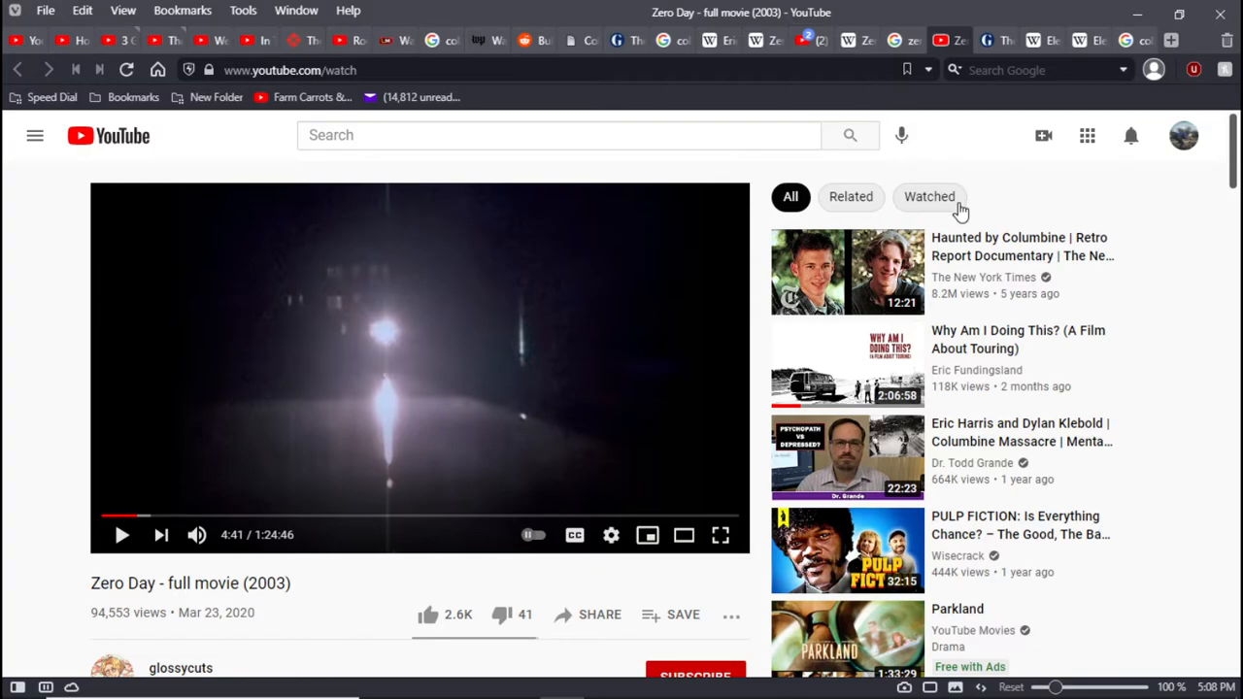
View the 'zero day 2003' results and Zero Day film article, then reach Zero Hour (2004 TV series)
{"action": "left_click", "coordinate": [895, 40]}
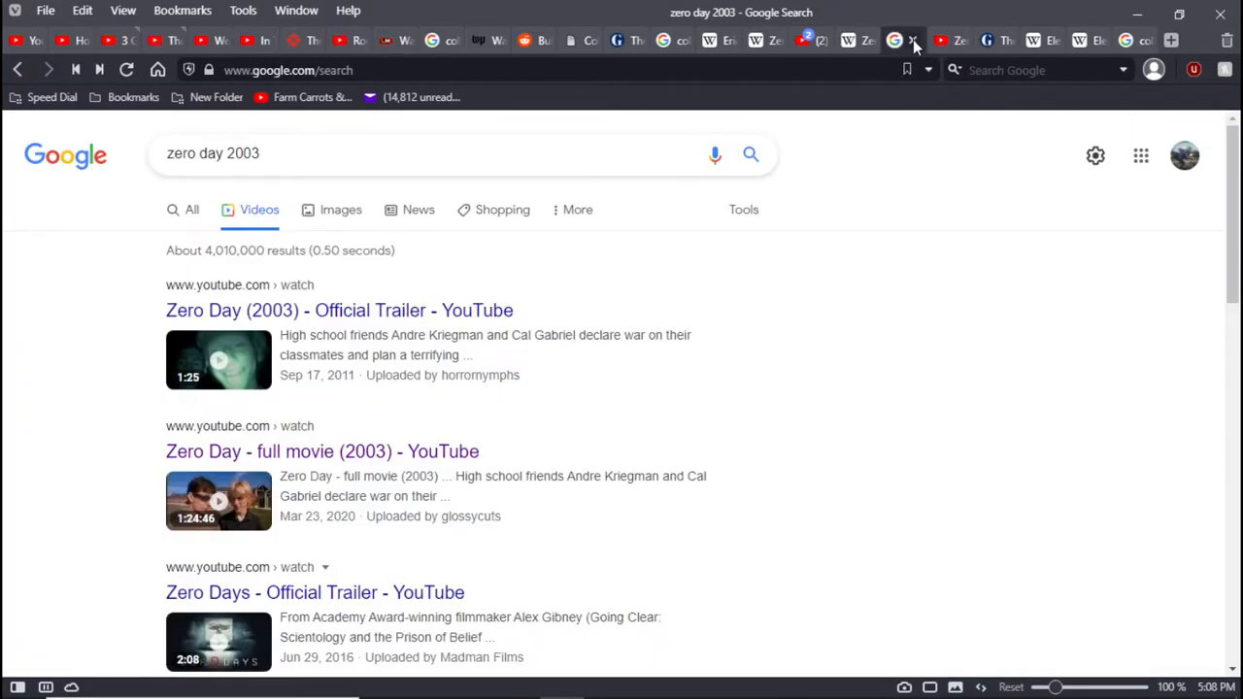
{"action": "left_click", "coordinate": [850, 40]}
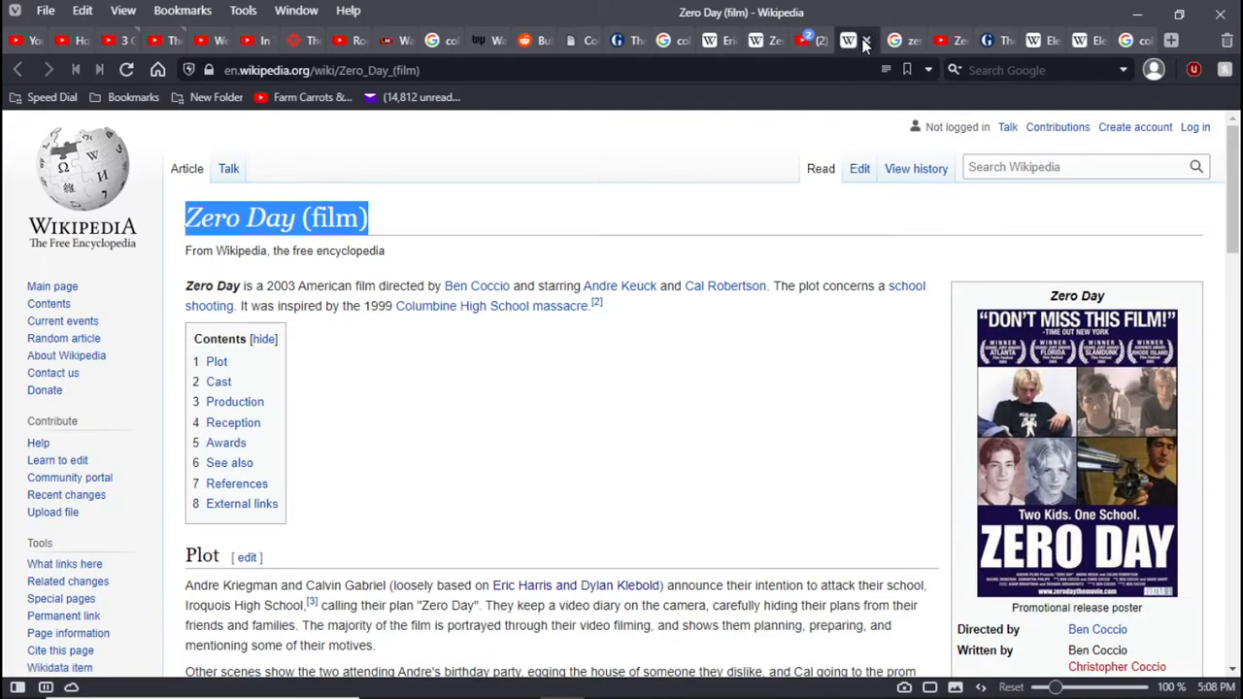
{"action": "mouse_move", "coordinate": [1030, 471]}
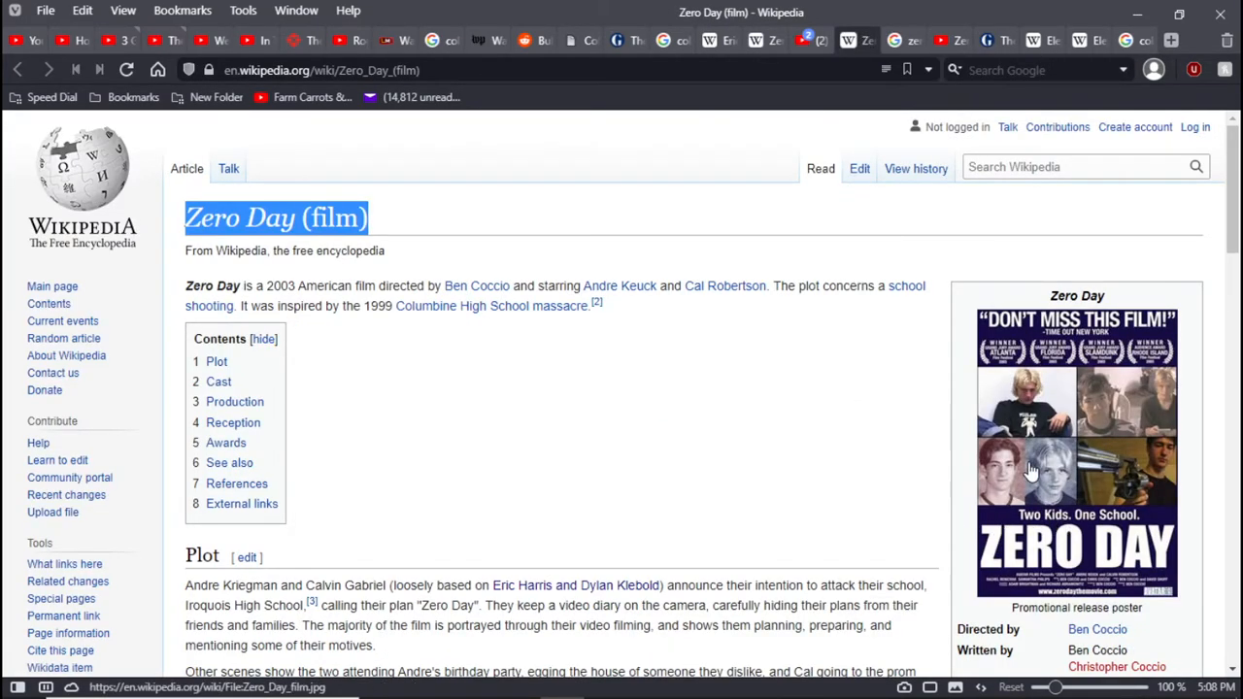
{"action": "mouse_move", "coordinate": [990, 491]}
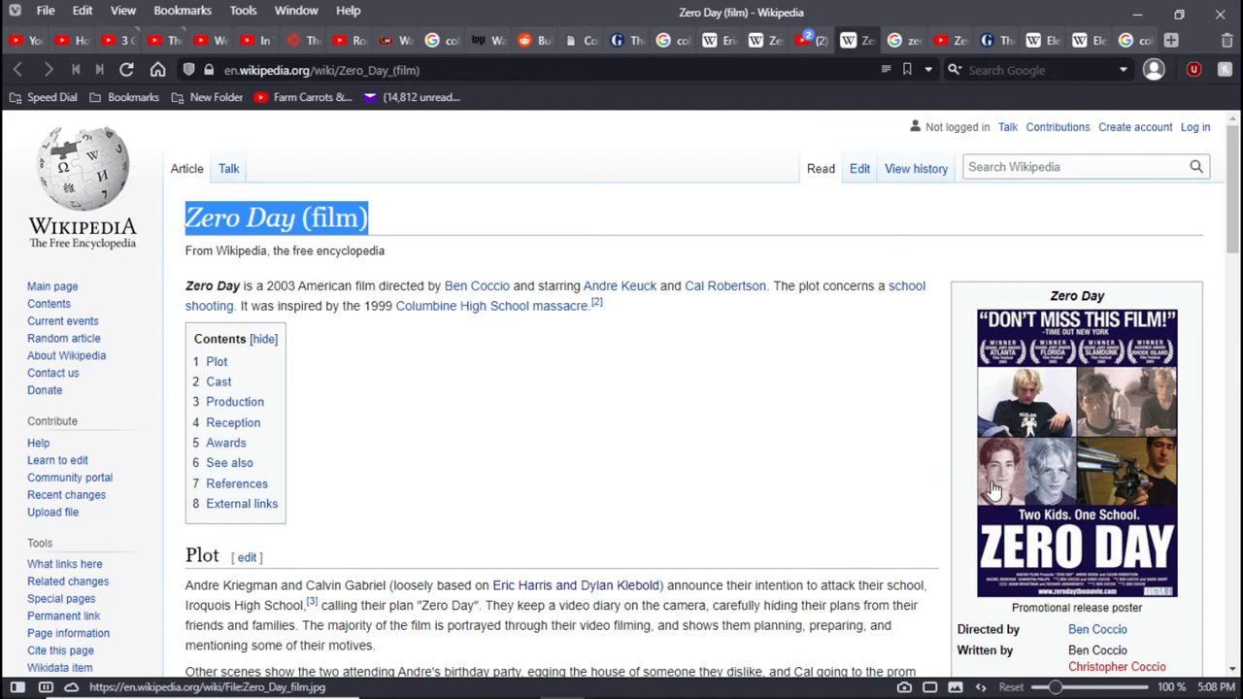
{"action": "mouse_move", "coordinate": [1019, 119]}
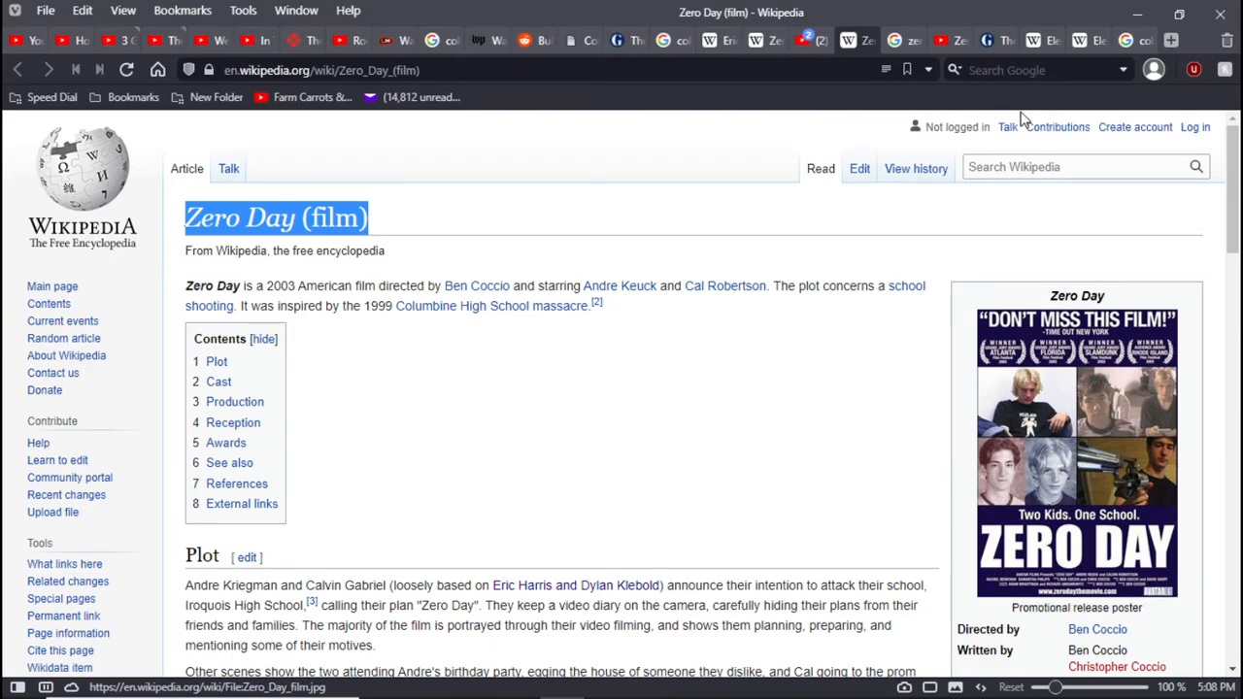
{"action": "left_click", "coordinate": [803, 40]}
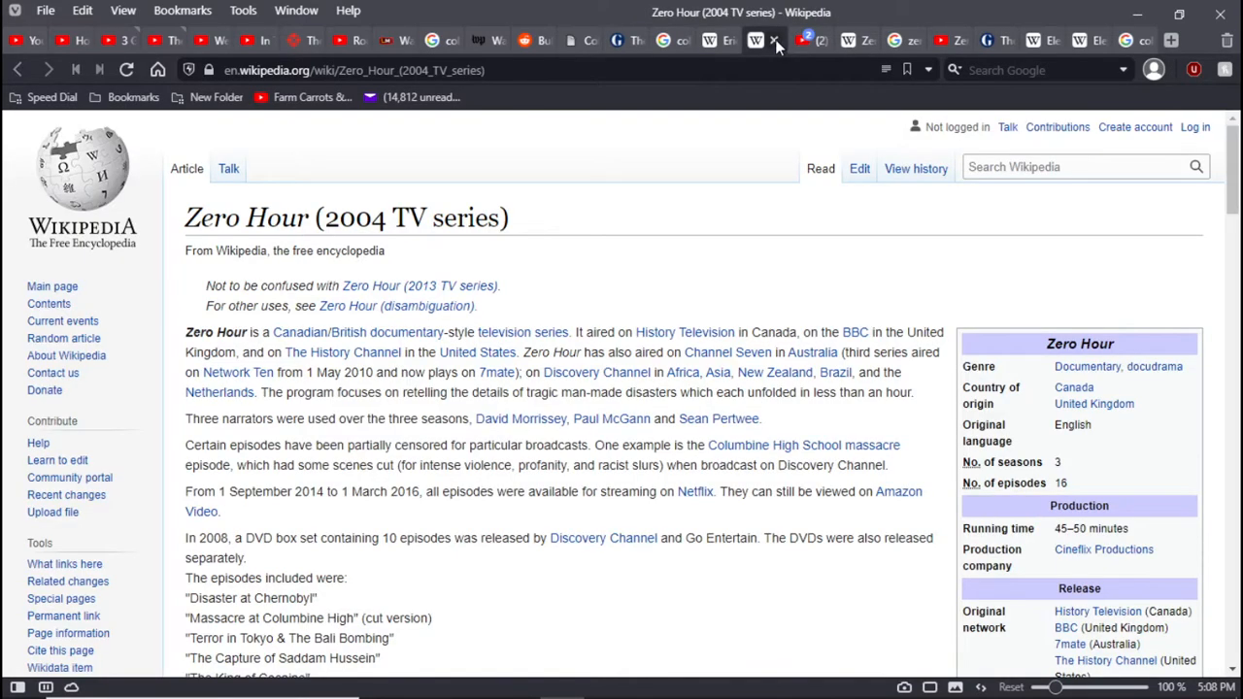
{"action": "mouse_move", "coordinate": [709, 40]}
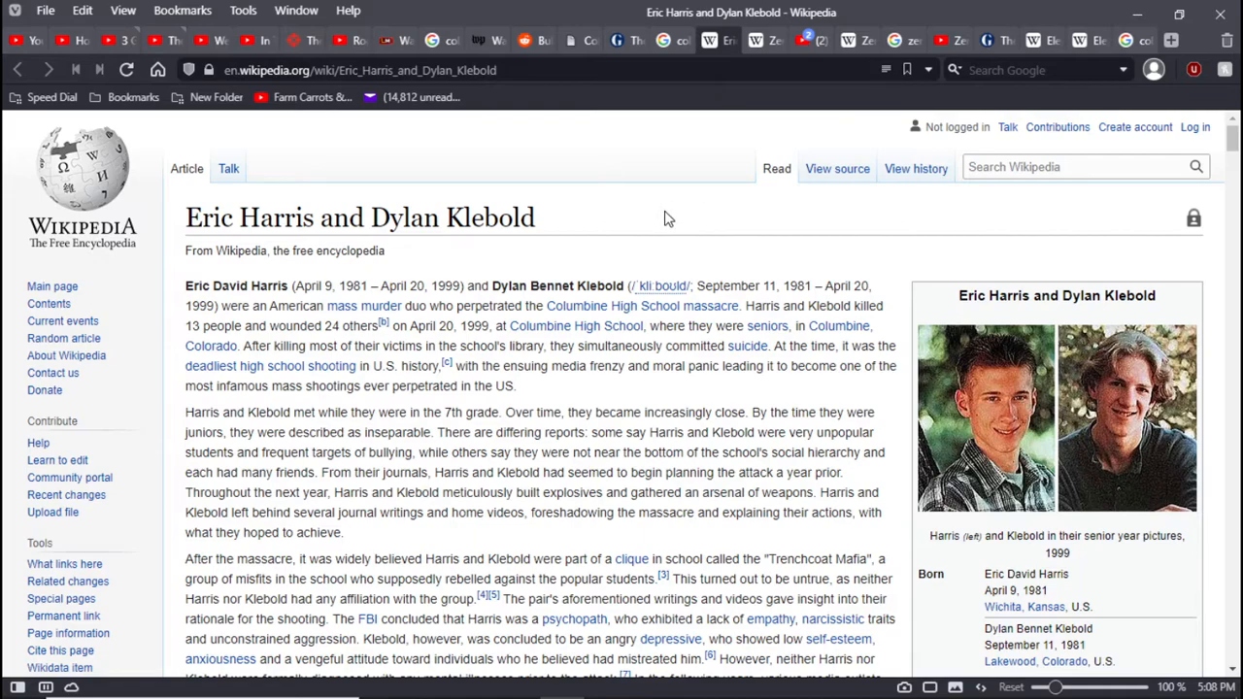
{"action": "mouse_move", "coordinate": [1204, 309]}
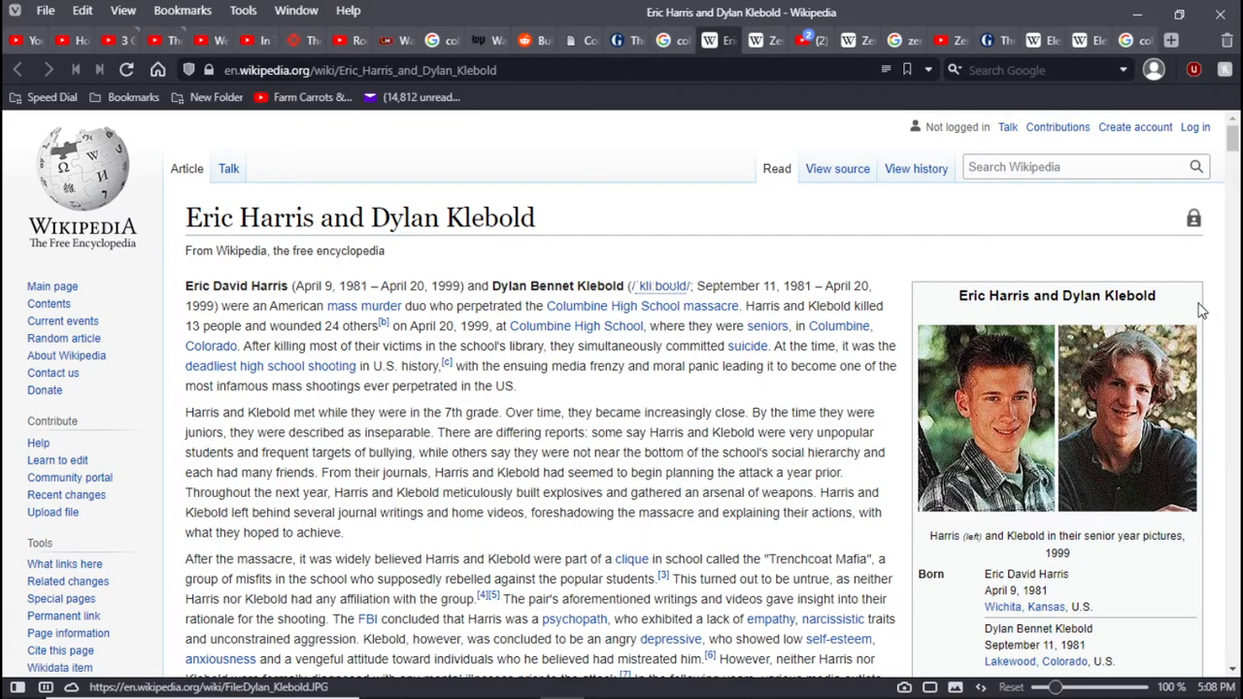
{"action": "mouse_move", "coordinate": [1017, 566]}
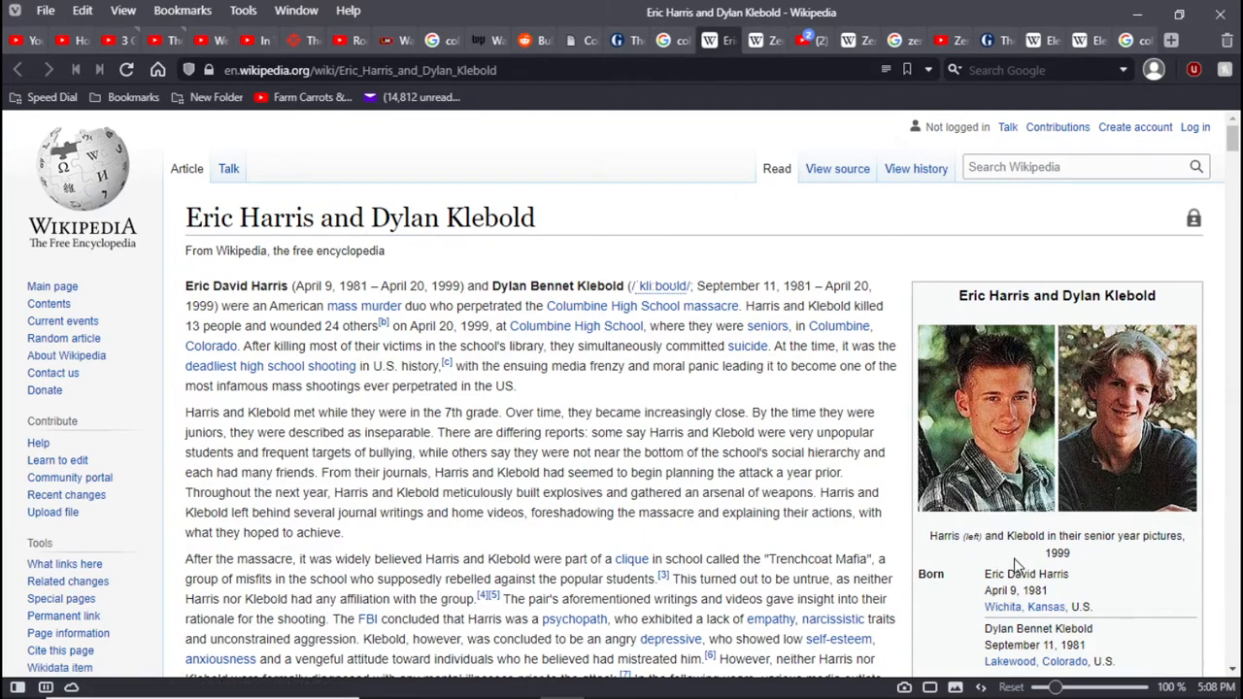
{"action": "mouse_move", "coordinate": [1102, 296]}
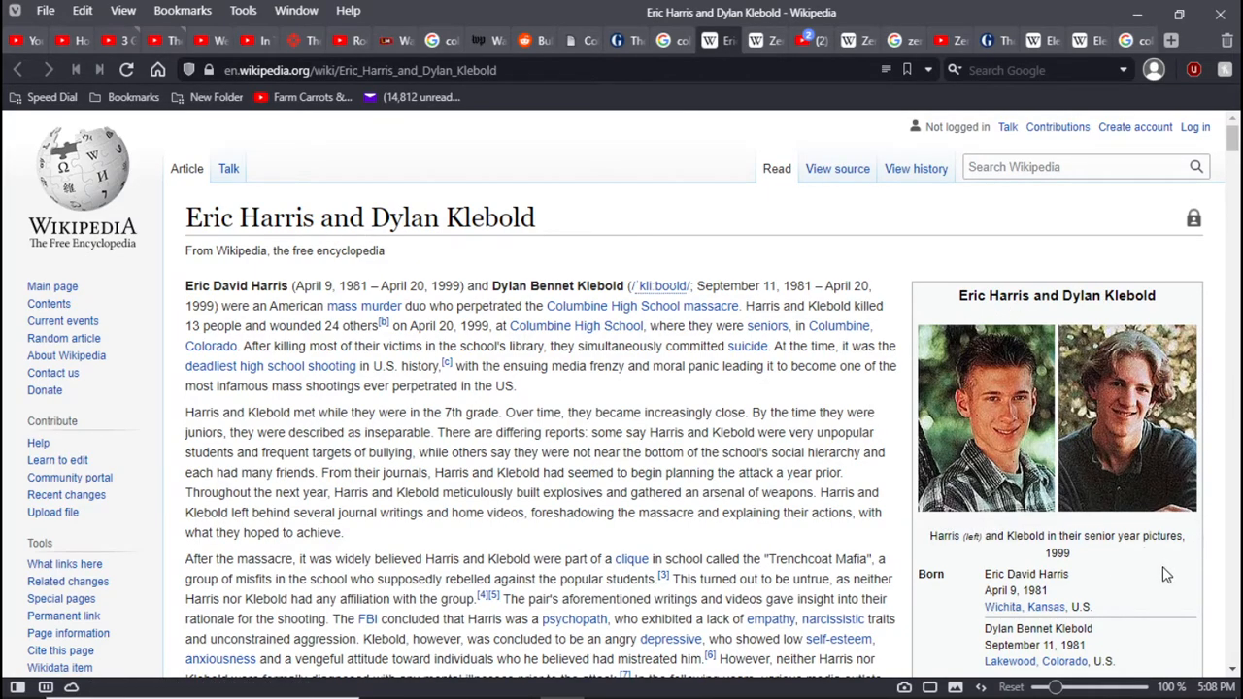
{"action": "mouse_move", "coordinate": [1115, 212]}
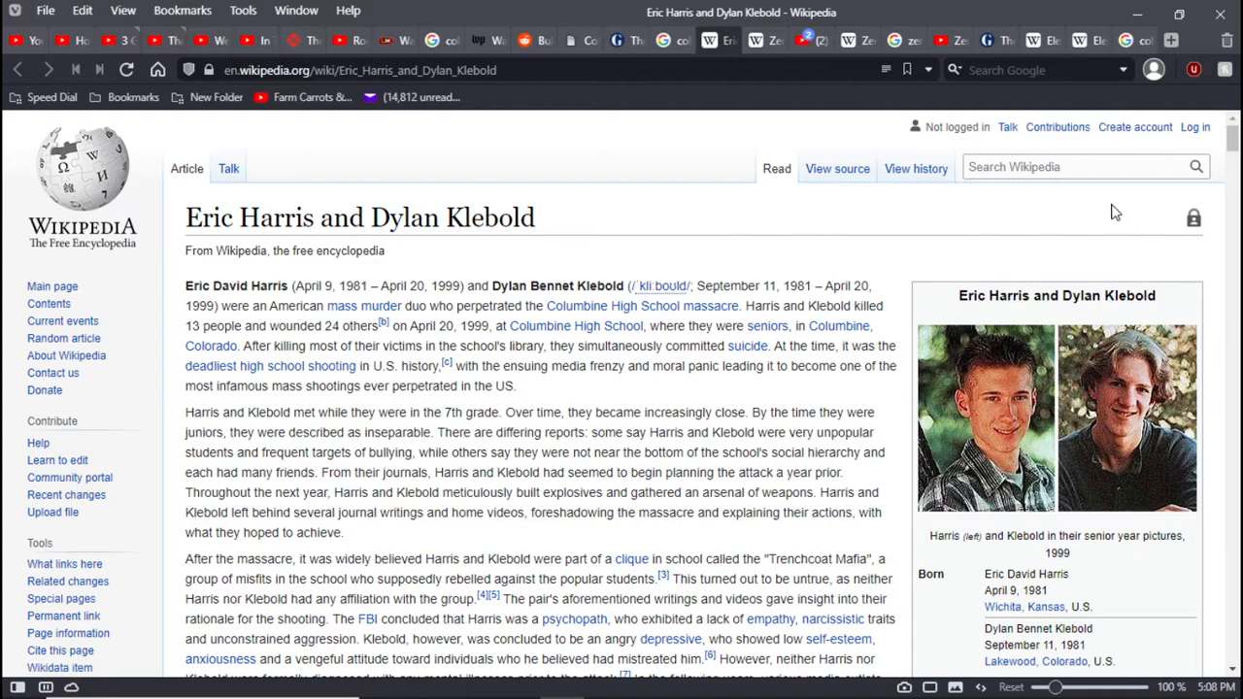
{"action": "mouse_move", "coordinate": [673, 39]}
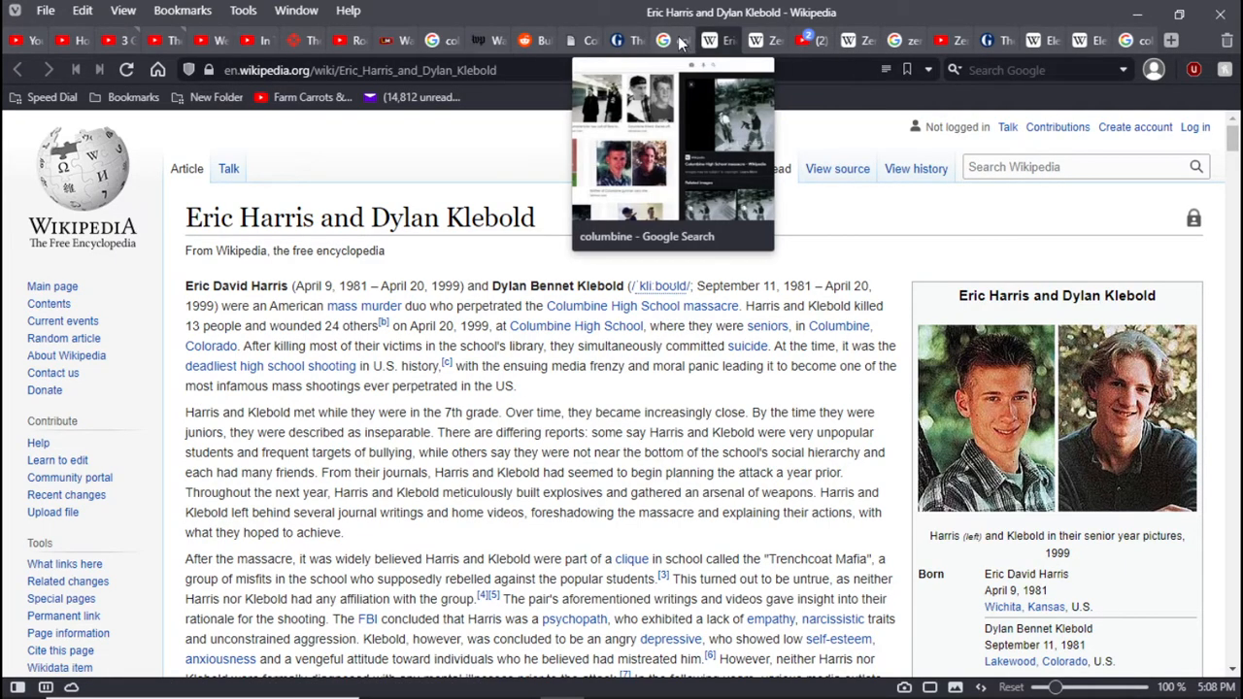
Switch from the Eric Harris and Dylan Klebold article to Google image results for 'columbine'
{"action": "left_click", "coordinate": [663, 40]}
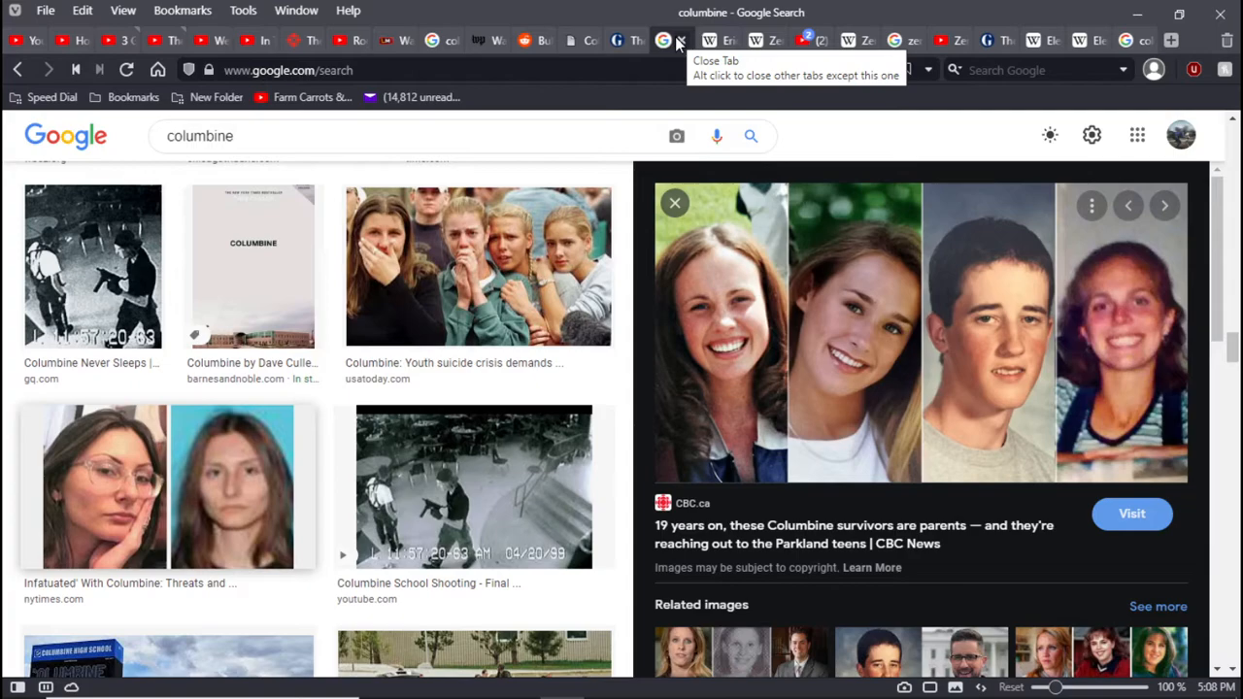
{"action": "mouse_move", "coordinate": [27, 275]}
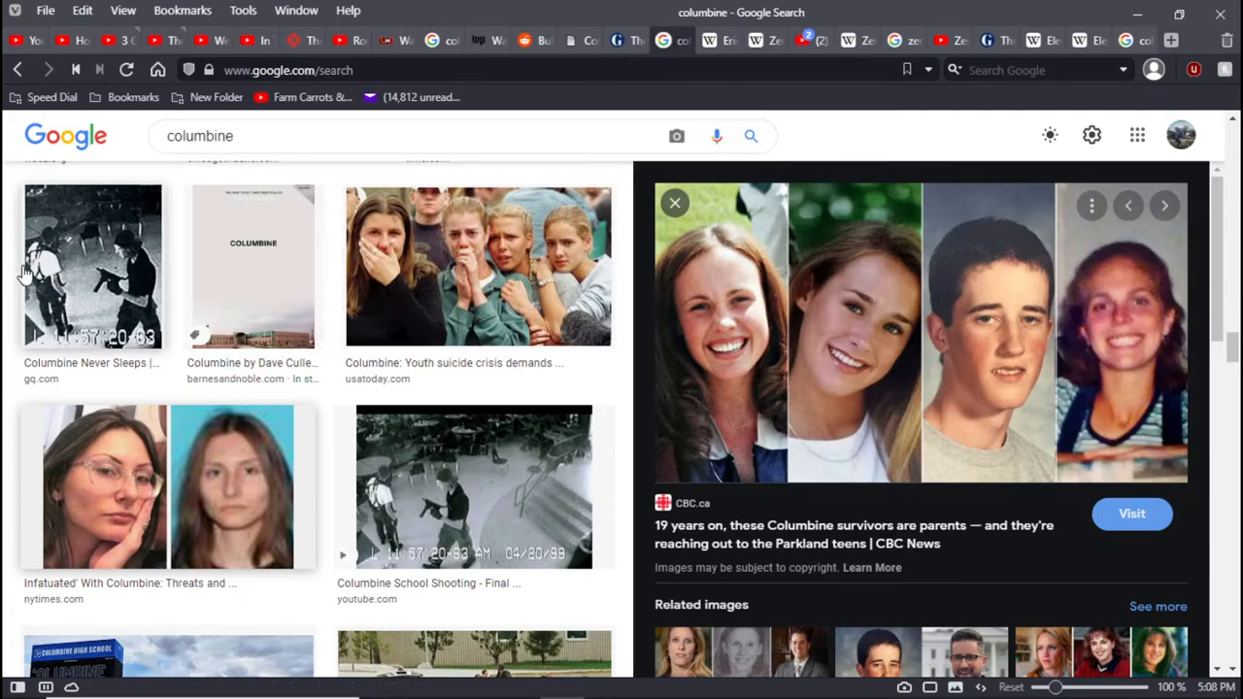
{"action": "mouse_move", "coordinate": [44, 197]}
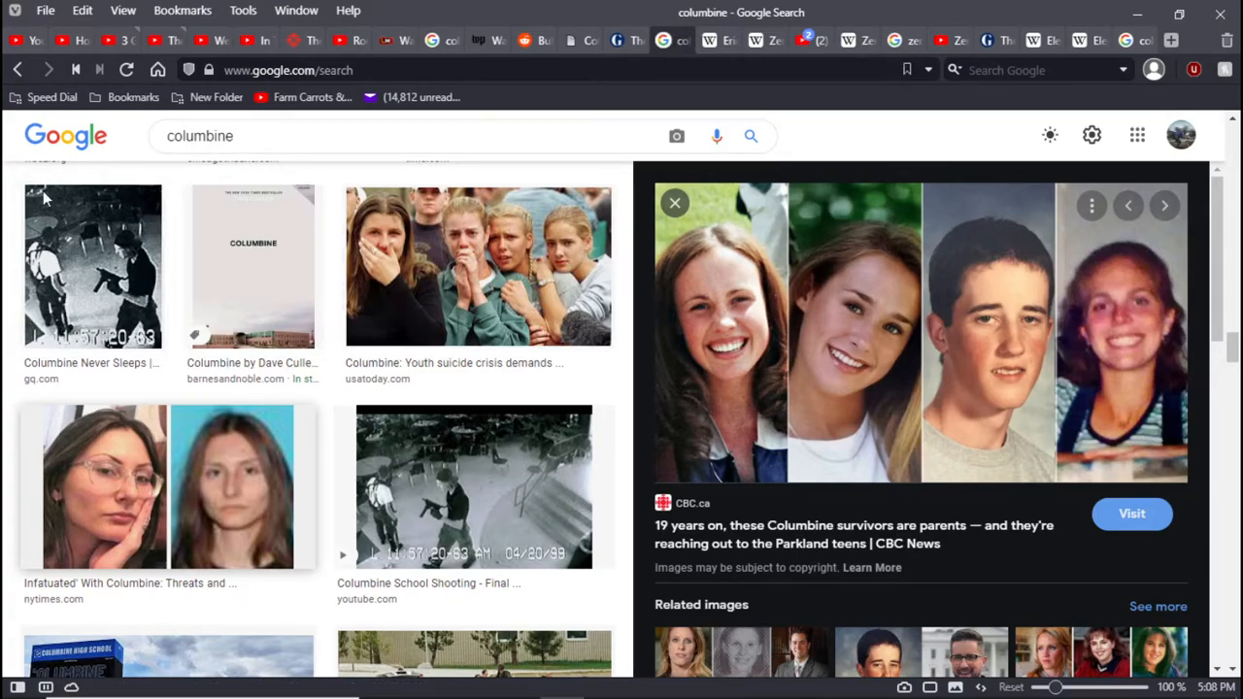
{"action": "mouse_move", "coordinate": [173, 283]}
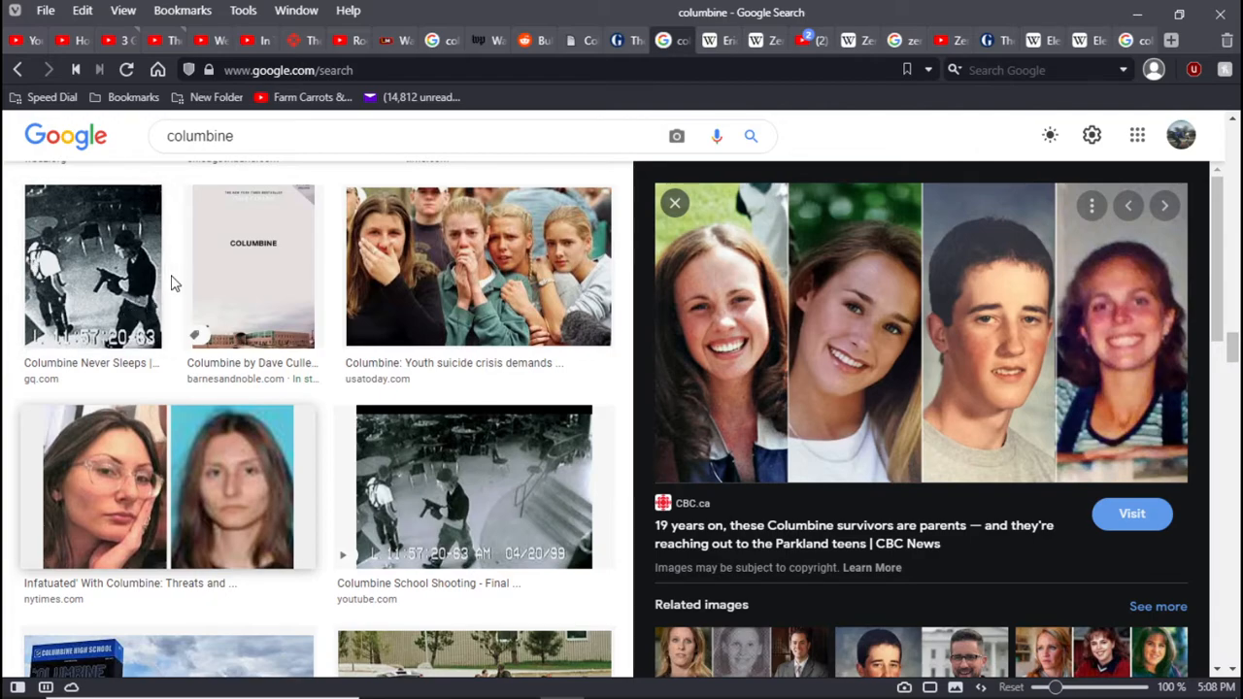
{"action": "mouse_move", "coordinate": [140, 330]}
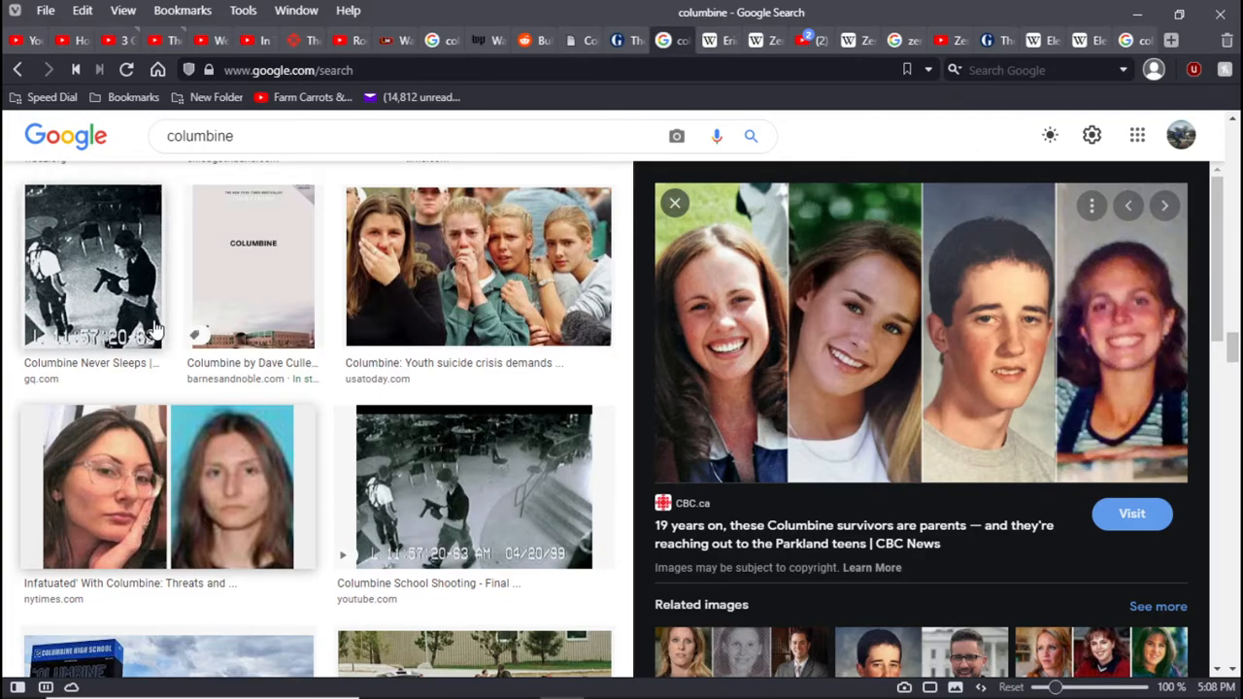
{"action": "mouse_move", "coordinate": [323, 443]}
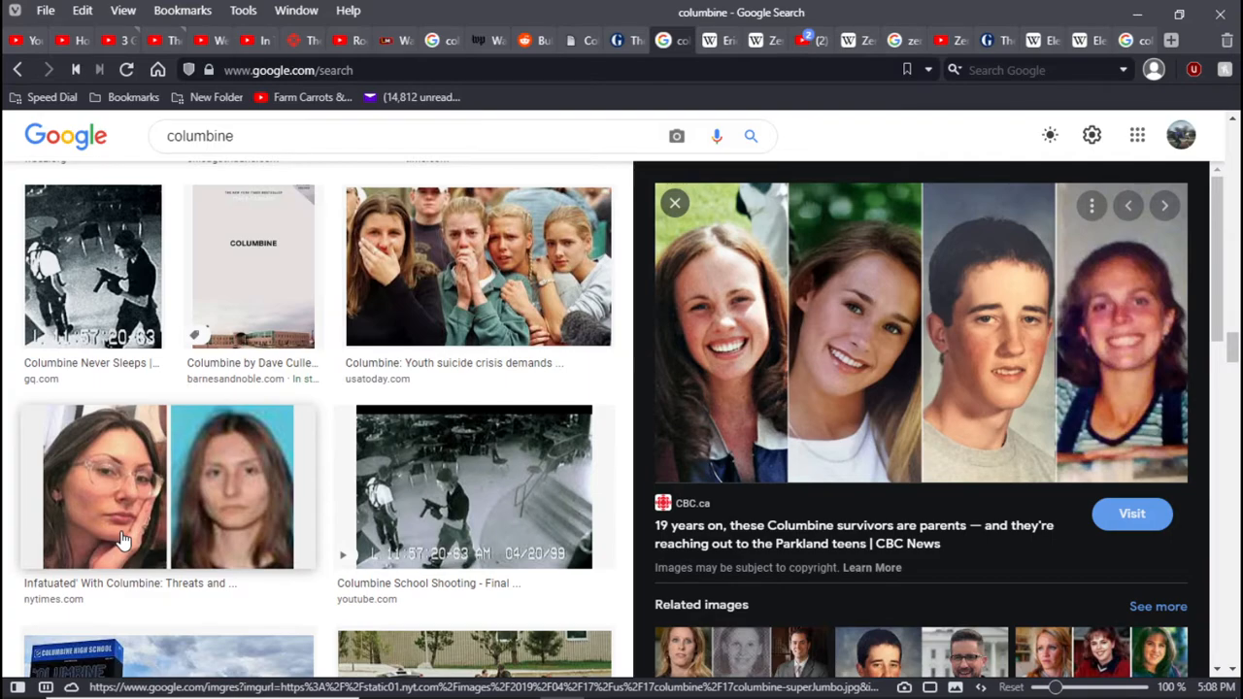
{"action": "mouse_move", "coordinate": [250, 535]}
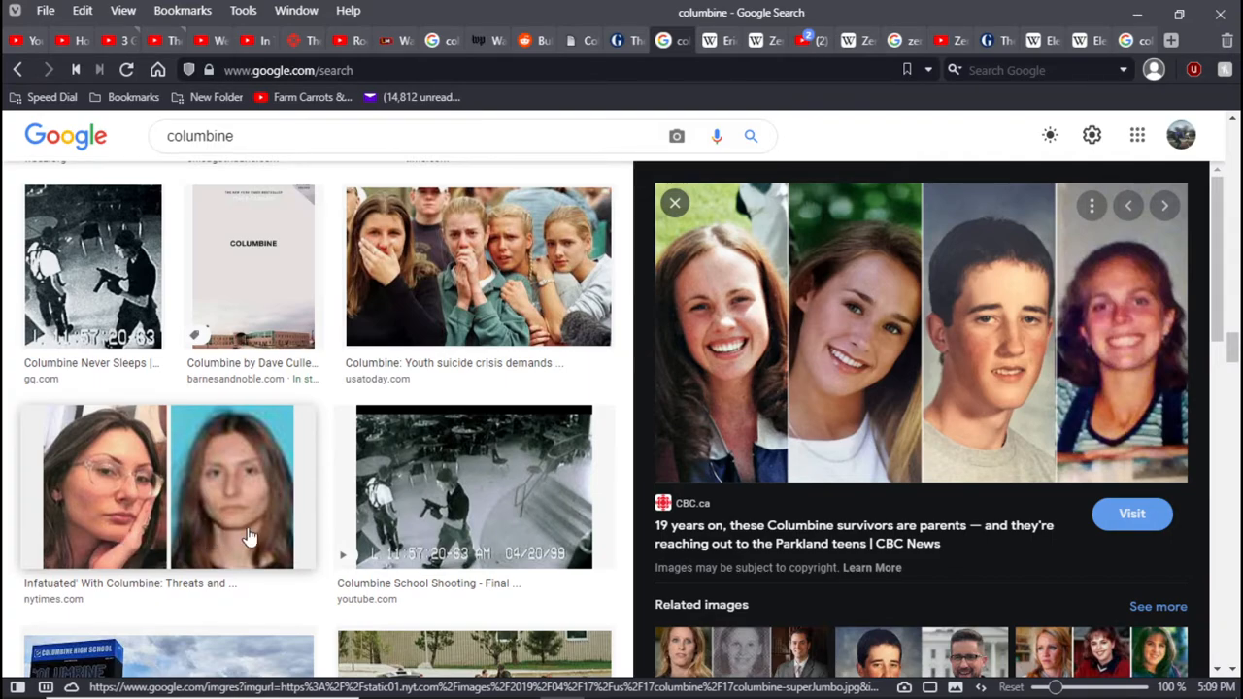
{"action": "mouse_move", "coordinate": [151, 422]}
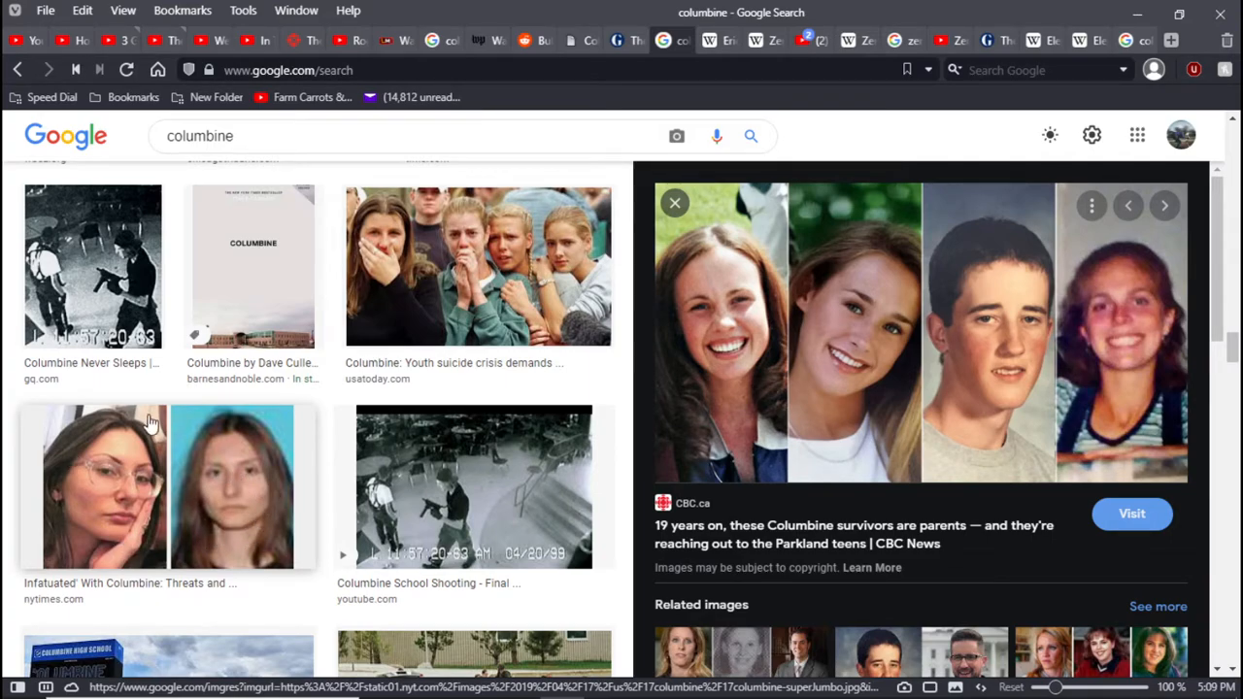
{"action": "scroll", "scroll_direction": "down", "scroll_amount": 3}
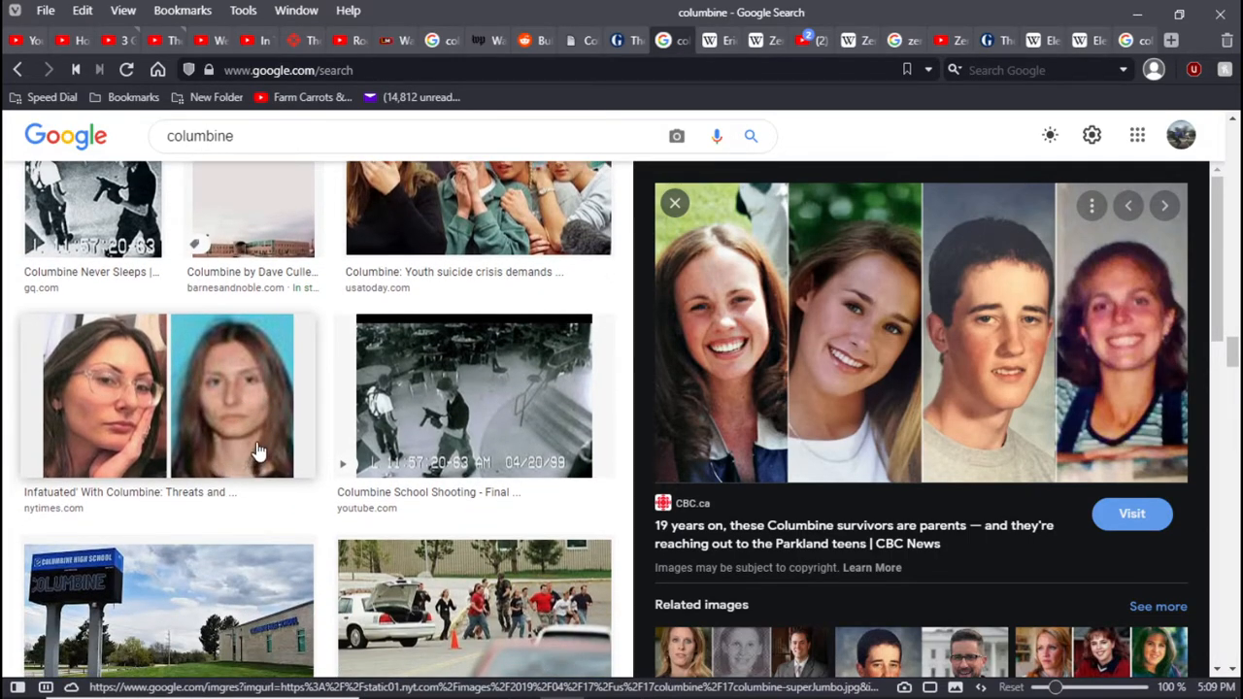
{"action": "scroll", "scroll_direction": "down", "scroll_amount": 3}
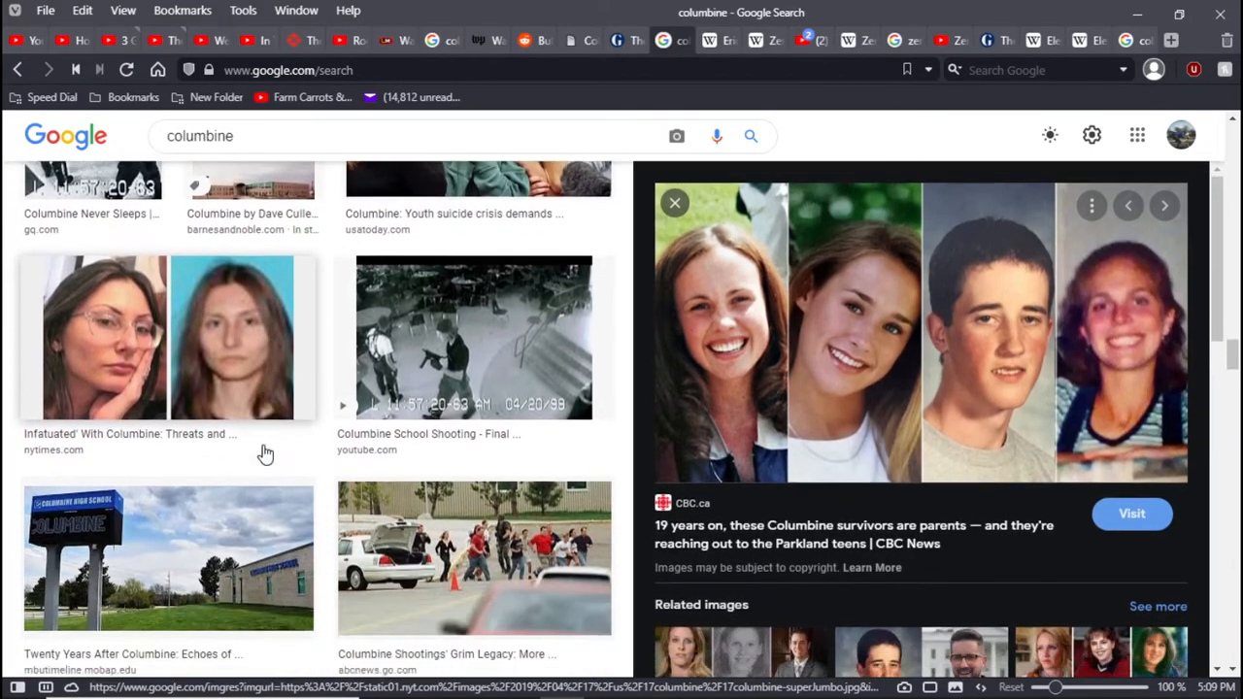
{"action": "scroll", "scroll_direction": "down", "scroll_amount": 3}
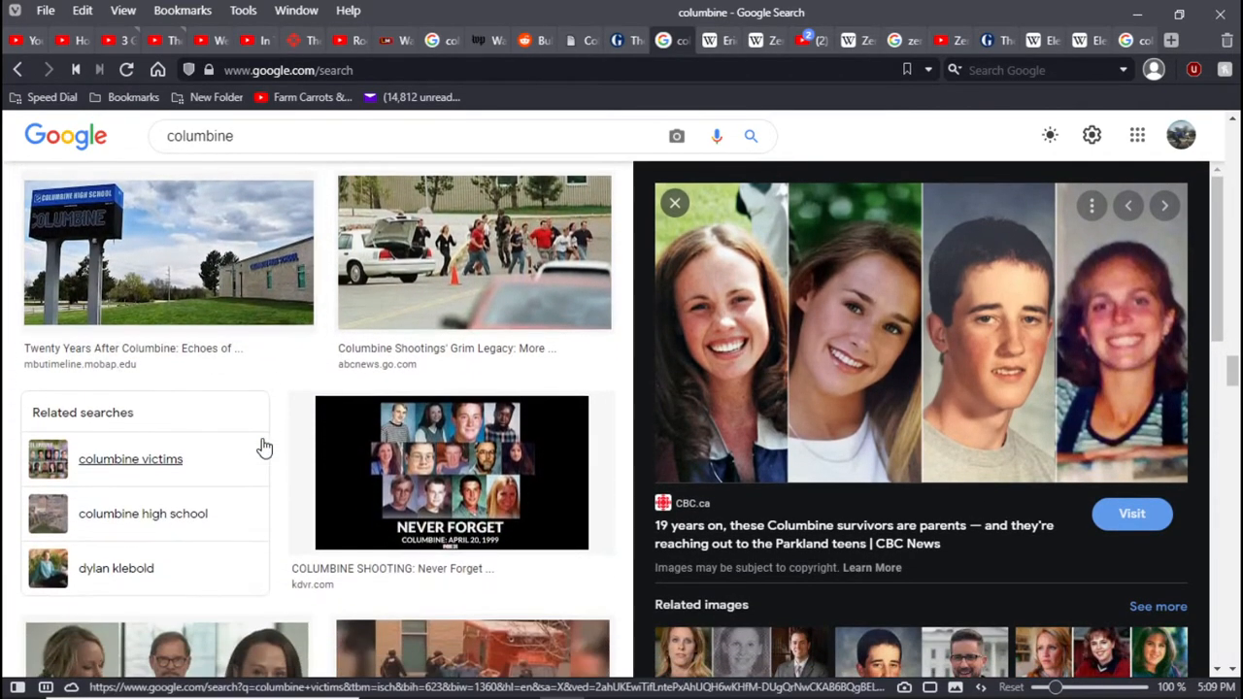
{"action": "scroll", "scroll_direction": "down", "scroll_amount": 3}
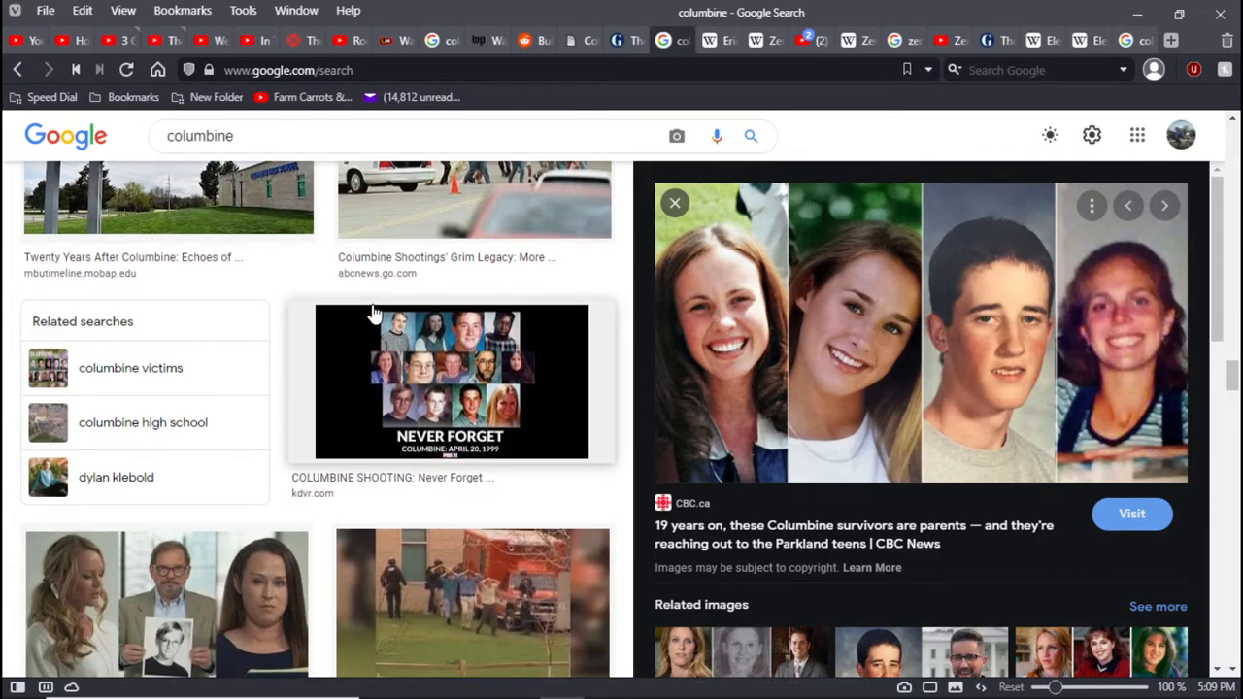
{"action": "mouse_move", "coordinate": [369, 423]}
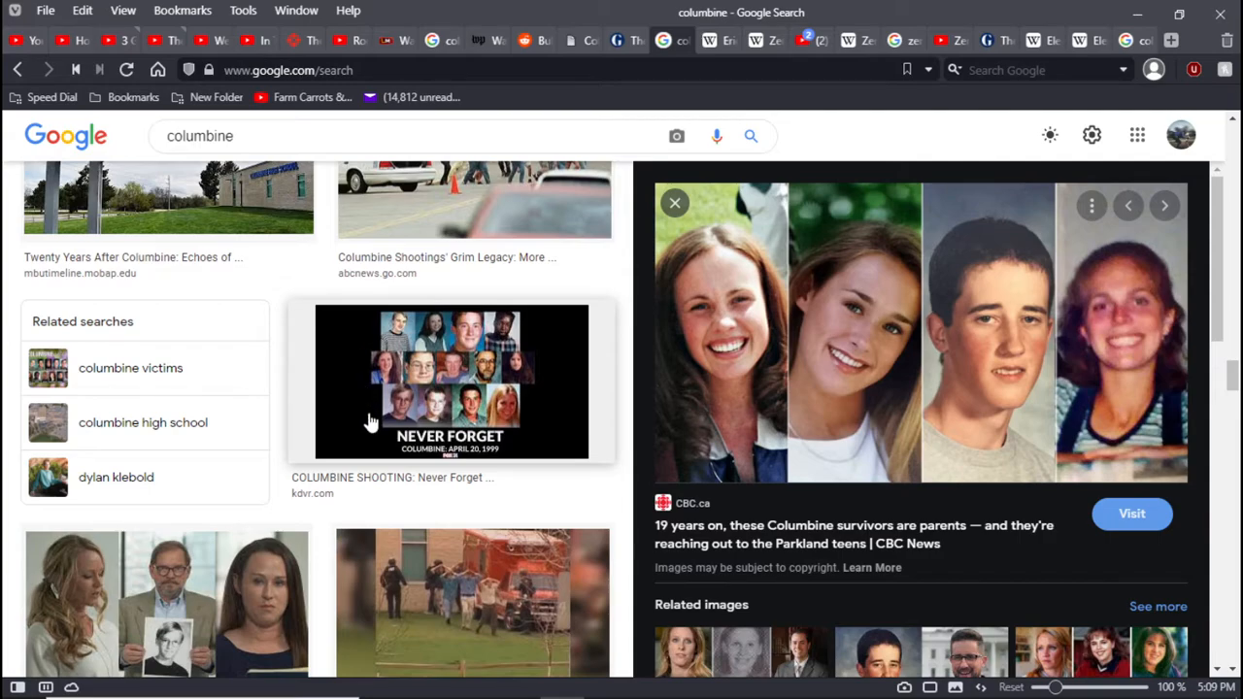
{"action": "mouse_move", "coordinate": [568, 392]}
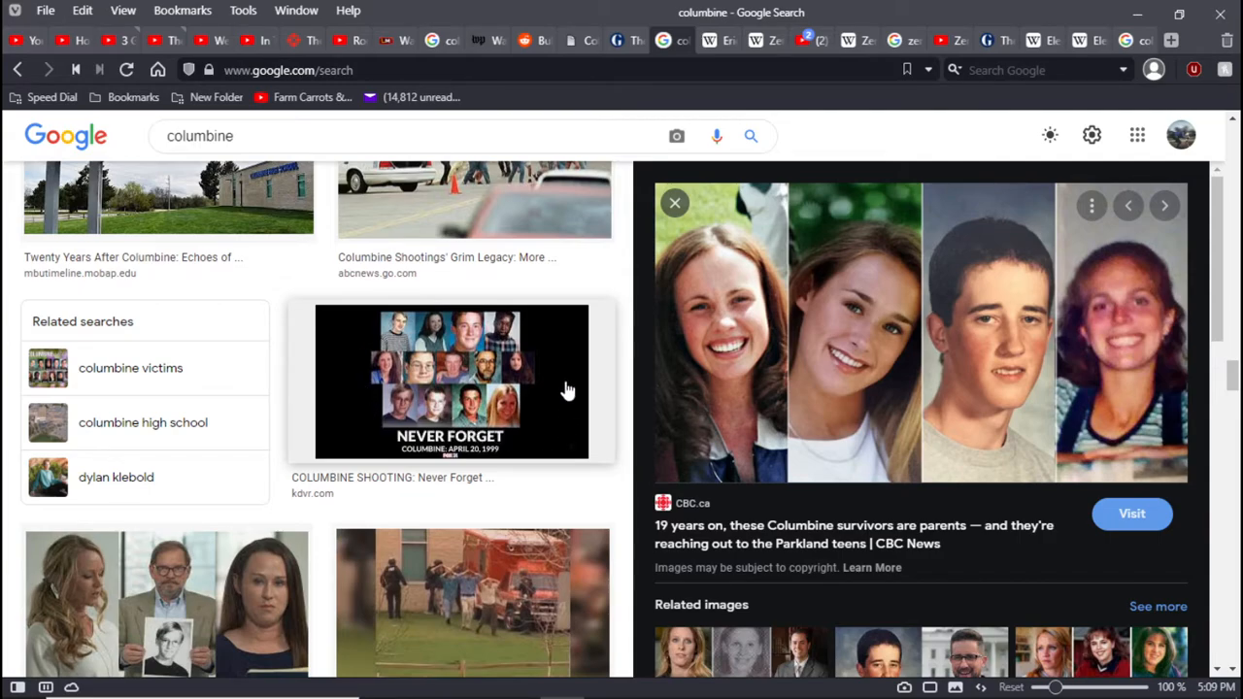
{"action": "mouse_move", "coordinate": [561, 319]}
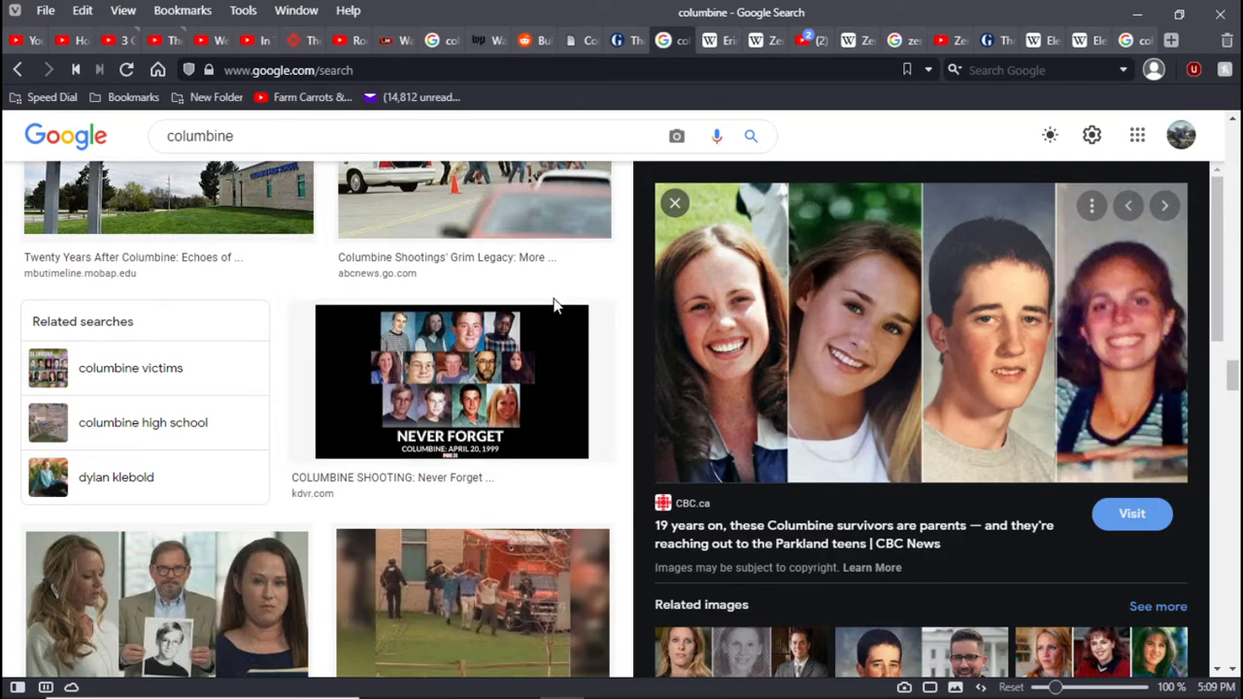
{"action": "scroll", "scroll_direction": "up", "scroll_amount": 3}
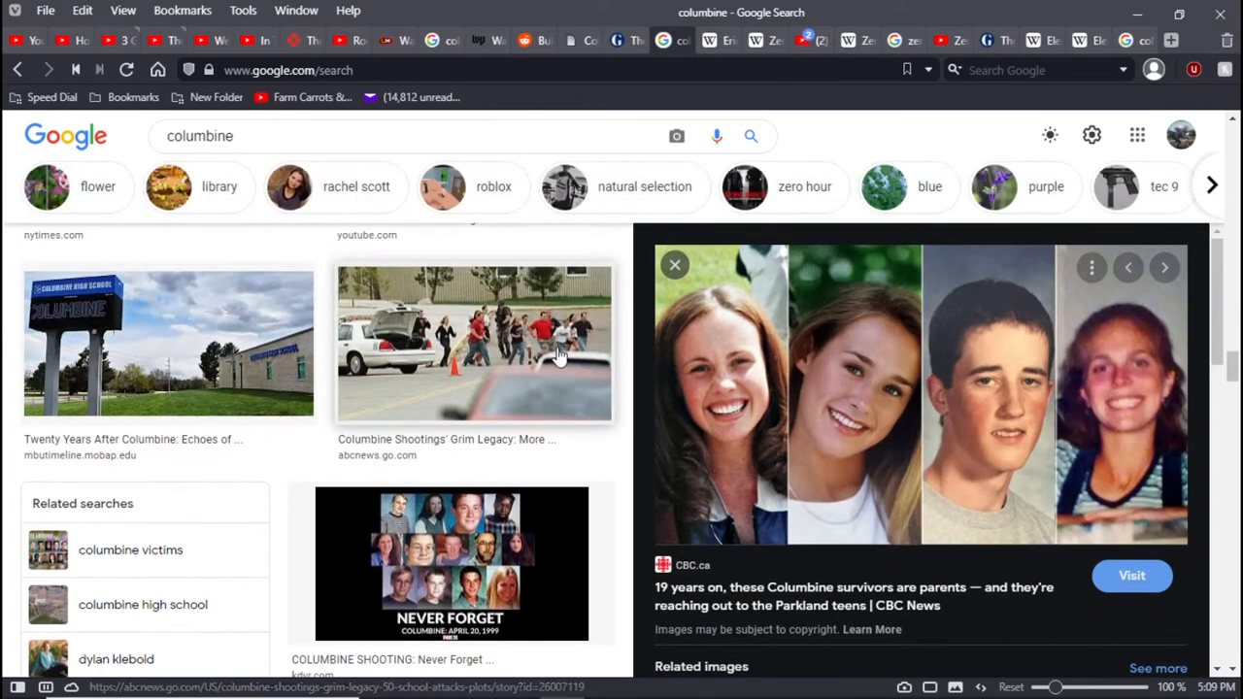
{"action": "scroll", "scroll_direction": "down", "scroll_amount": 3}
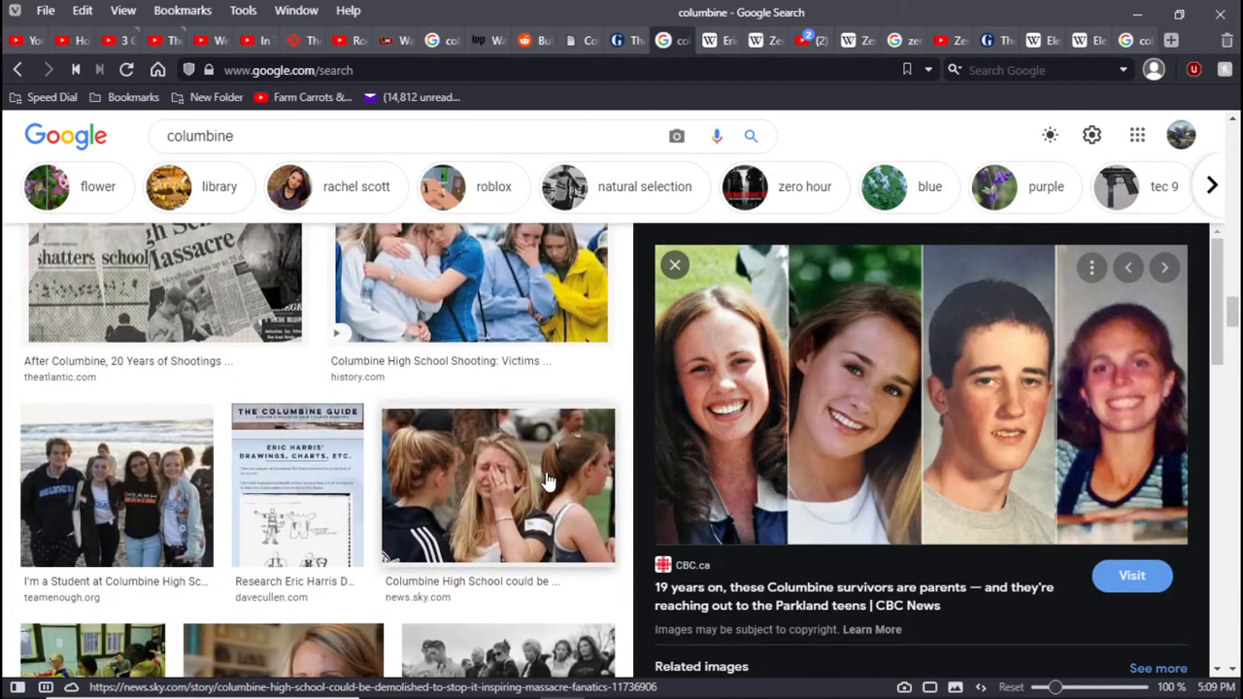
{"action": "scroll", "scroll_direction": "down", "scroll_amount": 3}
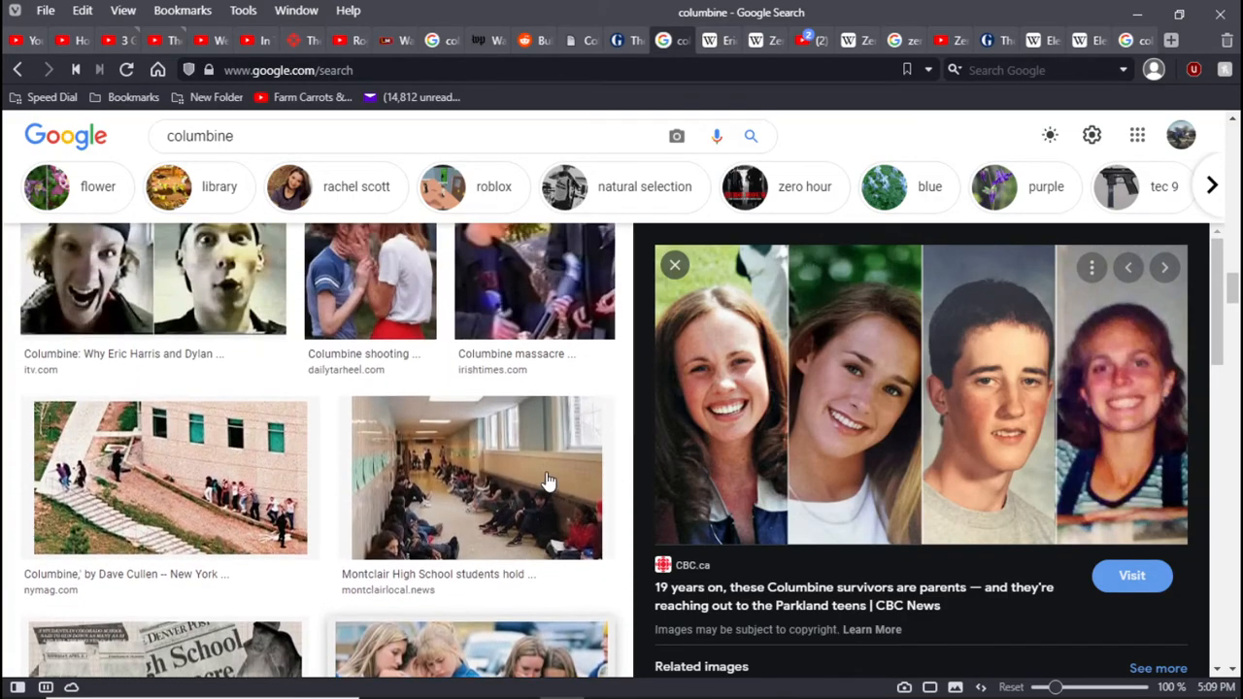
{"action": "scroll", "scroll_direction": "up", "scroll_amount": 3}
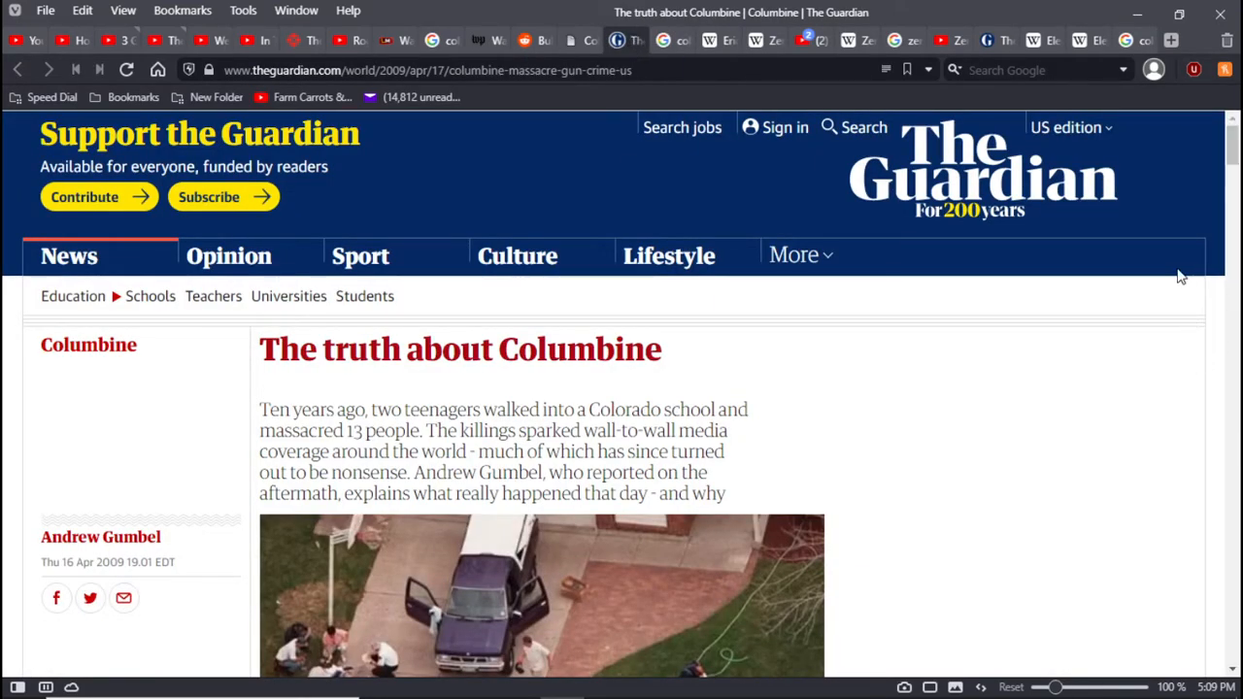
Scroll to the opening paragraph highlighting "bullying at the hands of the 'jocks'"
{"action": "scroll", "scroll_direction": "down", "scroll_amount": 3}
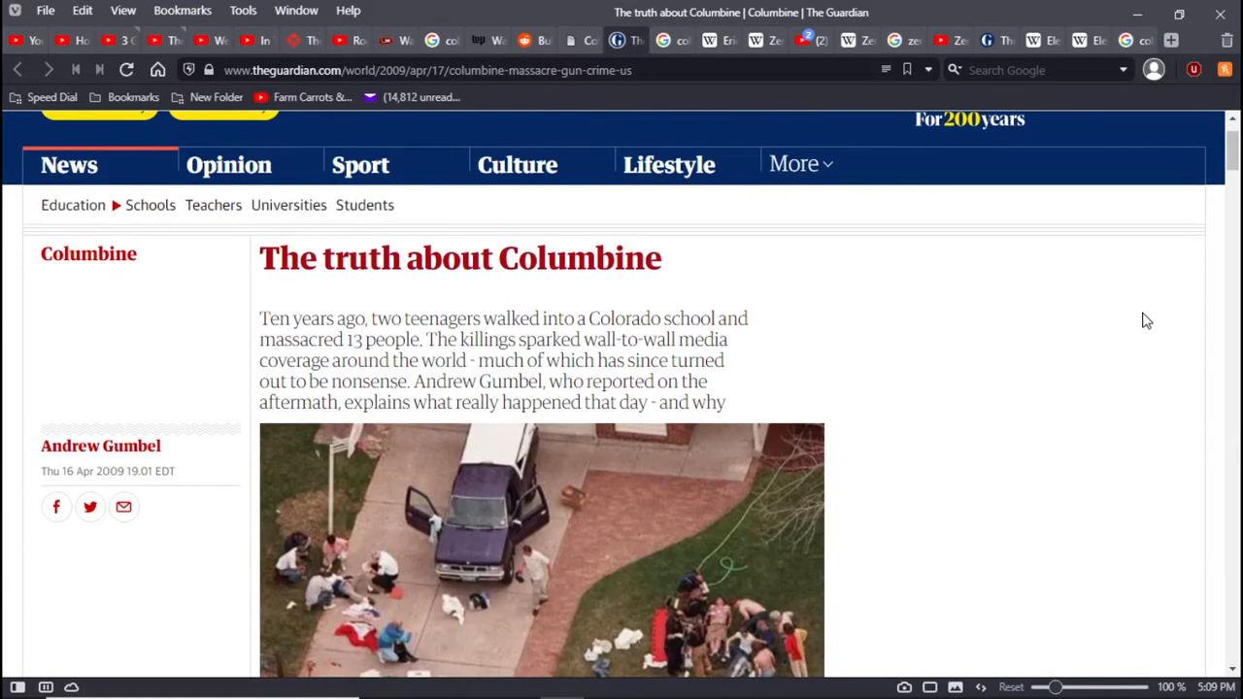
{"action": "scroll", "scroll_direction": "down", "scroll_amount": 3}
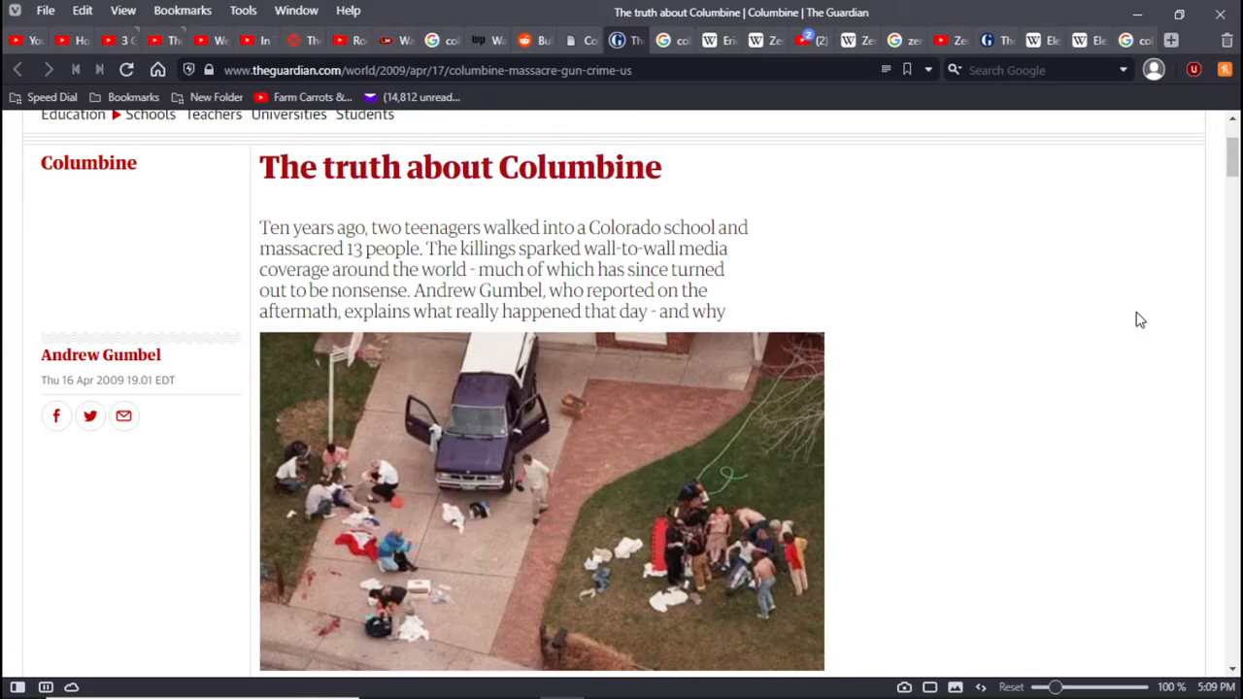
{"action": "mouse_move", "coordinate": [1019, 299]}
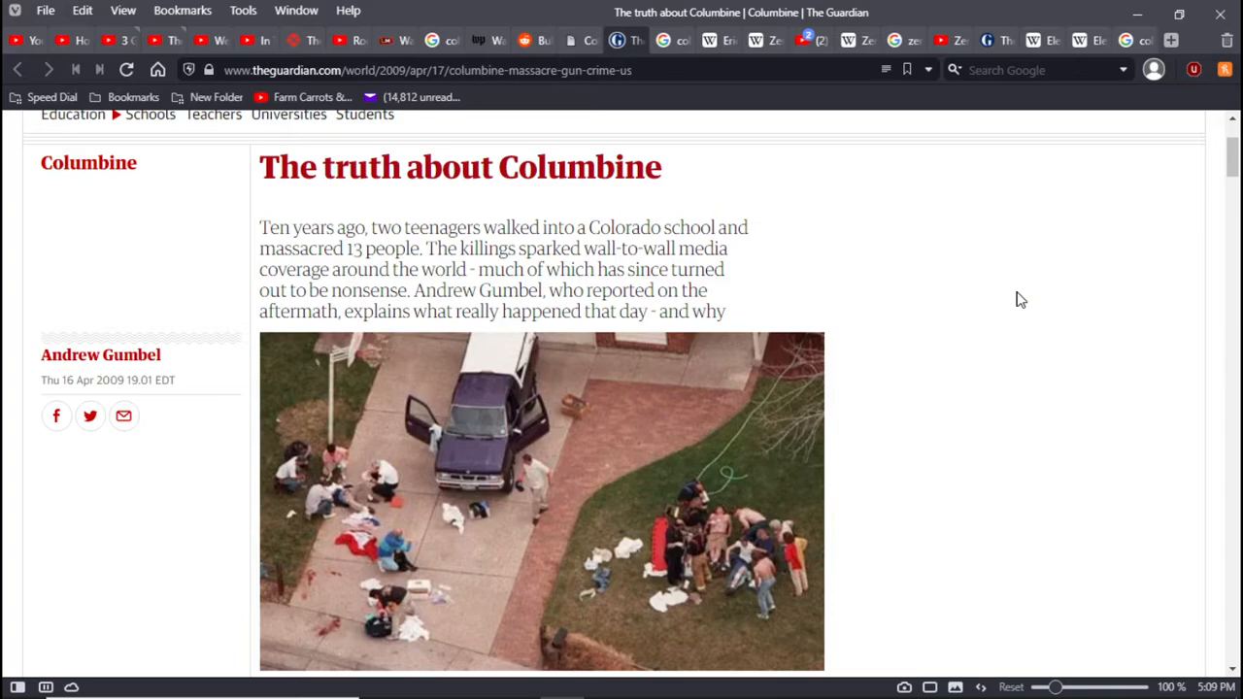
{"action": "mouse_move", "coordinate": [1038, 312]}
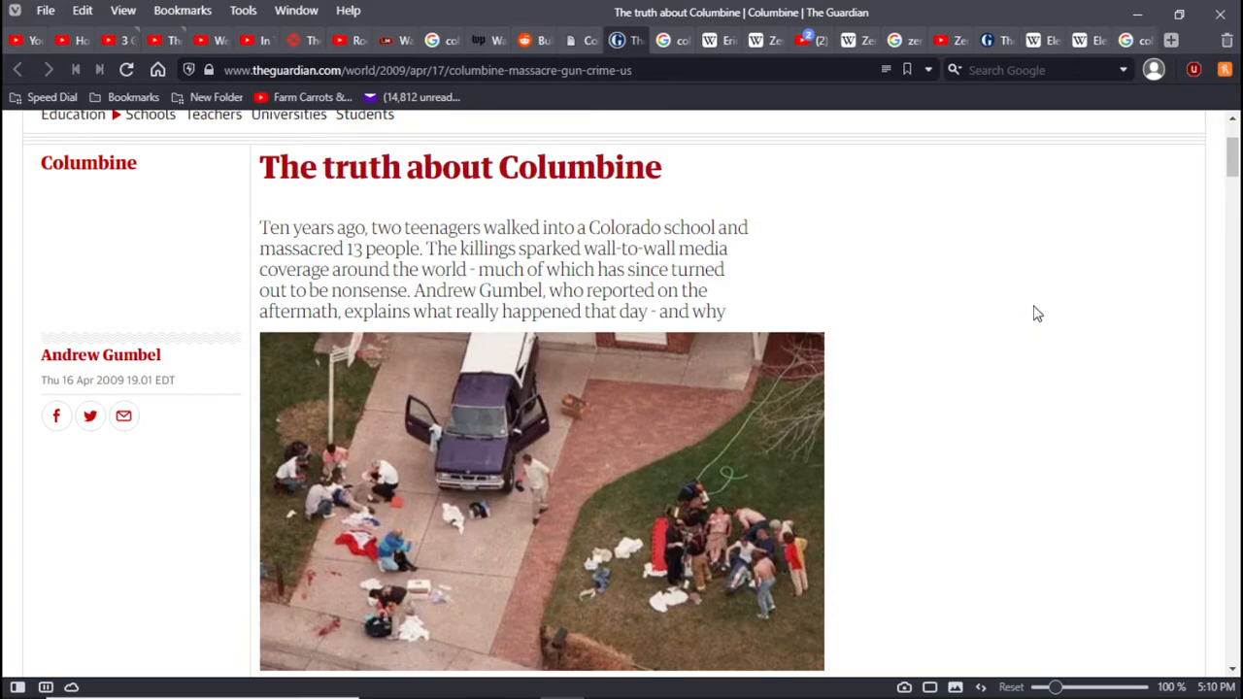
{"action": "mouse_move", "coordinate": [1058, 591]}
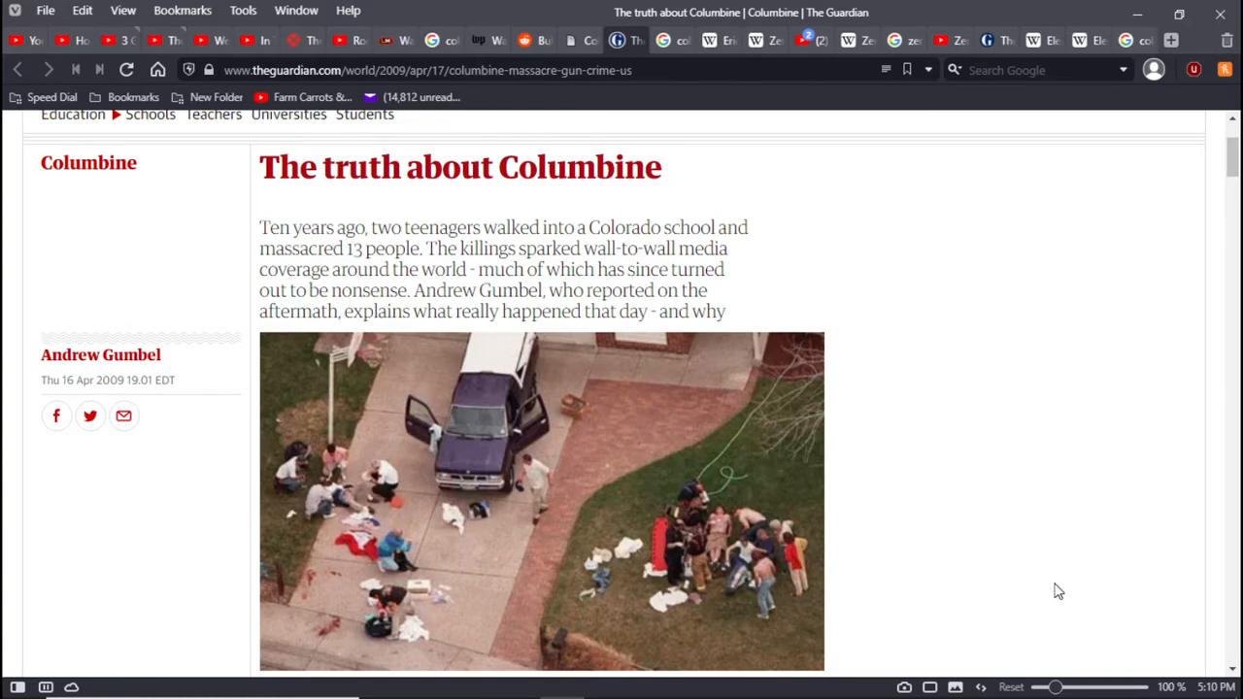
{"action": "mouse_move", "coordinate": [974, 296]}
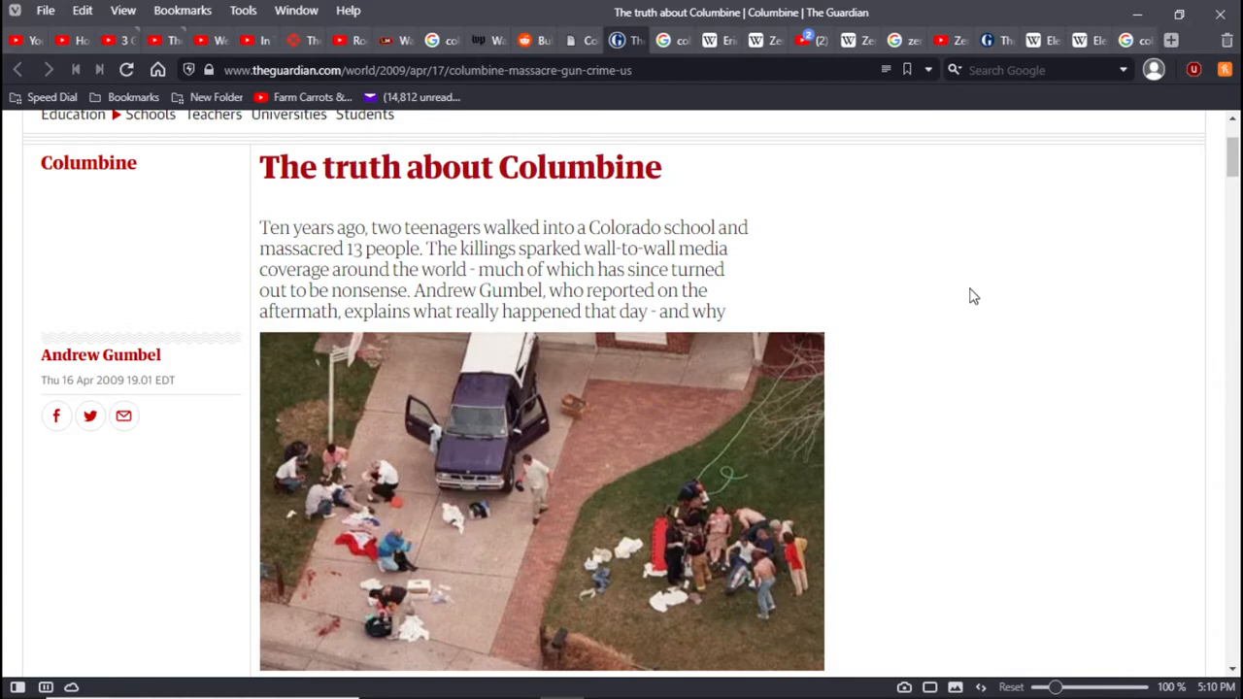
{"action": "scroll", "scroll_direction": "down", "scroll_amount": 3}
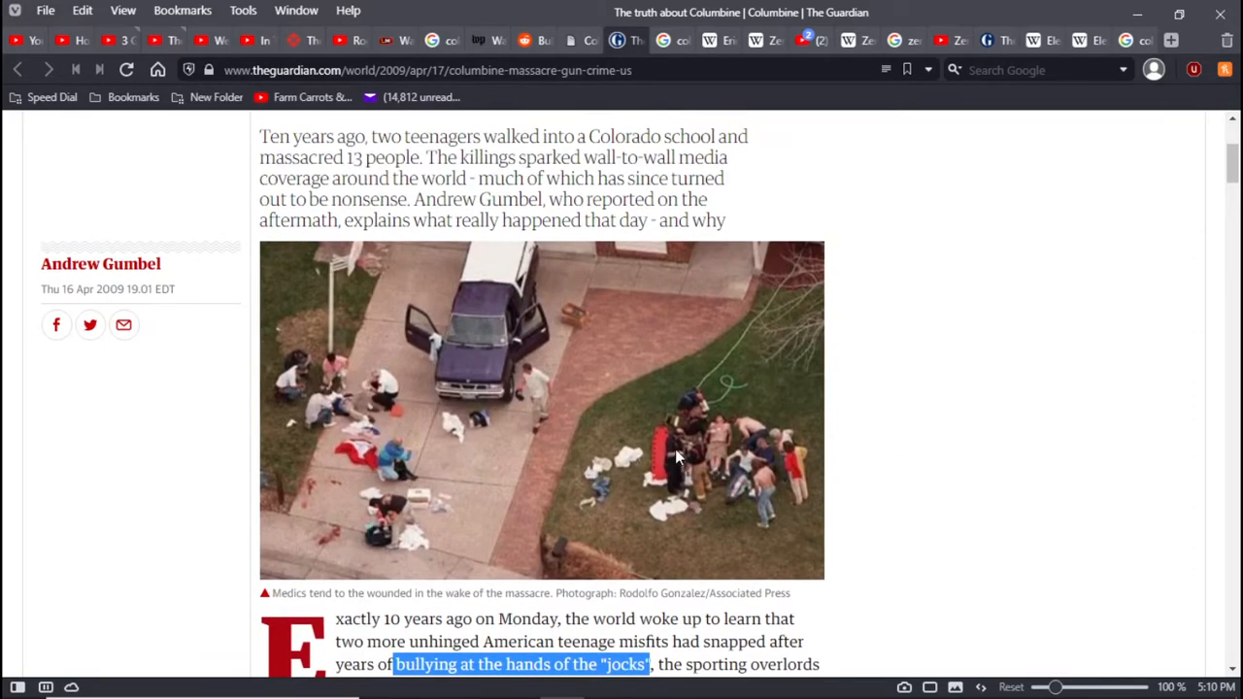
{"action": "mouse_move", "coordinate": [1020, 407]}
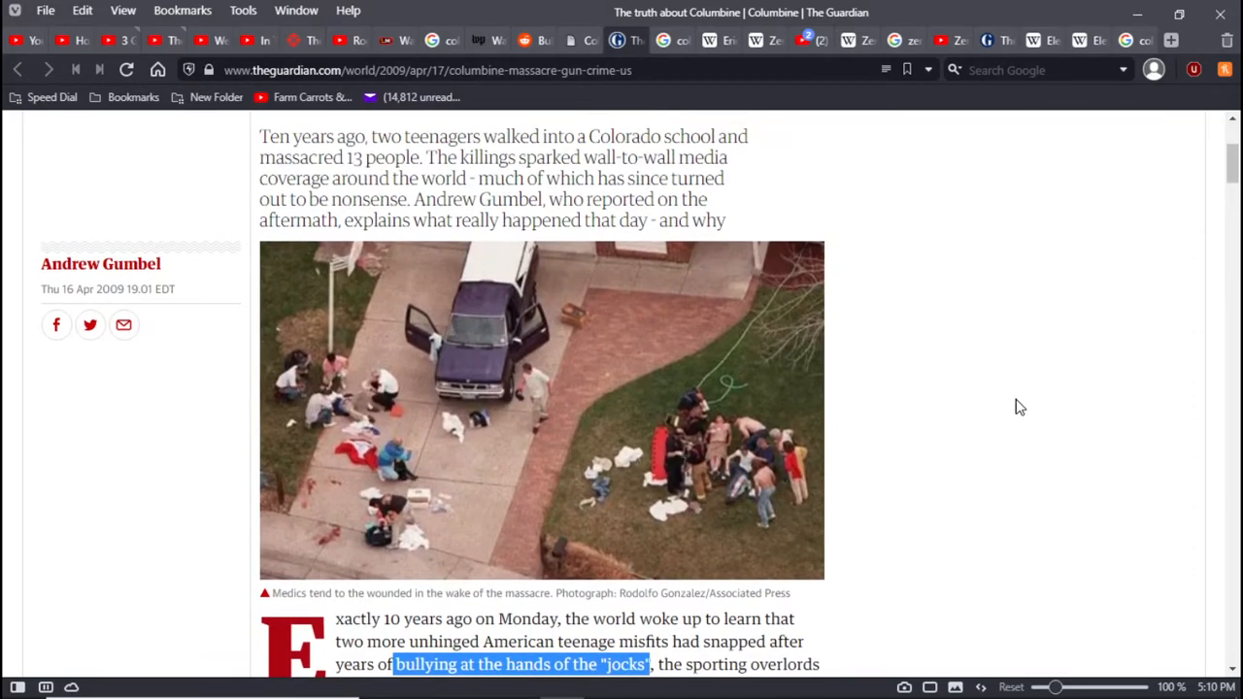
{"action": "mouse_move", "coordinate": [1022, 380]}
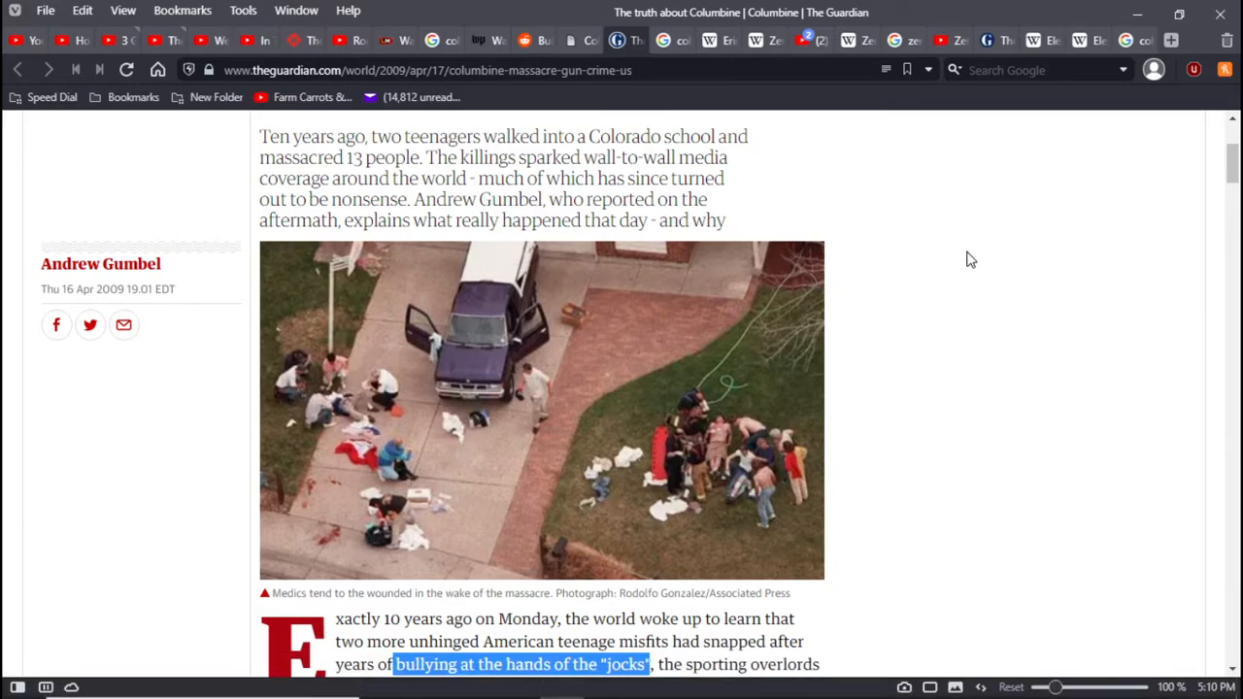
{"action": "mouse_move", "coordinate": [966, 211]}
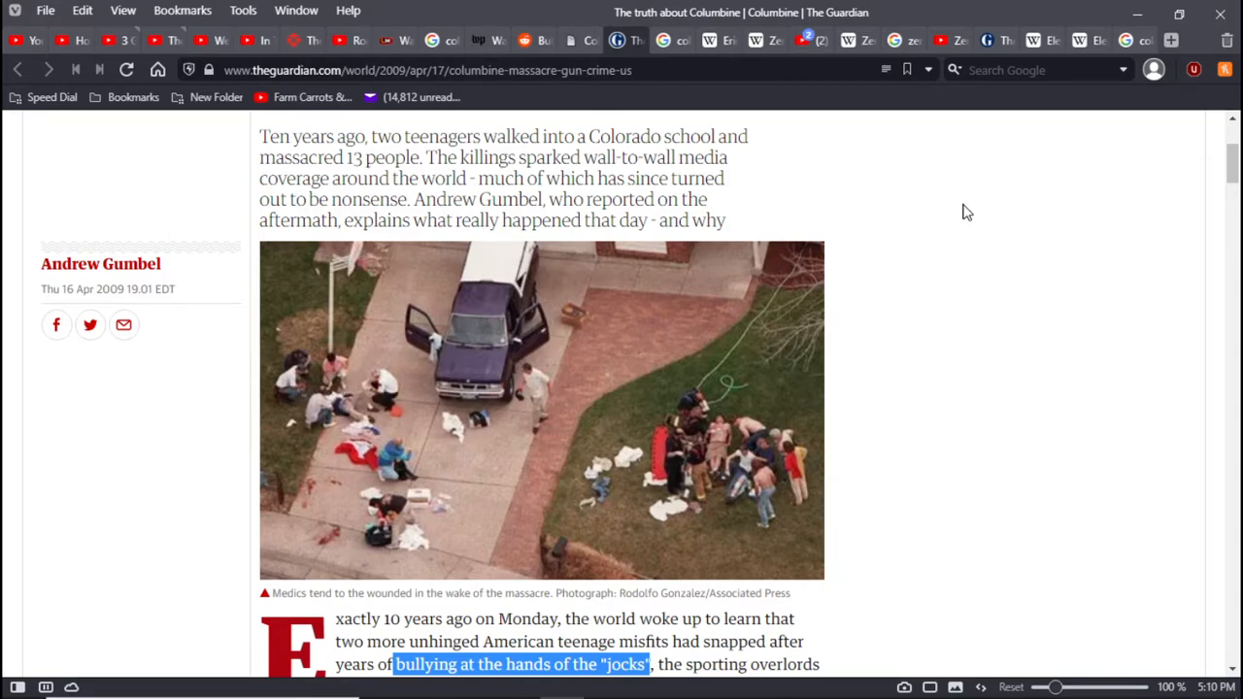
{"action": "mouse_move", "coordinate": [912, 266]}
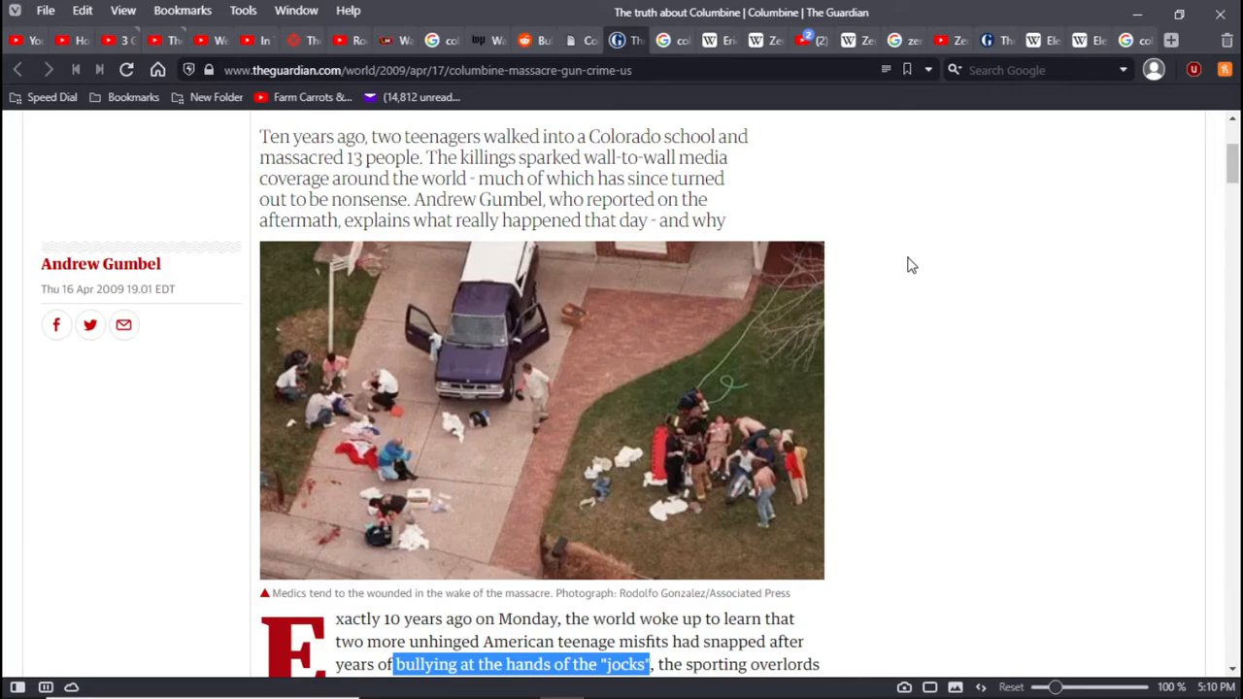
{"action": "mouse_move", "coordinate": [953, 303]}
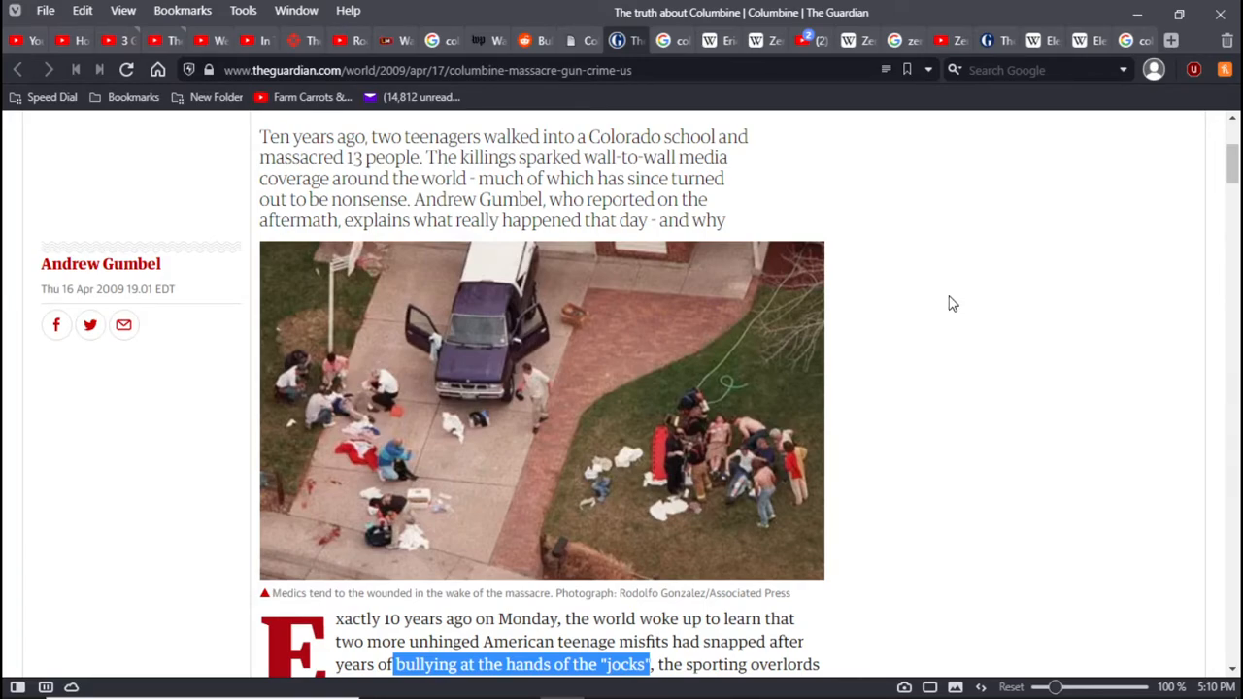
{"action": "mouse_move", "coordinate": [942, 327]}
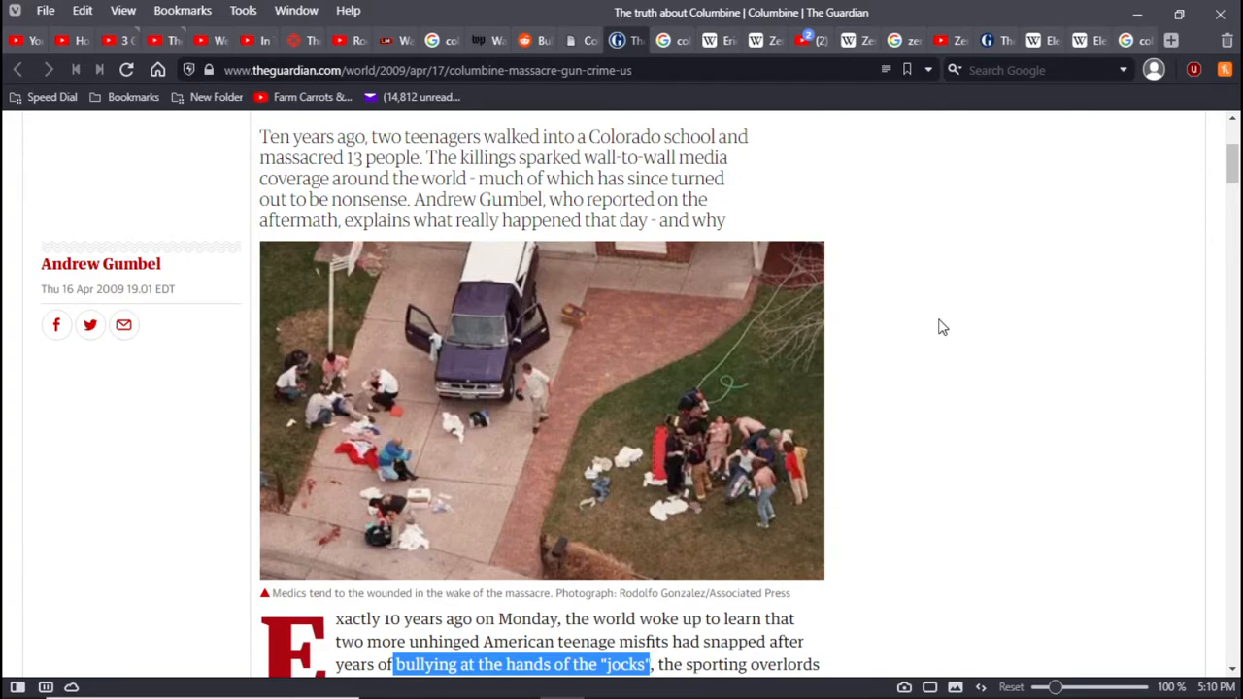
Highlight the names 'Eric Harris and Dylan Klebold' in the Guardian article
{"action": "scroll", "scroll_direction": "up", "scroll_amount": 3}
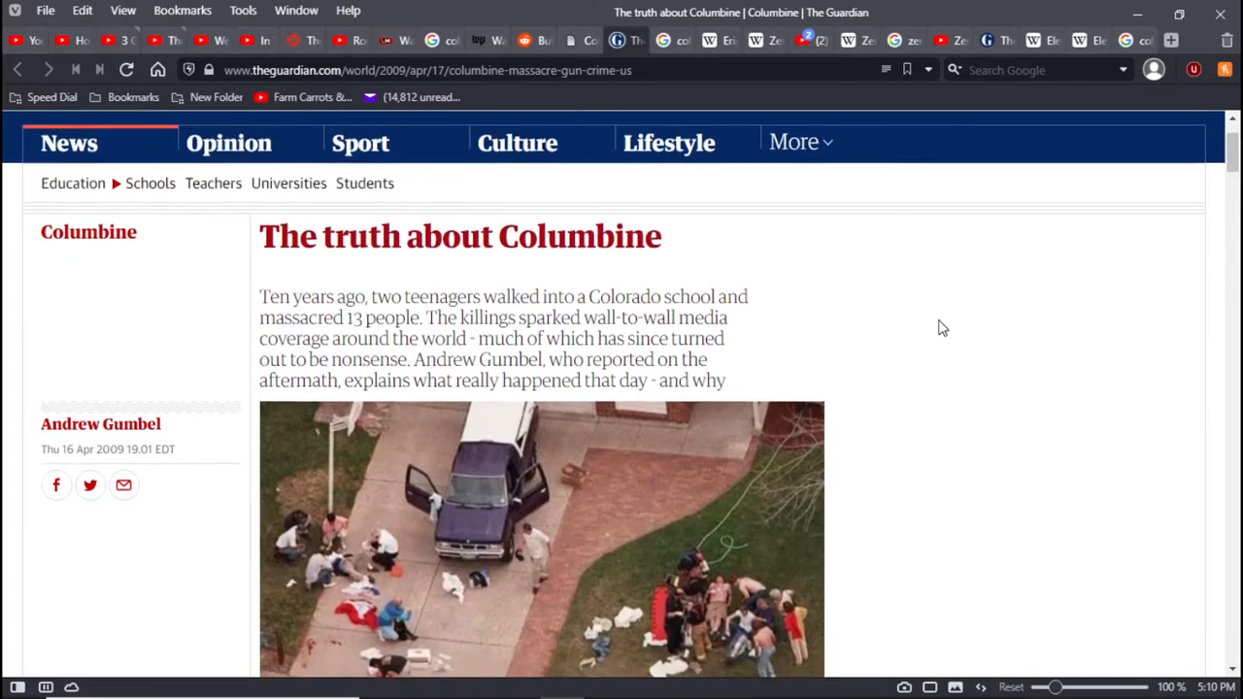
{"action": "scroll", "scroll_direction": "down", "scroll_amount": 3}
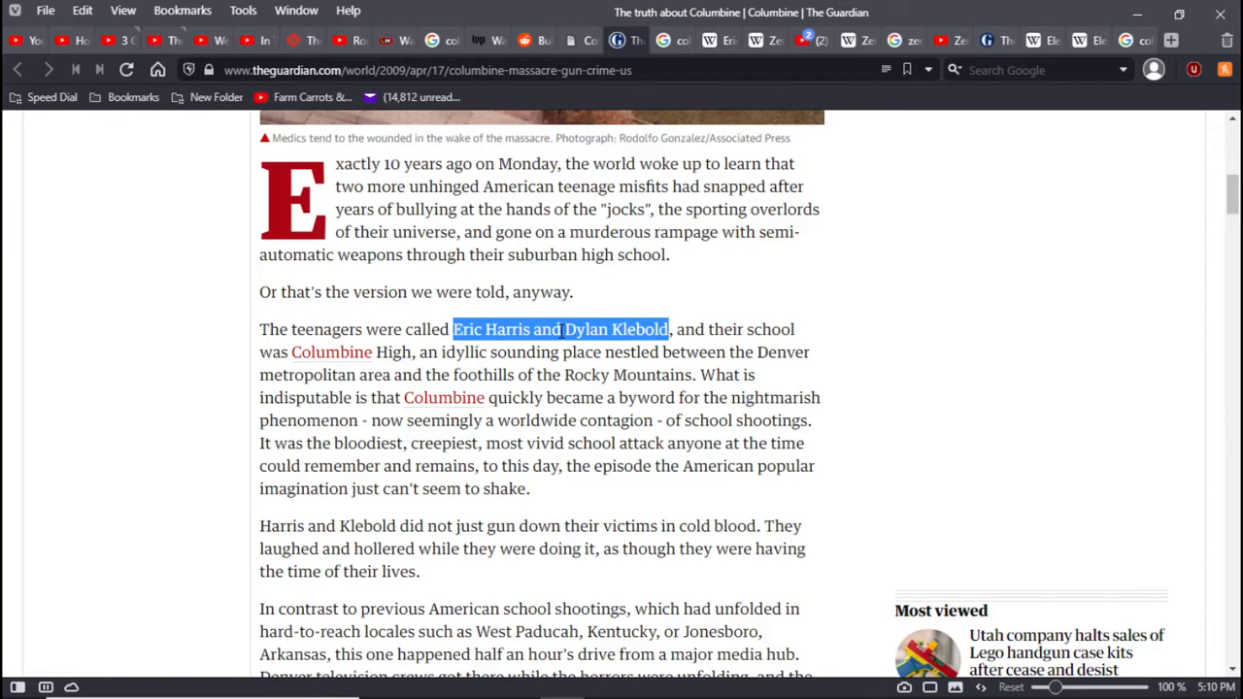
{"action": "left_click", "coordinate": [559, 328]}
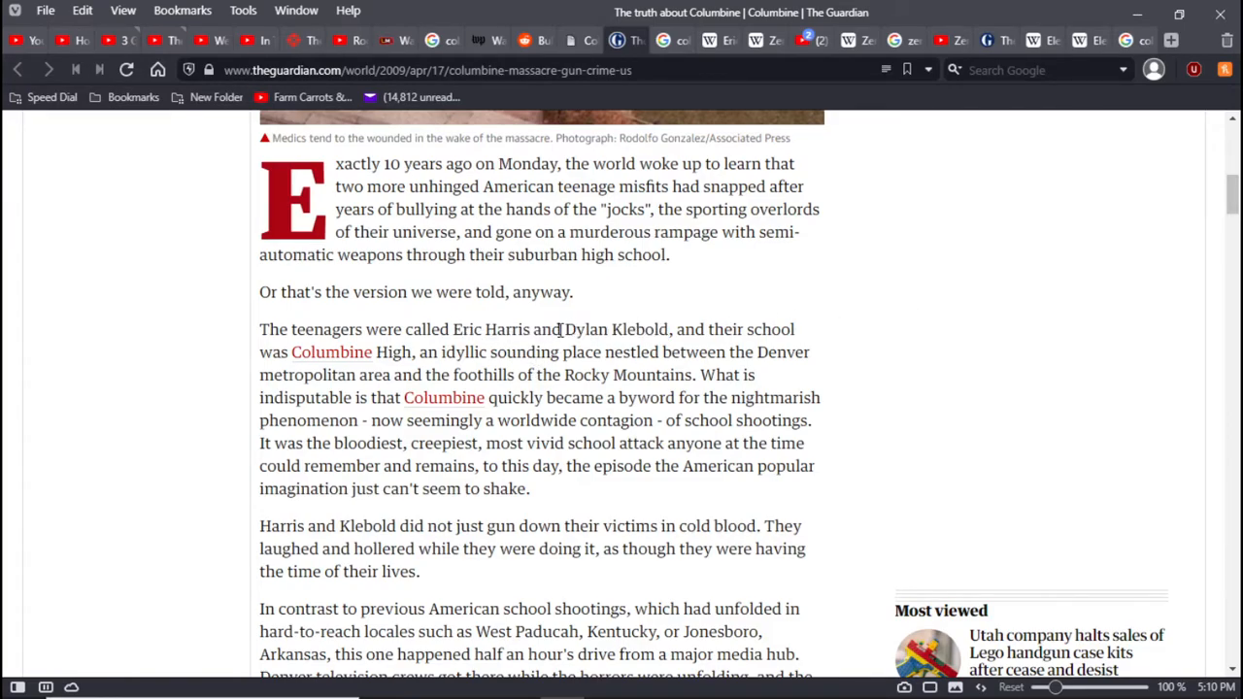
{"action": "double_click", "coordinate": [546, 329]}
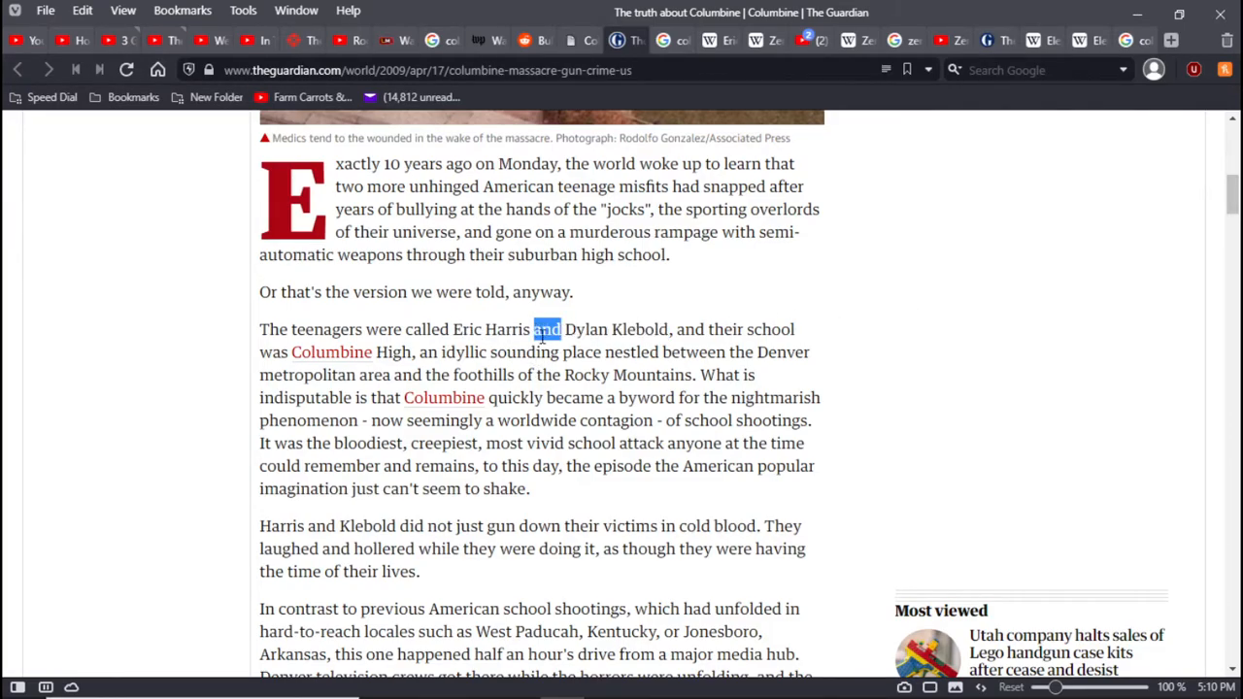
{"action": "left_click_drag", "start_coordinate": [560, 328], "coordinate": [451, 328]}
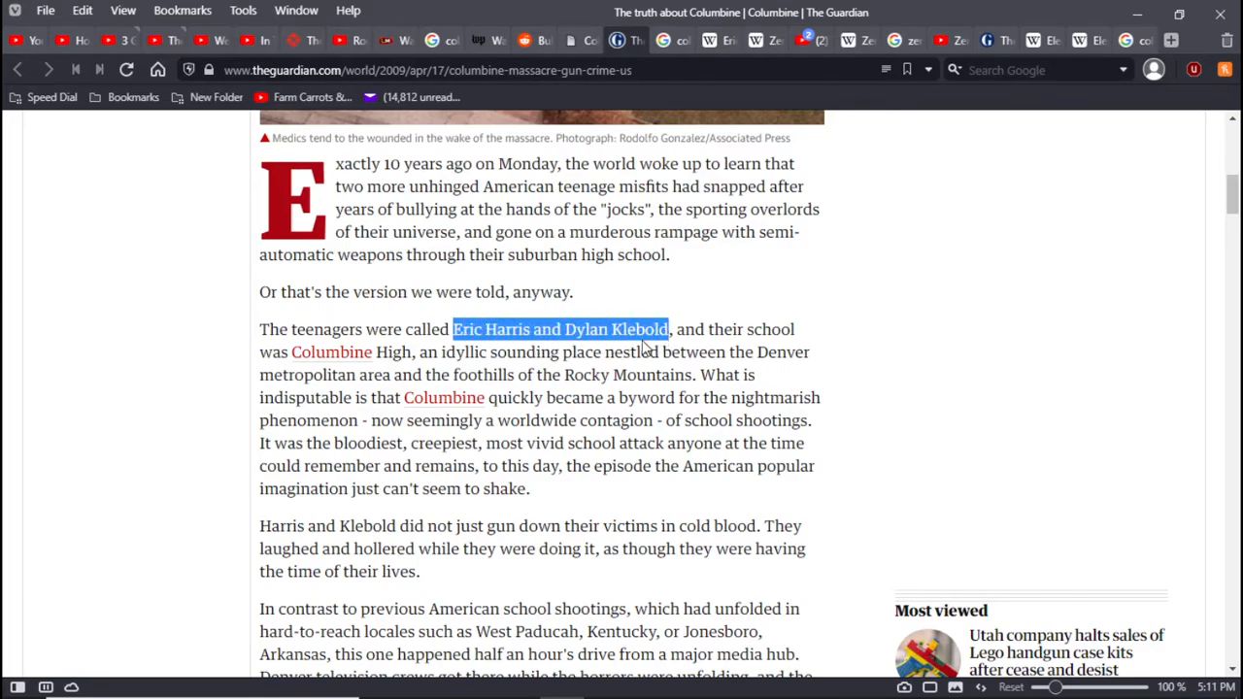
Scroll back up and return to the Reddit 'Bullying Towards Eric and Dylan at Columbine' post
{"action": "scroll", "scroll_direction": "up", "scroll_amount": 3}
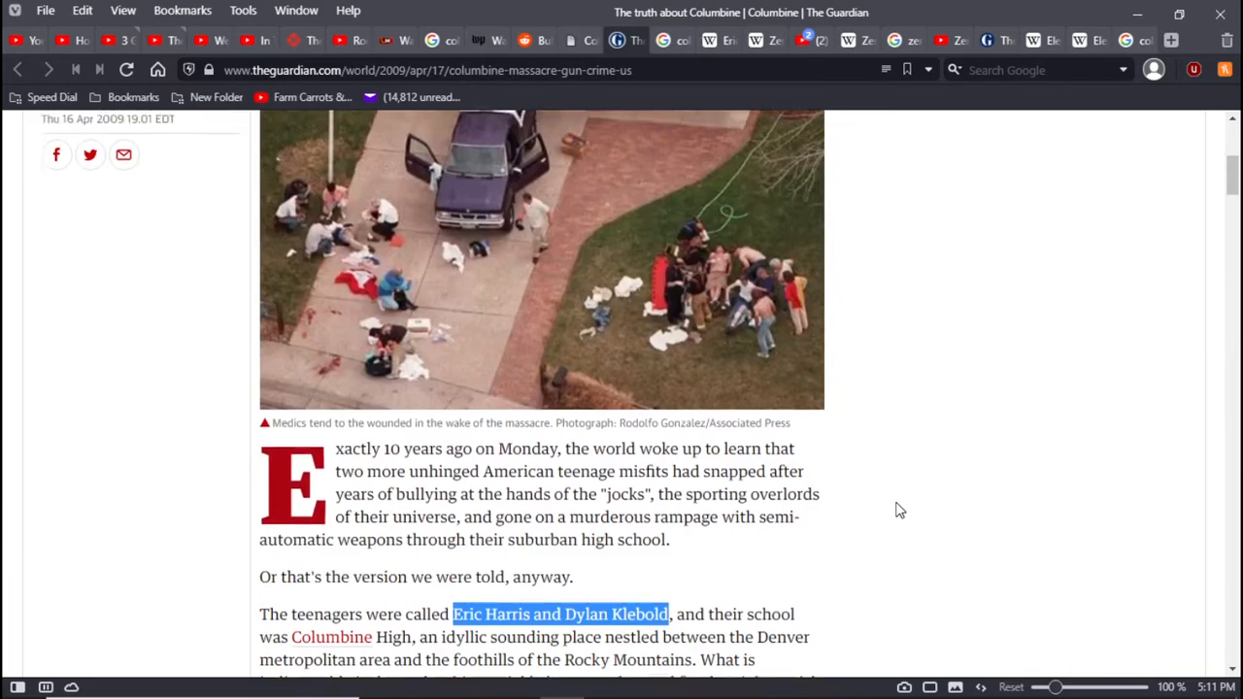
{"action": "scroll", "scroll_direction": "up", "scroll_amount": 3}
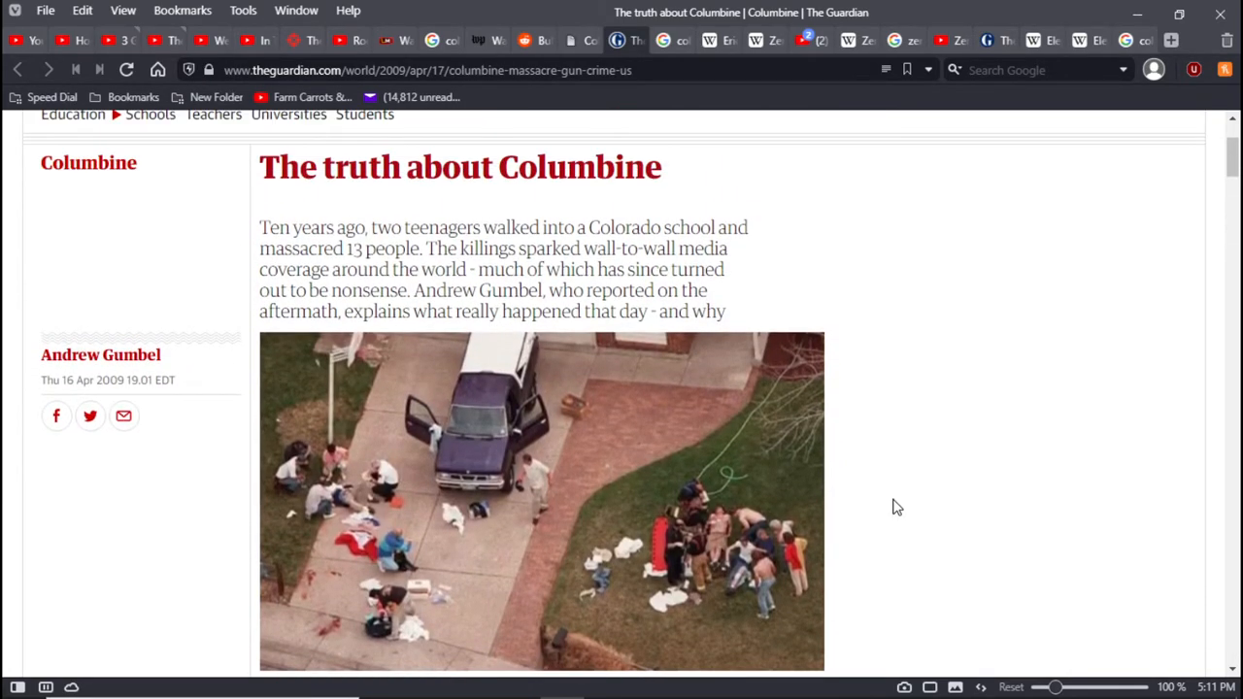
{"action": "mouse_move", "coordinate": [784, 269]}
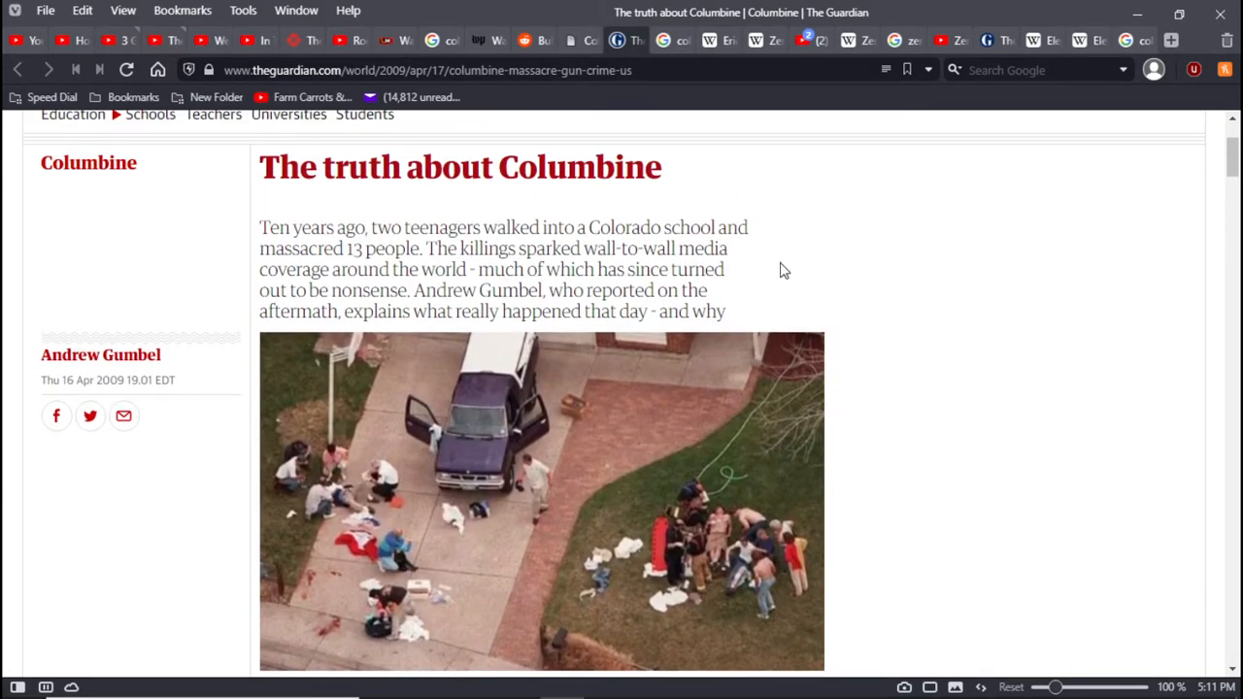
{"action": "mouse_move", "coordinate": [804, 255]}
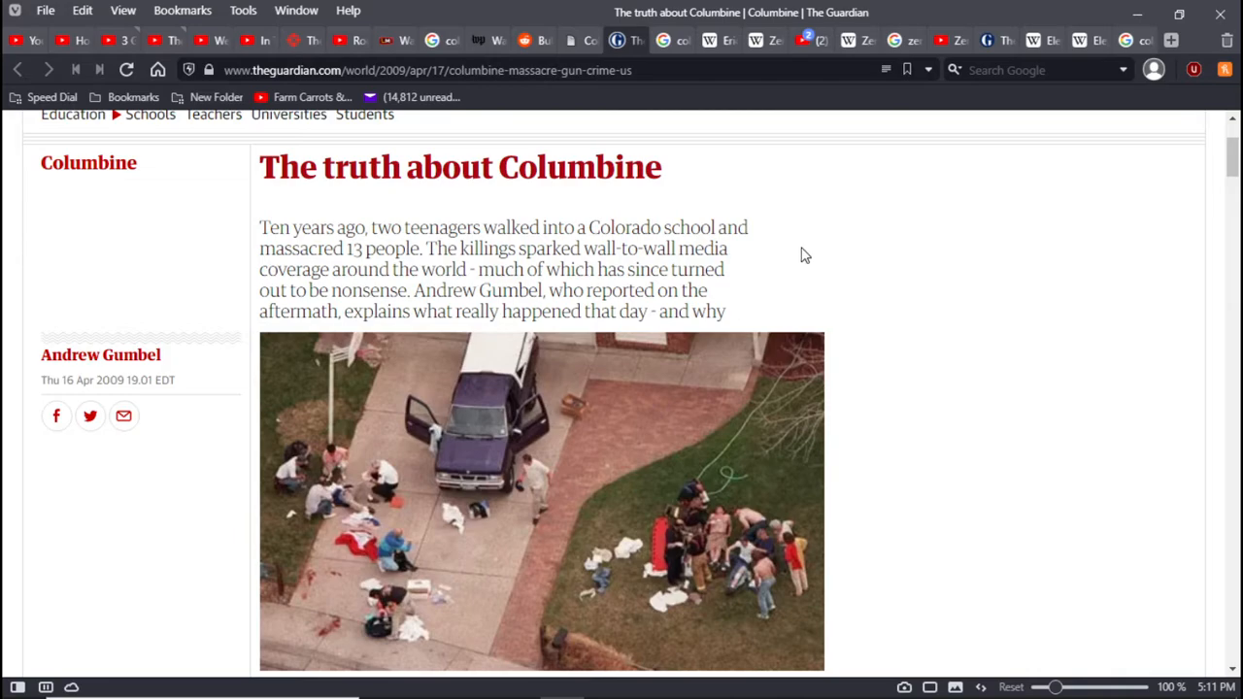
{"action": "mouse_move", "coordinate": [573, 40]}
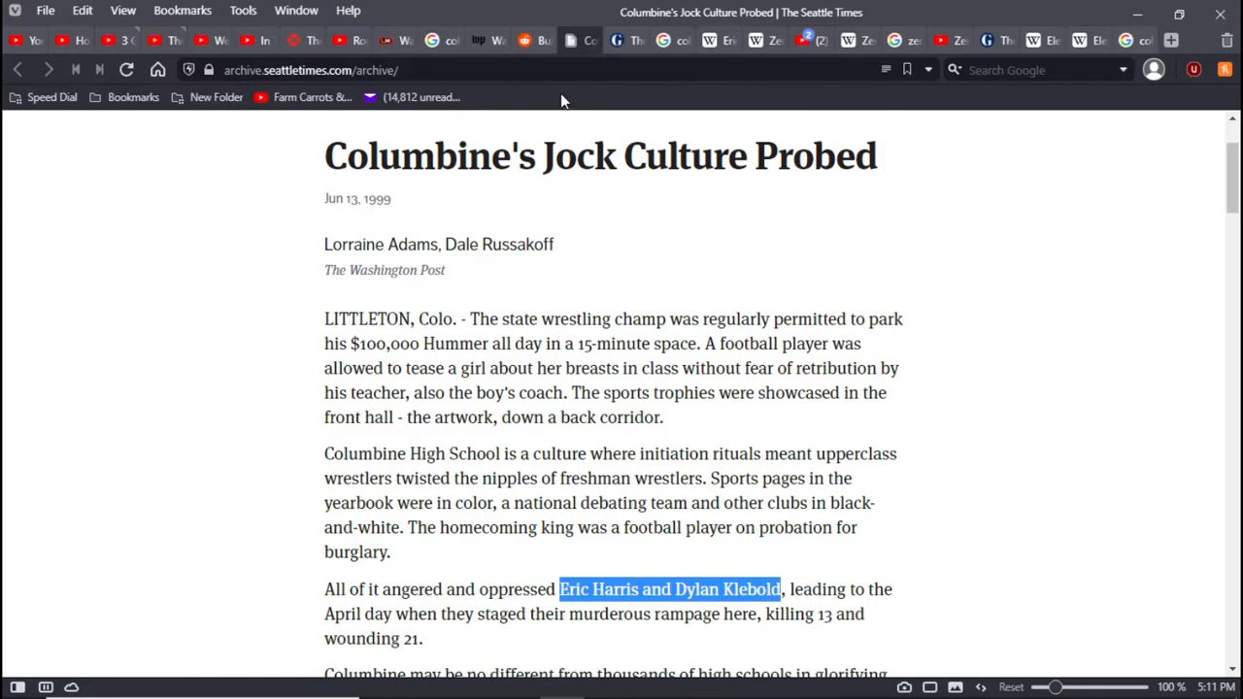
{"action": "left_click", "coordinate": [667, 589]}
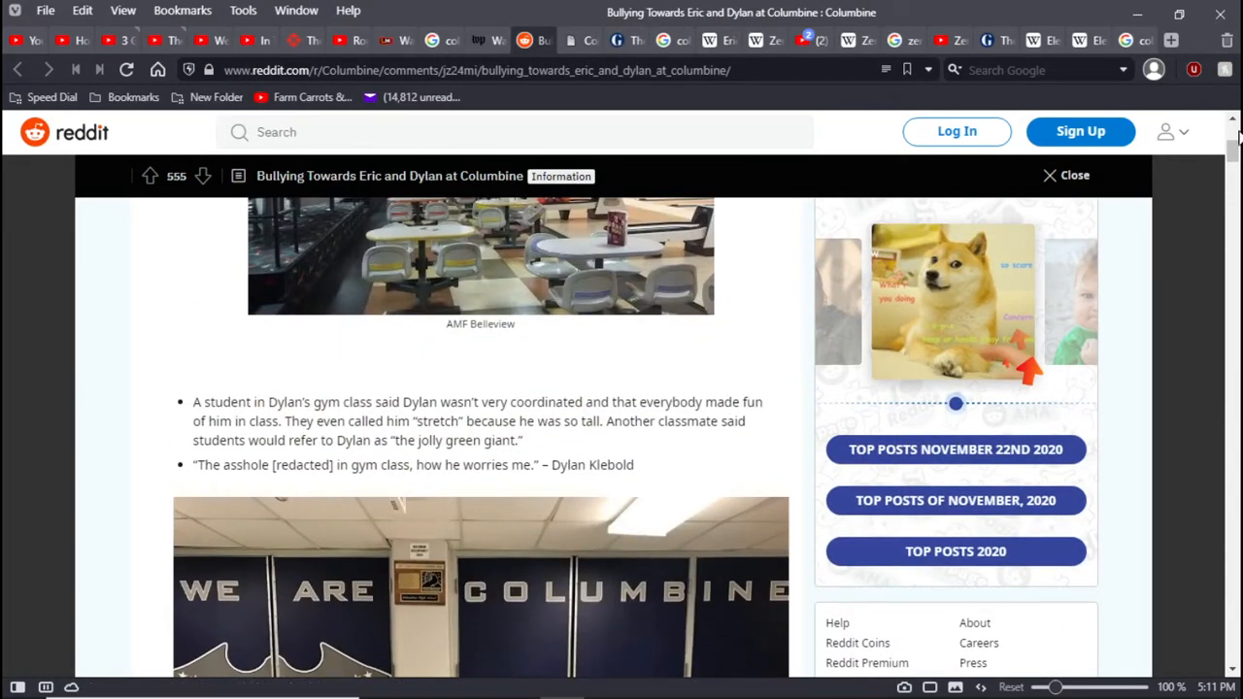
Scroll to the top of the Reddit post, showing author, title and verbal harassment points
{"action": "scroll", "scroll_direction": "up", "scroll_amount": 3}
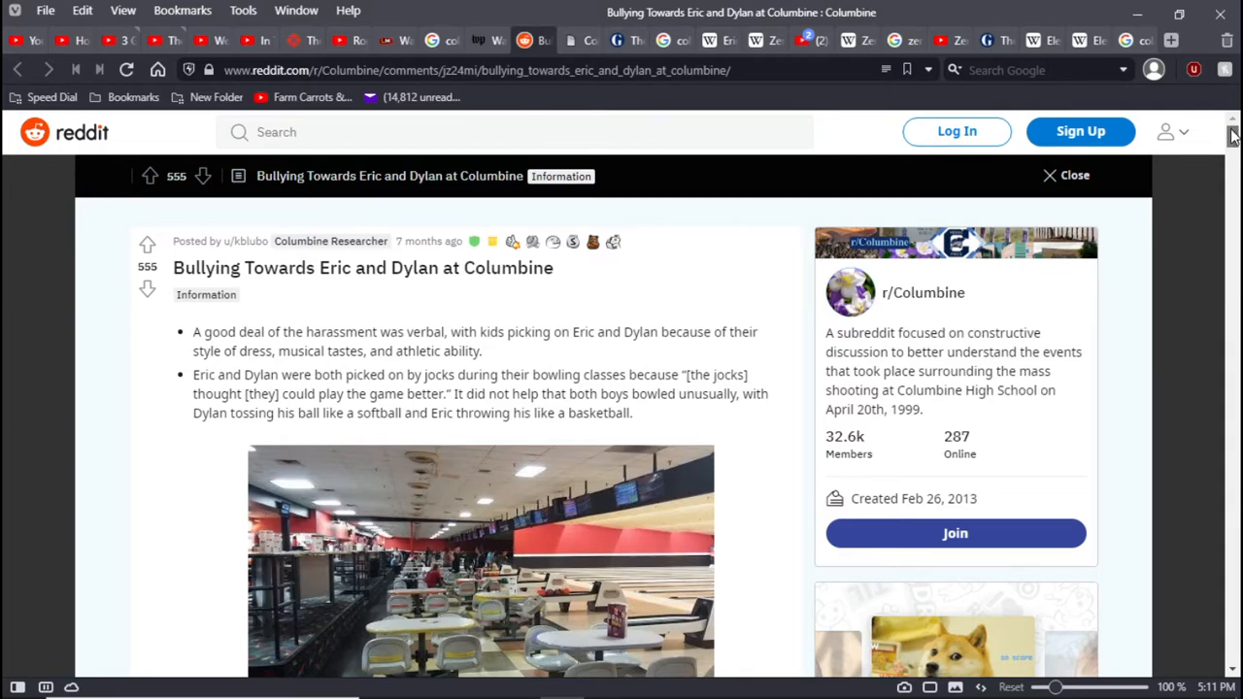
{"action": "scroll", "scroll_direction": "down", "scroll_amount": 3}
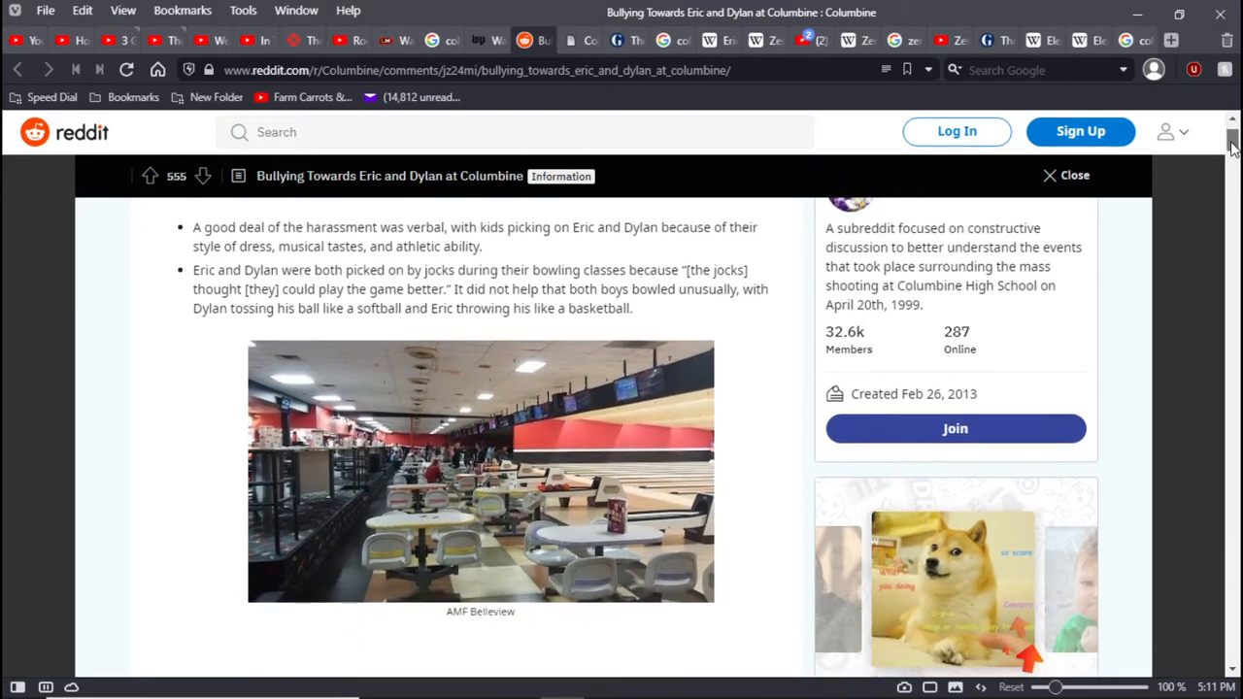
{"action": "scroll", "scroll_direction": "up", "scroll_amount": 3}
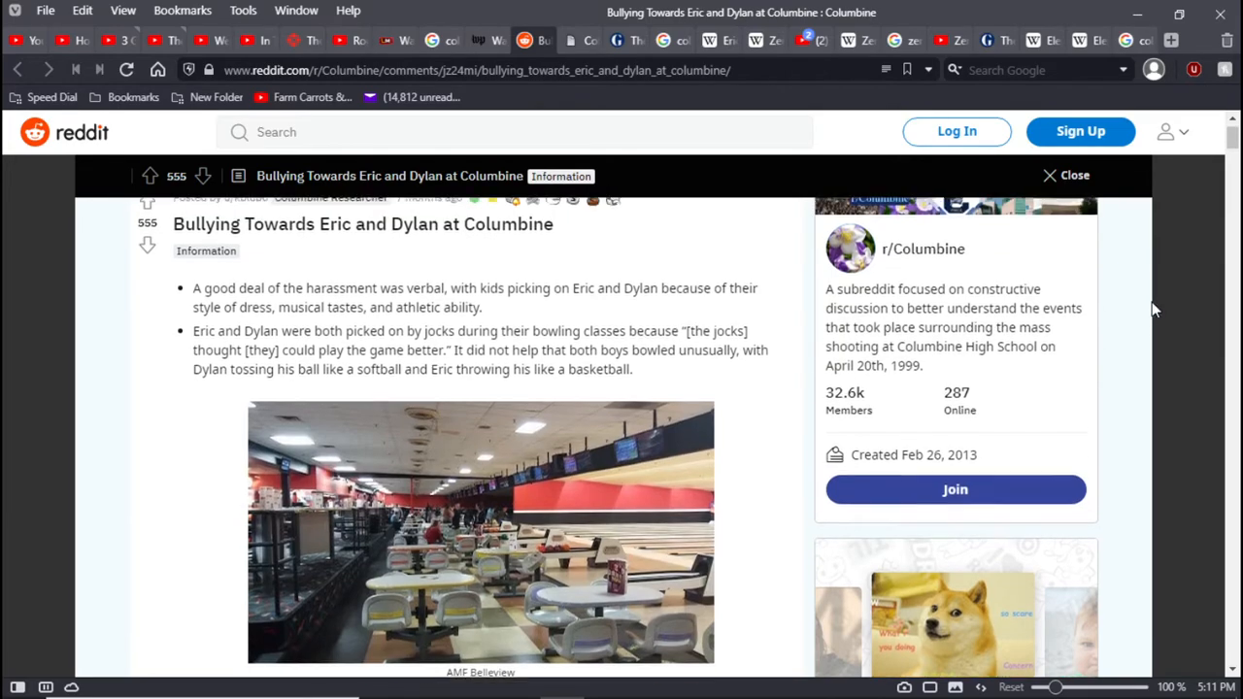
{"action": "scroll", "scroll_direction": "down", "scroll_amount": 3}
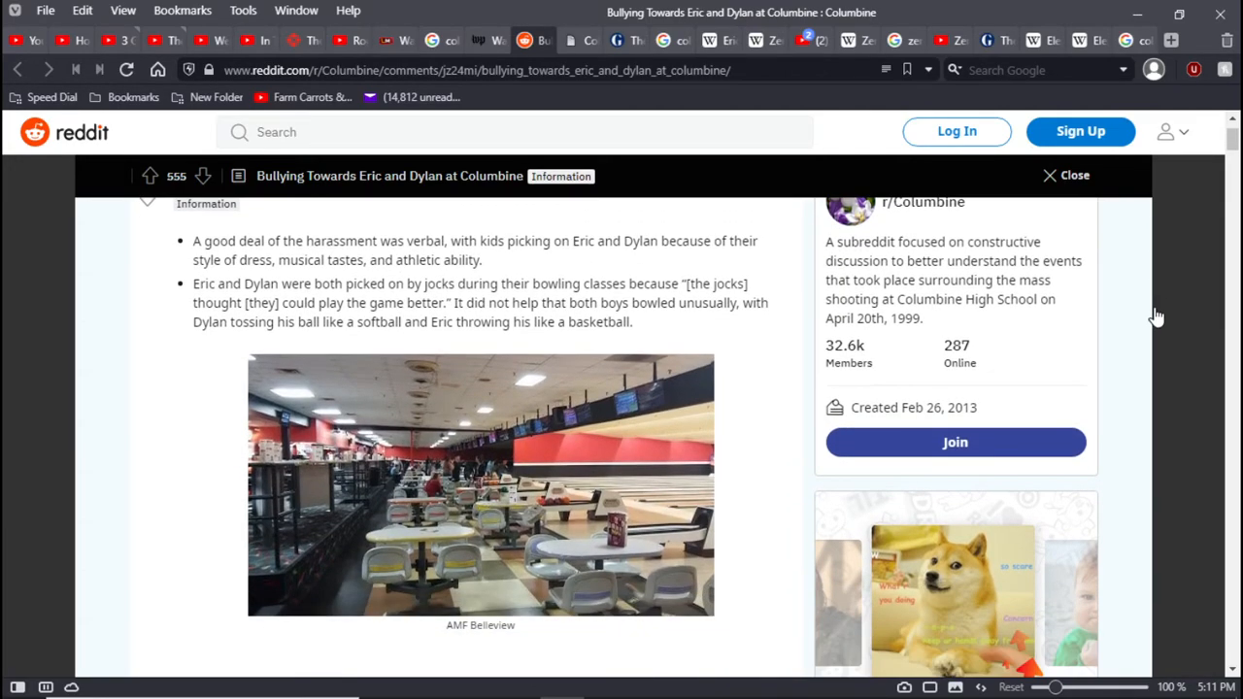
{"action": "mouse_move", "coordinate": [1169, 318]}
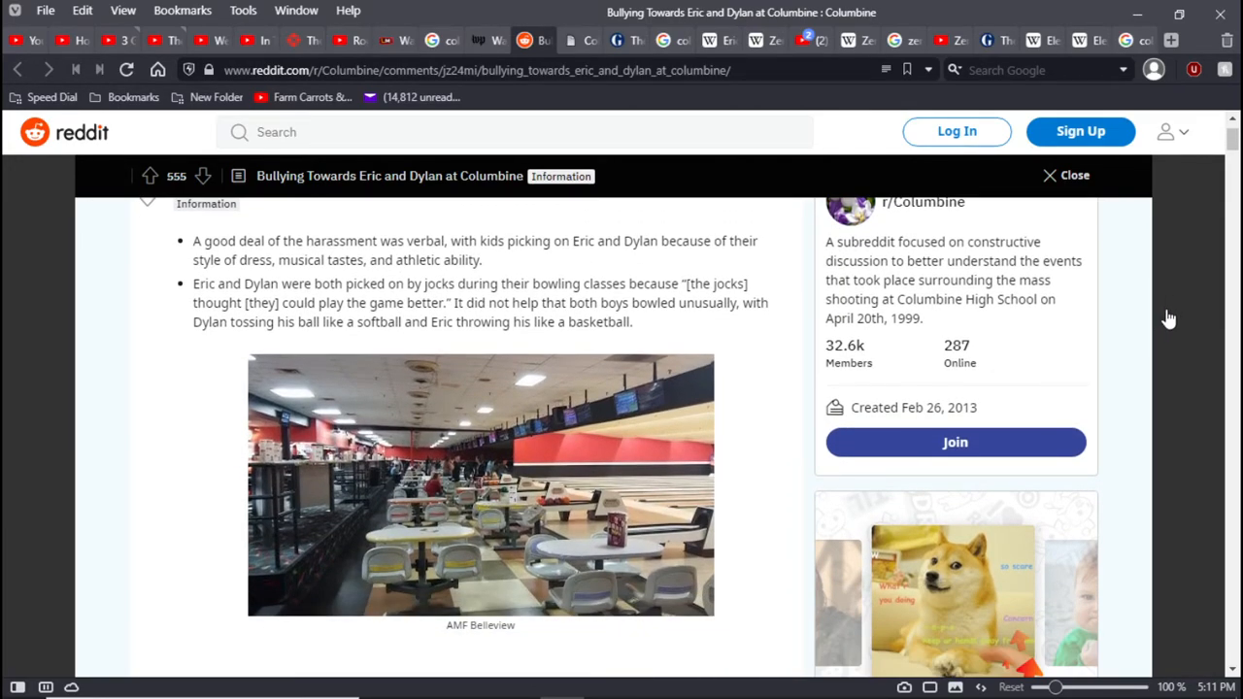
{"action": "mouse_move", "coordinate": [167, 281]}
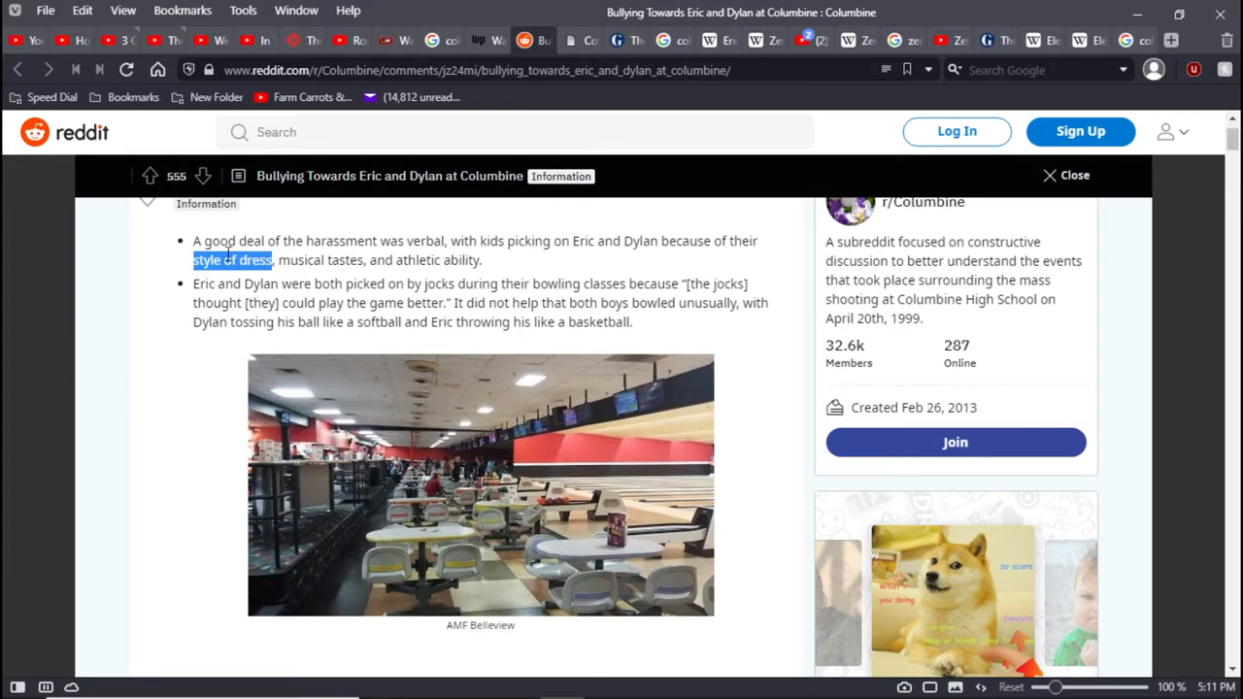
{"action": "mouse_move", "coordinate": [191, 270]}
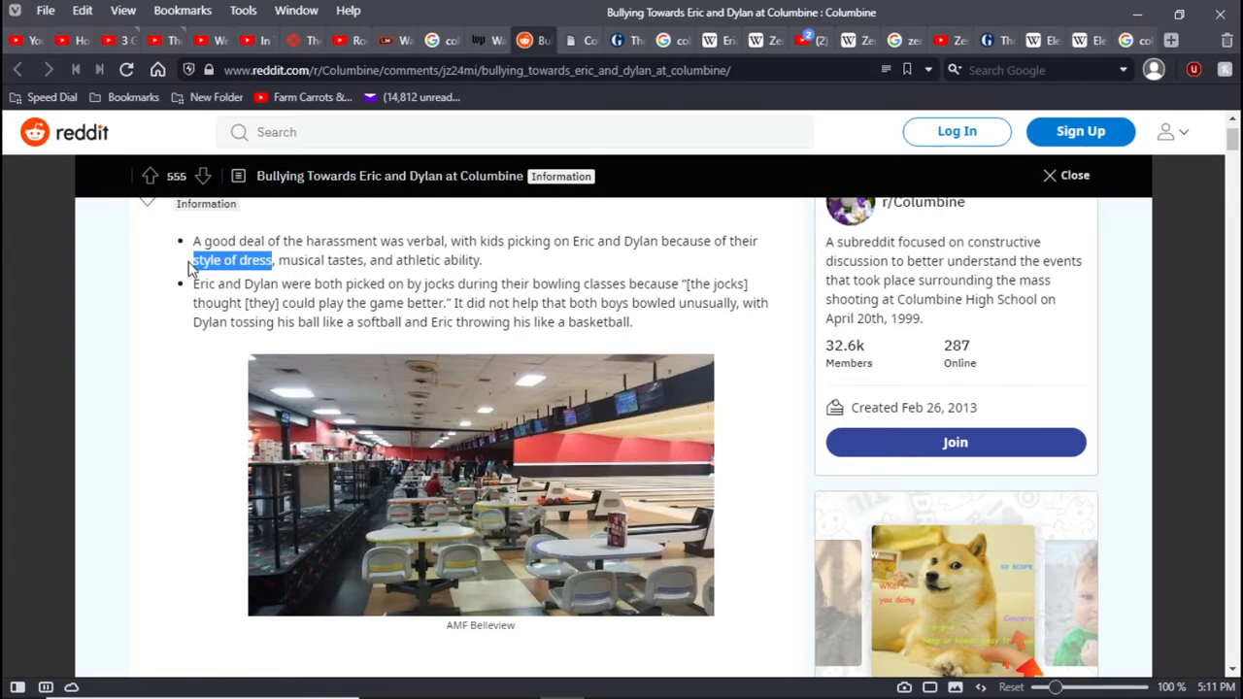
{"action": "mouse_move", "coordinate": [97, 532]}
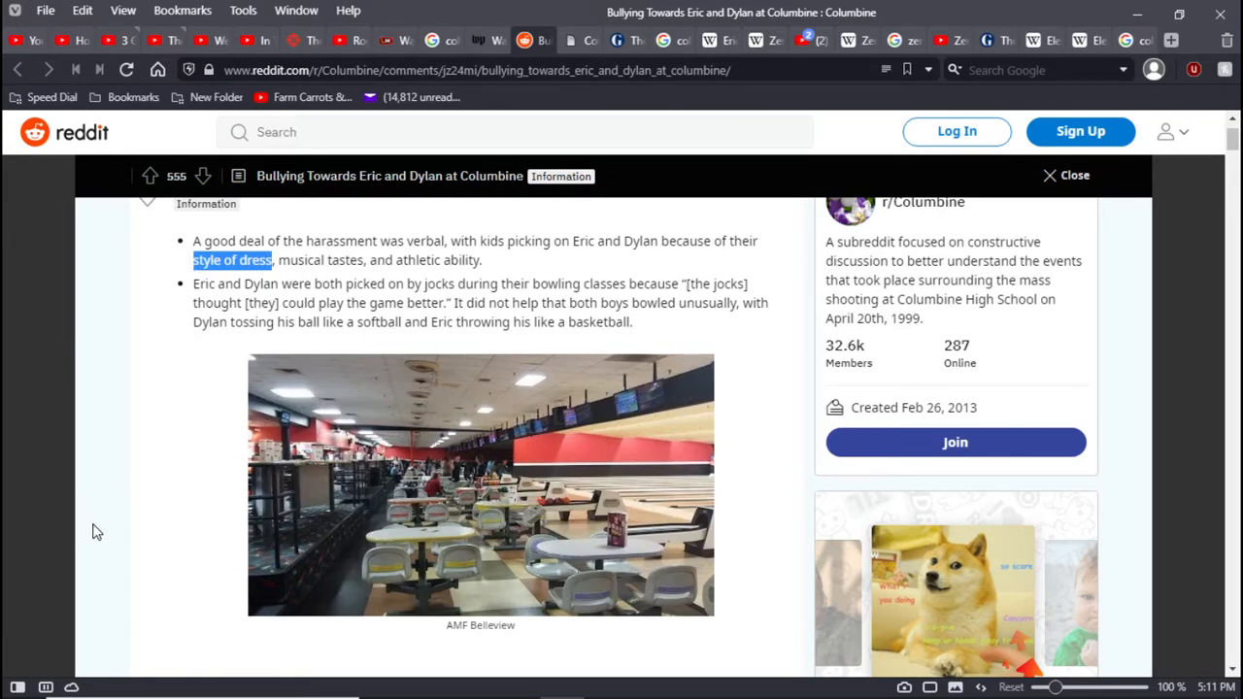
{"action": "mouse_move", "coordinate": [113, 531]}
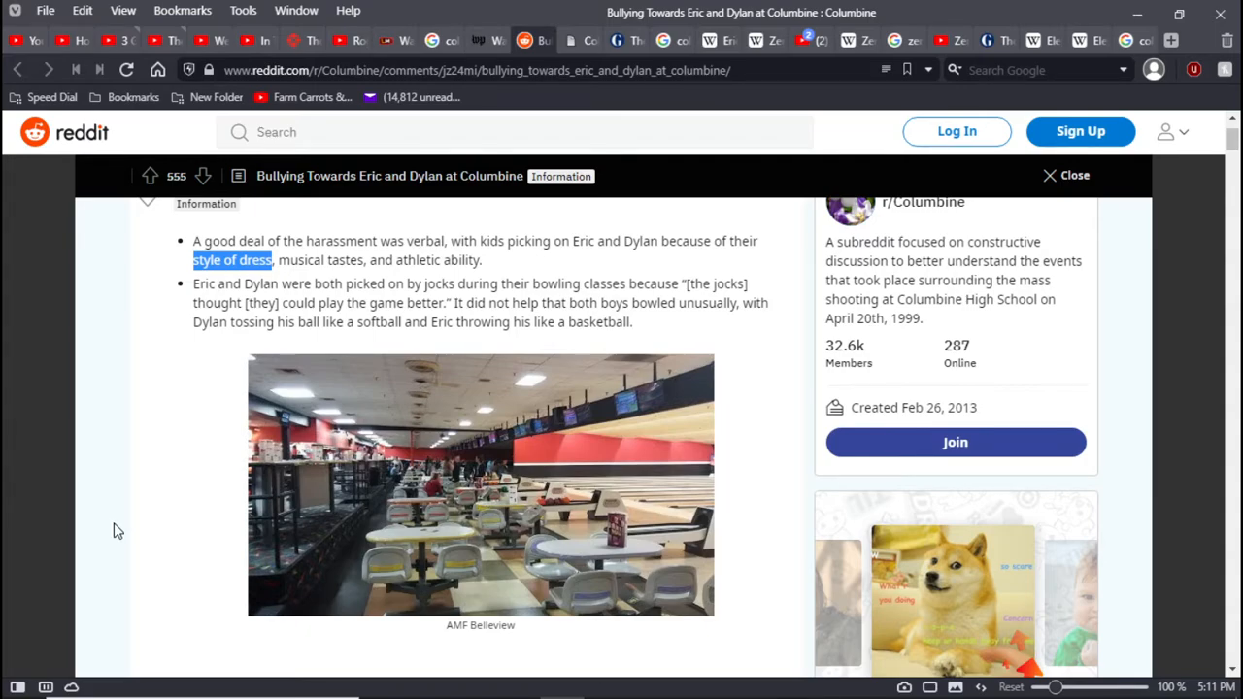
{"action": "mouse_move", "coordinate": [121, 500]}
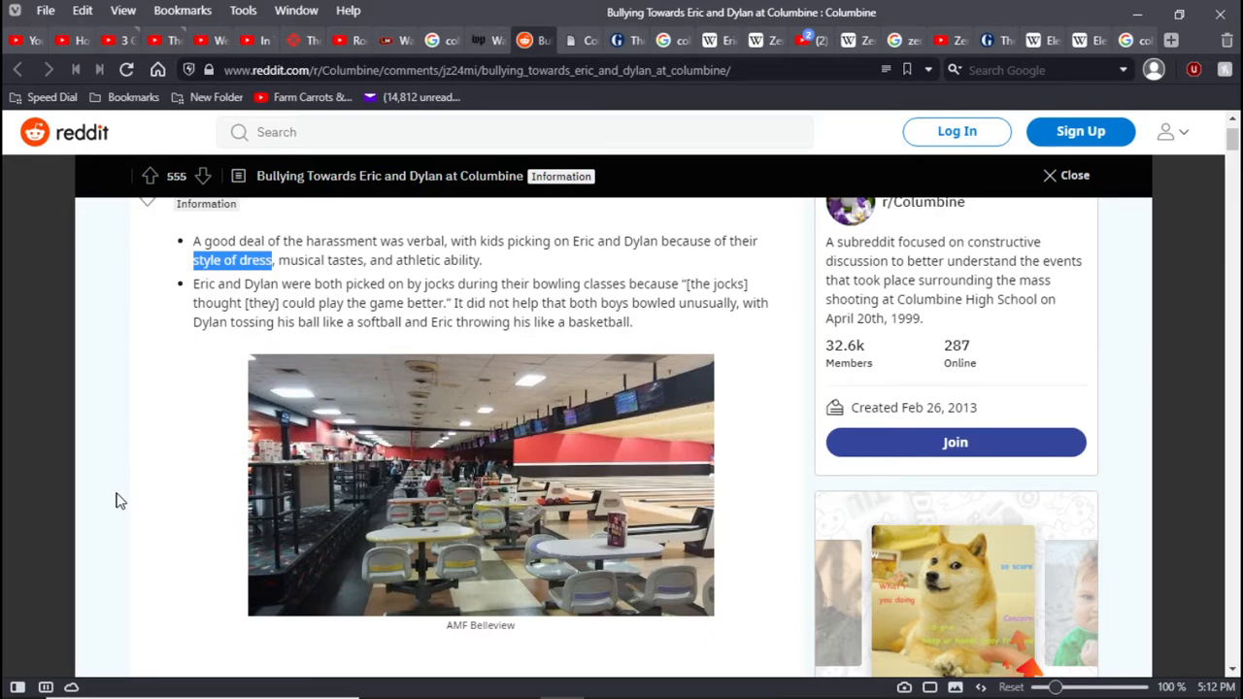
{"action": "mouse_move", "coordinate": [149, 485]}
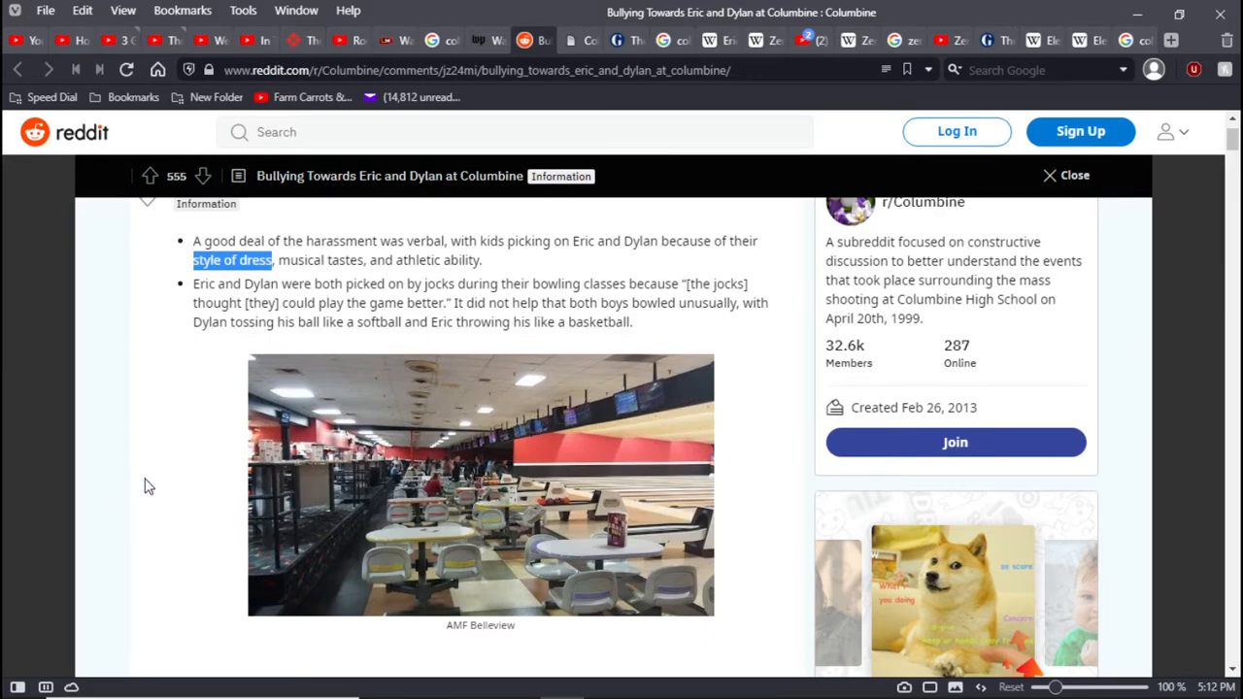
{"action": "mouse_move", "coordinate": [135, 479]}
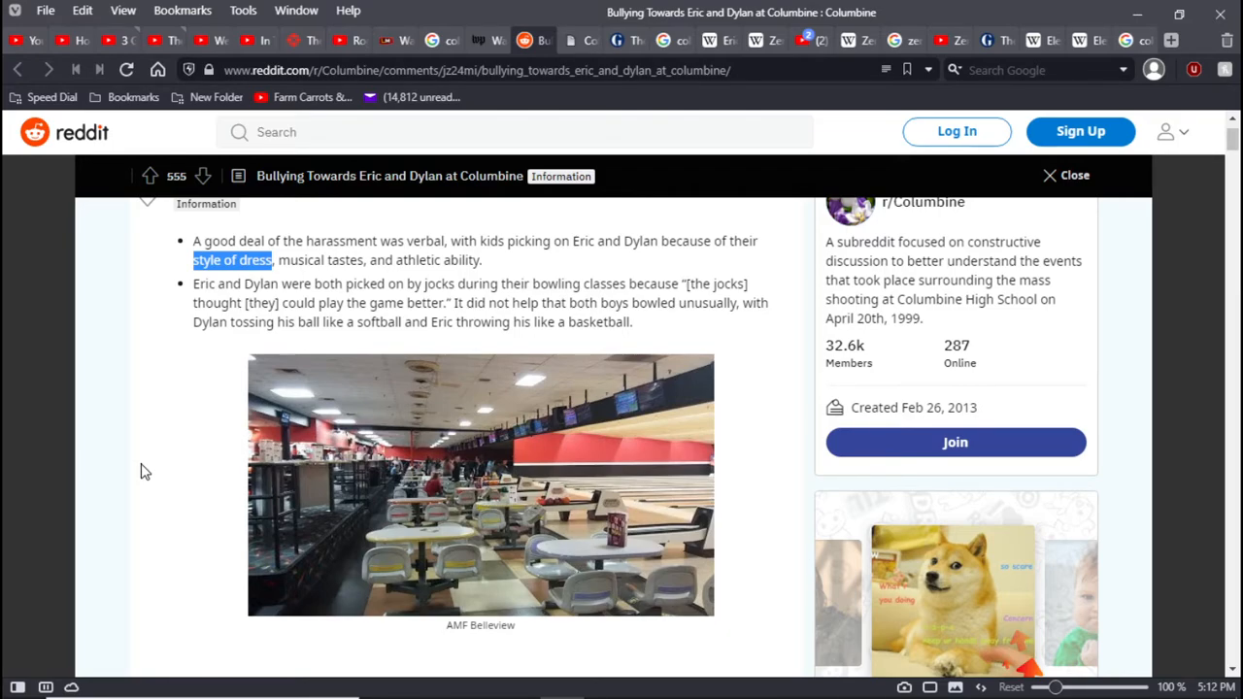
Scroll past the bowling alley photo to the gym-class bullets and gym doors photo
{"action": "scroll", "scroll_direction": "down", "scroll_amount": 3}
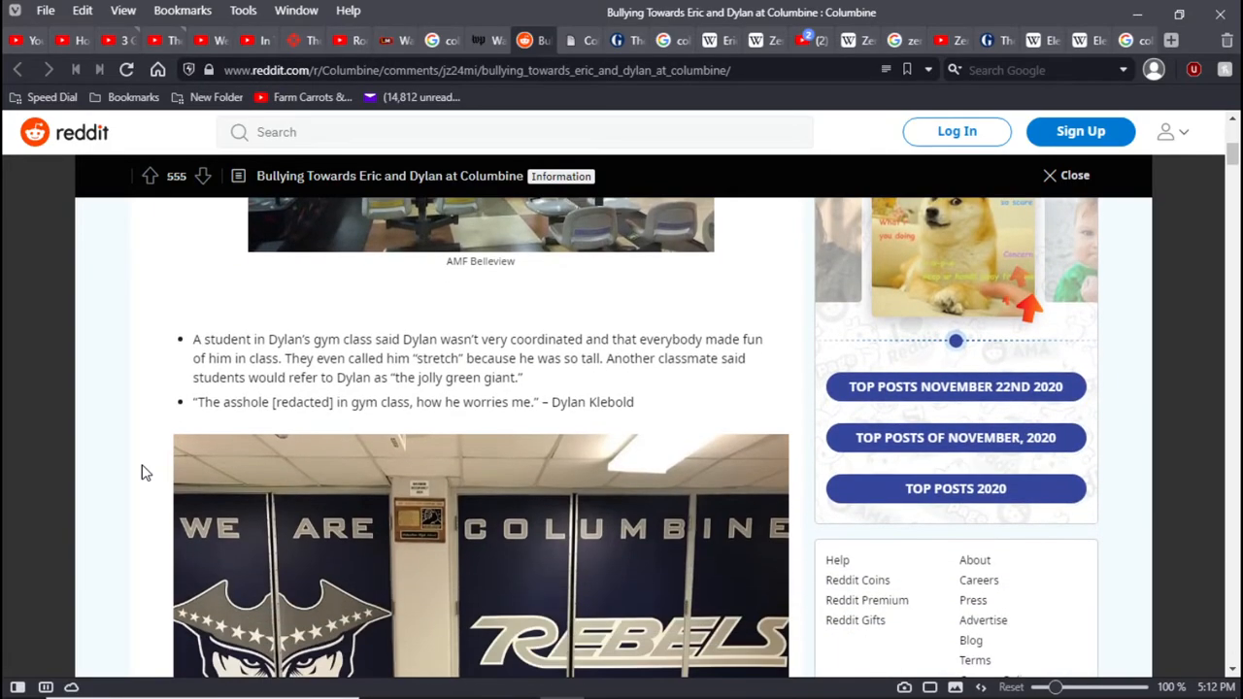
{"action": "scroll", "scroll_direction": "down", "scroll_amount": 3}
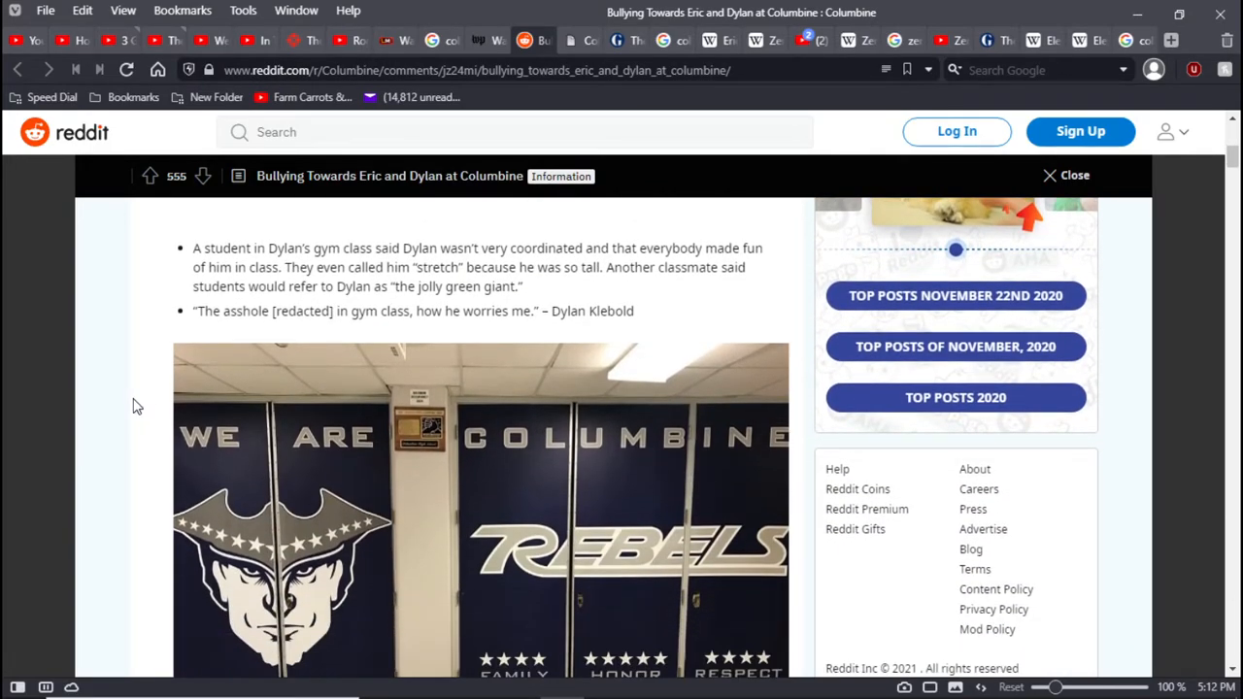
{"action": "mouse_move", "coordinate": [184, 214]}
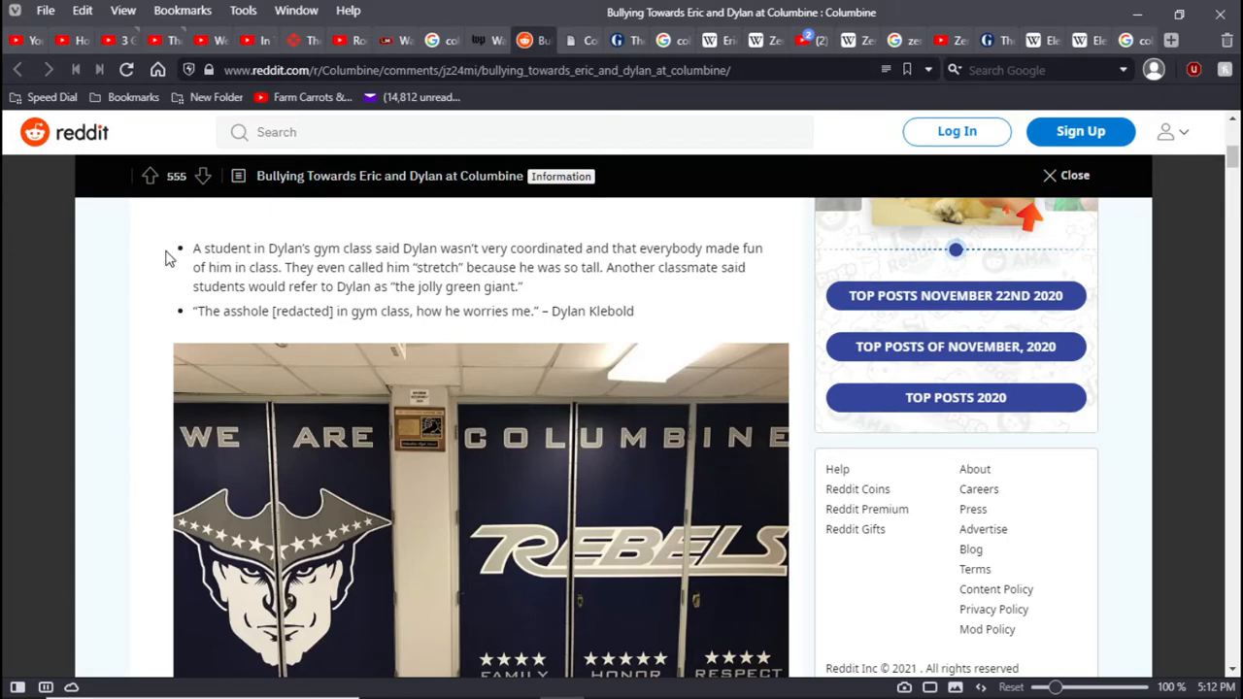
{"action": "scroll", "scroll_direction": "down", "scroll_amount": 3}
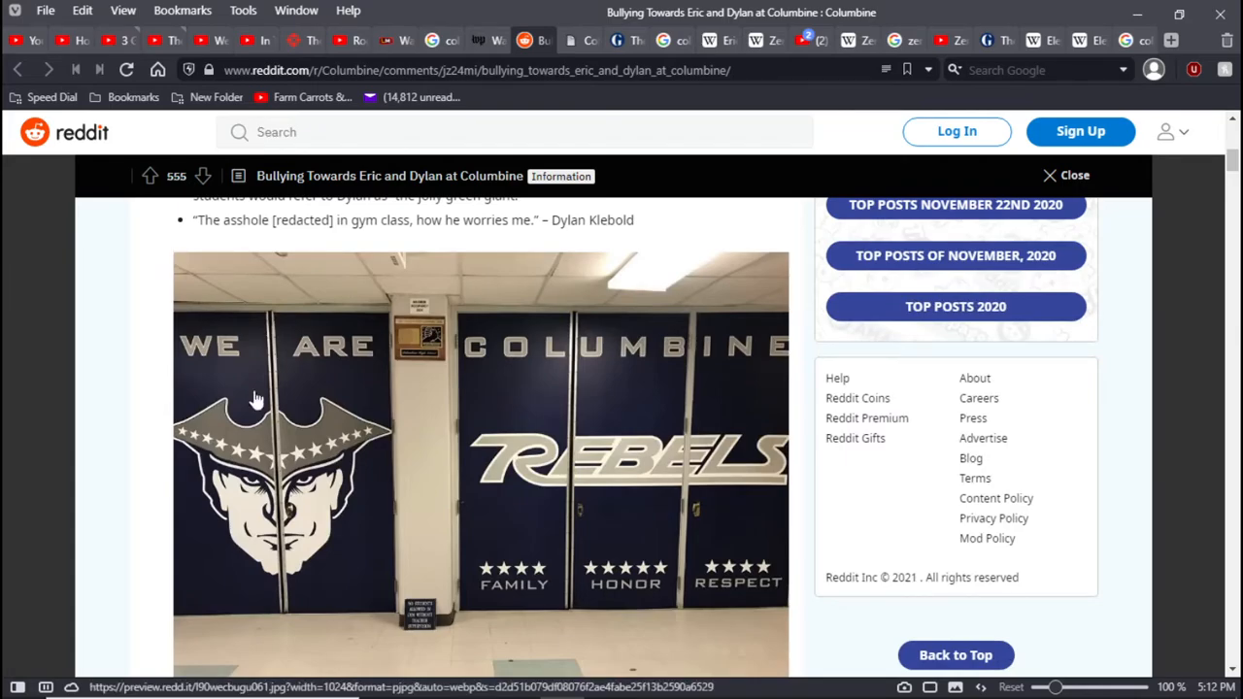
{"action": "mouse_move", "coordinate": [535, 522]}
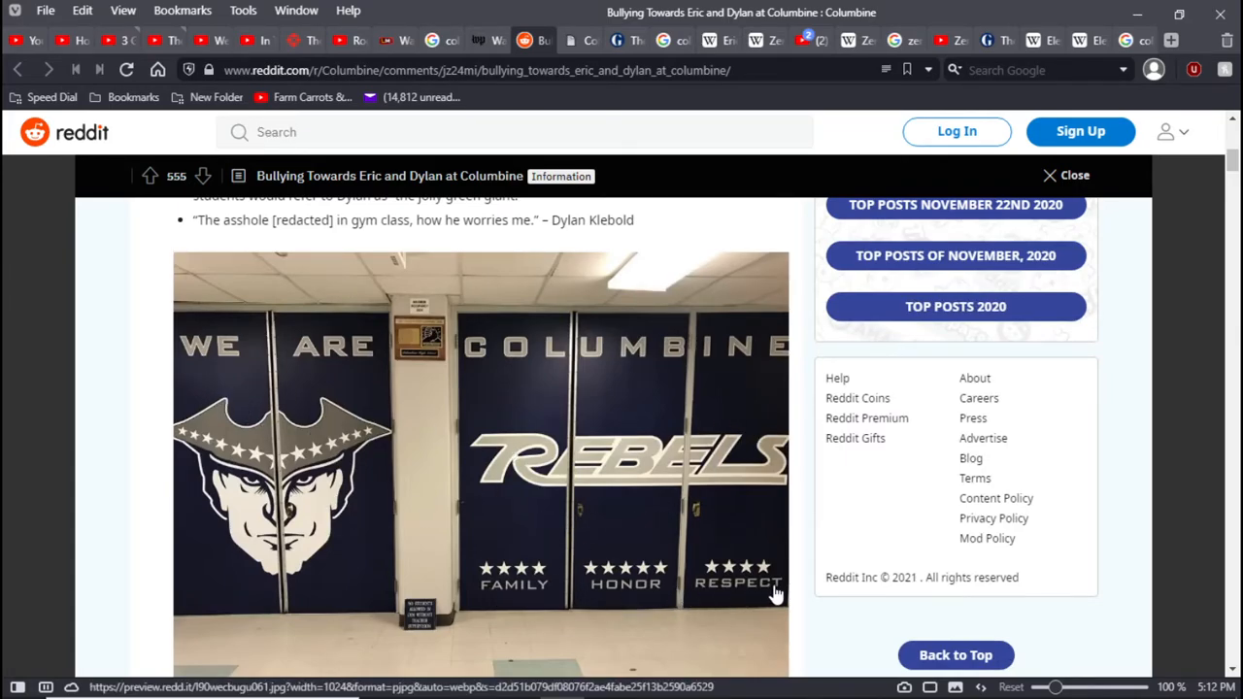
{"action": "mouse_move", "coordinate": [660, 604]}
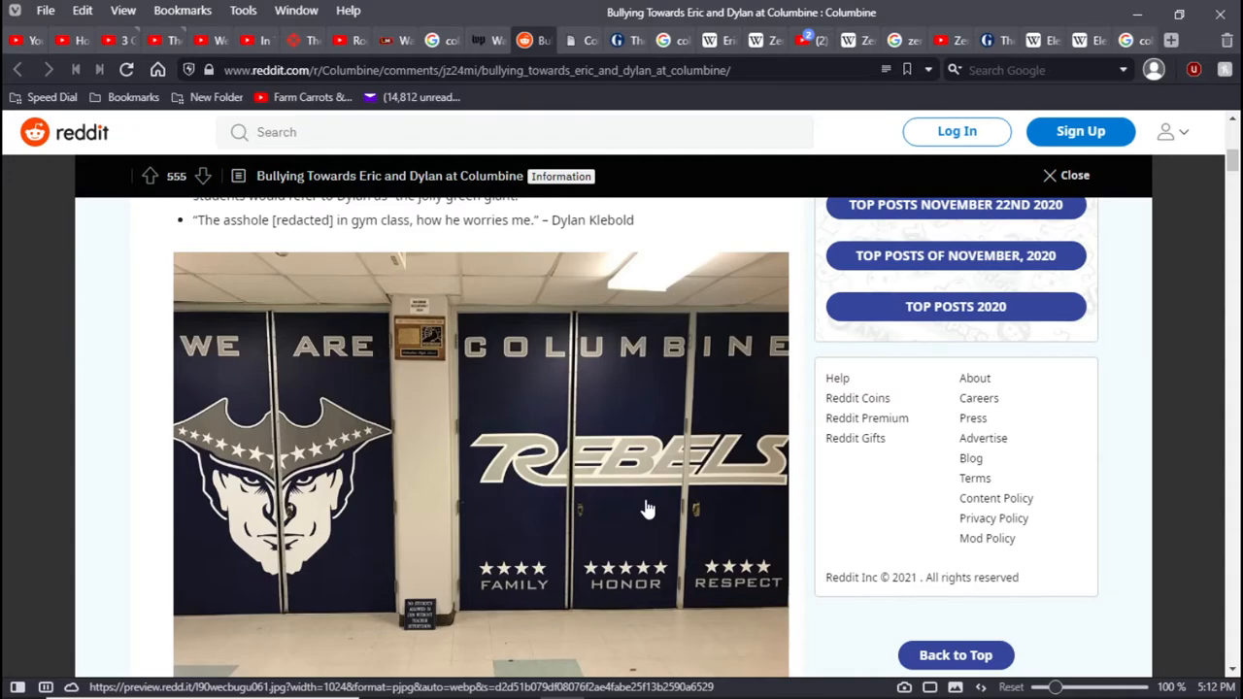
{"action": "mouse_move", "coordinate": [639, 507]}
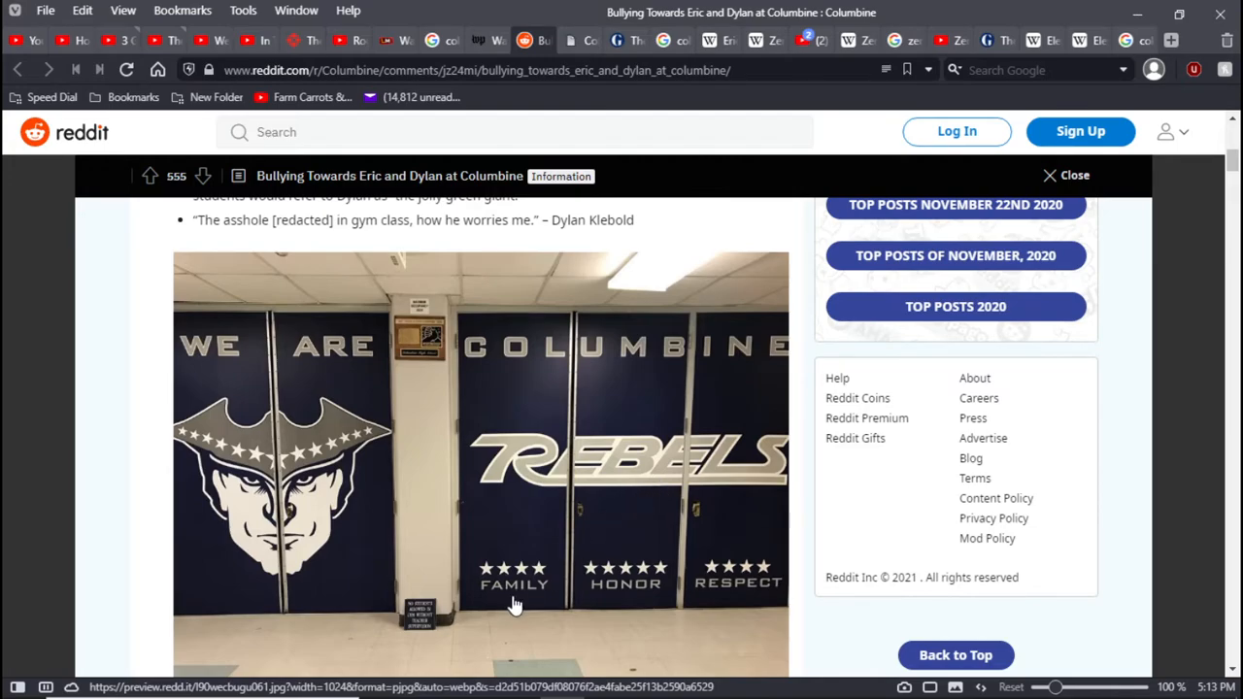
{"action": "mouse_move", "coordinate": [642, 628]}
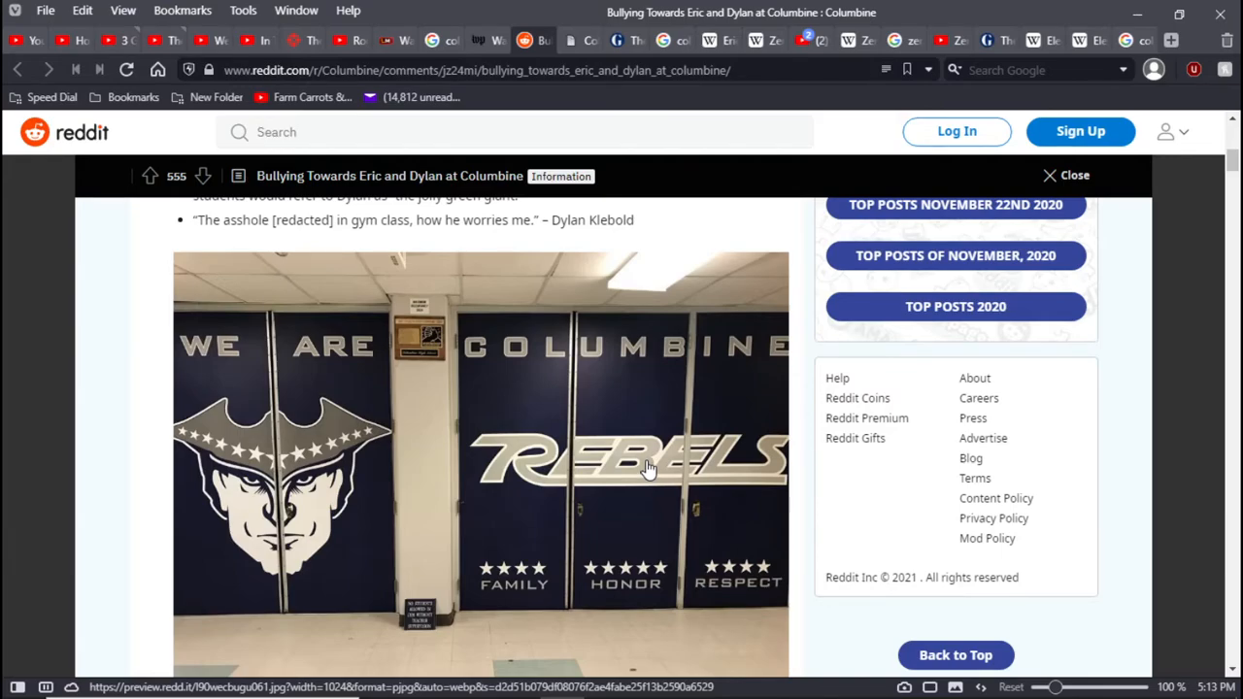
{"action": "scroll", "scroll_direction": "down", "scroll_amount": 3}
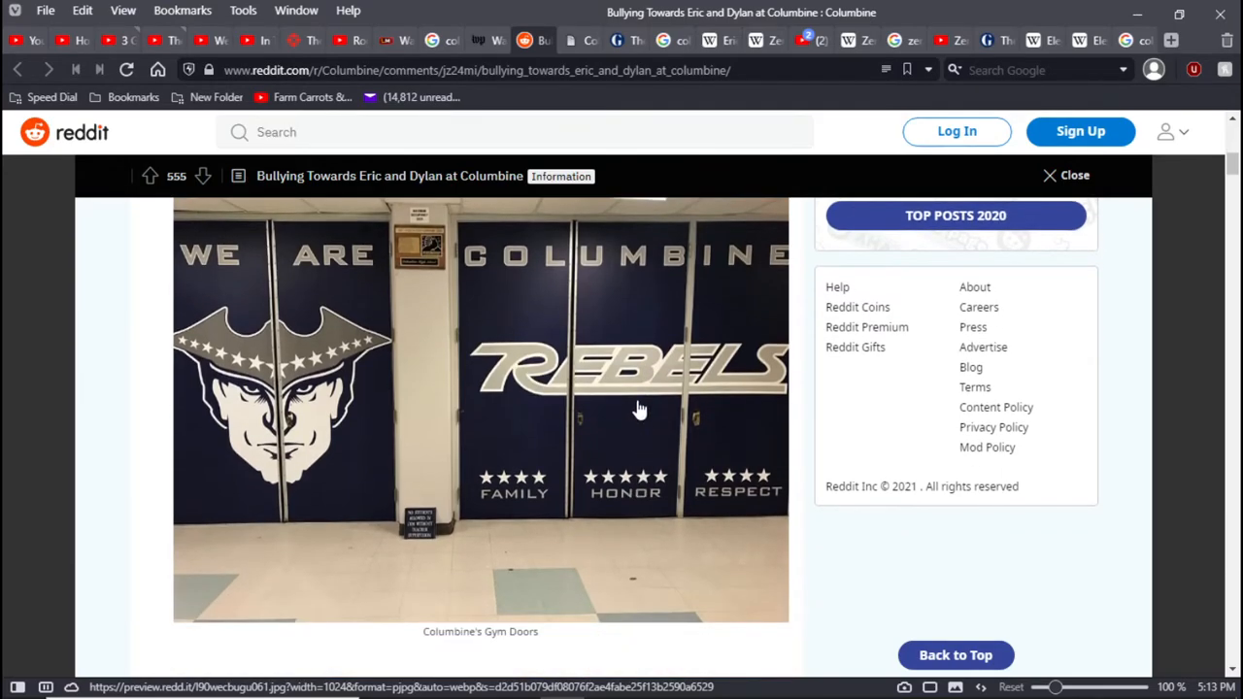
{"action": "scroll", "scroll_direction": "down", "scroll_amount": 3}
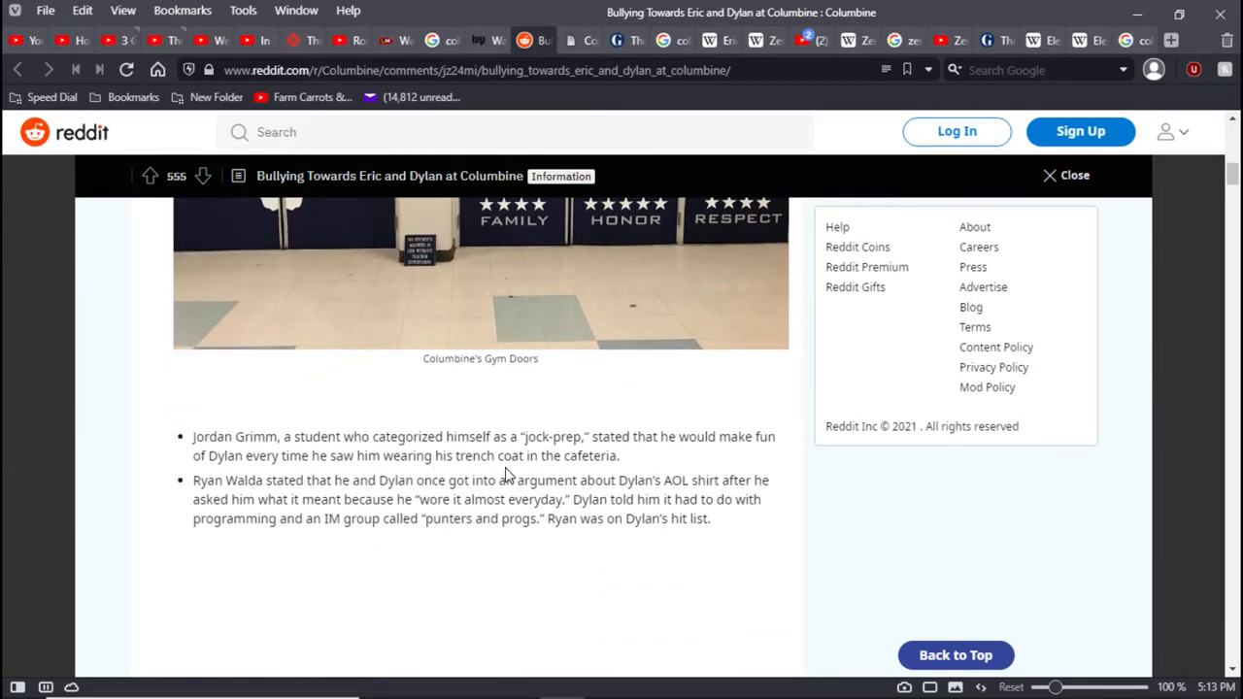
{"action": "mouse_move", "coordinate": [694, 462]}
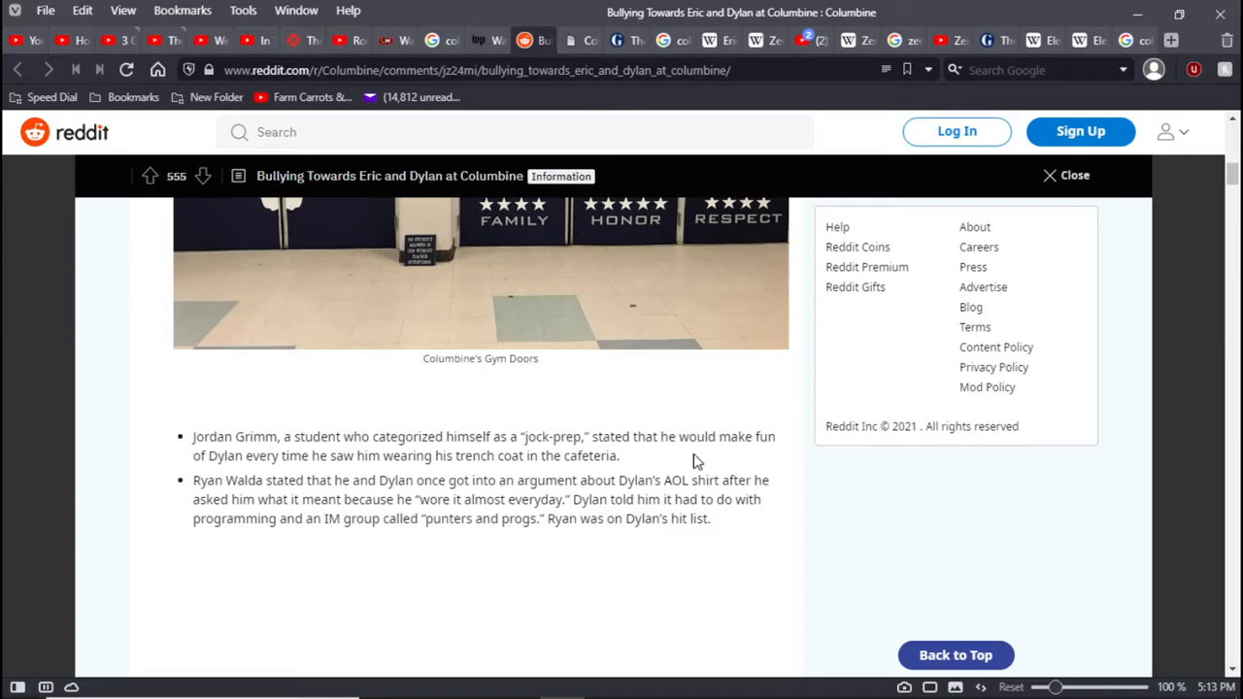
{"action": "mouse_move", "coordinate": [658, 459]}
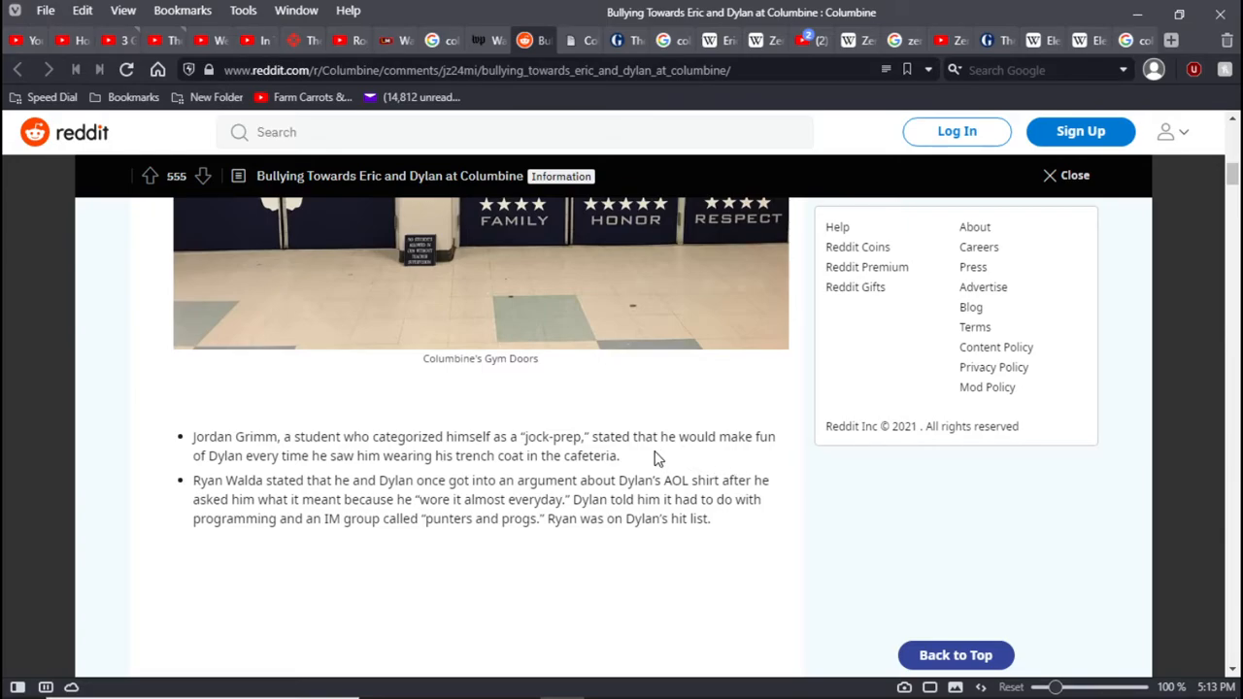
{"action": "mouse_move", "coordinate": [677, 475]}
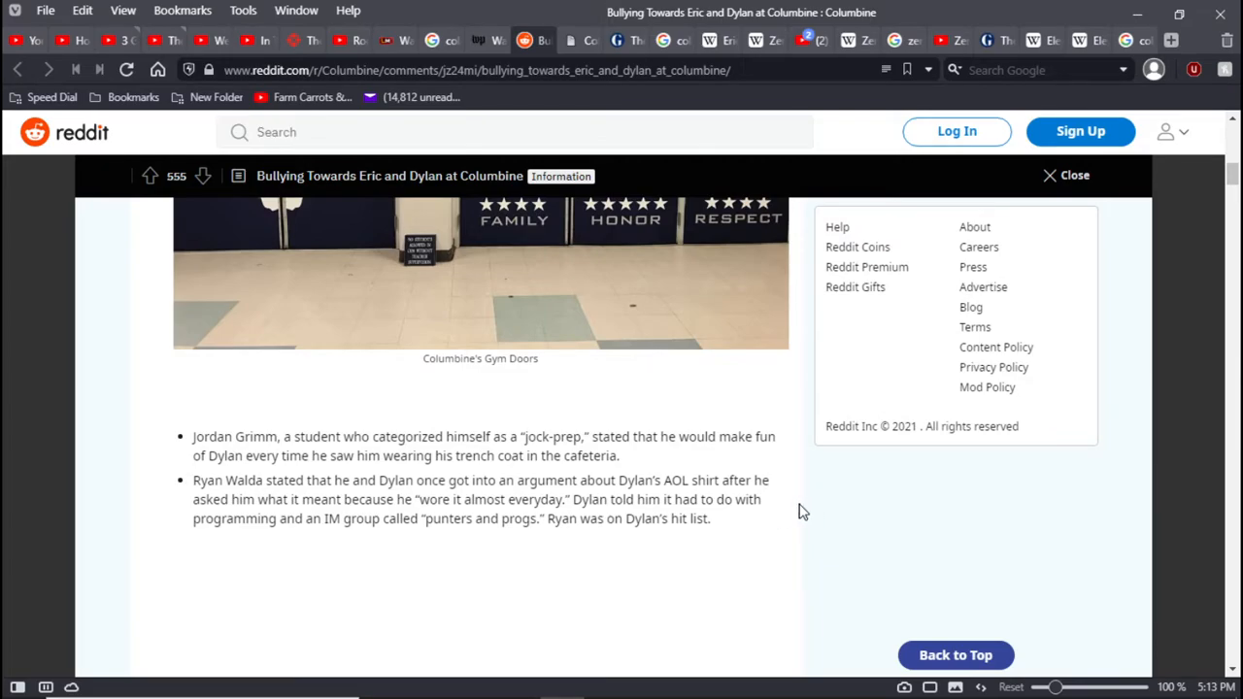
{"action": "mouse_move", "coordinate": [789, 501]}
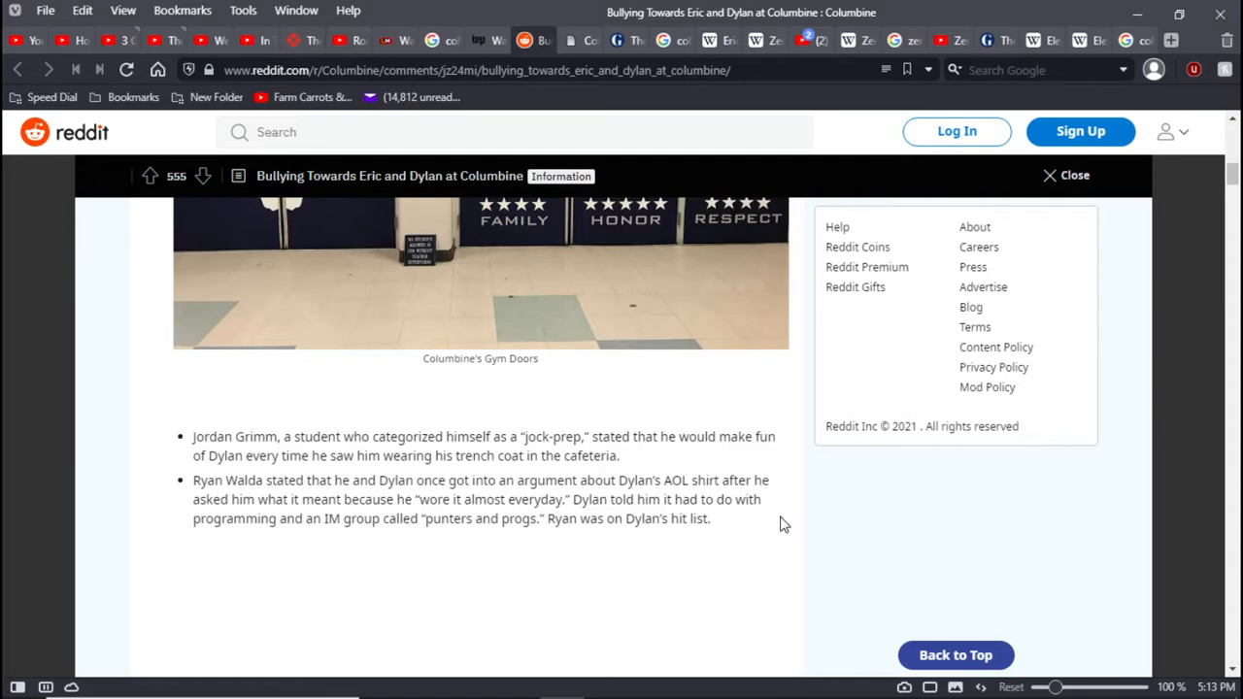
{"action": "scroll", "scroll_direction": "down", "scroll_amount": 3}
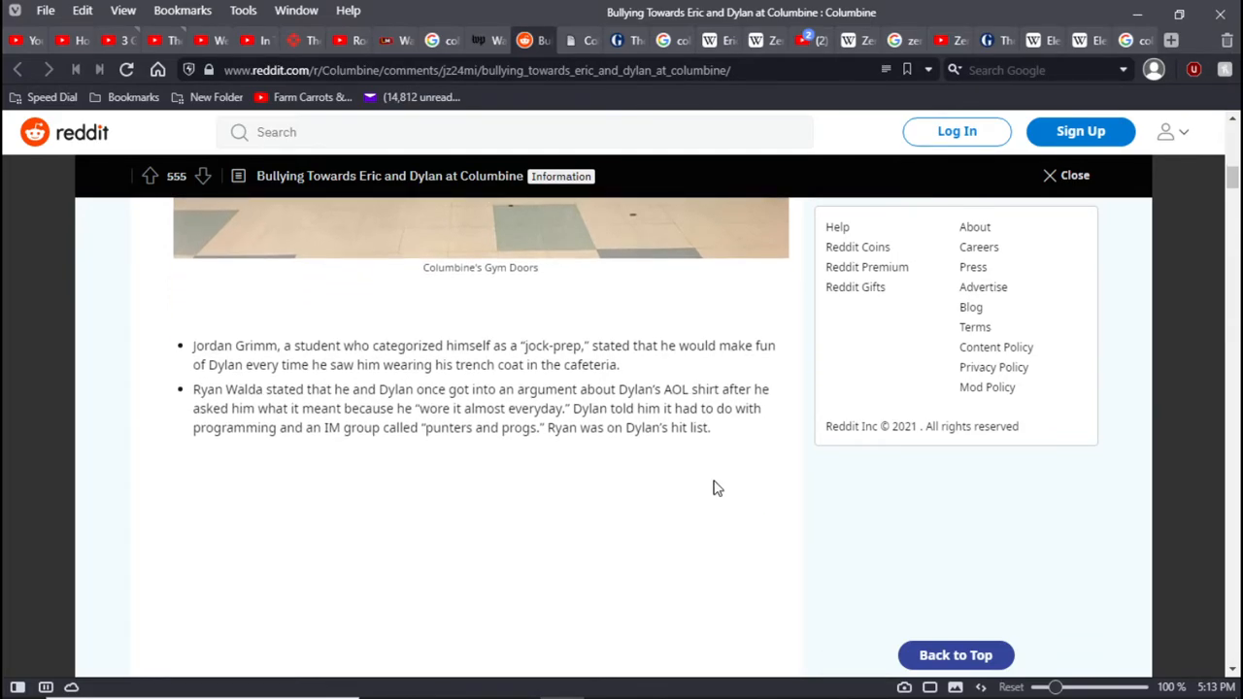
{"action": "mouse_move", "coordinate": [708, 474]}
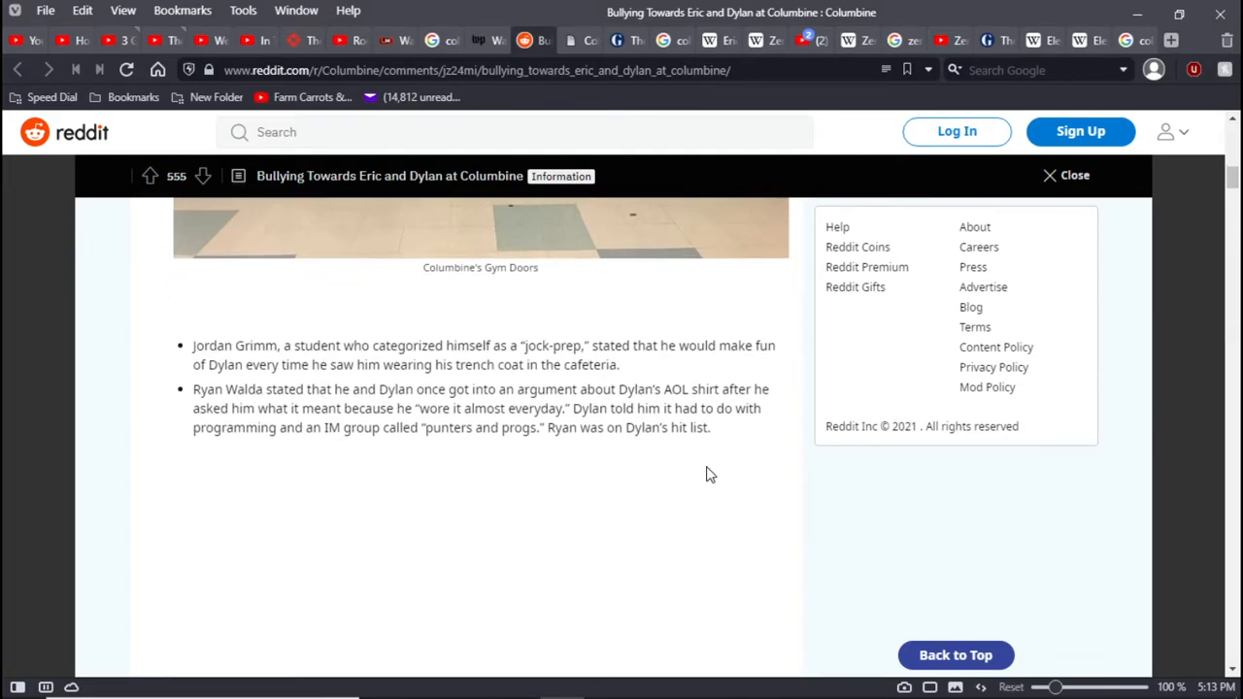
{"action": "mouse_move", "coordinate": [724, 469]}
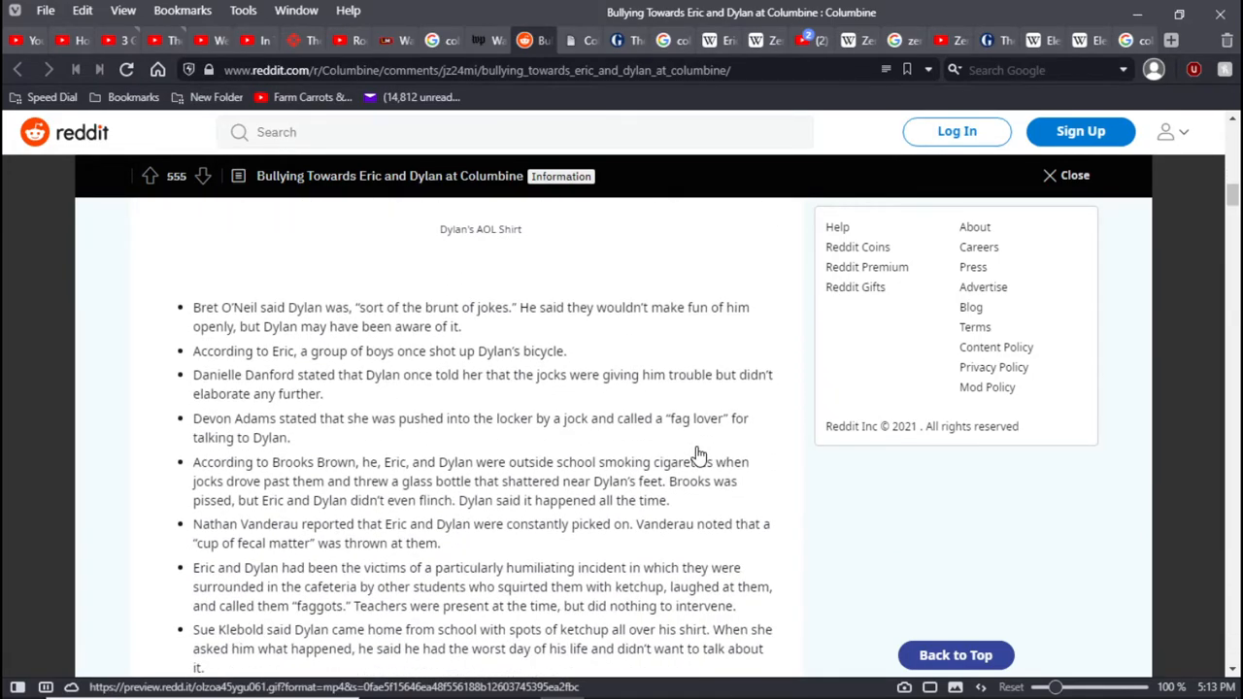
Scroll past the cafeteria ketchup incident to the dodgeball account and Brooks Brown's quote
{"action": "scroll", "scroll_direction": "down", "scroll_amount": 3}
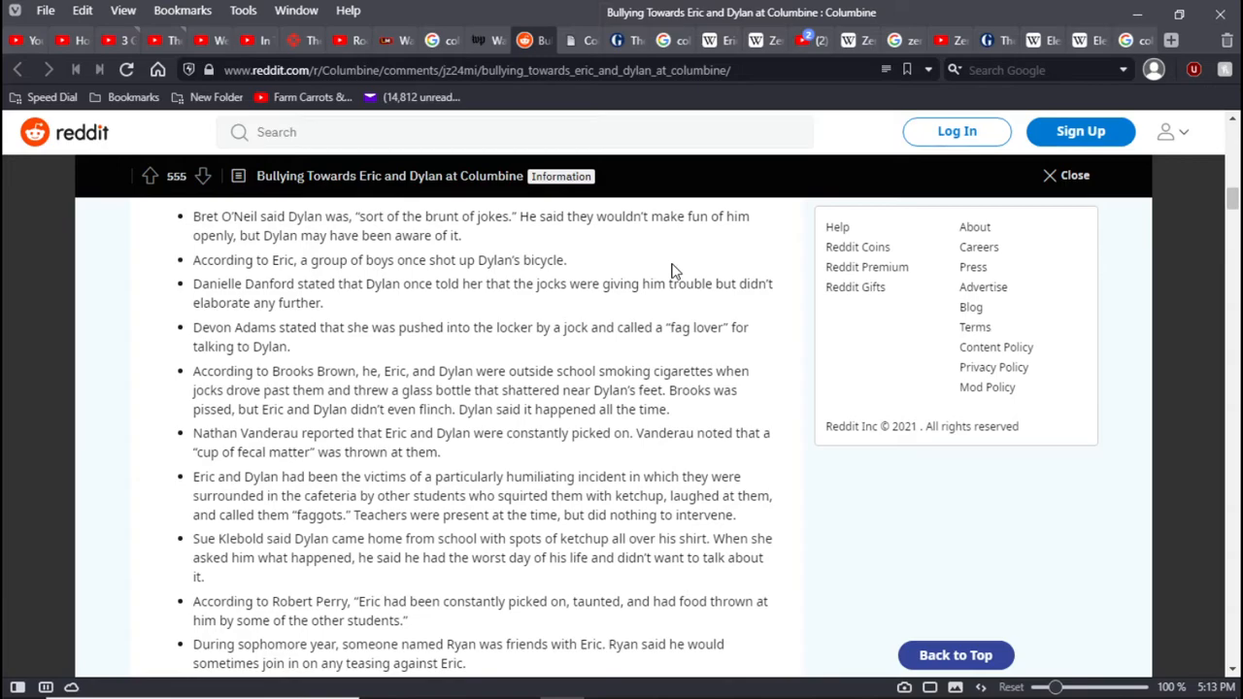
{"action": "mouse_move", "coordinate": [665, 257]}
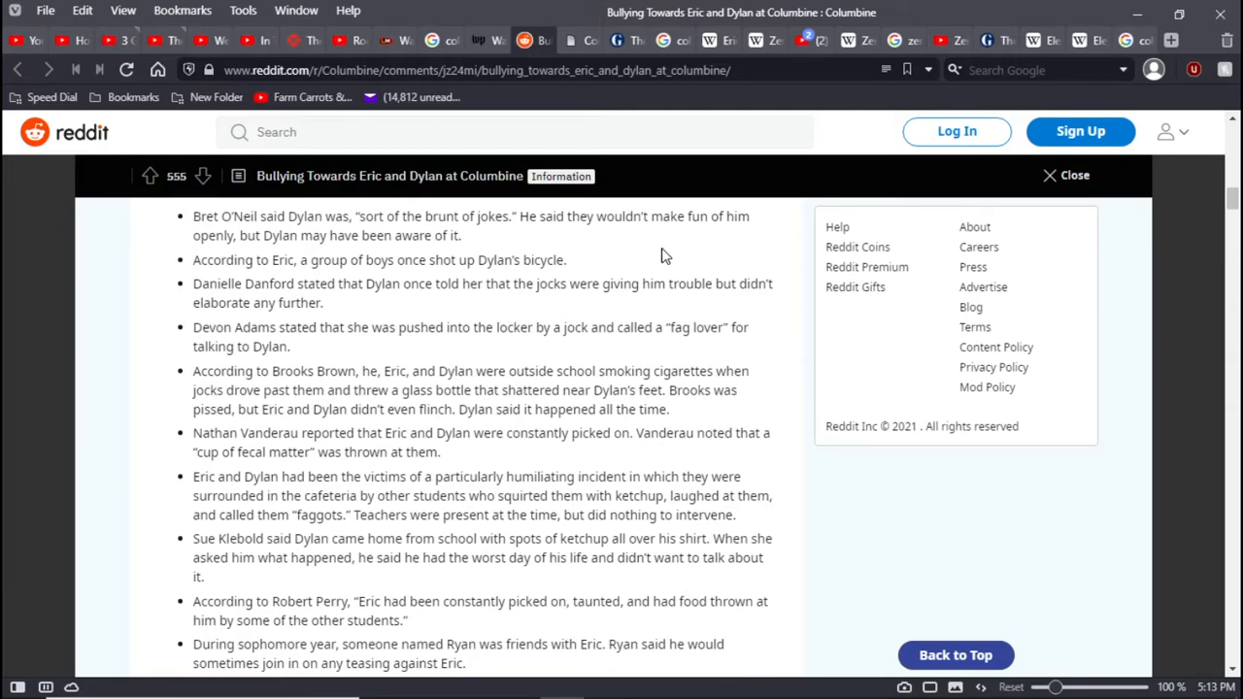
{"action": "mouse_move", "coordinate": [646, 260]}
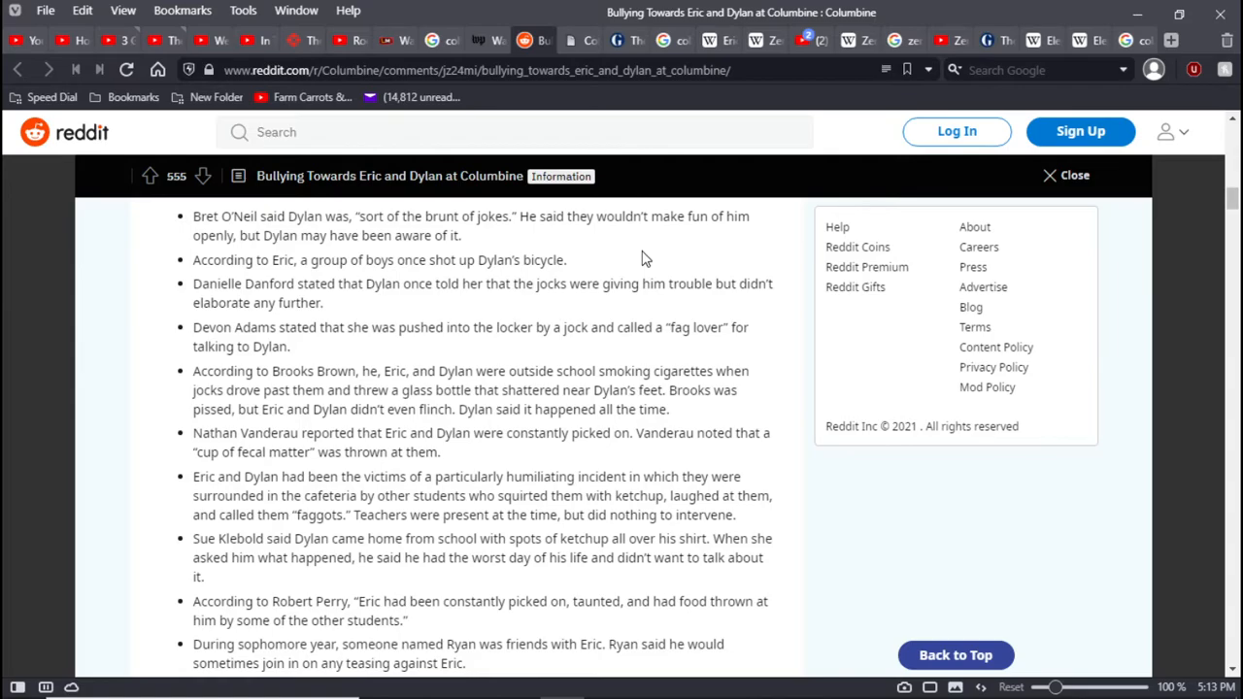
{"action": "mouse_move", "coordinate": [652, 256]}
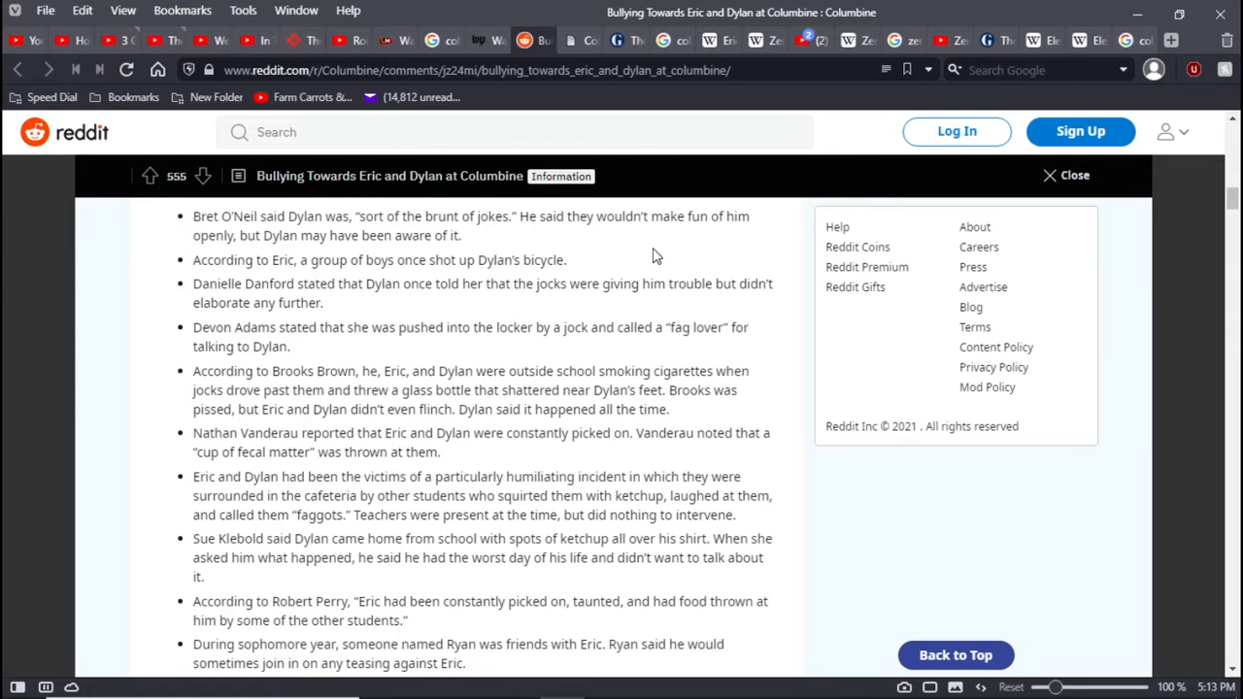
{"action": "mouse_move", "coordinate": [493, 309]}
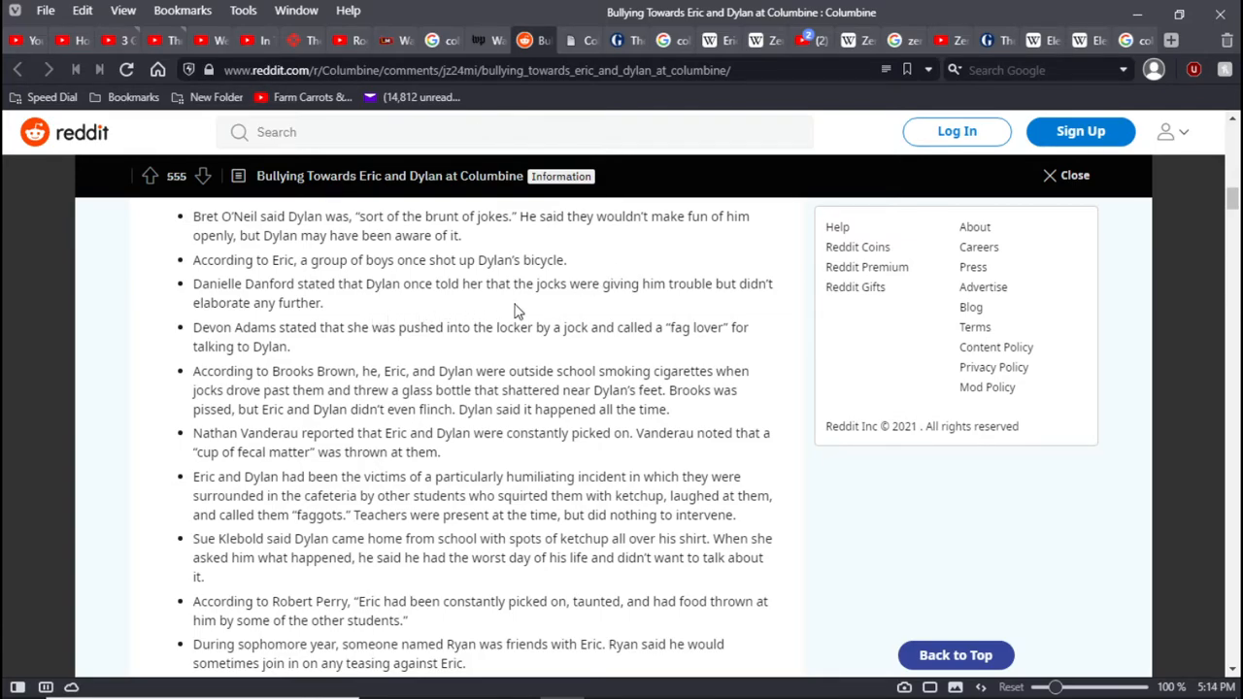
{"action": "mouse_move", "coordinate": [786, 313]}
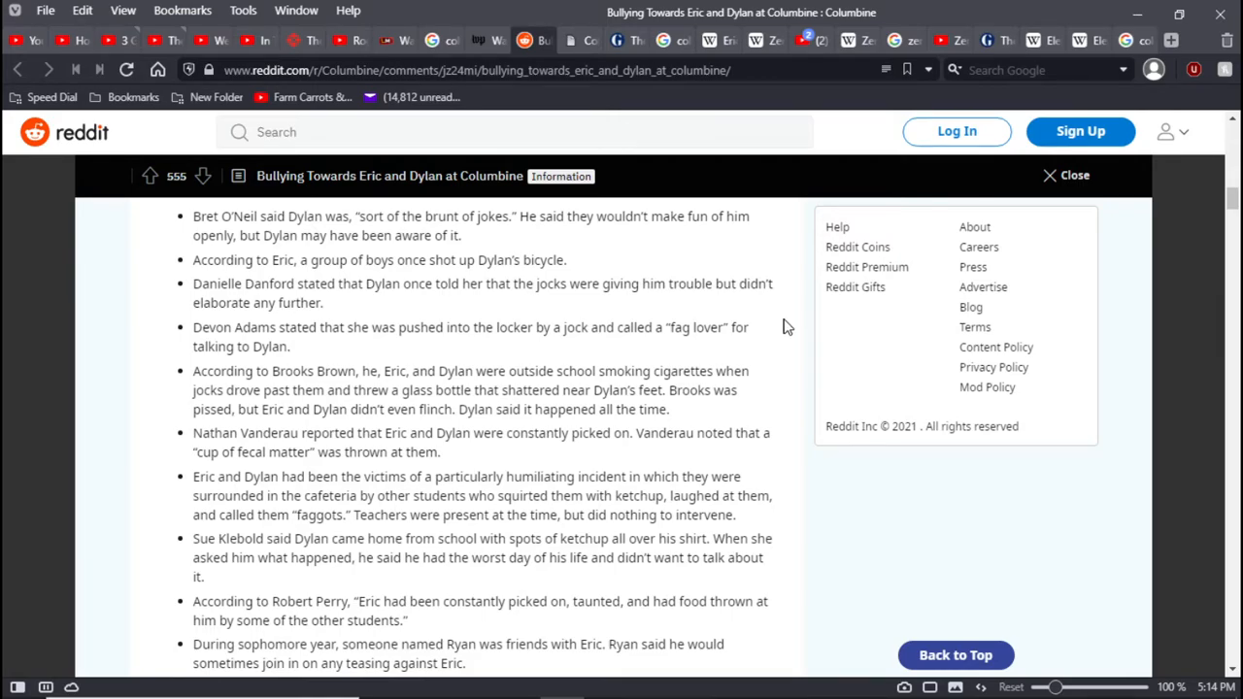
{"action": "mouse_move", "coordinate": [783, 331]}
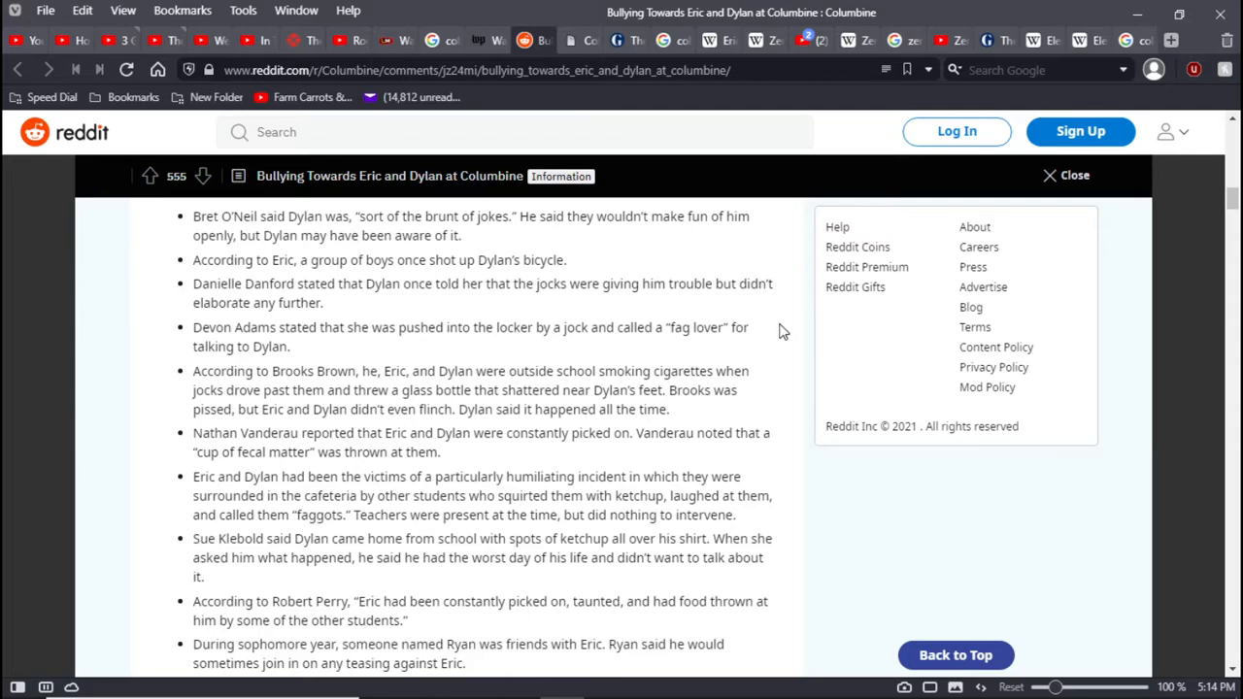
{"action": "mouse_move", "coordinate": [775, 349]}
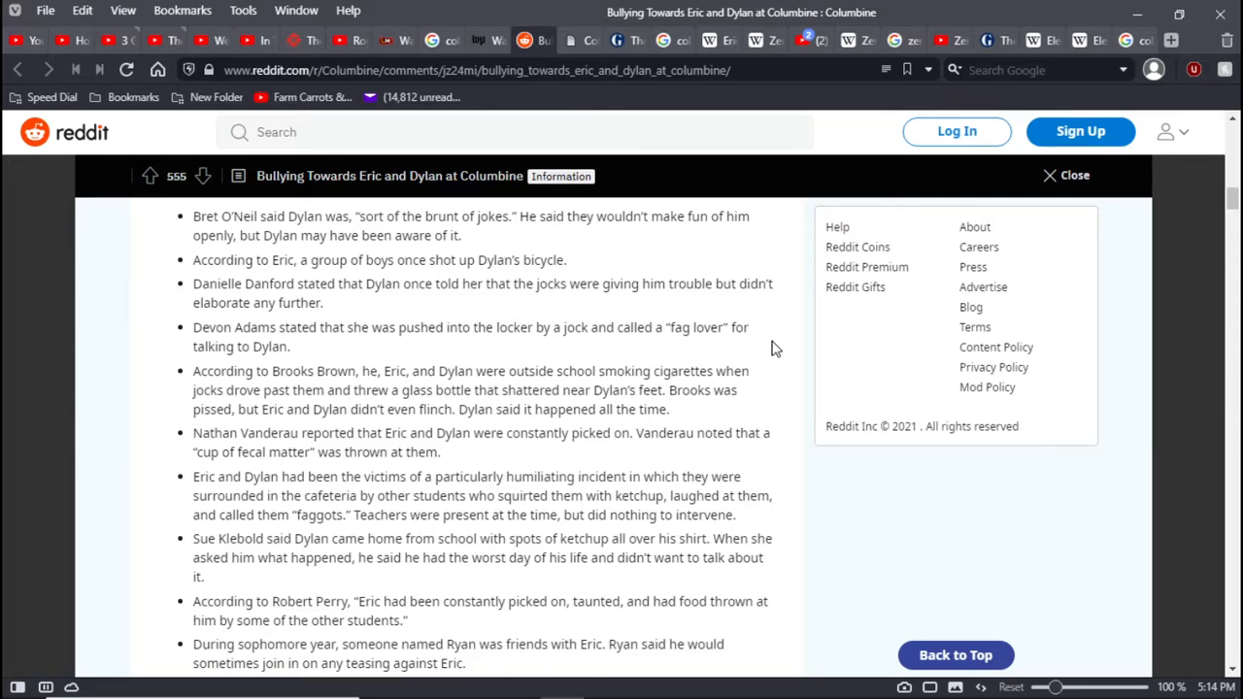
{"action": "scroll", "scroll_direction": "down", "scroll_amount": 3}
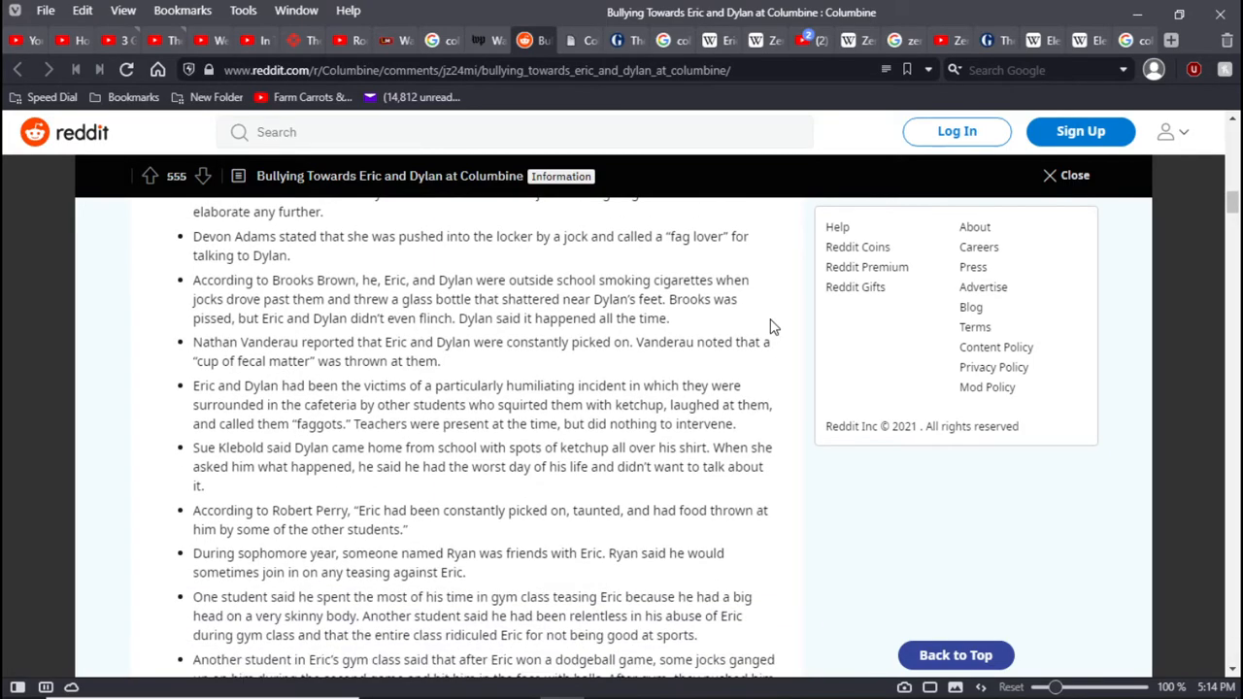
{"action": "mouse_move", "coordinate": [758, 311]}
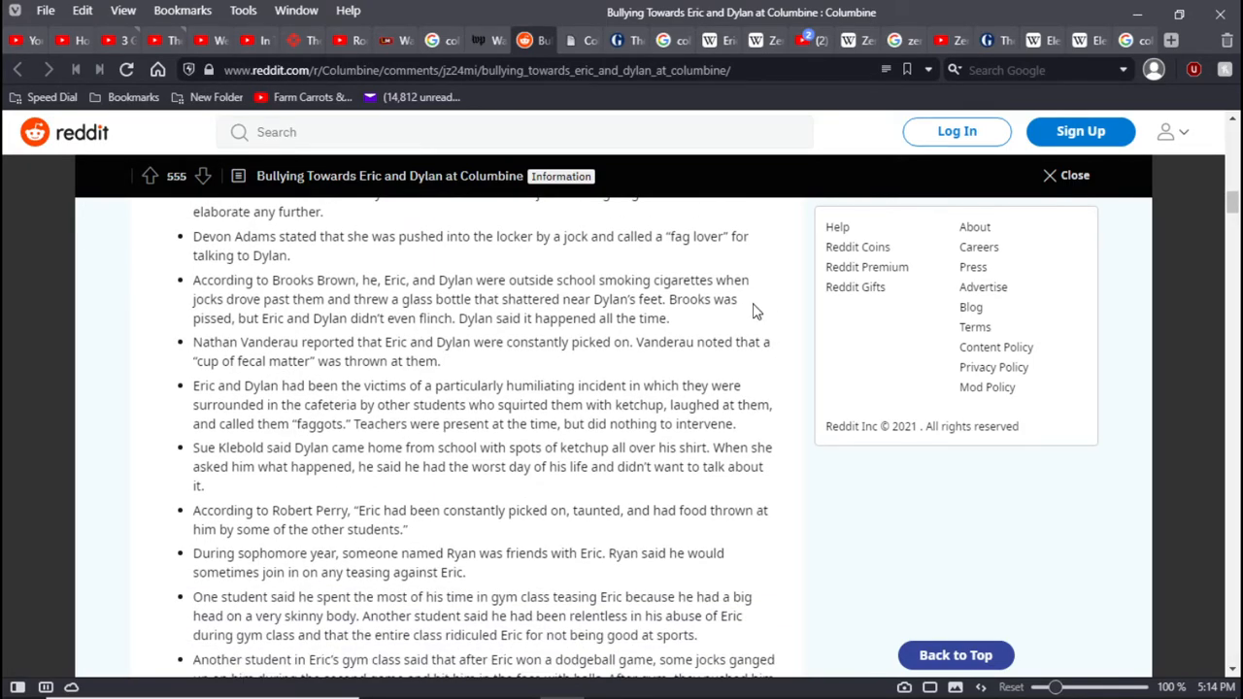
{"action": "mouse_move", "coordinate": [747, 326]}
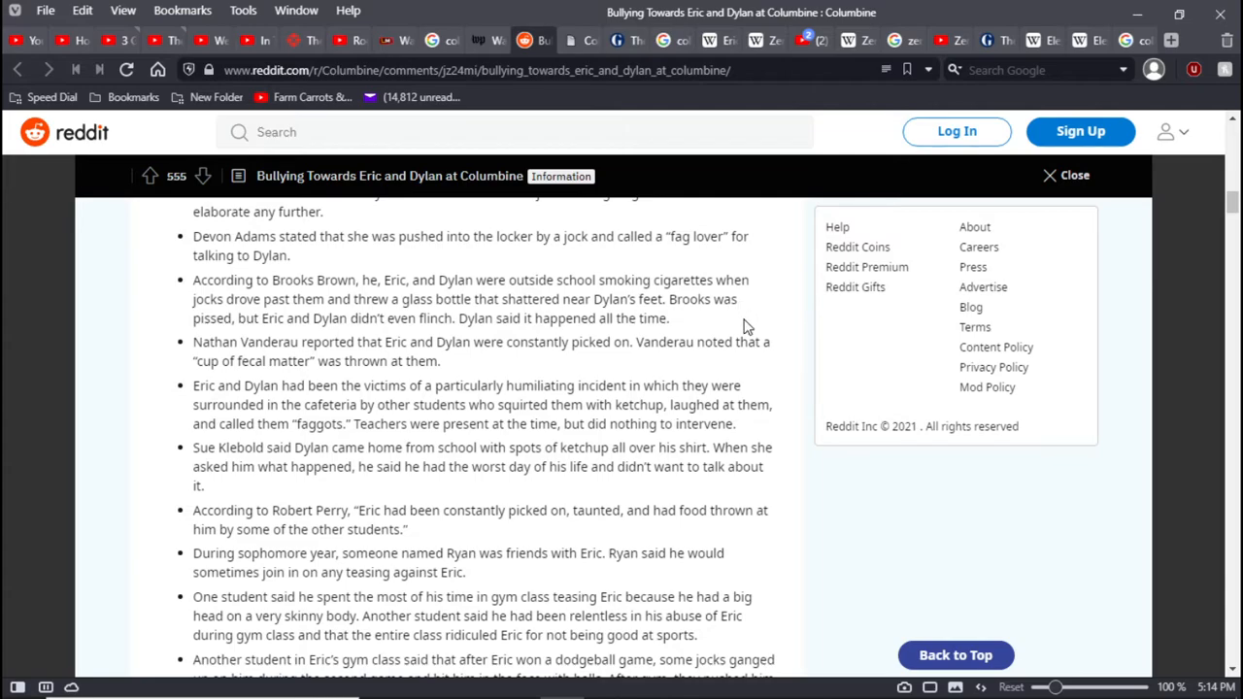
{"action": "mouse_move", "coordinate": [711, 322]}
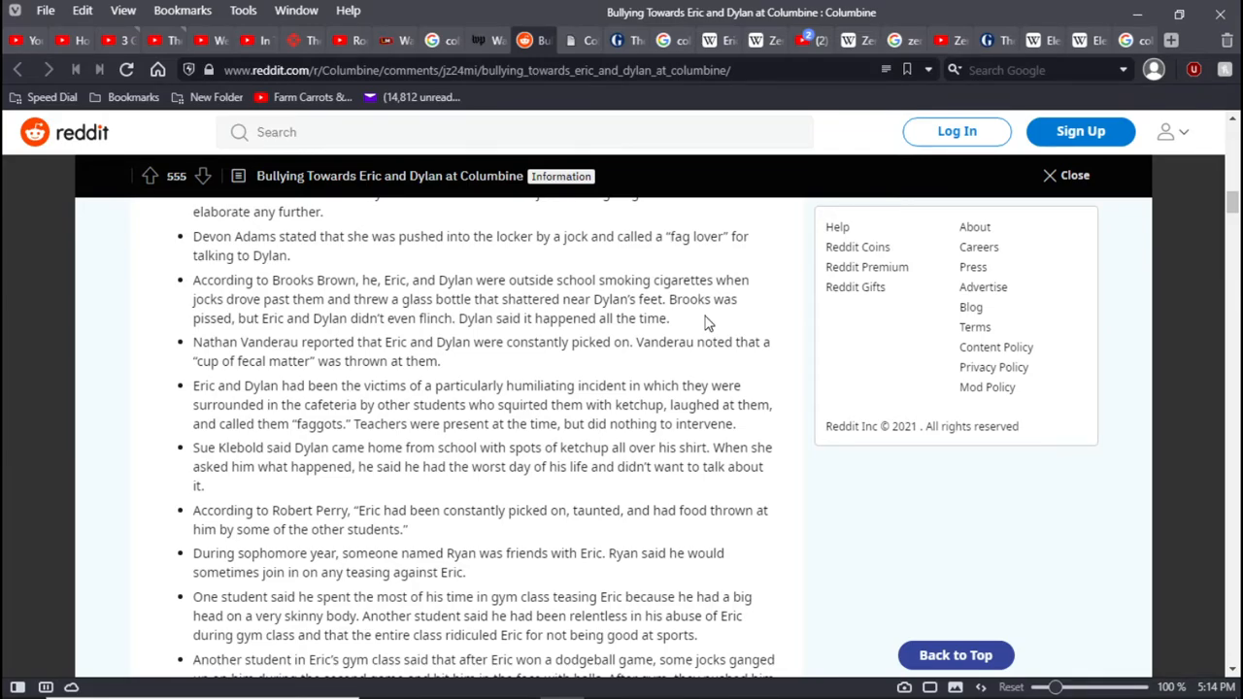
{"action": "mouse_move", "coordinate": [802, 340]}
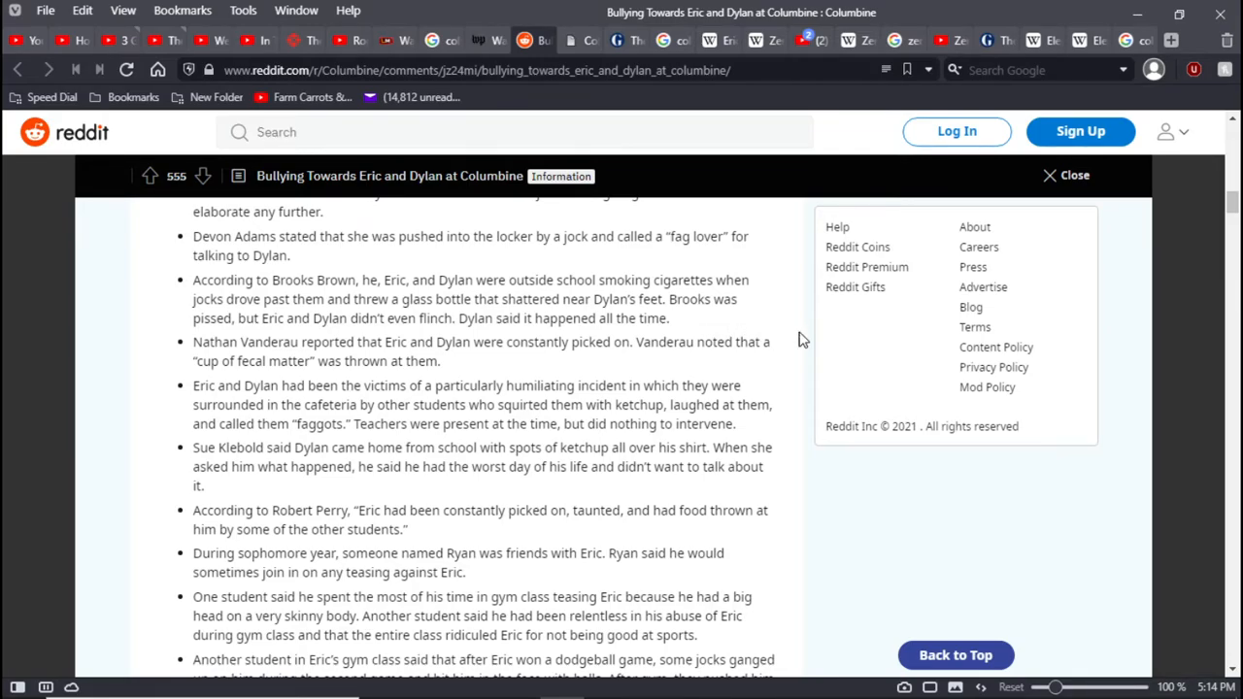
{"action": "mouse_move", "coordinate": [735, 372]}
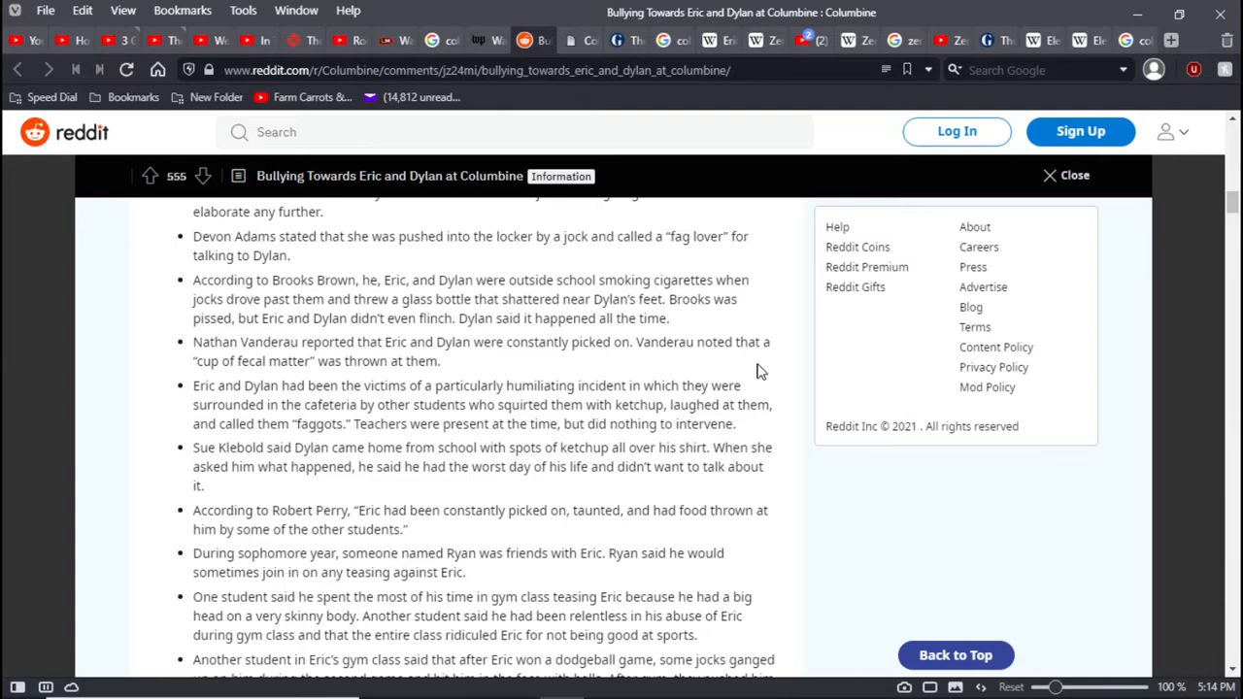
{"action": "scroll", "scroll_direction": "down", "scroll_amount": 3}
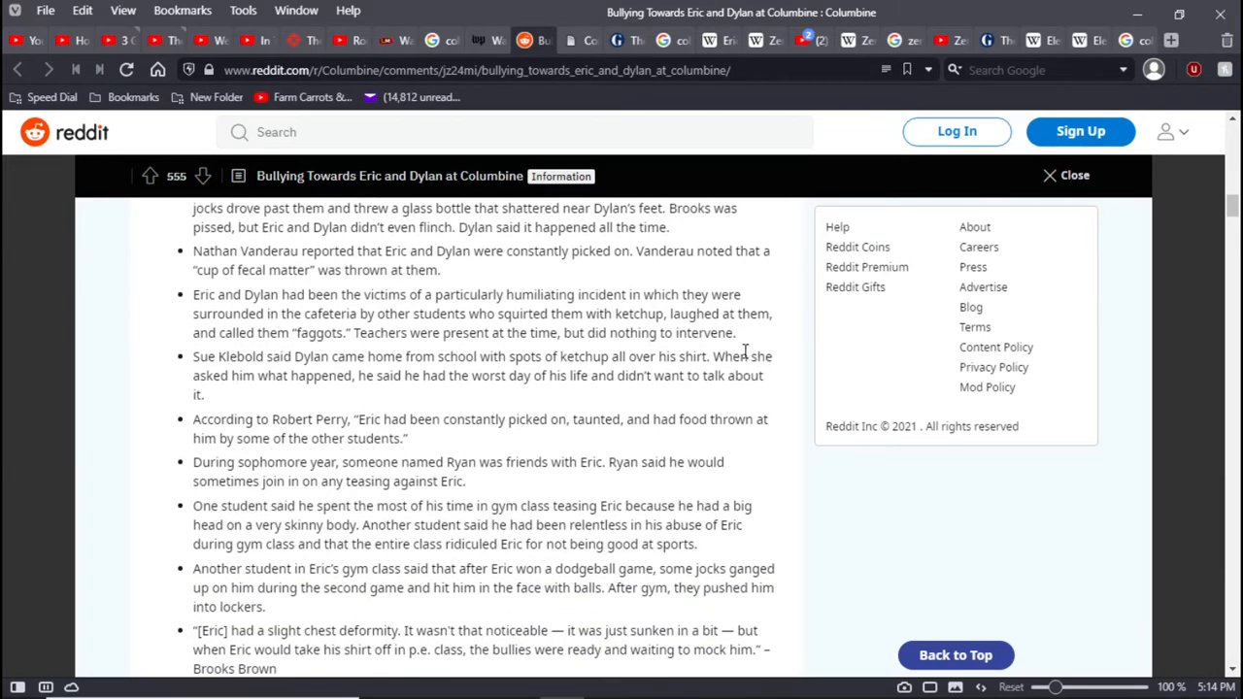
{"action": "mouse_move", "coordinate": [429, 342]}
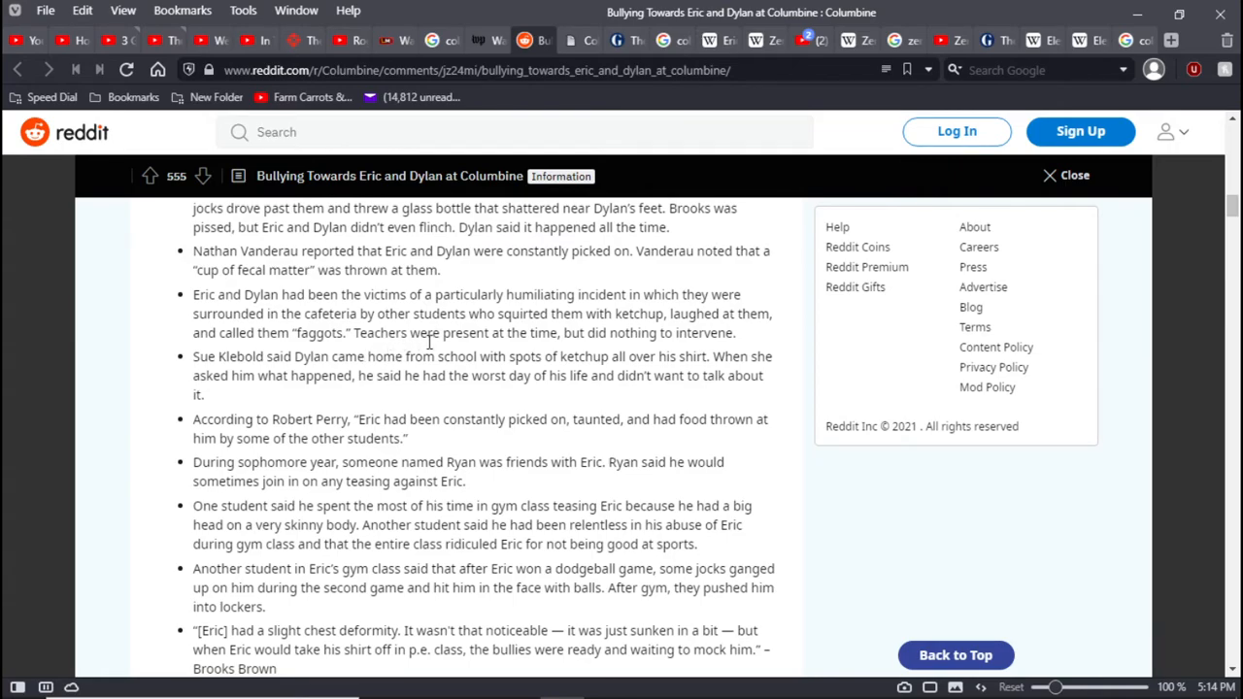
{"action": "mouse_move", "coordinate": [731, 307]}
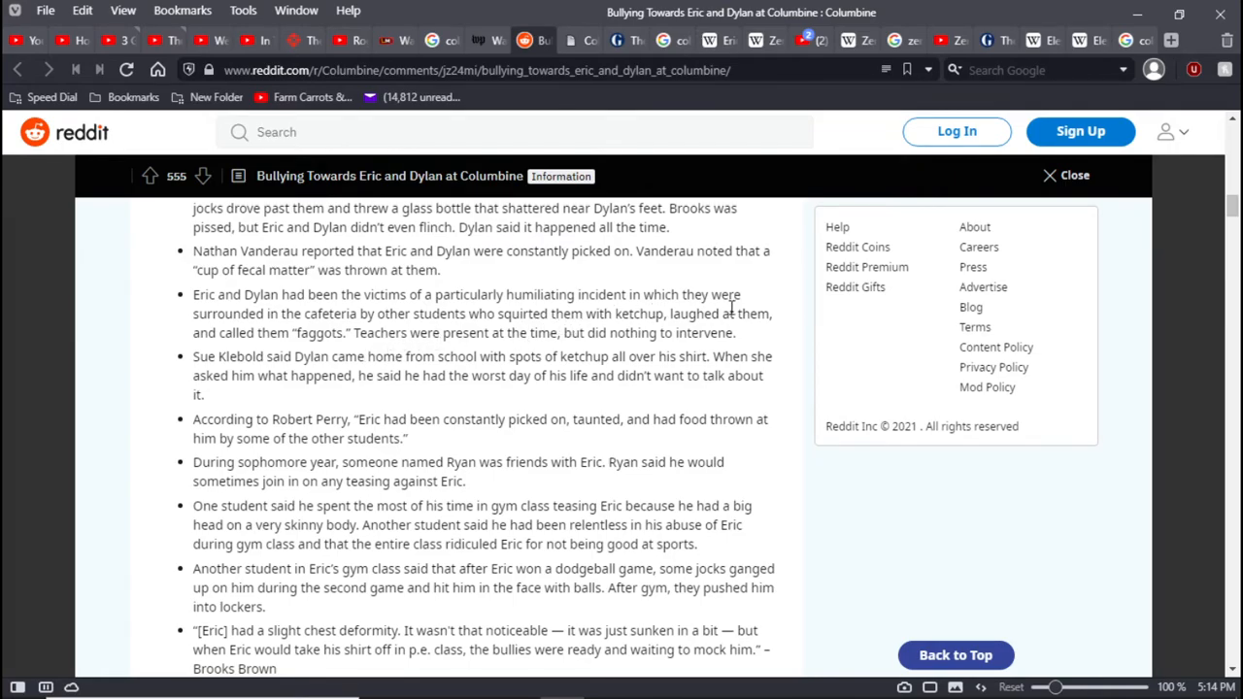
{"action": "mouse_move", "coordinate": [777, 330]}
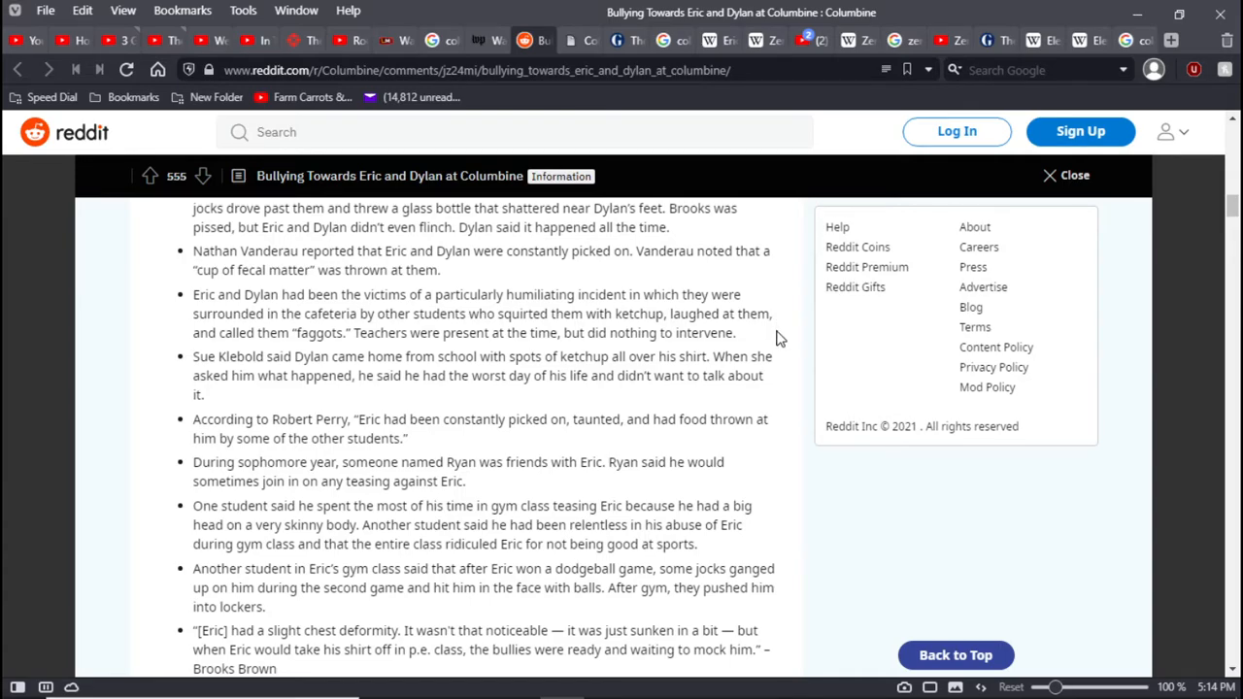
{"action": "mouse_move", "coordinate": [758, 345]}
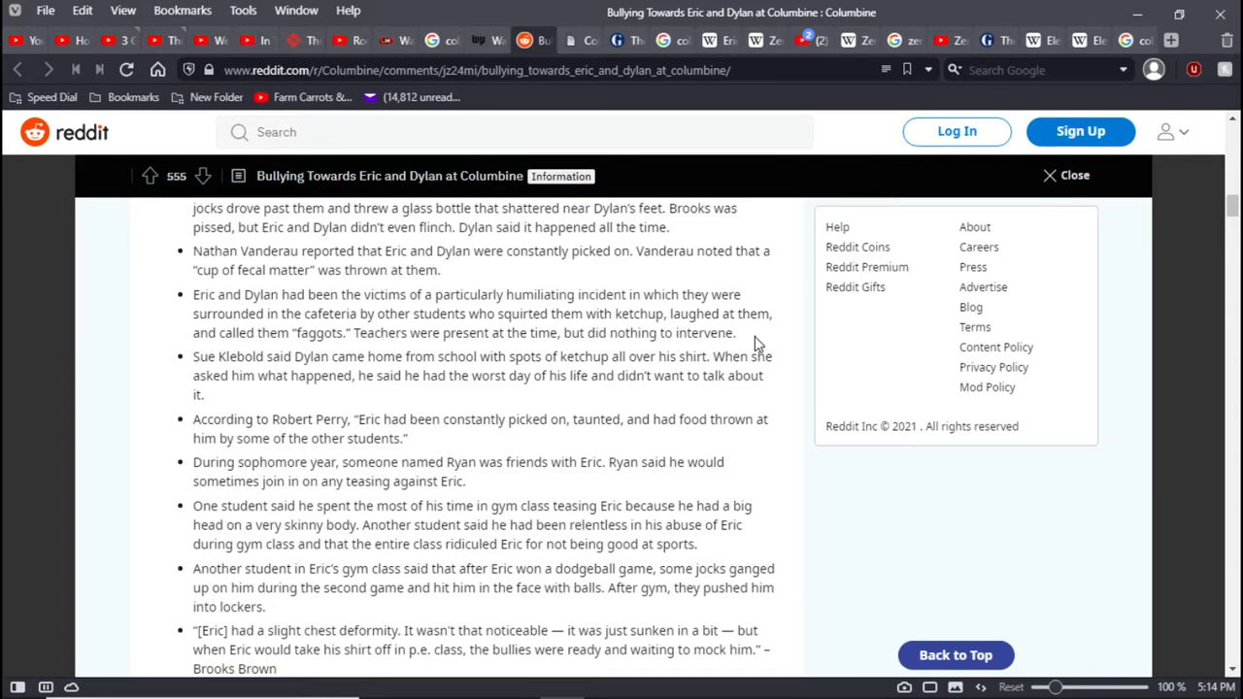
{"action": "mouse_move", "coordinate": [217, 384]}
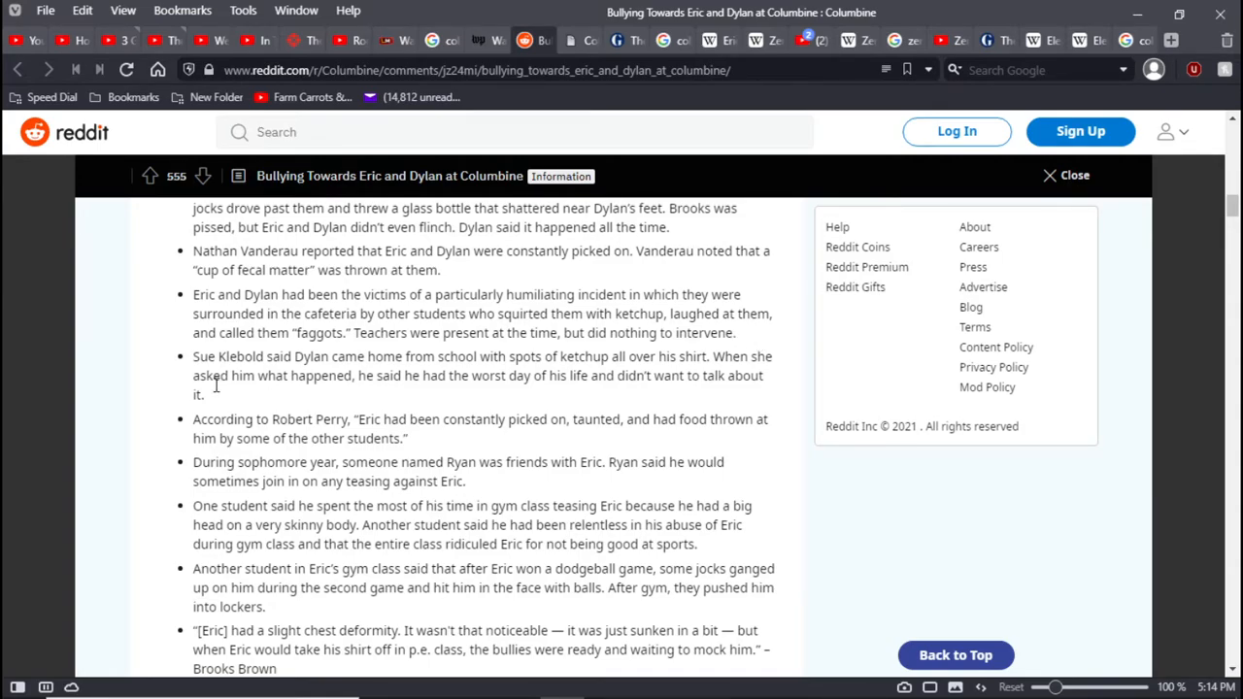
{"action": "mouse_move", "coordinate": [355, 329]}
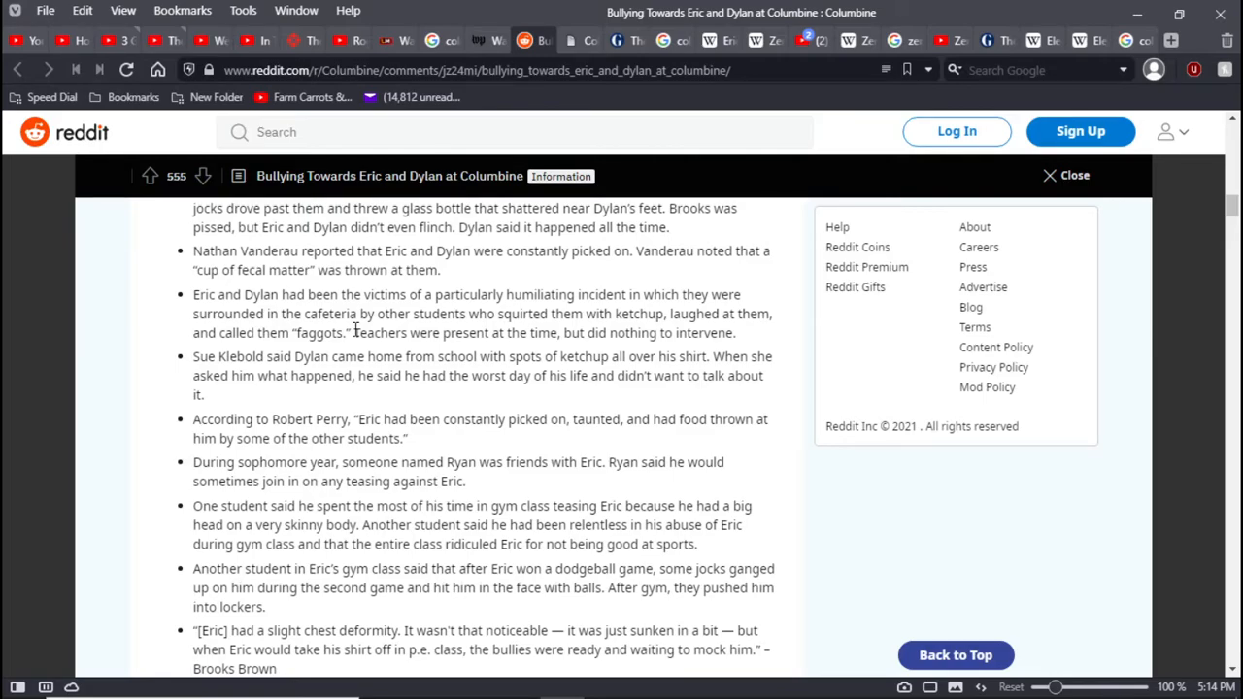
Highlight the sentence 'Teachers were present at the time, but did nothing to intervene.'
{"action": "double_click", "coordinate": [380, 332]}
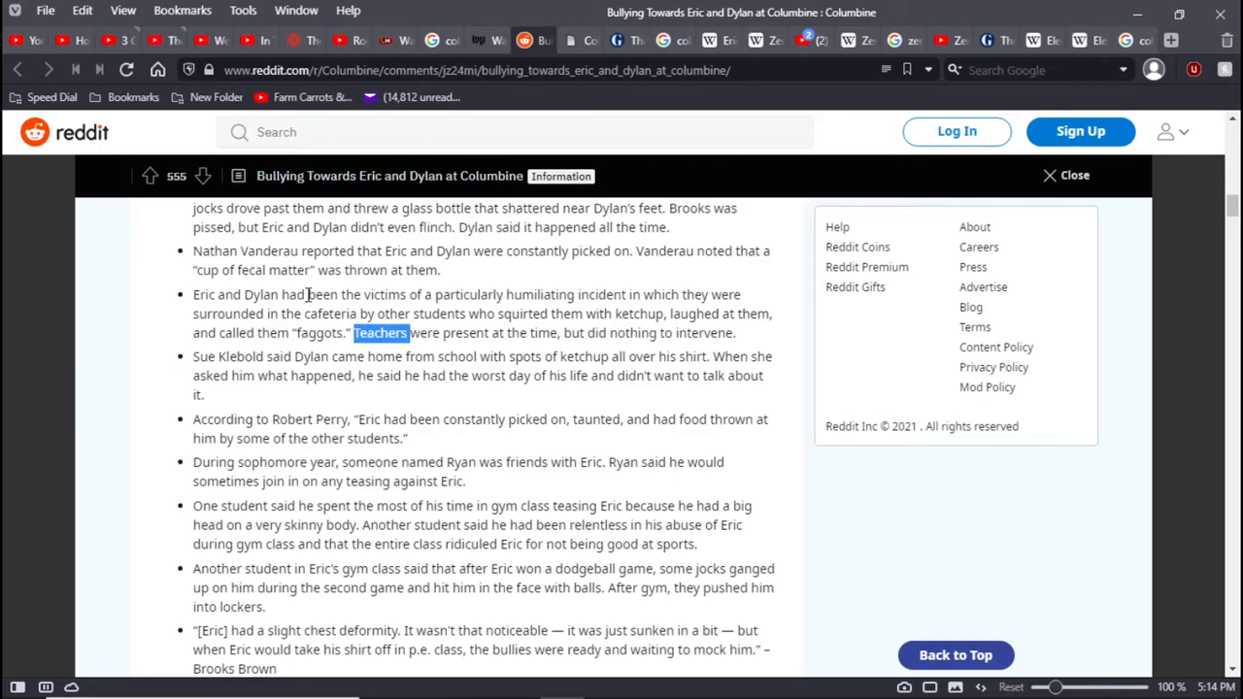
{"action": "double_click", "coordinate": [260, 294]}
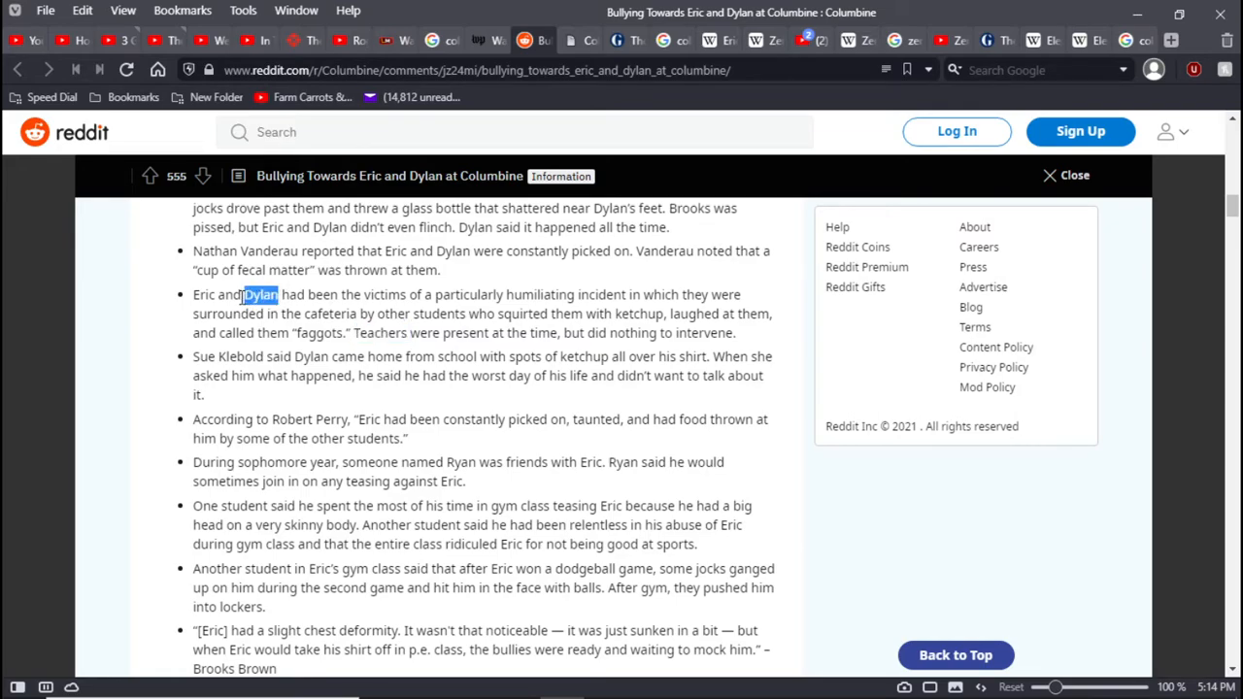
{"action": "left_click_drag", "start_coordinate": [262, 294], "coordinate": [192, 294]}
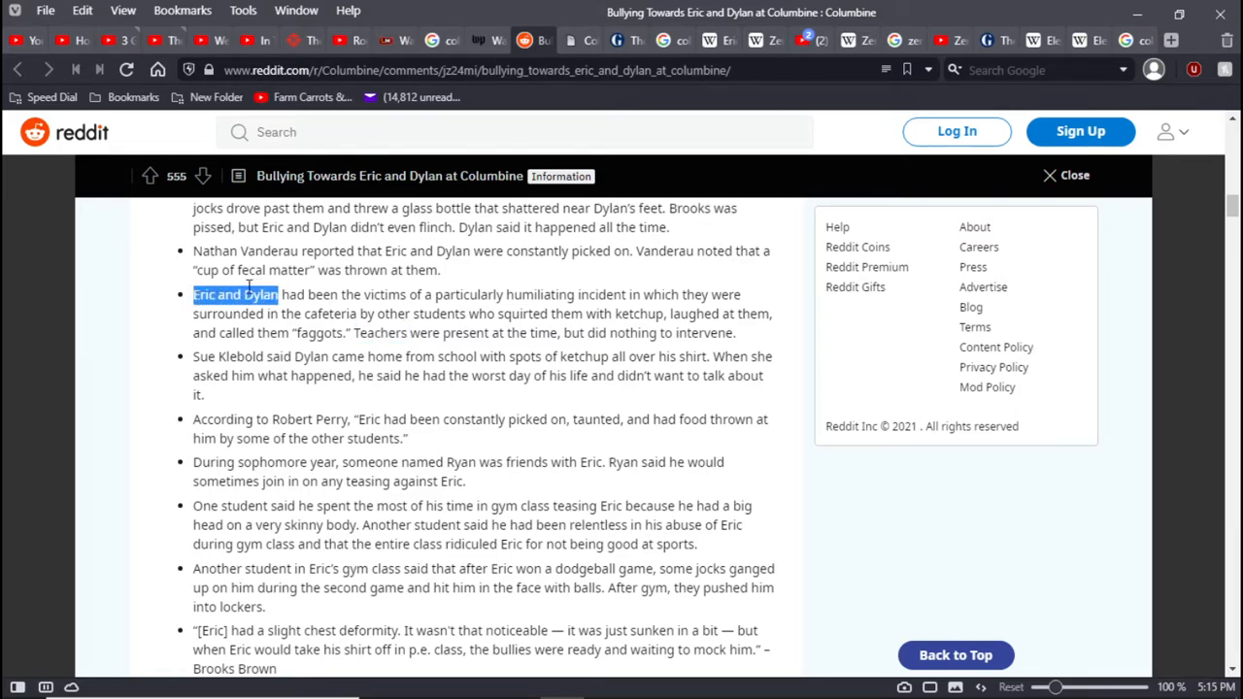
{"action": "mouse_move", "coordinate": [282, 294]}
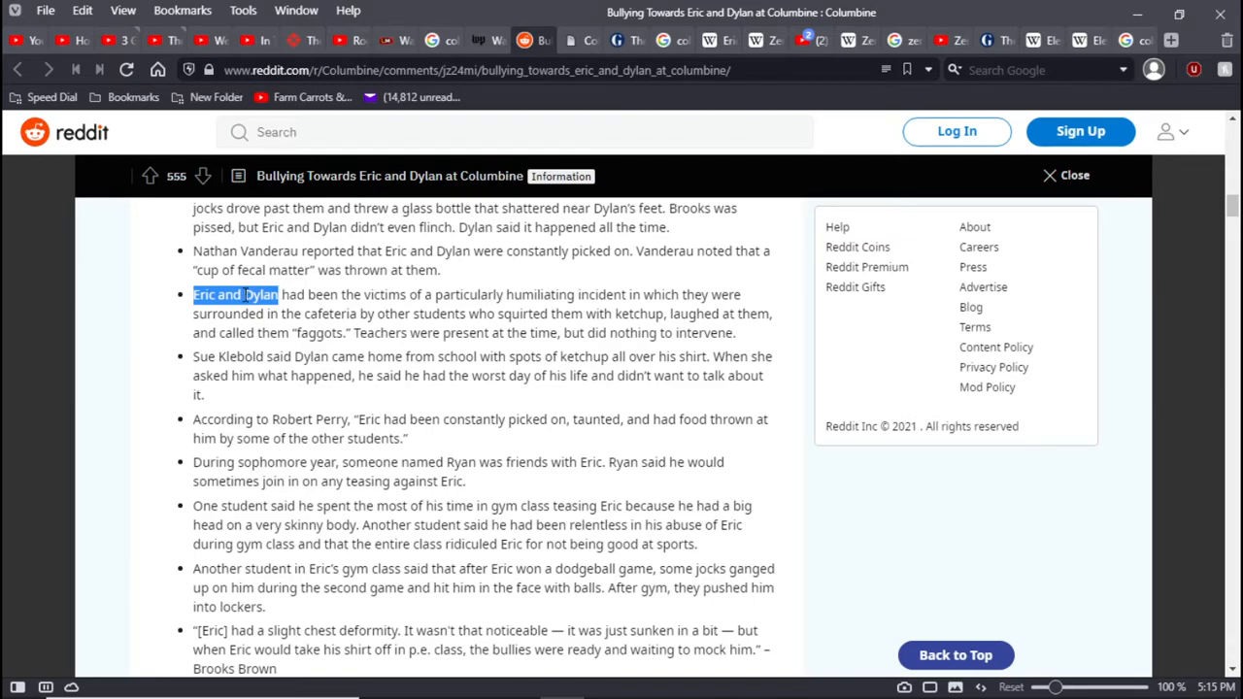
{"action": "left_click", "coordinate": [262, 294]}
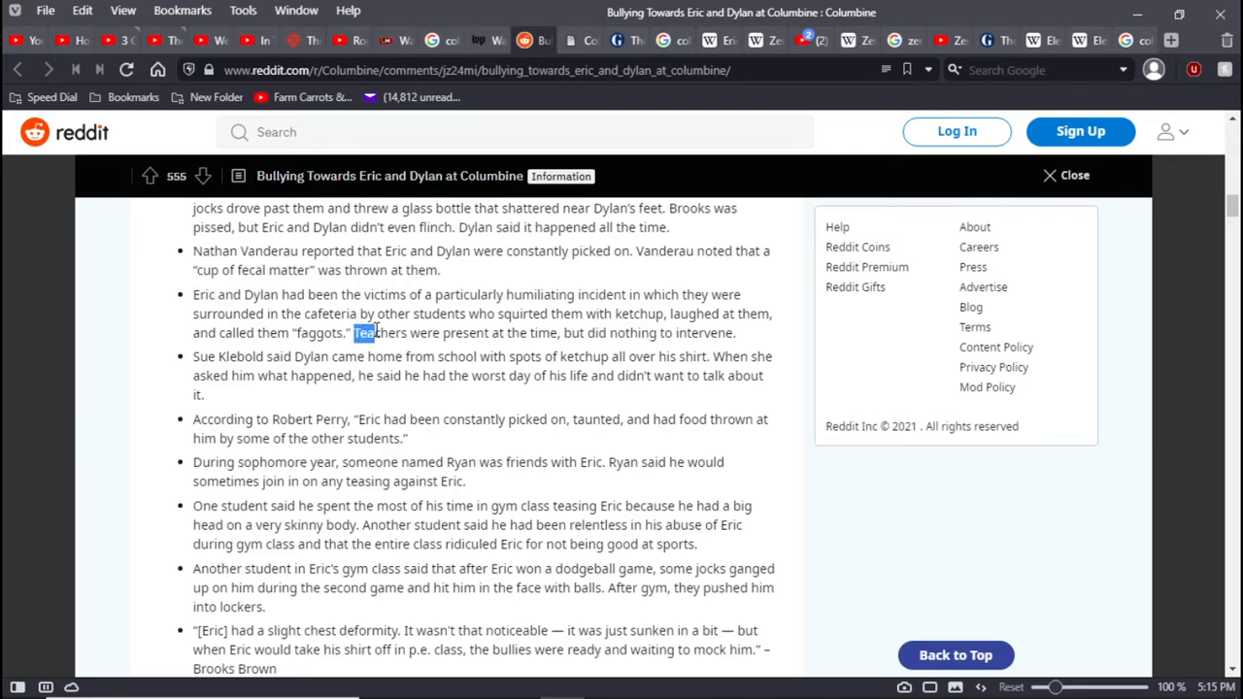
{"action": "left_click_drag", "start_coordinate": [360, 333], "coordinate": [699, 333]}
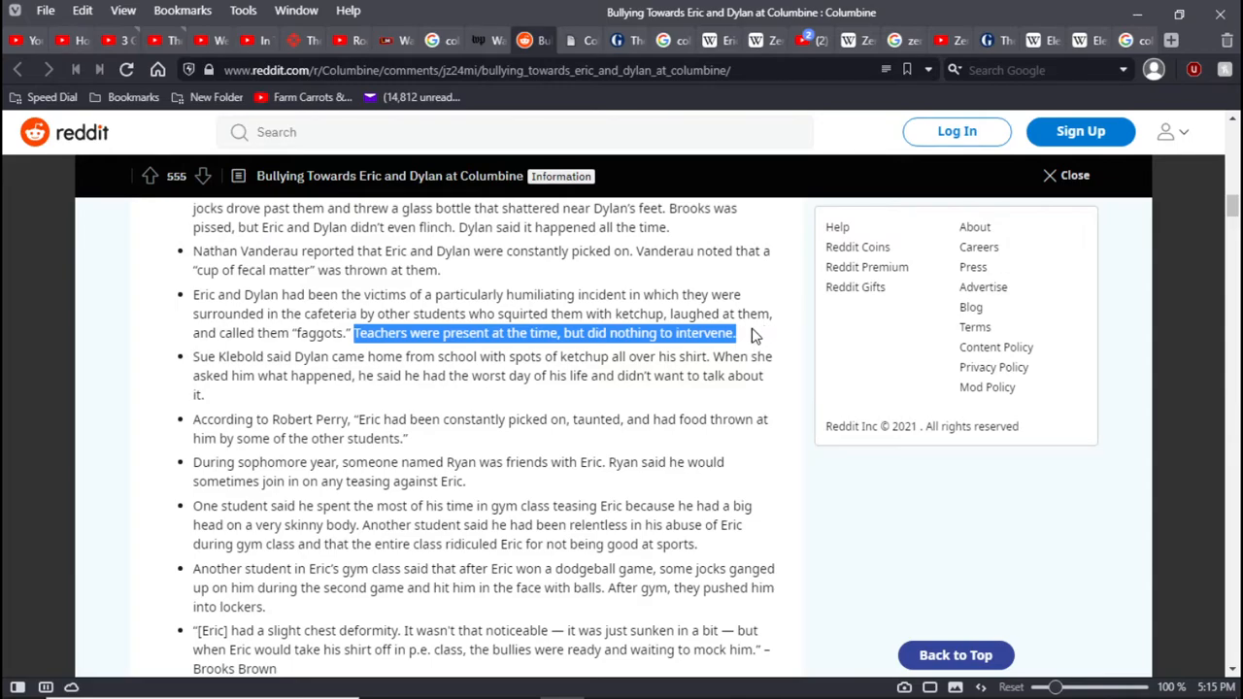
{"action": "mouse_move", "coordinate": [743, 339]}
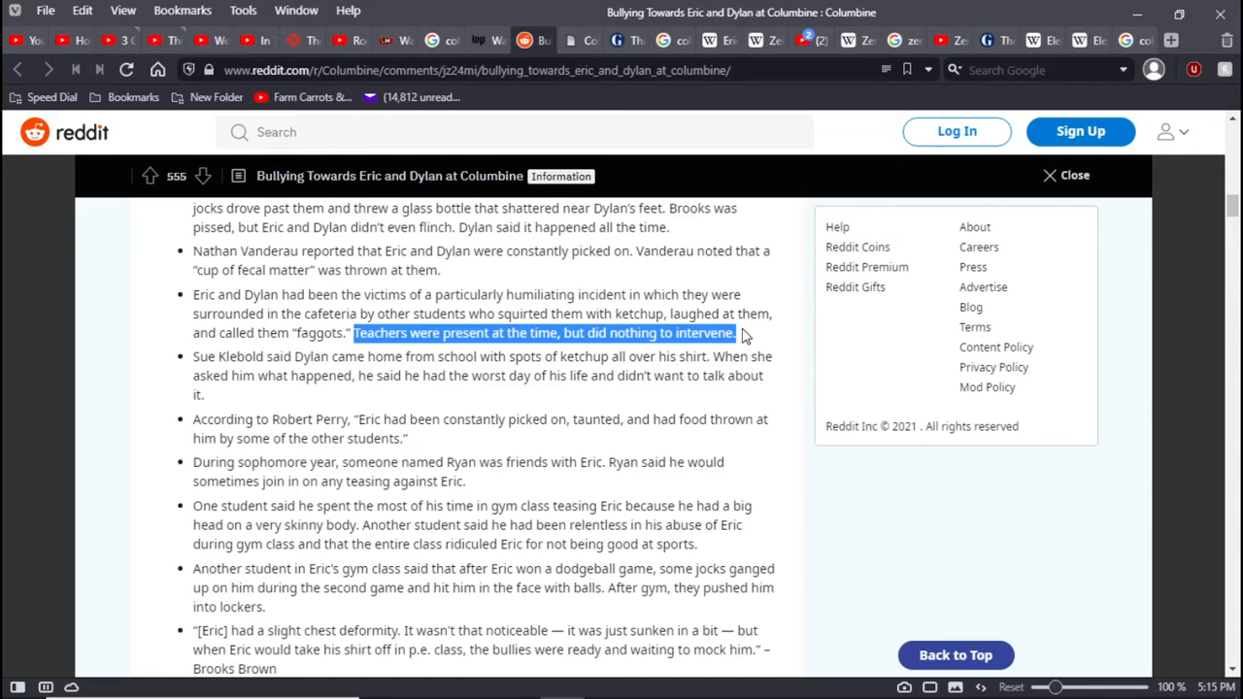
{"action": "mouse_move", "coordinate": [785, 337]}
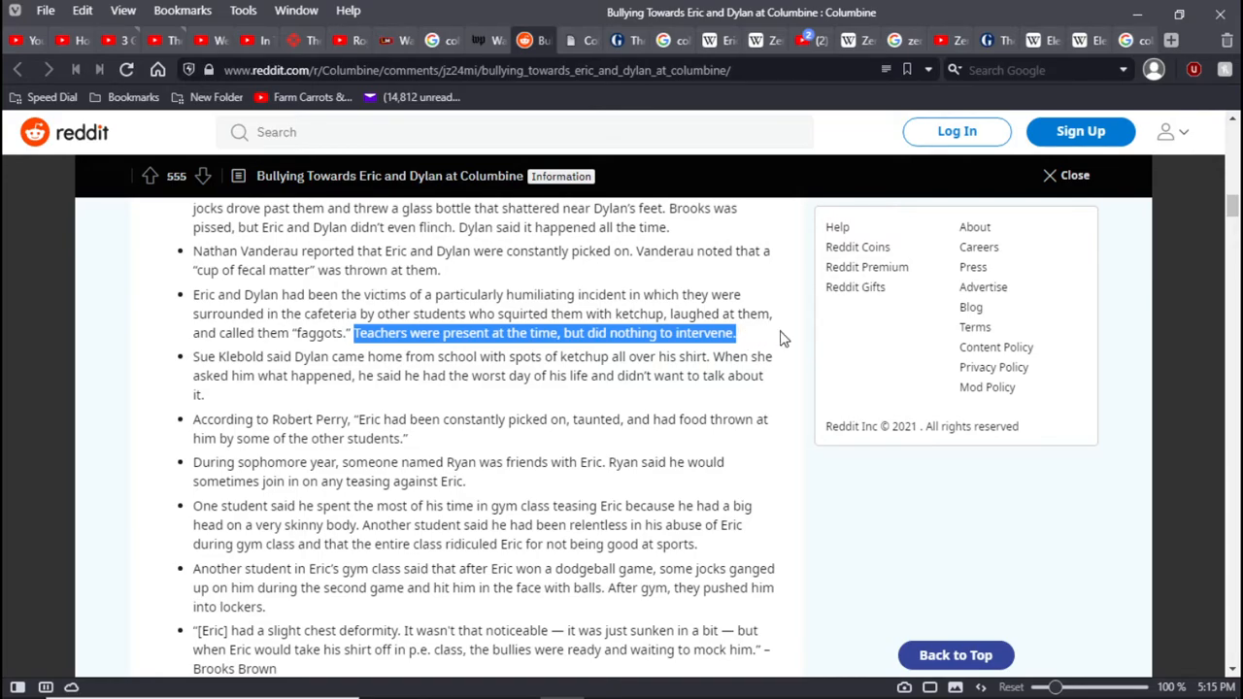
{"action": "mouse_move", "coordinate": [776, 362]}
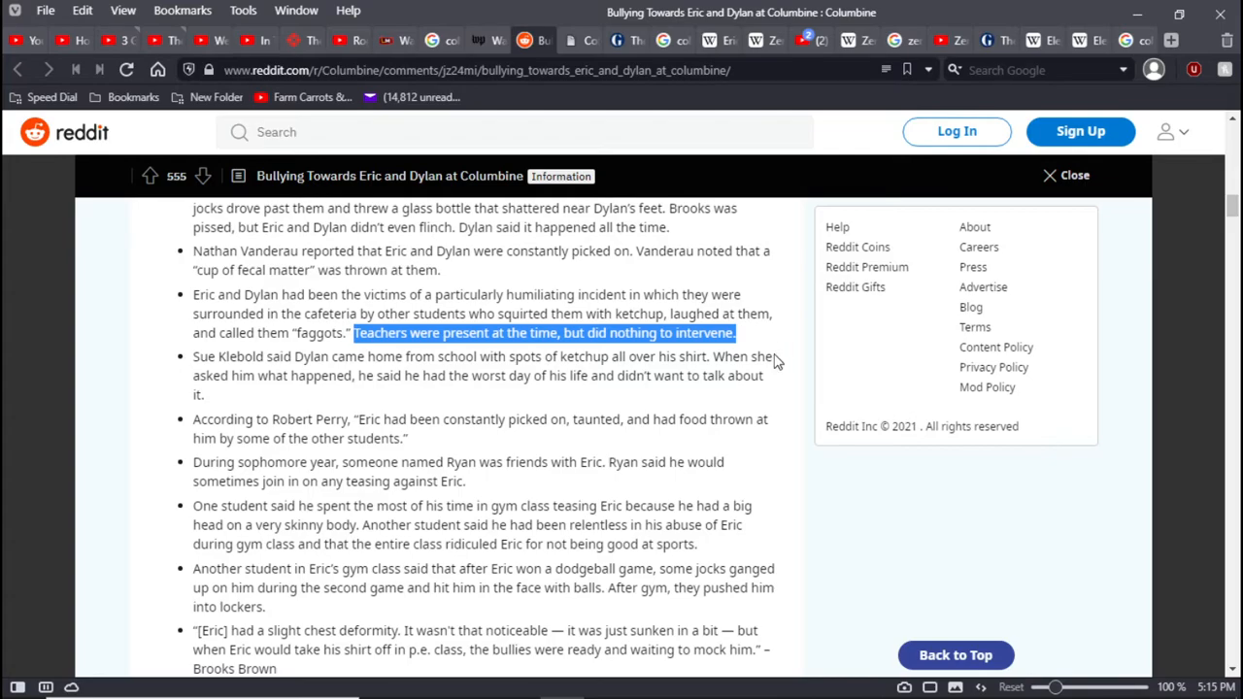
{"action": "mouse_move", "coordinate": [789, 371]}
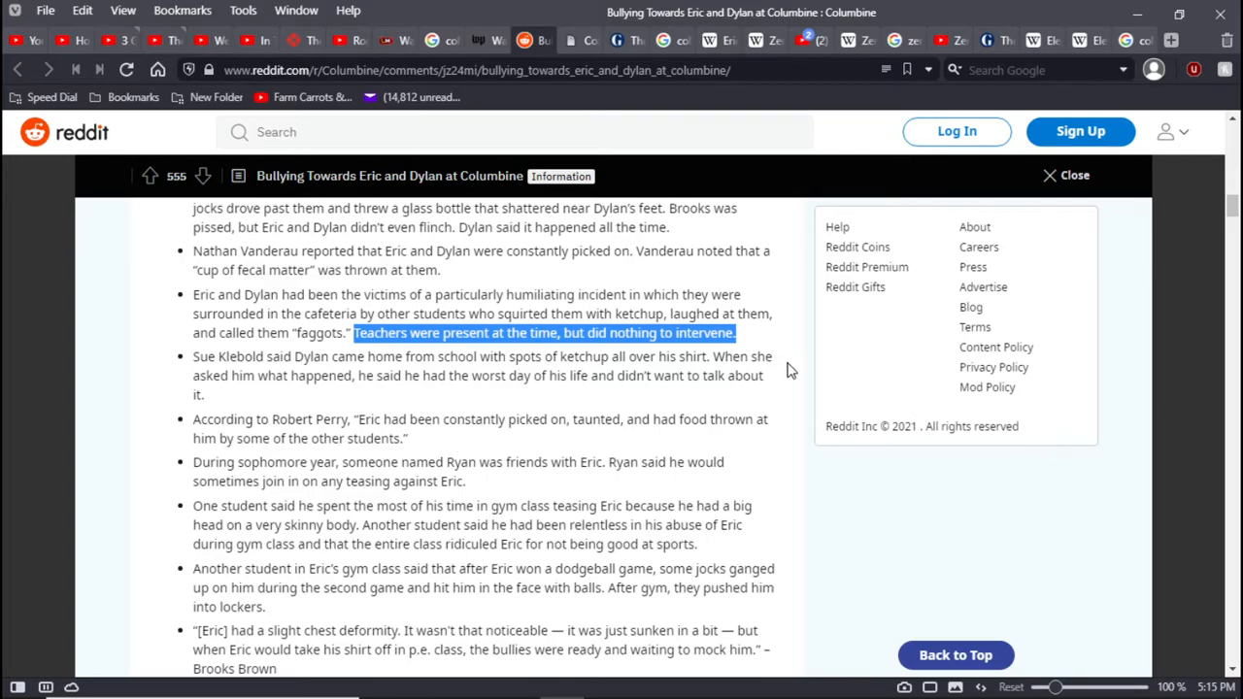
{"action": "mouse_move", "coordinate": [757, 364]}
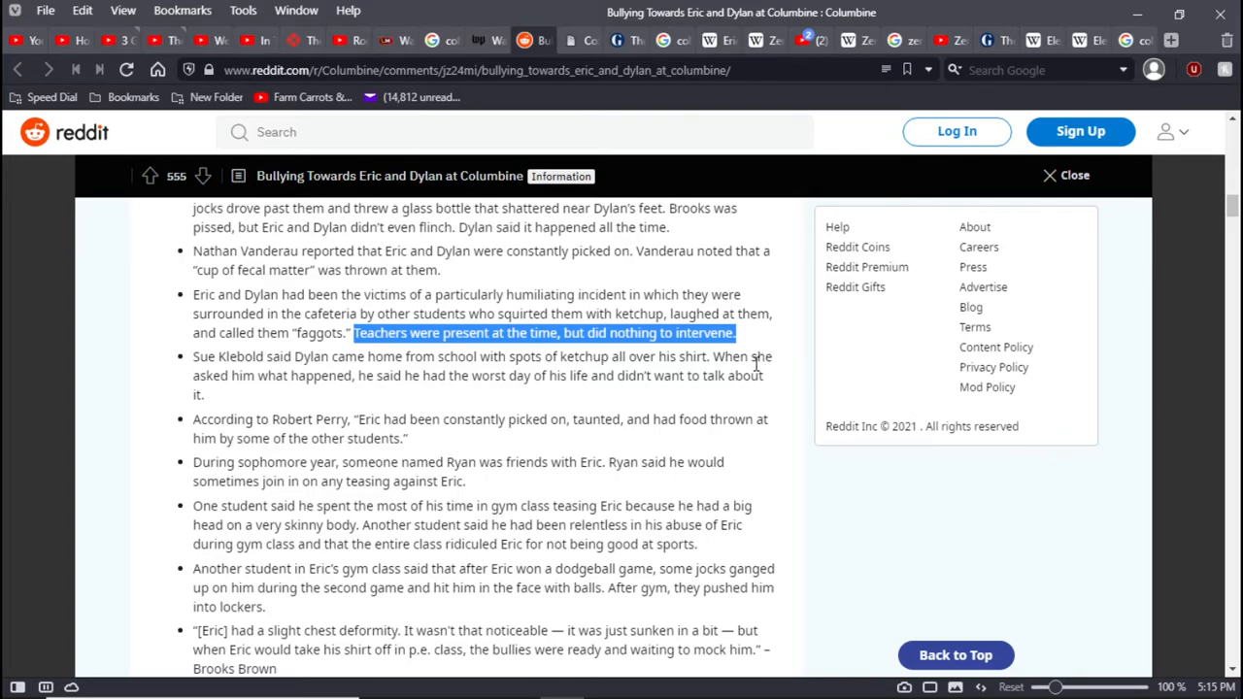
{"action": "mouse_move", "coordinate": [775, 382]}
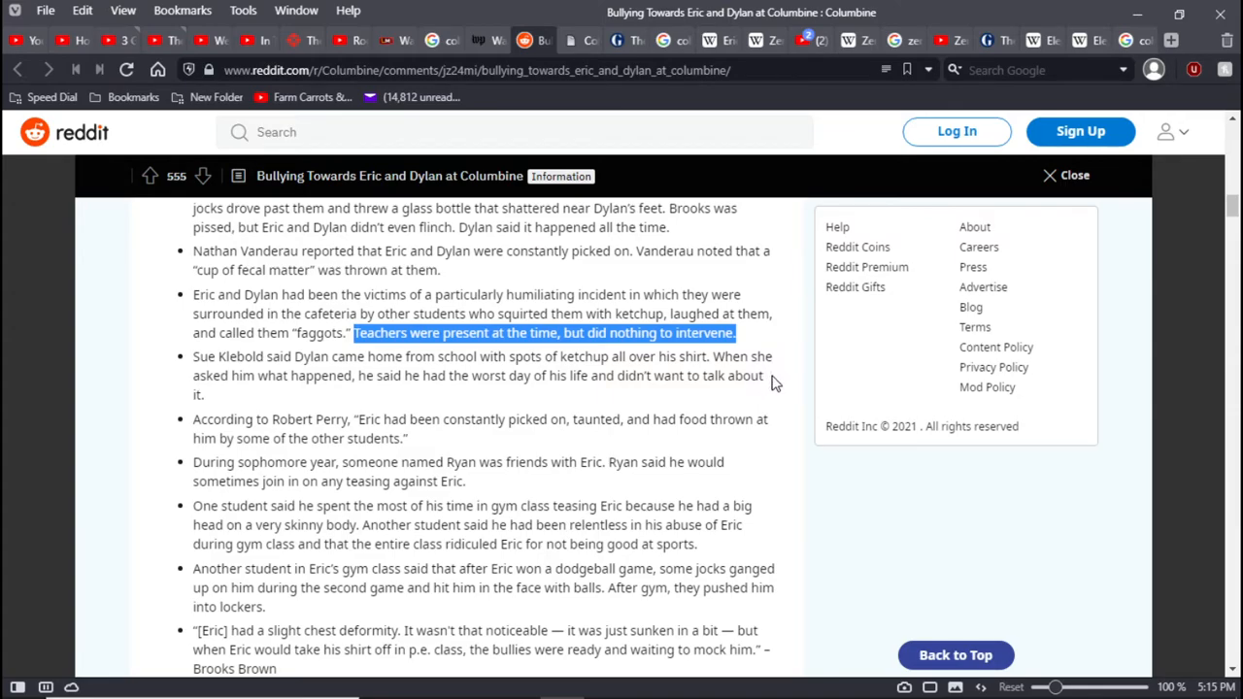
{"action": "mouse_move", "coordinate": [775, 398]}
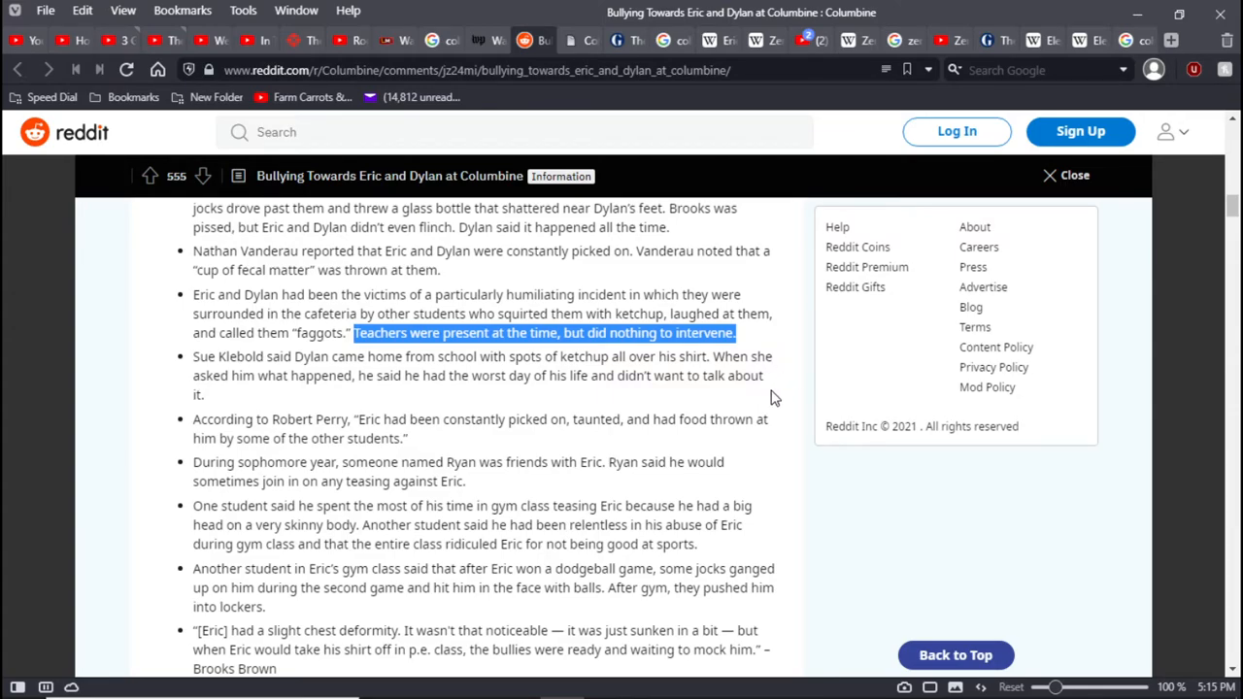
Scroll past the teachers sentence to Robert Perry's quote and the gymnasium photo
{"action": "scroll", "scroll_direction": "down", "scroll_amount": 3}
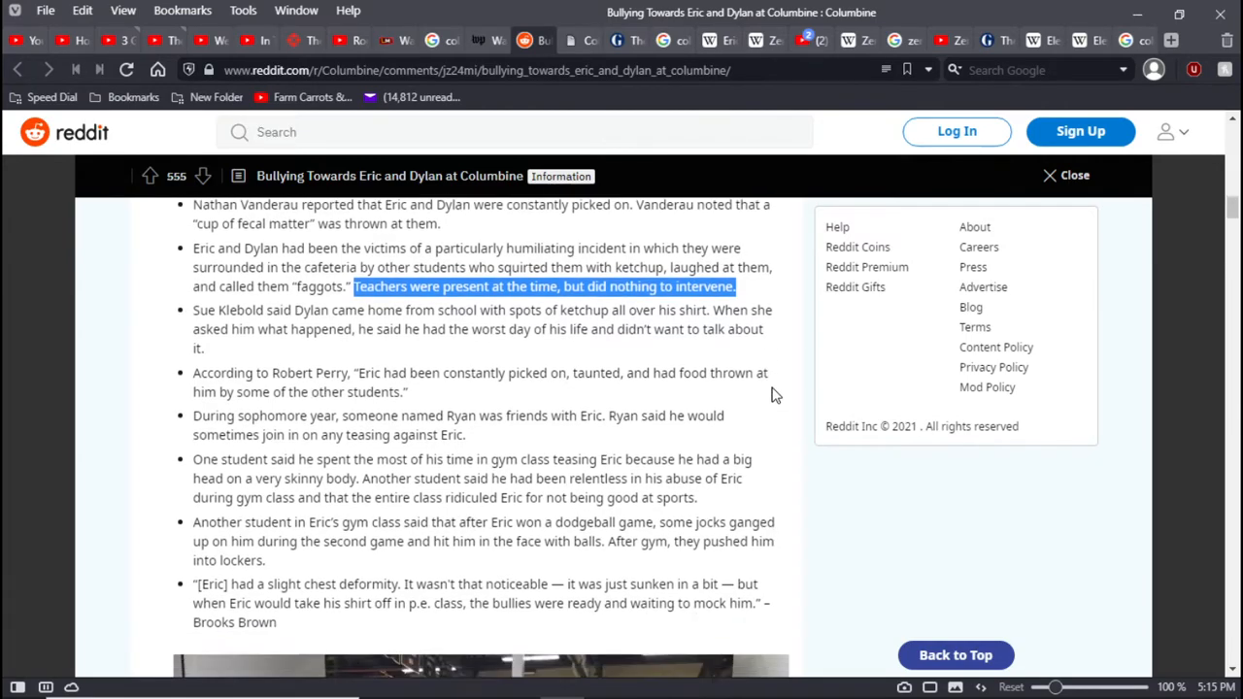
{"action": "scroll", "scroll_direction": "down", "scroll_amount": 3}
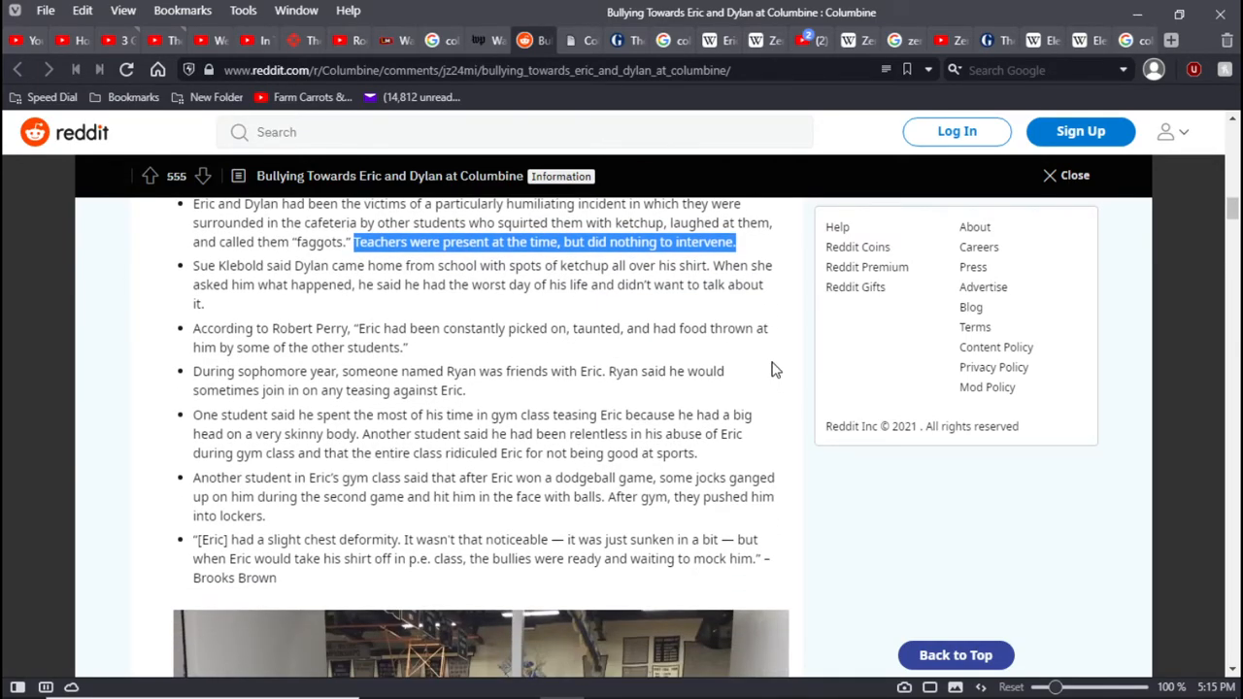
{"action": "mouse_move", "coordinate": [775, 357]}
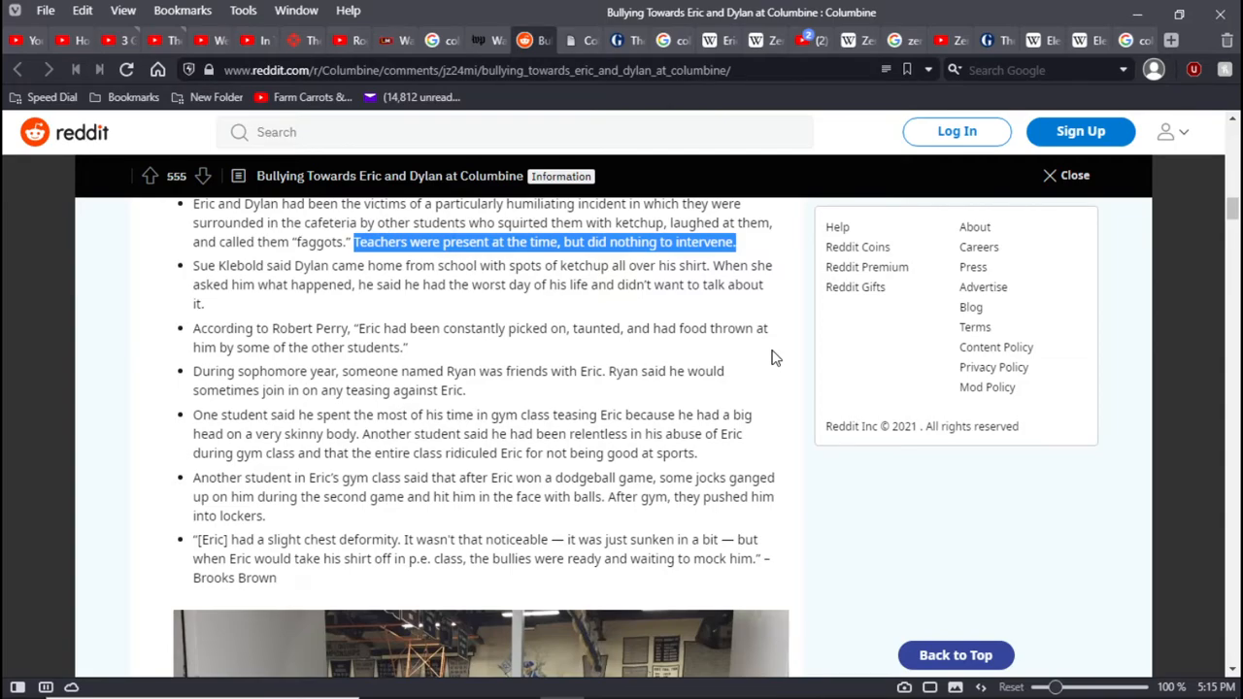
{"action": "mouse_move", "coordinate": [770, 372]}
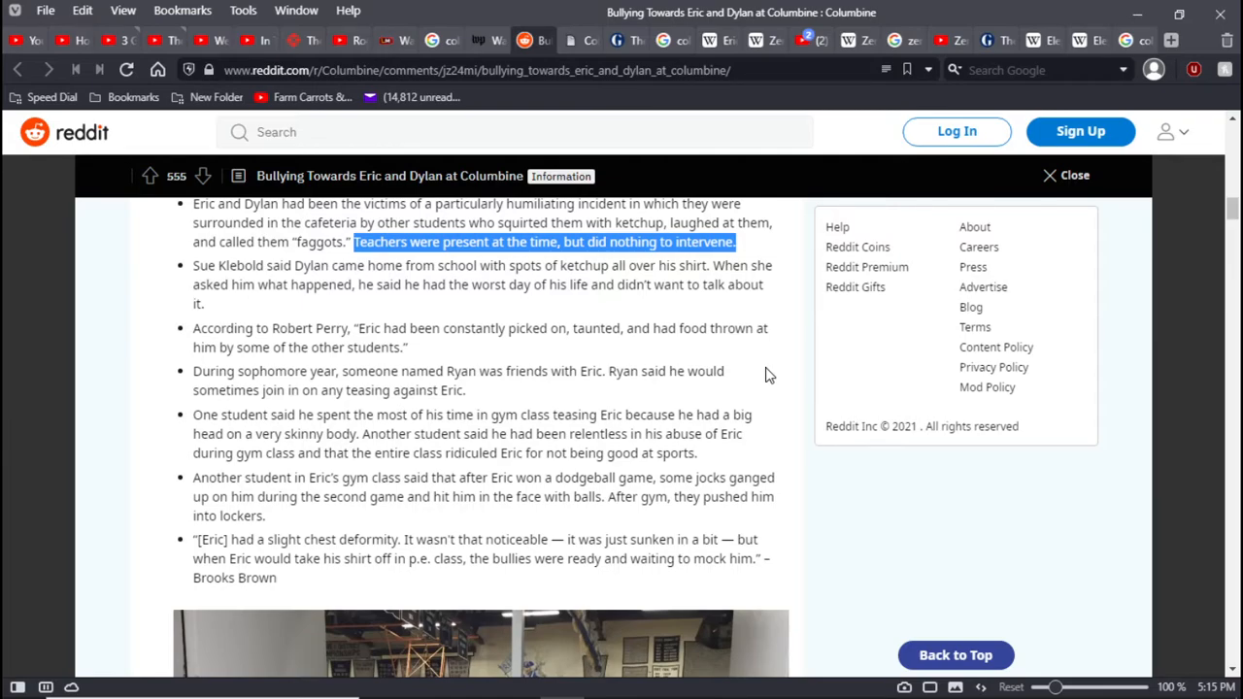
{"action": "mouse_move", "coordinate": [769, 391]}
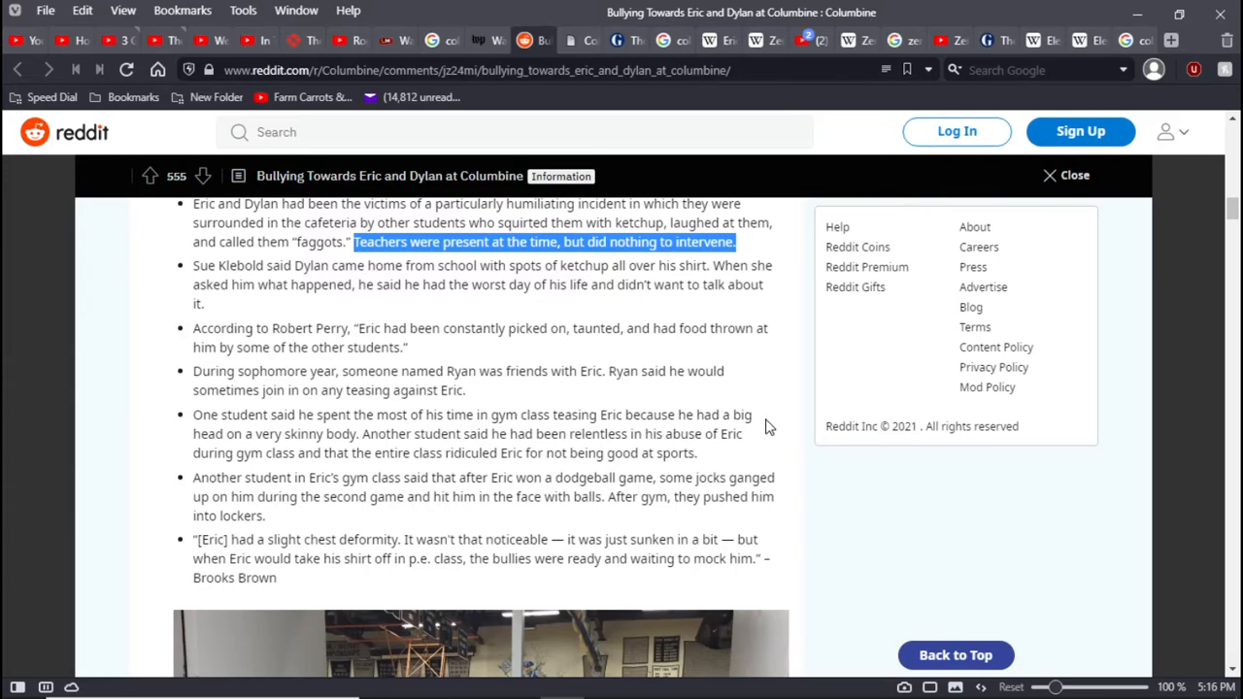
{"action": "mouse_move", "coordinate": [811, 430]}
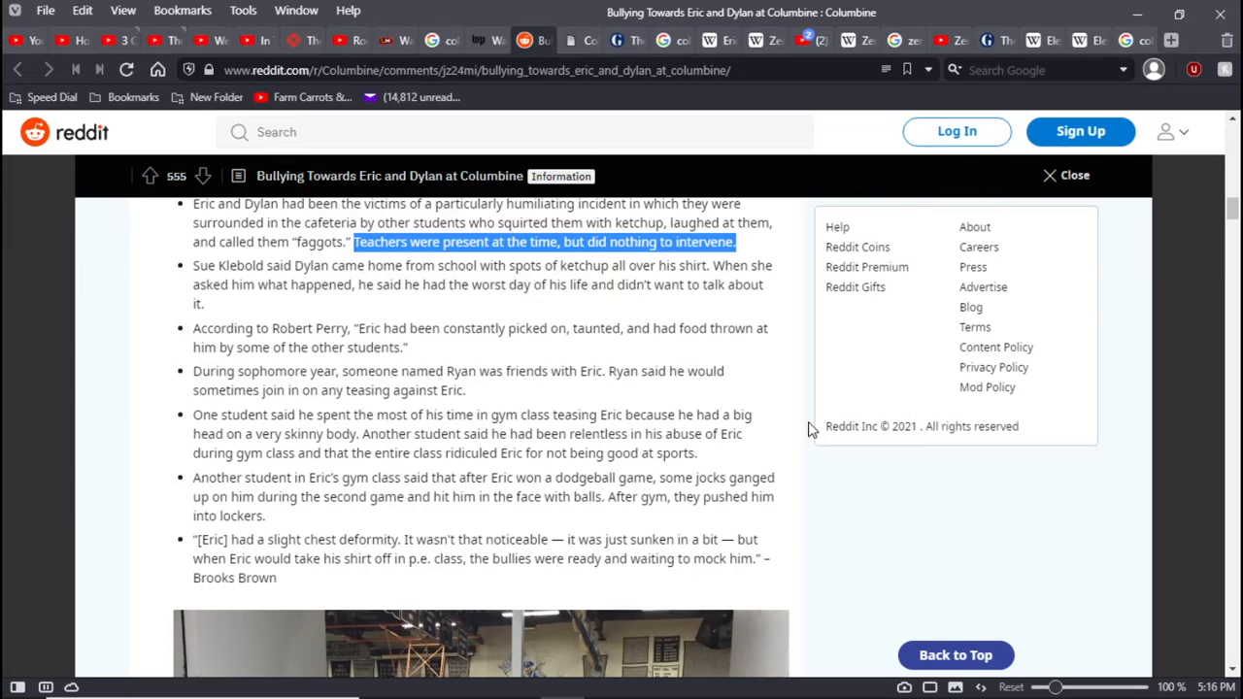
{"action": "mouse_move", "coordinate": [793, 427]}
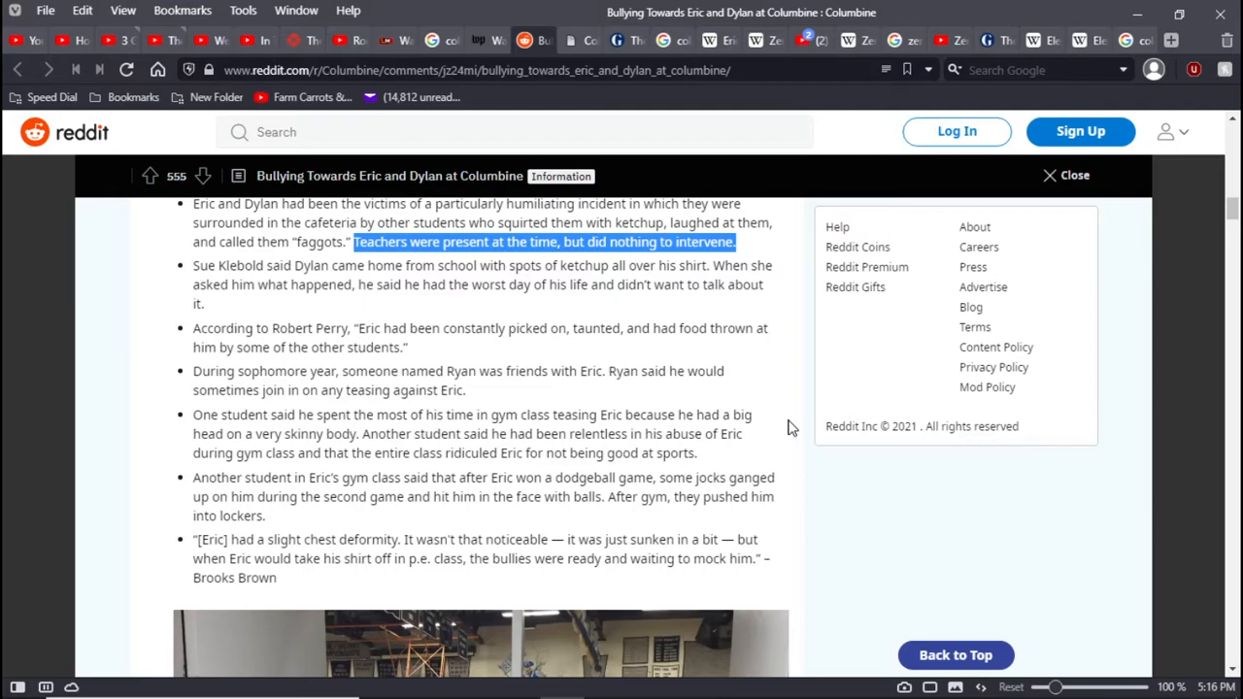
{"action": "scroll", "scroll_direction": "down", "scroll_amount": 3}
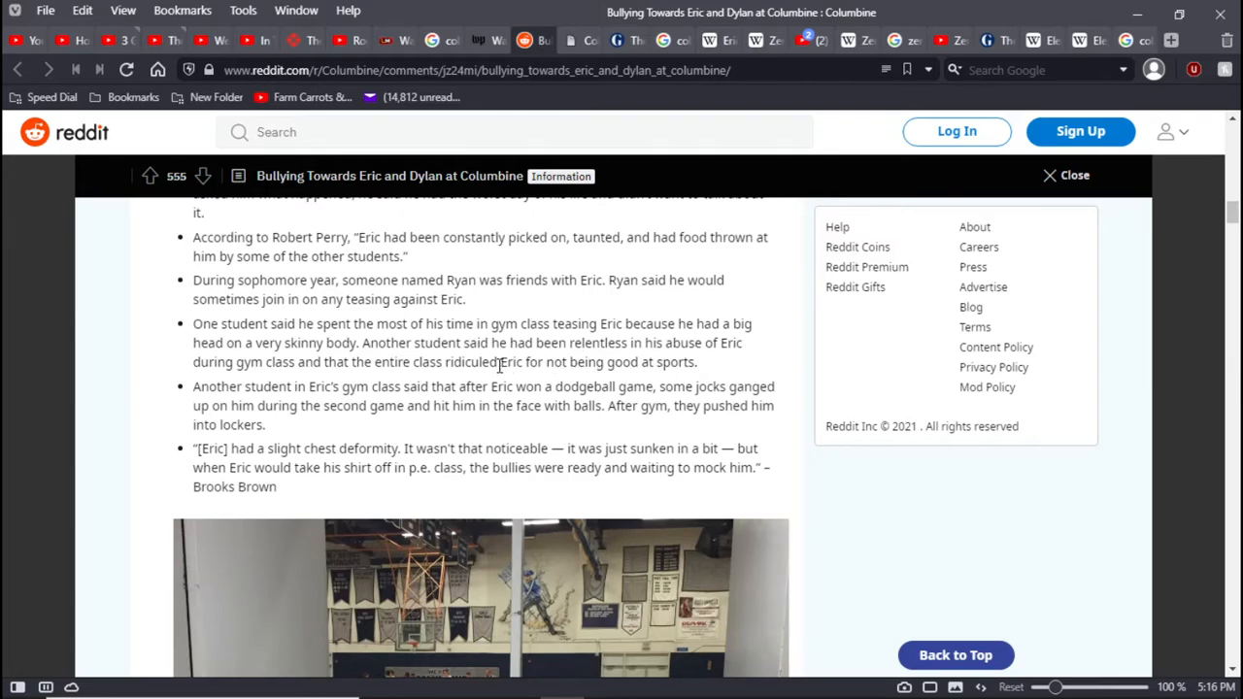
{"action": "left_click_drag", "start_coordinate": [500, 362], "coordinate": [697, 362]}
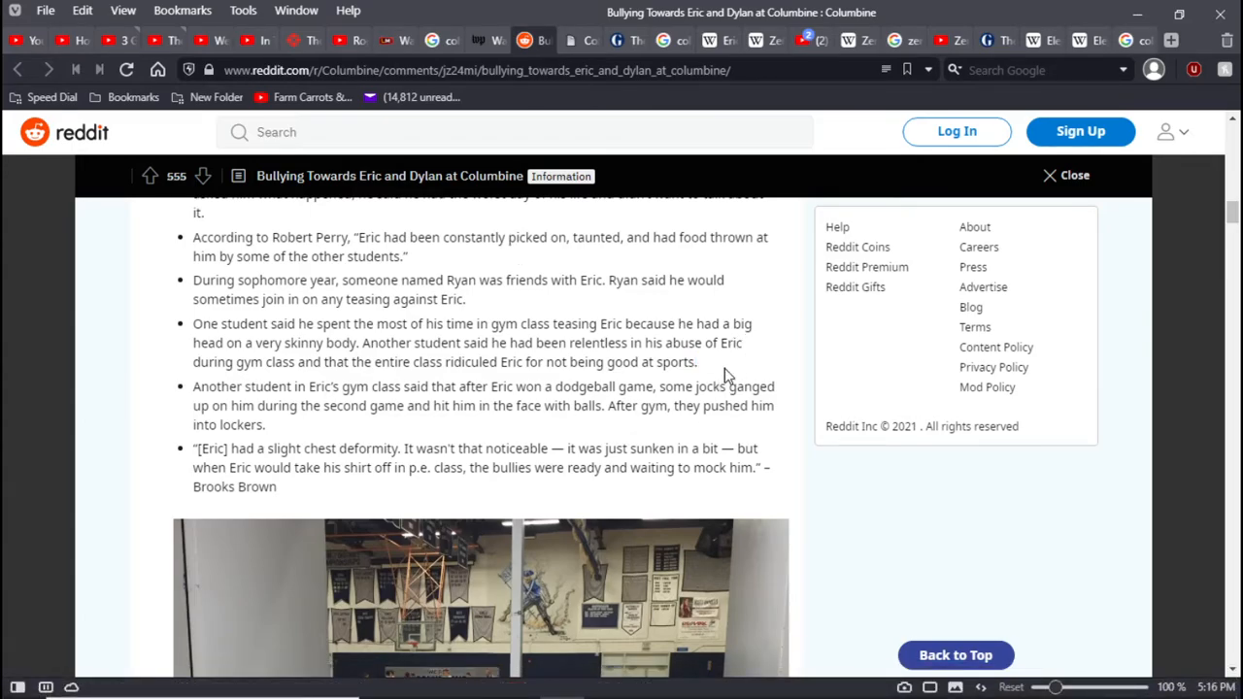
{"action": "mouse_move", "coordinate": [315, 413]}
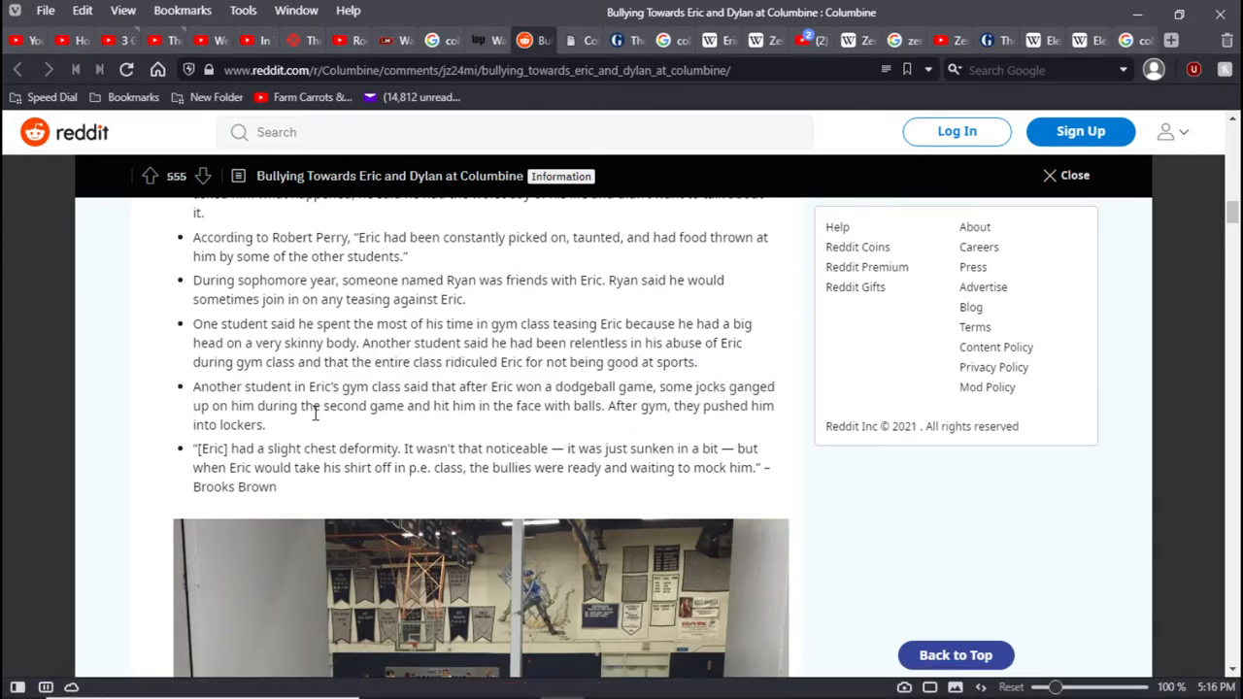
{"action": "mouse_move", "coordinate": [523, 403]}
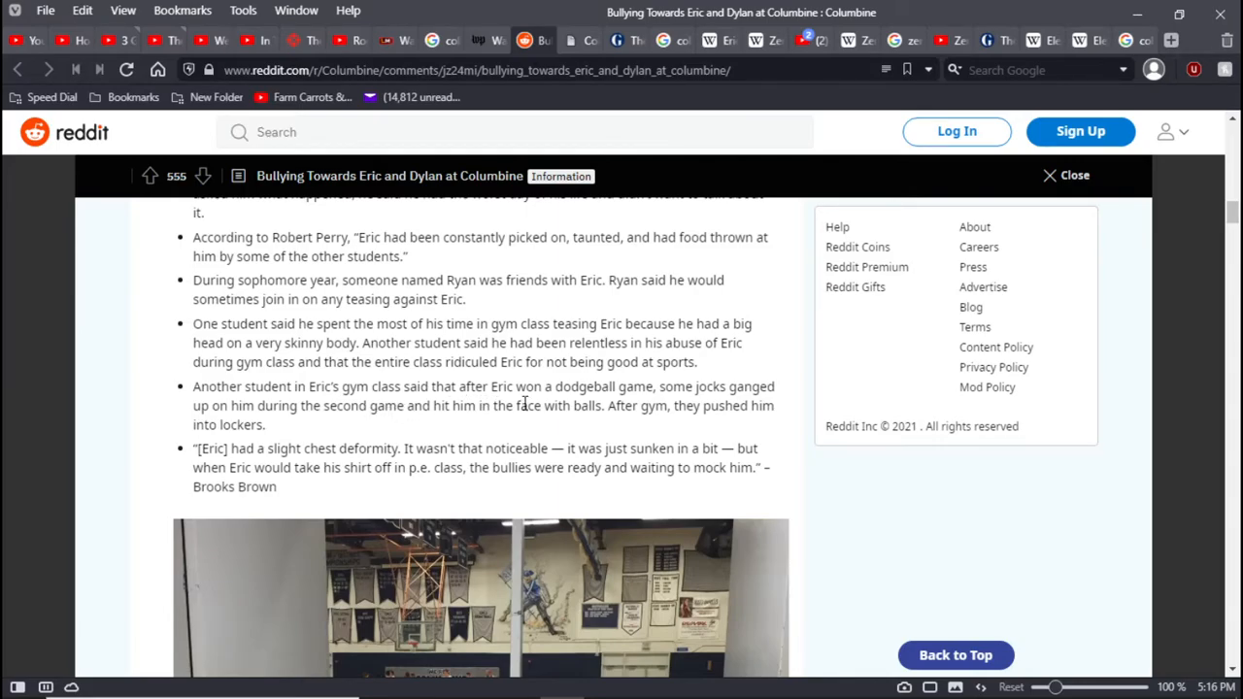
{"action": "mouse_move", "coordinate": [786, 408]}
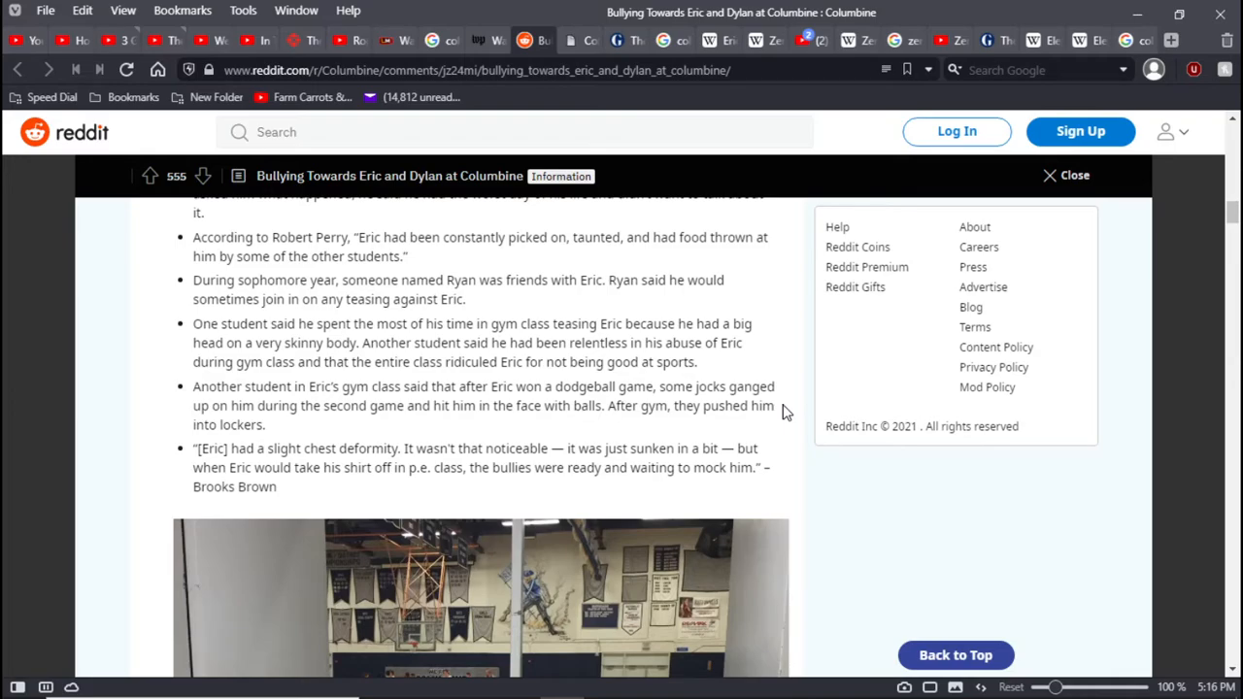
{"action": "mouse_move", "coordinate": [787, 420]}
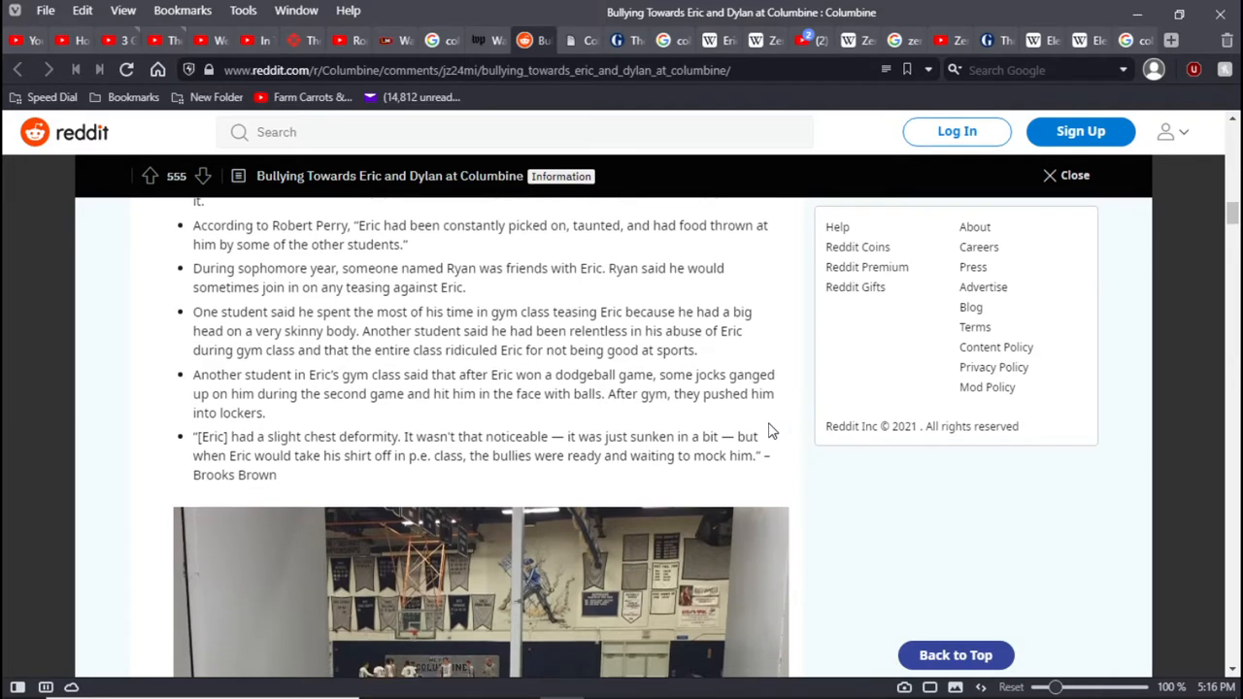
Scroll to the jocks-lining-the-hall point and the 'Eric in Columbine' video
{"action": "scroll", "scroll_direction": "down", "scroll_amount": 3}
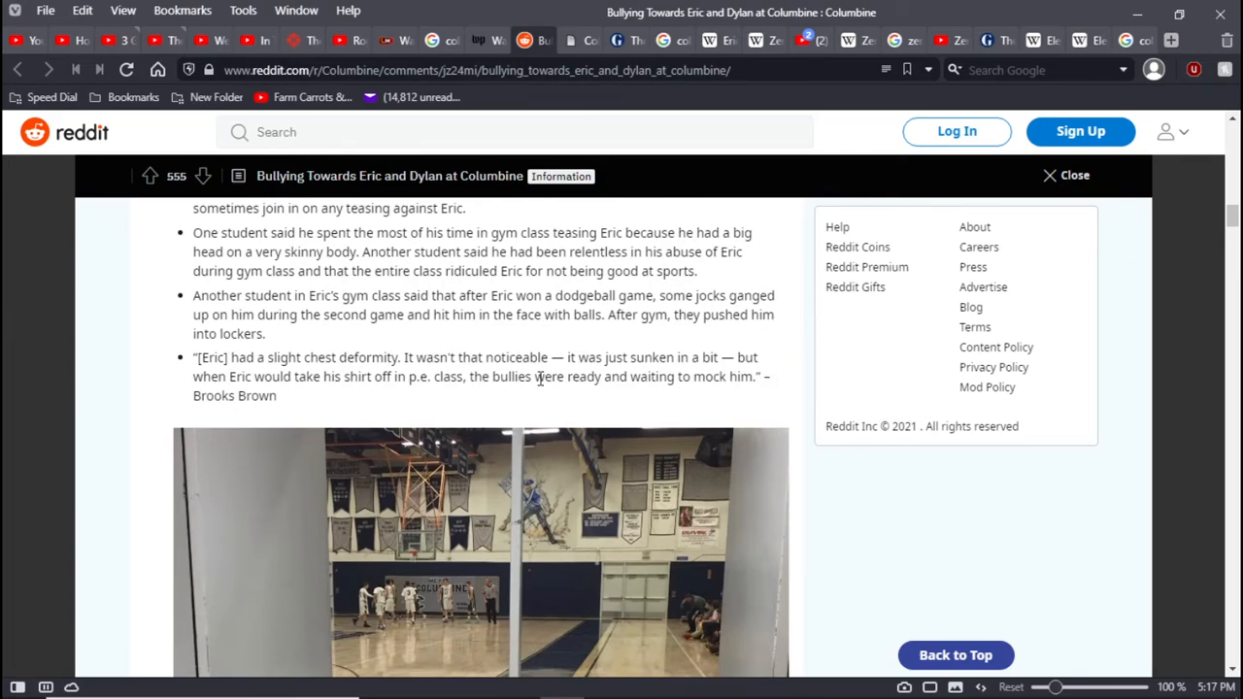
{"action": "mouse_move", "coordinate": [438, 393]}
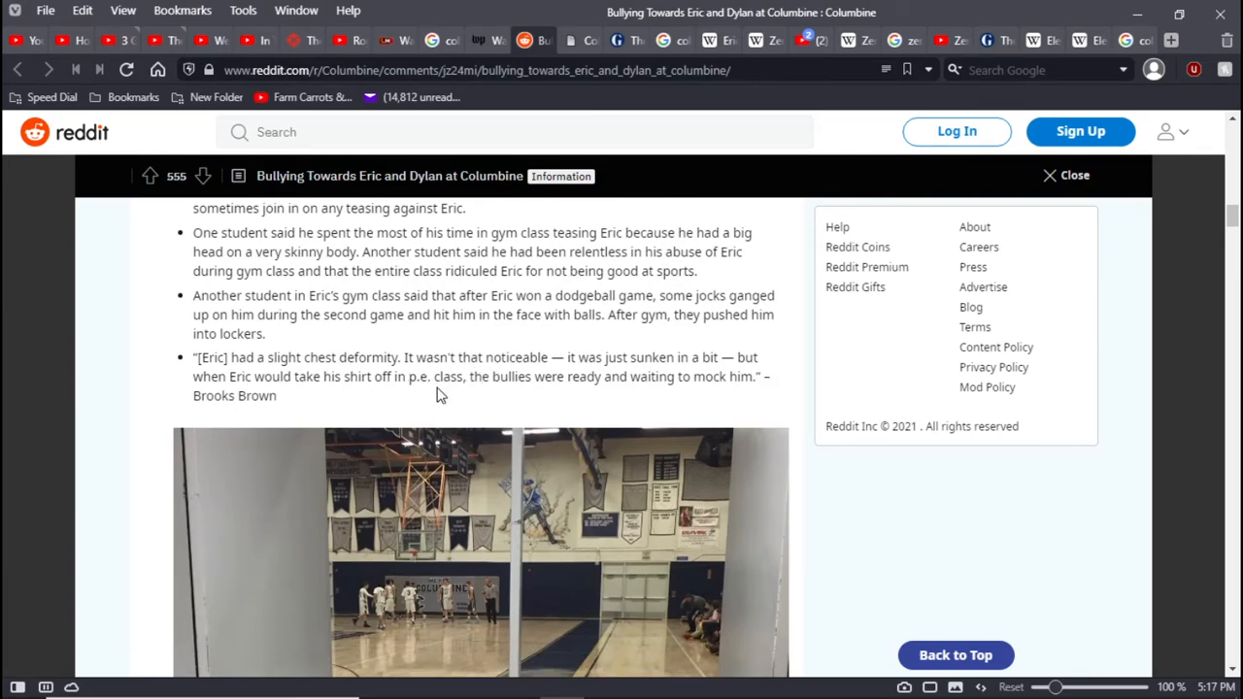
{"action": "mouse_move", "coordinate": [723, 396]}
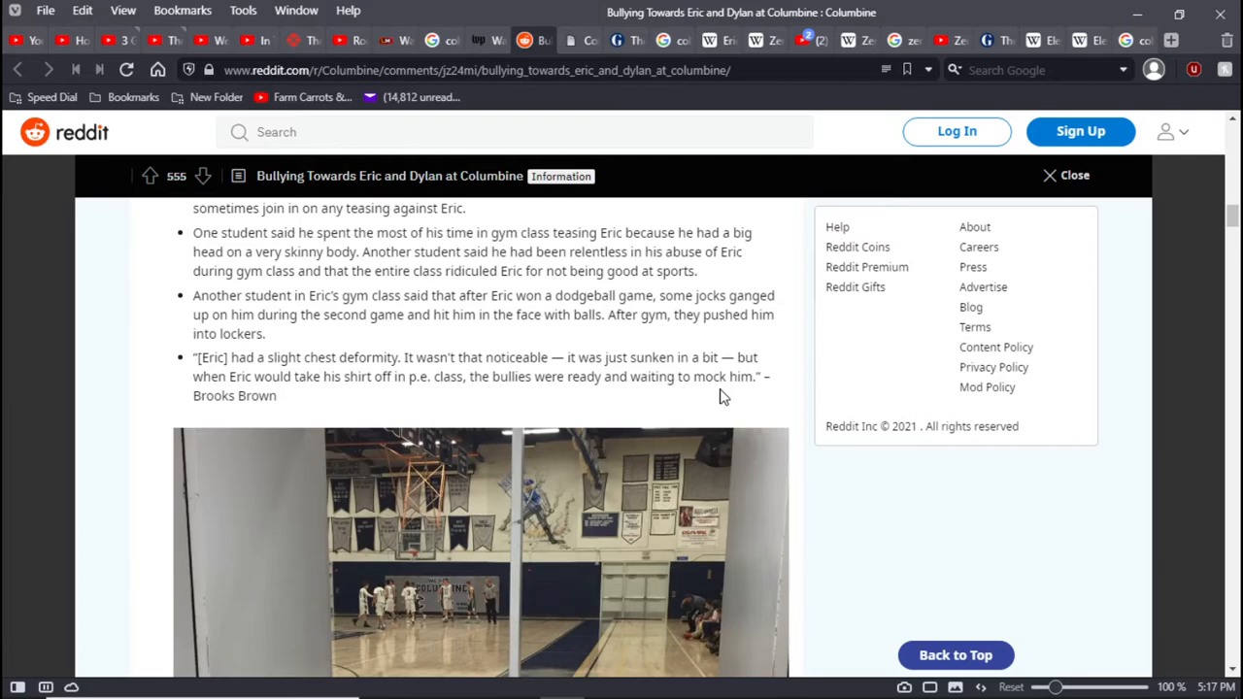
{"action": "mouse_move", "coordinate": [730, 396]}
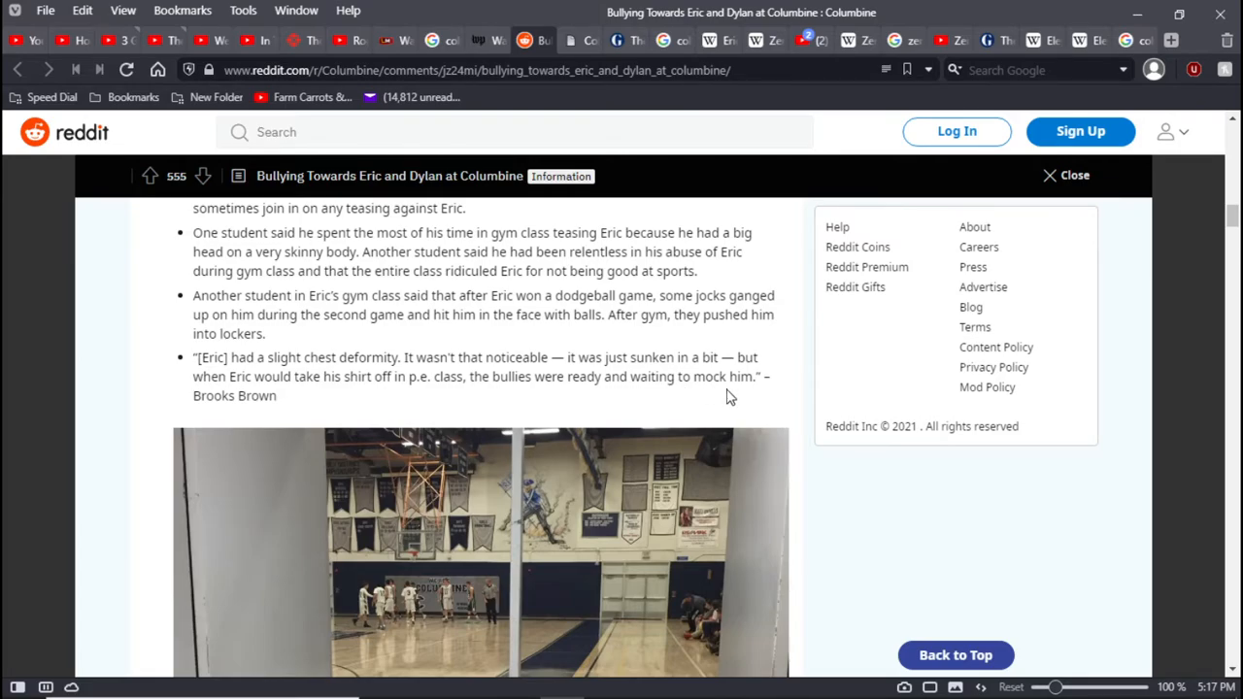
{"action": "mouse_move", "coordinate": [752, 400]}
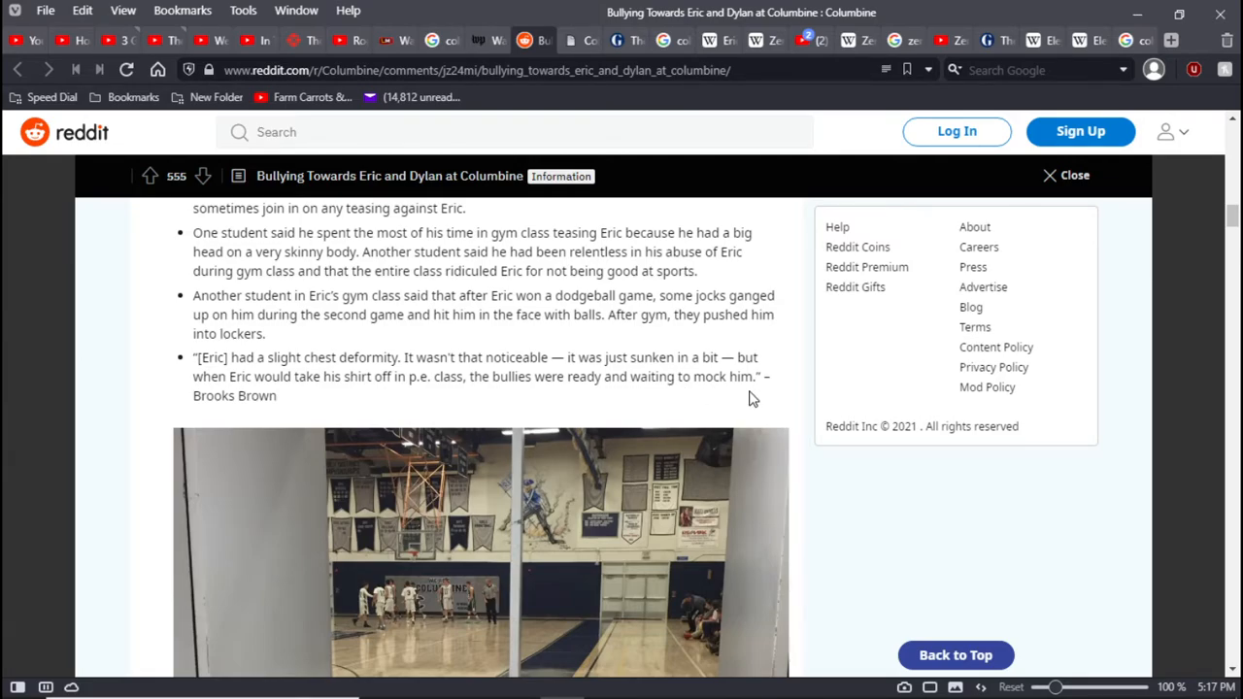
{"action": "mouse_move", "coordinate": [758, 403]}
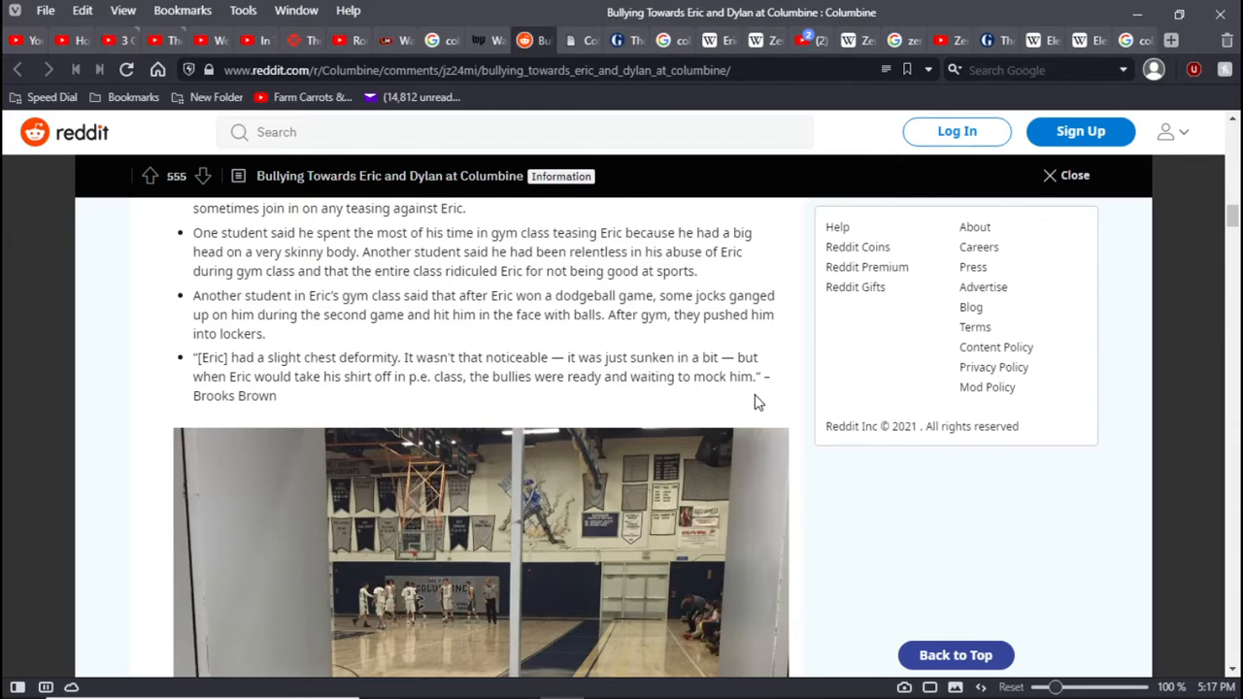
{"action": "scroll", "scroll_direction": "down", "scroll_amount": 3}
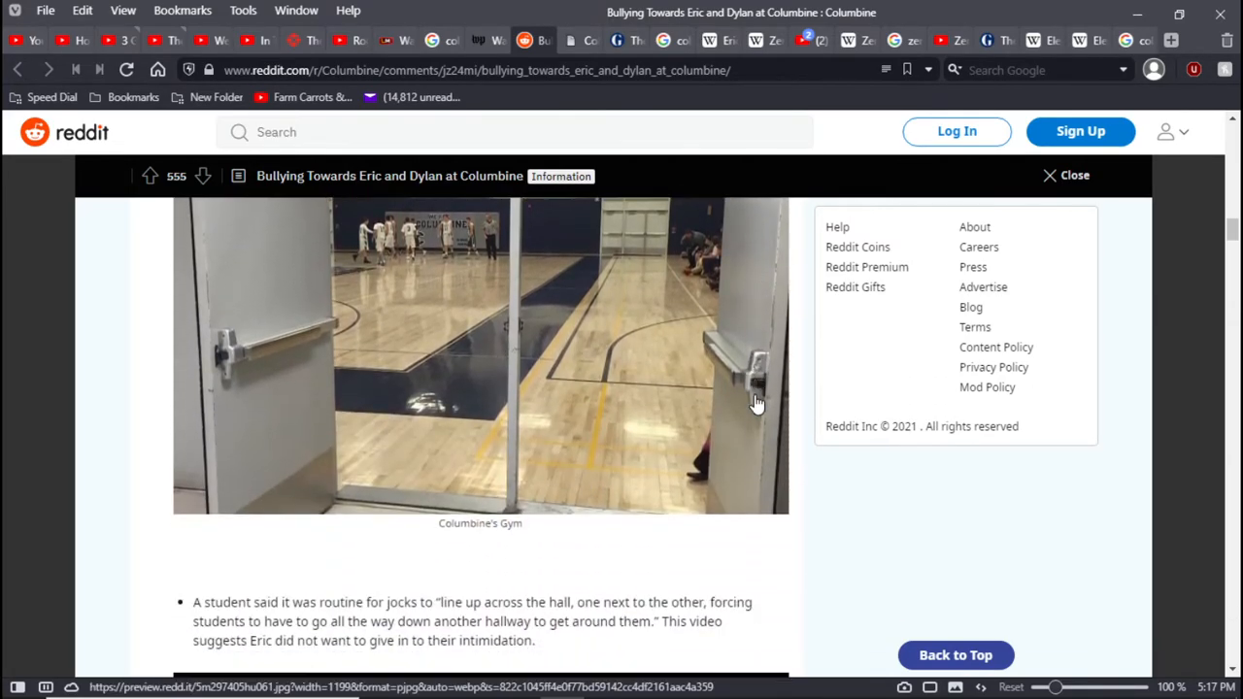
{"action": "scroll", "scroll_direction": "down", "scroll_amount": 3}
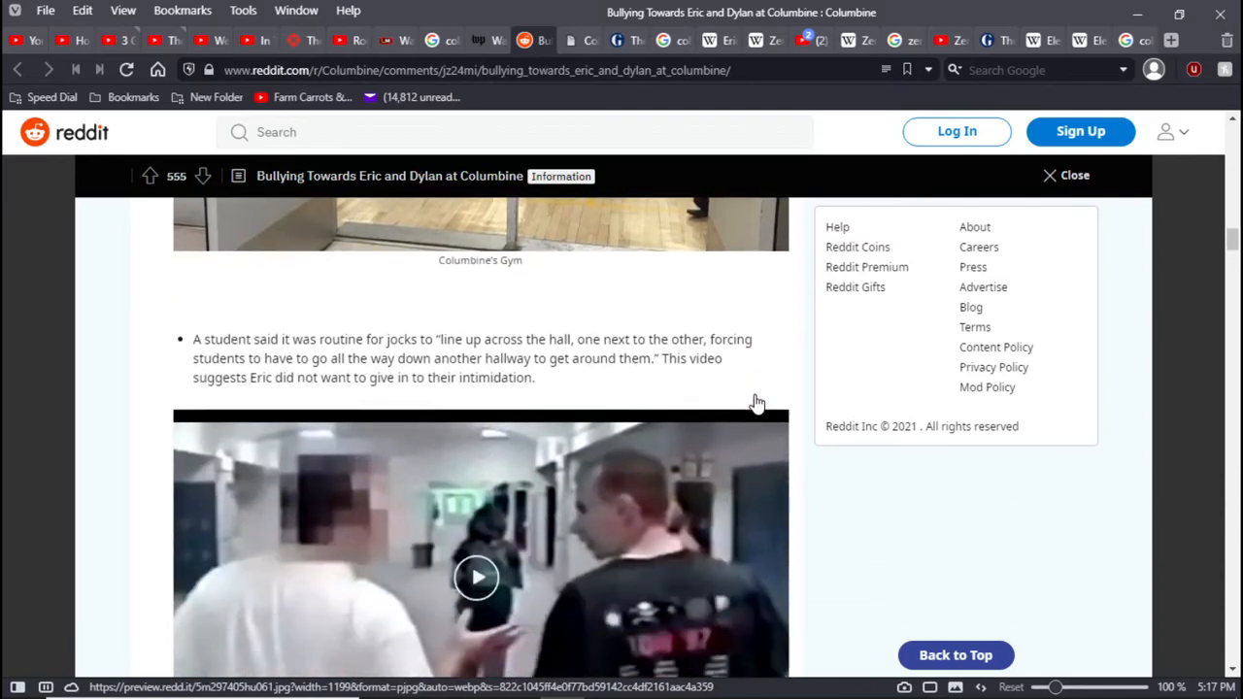
{"action": "scroll", "scroll_direction": "down", "scroll_amount": 3}
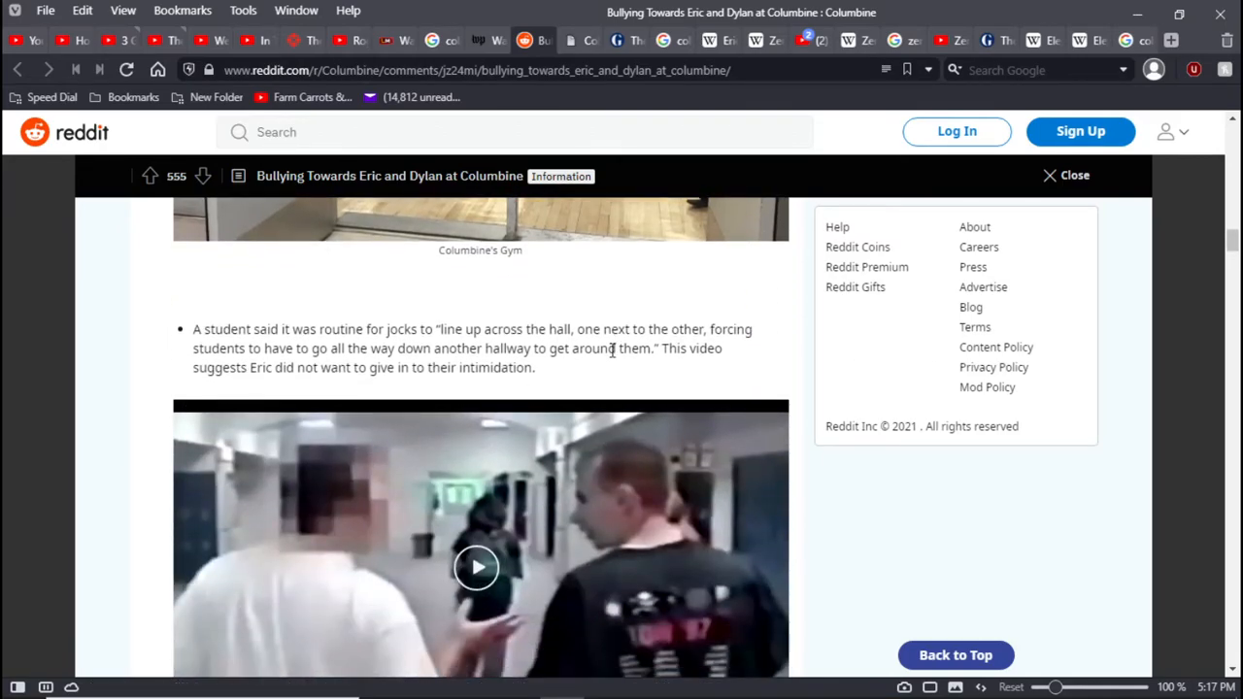
{"action": "mouse_move", "coordinate": [599, 375]}
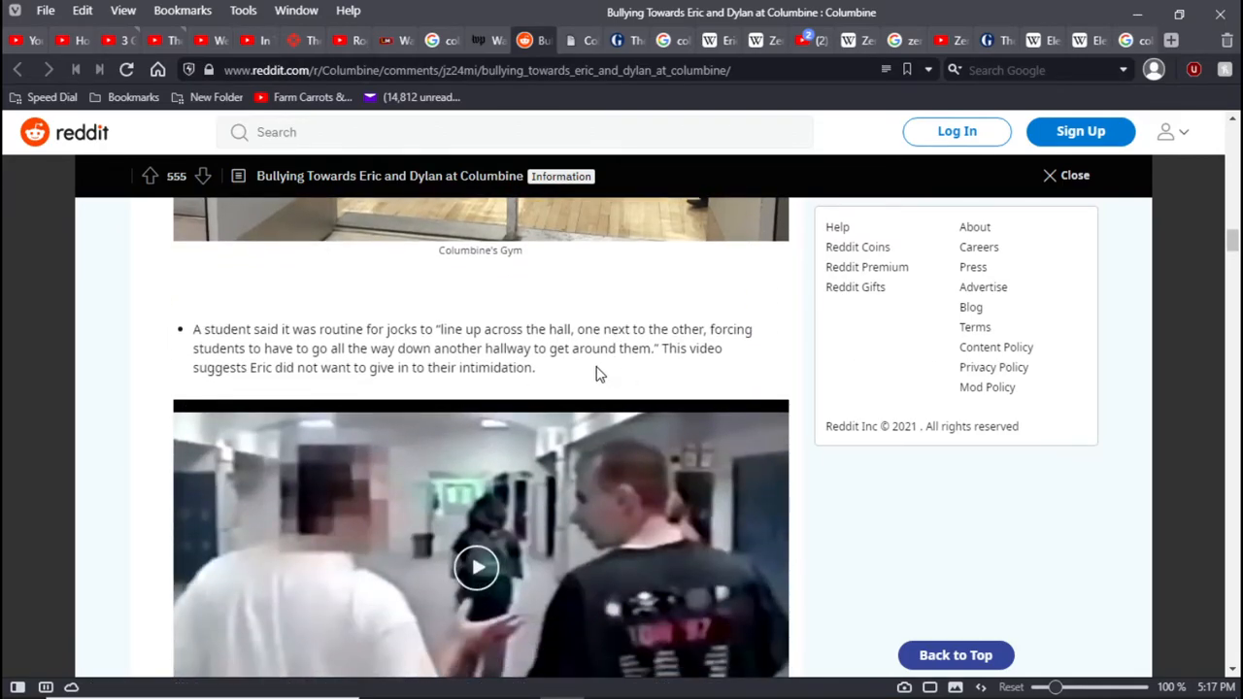
{"action": "mouse_move", "coordinate": [576, 378]}
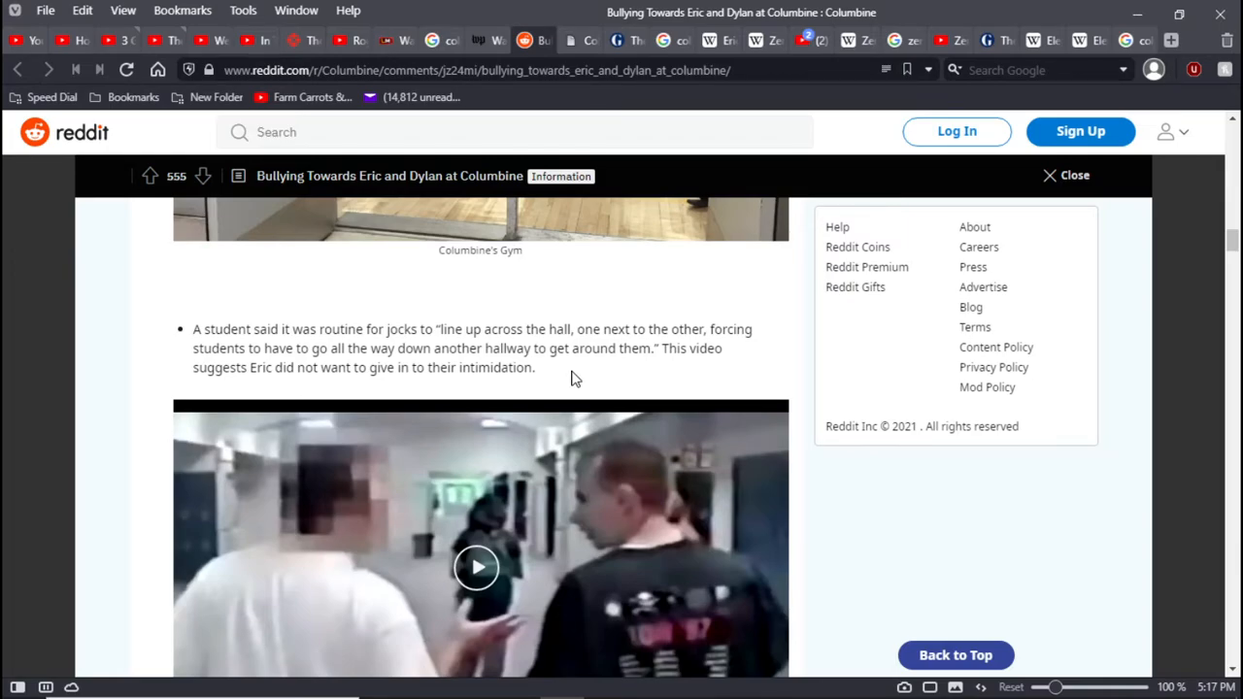
{"action": "mouse_move", "coordinate": [580, 378]}
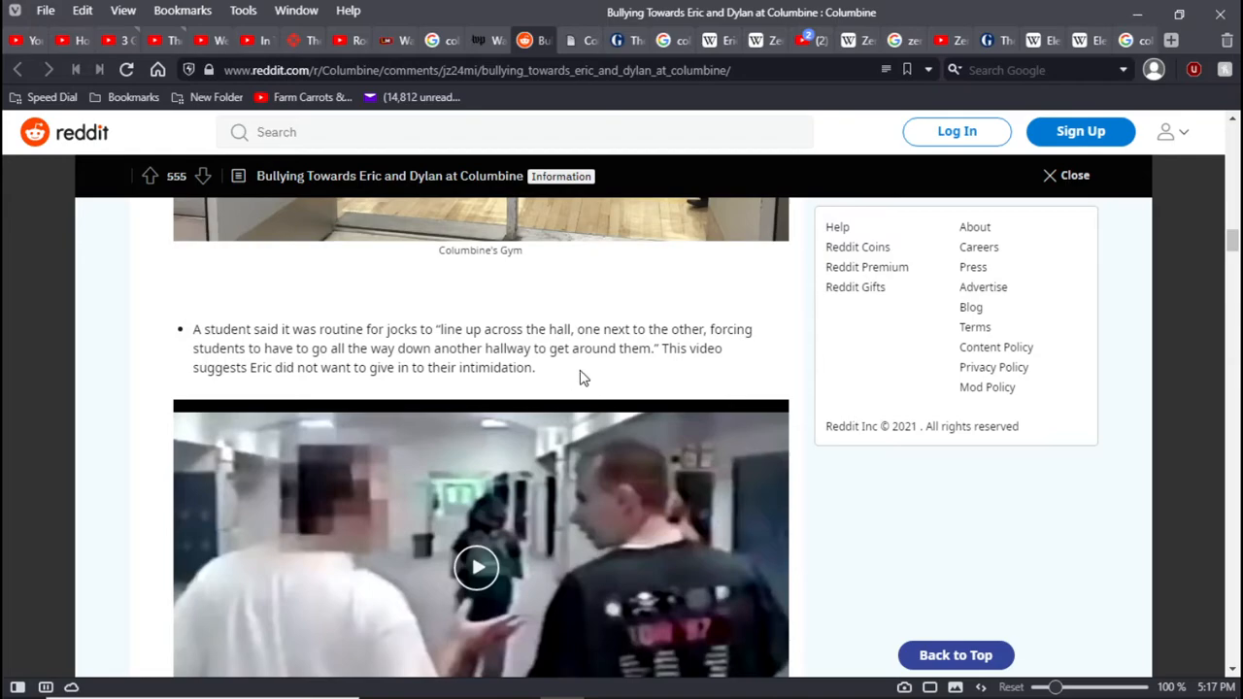
{"action": "mouse_move", "coordinate": [787, 369]}
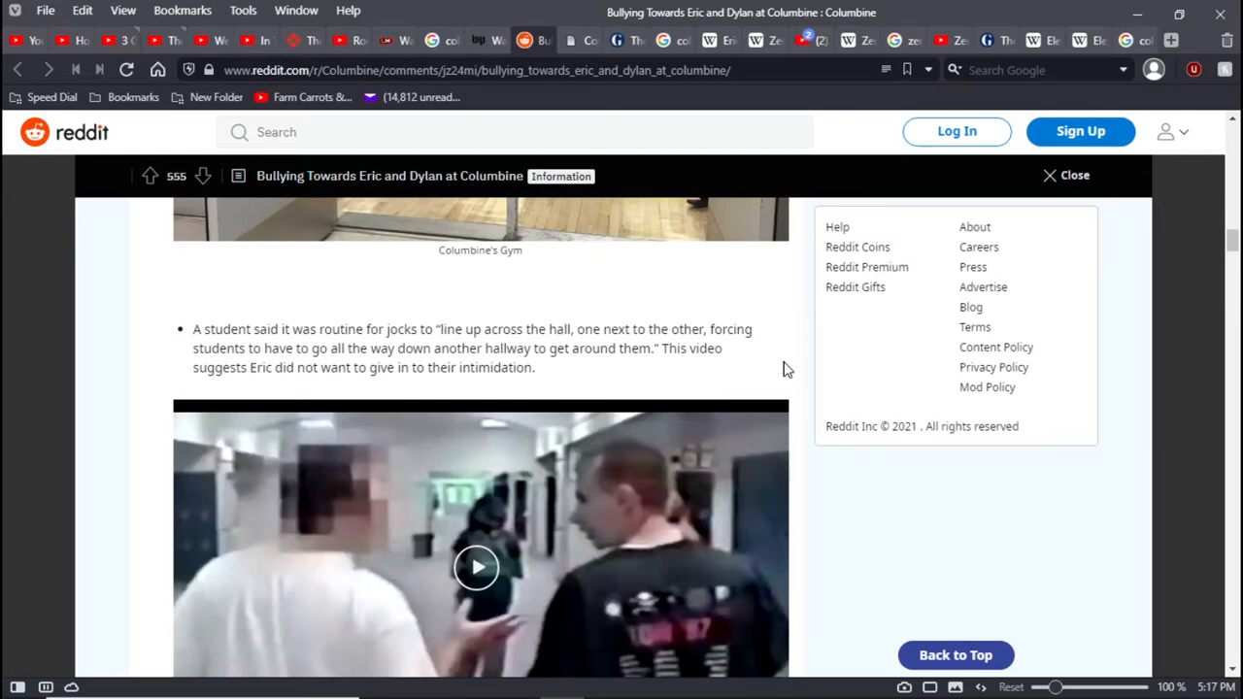
{"action": "scroll", "scroll_direction": "down", "scroll_amount": 3}
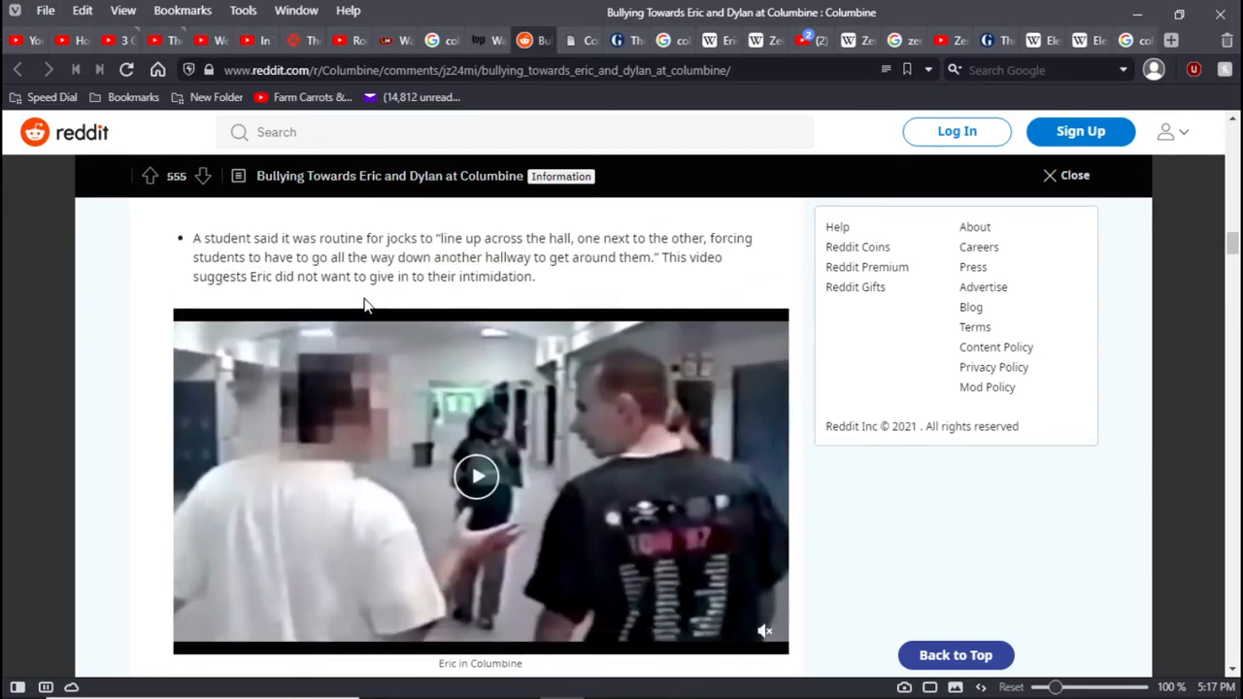
{"action": "mouse_move", "coordinate": [449, 301]}
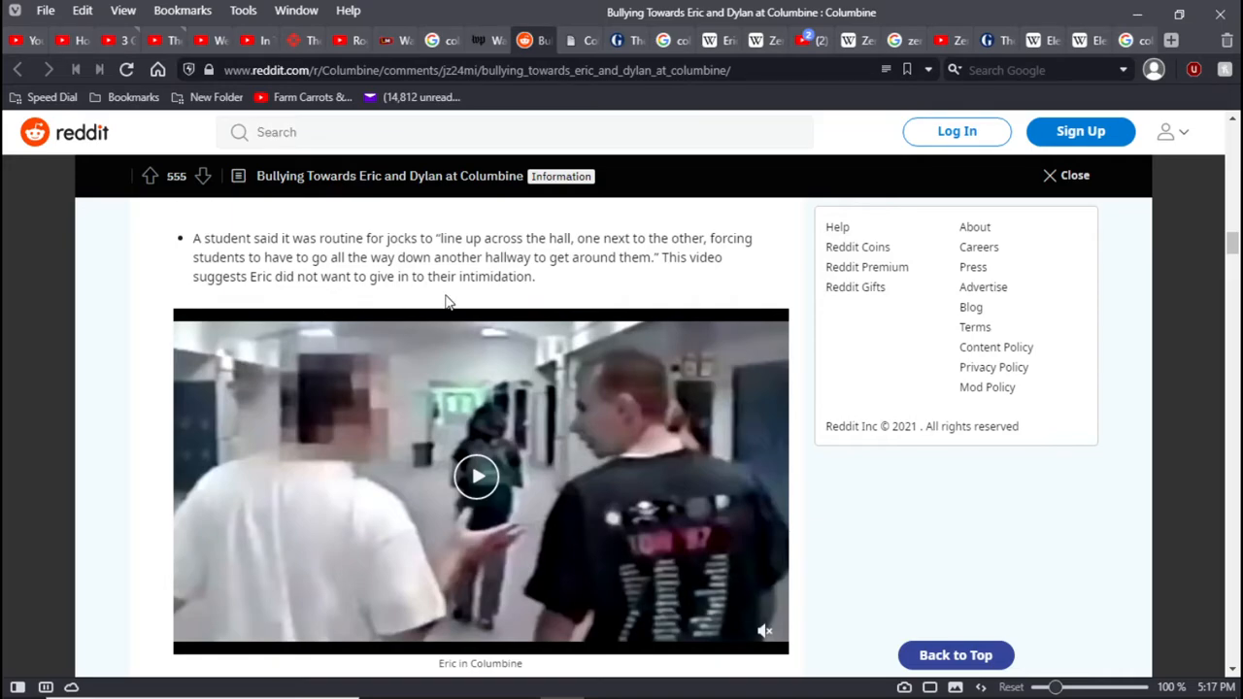
{"action": "scroll", "scroll_direction": "down", "scroll_amount": 3}
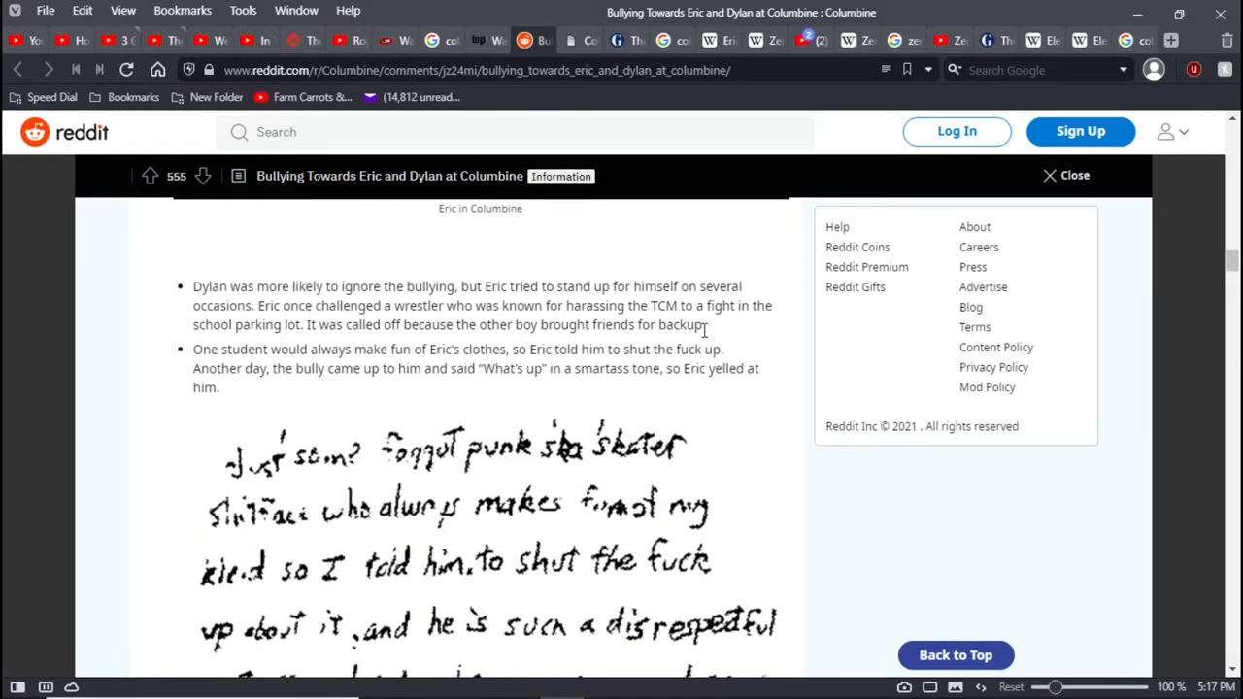
{"action": "mouse_move", "coordinate": [772, 299]}
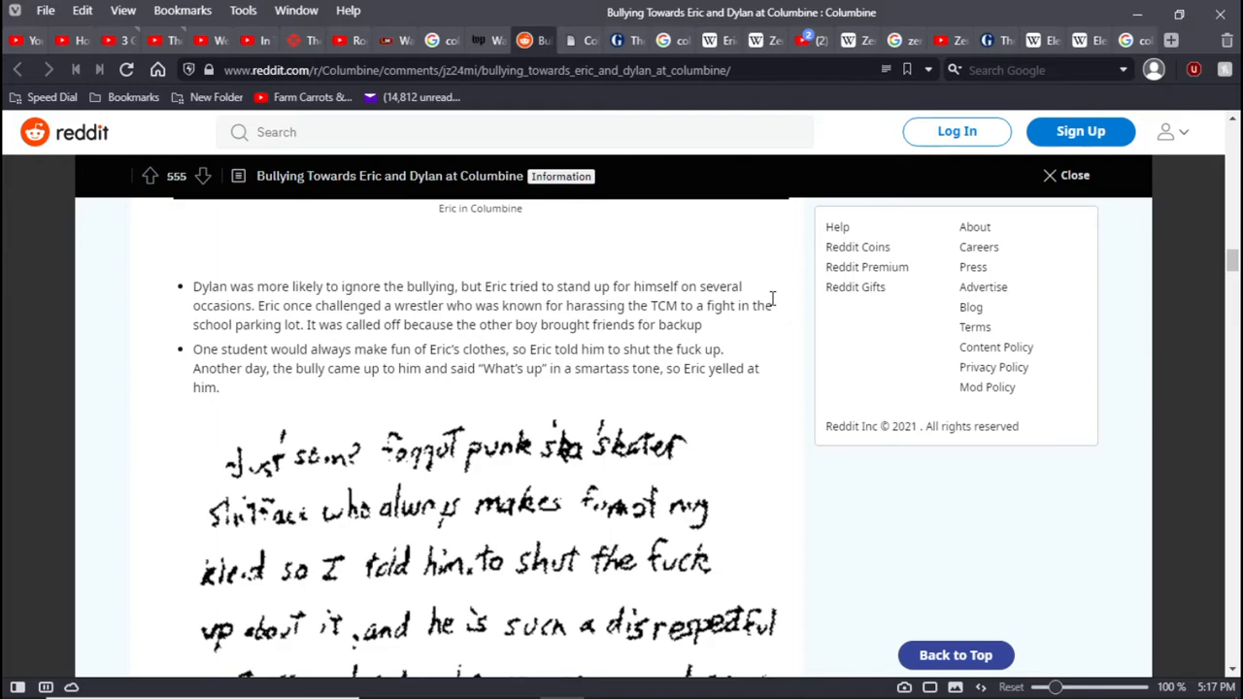
{"action": "mouse_move", "coordinate": [781, 319]}
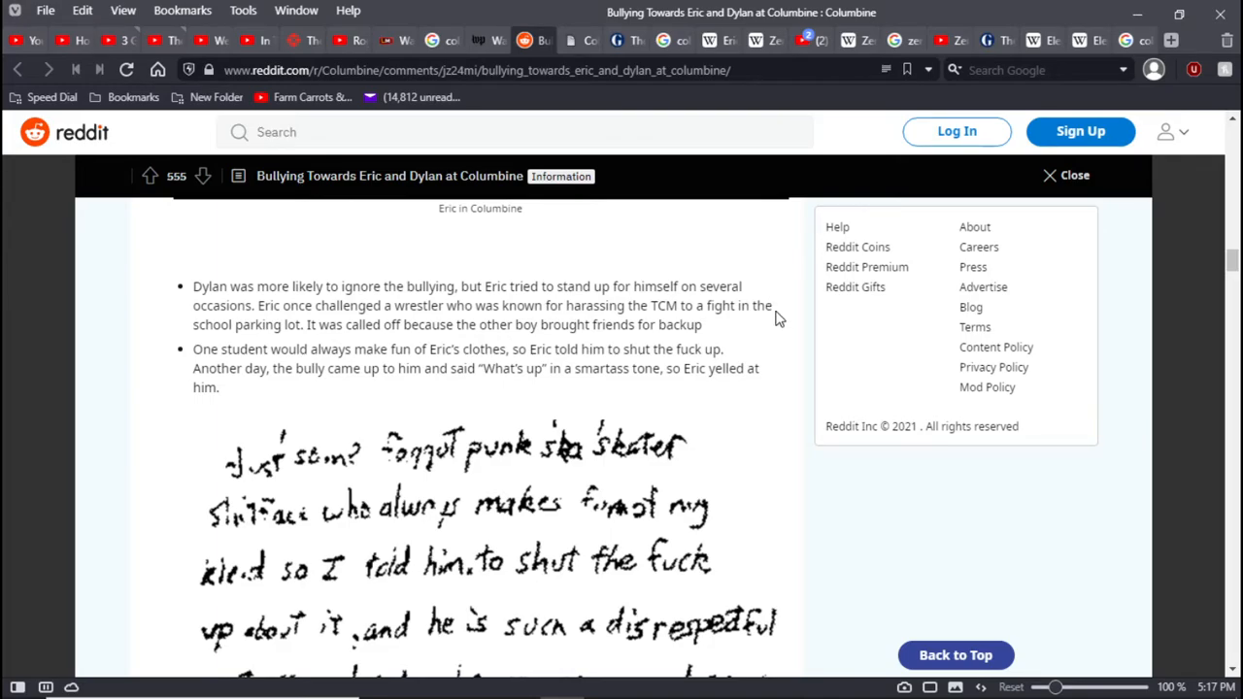
{"action": "mouse_move", "coordinate": [765, 343]}
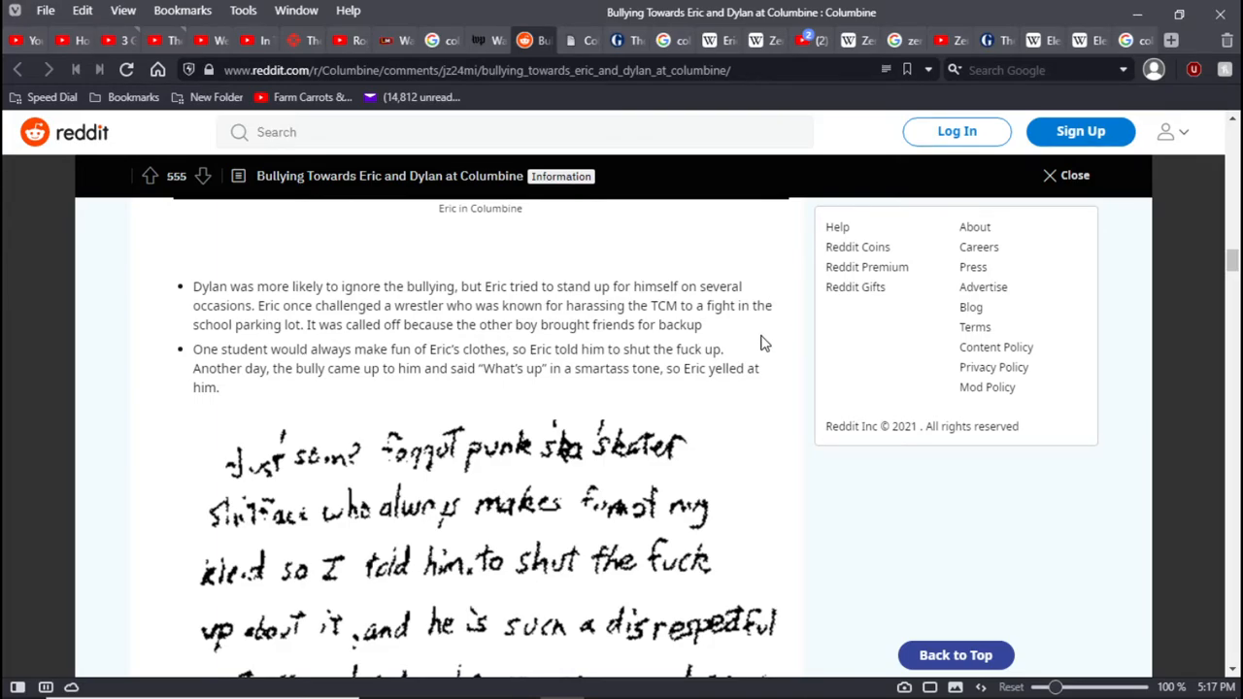
{"action": "mouse_move", "coordinate": [760, 335]}
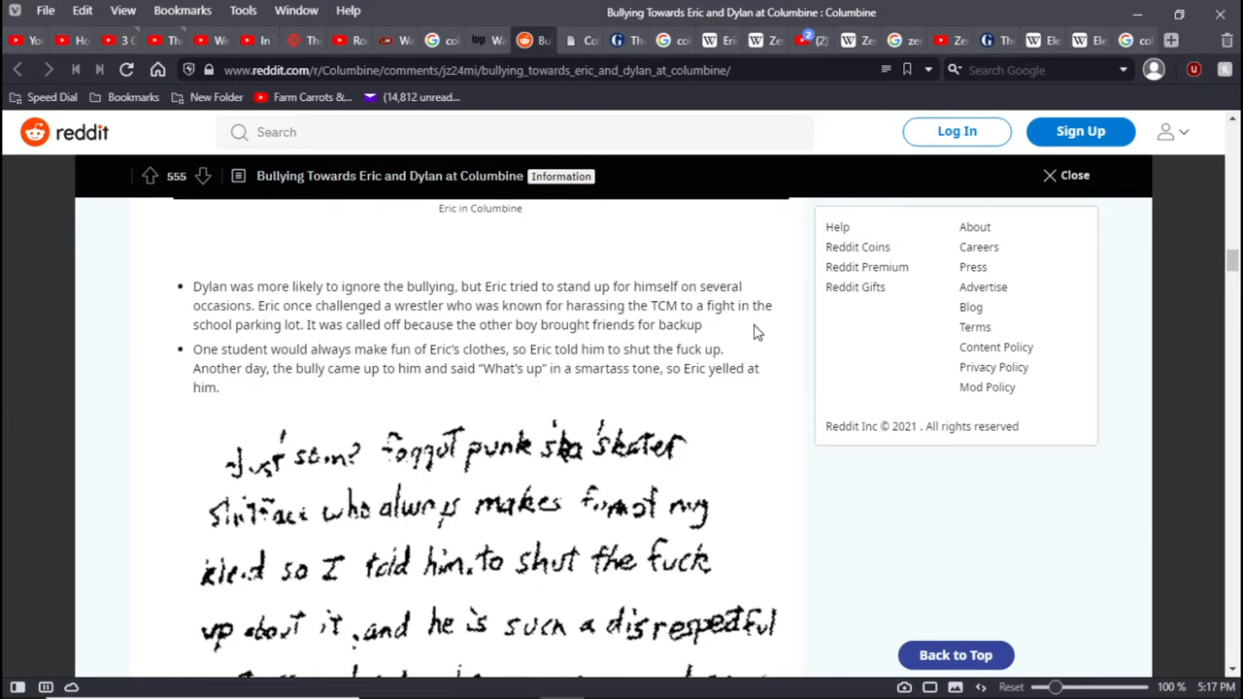
{"action": "mouse_move", "coordinate": [741, 329]}
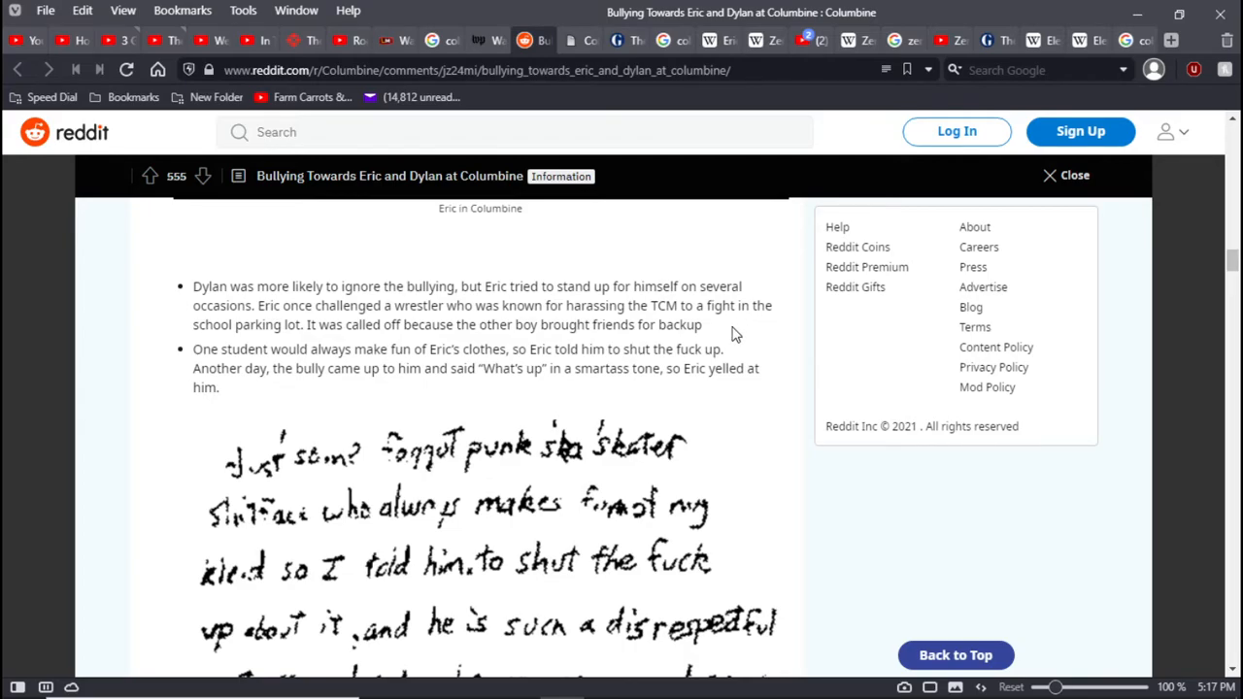
{"action": "mouse_move", "coordinate": [729, 337]}
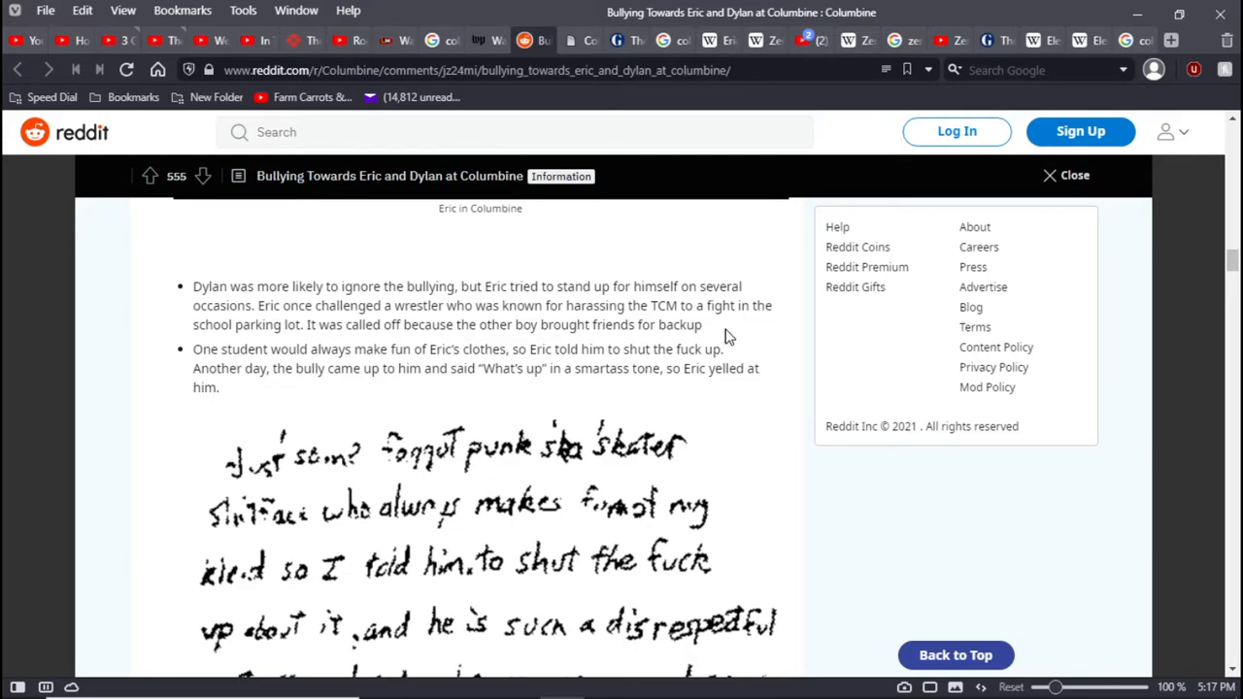
{"action": "mouse_move", "coordinate": [712, 337]}
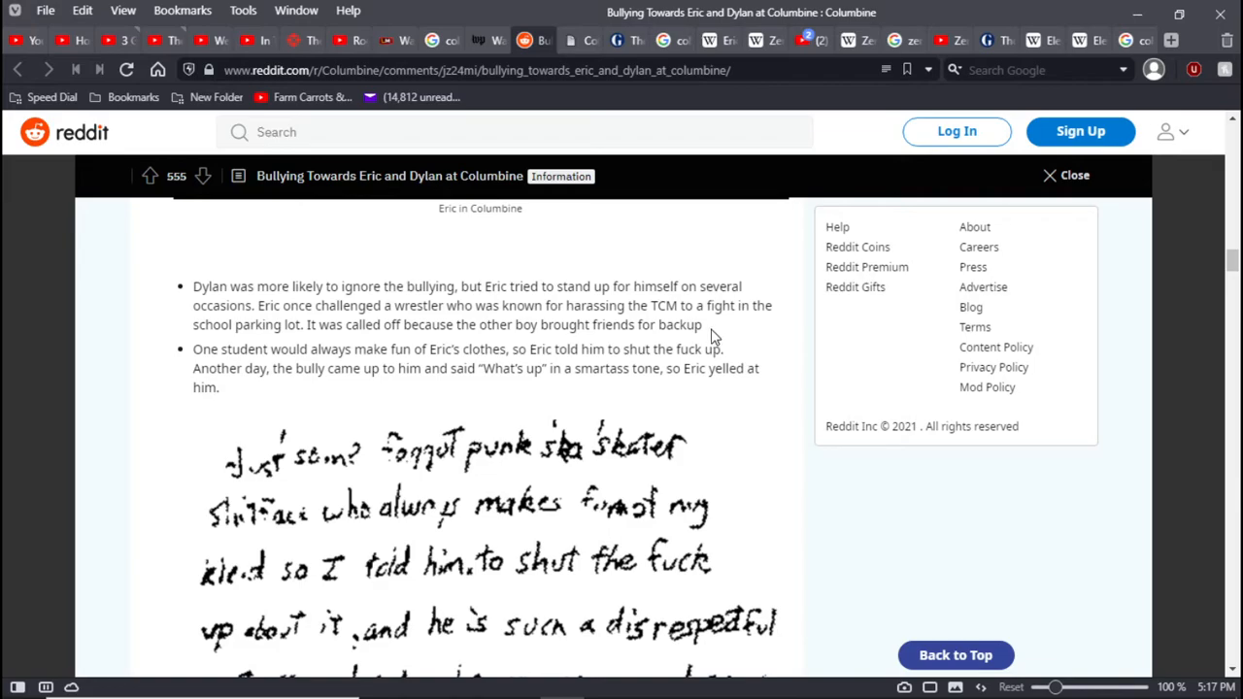
{"action": "scroll", "scroll_direction": "down", "scroll_amount": 3}
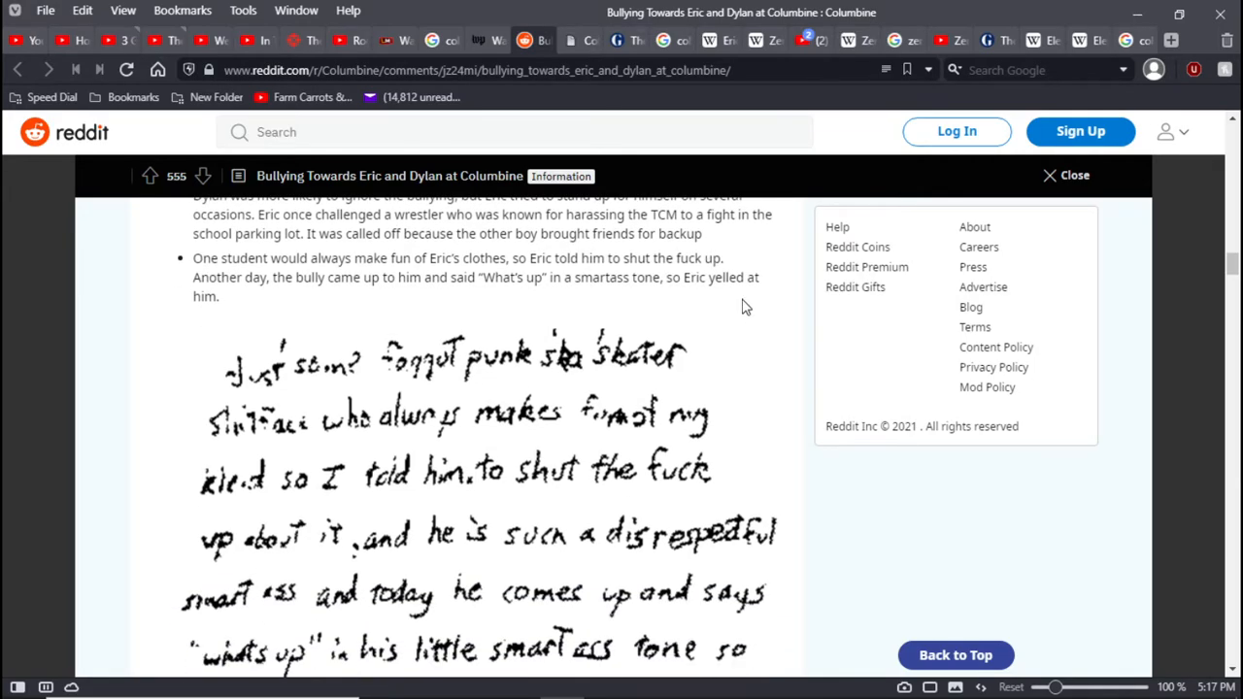
{"action": "mouse_move", "coordinate": [785, 309]}
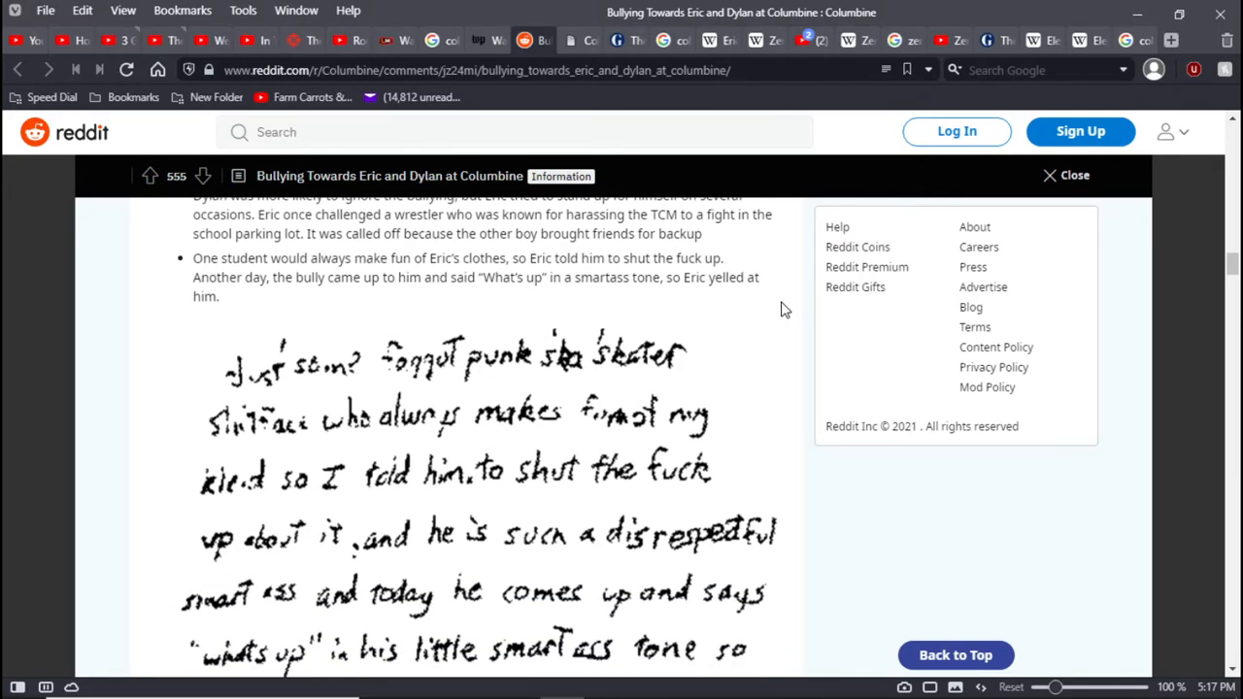
{"action": "mouse_move", "coordinate": [355, 298]}
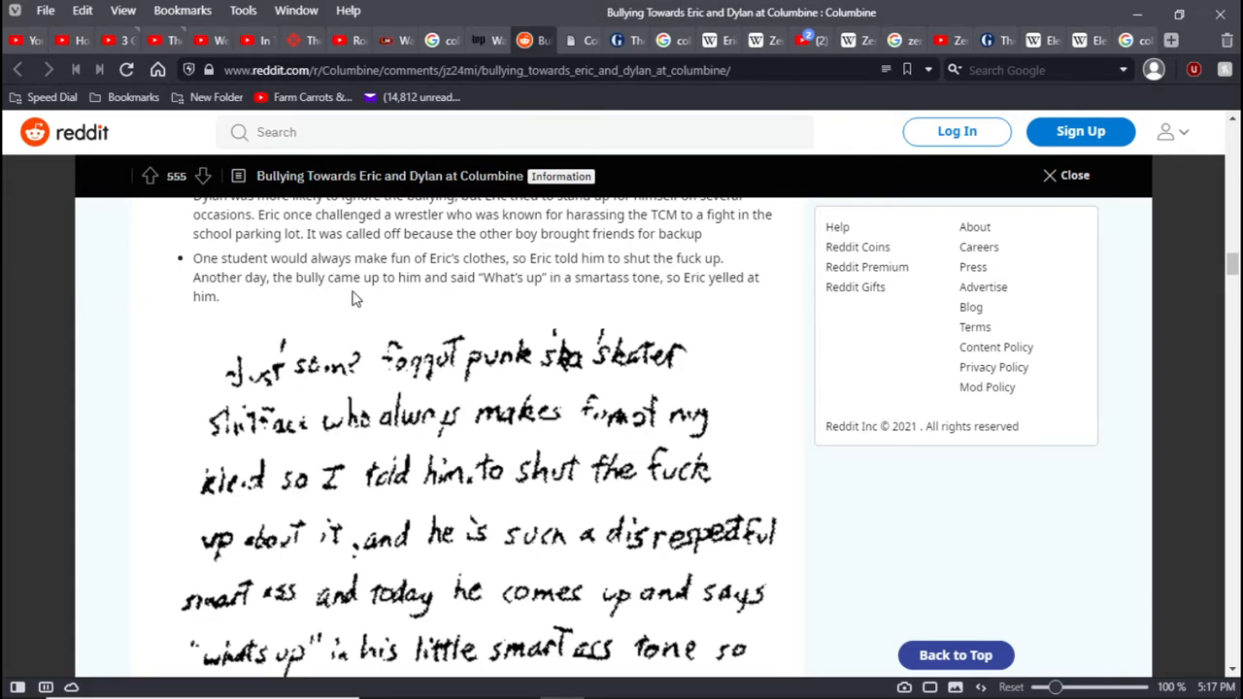
{"action": "mouse_move", "coordinate": [709, 319]}
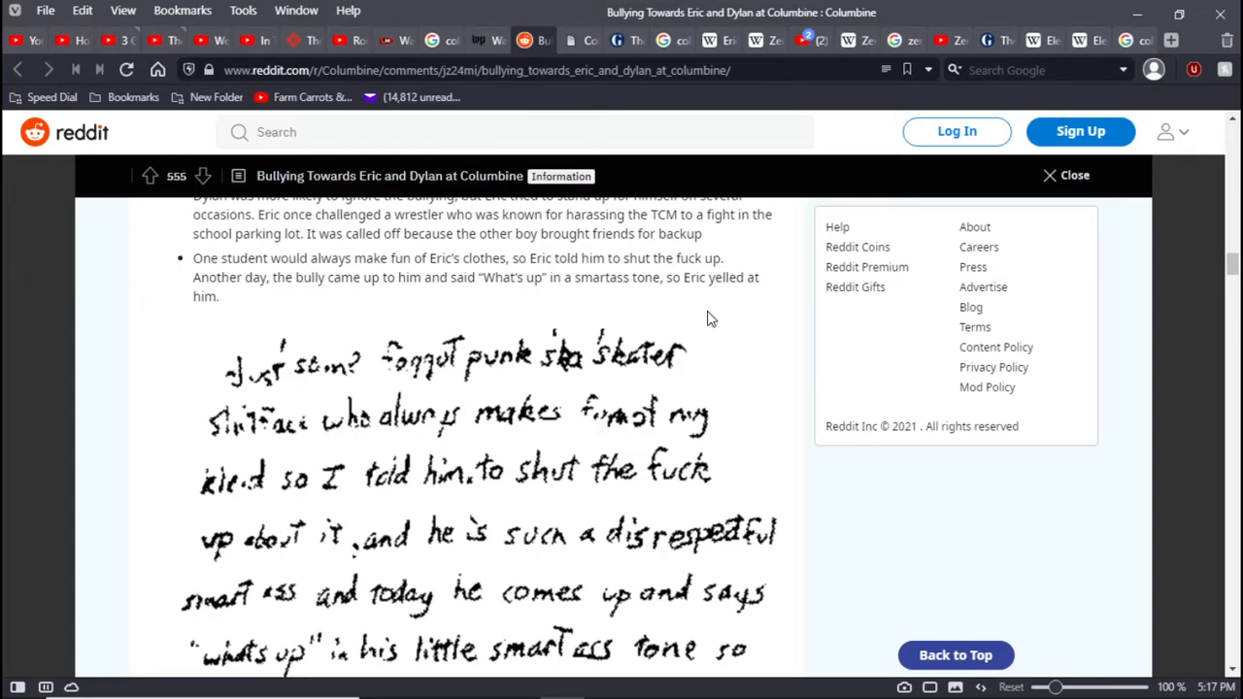
{"action": "mouse_move", "coordinate": [215, 321]}
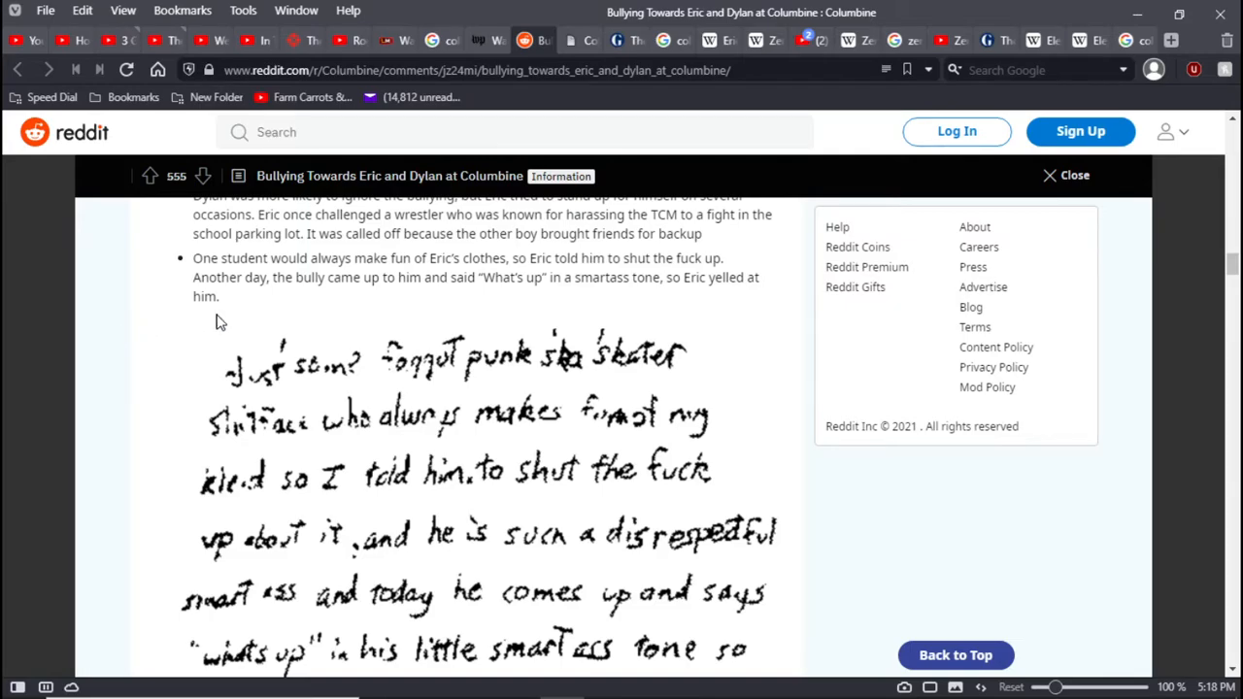
{"action": "mouse_move", "coordinate": [343, 308]}
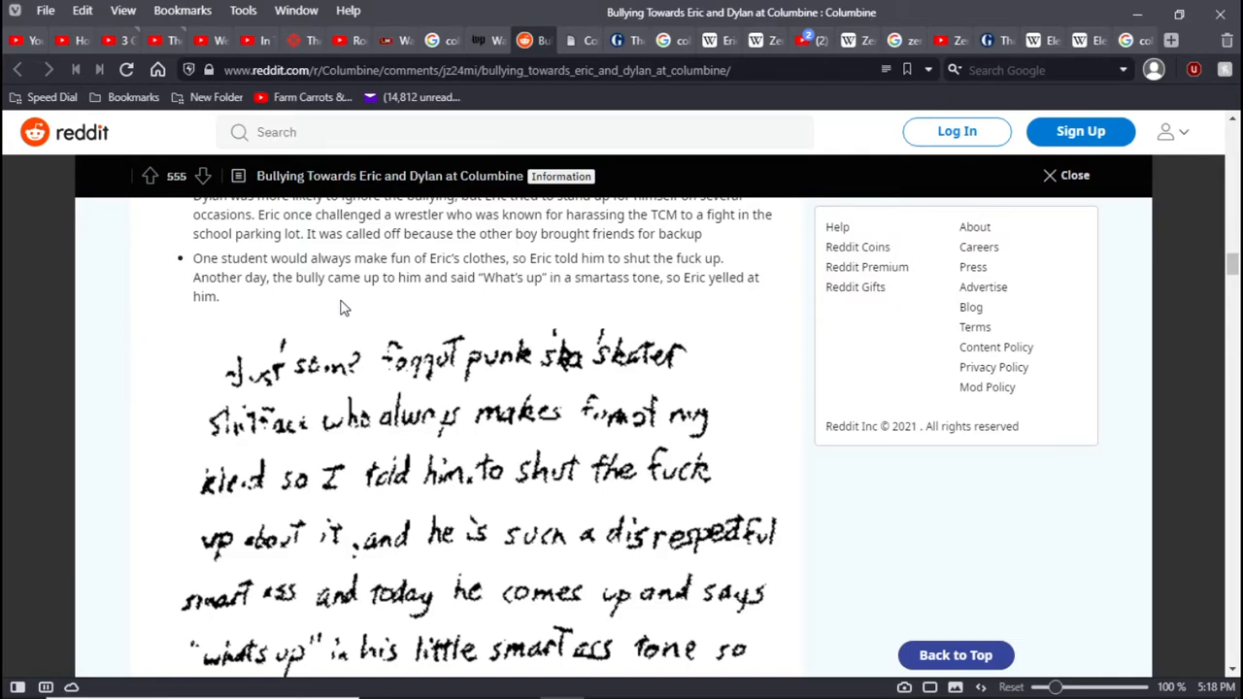
{"action": "mouse_move", "coordinate": [748, 342]}
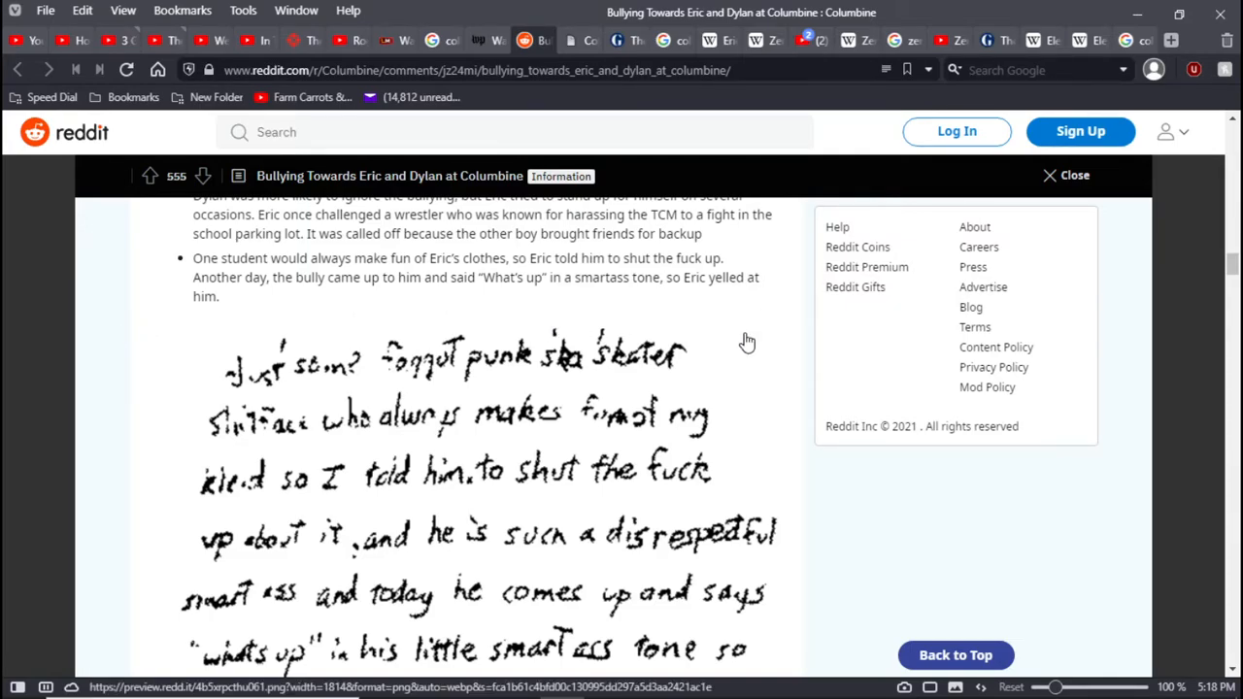
{"action": "scroll", "scroll_direction": "down", "scroll_amount": 3}
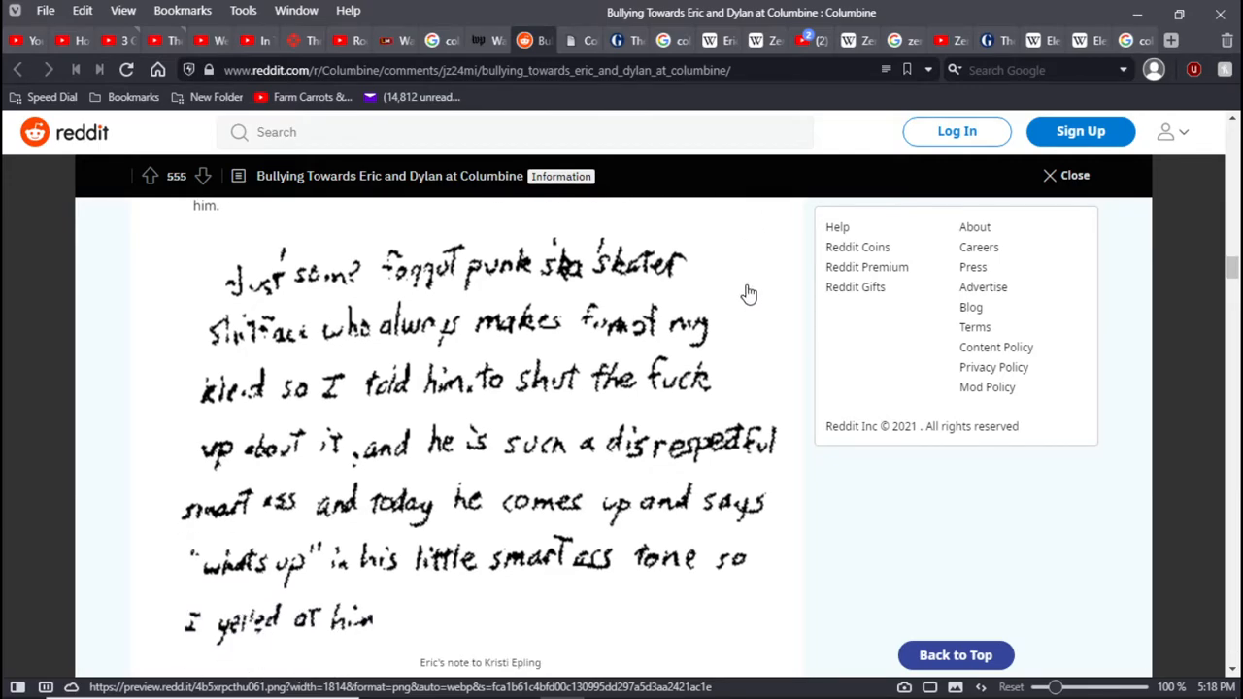
{"action": "mouse_move", "coordinate": [768, 356]}
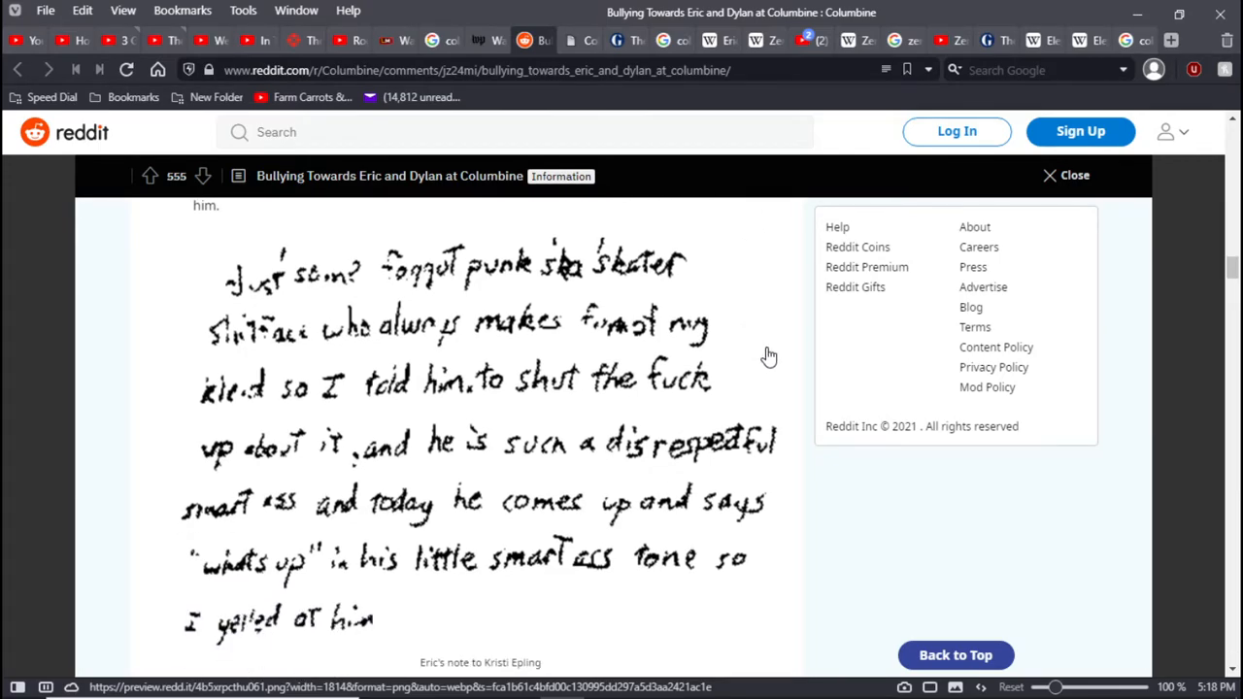
Scroll to the Dan Lab punching point and Eric's hit-list note
{"action": "scroll", "scroll_direction": "down", "scroll_amount": 3}
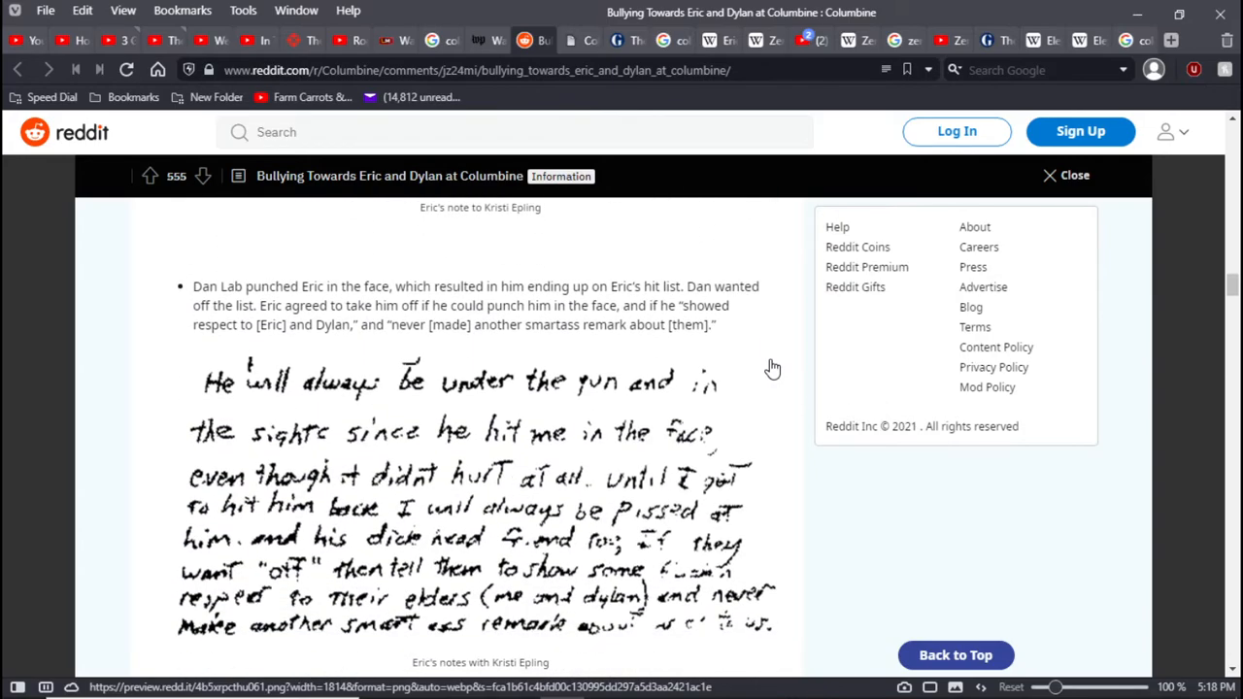
{"action": "mouse_move", "coordinate": [241, 327]}
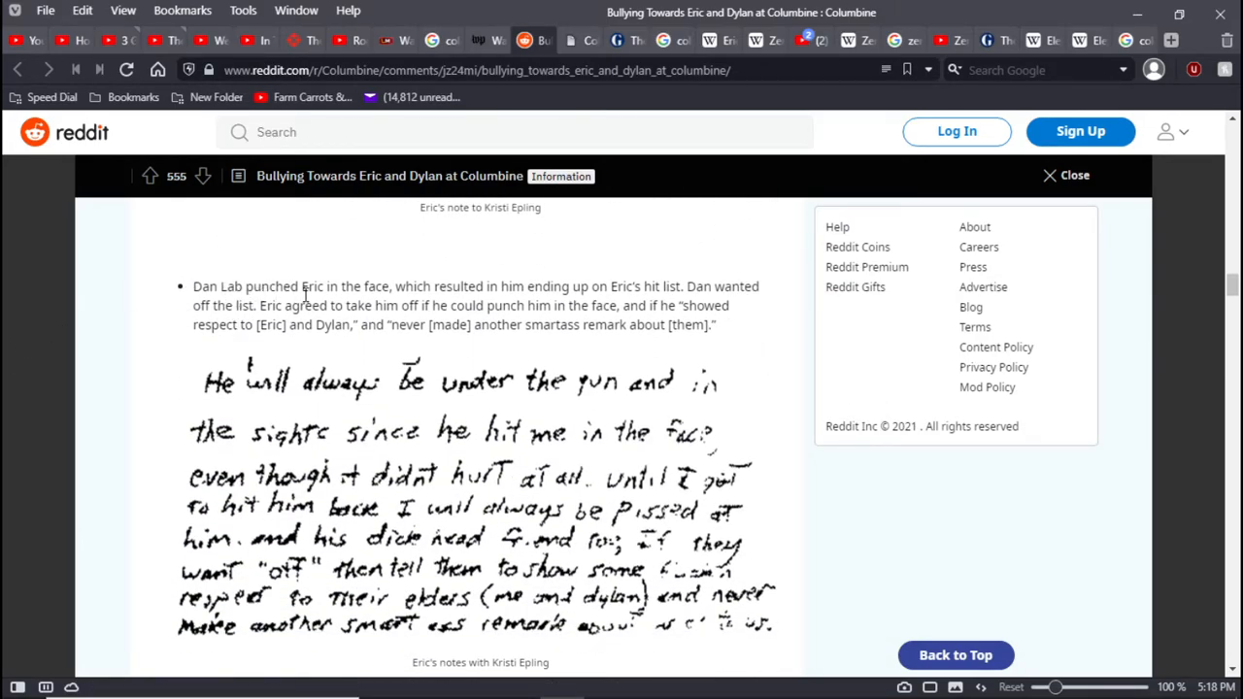
{"action": "mouse_move", "coordinate": [865, 267]}
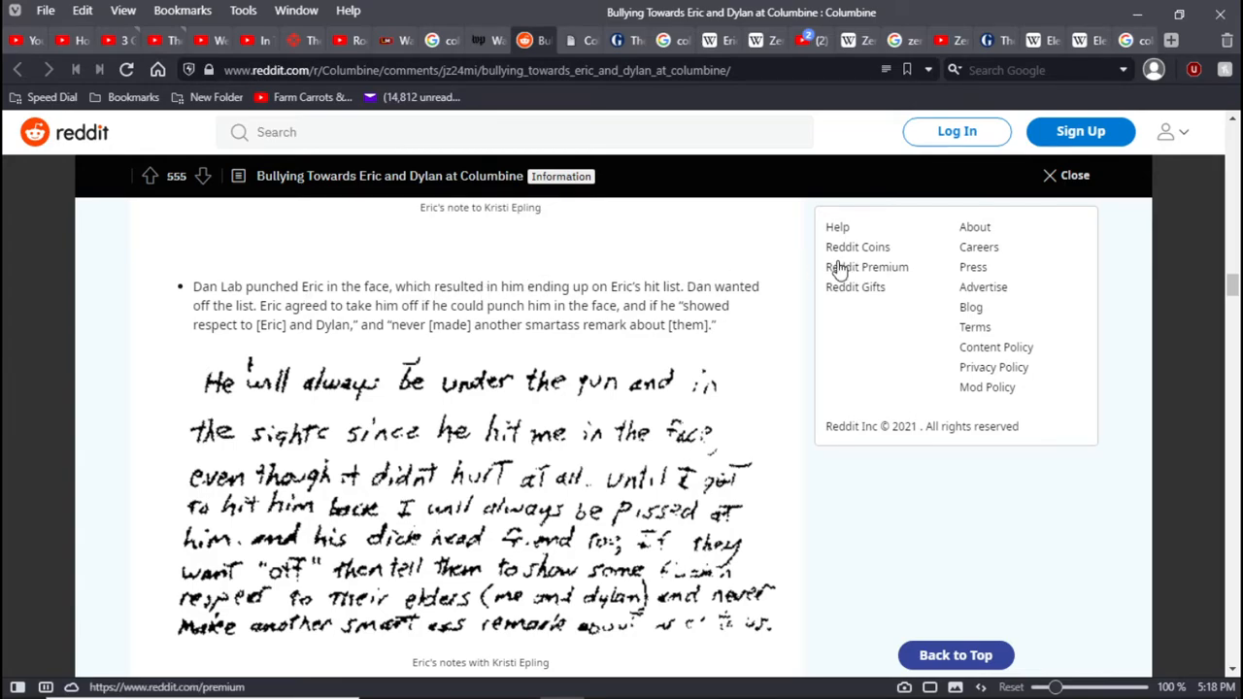
{"action": "mouse_move", "coordinate": [783, 298]}
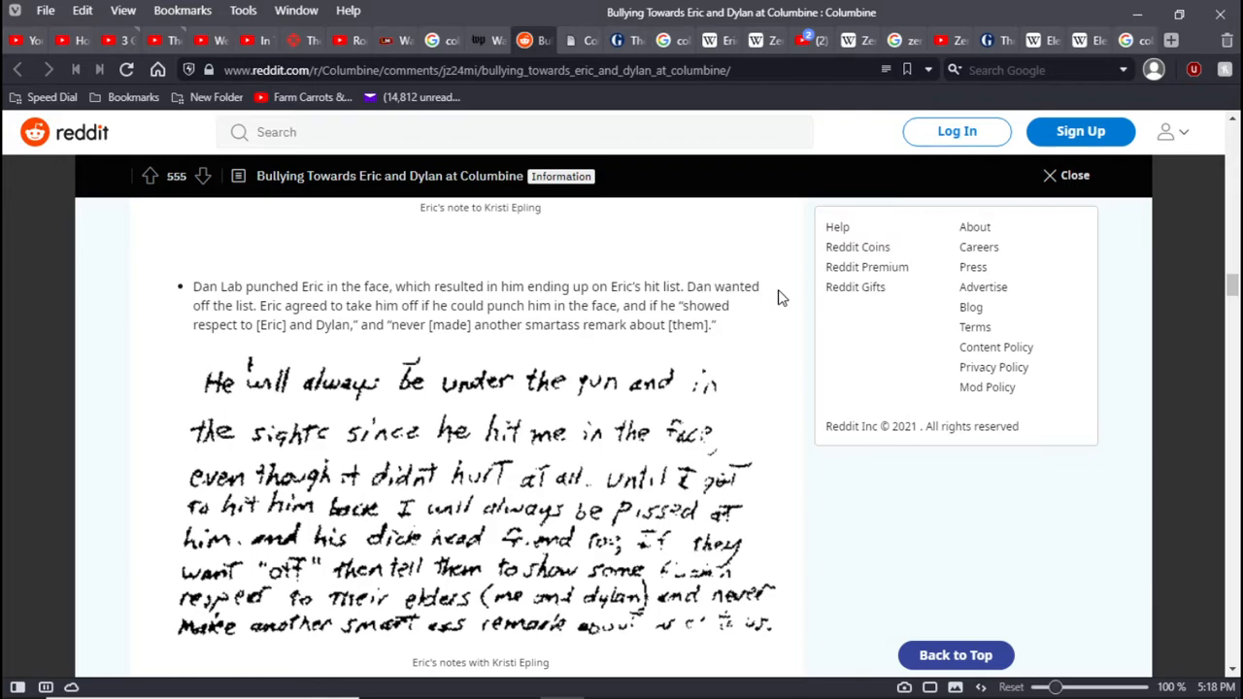
{"action": "mouse_move", "coordinate": [776, 322]}
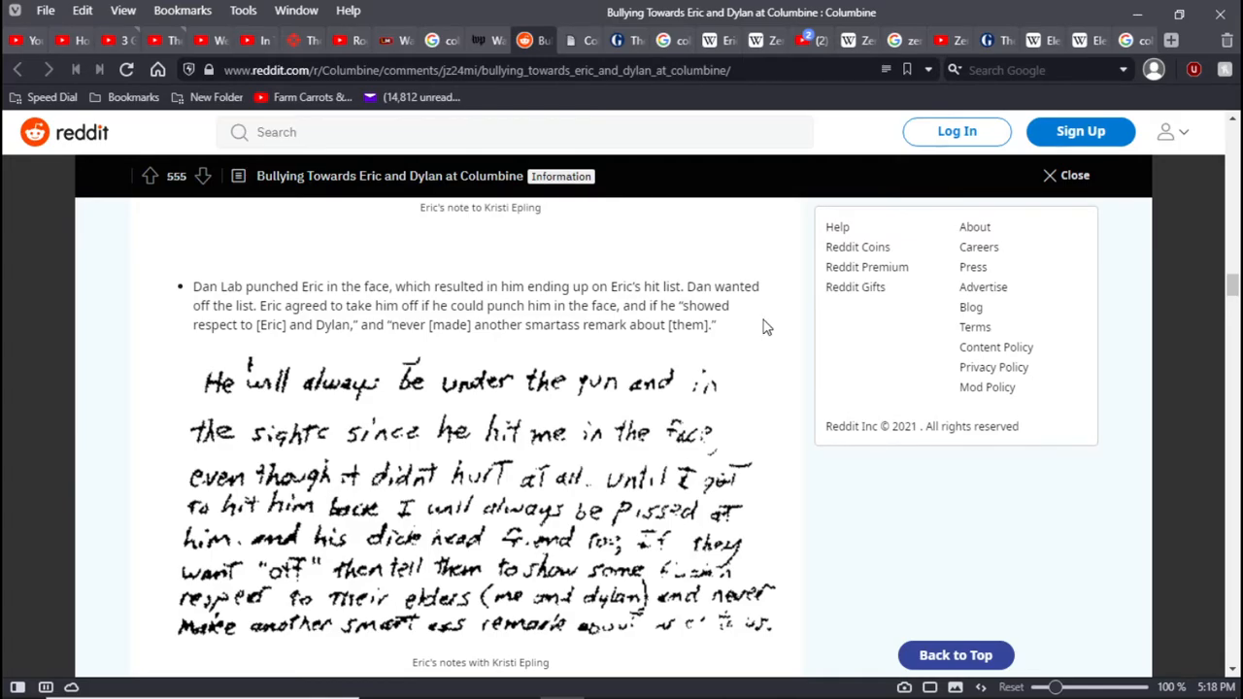
{"action": "scroll", "scroll_direction": "down", "scroll_amount": 3}
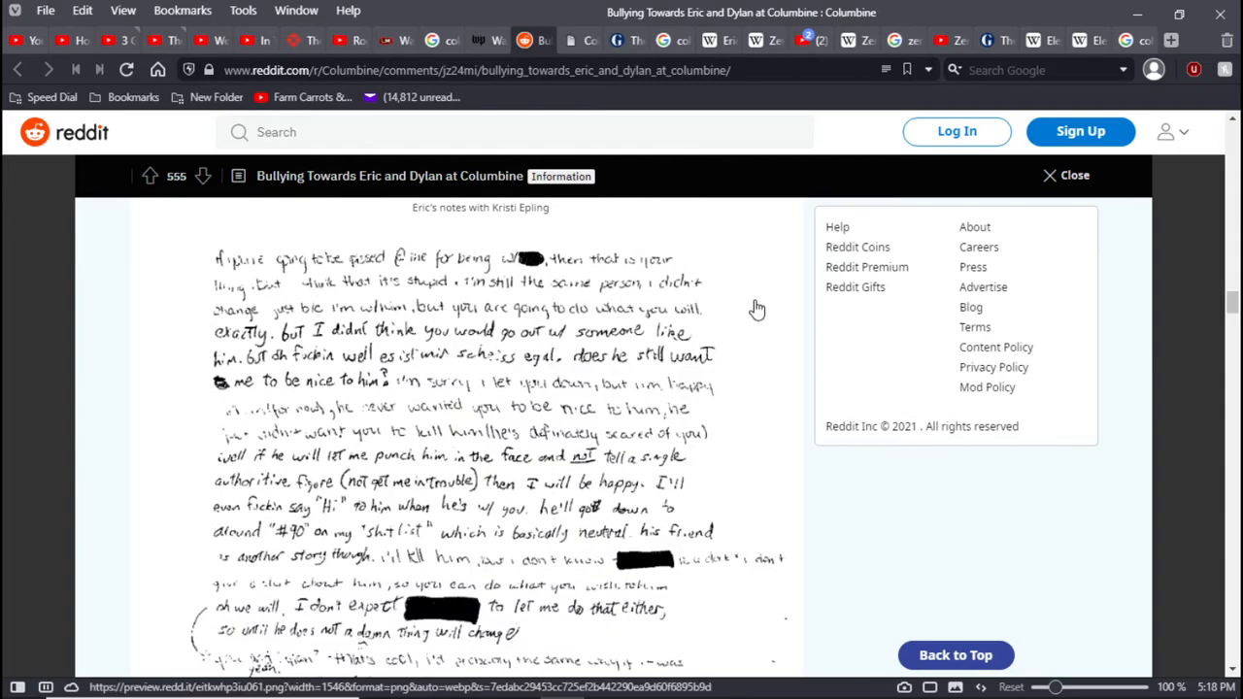
{"action": "scroll", "scroll_direction": "down", "scroll_amount": 3}
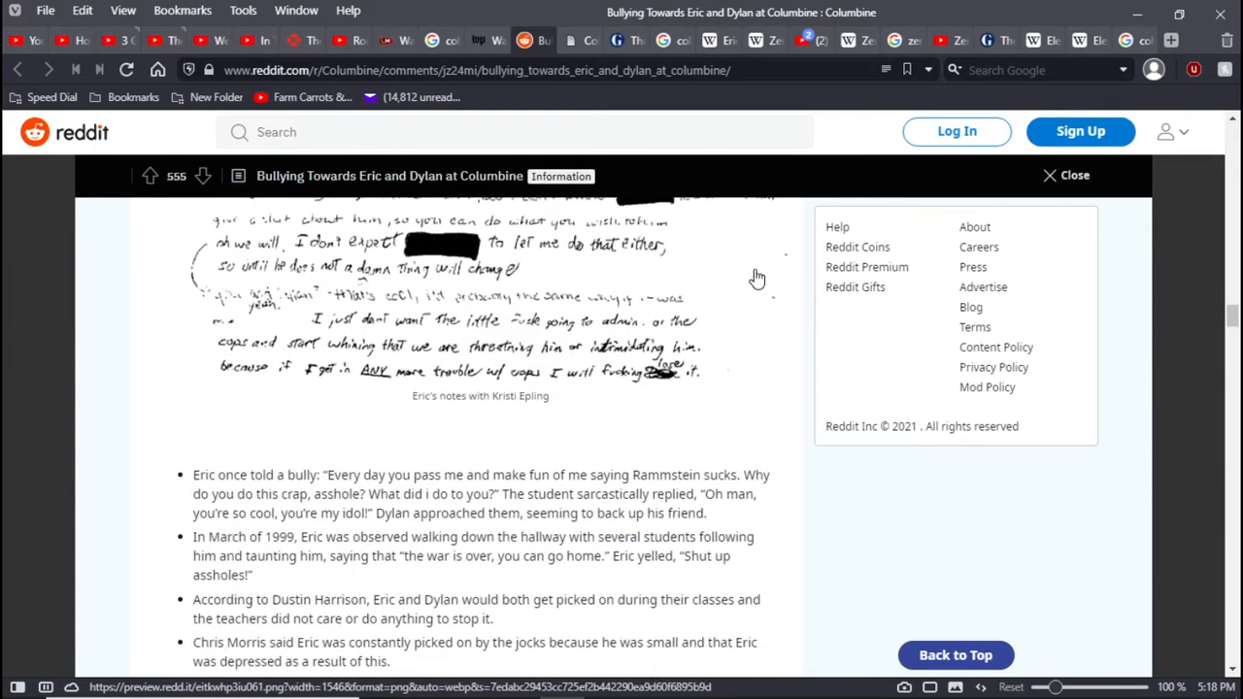
{"action": "scroll", "scroll_direction": "down", "scroll_amount": 3}
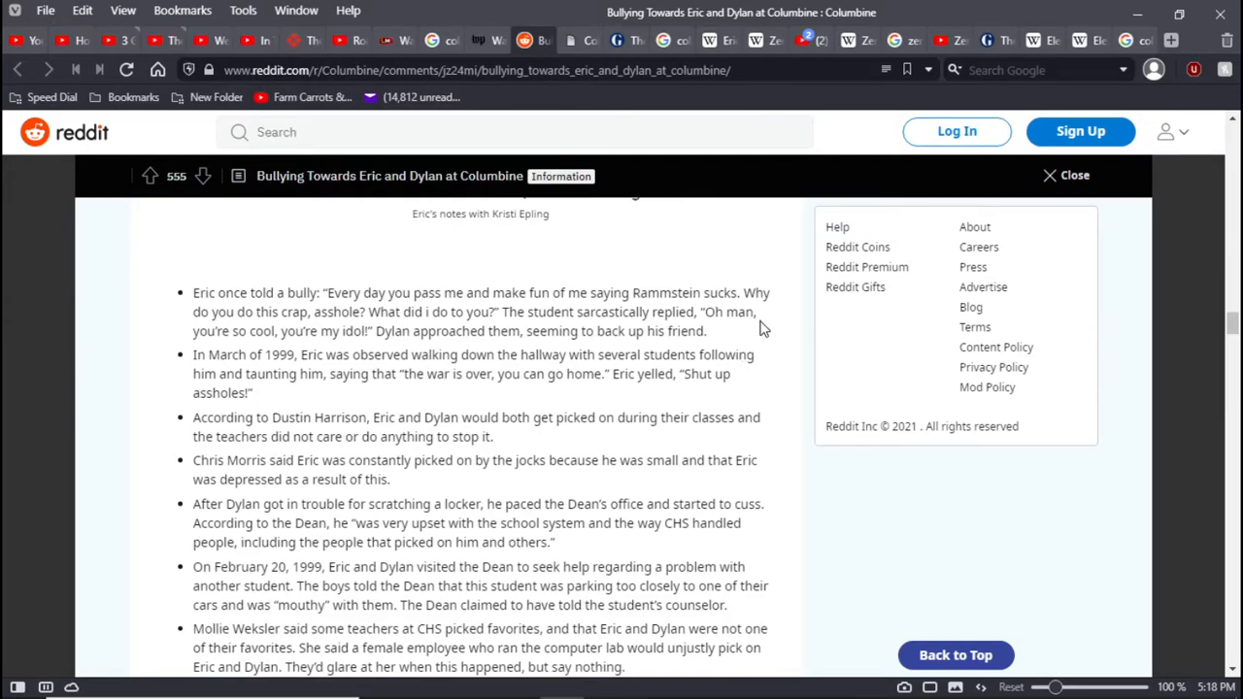
{"action": "mouse_move", "coordinate": [770, 328]}
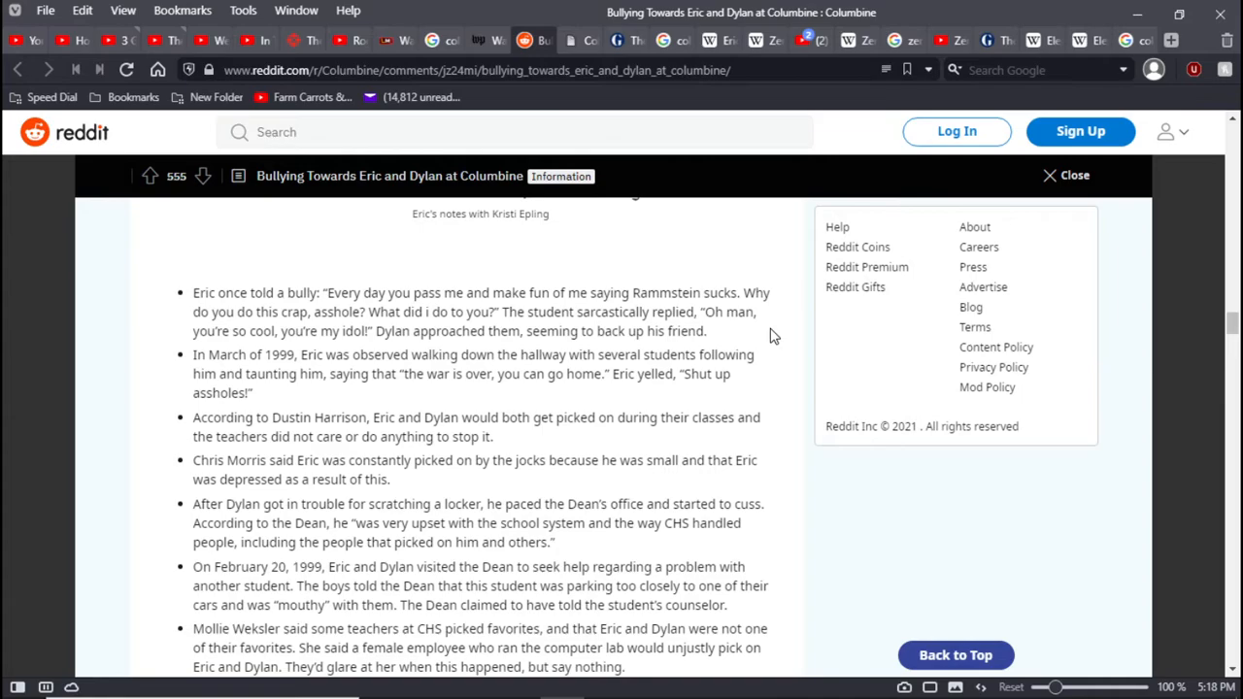
{"action": "scroll", "scroll_direction": "up", "scroll_amount": 3}
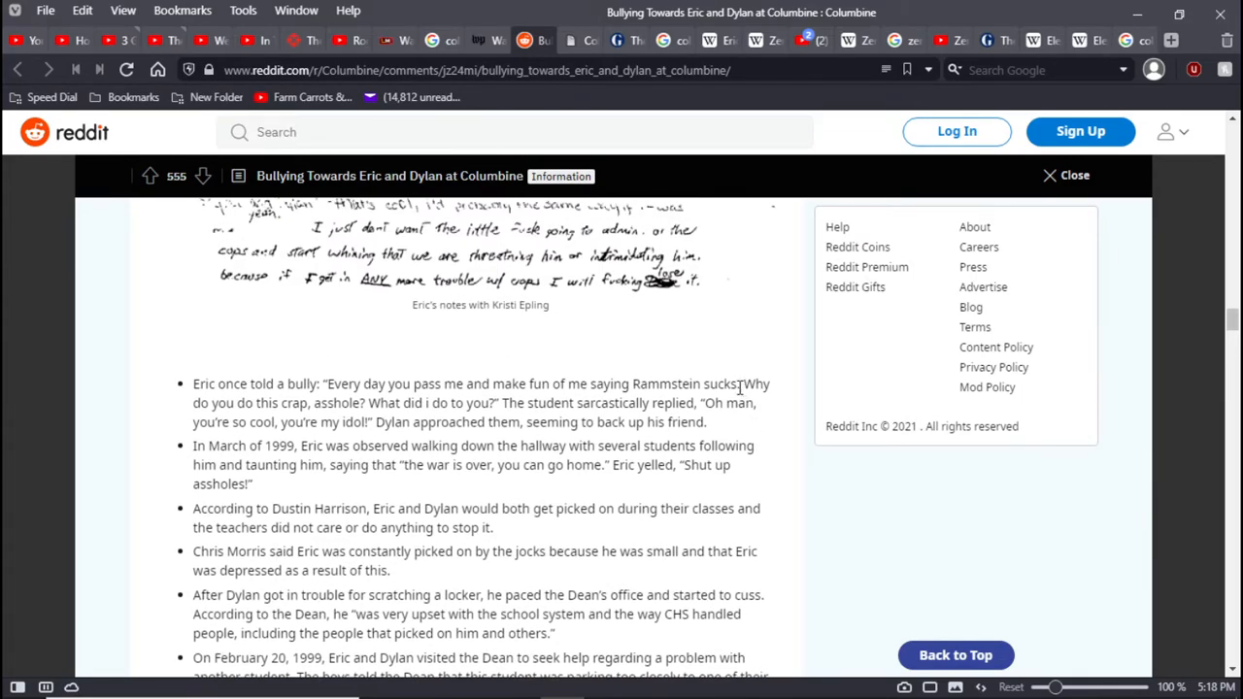
{"action": "scroll", "scroll_direction": "down", "scroll_amount": 3}
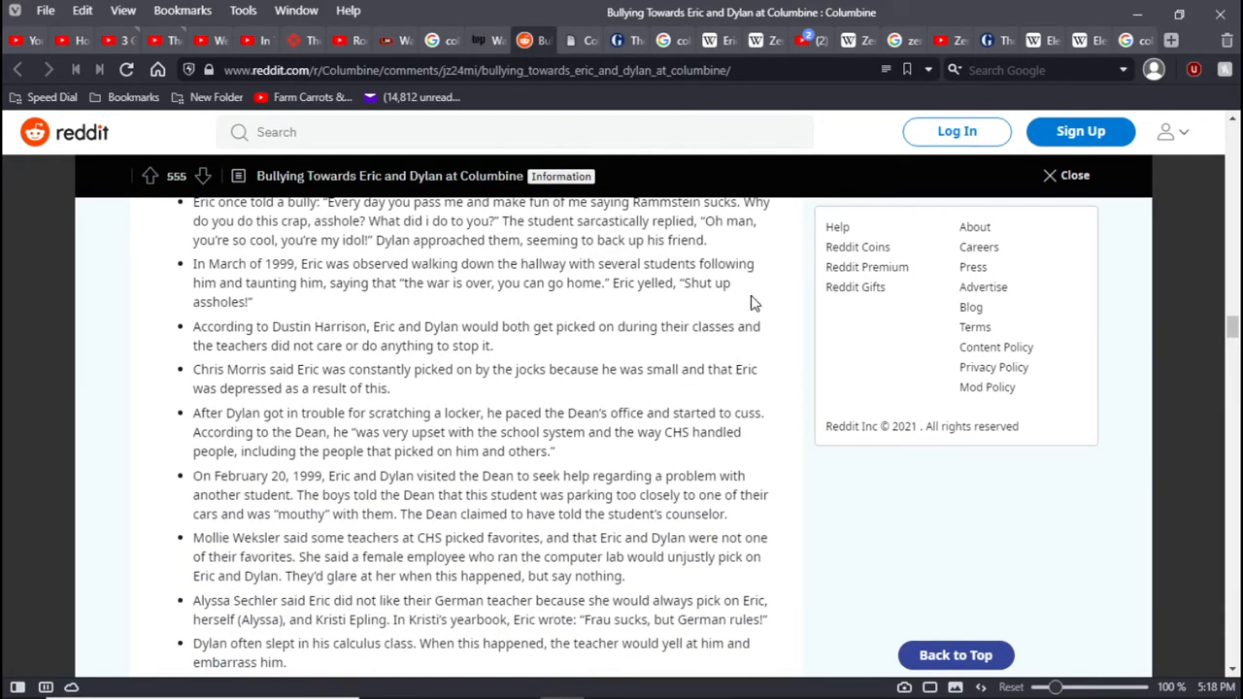
{"action": "mouse_move", "coordinate": [757, 289]}
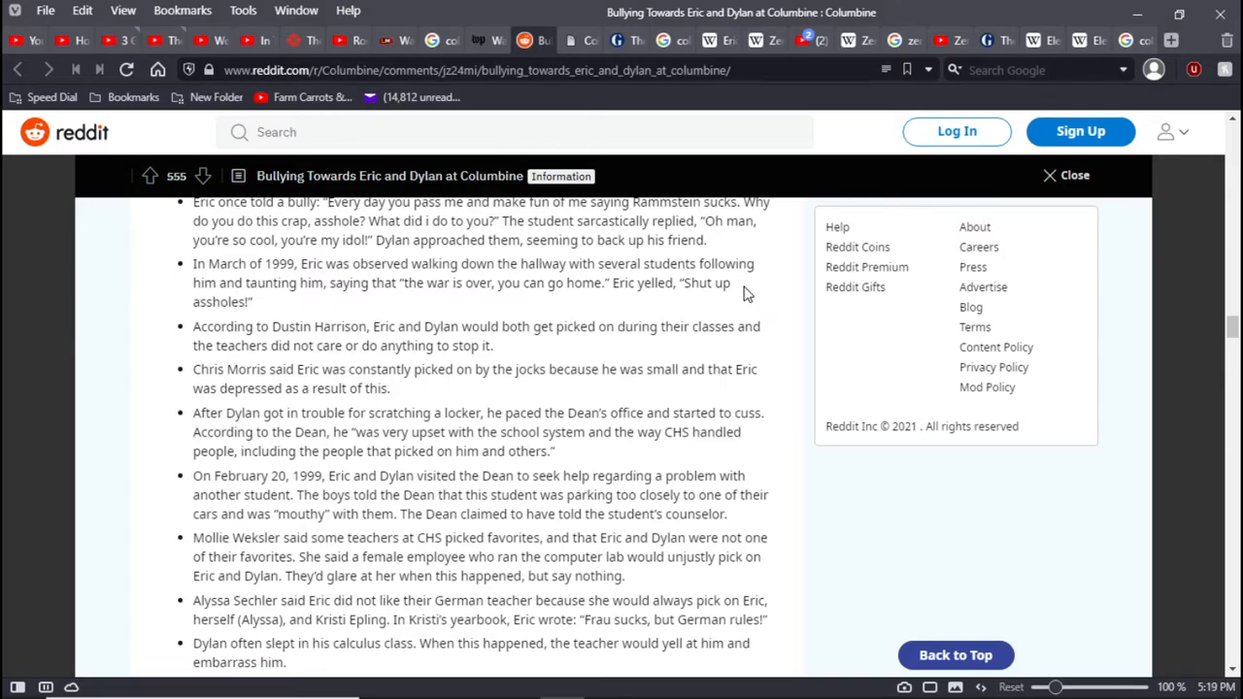
{"action": "mouse_move", "coordinate": [752, 351]}
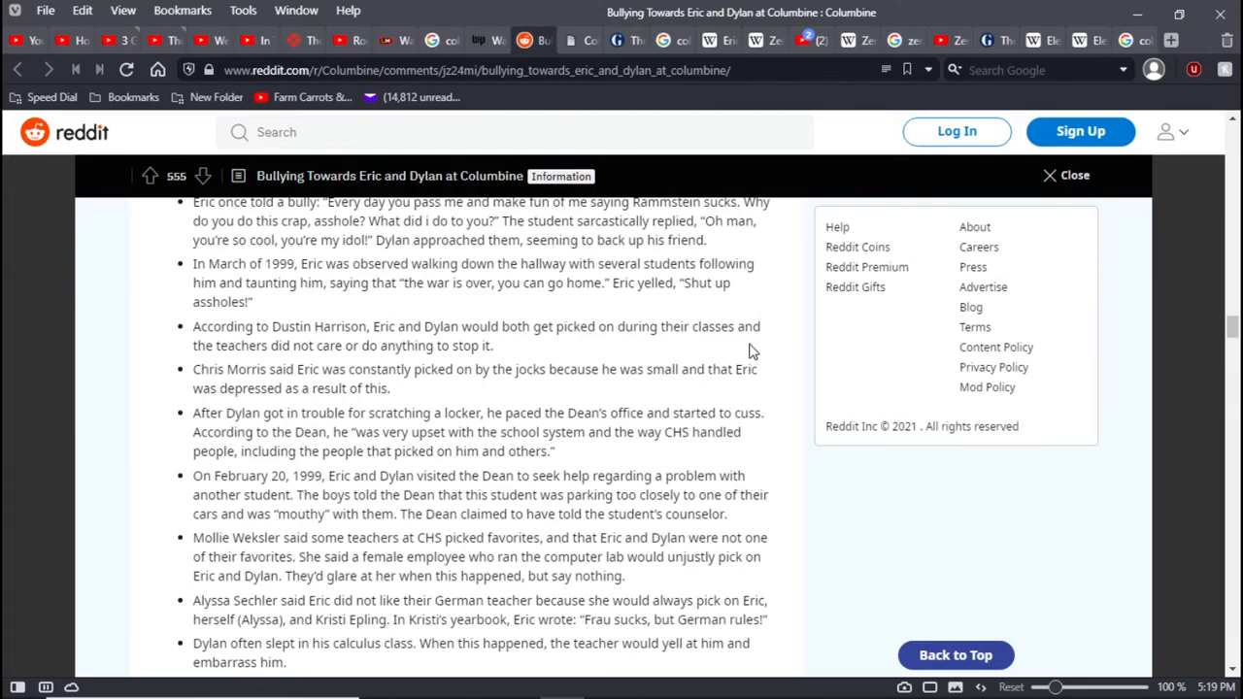
{"action": "mouse_move", "coordinate": [759, 352]}
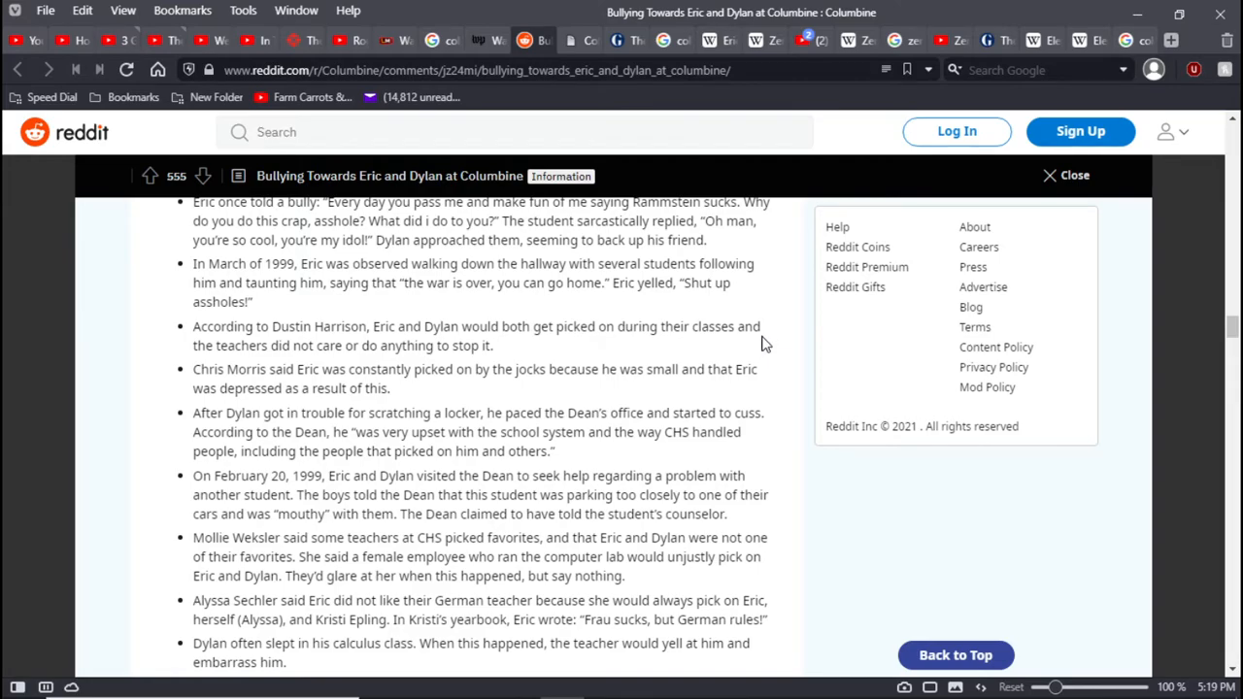
{"action": "mouse_move", "coordinate": [595, 357]}
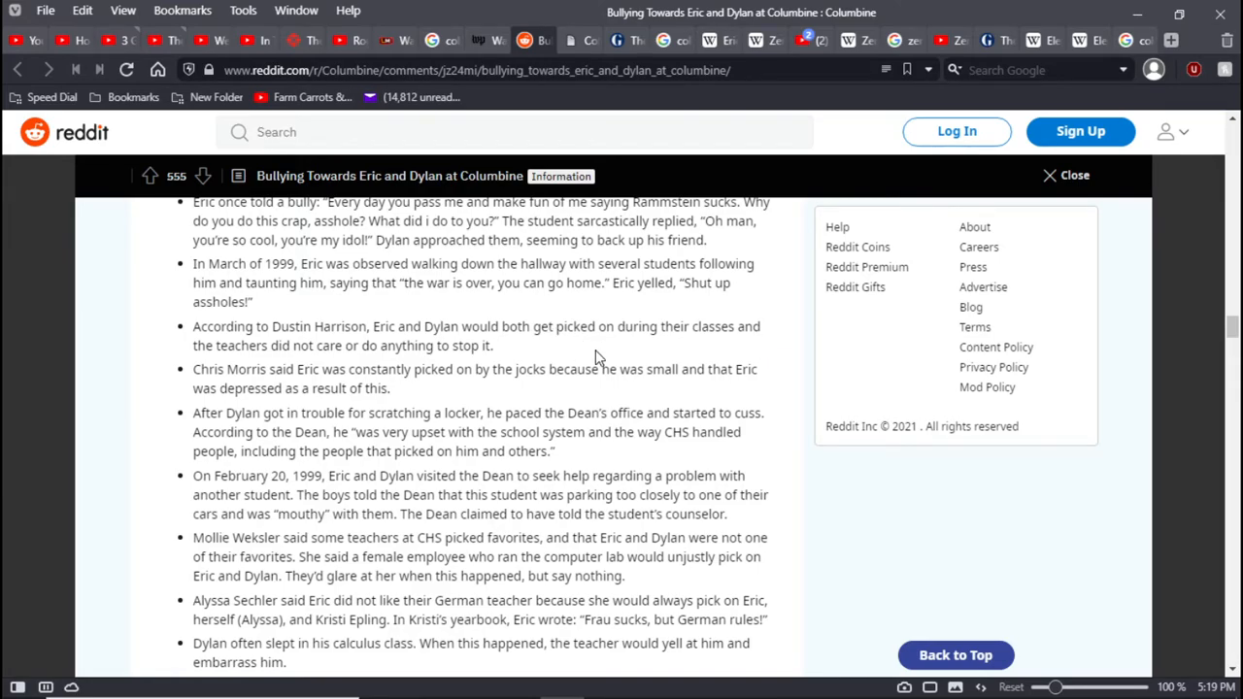
{"action": "mouse_move", "coordinate": [774, 344]}
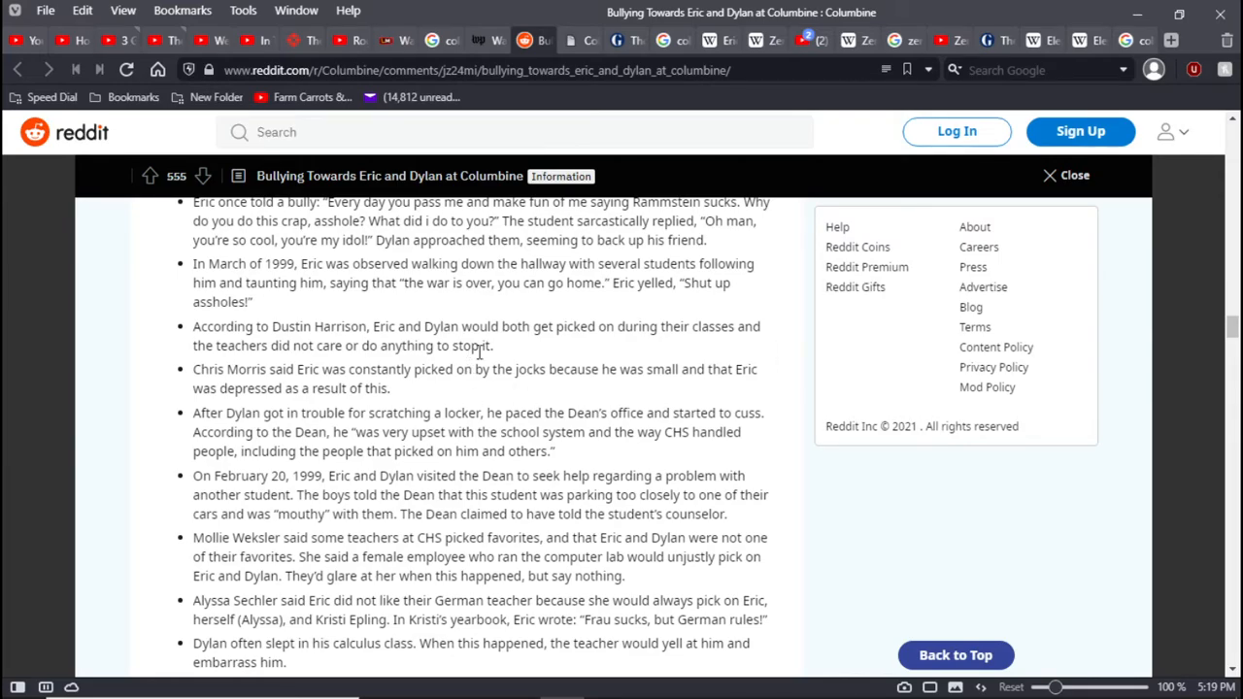
{"action": "double_click", "coordinate": [415, 326]}
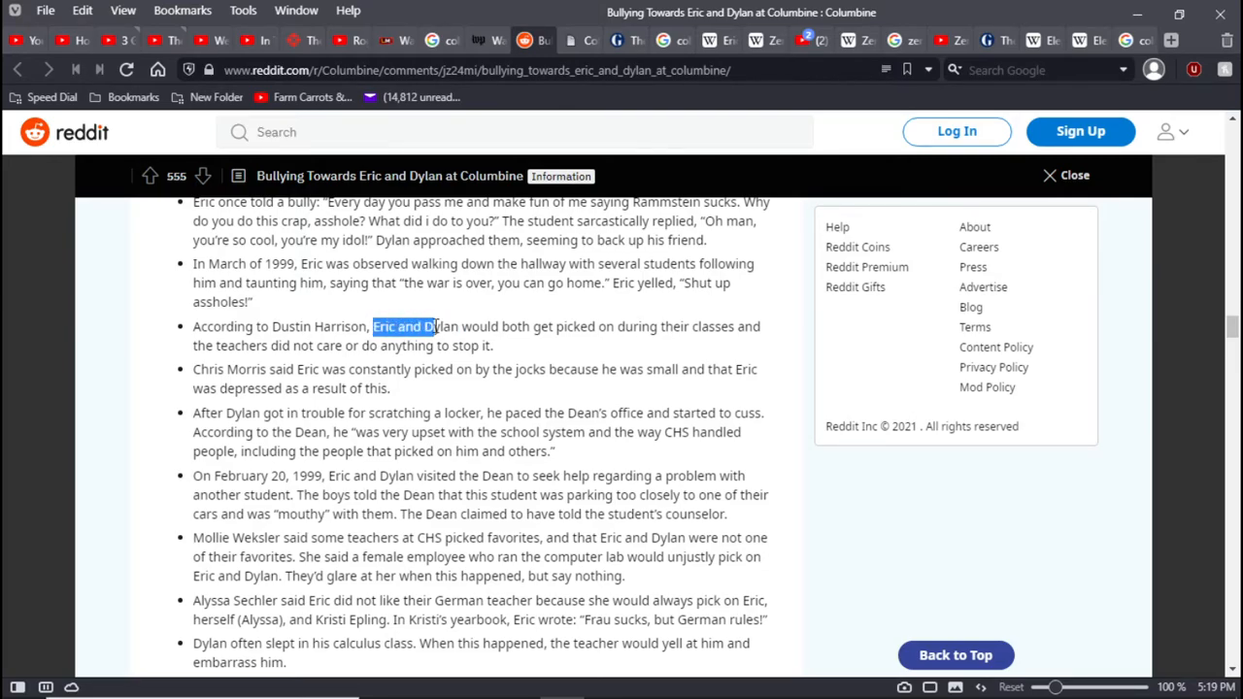
{"action": "left_click_drag", "start_coordinate": [371, 326], "coordinate": [459, 326]}
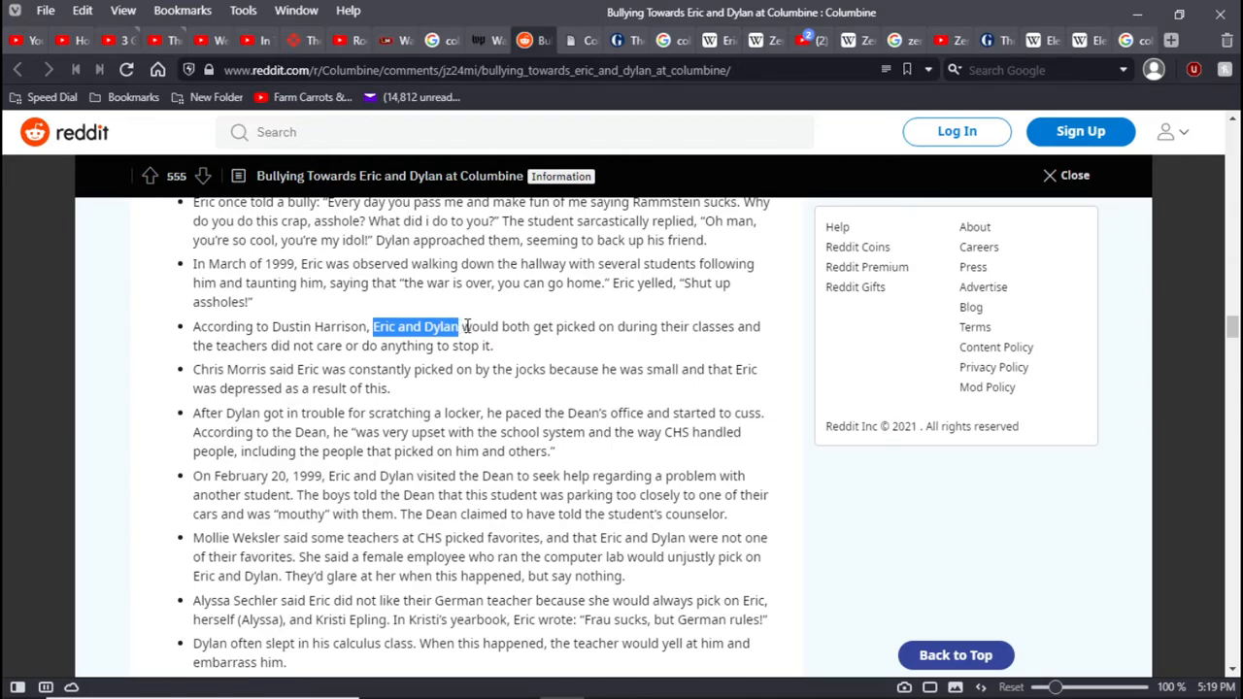
{"action": "left_click", "coordinate": [461, 326]}
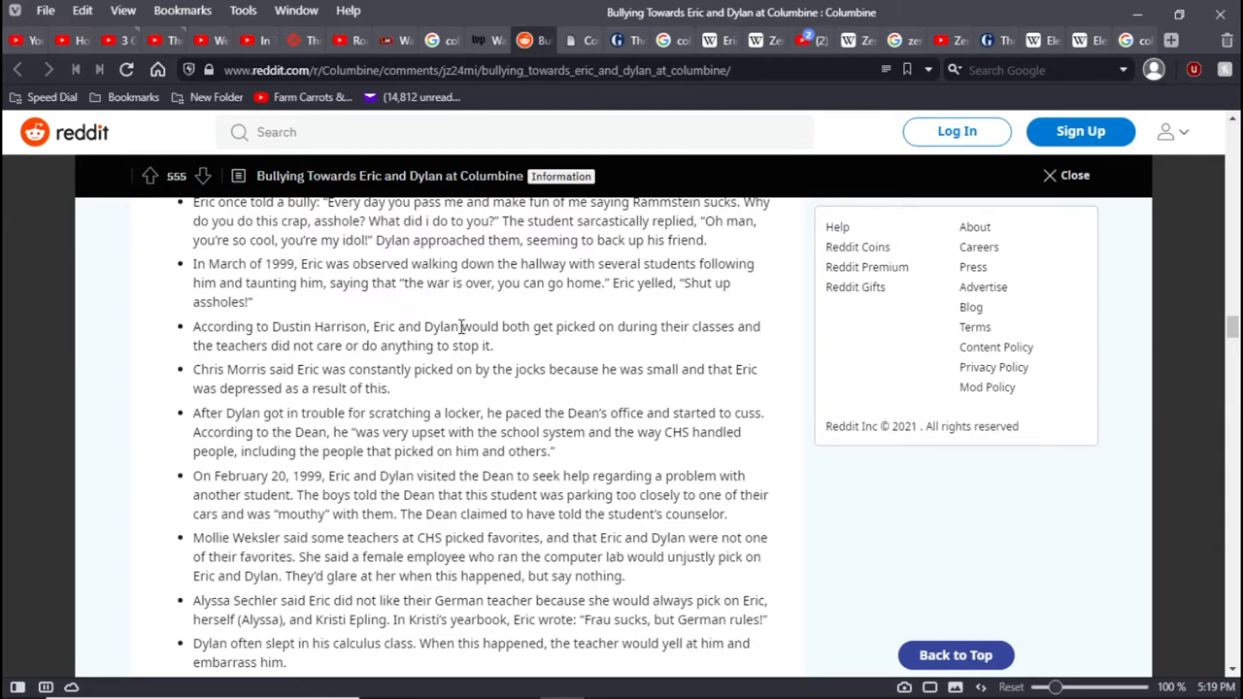
{"action": "double_click", "coordinate": [416, 326]}
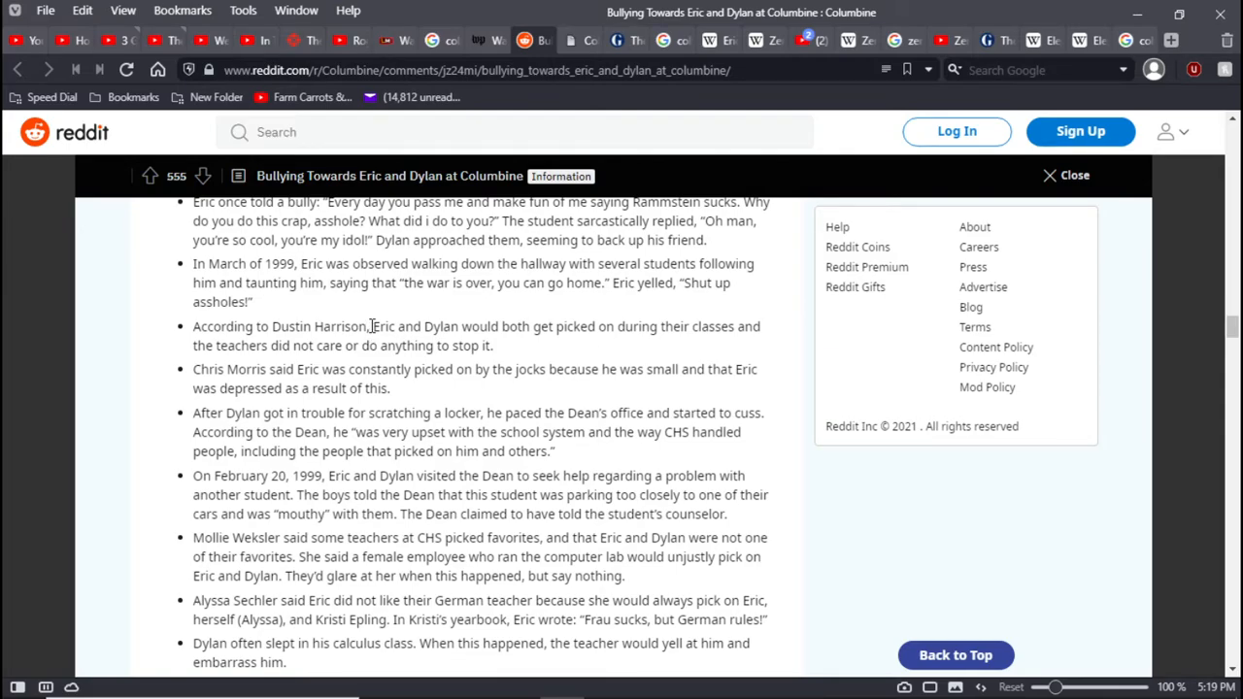
{"action": "double_click", "coordinate": [414, 327]}
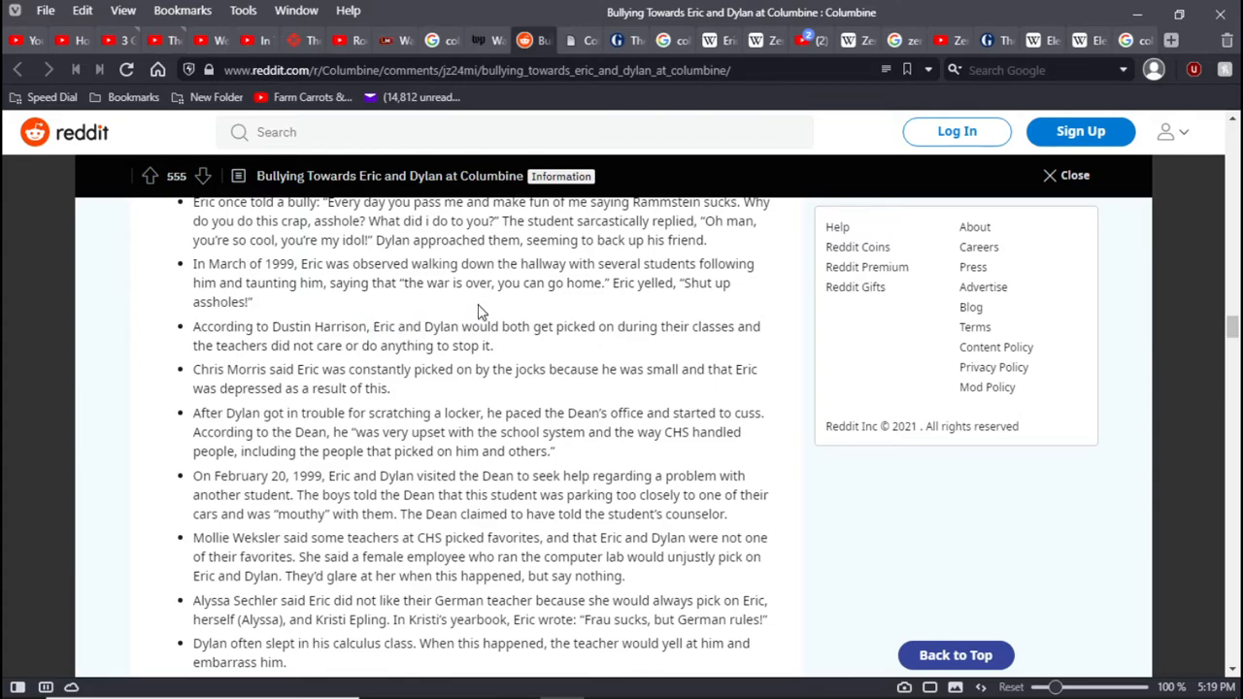
{"action": "mouse_move", "coordinate": [460, 326]}
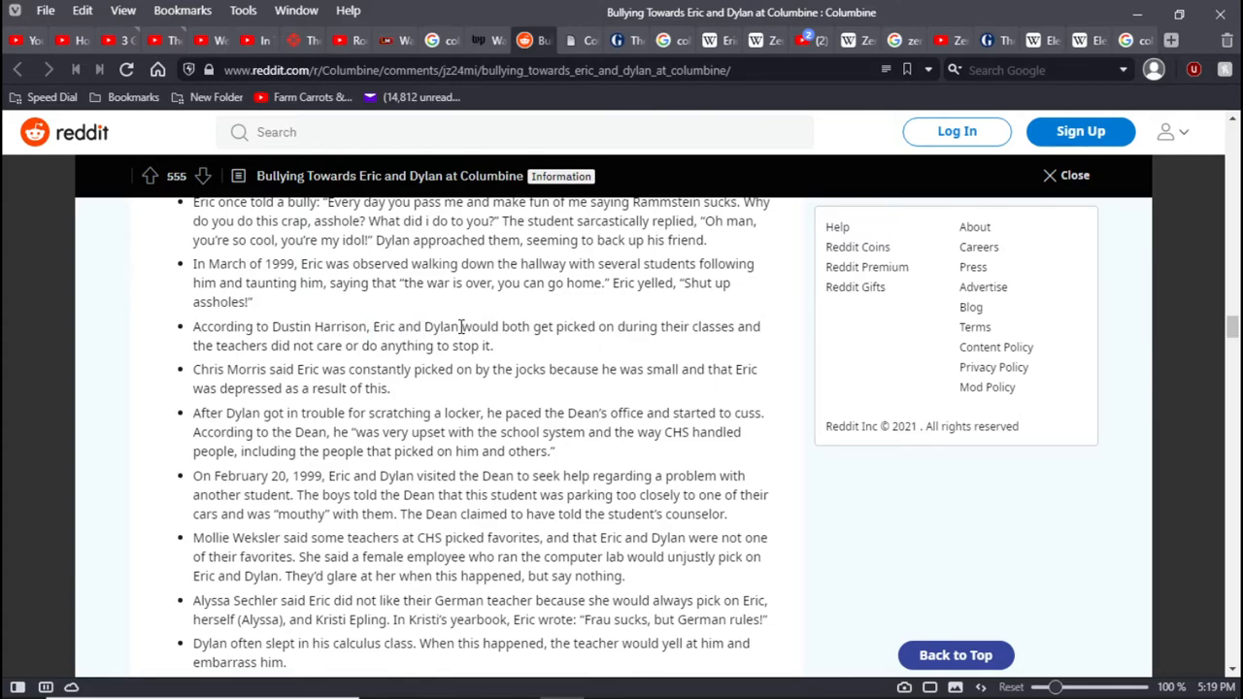
{"action": "mouse_move", "coordinate": [110, 406]}
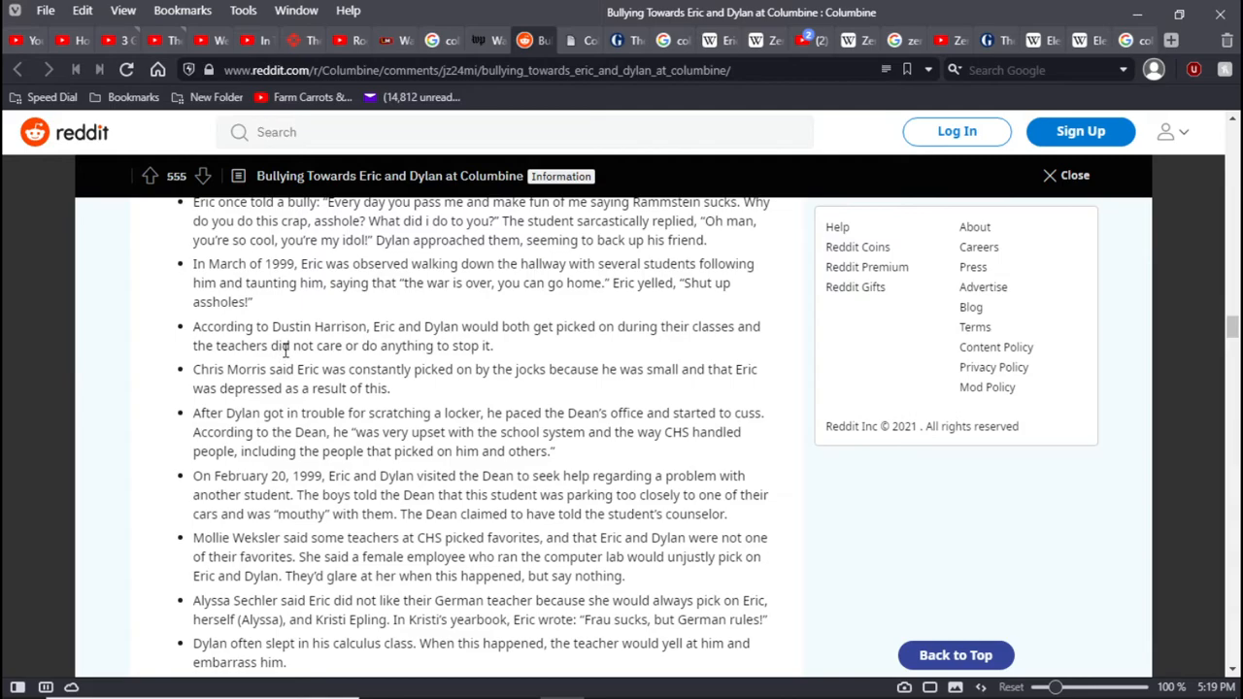
{"action": "mouse_move", "coordinate": [384, 349]}
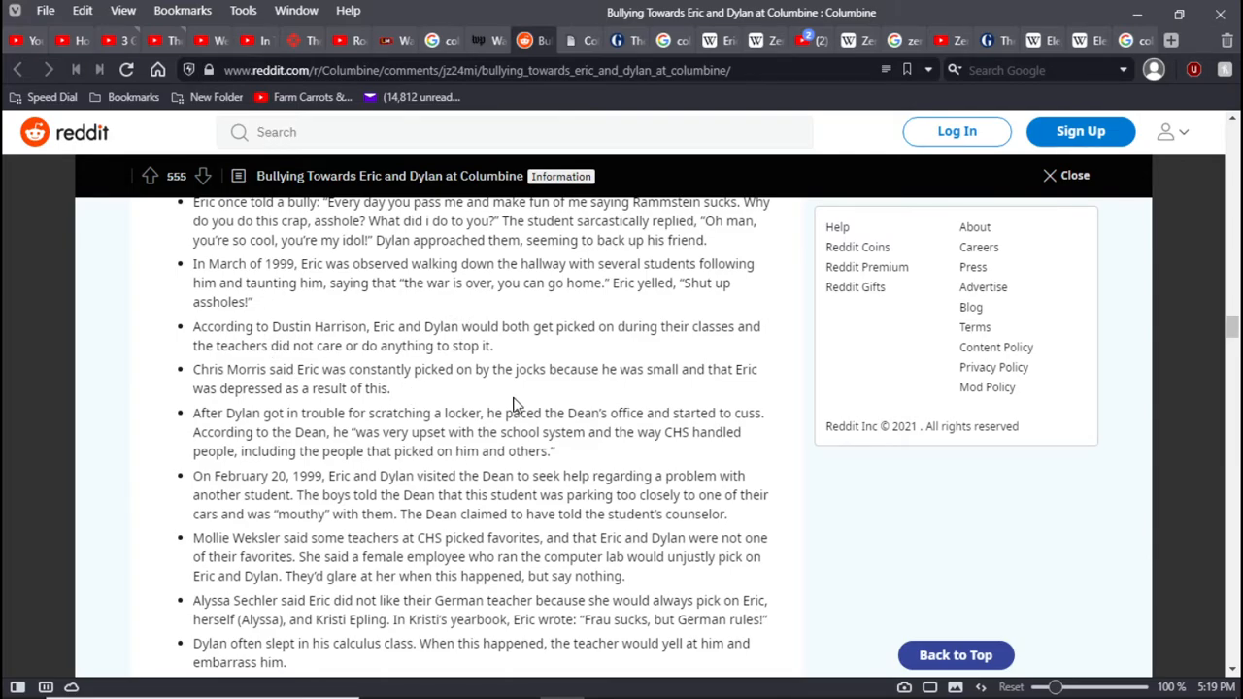
{"action": "mouse_move", "coordinate": [668, 396]}
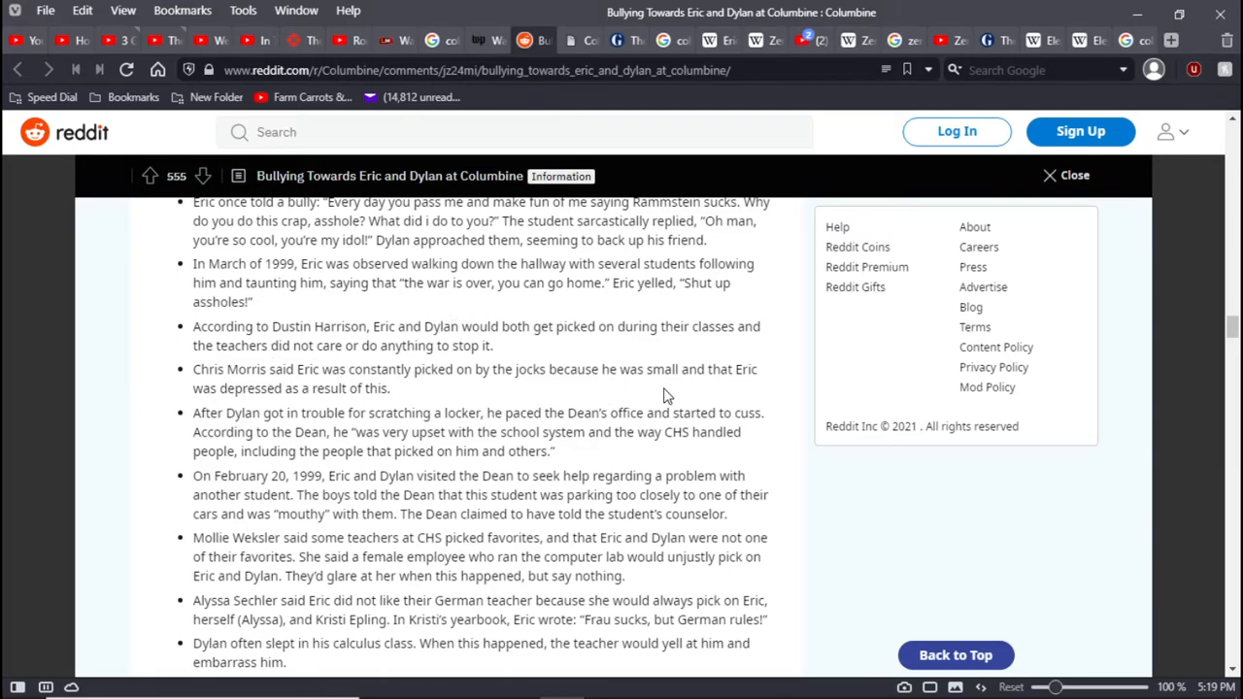
{"action": "mouse_move", "coordinate": [747, 396]}
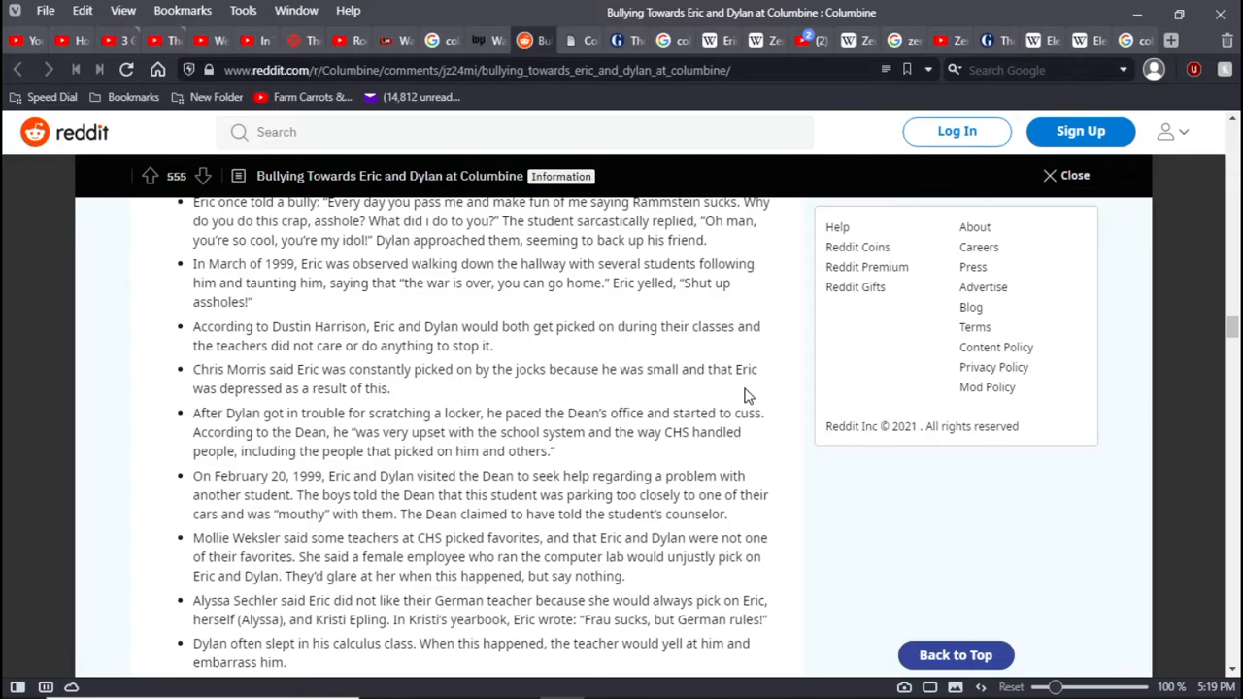
{"action": "mouse_move", "coordinate": [791, 415]}
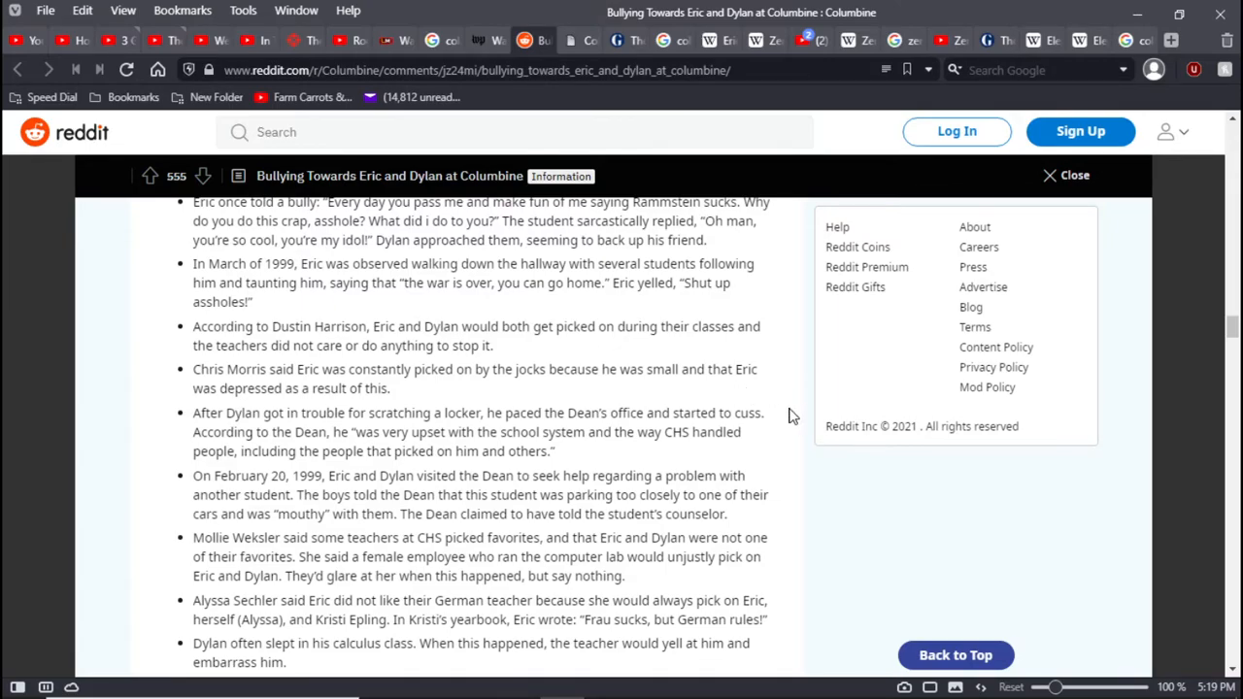
{"action": "mouse_move", "coordinate": [760, 406]}
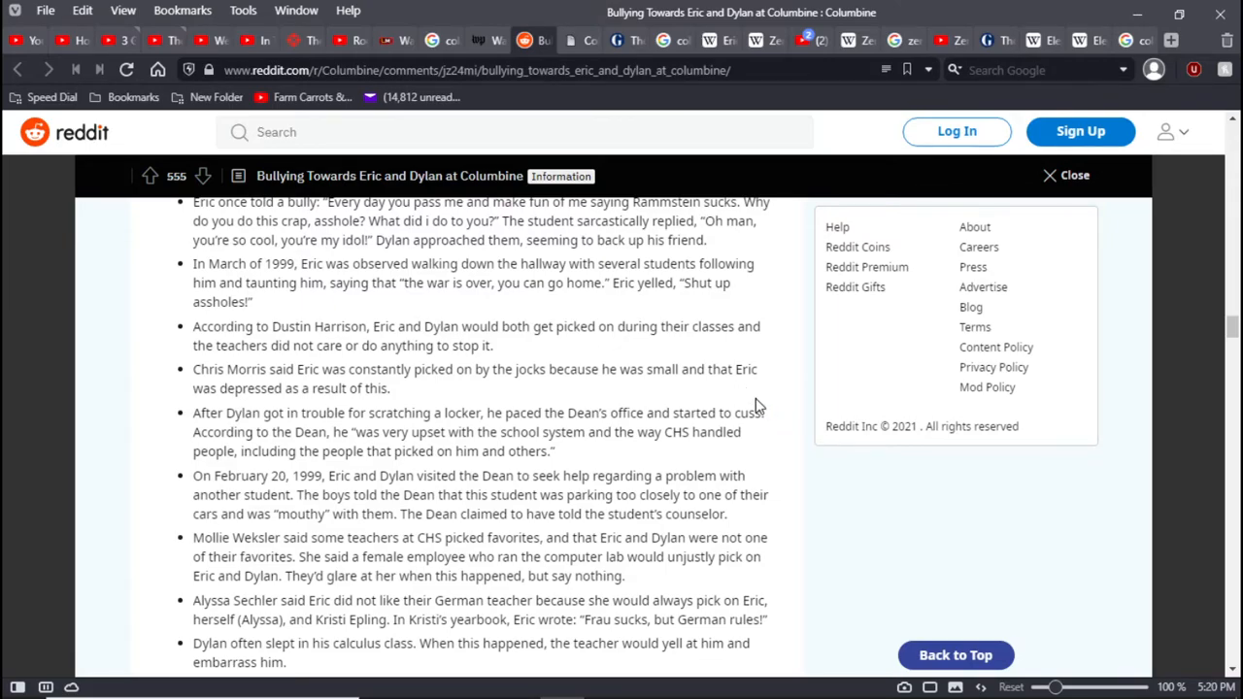
{"action": "mouse_move", "coordinate": [769, 395]}
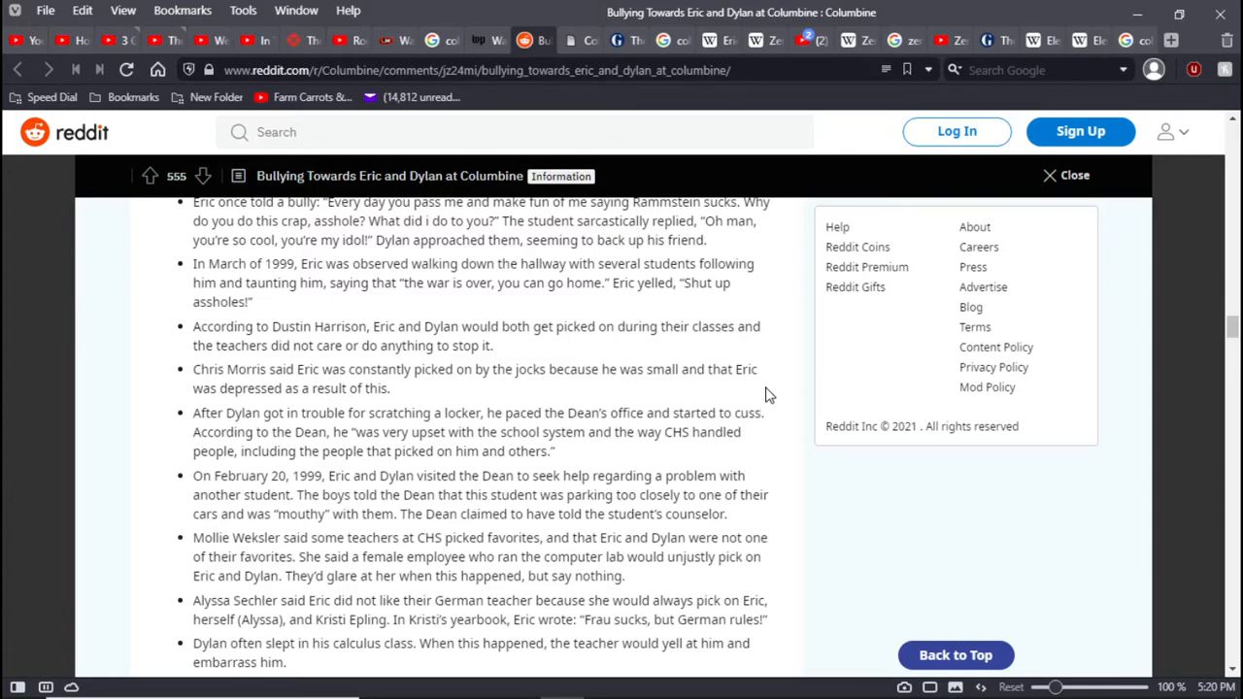
{"action": "mouse_move", "coordinate": [777, 408]}
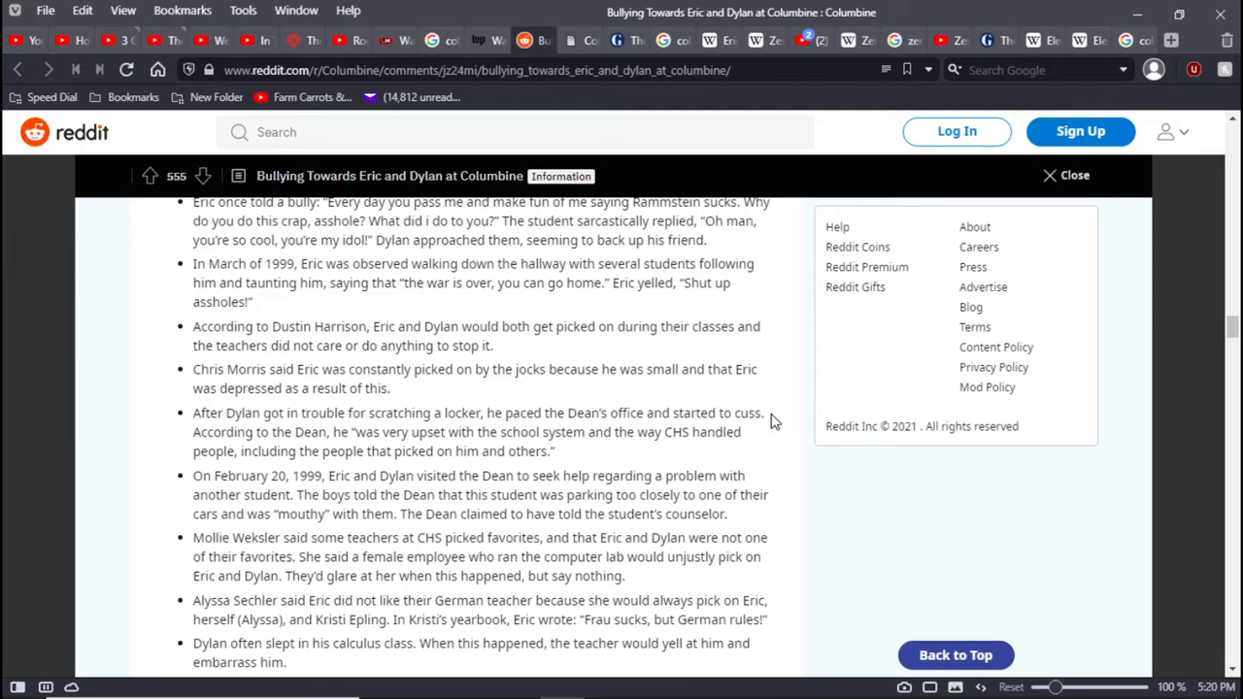
{"action": "mouse_move", "coordinate": [763, 449]}
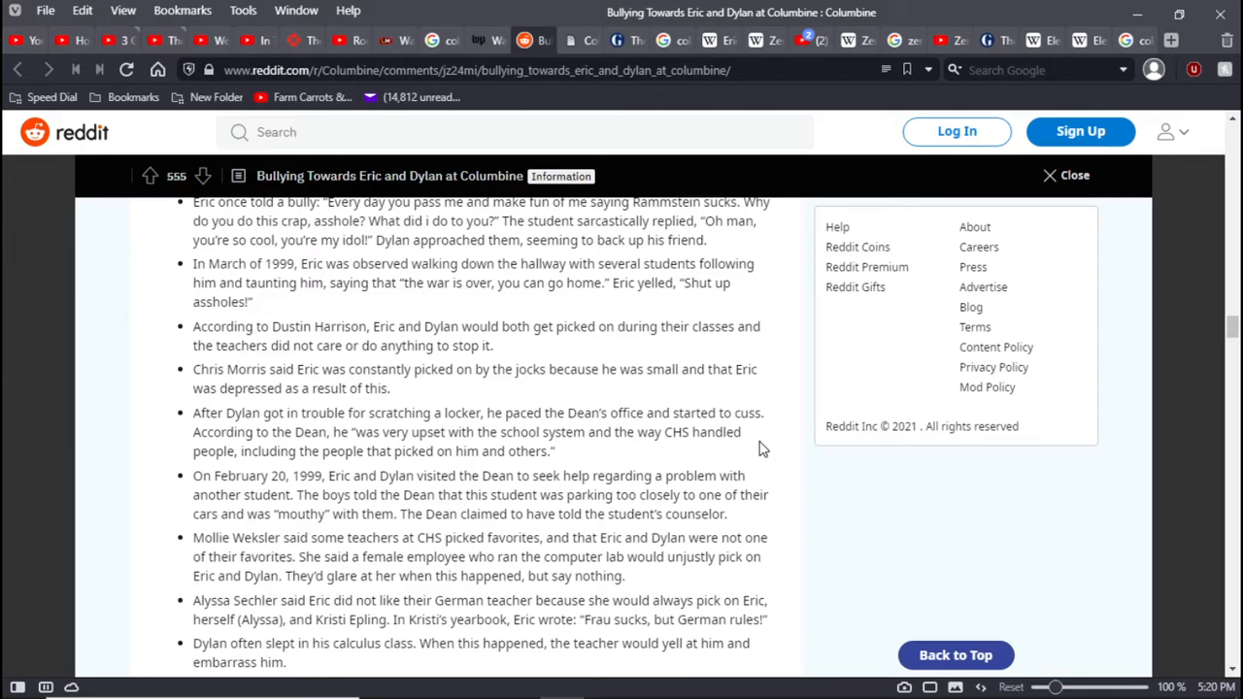
{"action": "mouse_move", "coordinate": [602, 458]}
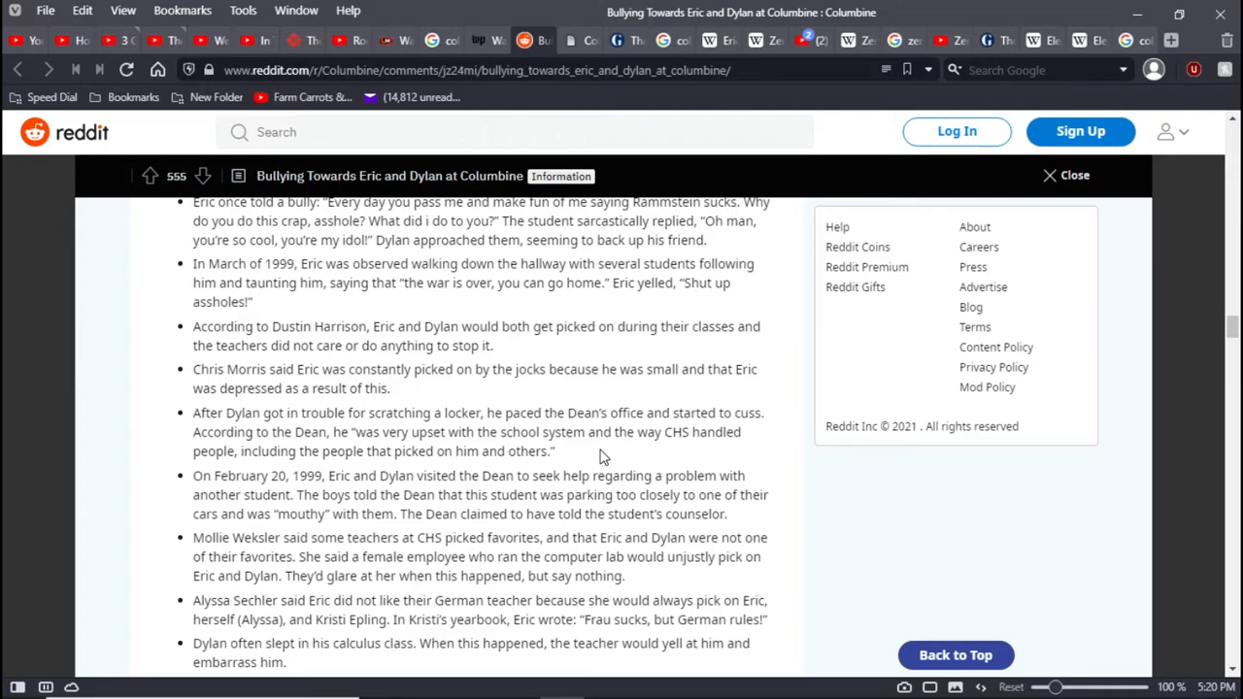
{"action": "scroll", "scroll_direction": "down", "scroll_amount": 3}
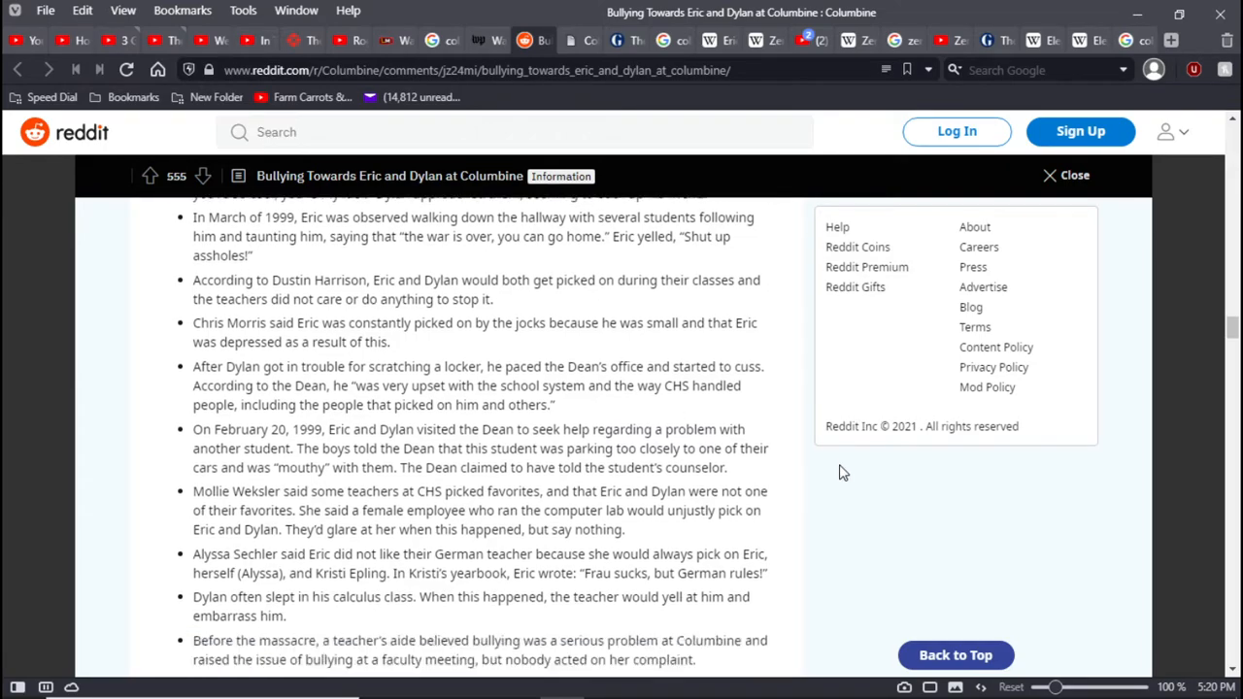
{"action": "scroll", "scroll_direction": "down", "scroll_amount": 3}
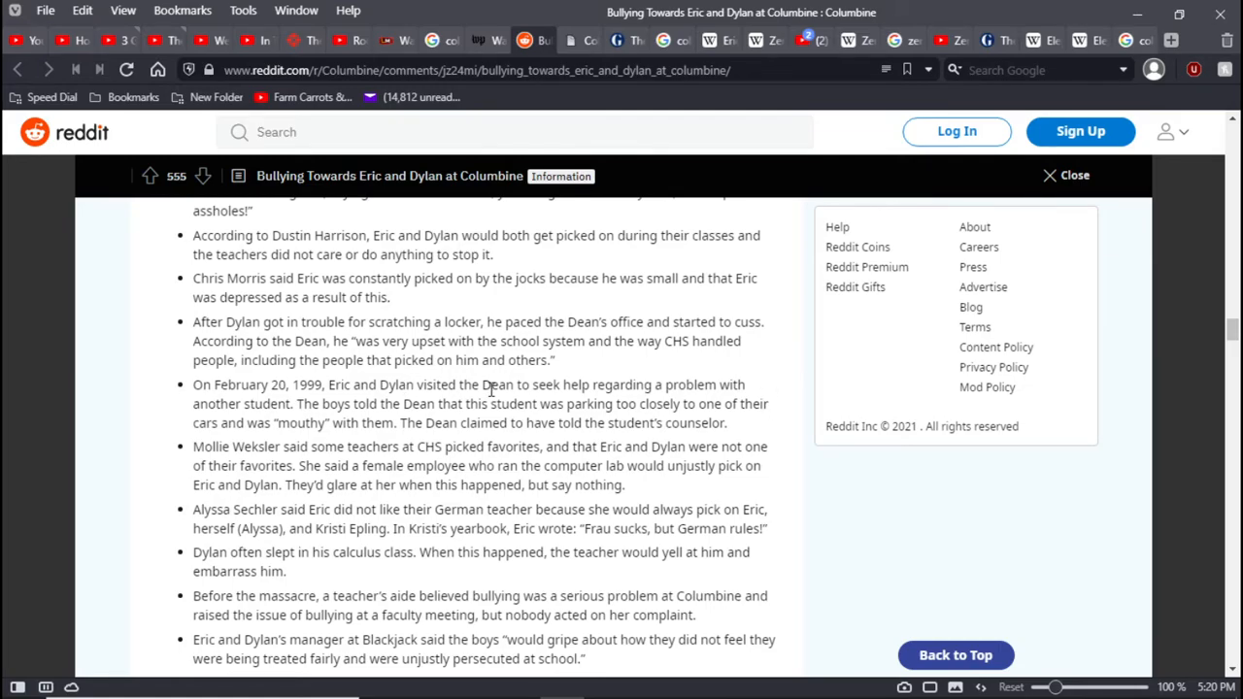
{"action": "mouse_move", "coordinate": [787, 392]}
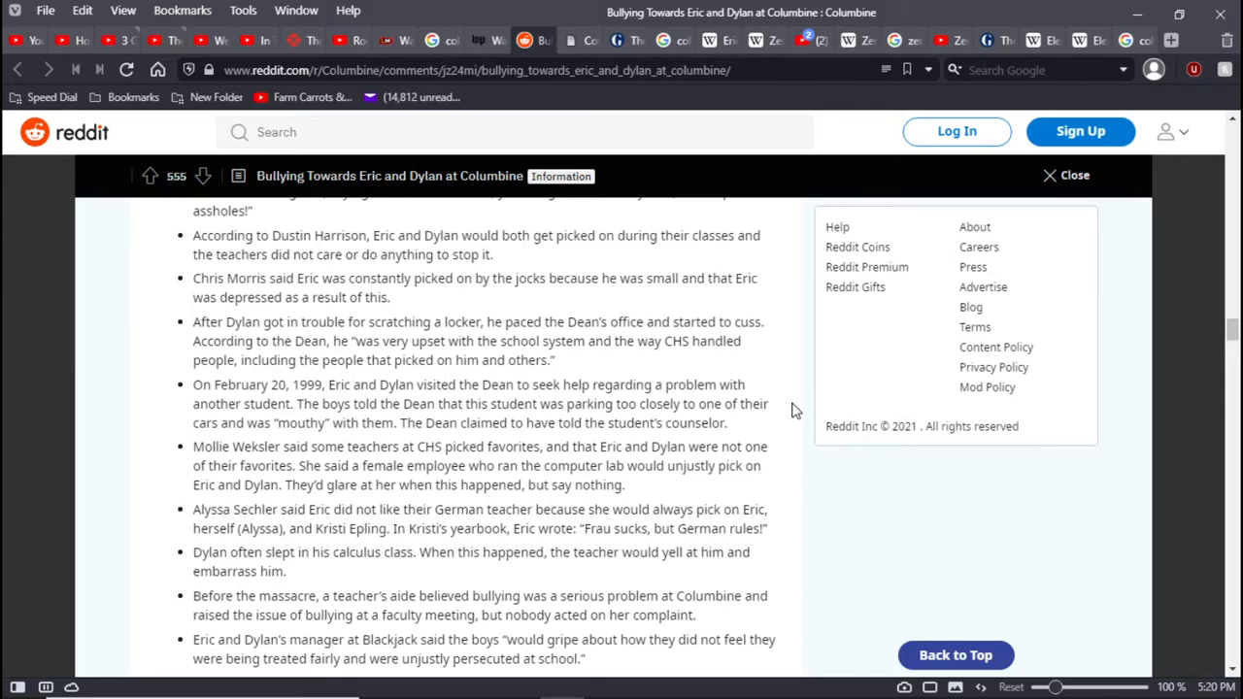
{"action": "mouse_move", "coordinate": [757, 411]}
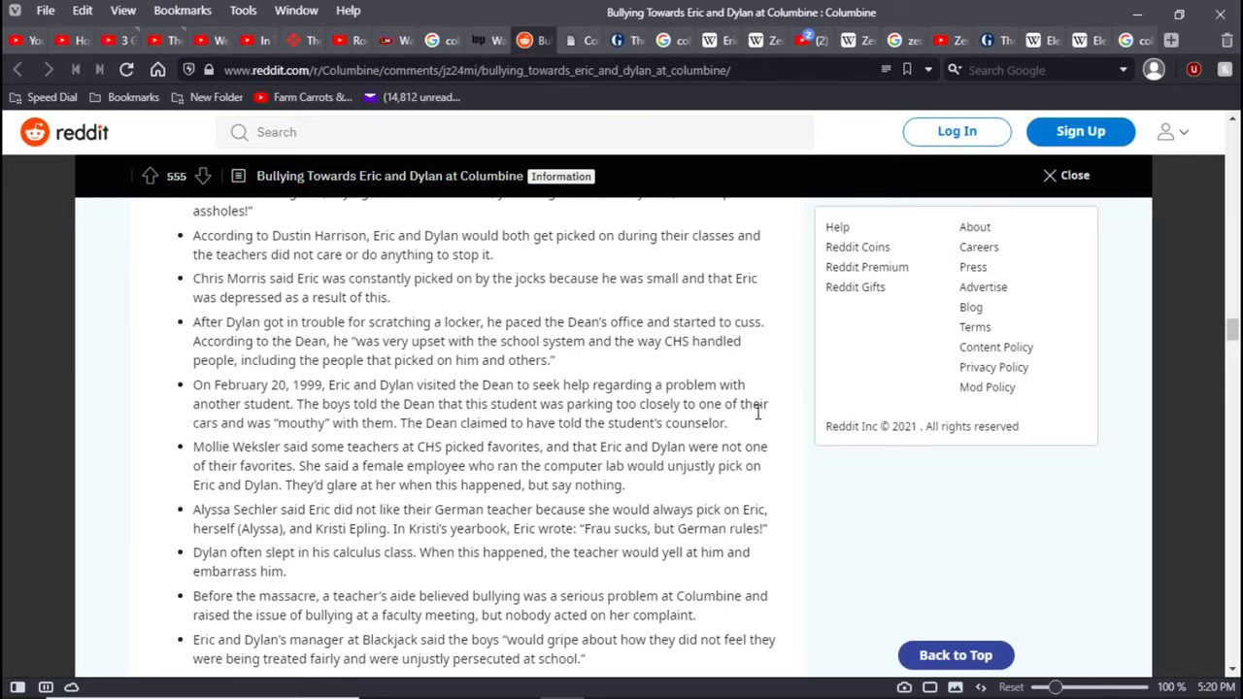
{"action": "mouse_move", "coordinate": [747, 426]}
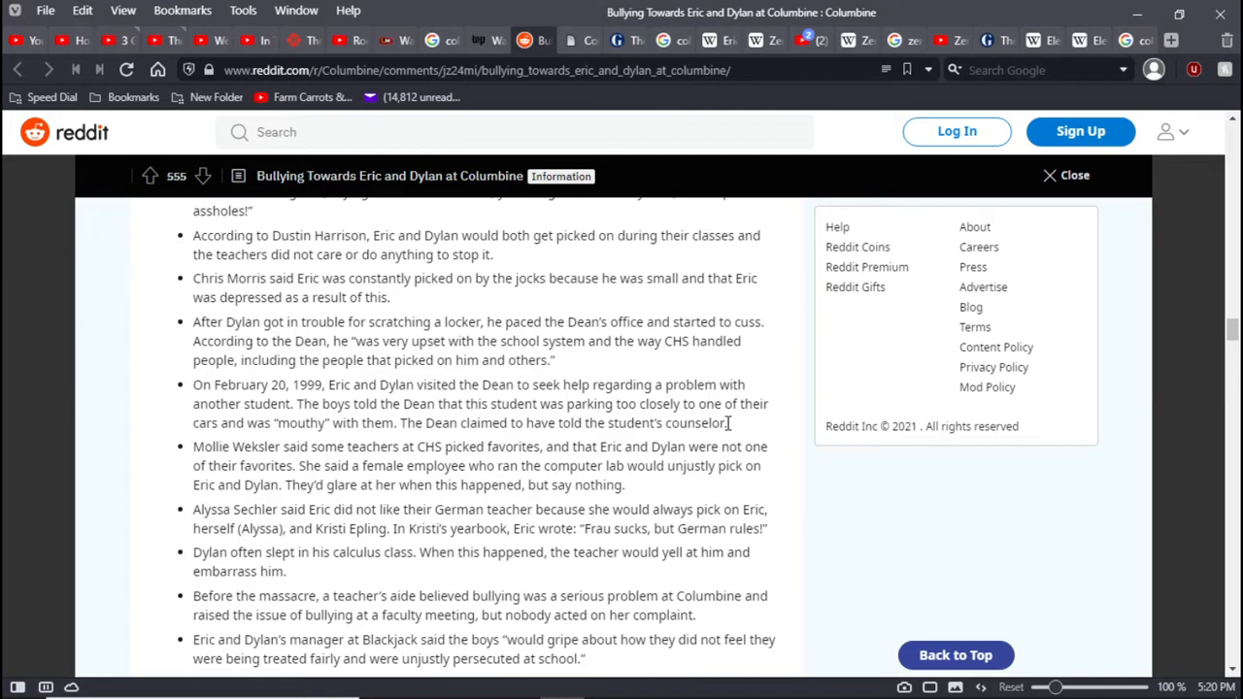
Scroll to Eric Harris's quotes about revenge, respect, and being left out
{"action": "scroll", "scroll_direction": "down", "scroll_amount": 3}
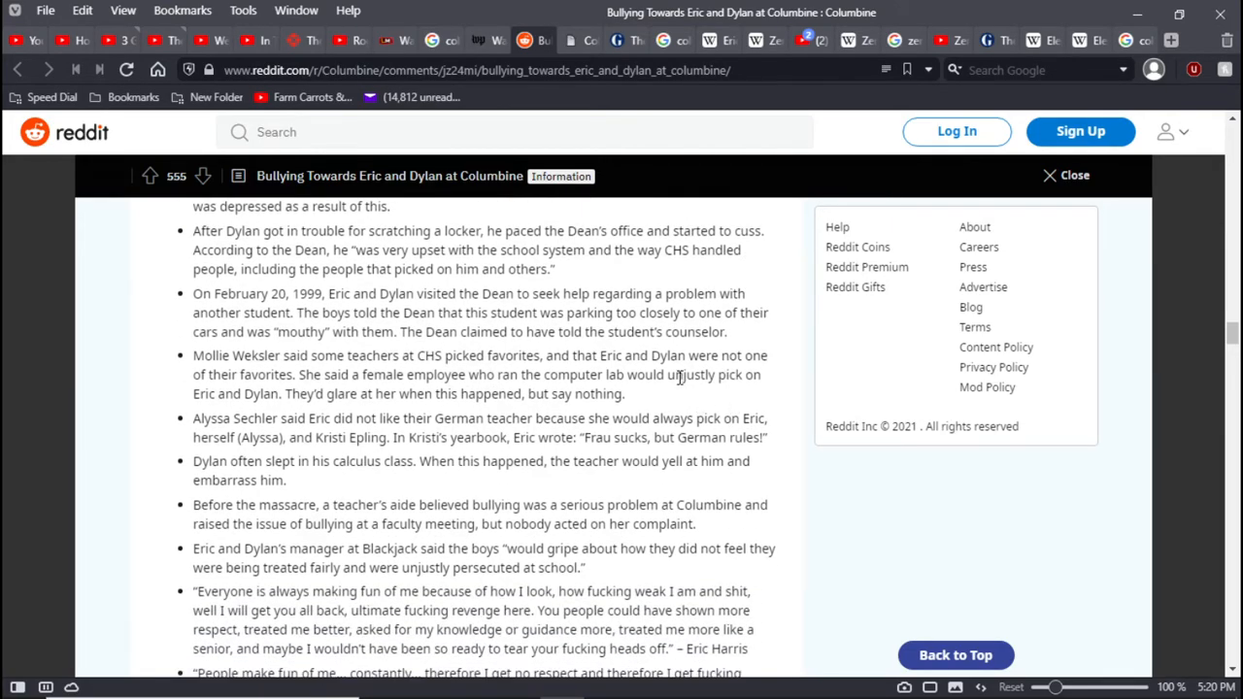
{"action": "mouse_move", "coordinate": [589, 370]}
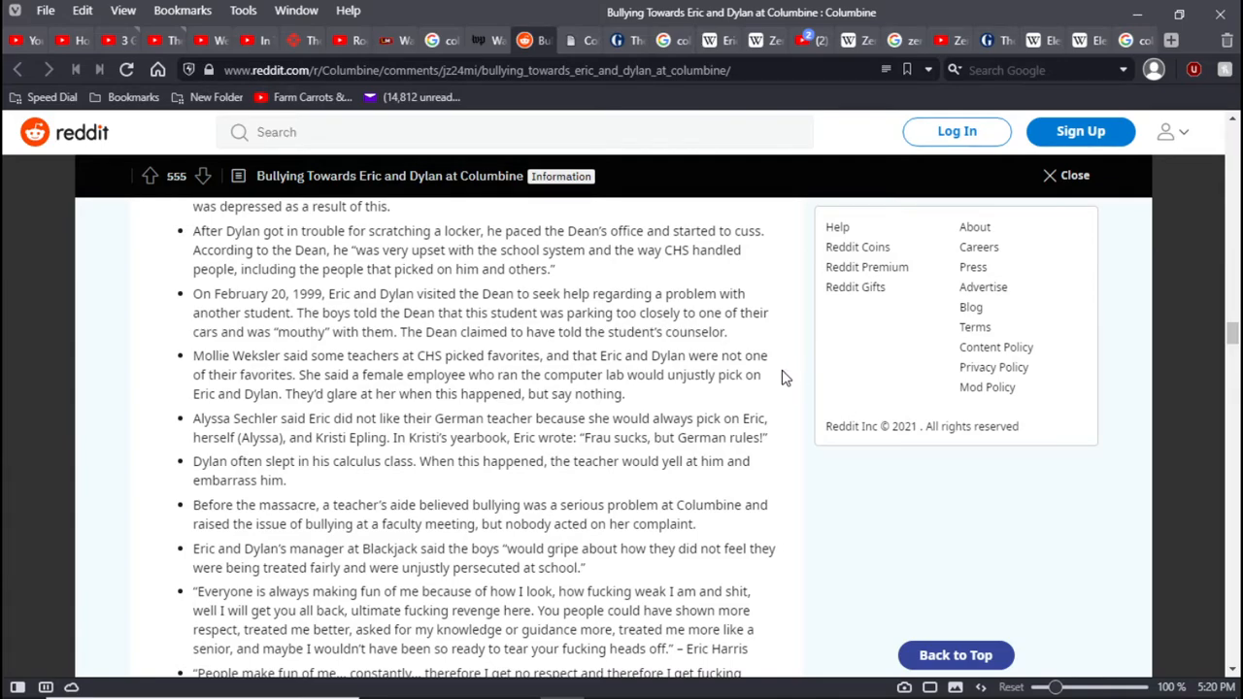
{"action": "mouse_move", "coordinate": [770, 376]}
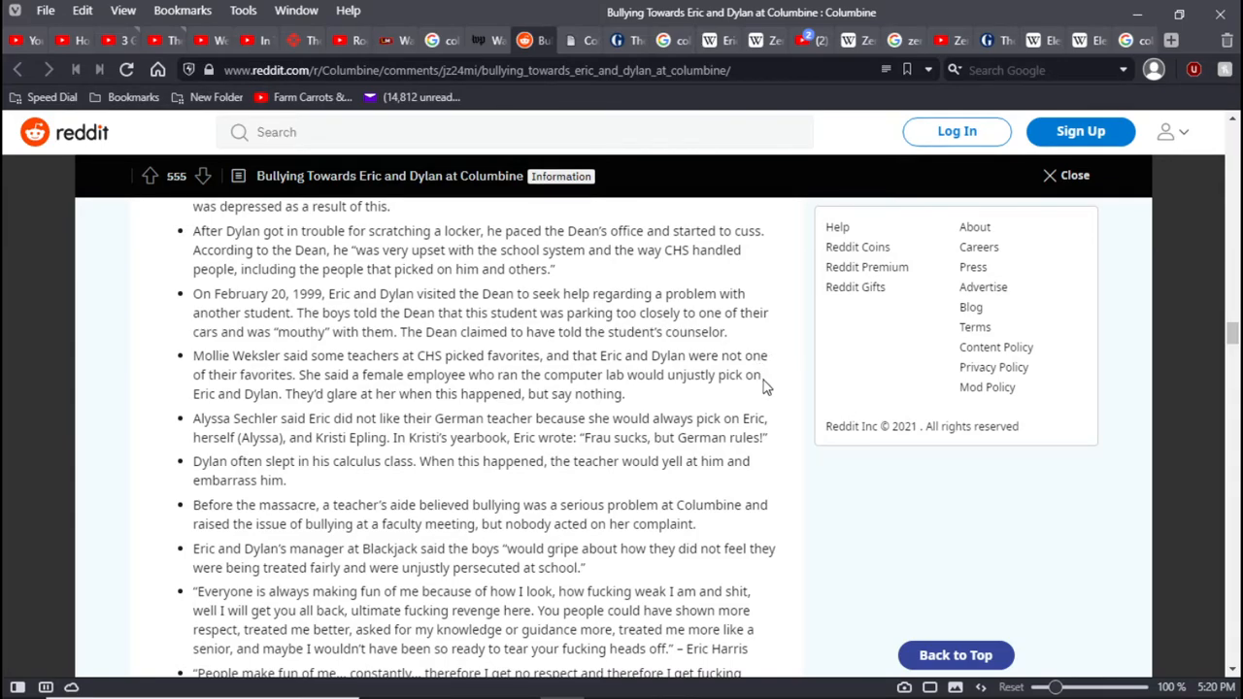
{"action": "mouse_move", "coordinate": [709, 398]}
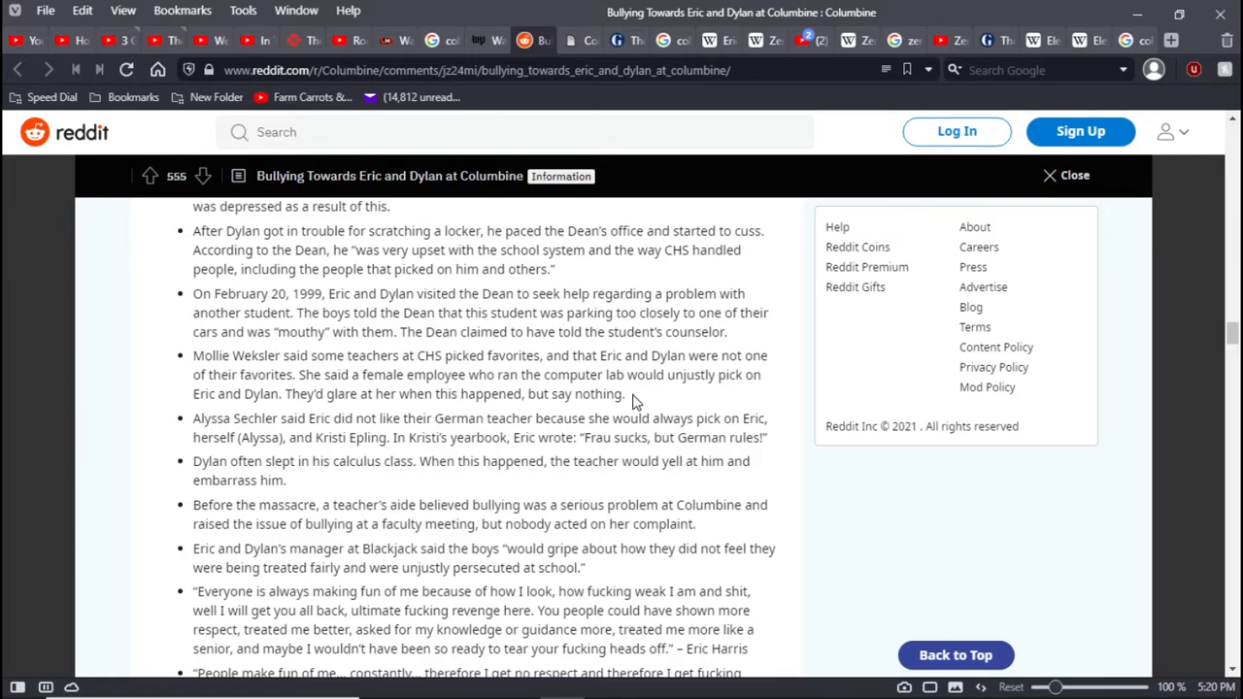
{"action": "mouse_move", "coordinate": [601, 416]}
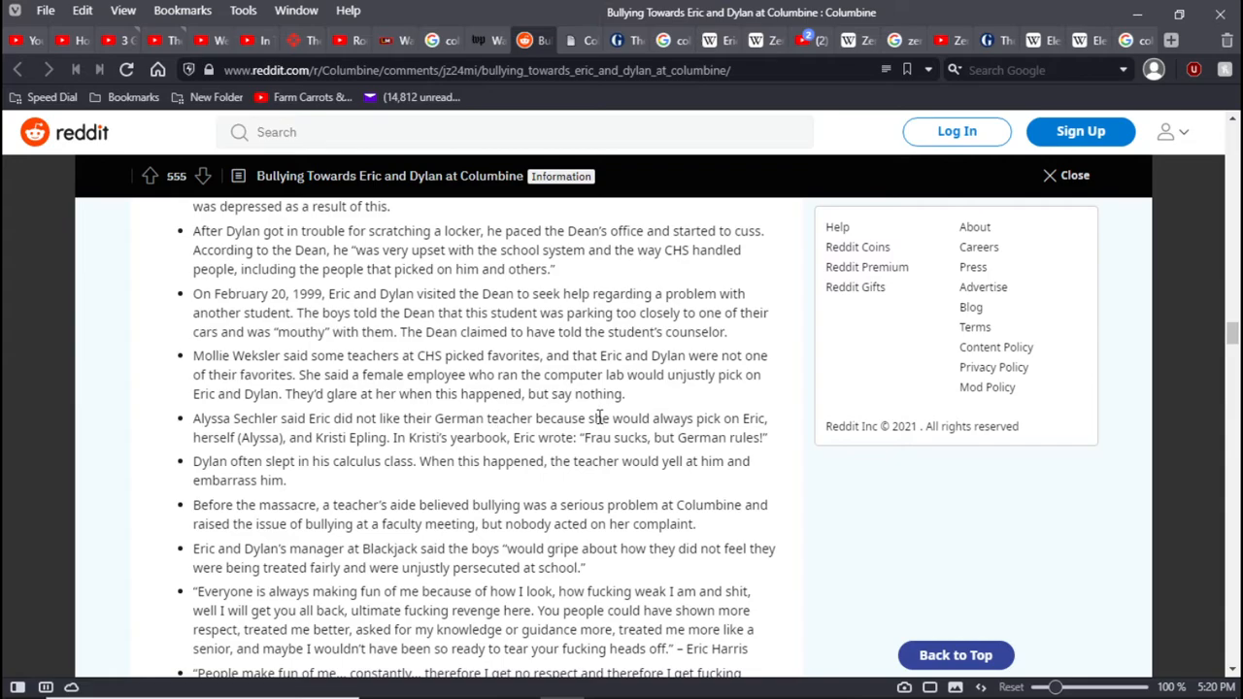
{"action": "mouse_move", "coordinate": [763, 440]}
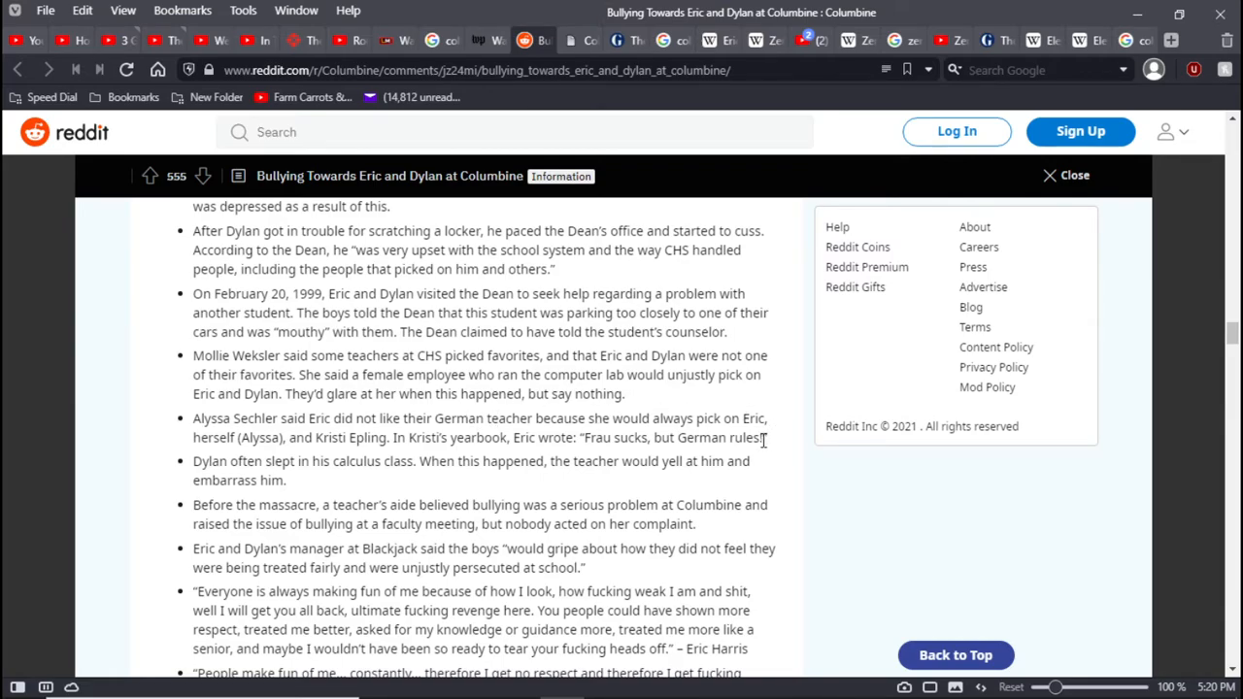
{"action": "mouse_move", "coordinate": [771, 446]}
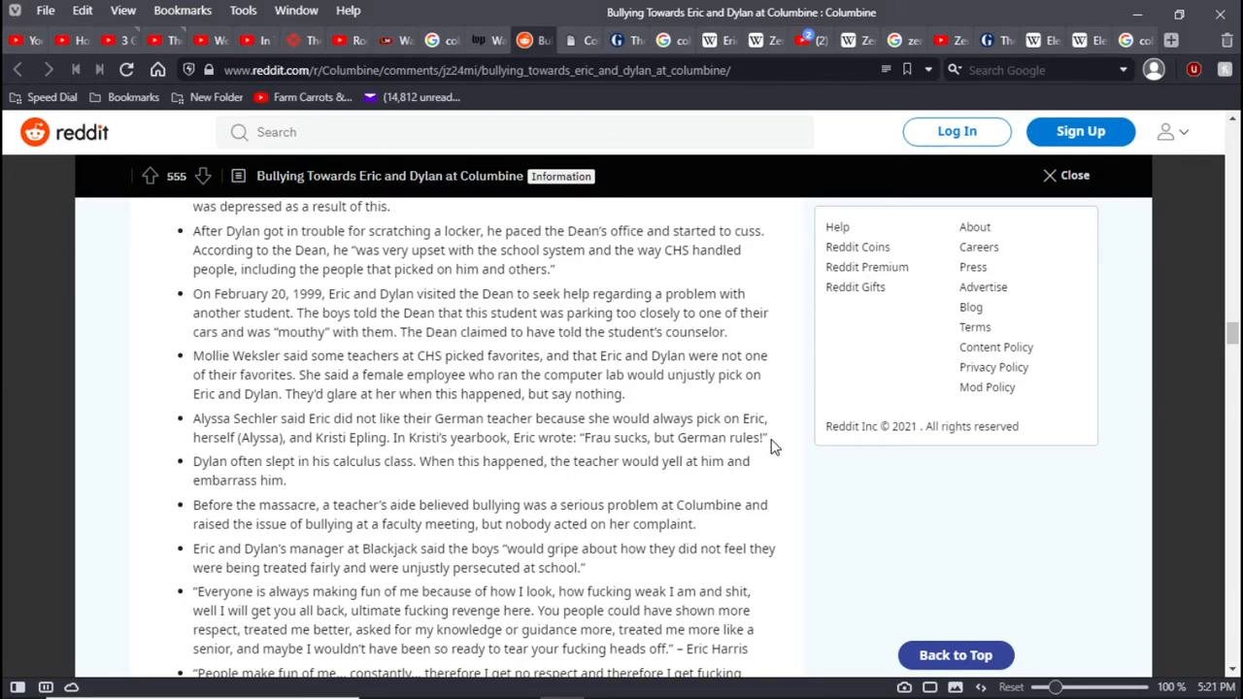
{"action": "mouse_move", "coordinate": [474, 470]}
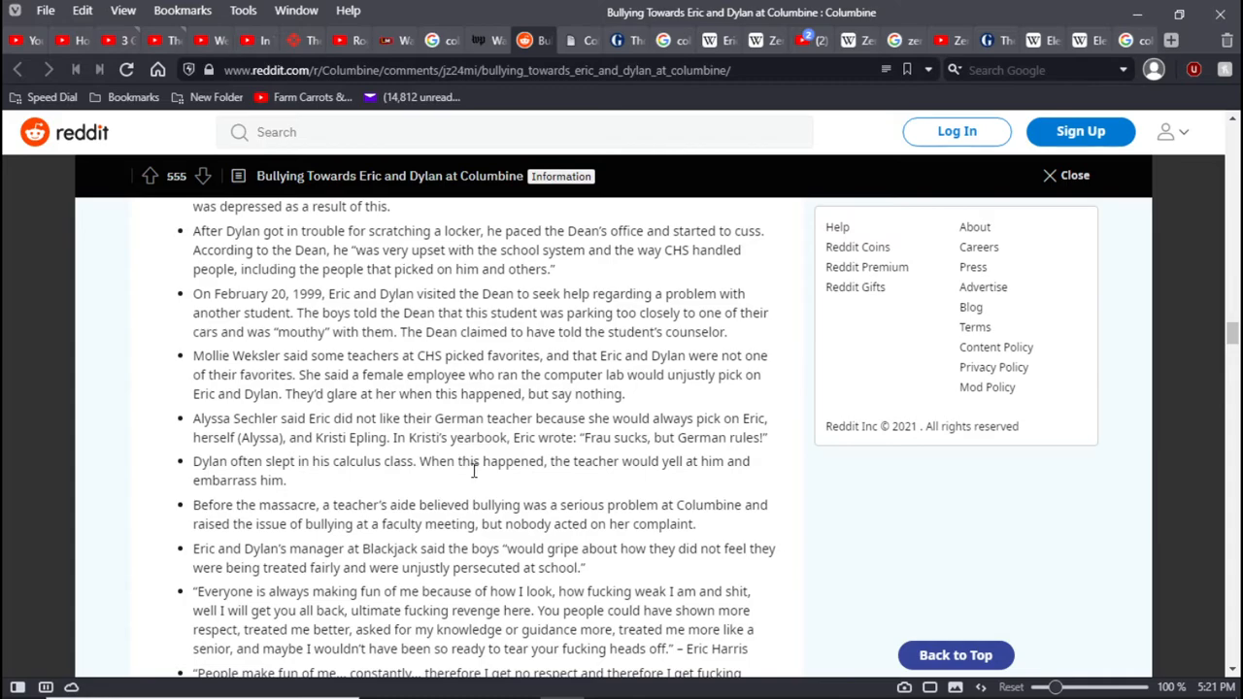
{"action": "mouse_move", "coordinate": [570, 458]}
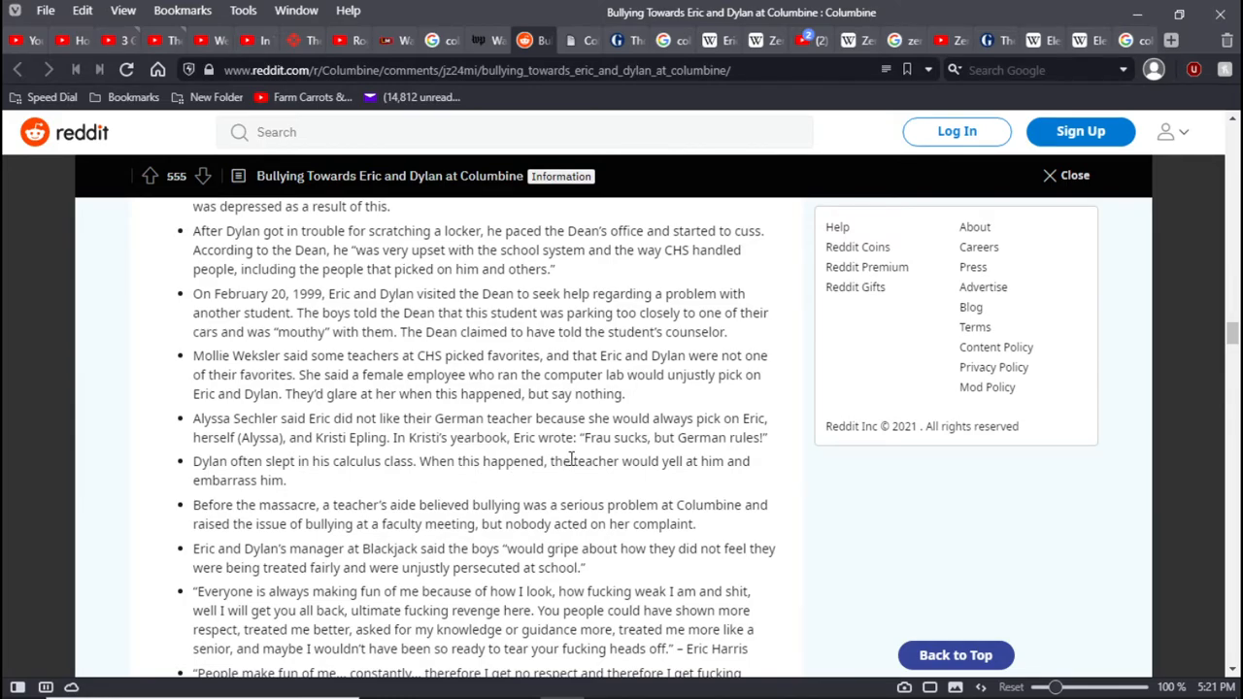
{"action": "mouse_move", "coordinate": [660, 446]}
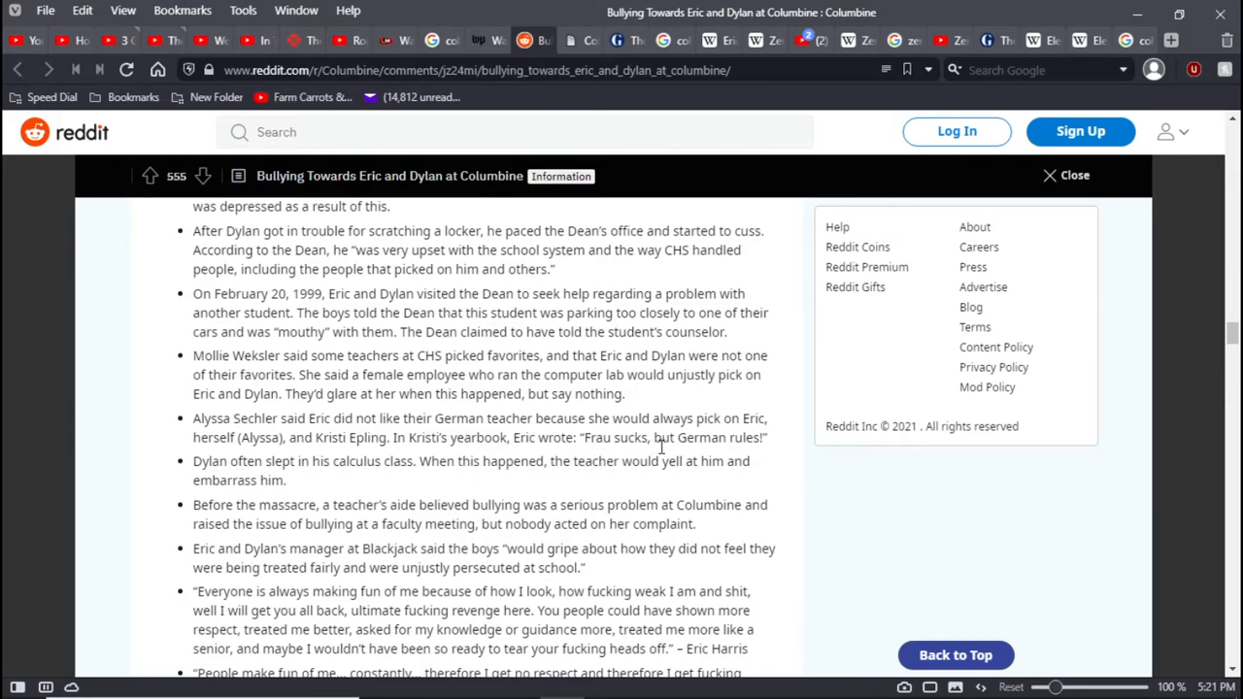
{"action": "mouse_move", "coordinate": [742, 483]}
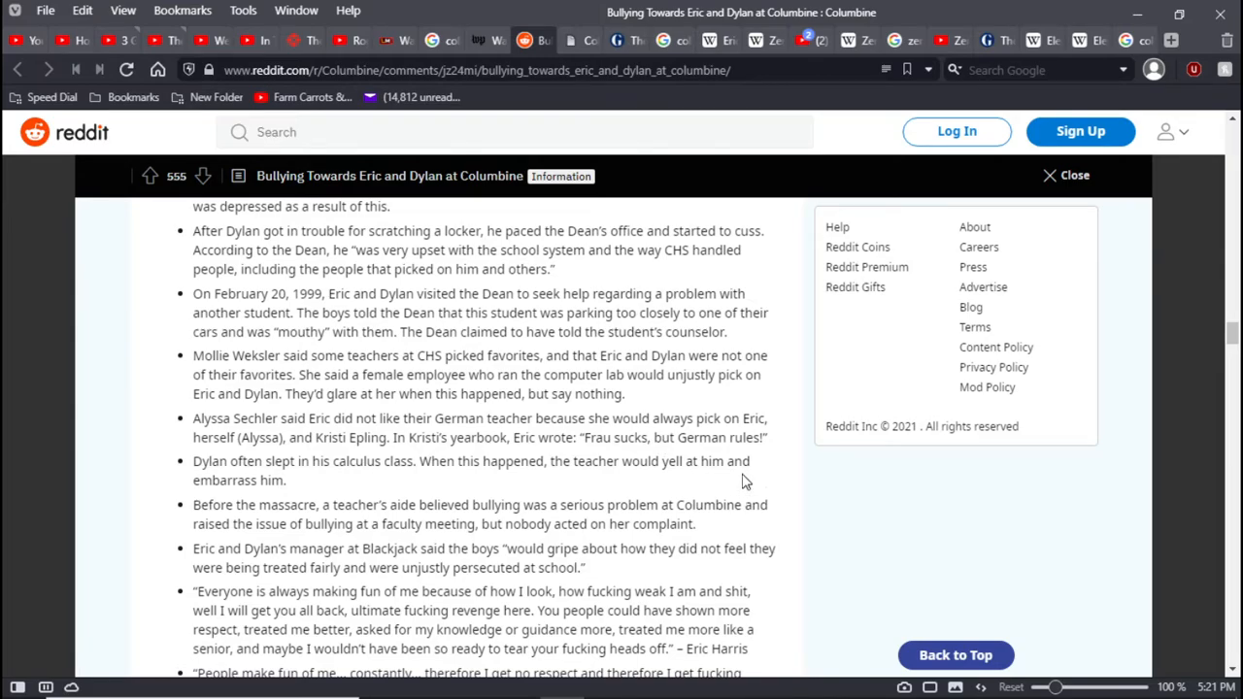
{"action": "mouse_move", "coordinate": [737, 472]}
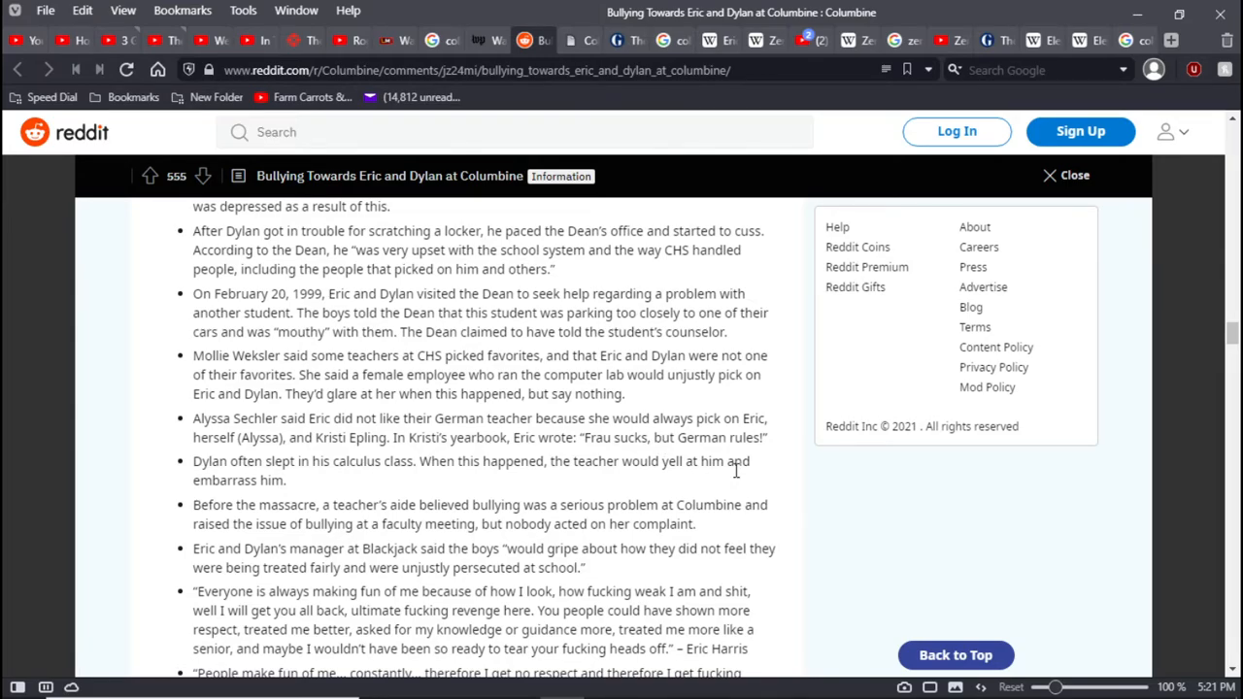
{"action": "mouse_move", "coordinate": [767, 483]}
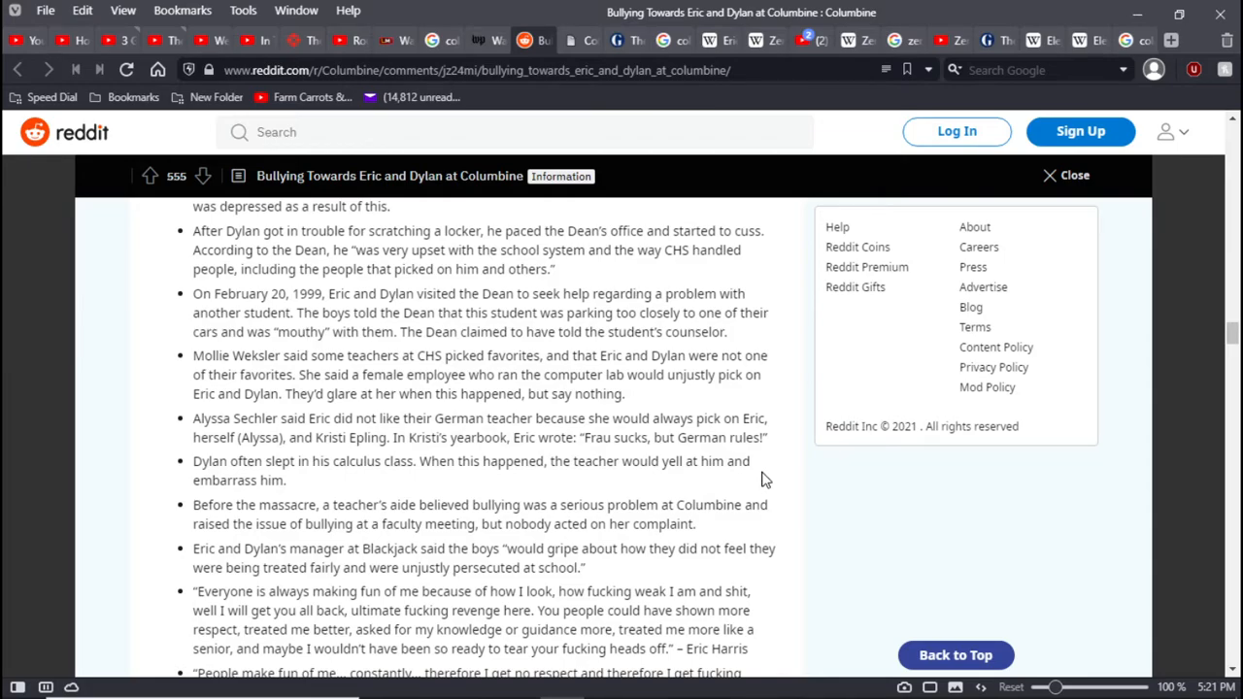
{"action": "mouse_move", "coordinate": [774, 528]}
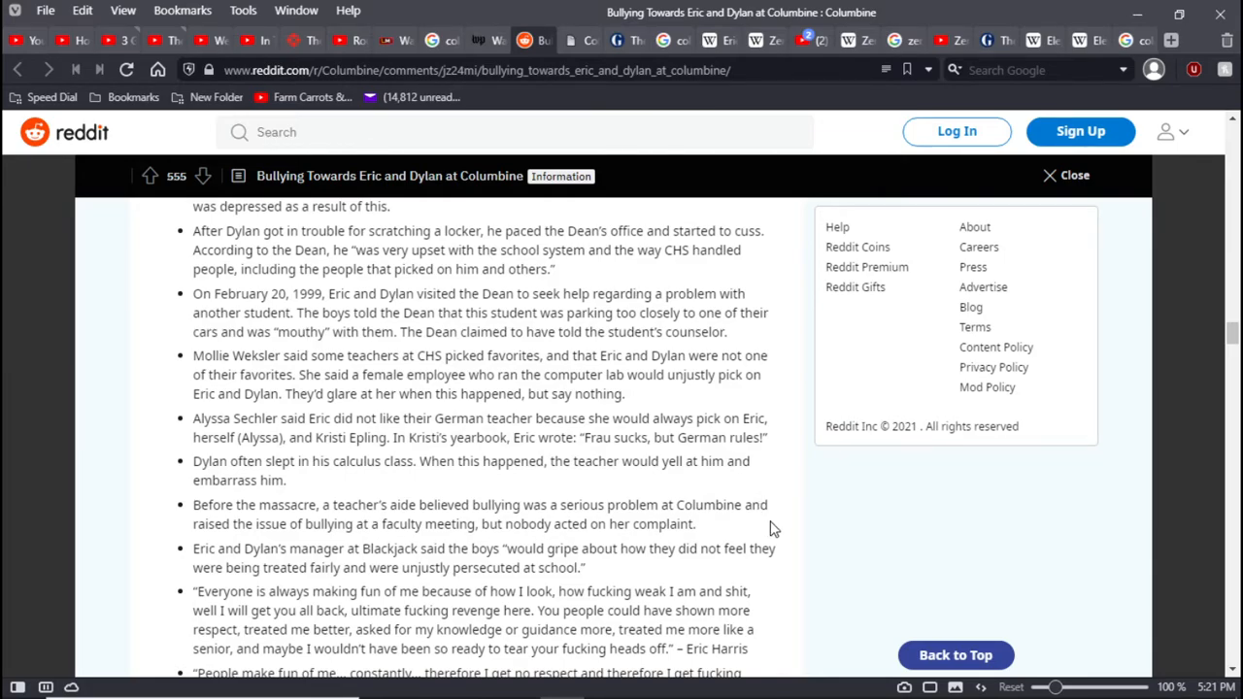
{"action": "mouse_move", "coordinate": [728, 536]}
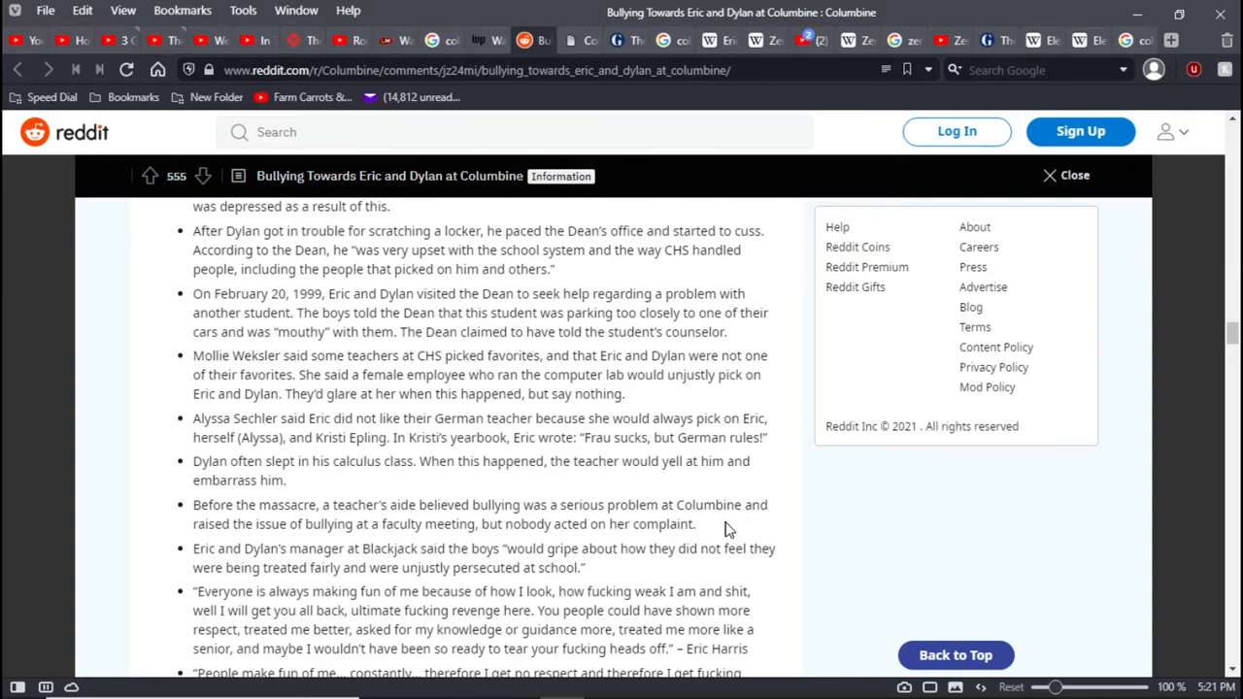
{"action": "mouse_move", "coordinate": [708, 529]}
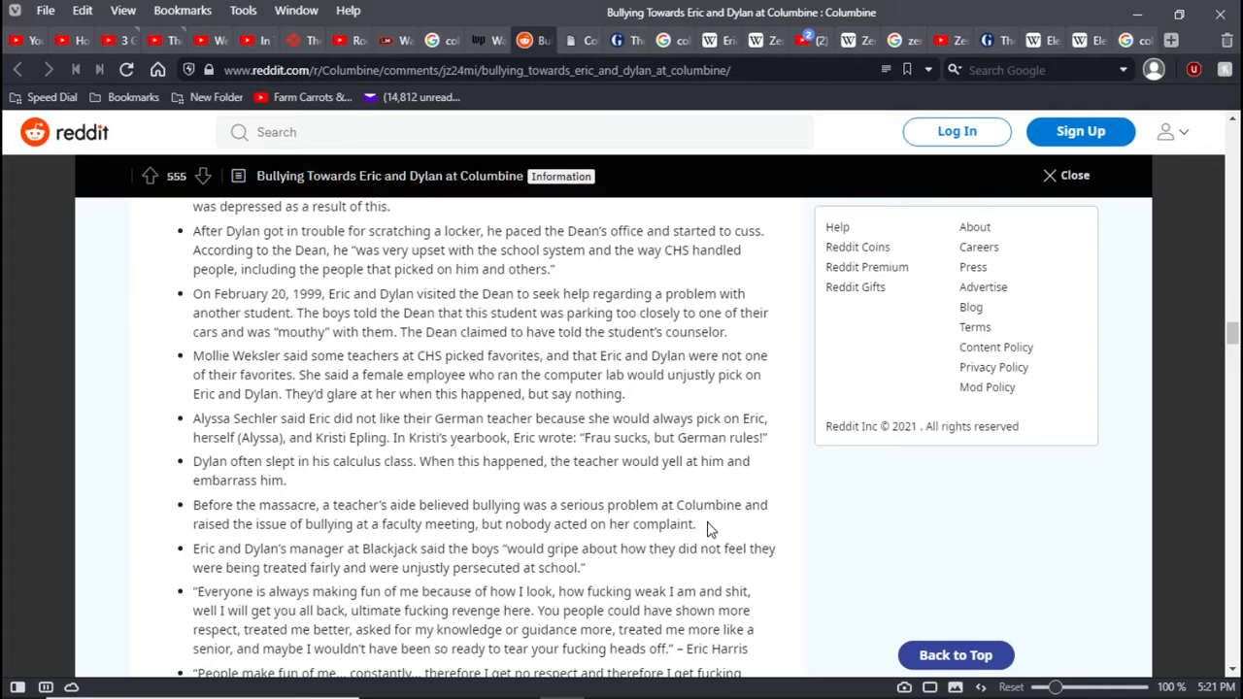
{"action": "mouse_move", "coordinate": [684, 529]}
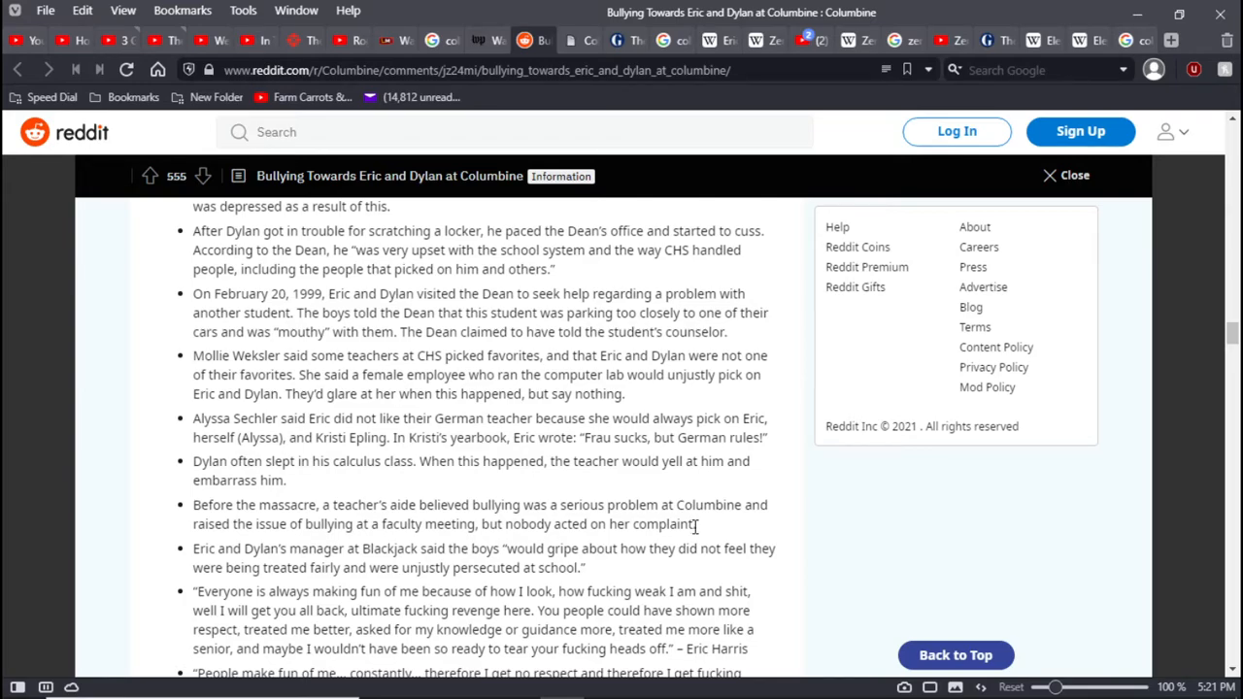
{"action": "mouse_move", "coordinate": [717, 529]}
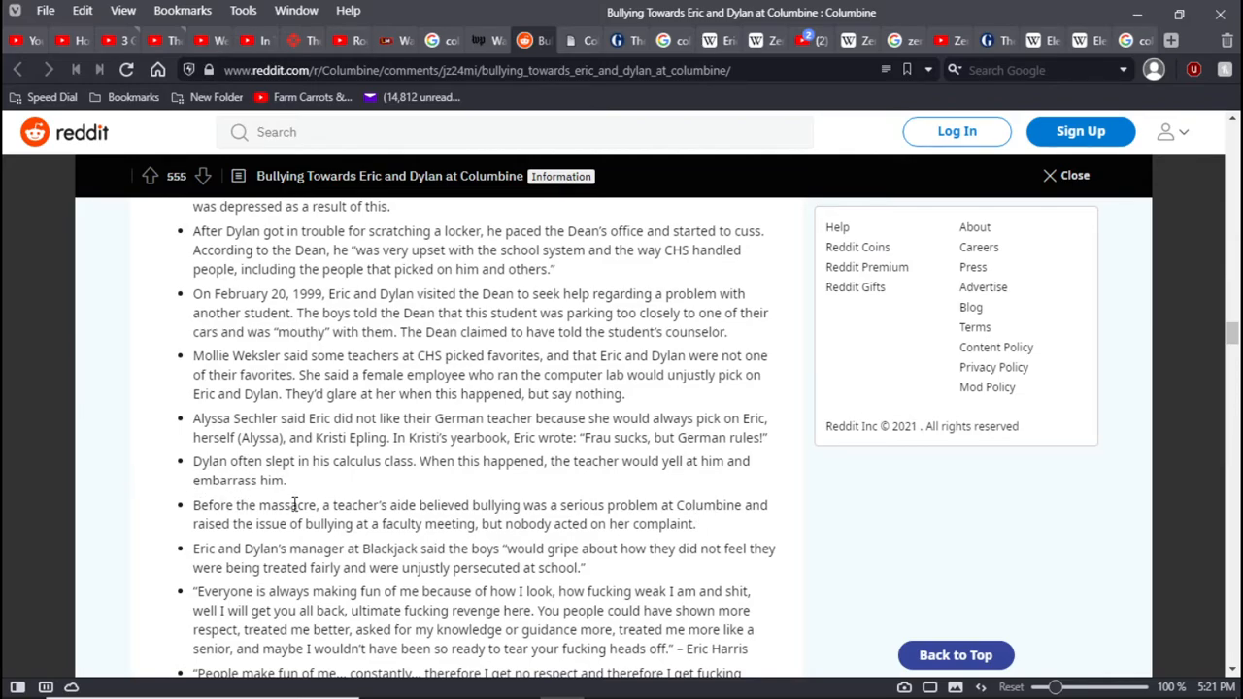
{"action": "mouse_move", "coordinate": [453, 501]}
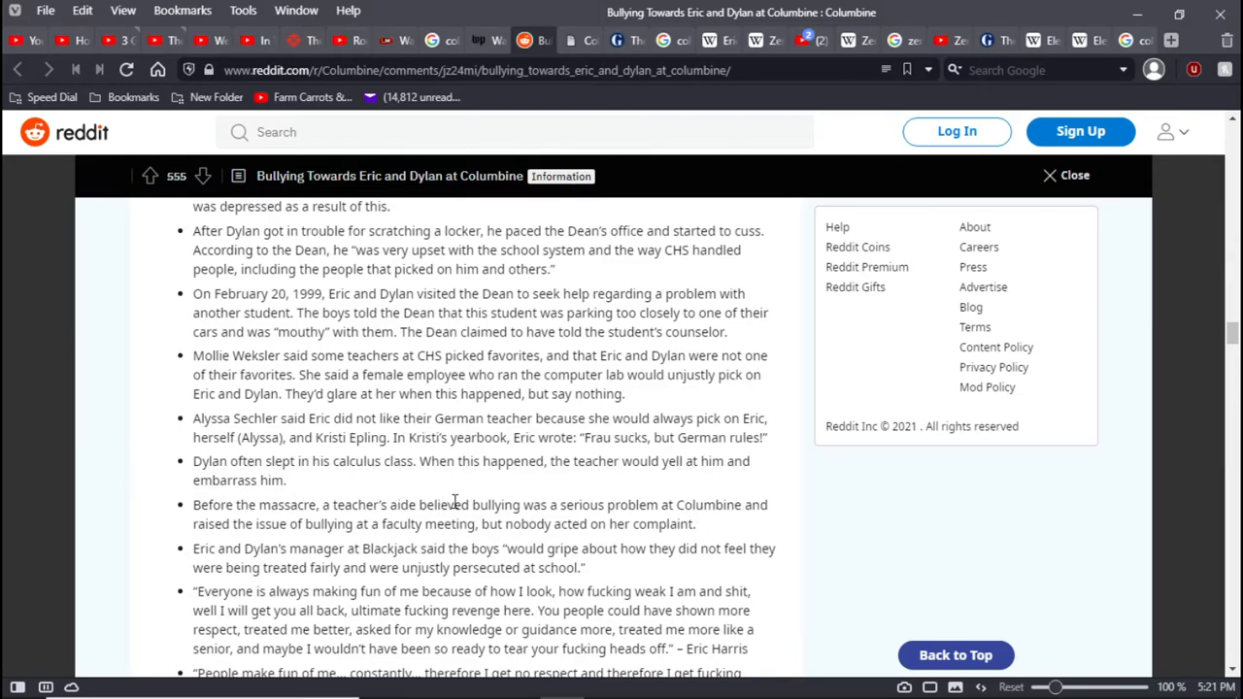
{"action": "mouse_move", "coordinate": [786, 507]}
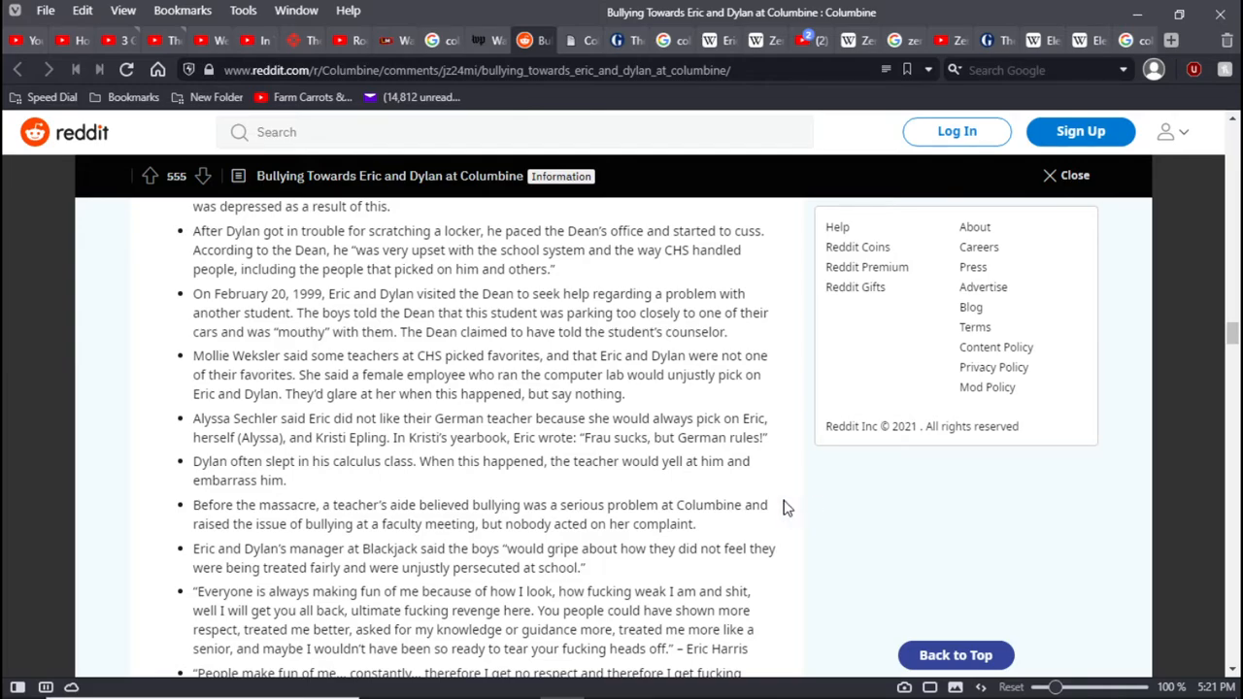
{"action": "mouse_move", "coordinate": [505, 524]}
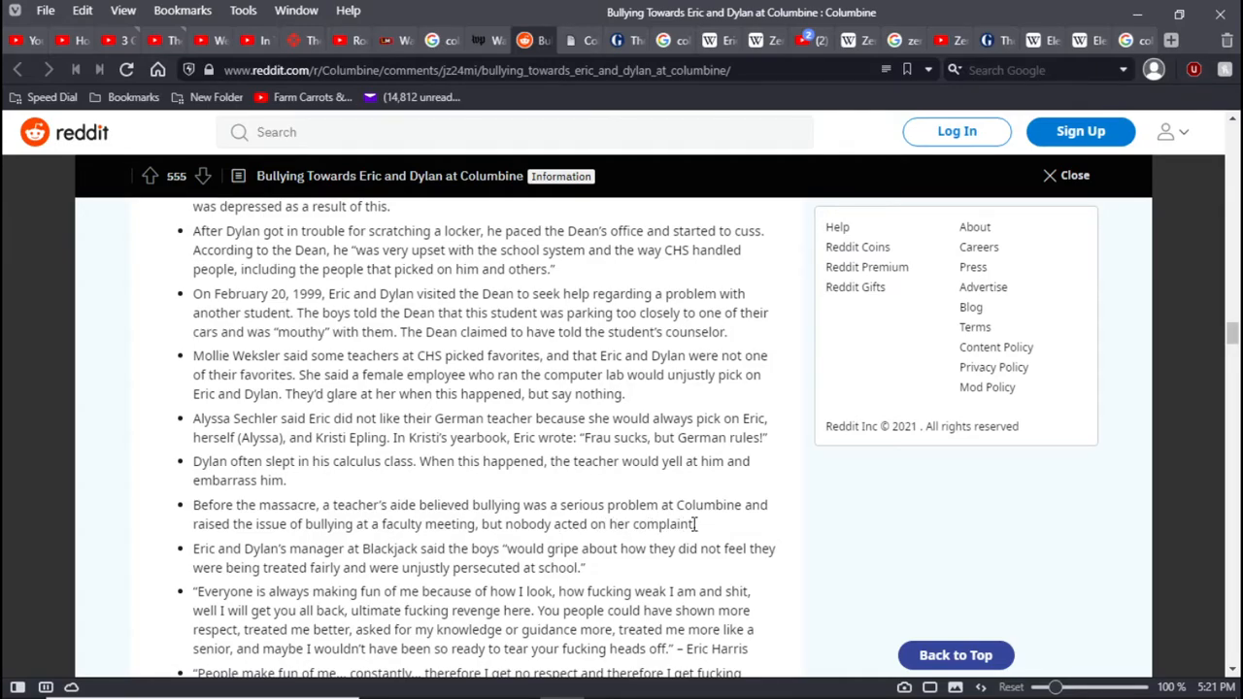
{"action": "mouse_move", "coordinate": [697, 542]}
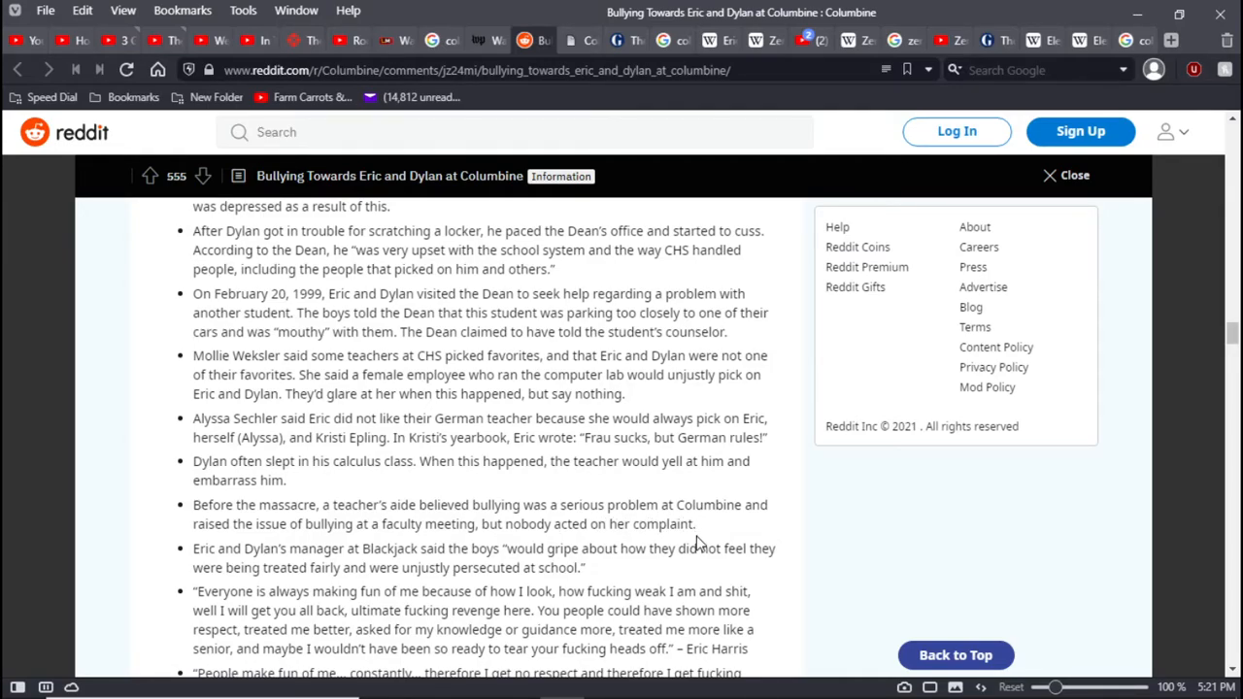
{"action": "scroll", "scroll_direction": "down", "scroll_amount": 3}
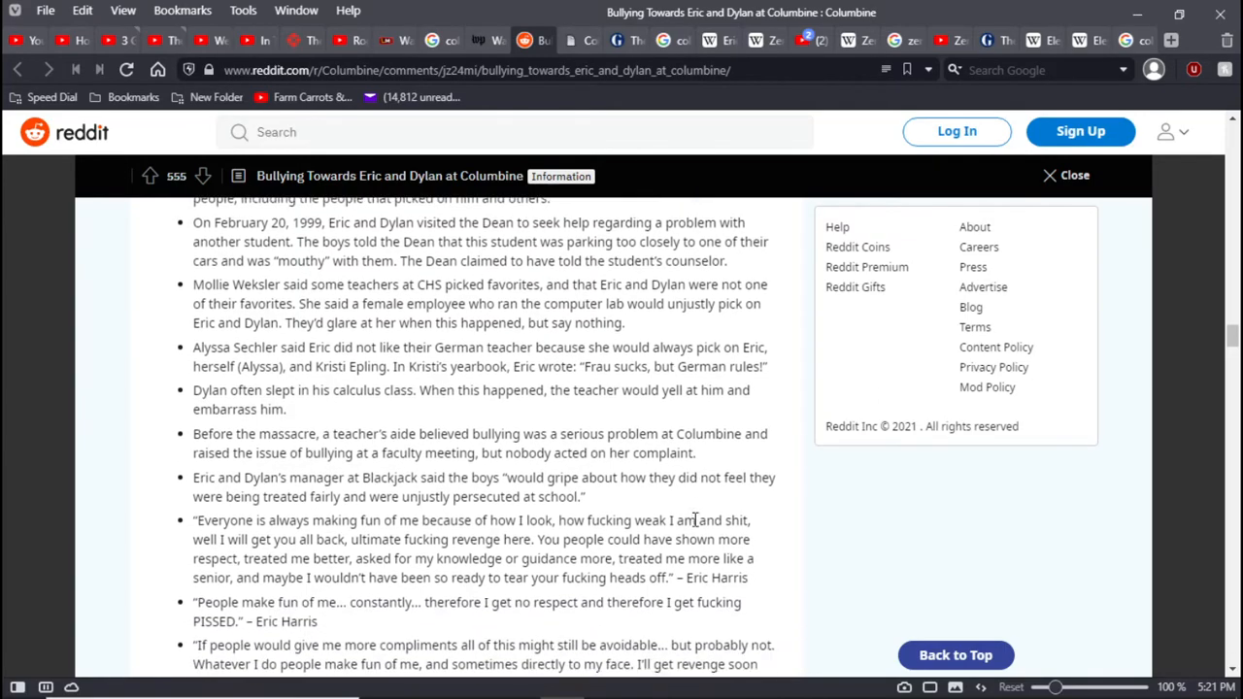
{"action": "scroll", "scroll_direction": "down", "scroll_amount": 3}
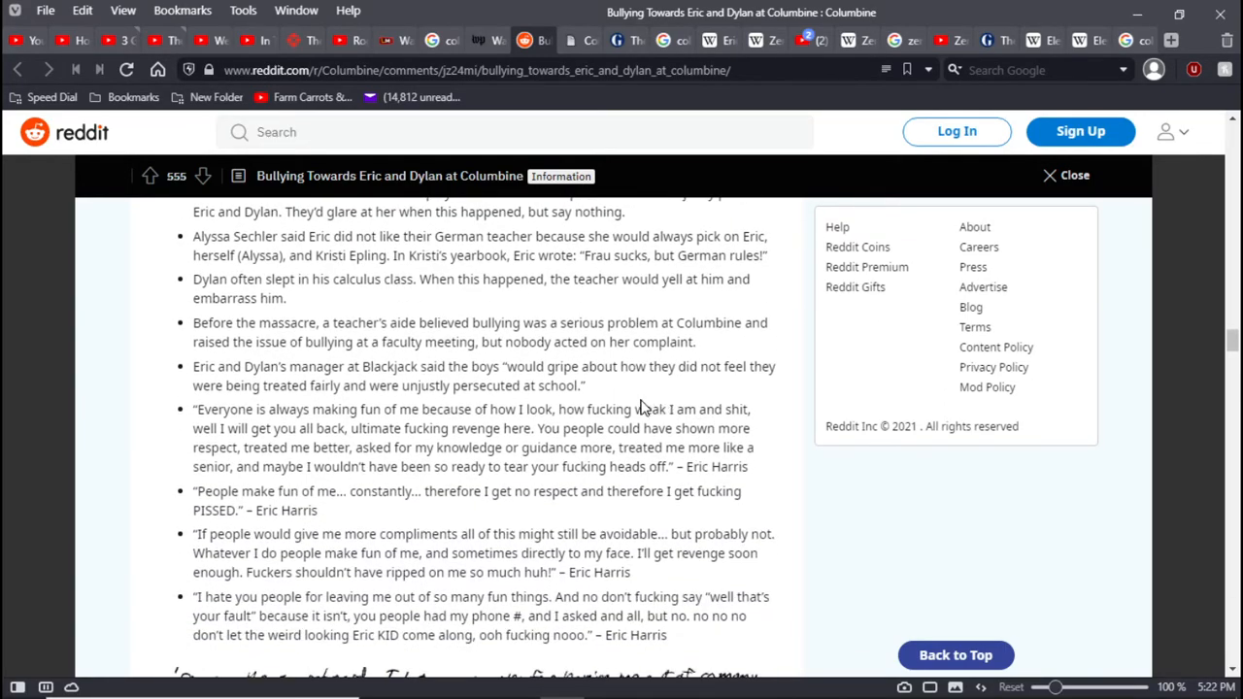
{"action": "mouse_move", "coordinate": [702, 350]}
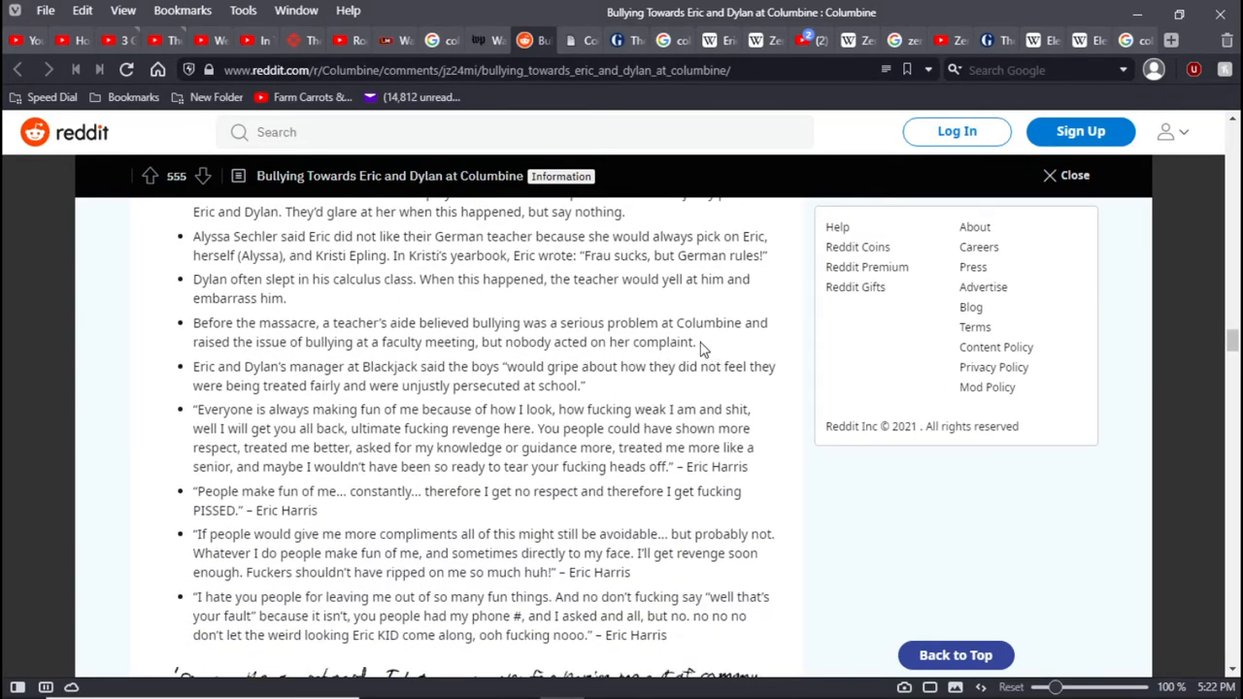
{"action": "mouse_move", "coordinate": [777, 350]}
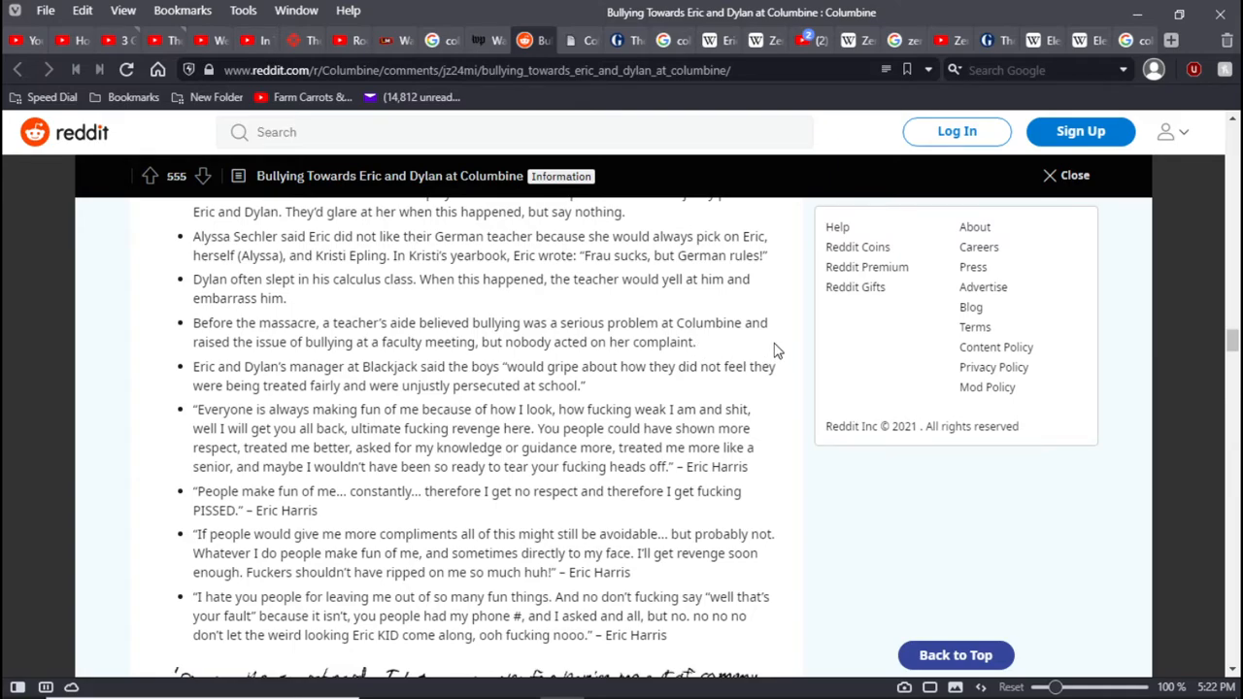
{"action": "mouse_move", "coordinate": [719, 351]}
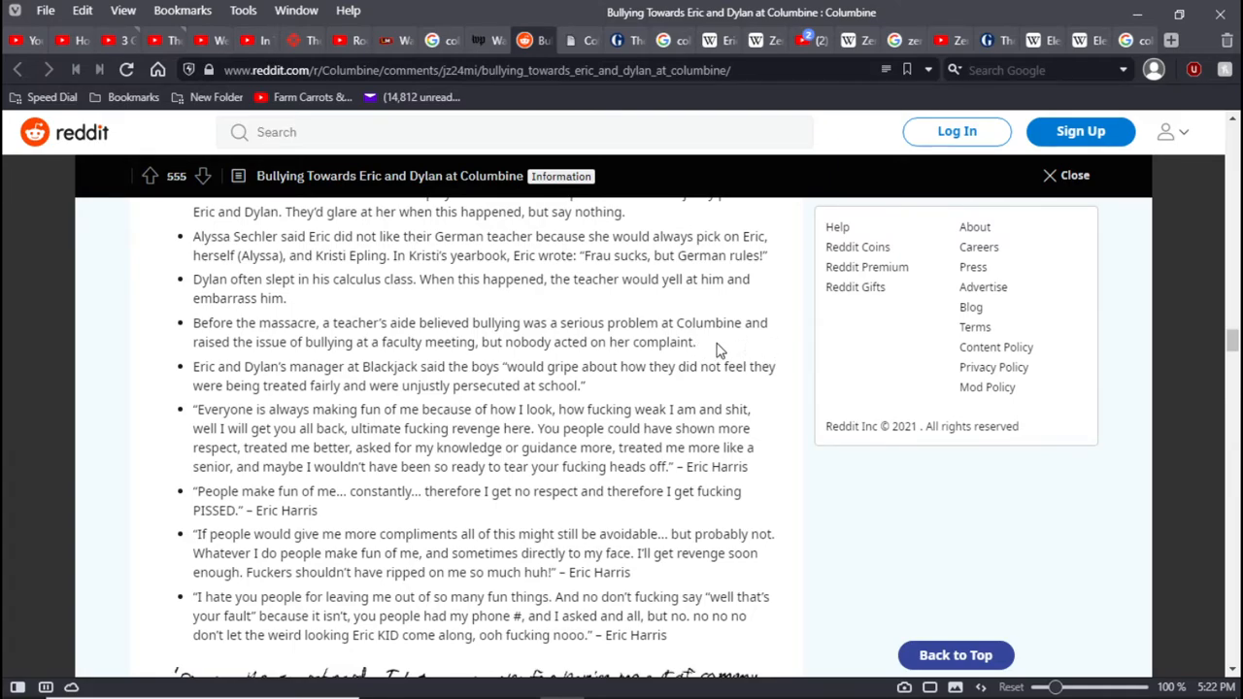
{"action": "mouse_move", "coordinate": [704, 350]}
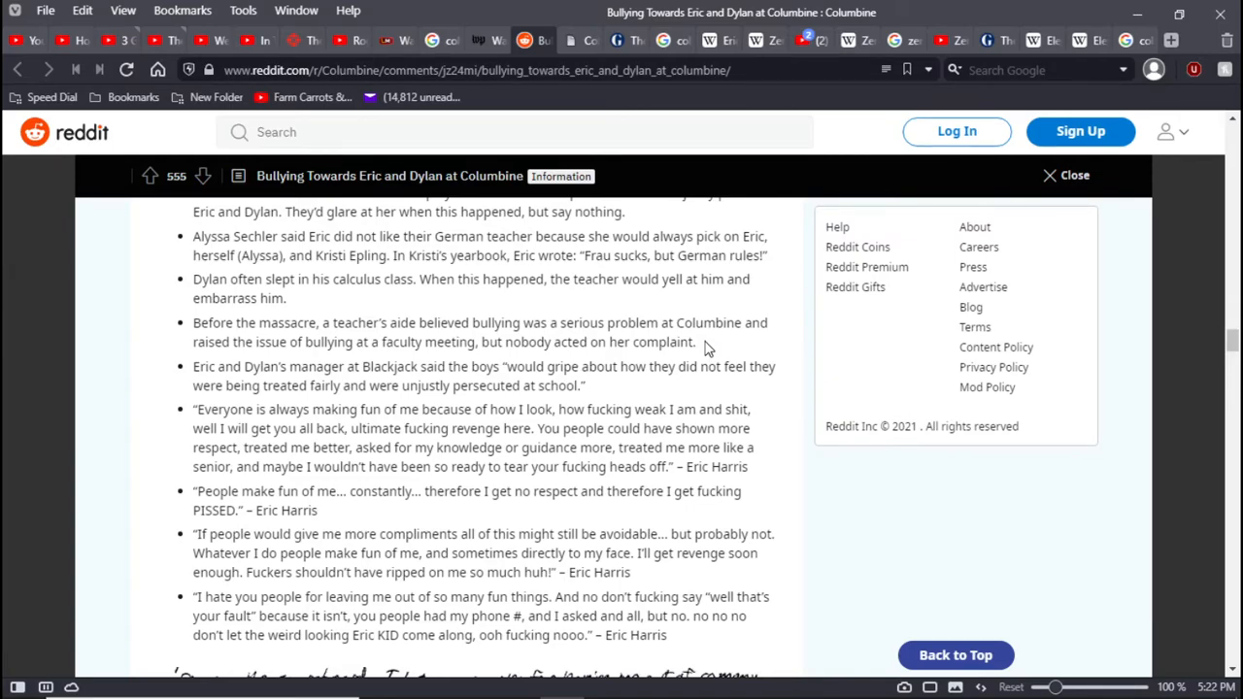
{"action": "mouse_move", "coordinate": [728, 345]}
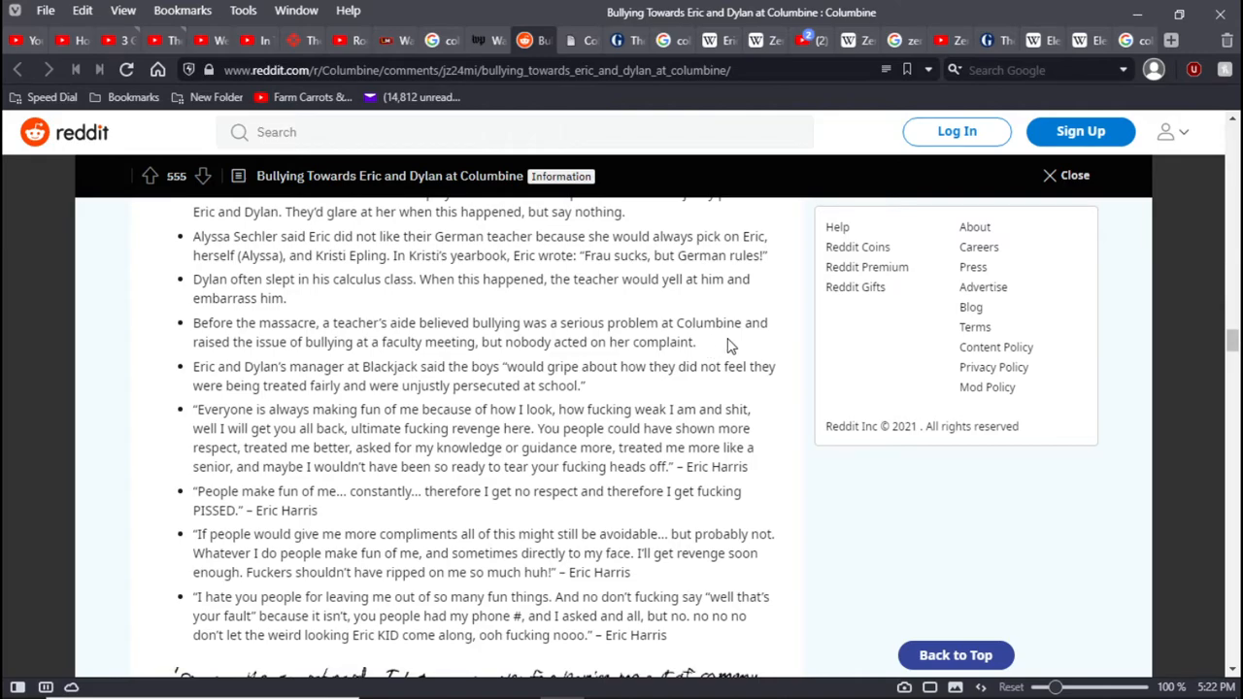
{"action": "mouse_move", "coordinate": [614, 398]}
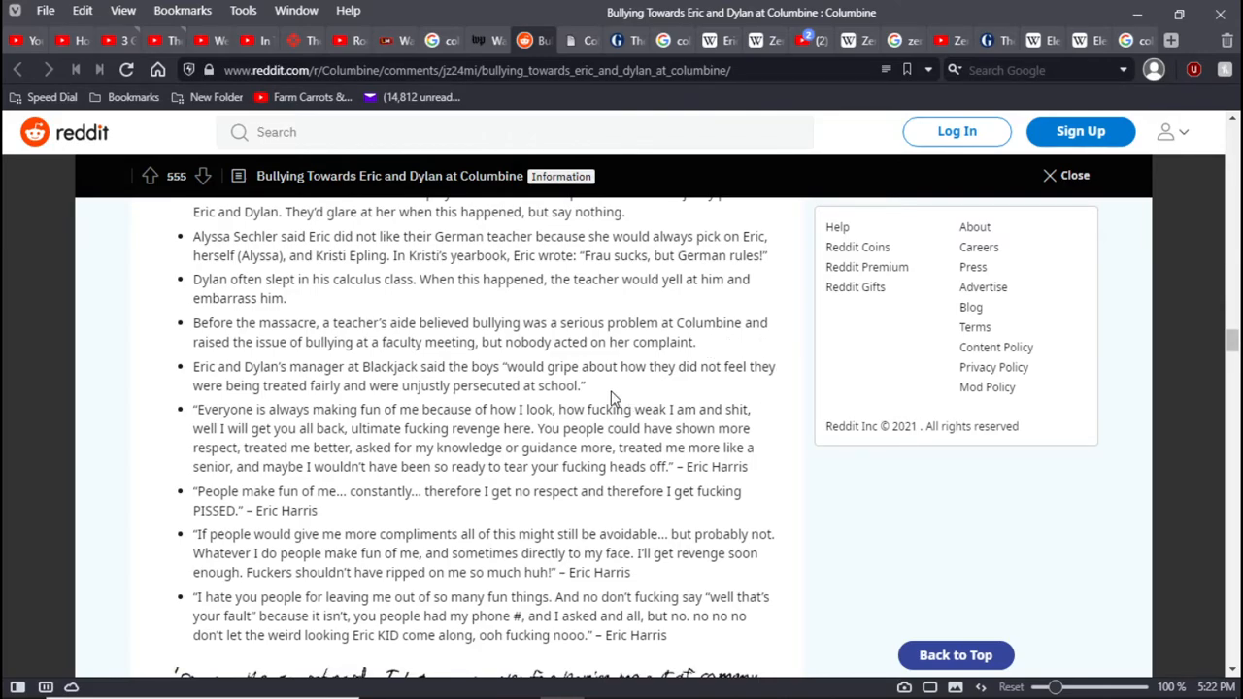
{"action": "mouse_move", "coordinate": [589, 404]}
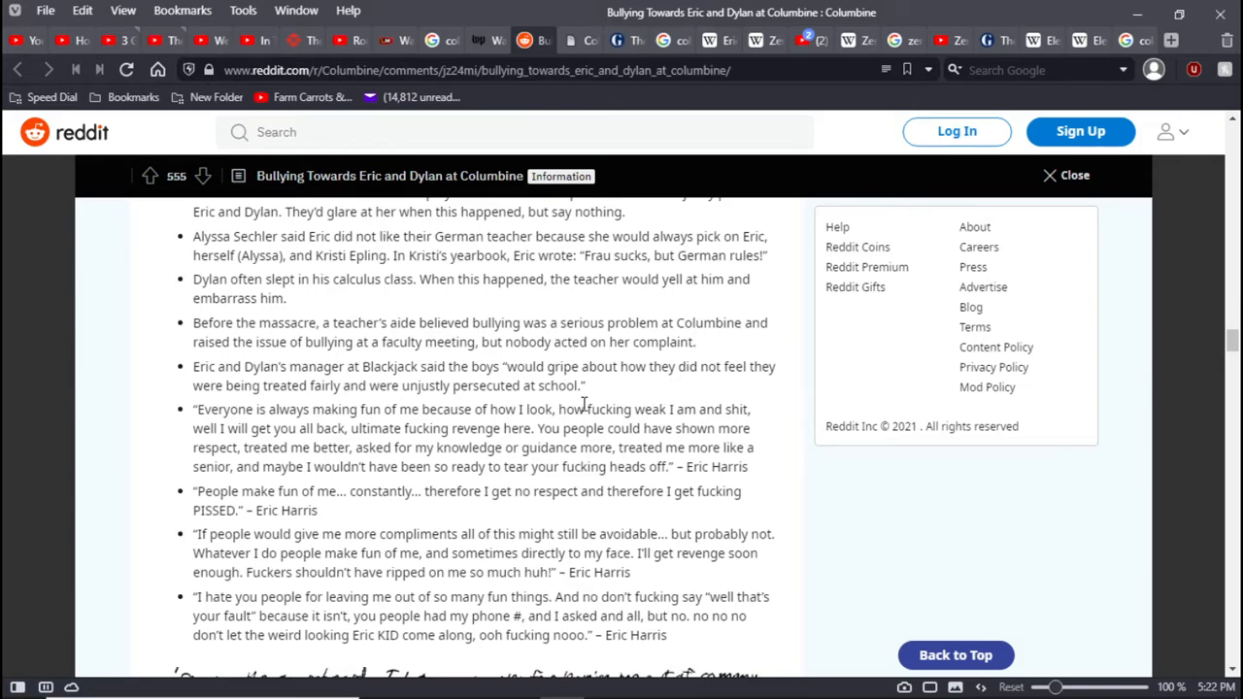
{"action": "mouse_move", "coordinate": [425, 366]}
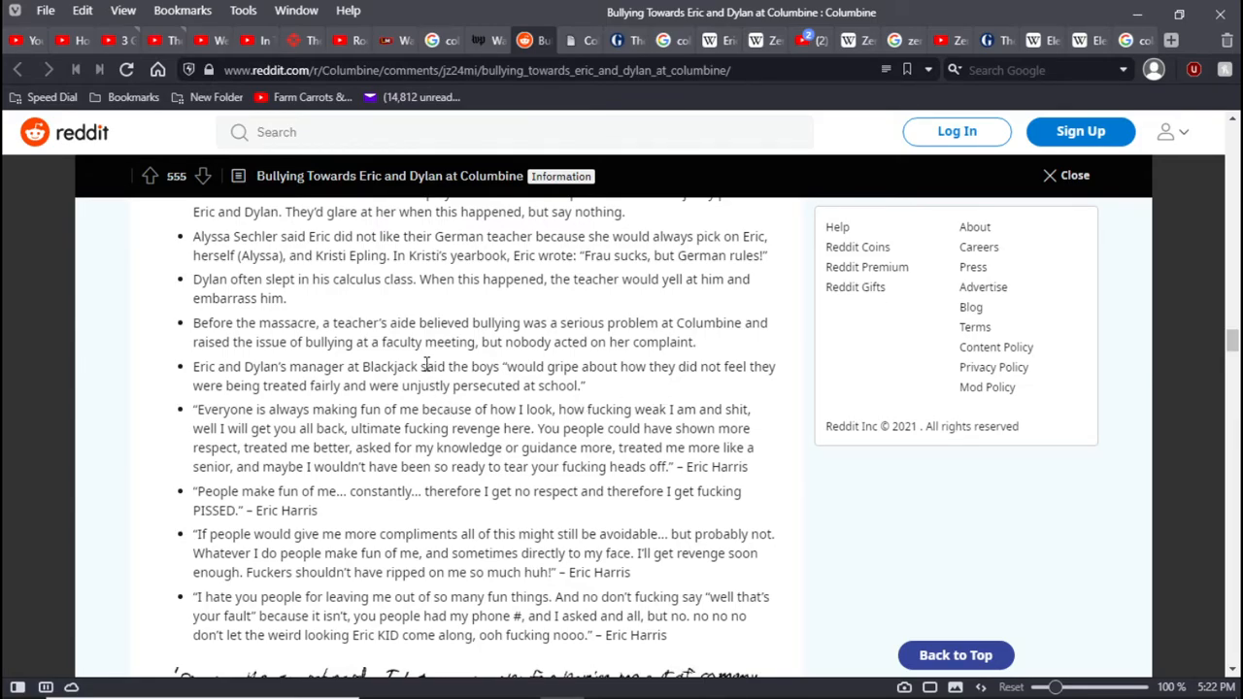
{"action": "mouse_move", "coordinate": [648, 366]}
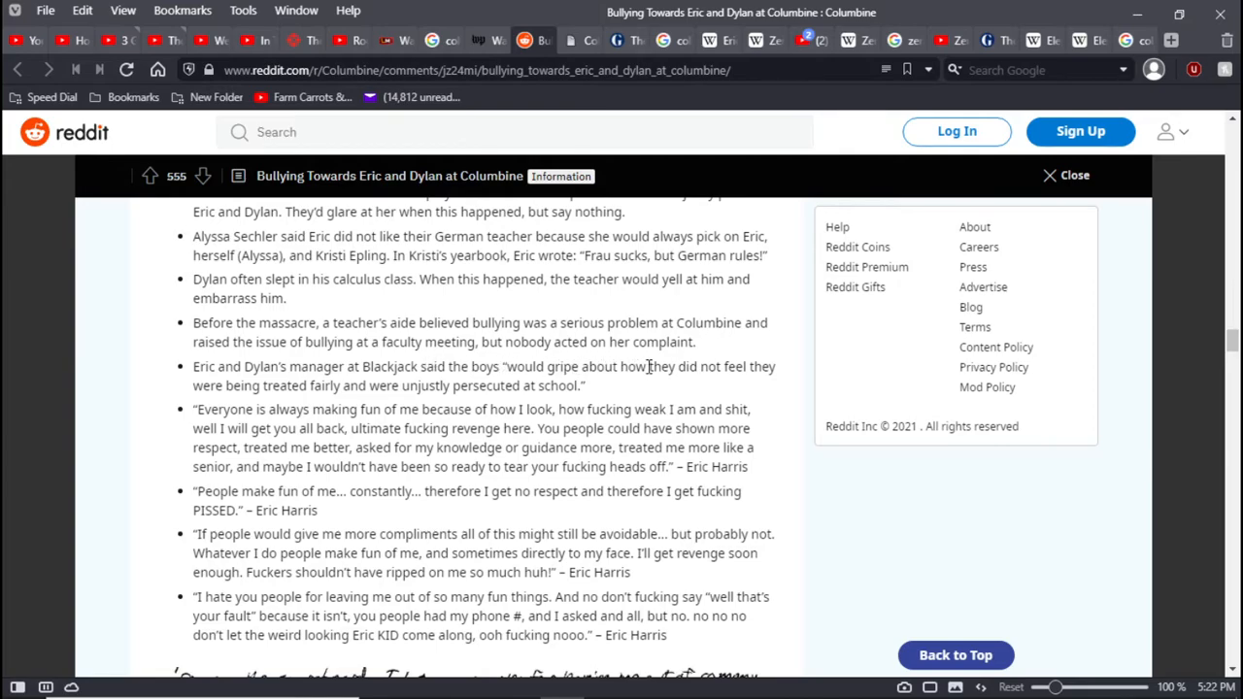
{"action": "mouse_move", "coordinate": [621, 406]}
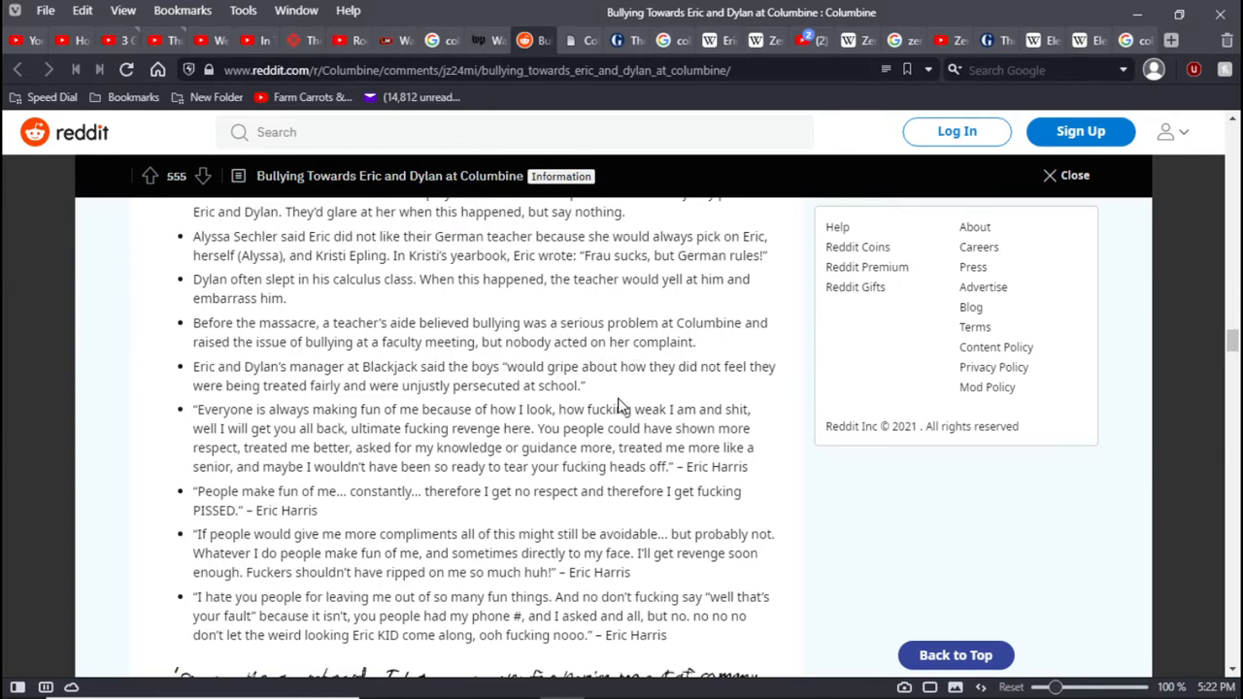
{"action": "mouse_move", "coordinate": [607, 393]}
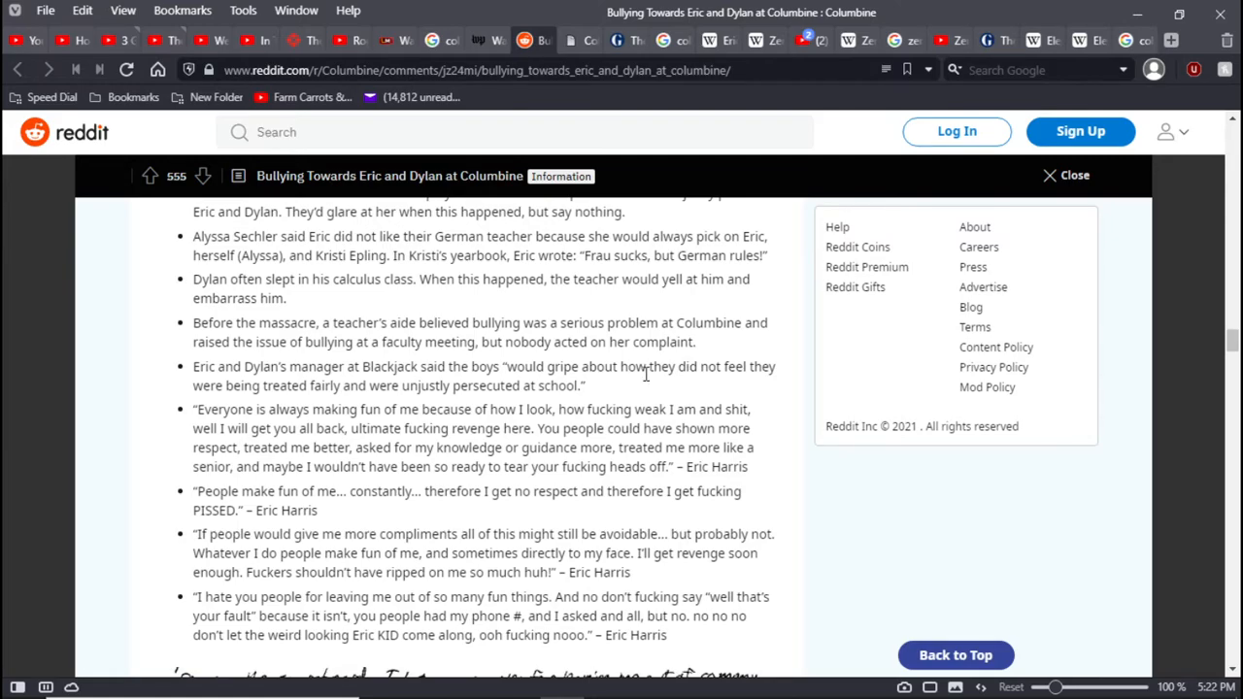
{"action": "mouse_move", "coordinate": [767, 415]}
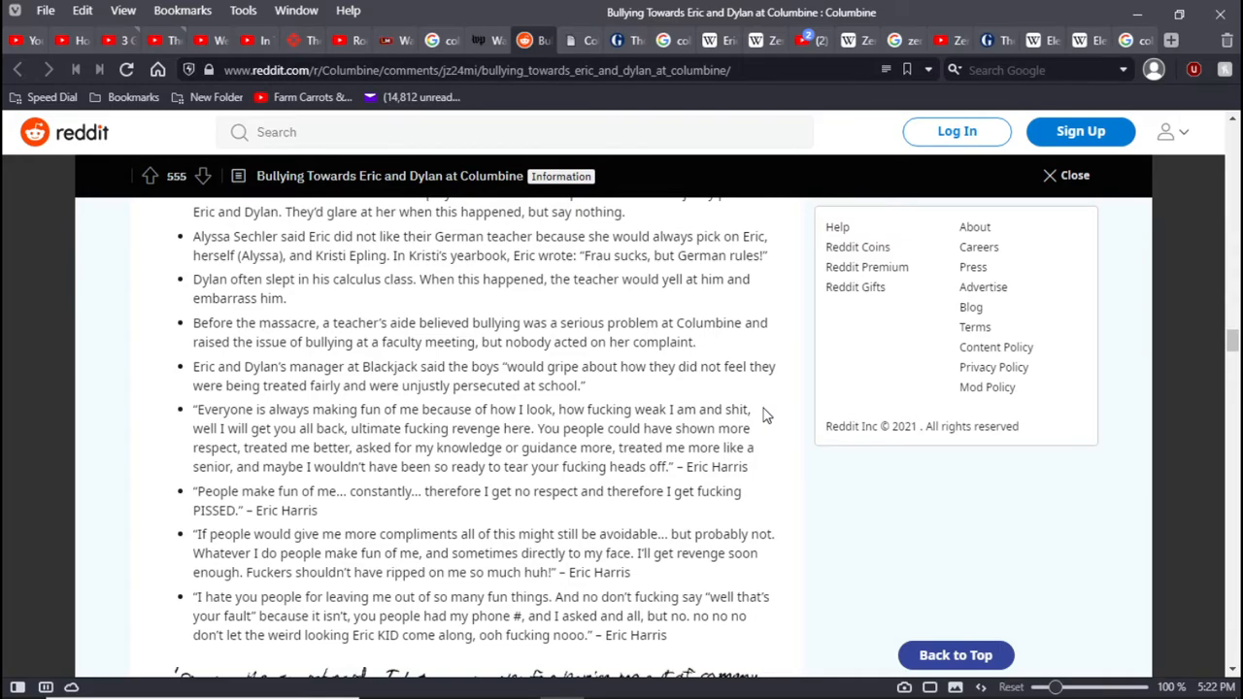
{"action": "mouse_move", "coordinate": [758, 439]}
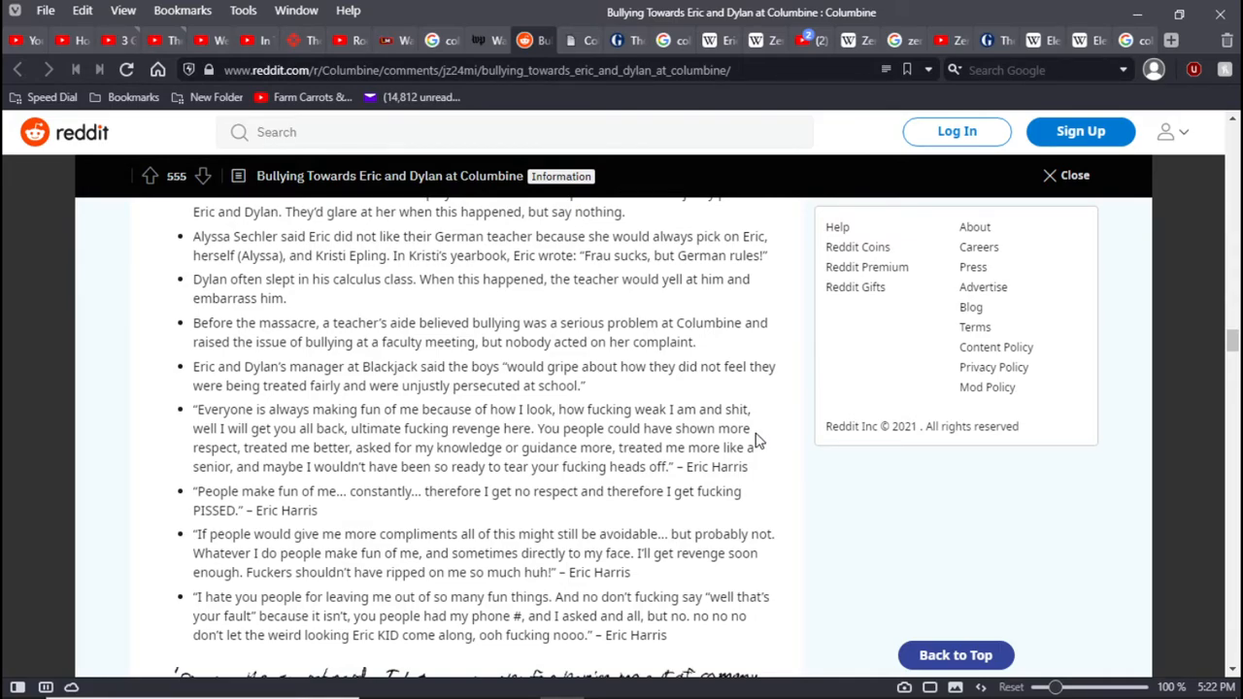
{"action": "mouse_move", "coordinate": [775, 457]}
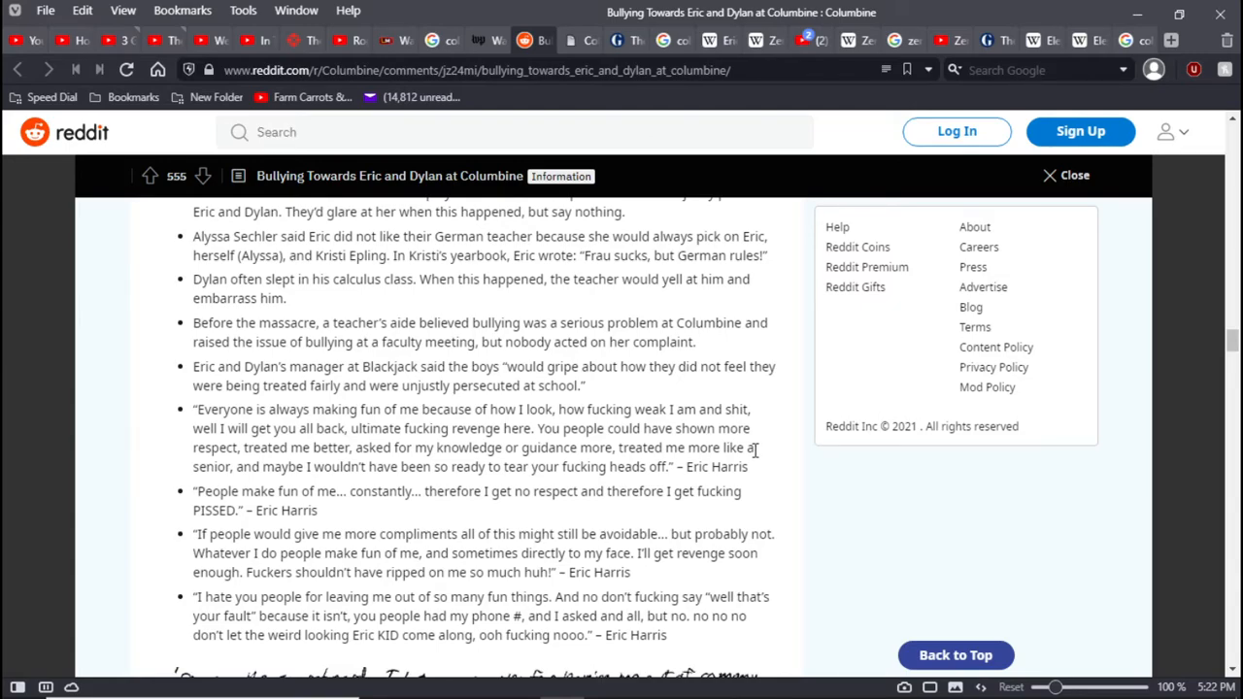
{"action": "mouse_move", "coordinate": [762, 470]}
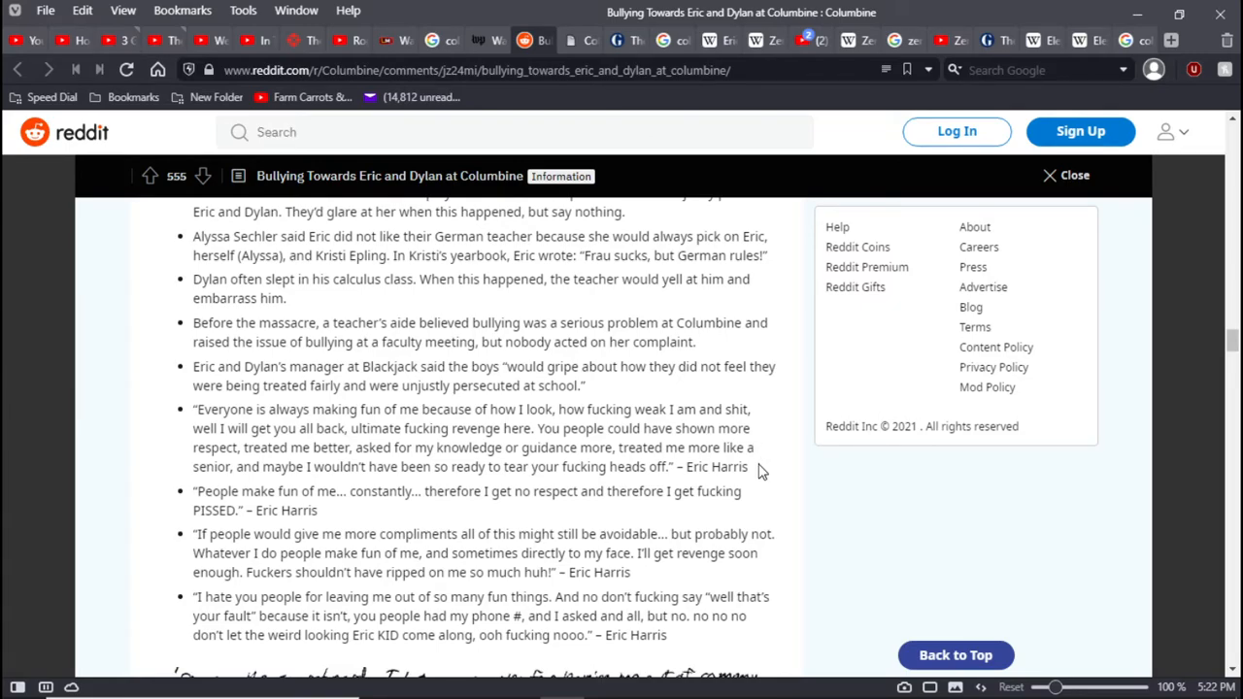
{"action": "mouse_move", "coordinate": [716, 488]}
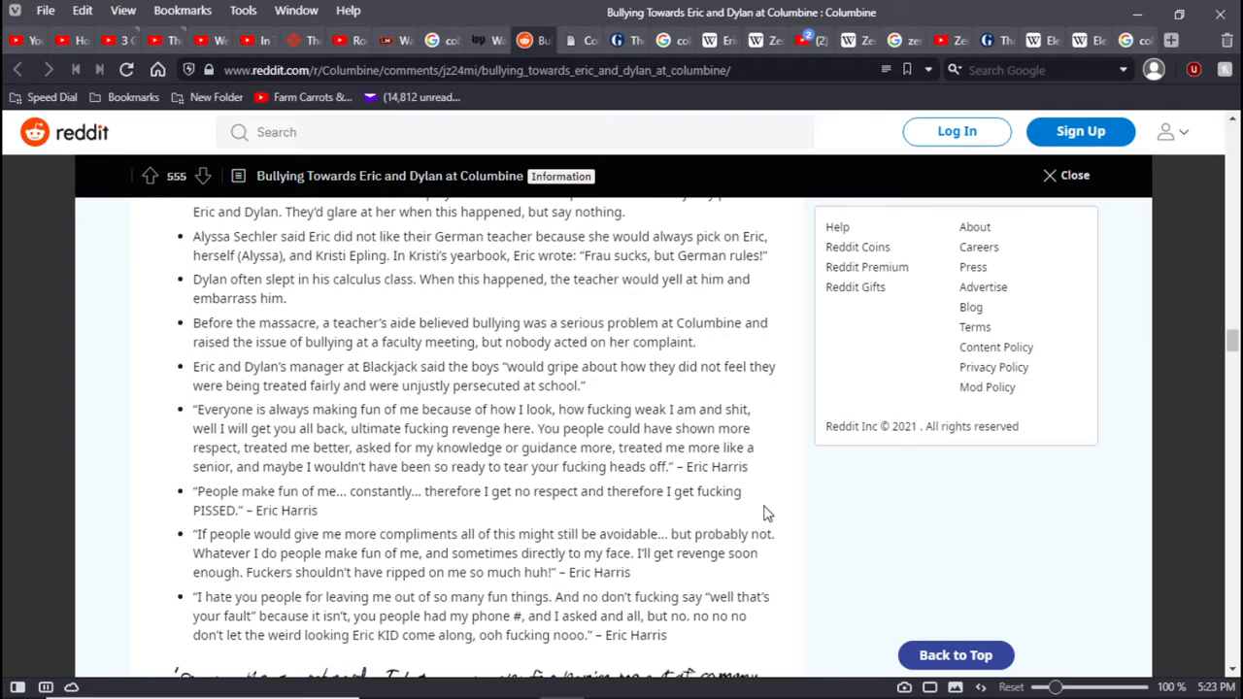
{"action": "mouse_move", "coordinate": [767, 500]}
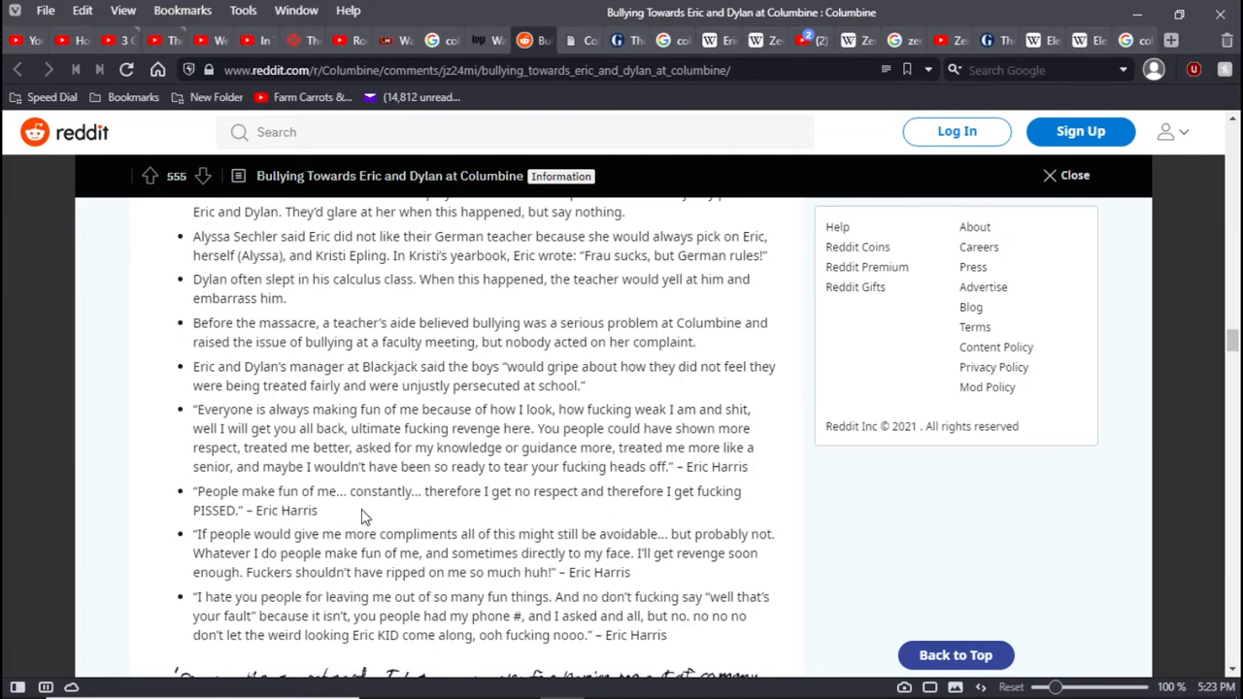
{"action": "scroll", "scroll_direction": "down", "scroll_amount": 3}
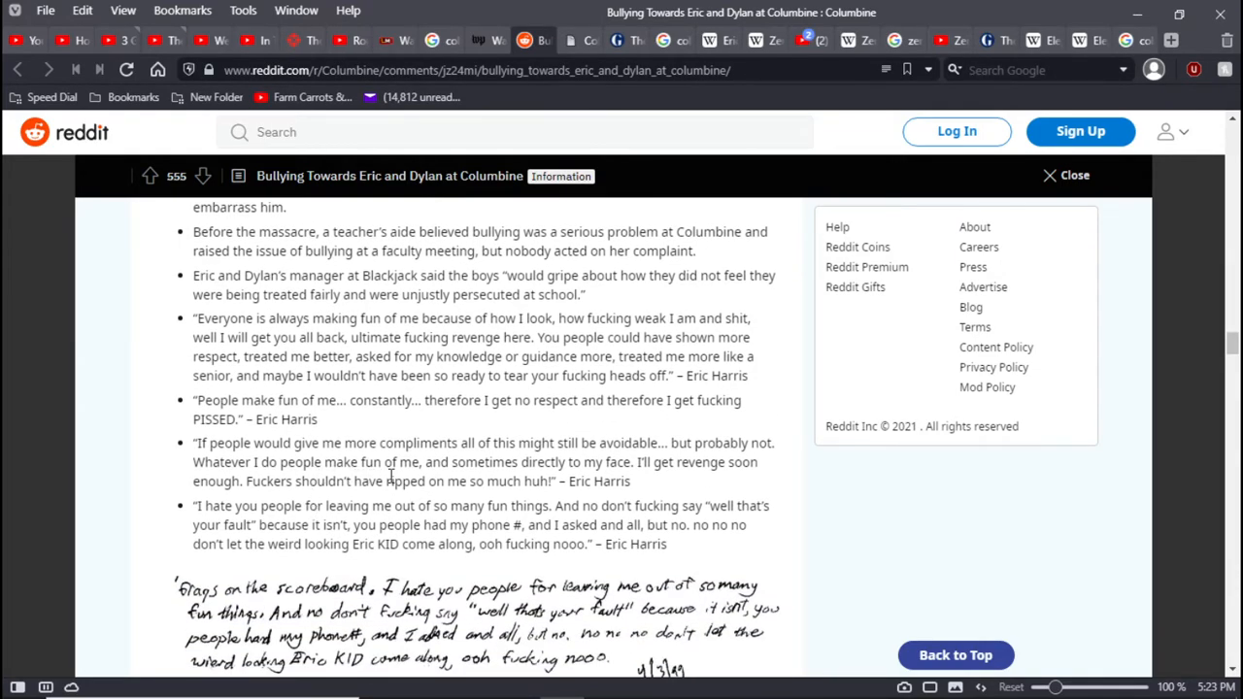
{"action": "mouse_move", "coordinate": [733, 469]}
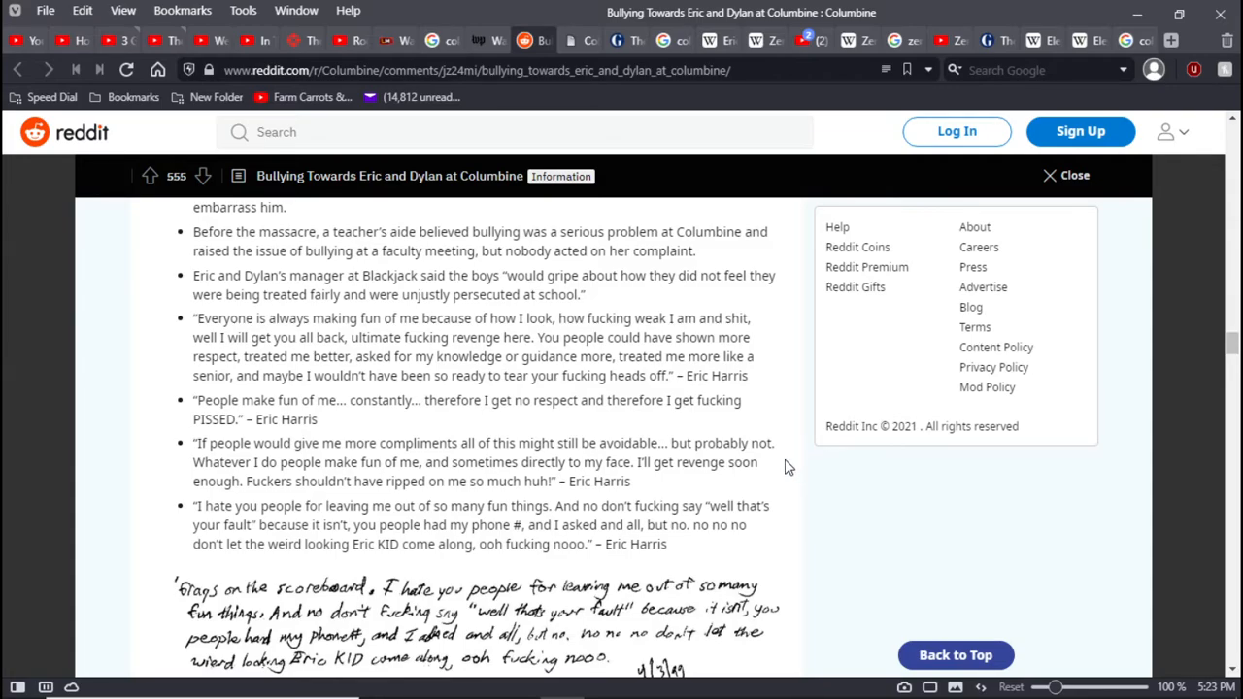
{"action": "mouse_move", "coordinate": [772, 470]}
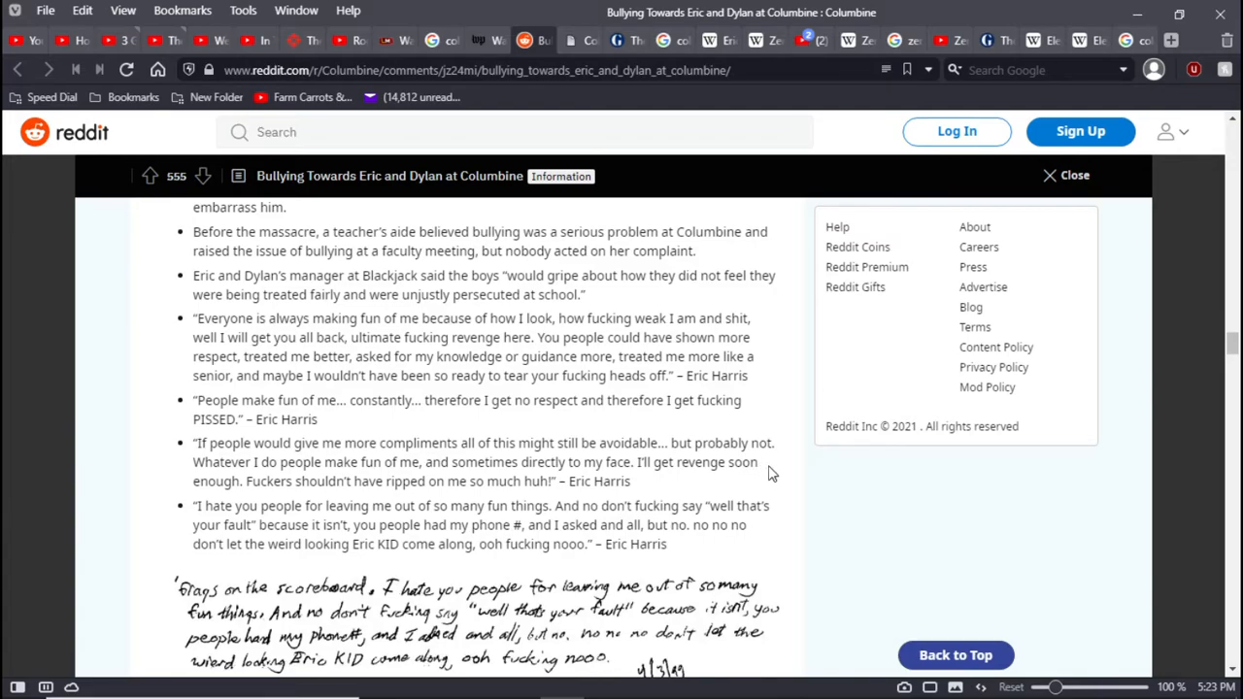
{"action": "mouse_move", "coordinate": [667, 490]}
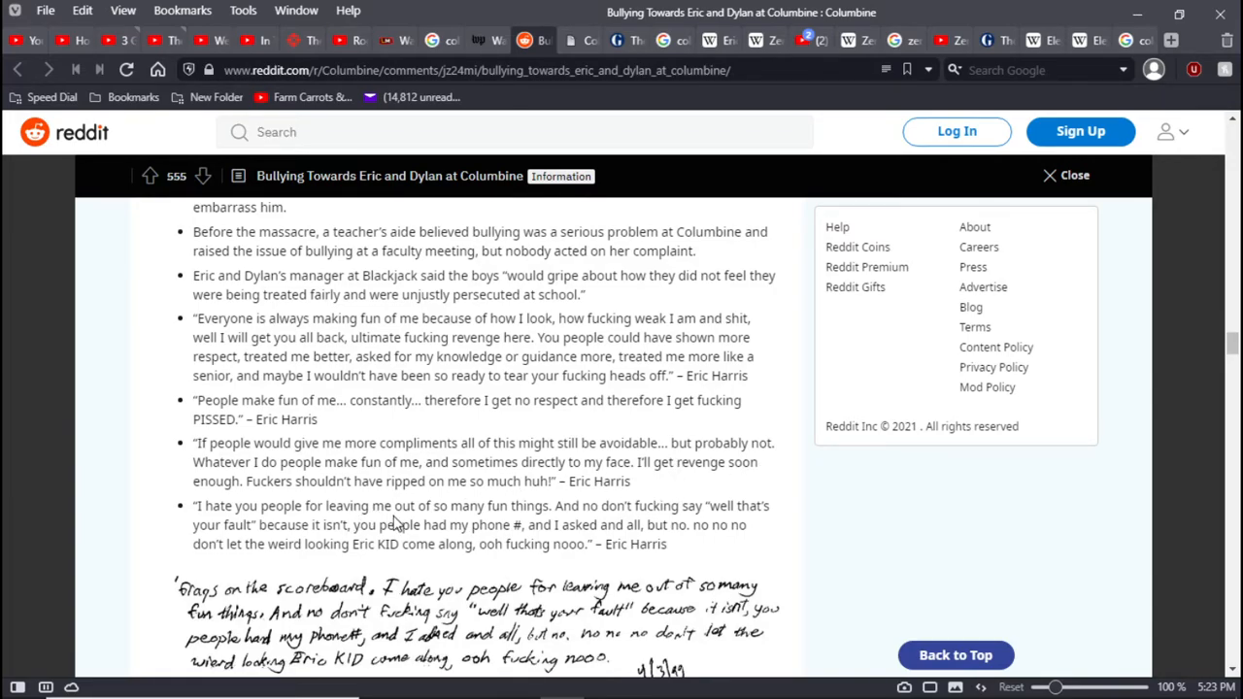
{"action": "mouse_move", "coordinate": [816, 495]}
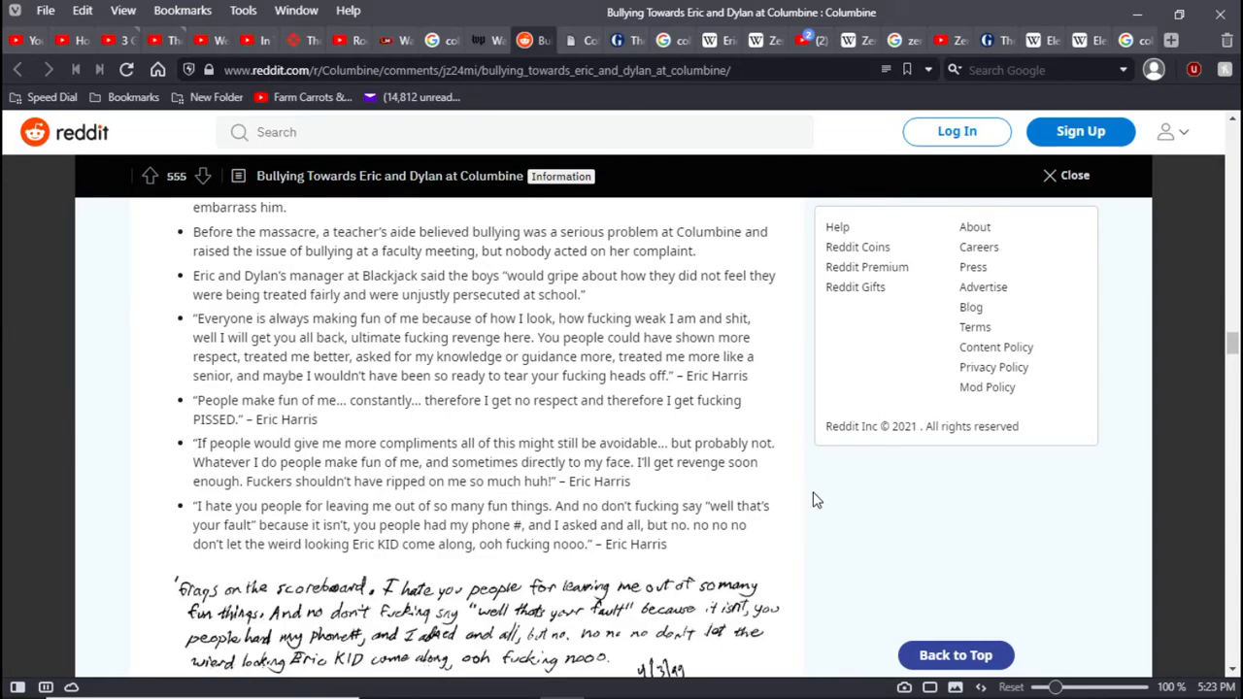
{"action": "scroll", "scroll_direction": "down", "scroll_amount": 3}
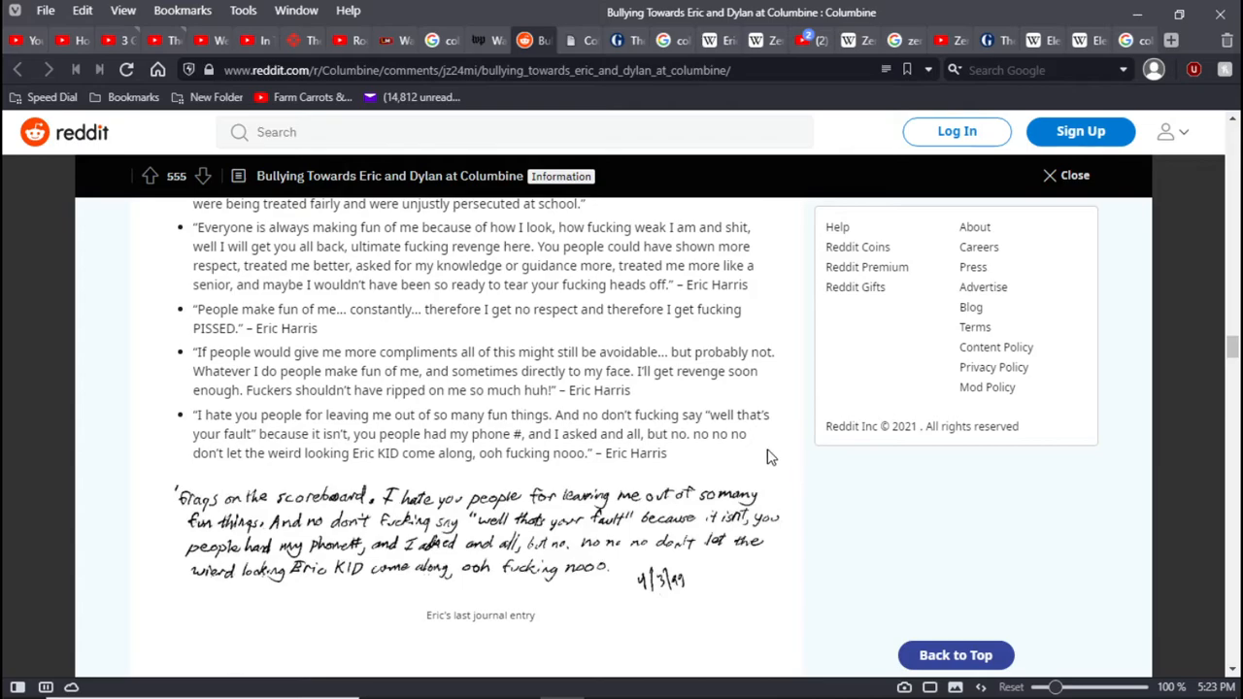
{"action": "mouse_move", "coordinate": [747, 464]}
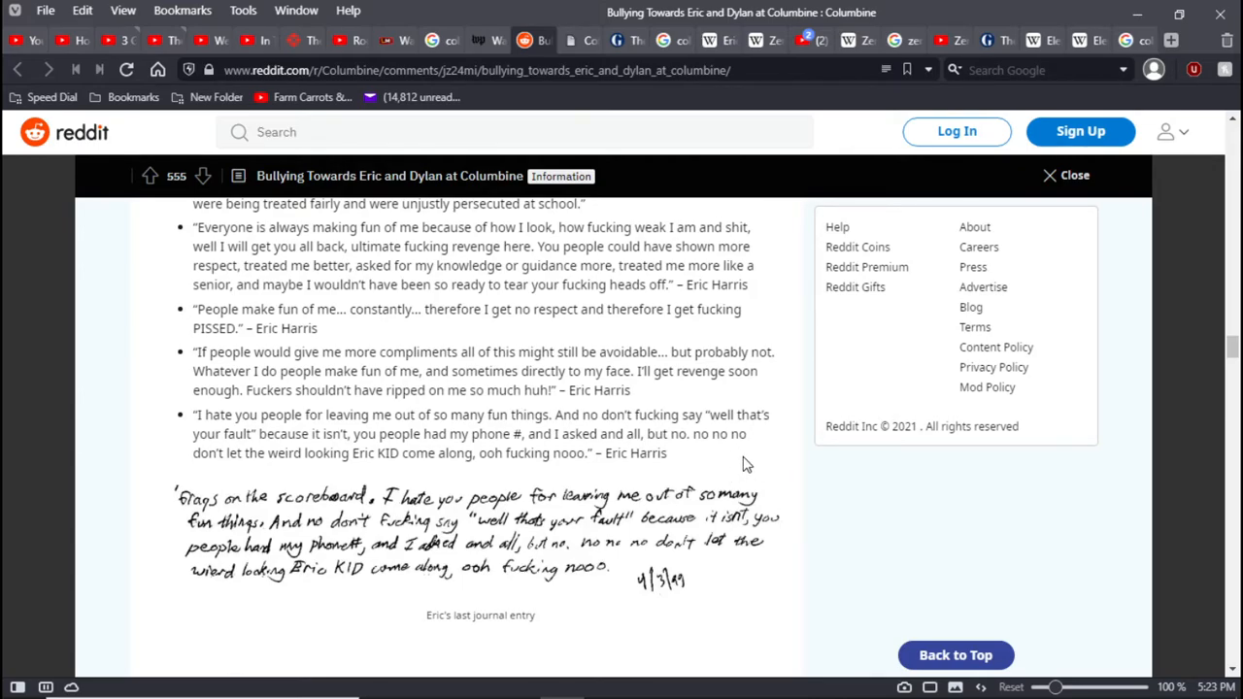
{"action": "mouse_move", "coordinate": [689, 464]}
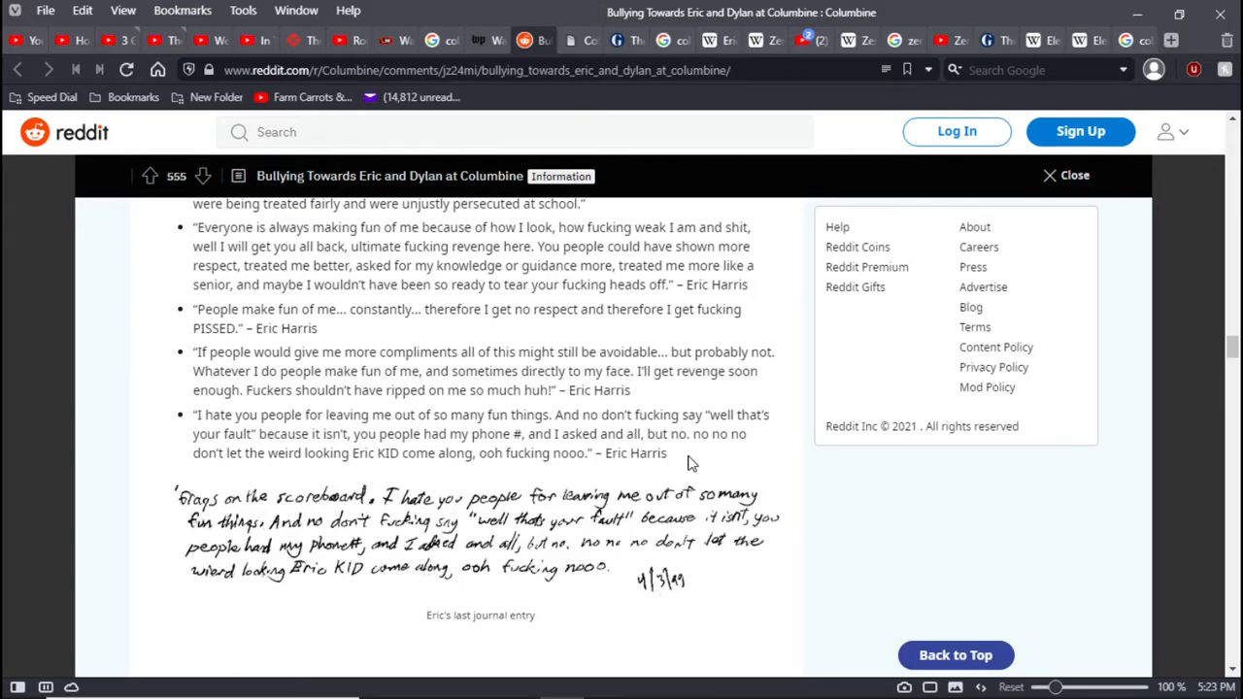
{"action": "mouse_move", "coordinate": [757, 451]}
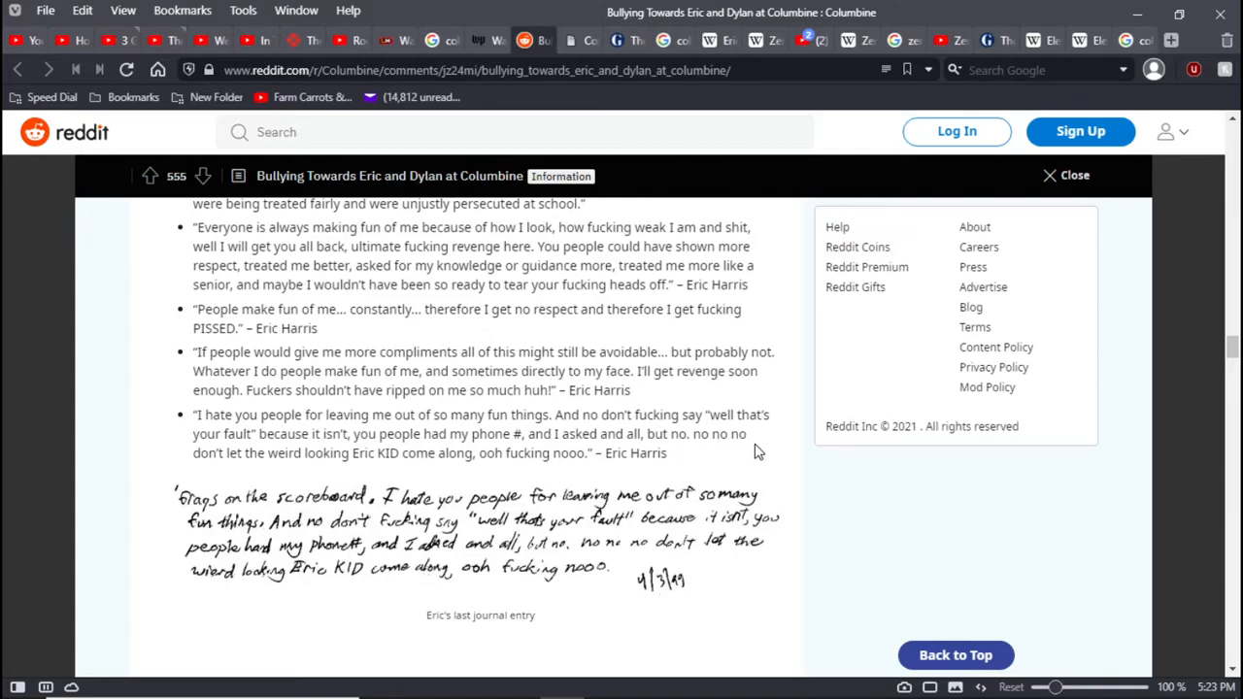
{"action": "mouse_move", "coordinate": [709, 451]}
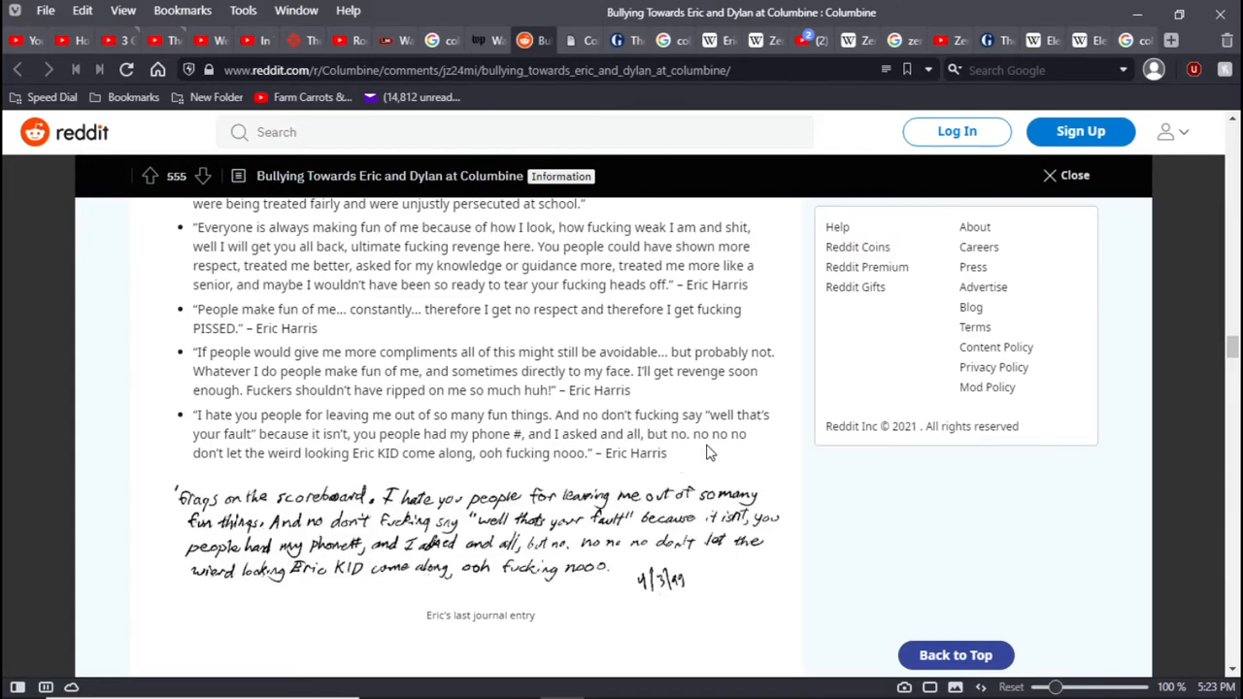
{"action": "mouse_move", "coordinate": [723, 454]}
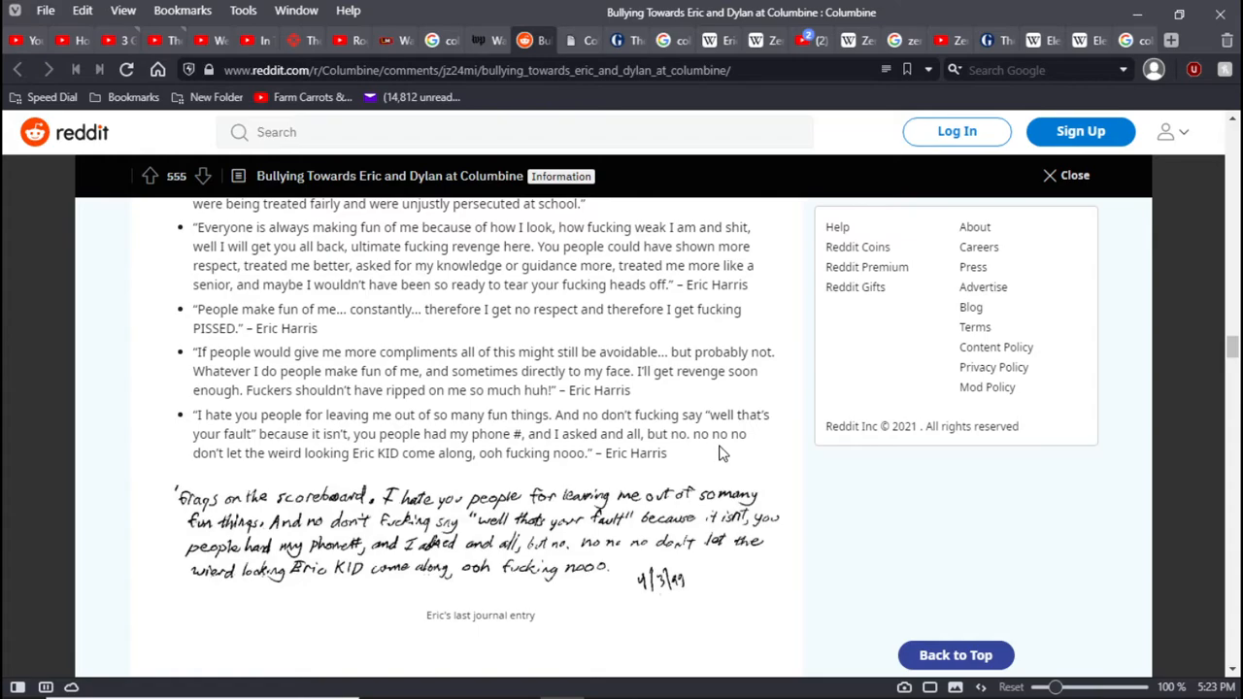
{"action": "scroll", "scroll_direction": "down", "scroll_amount": 3}
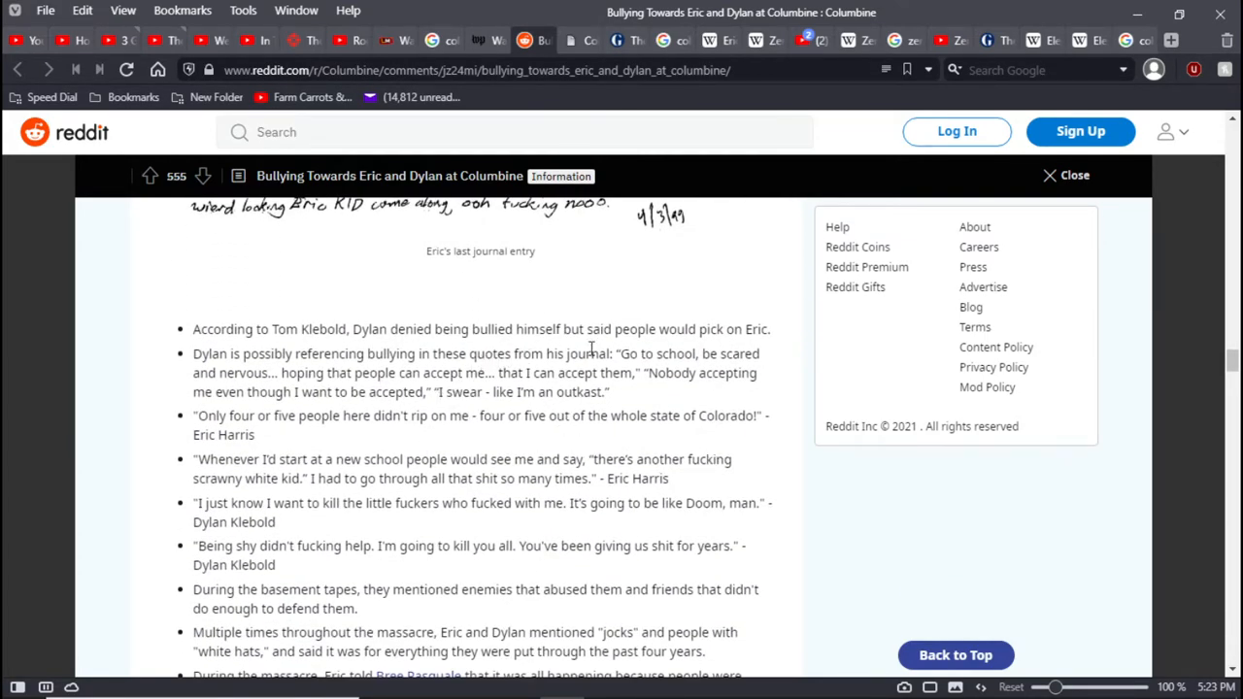
{"action": "mouse_move", "coordinate": [784, 347]}
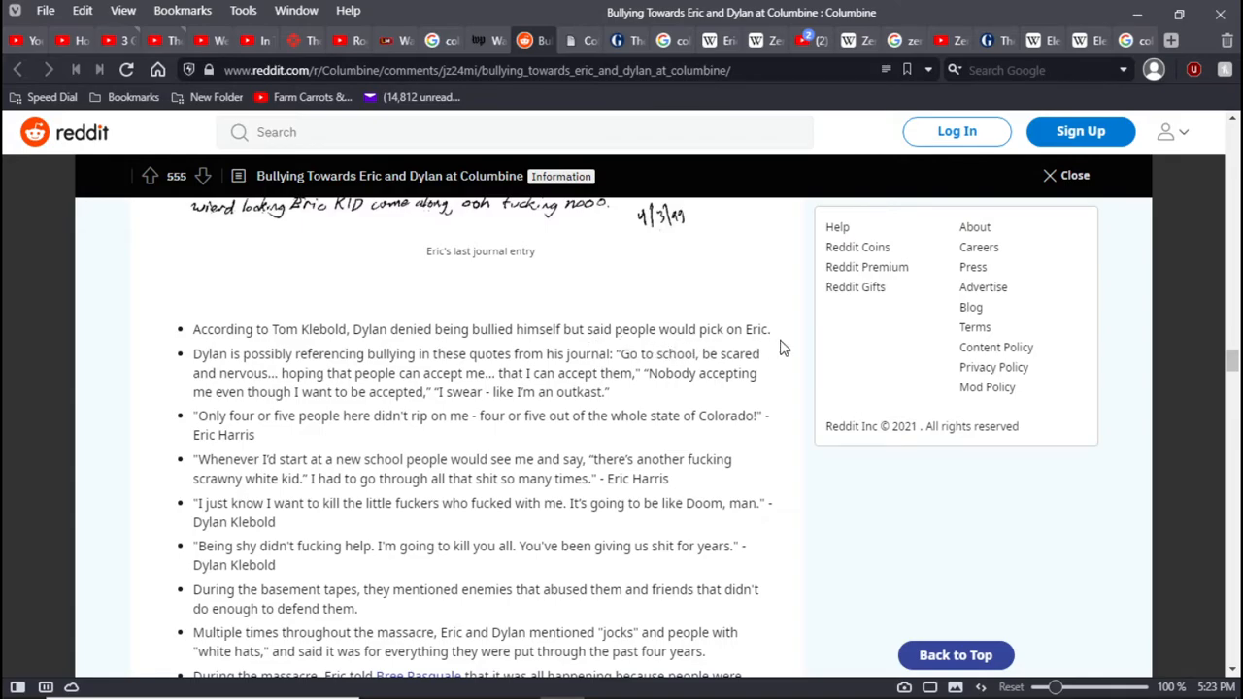
{"action": "mouse_move", "coordinate": [741, 369]}
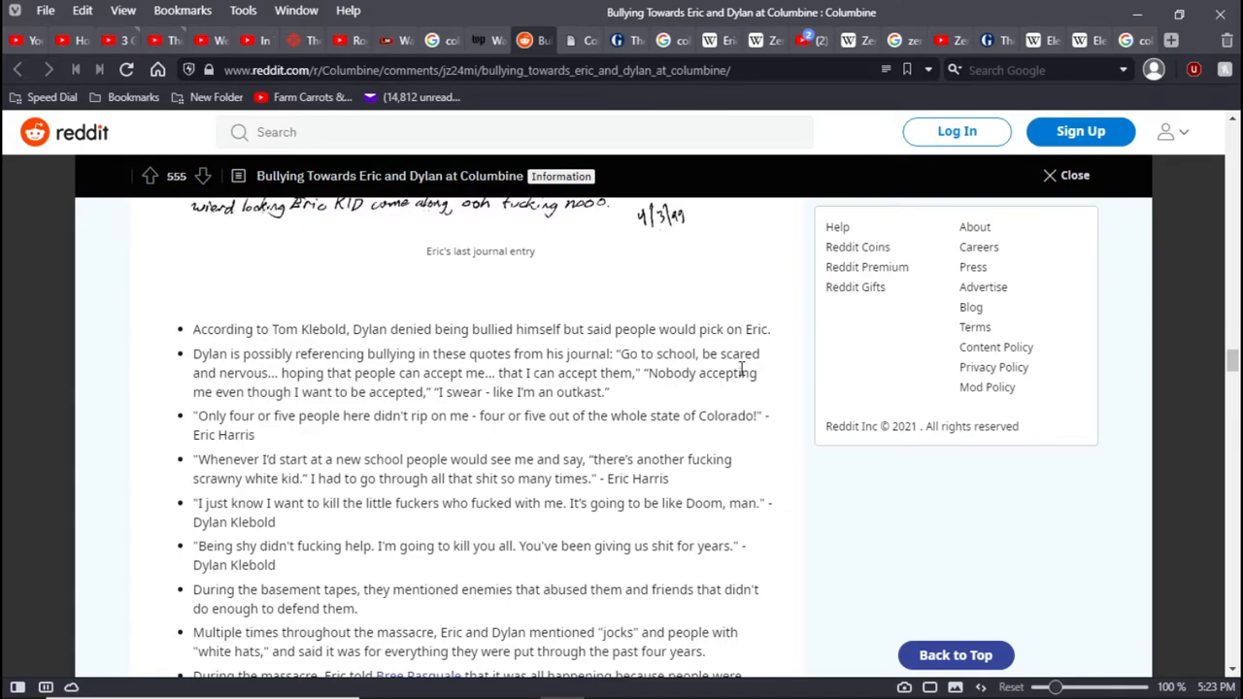
{"action": "mouse_move", "coordinate": [773, 371]}
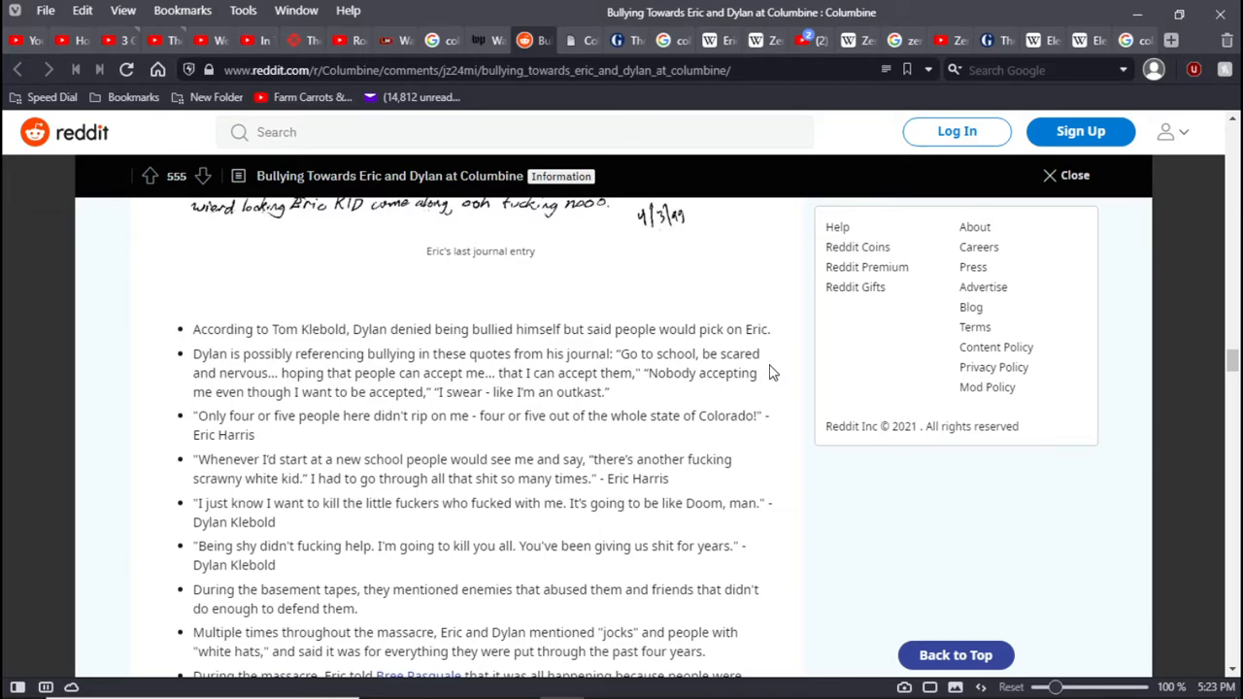
{"action": "mouse_move", "coordinate": [656, 399]}
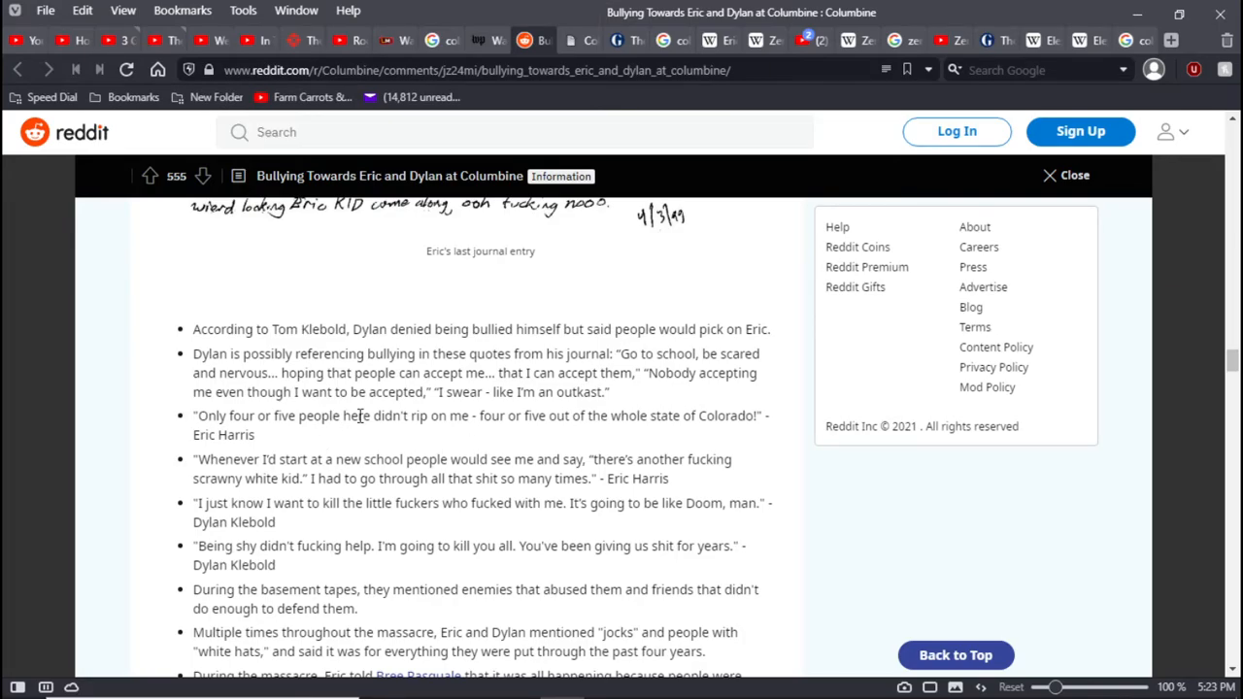
{"action": "mouse_move", "coordinate": [651, 399]}
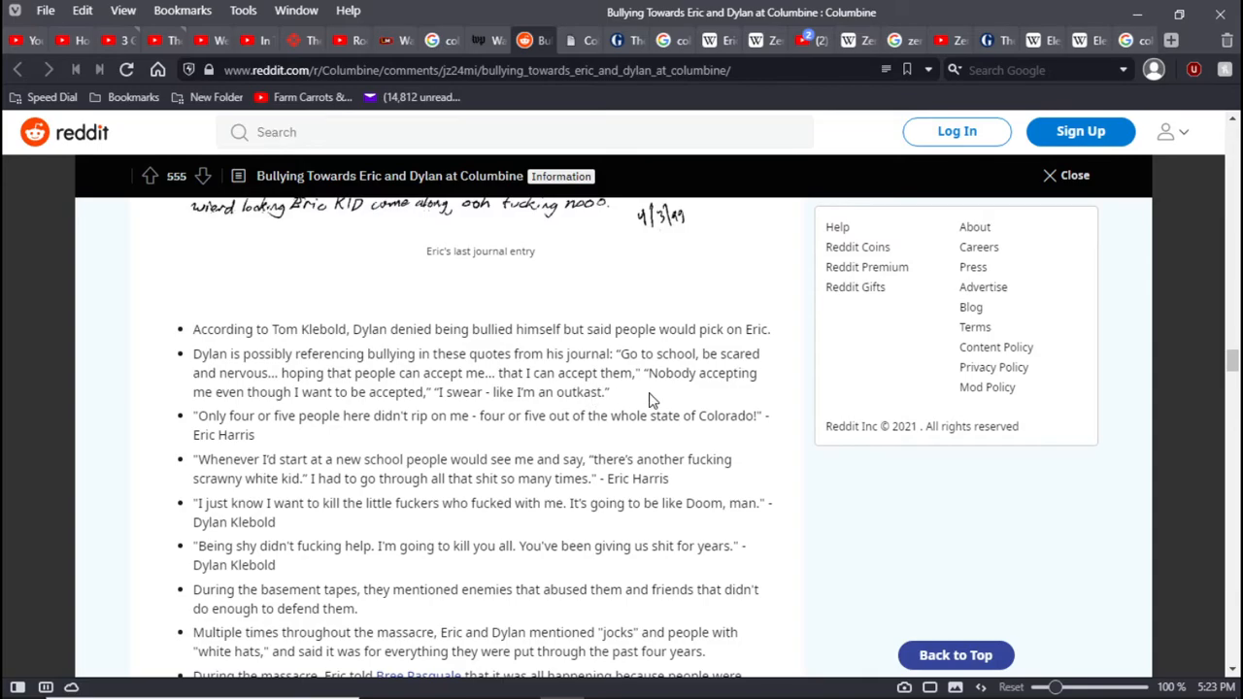
{"action": "mouse_move", "coordinate": [413, 457]}
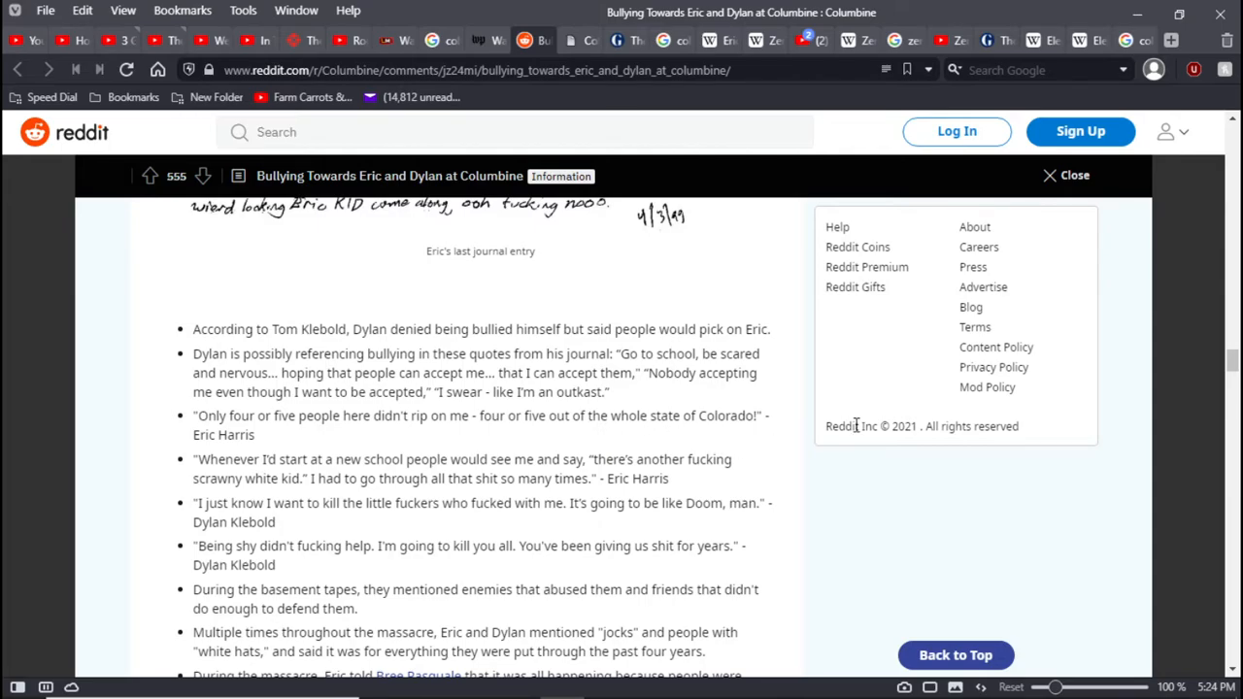
{"action": "mouse_move", "coordinate": [772, 476]}
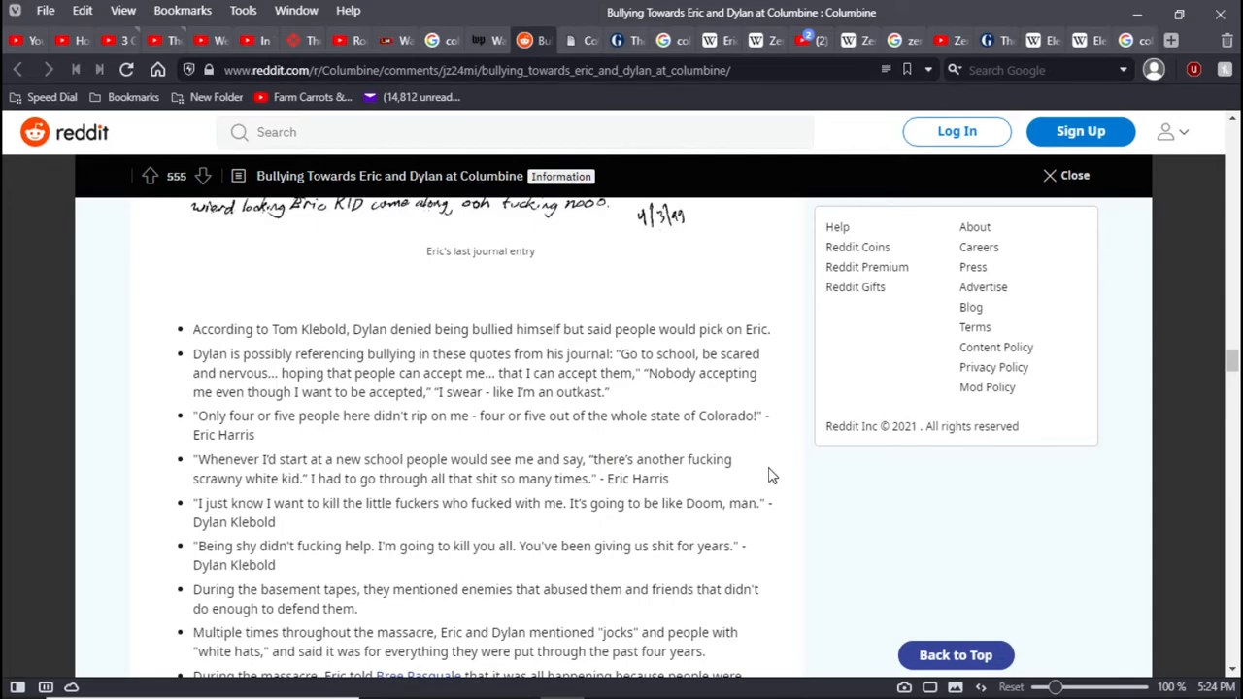
{"action": "mouse_move", "coordinate": [746, 469]}
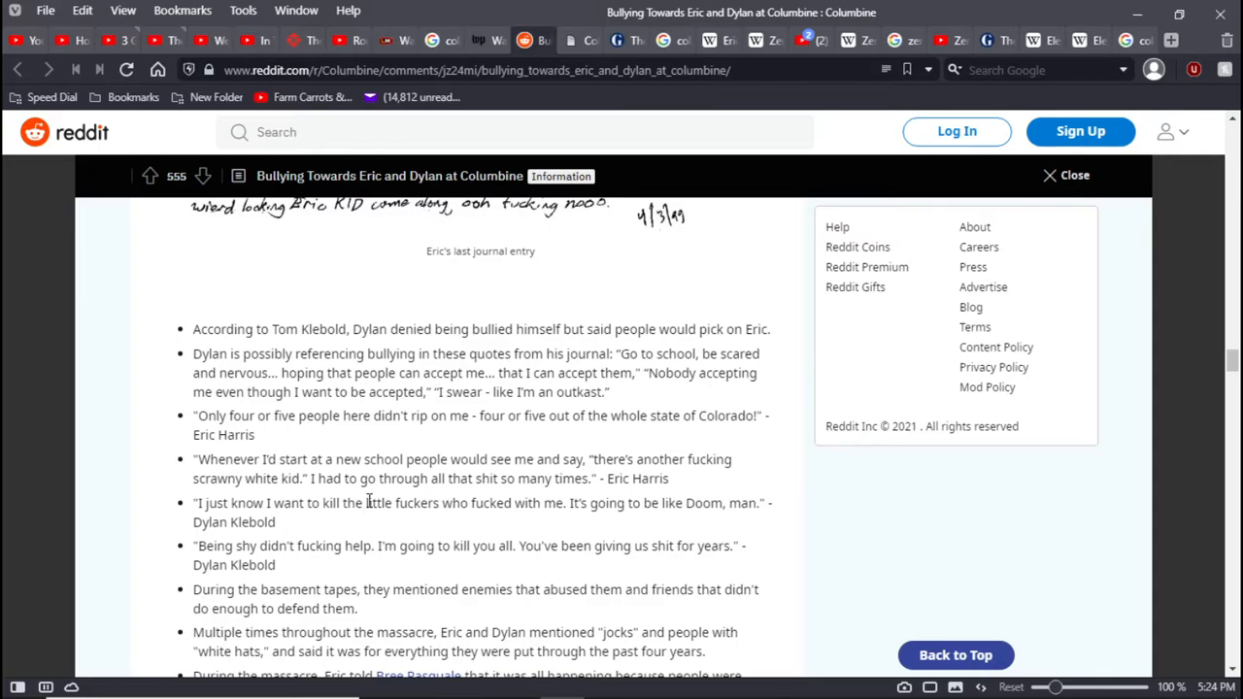
{"action": "mouse_move", "coordinate": [755, 491]}
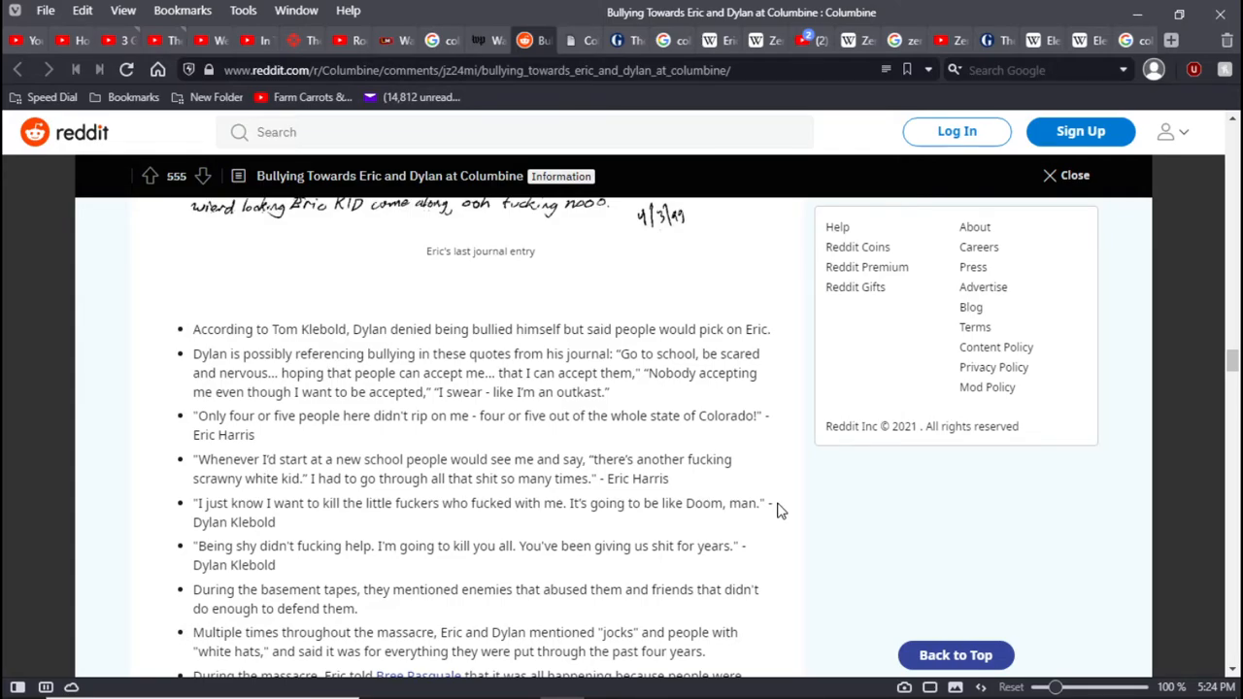
{"action": "scroll", "scroll_direction": "down", "scroll_amount": 3}
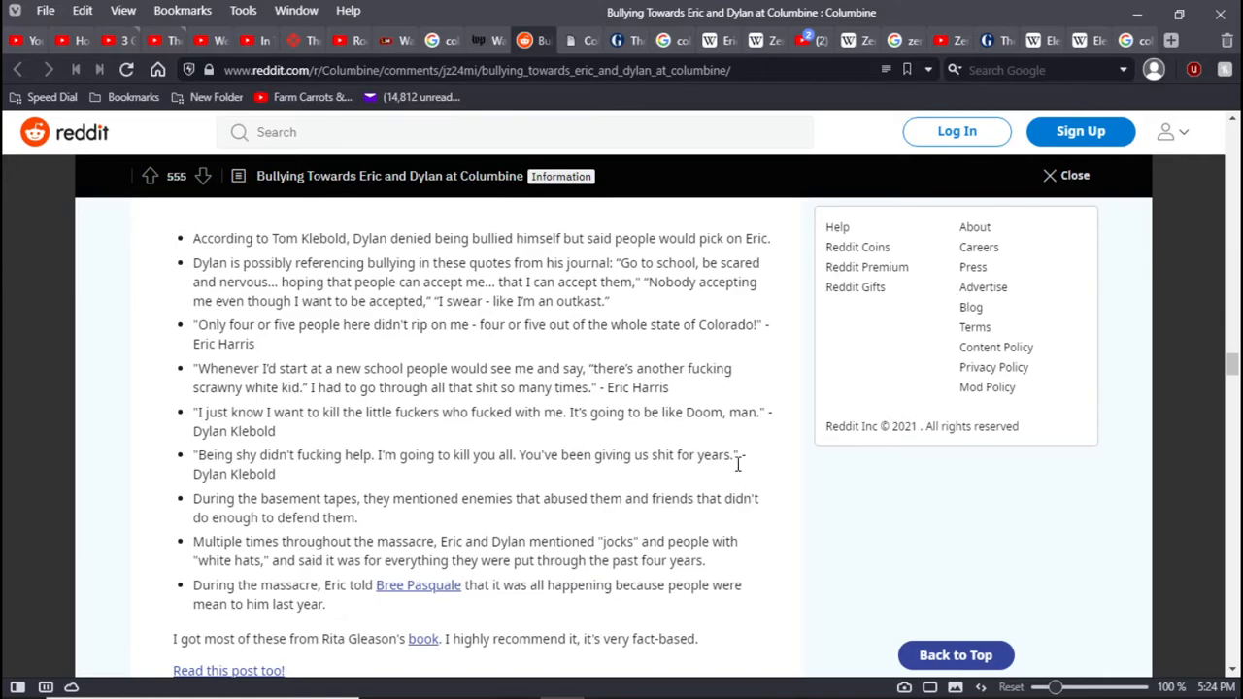
{"action": "mouse_move", "coordinate": [748, 461]}
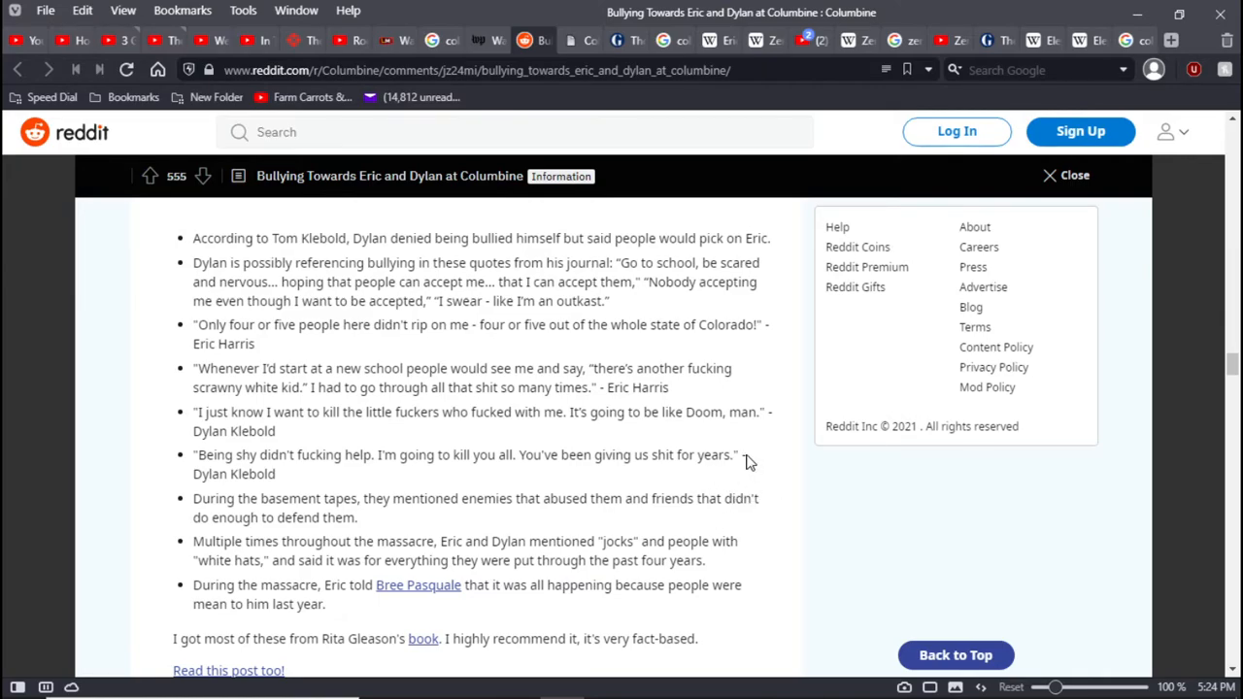
{"action": "mouse_move", "coordinate": [766, 524]}
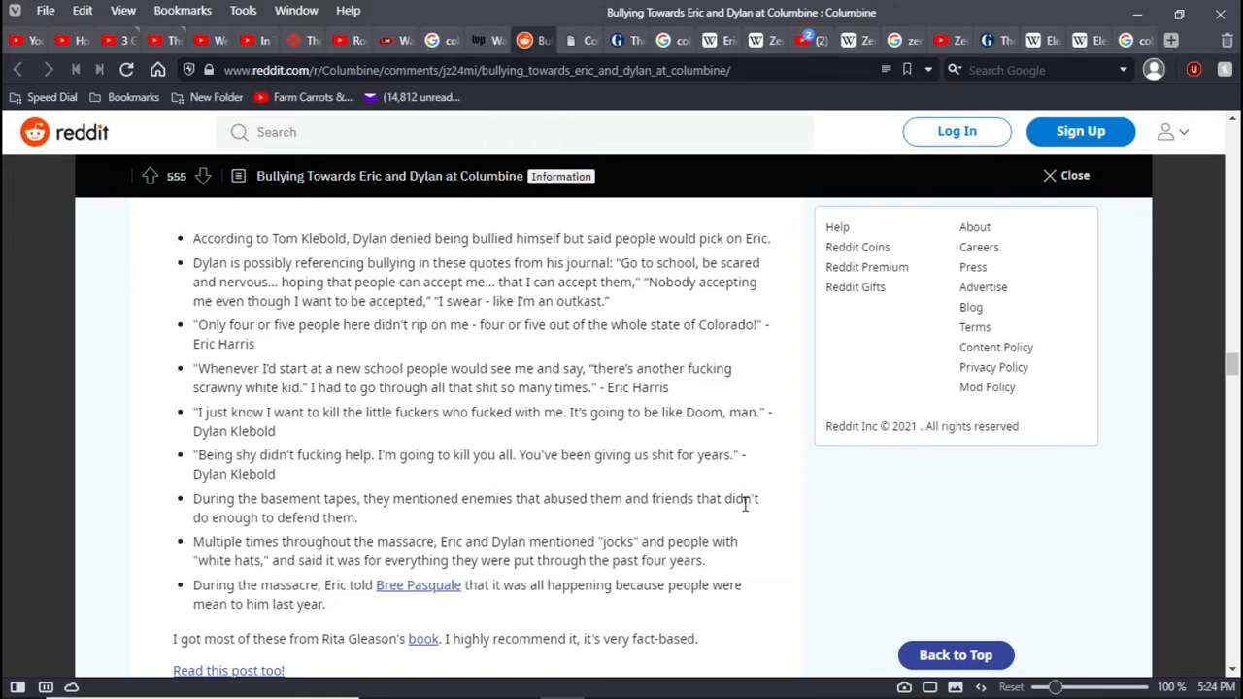
{"action": "mouse_move", "coordinate": [791, 498]}
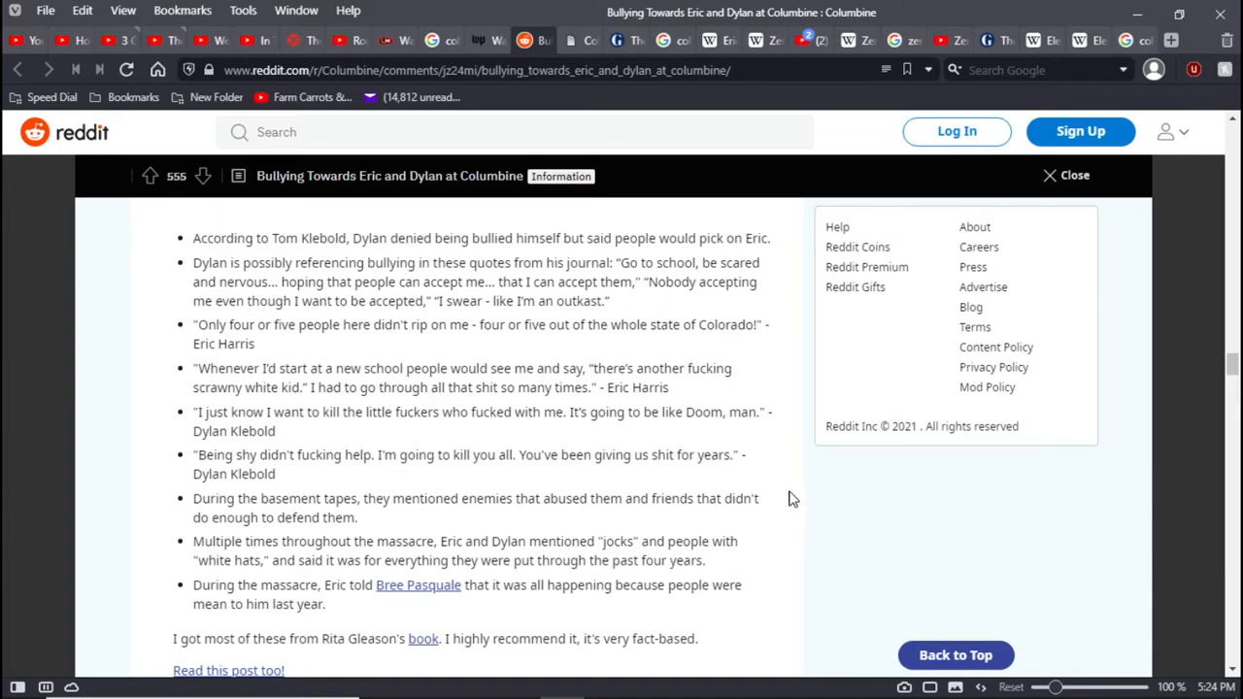
{"action": "mouse_move", "coordinate": [777, 524]}
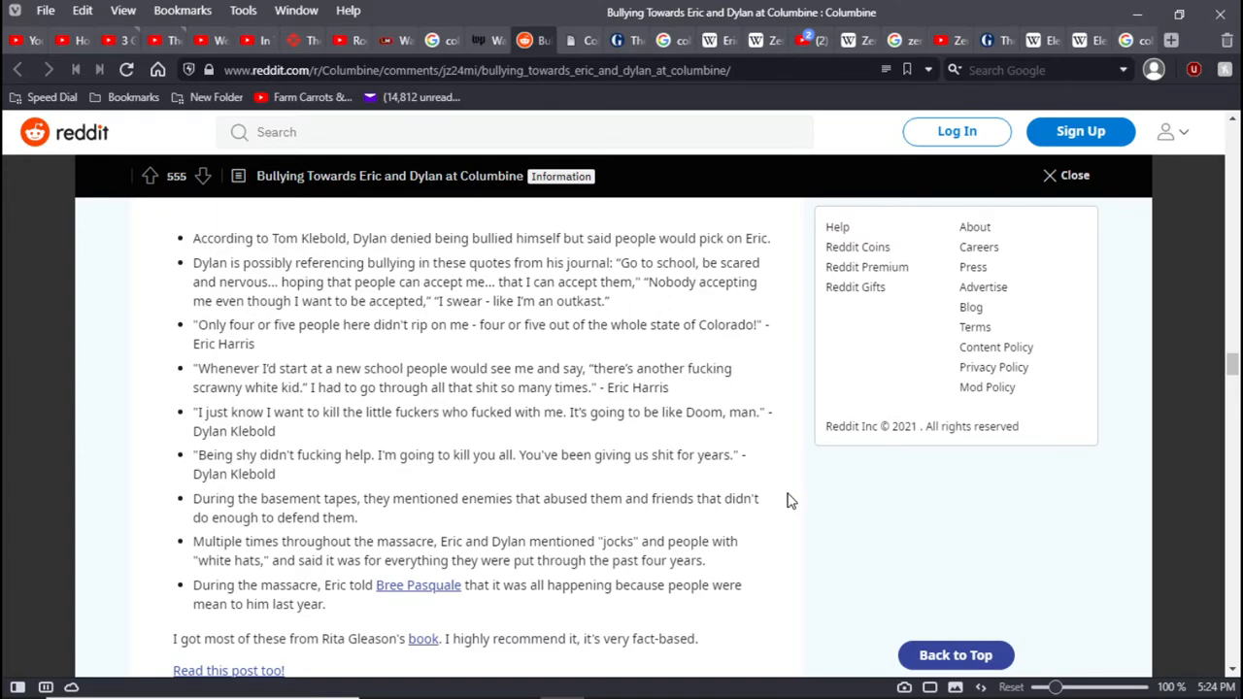
{"action": "mouse_move", "coordinate": [714, 515]}
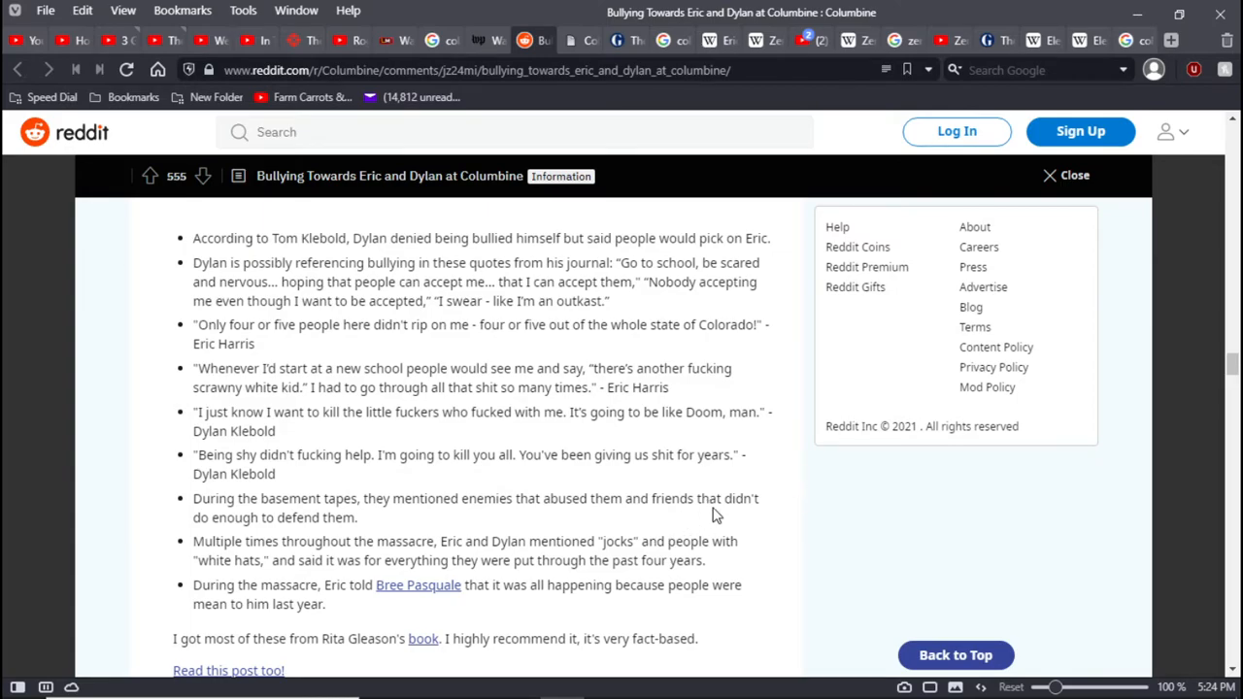
{"action": "mouse_move", "coordinate": [757, 546]}
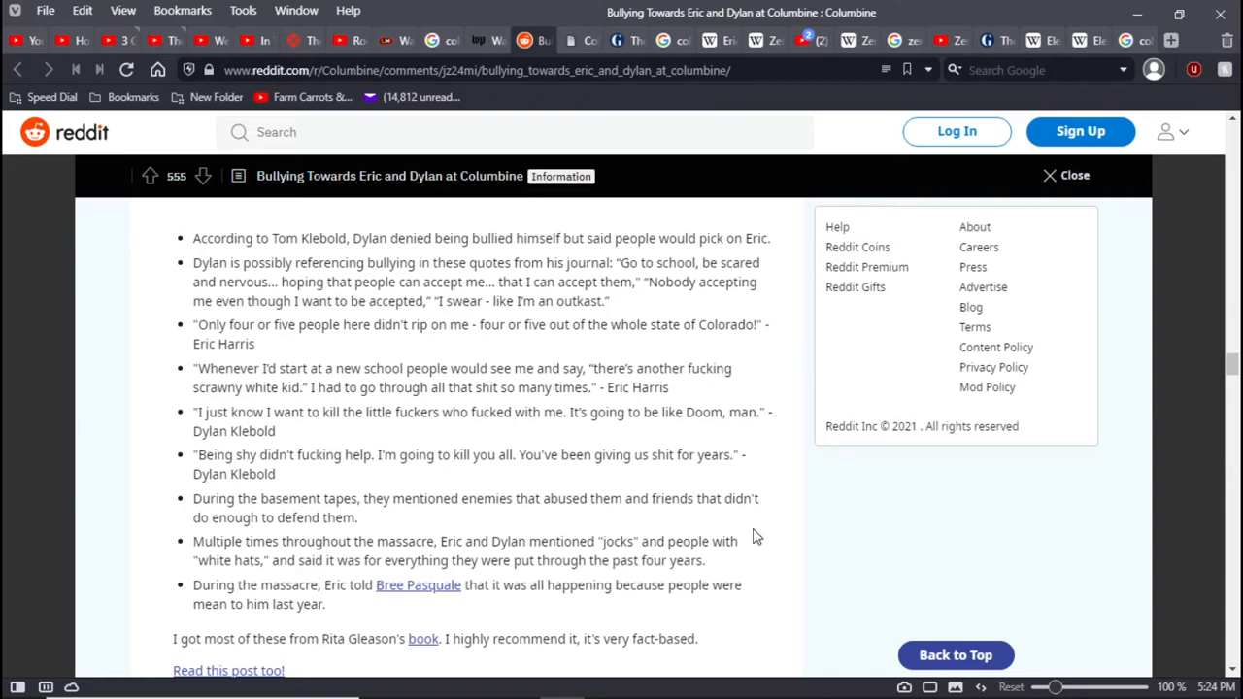
{"action": "mouse_move", "coordinate": [733, 553]}
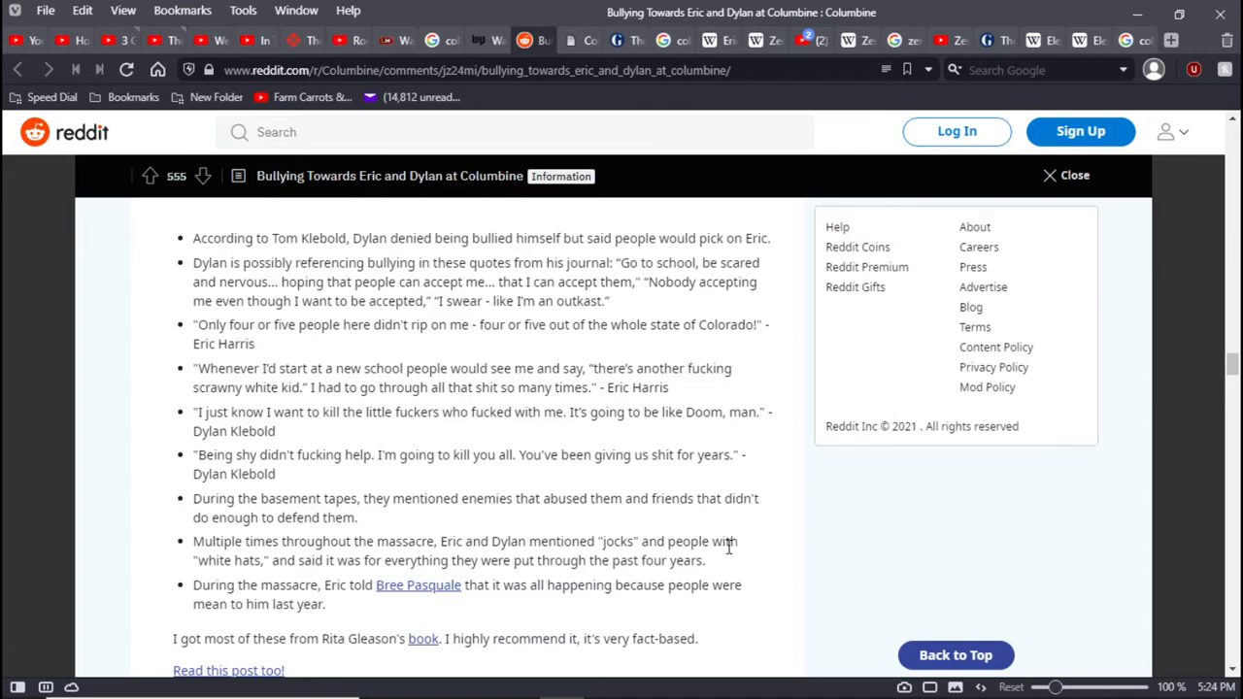
{"action": "mouse_move", "coordinate": [777, 591]}
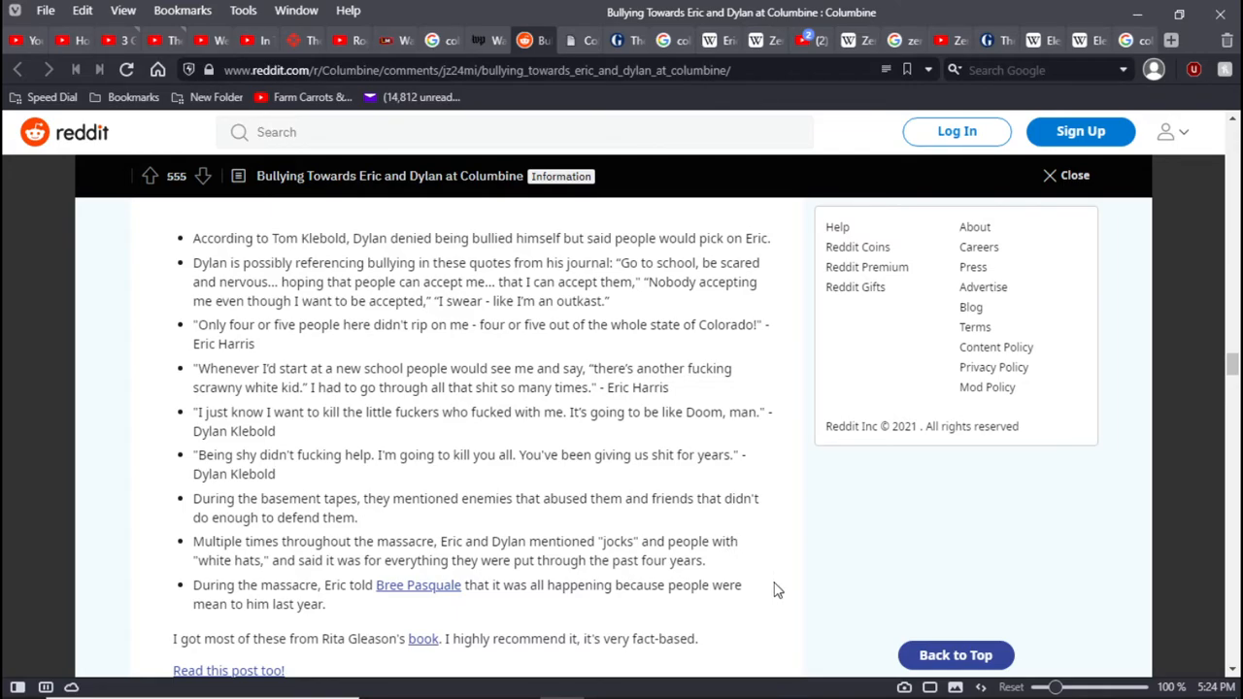
{"action": "mouse_move", "coordinate": [770, 581]}
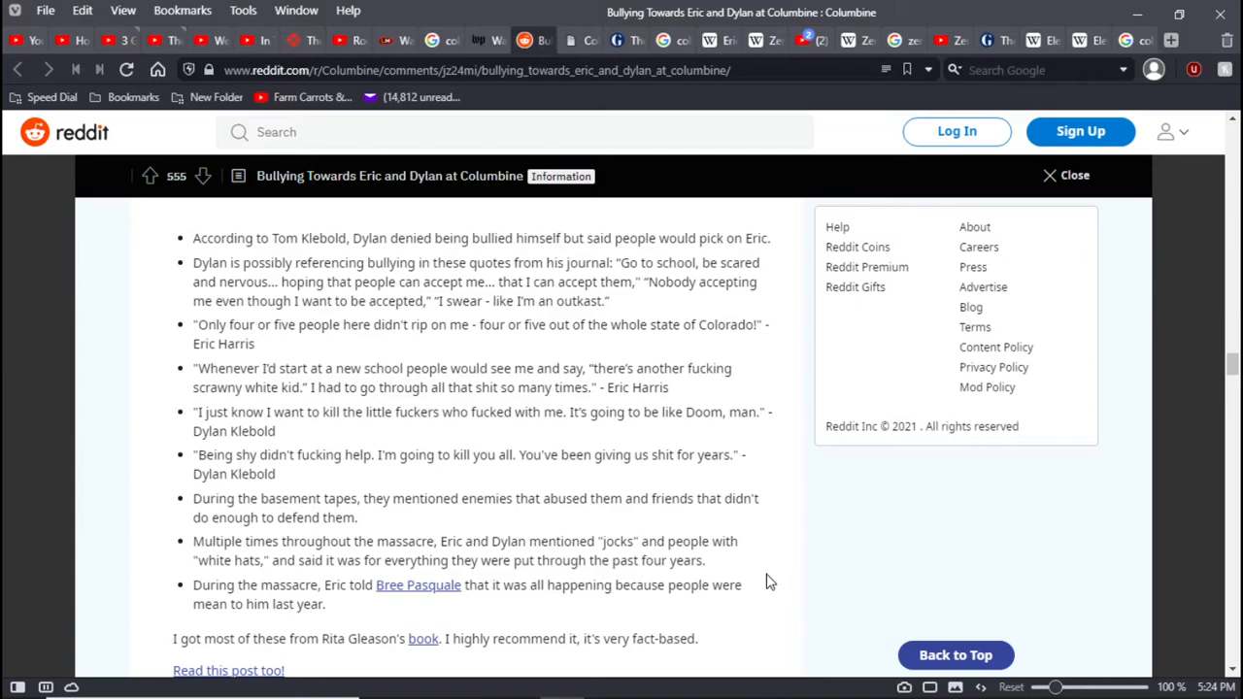
{"action": "mouse_move", "coordinate": [762, 579]}
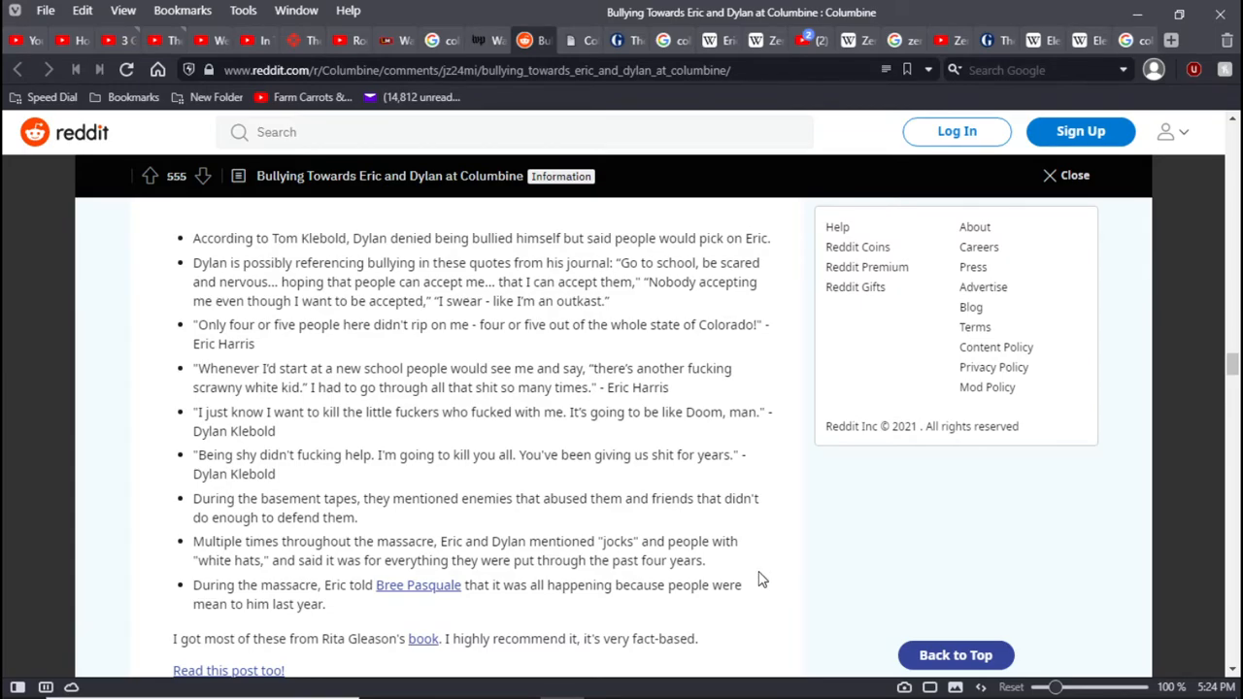
{"action": "scroll", "scroll_direction": "down", "scroll_amount": 3}
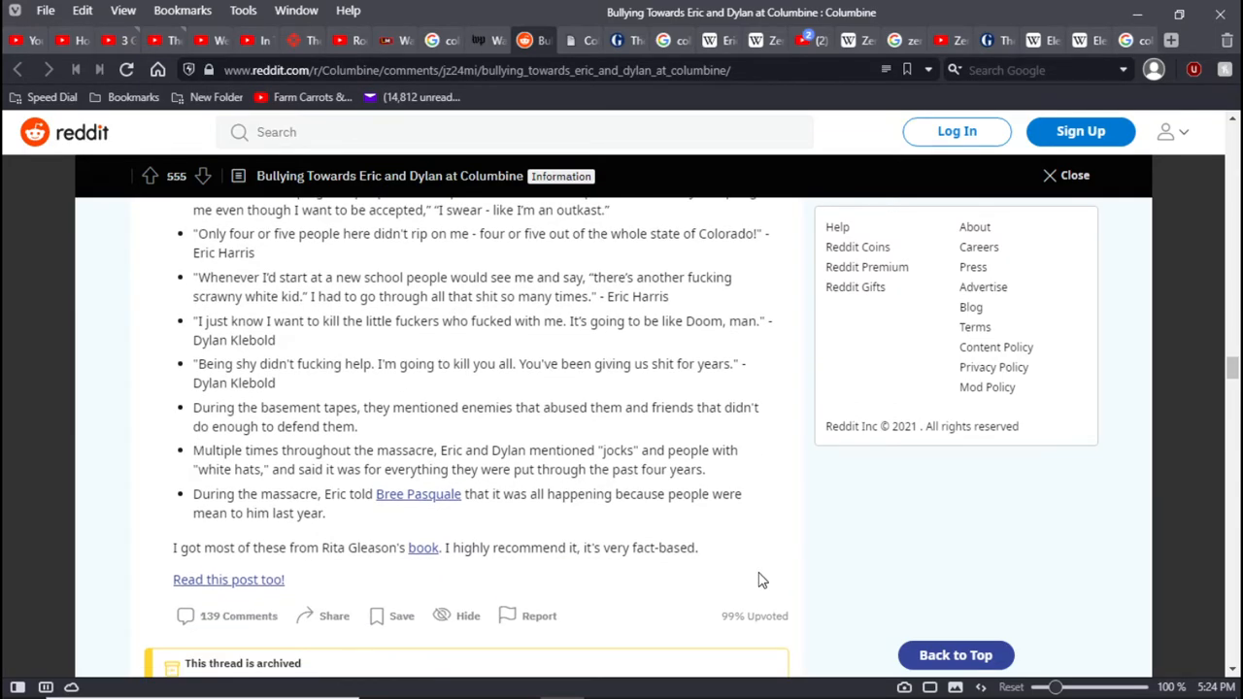
{"action": "mouse_move", "coordinate": [432, 572]}
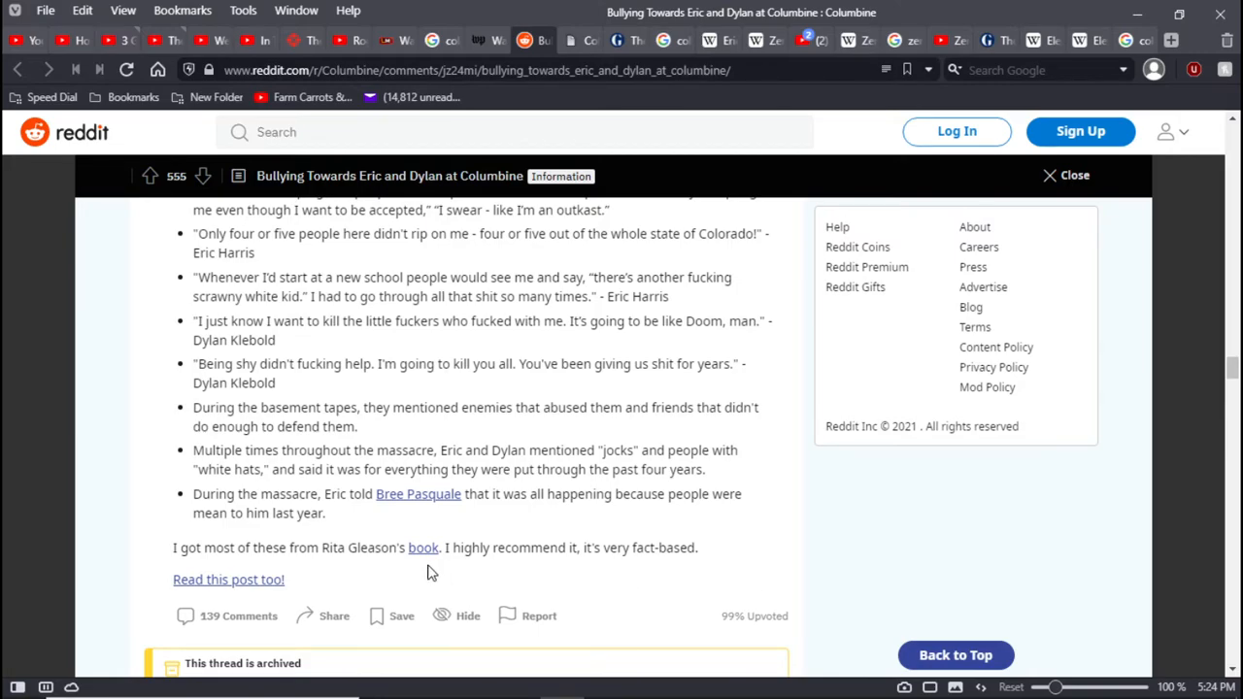
{"action": "mouse_move", "coordinate": [423, 547]}
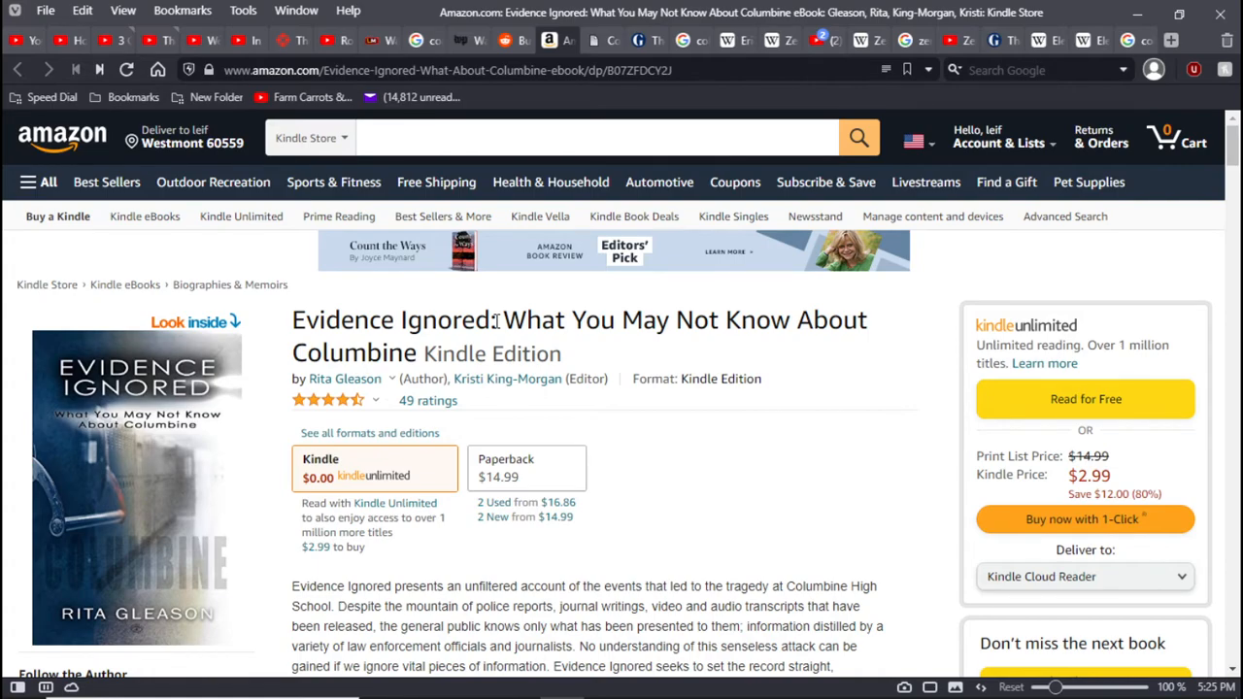
{"action": "scroll", "scroll_direction": "down", "scroll_amount": 3}
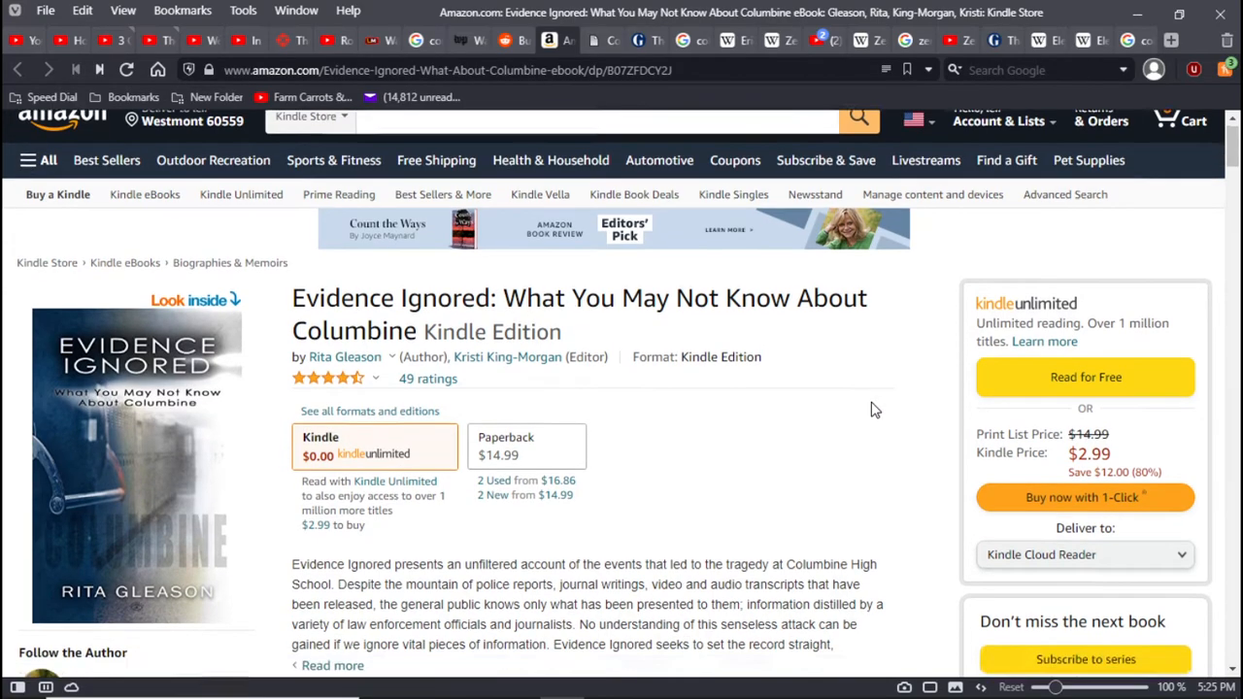
{"action": "scroll", "scroll_direction": "down", "scroll_amount": 3}
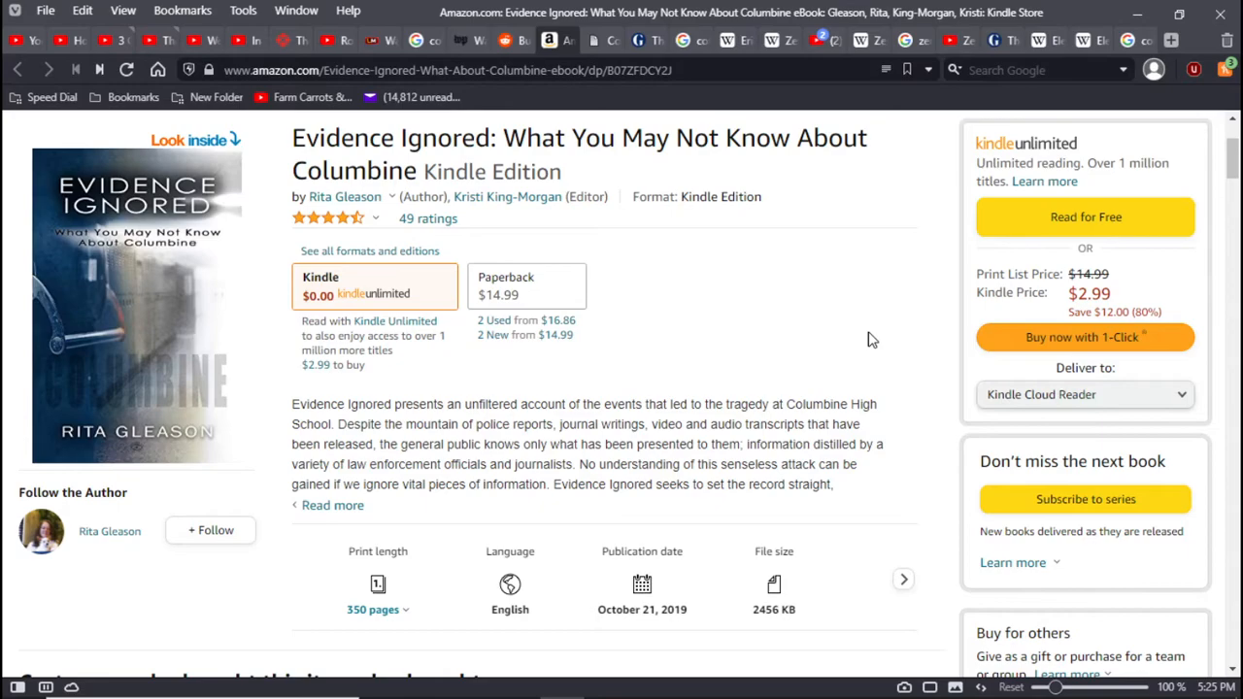
{"action": "mouse_move", "coordinate": [897, 413]}
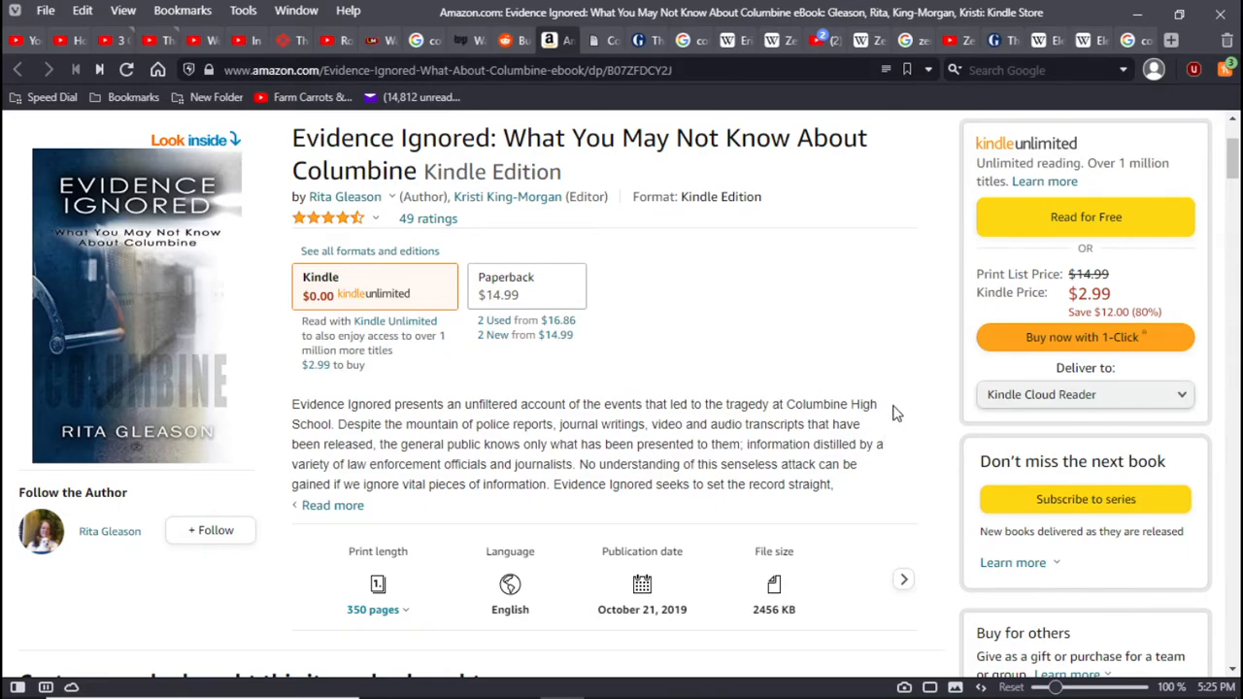
{"action": "mouse_move", "coordinate": [872, 425]}
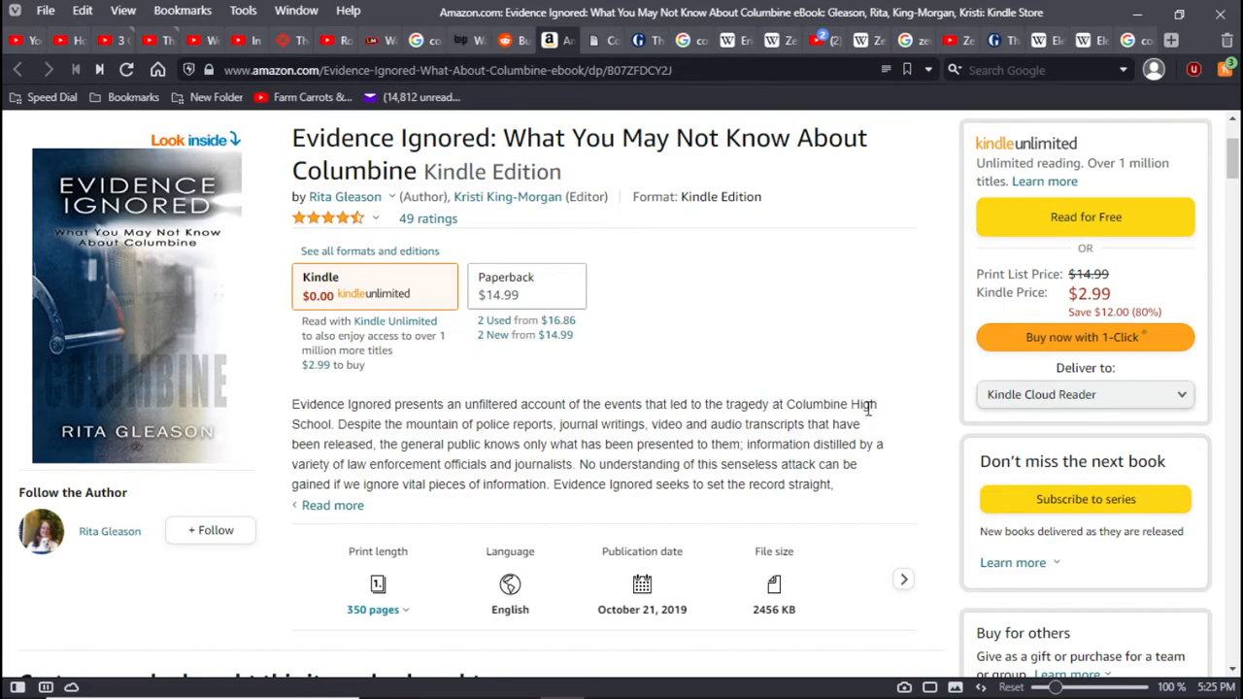
{"action": "mouse_move", "coordinate": [877, 438]}
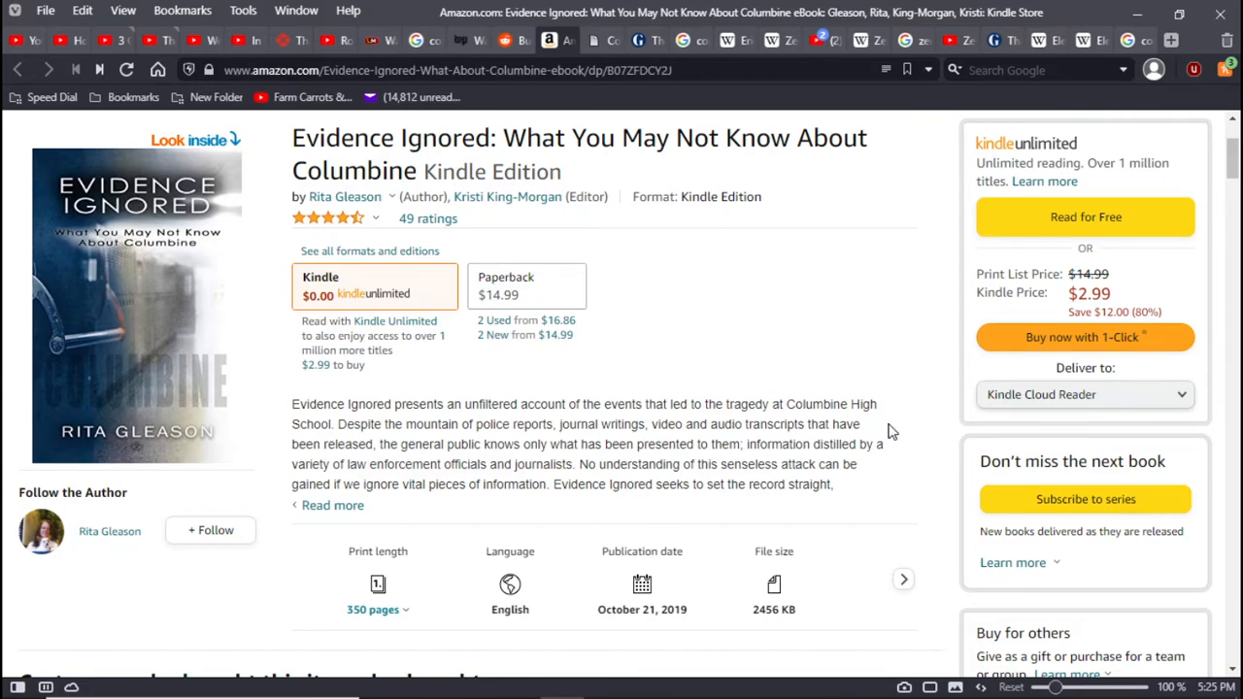
{"action": "mouse_move", "coordinate": [869, 471]}
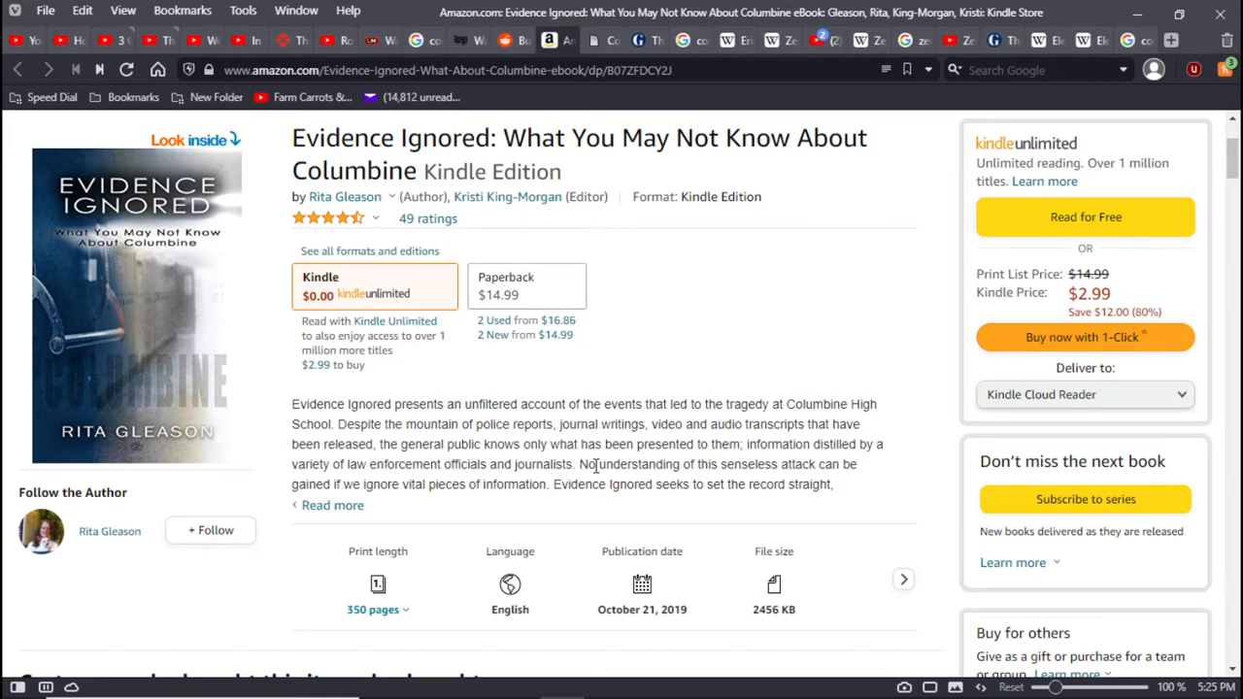
{"action": "mouse_move", "coordinate": [707, 480]}
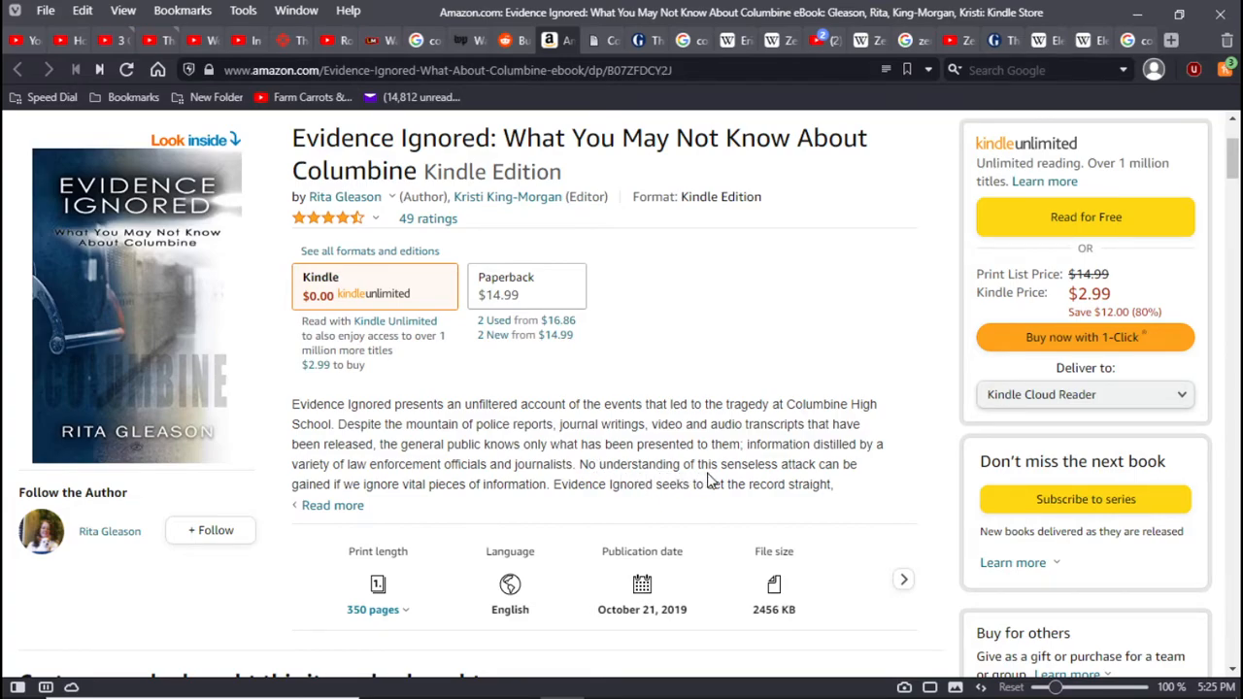
{"action": "mouse_move", "coordinate": [393, 504]}
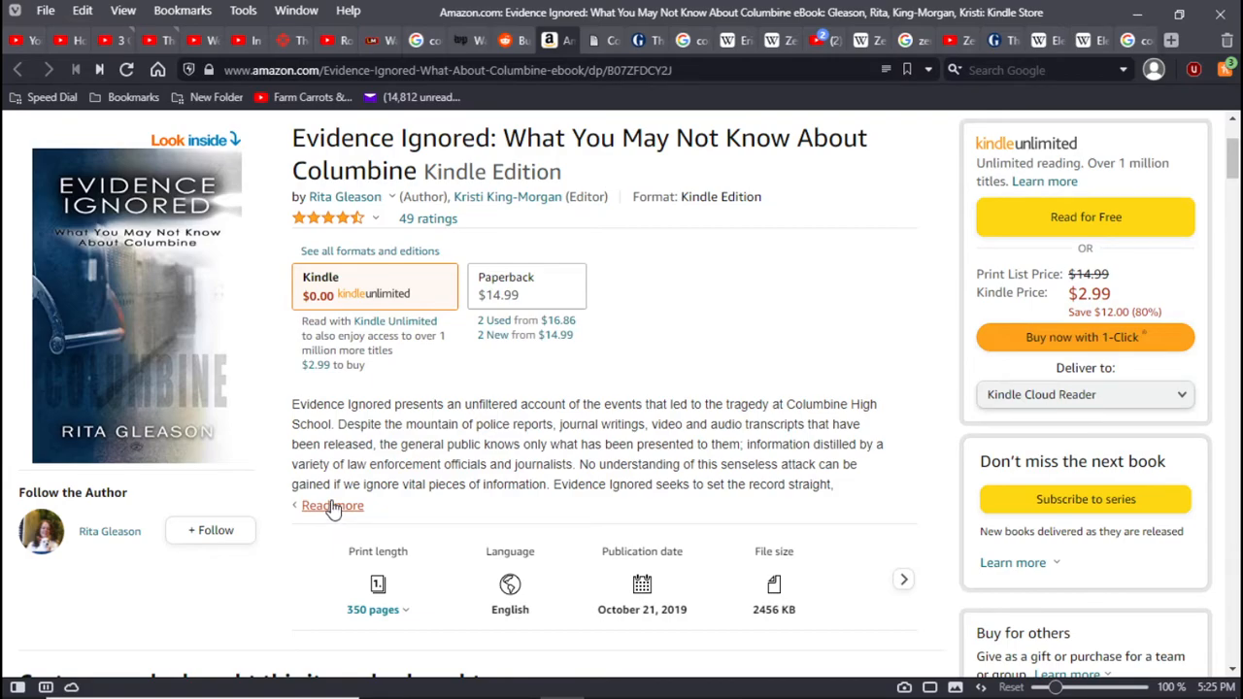
Expand the Evidence Ignored description with 'Read more' and scroll through it
{"action": "left_click", "coordinate": [330, 505]}
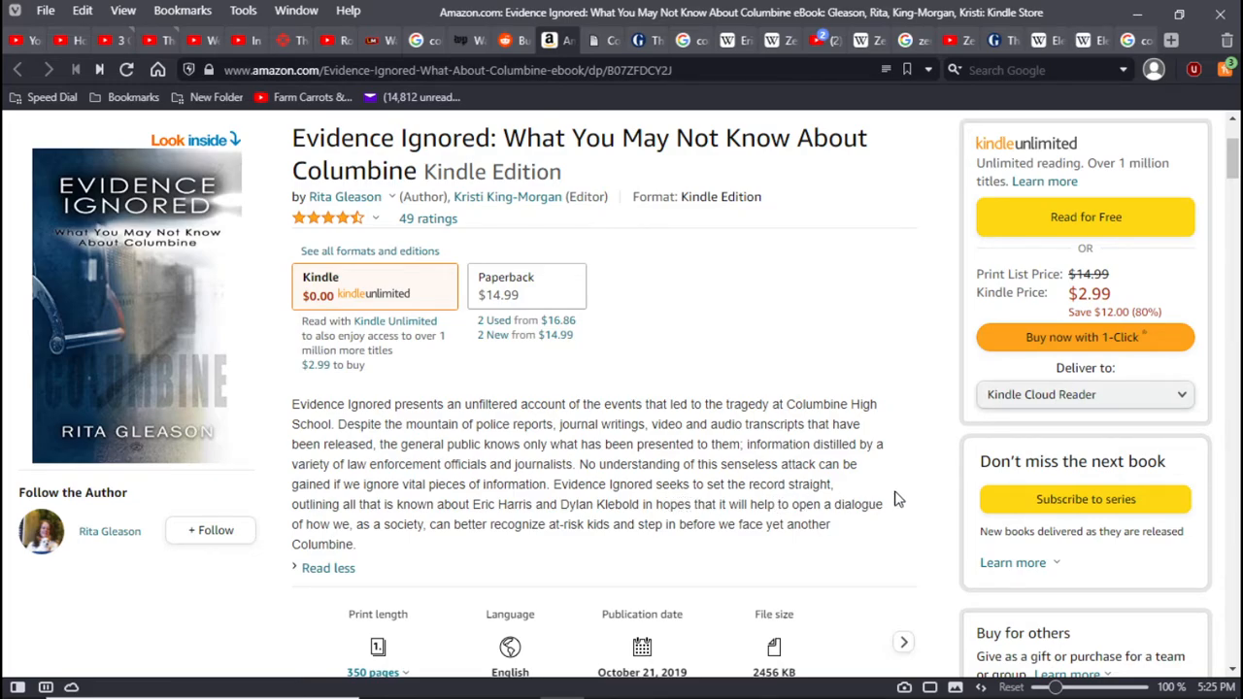
{"action": "mouse_move", "coordinate": [637, 407]}
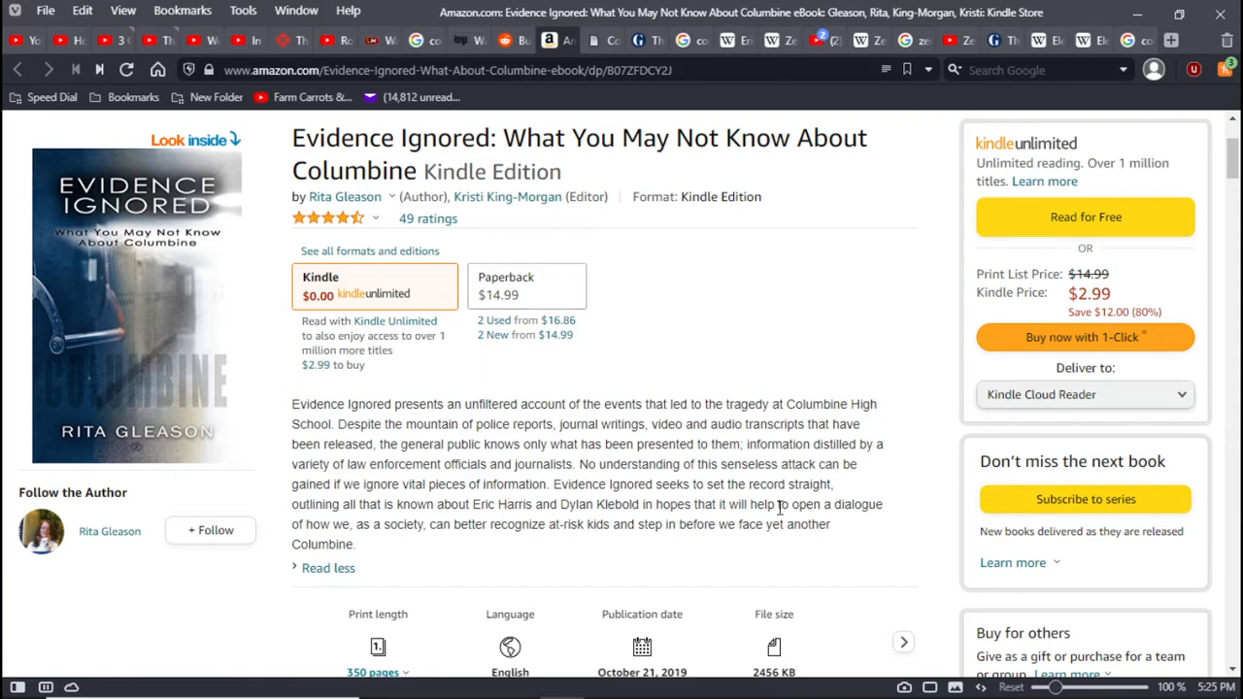
{"action": "mouse_move", "coordinate": [883, 513]}
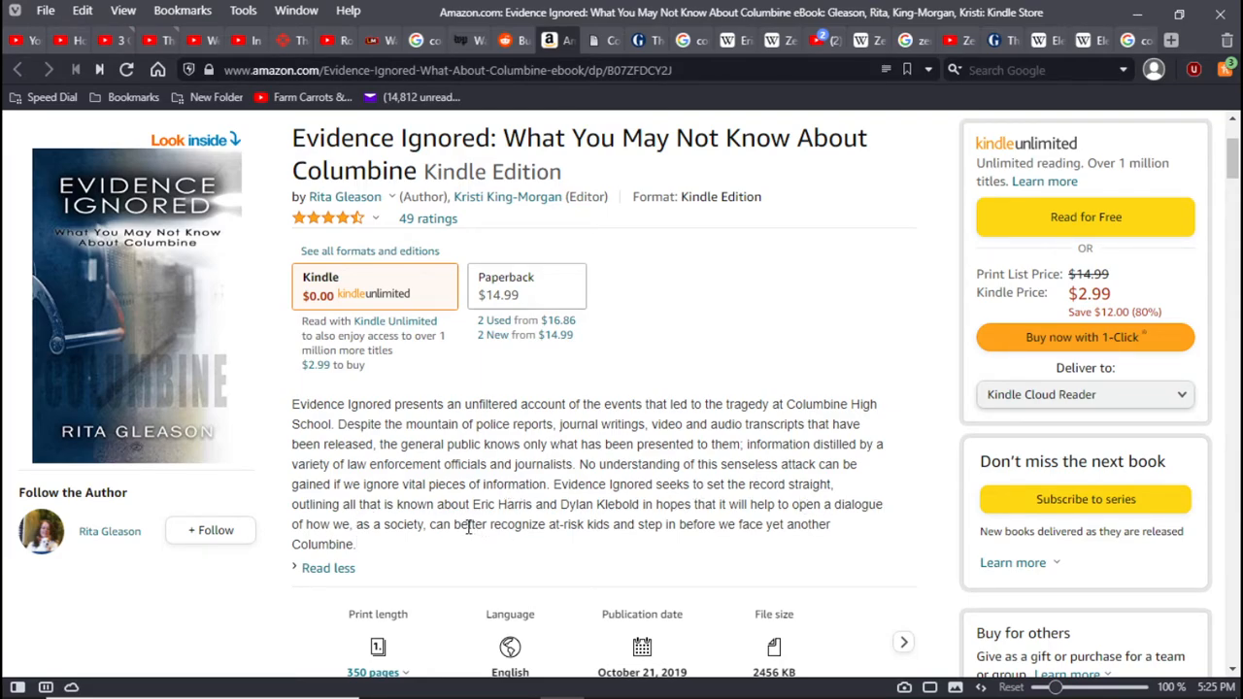
{"action": "mouse_move", "coordinate": [563, 549]}
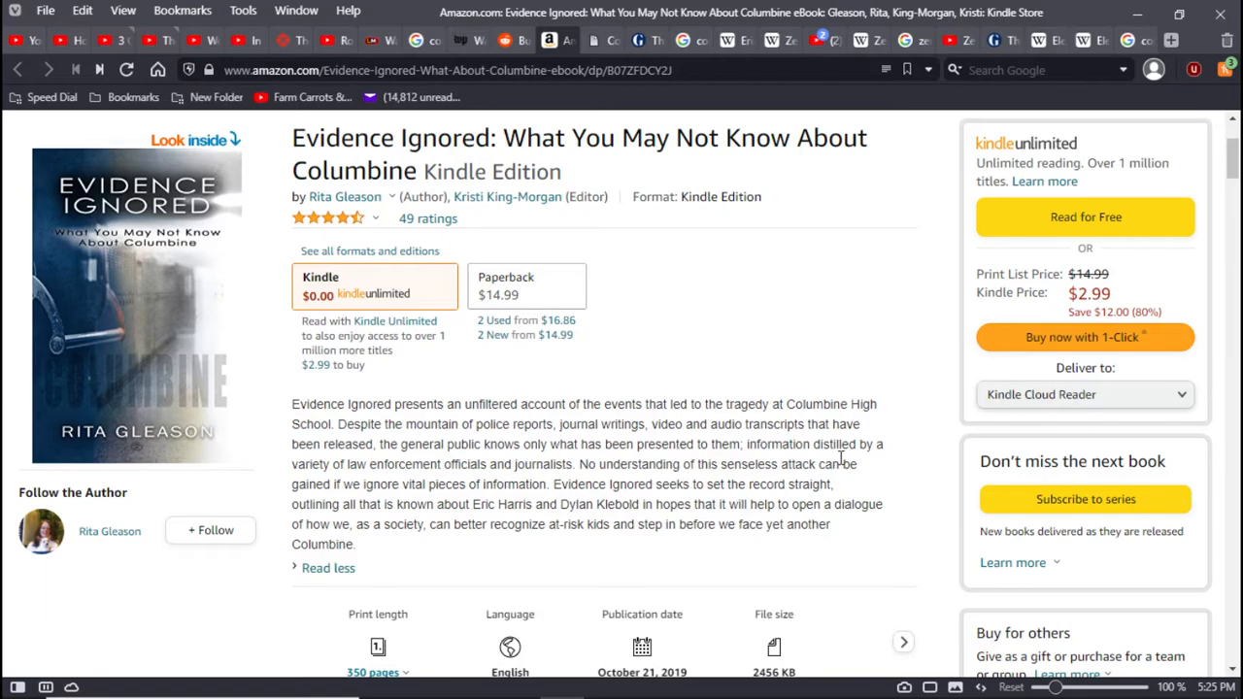
{"action": "scroll", "scroll_direction": "down", "scroll_amount": 3}
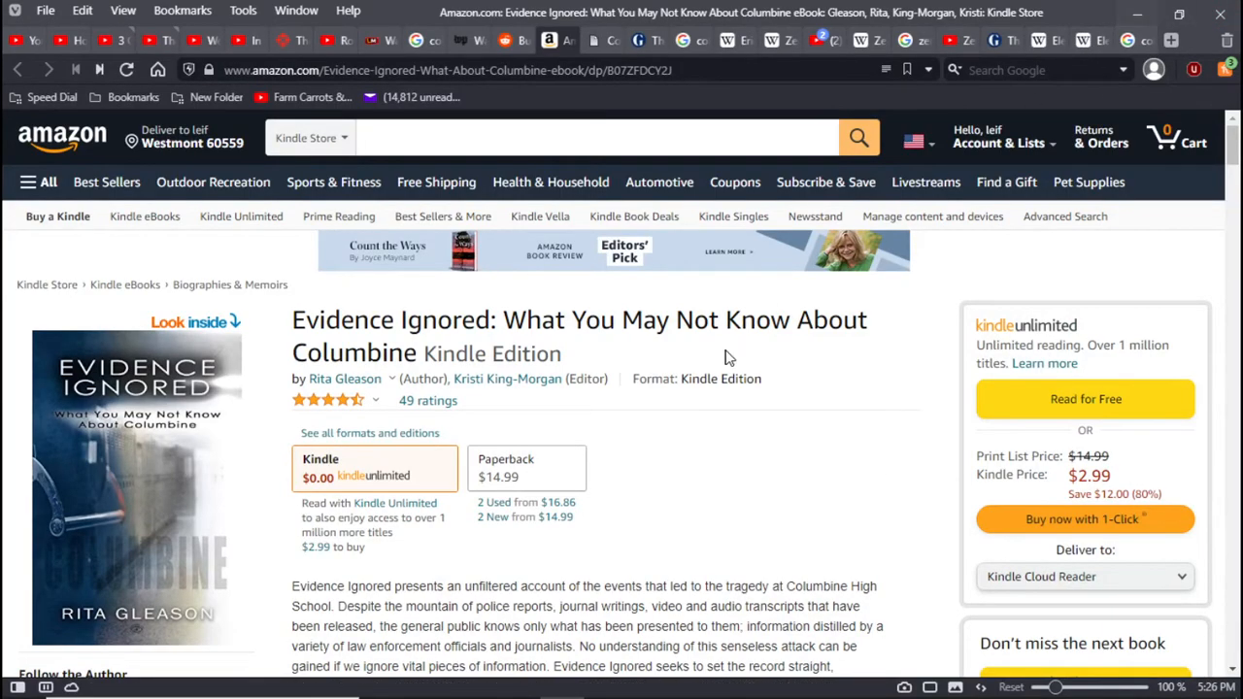
{"action": "mouse_move", "coordinate": [620, 381]}
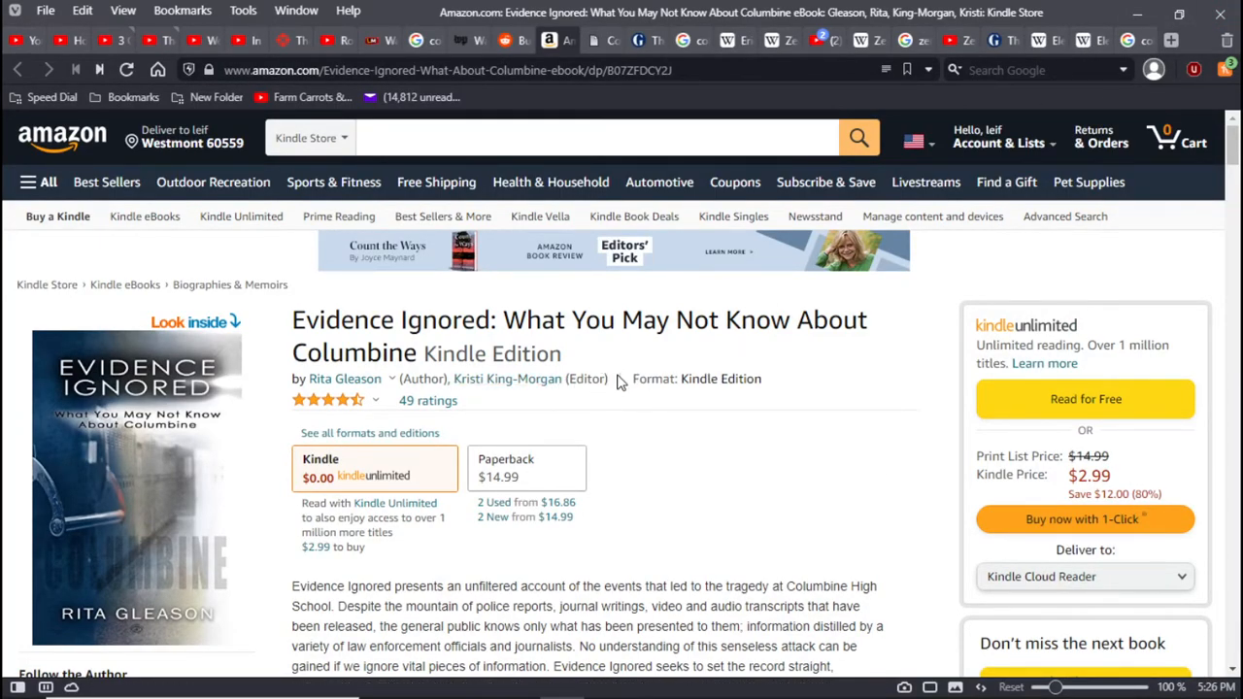
{"action": "mouse_move", "coordinate": [568, 364]}
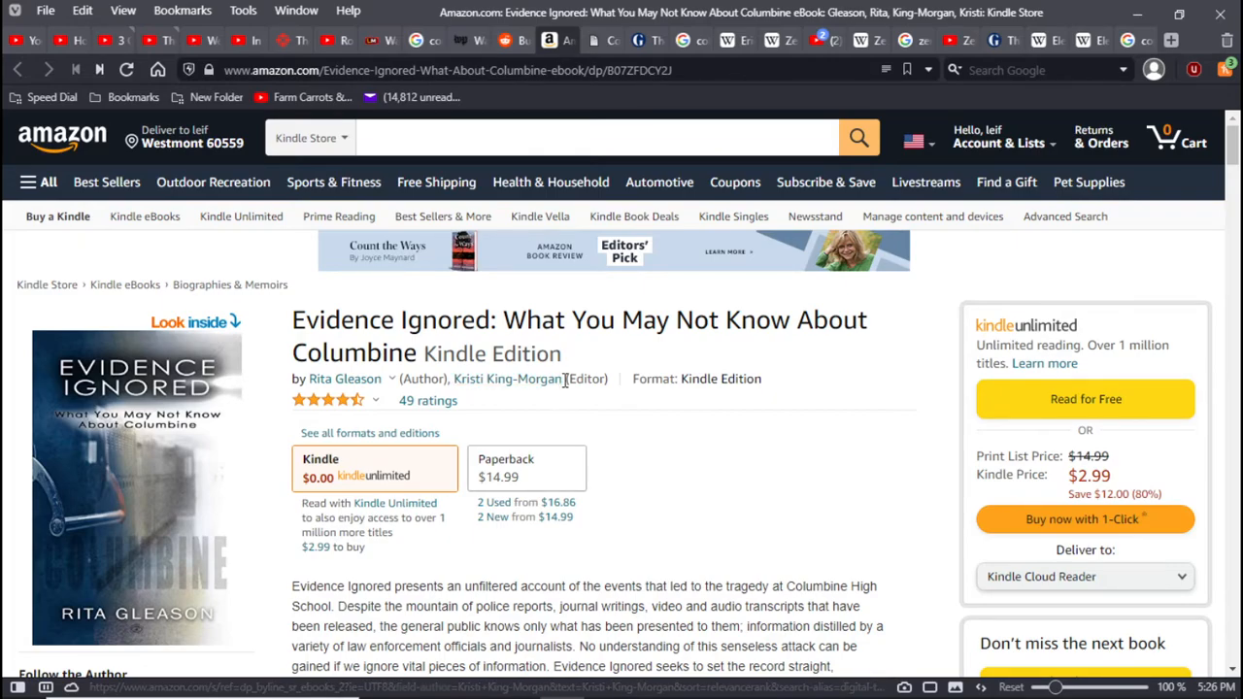
{"action": "double_click", "coordinate": [586, 379]}
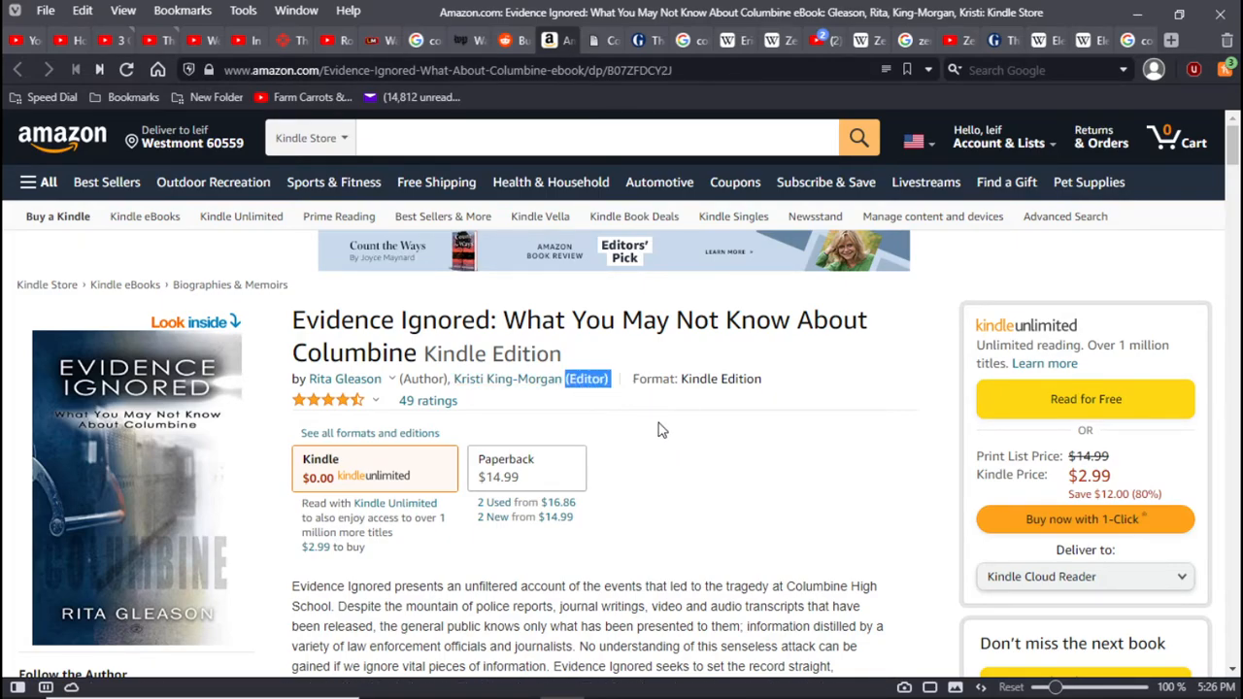
{"action": "mouse_move", "coordinate": [616, 386]}
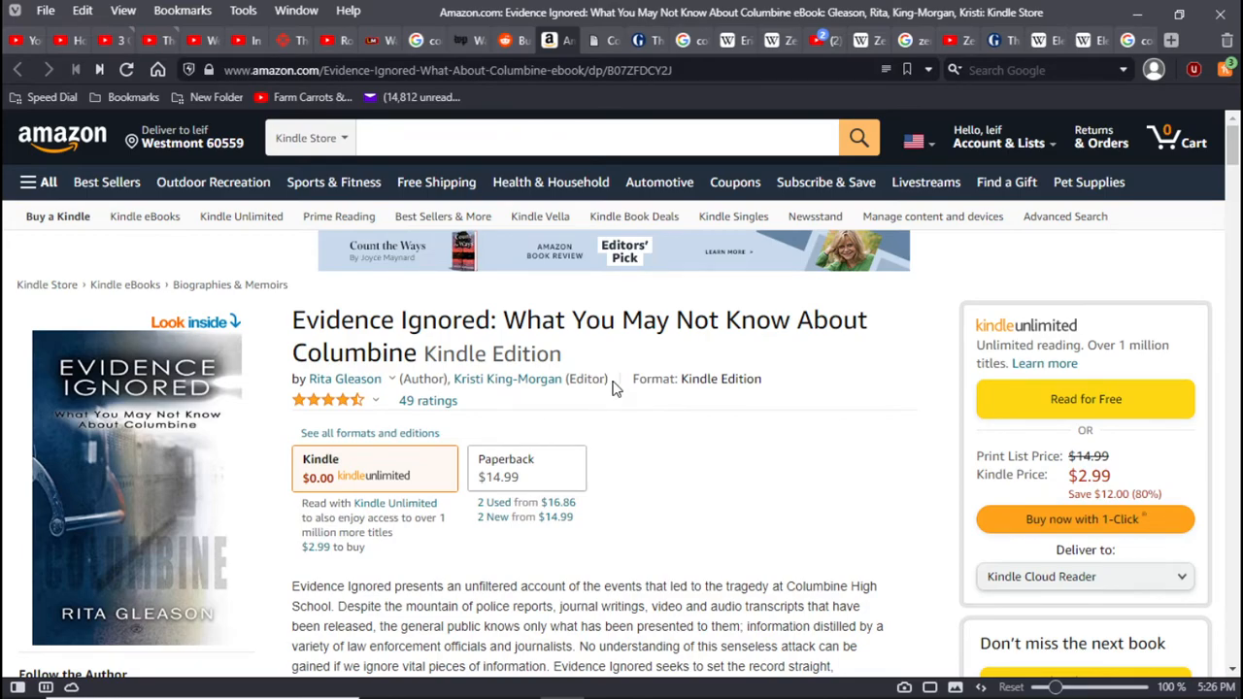
{"action": "mouse_move", "coordinate": [631, 383]}
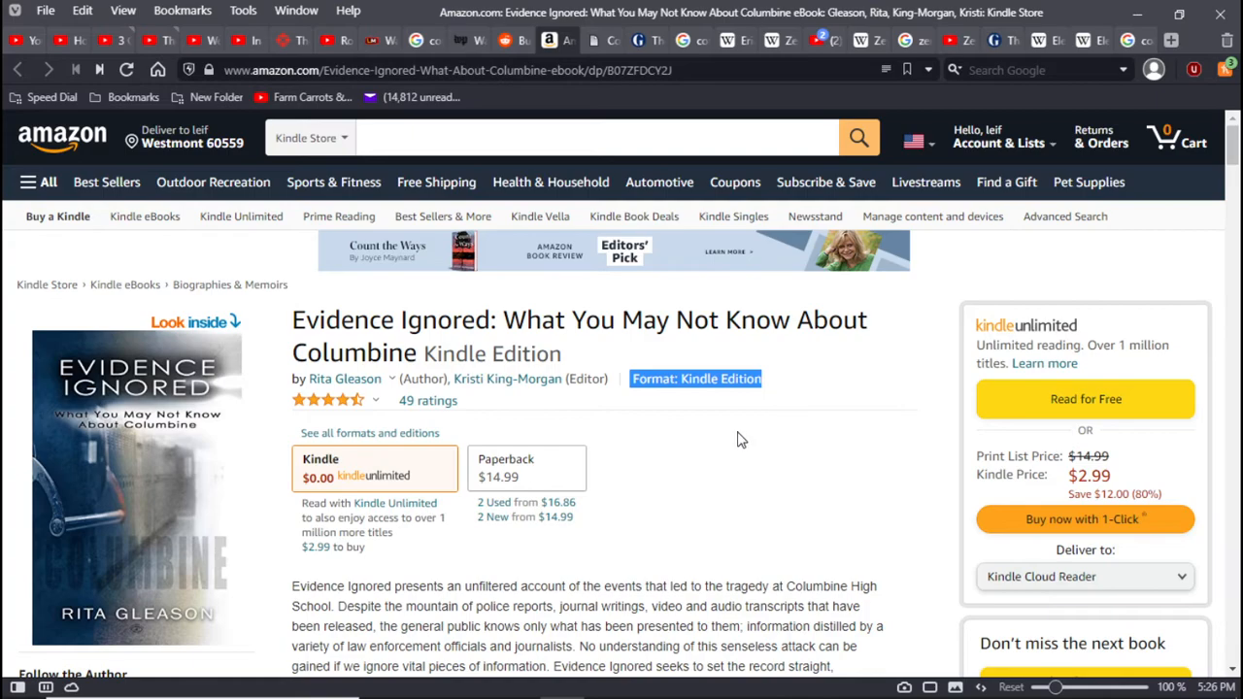
{"action": "mouse_move", "coordinate": [694, 439]}
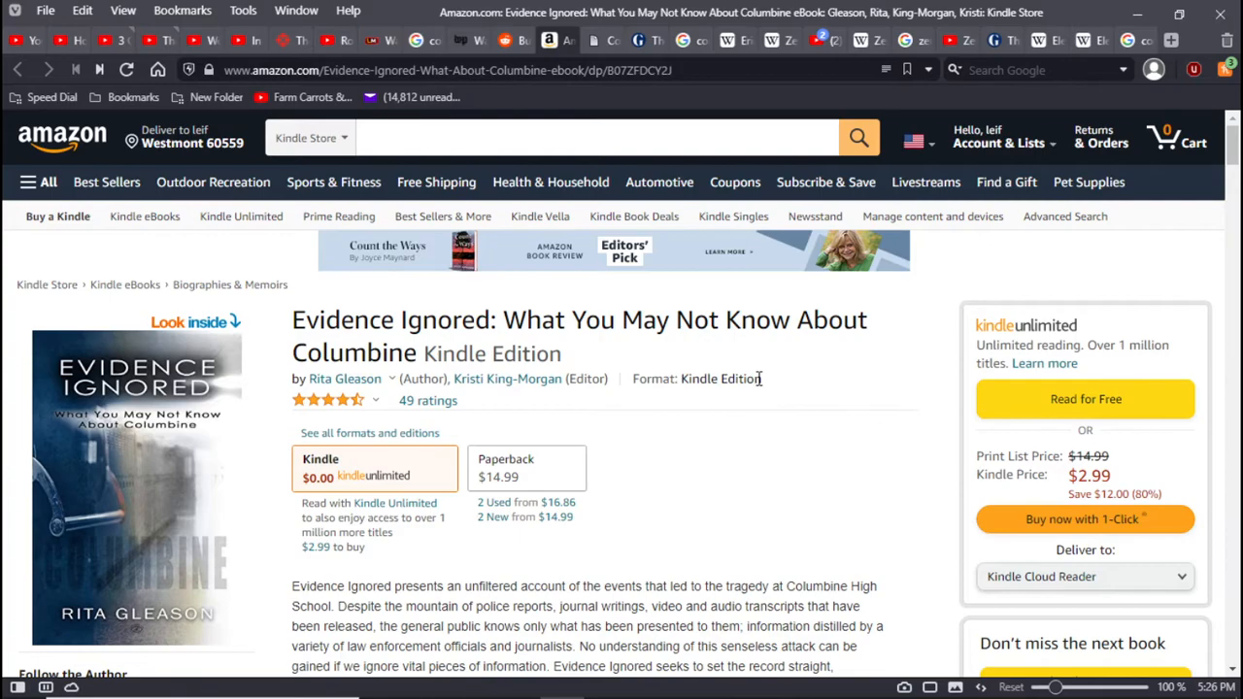
{"action": "double_click", "coordinate": [699, 378]}
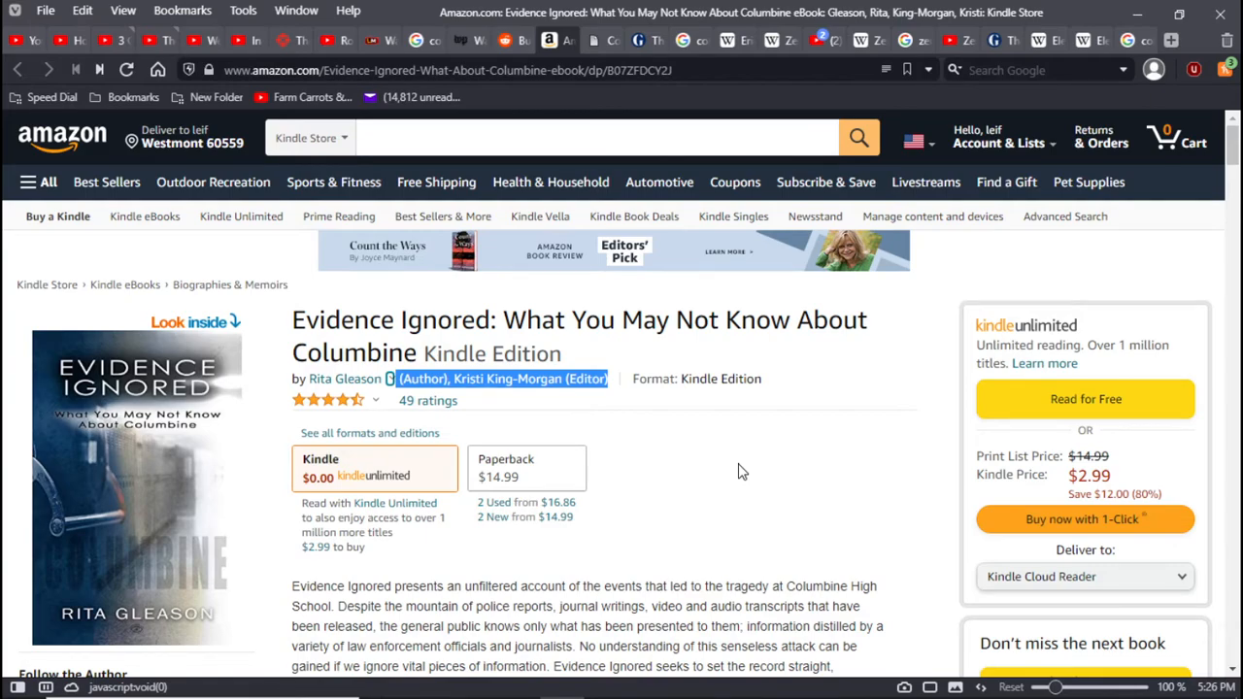
{"action": "mouse_move", "coordinate": [781, 498]}
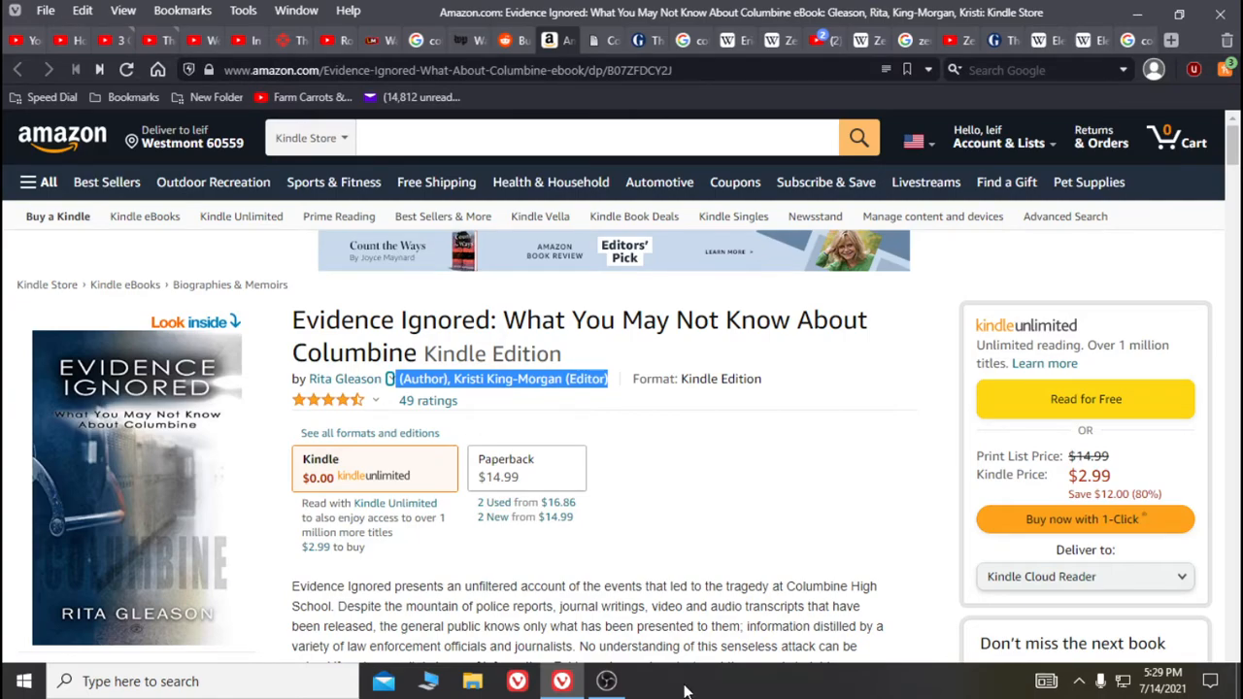
{"action": "mouse_move", "coordinate": [606, 680]}
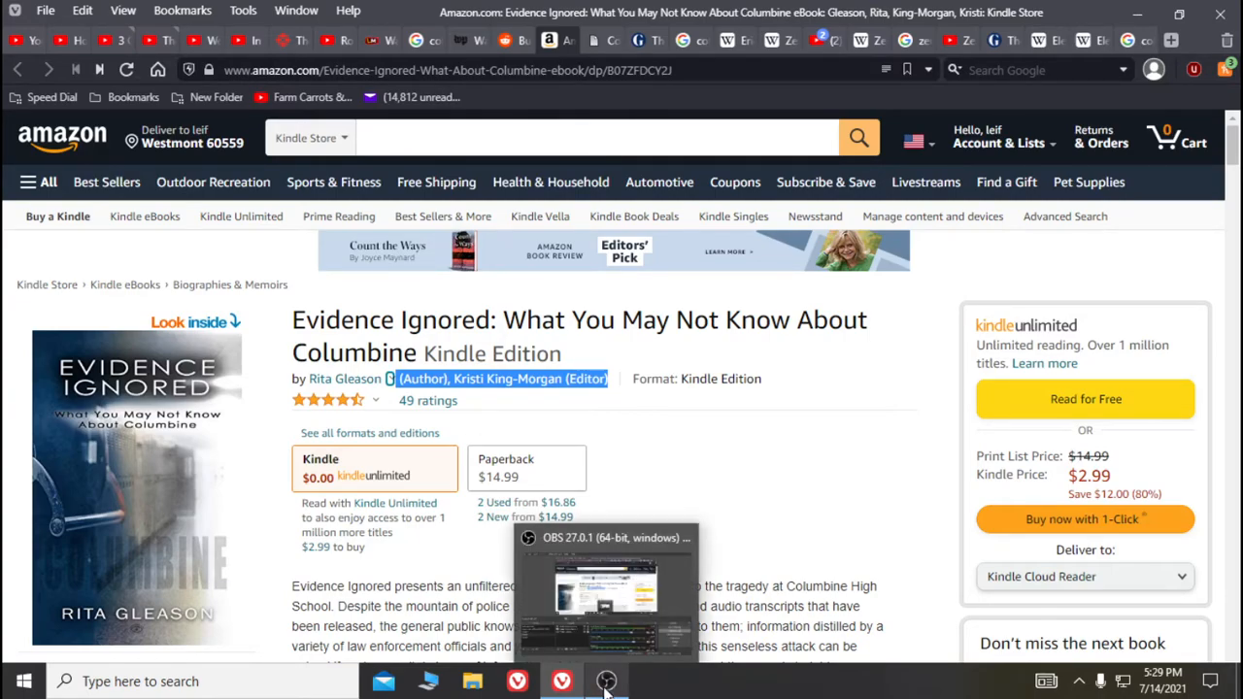
{"action": "mouse_move", "coordinate": [606, 680]}
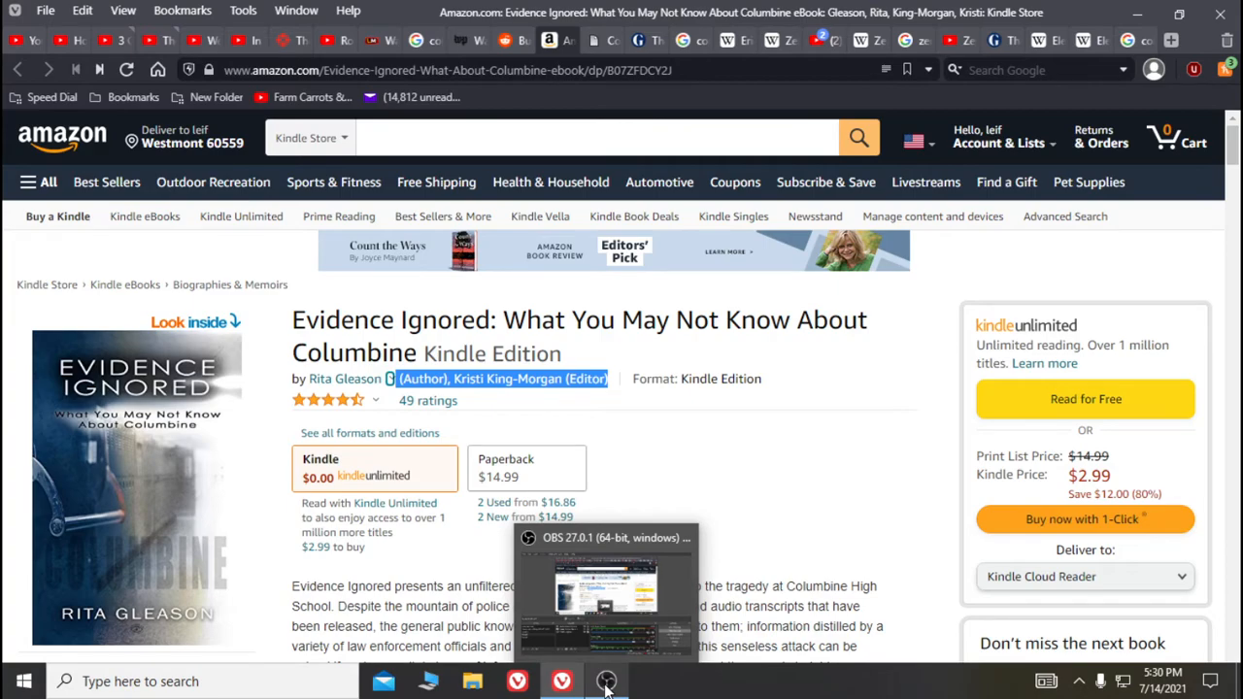
{"action": "mouse_move", "coordinate": [408, 289]}
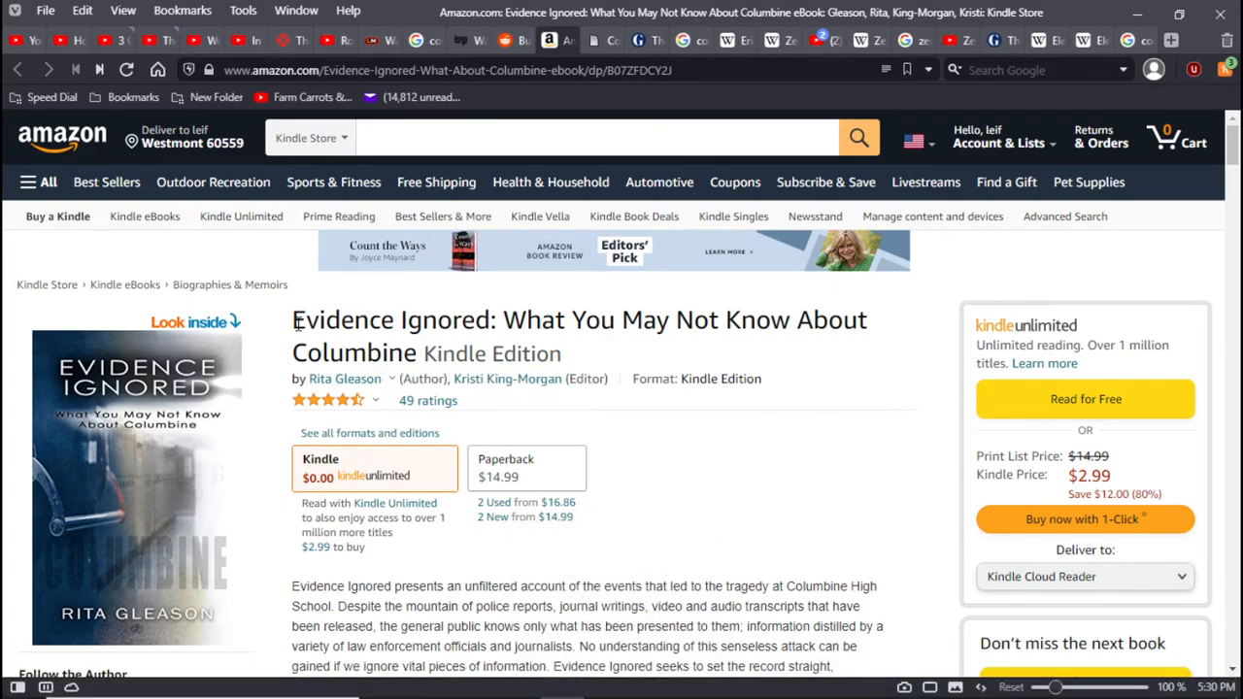
{"action": "double_click", "coordinate": [392, 319]}
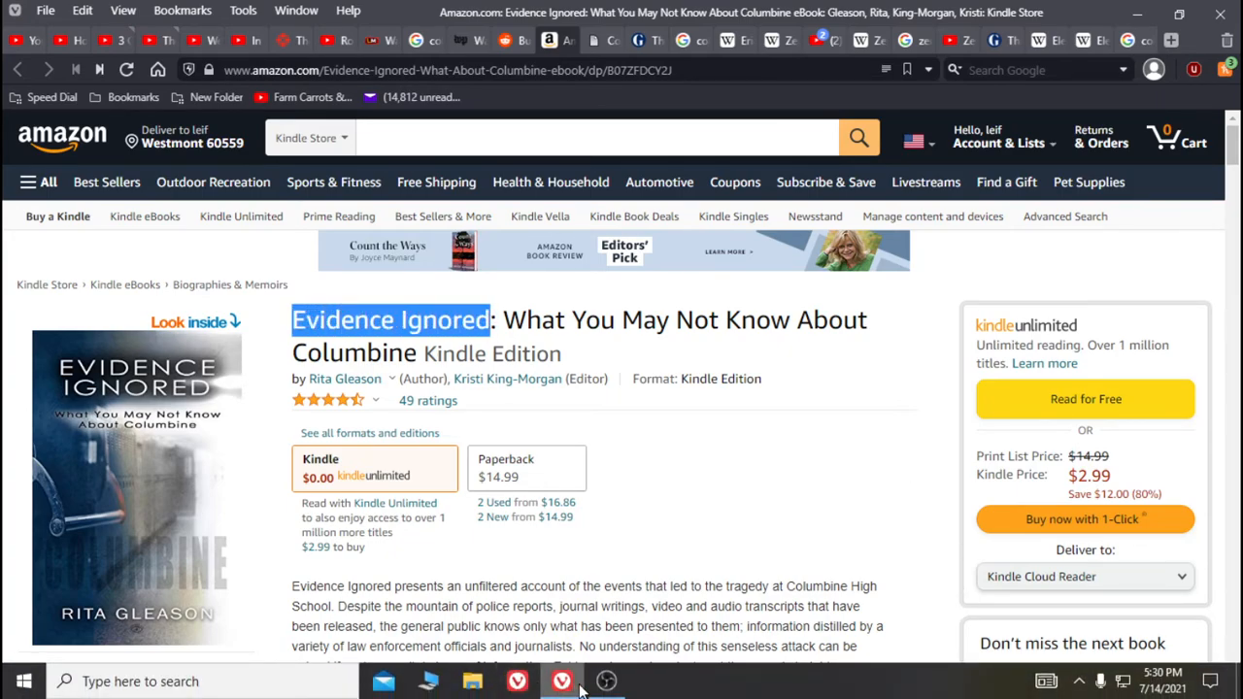
{"action": "mouse_move", "coordinate": [606, 680]}
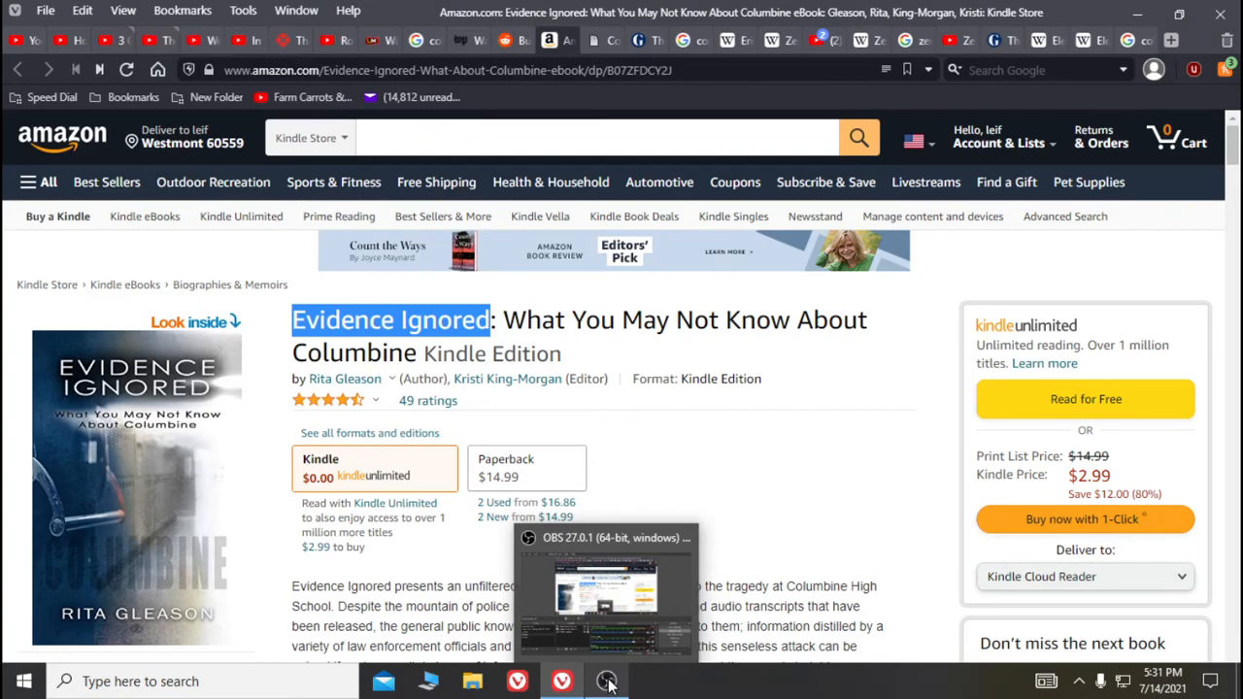
Bring the OBS Studio window up over the Amazon Kindle page from the taskbar
{"action": "left_click", "coordinate": [607, 679]}
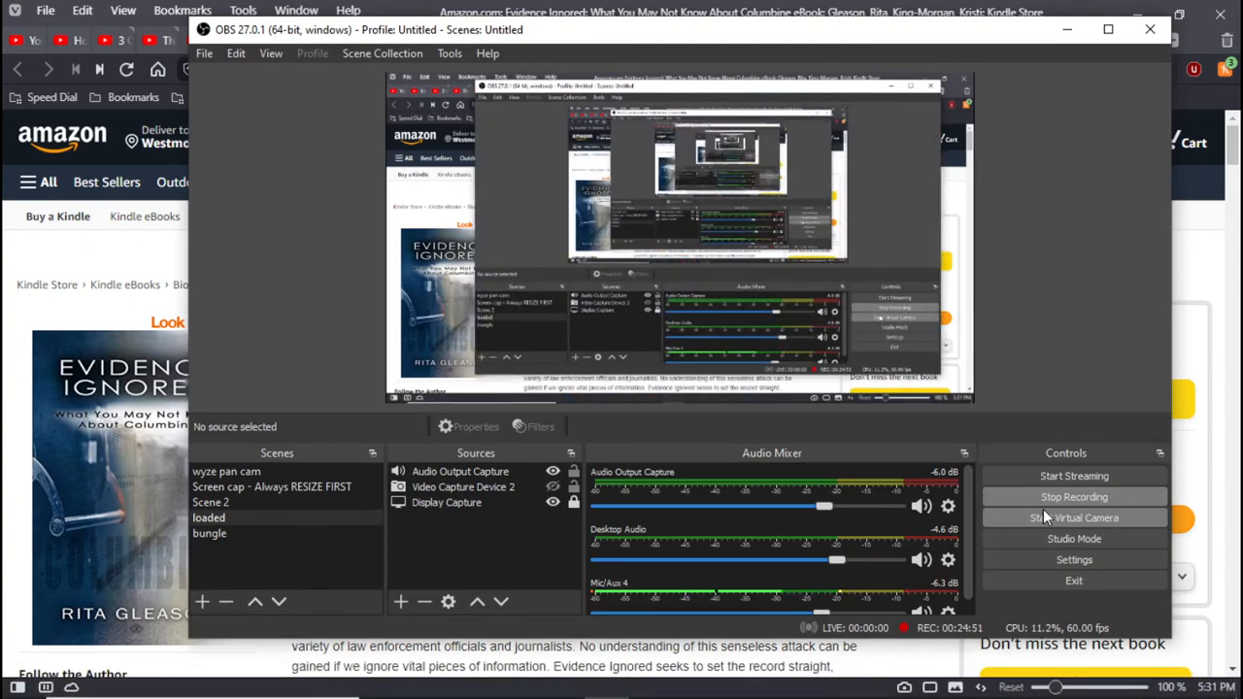
{"action": "mouse_move", "coordinate": [1074, 517]}
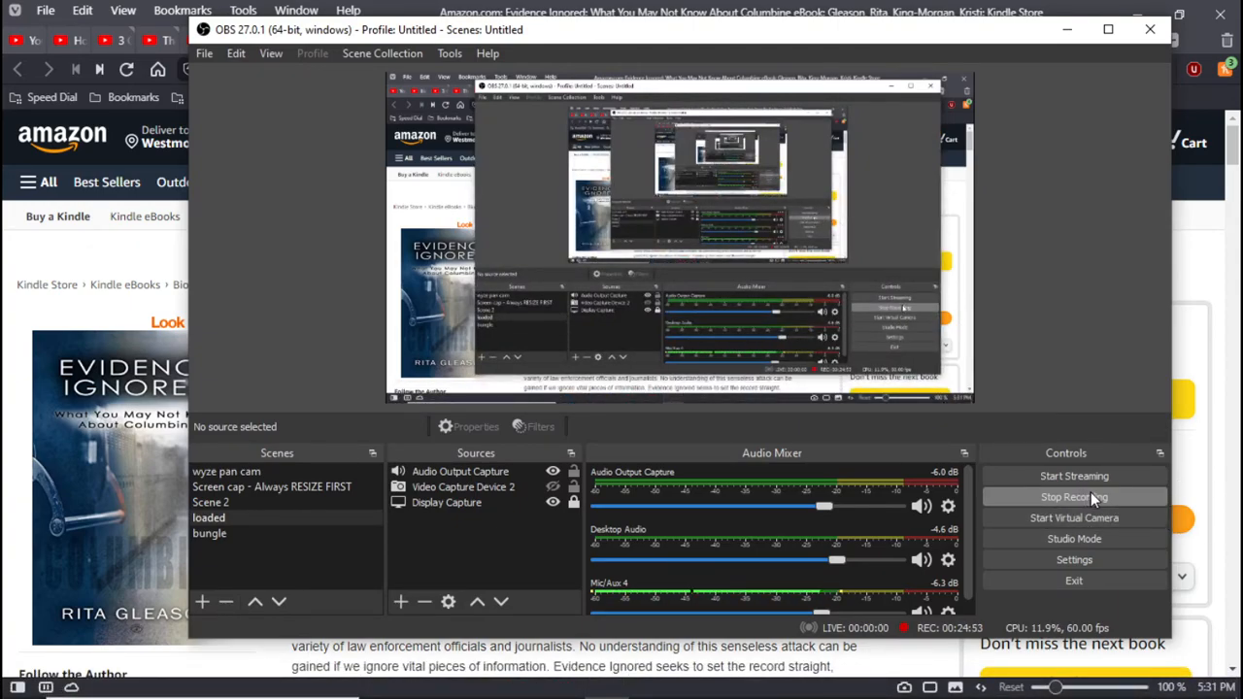